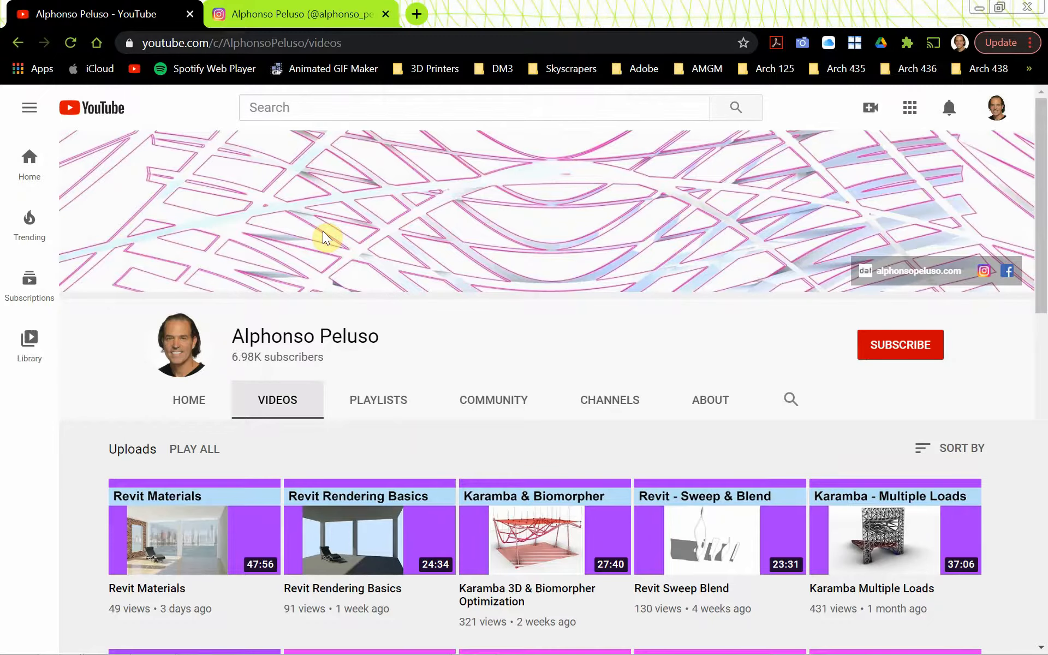
pyautogui.moveTo(279, 372)
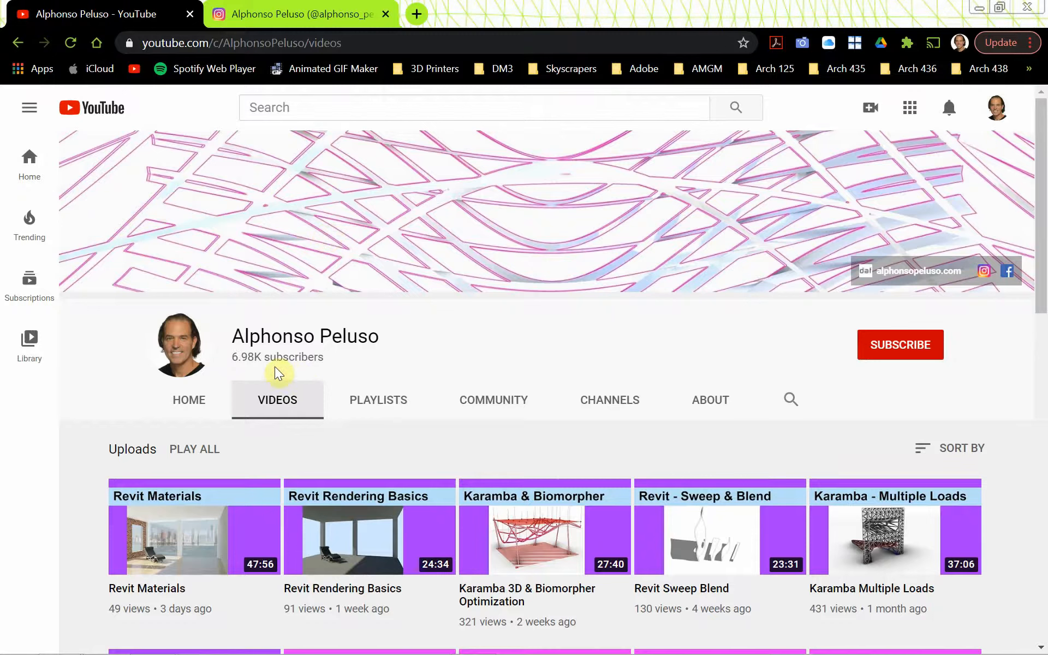
pyautogui.moveTo(371, 358)
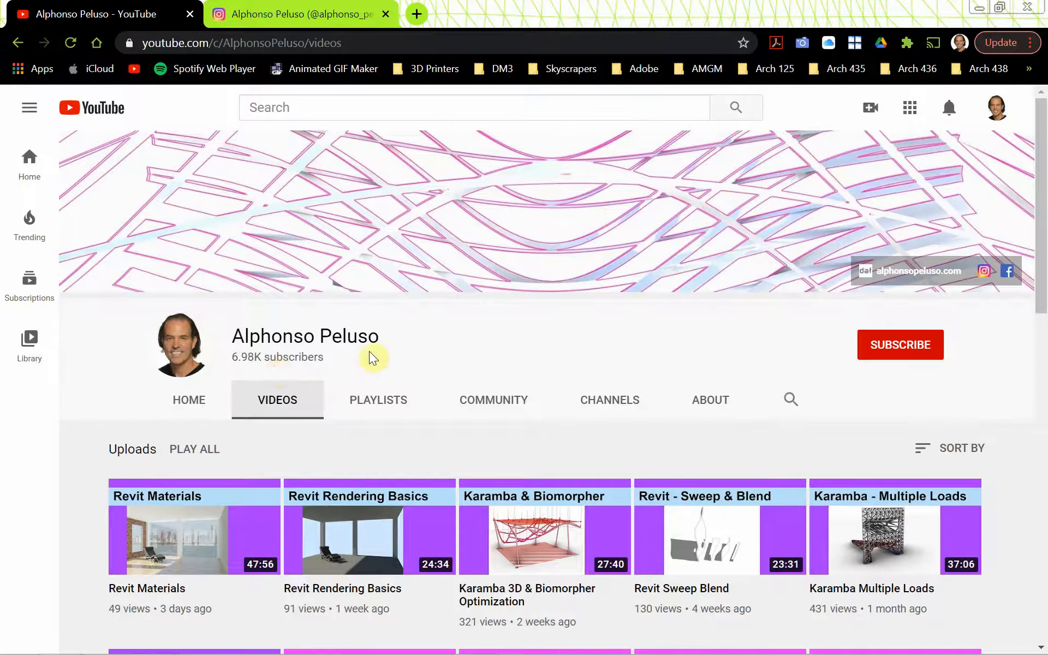
pyautogui.moveTo(260, 357)
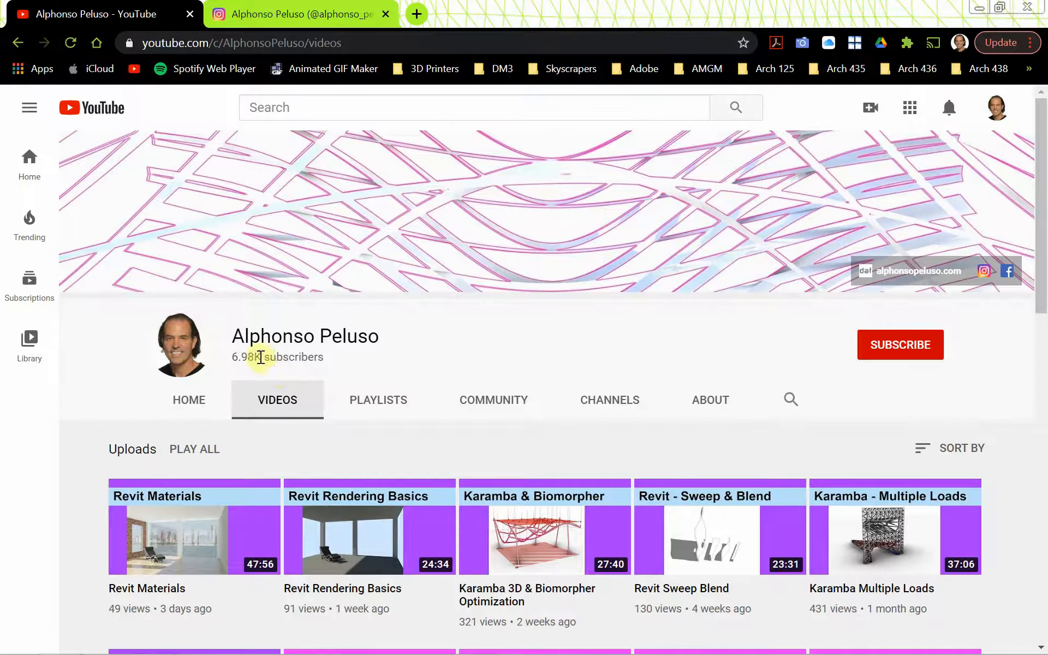
# Subscribe to the Alphonso Peluso channel, dismiss the bell options, and switch to the Instagram profile
pyautogui.doubleClick(246, 357)
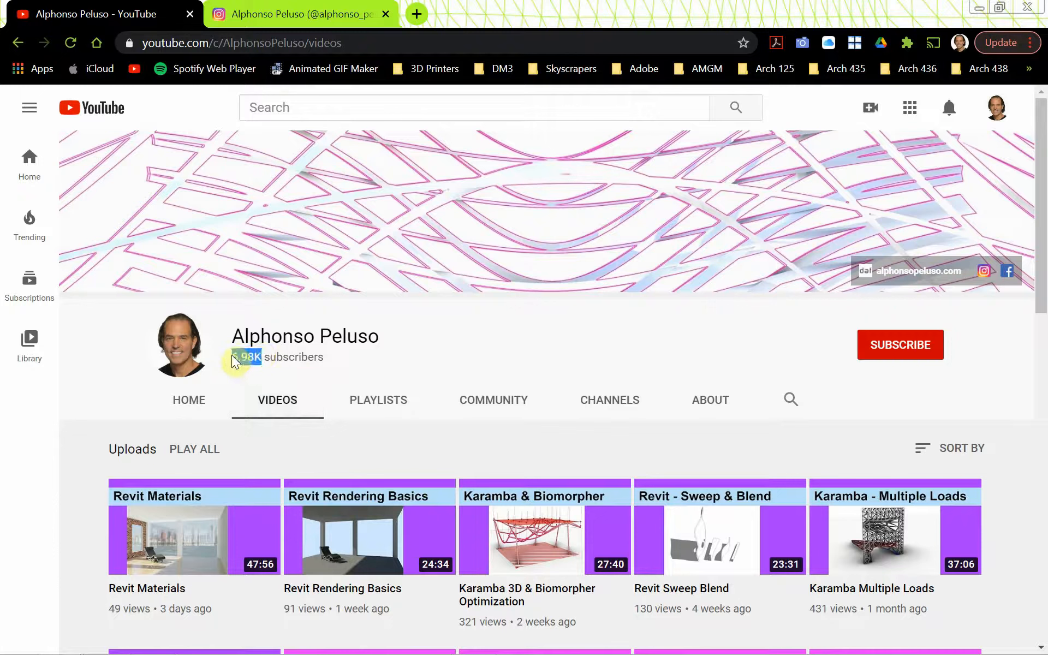
pyautogui.moveTo(635, 319)
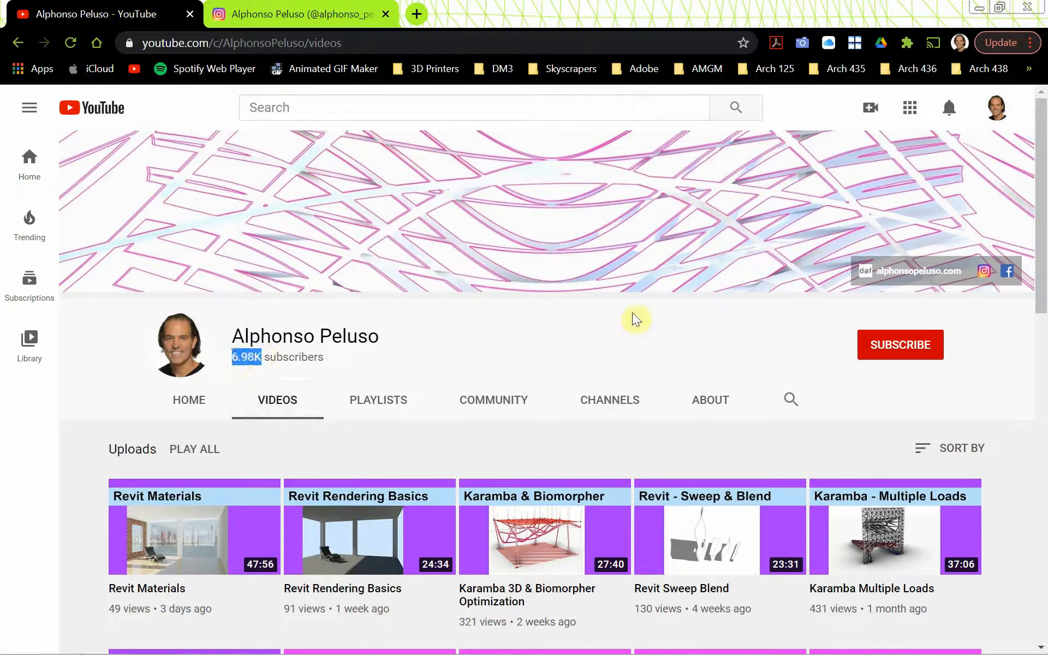
pyautogui.moveTo(901, 345)
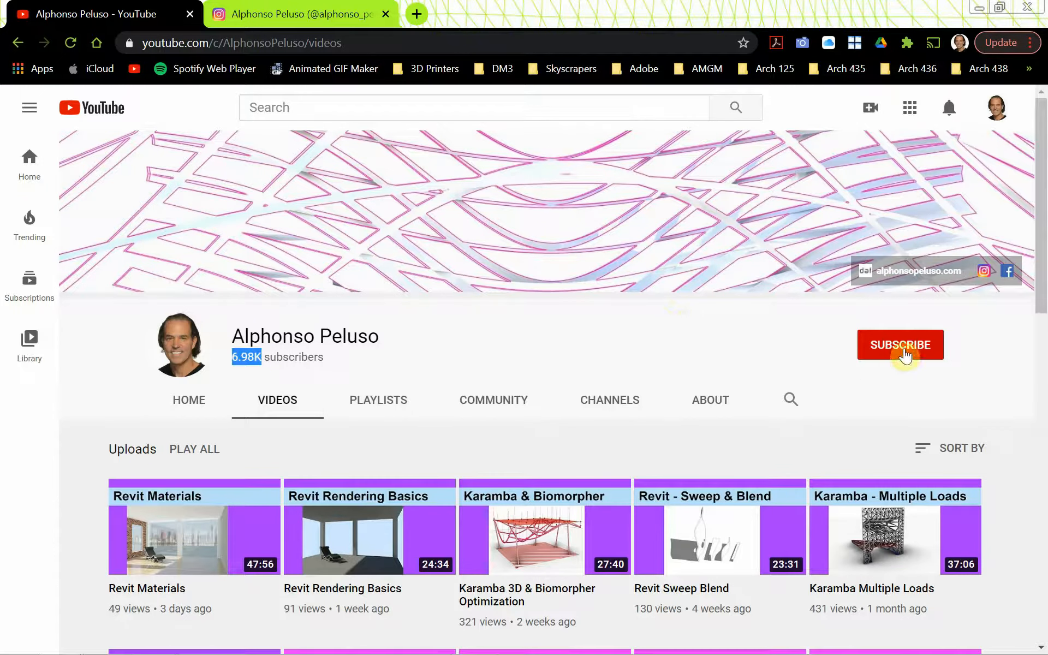
pyautogui.click(899, 345)
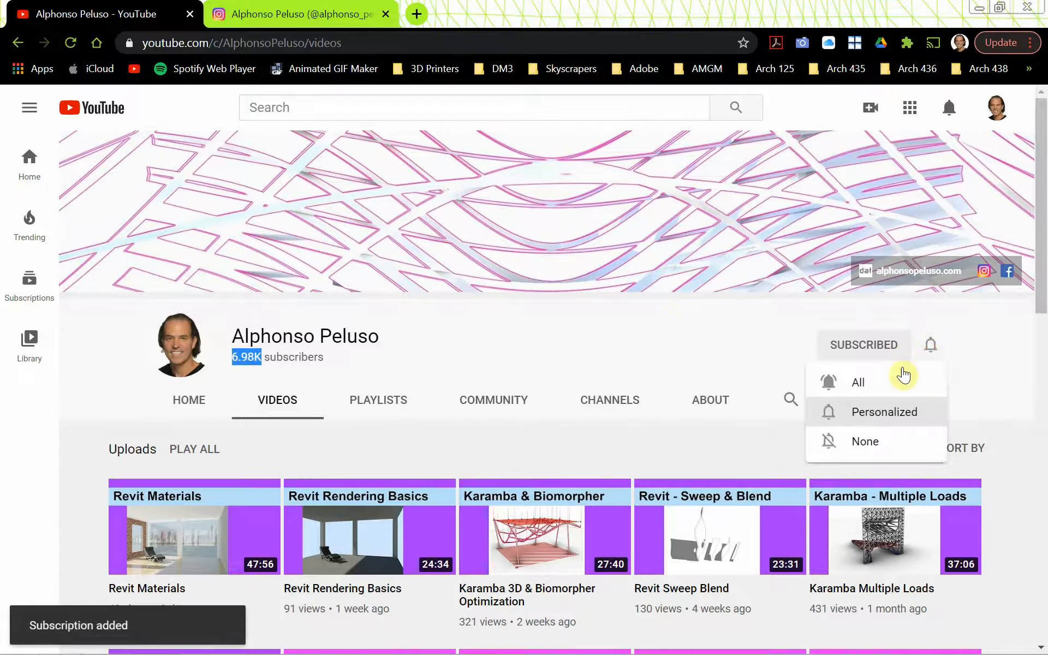
pyautogui.click(535, 298)
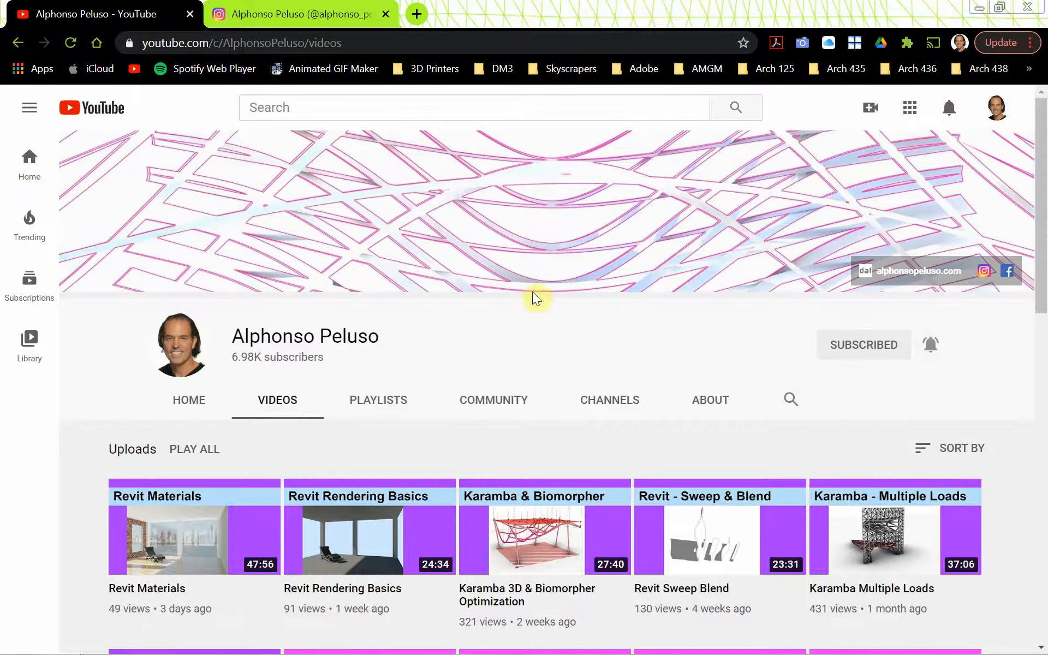
pyautogui.click(297, 13)
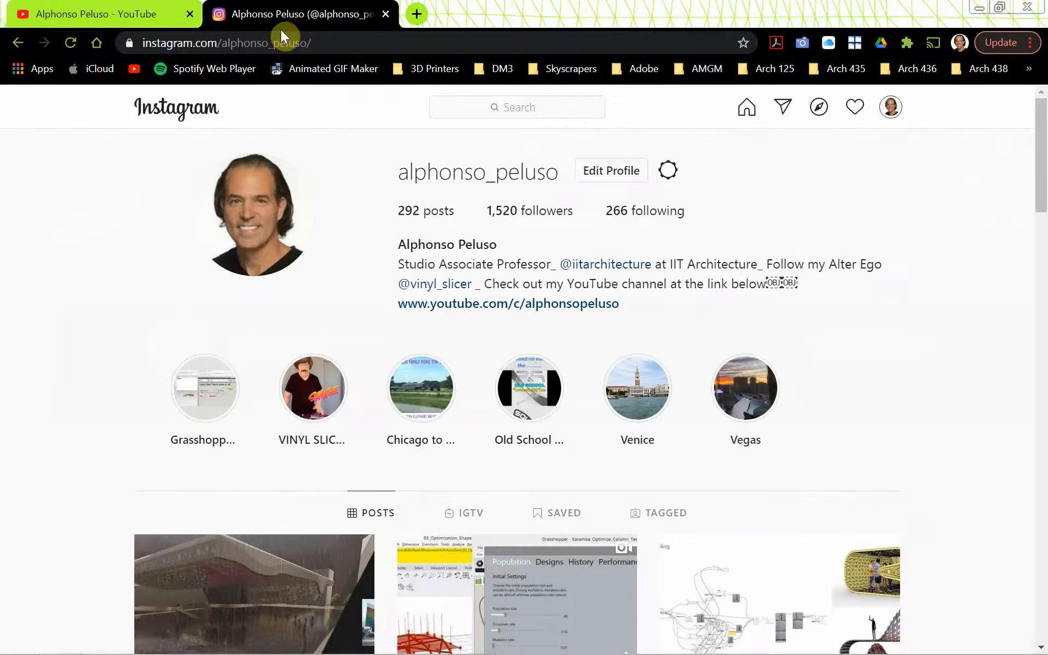
pyautogui.moveTo(394, 199)
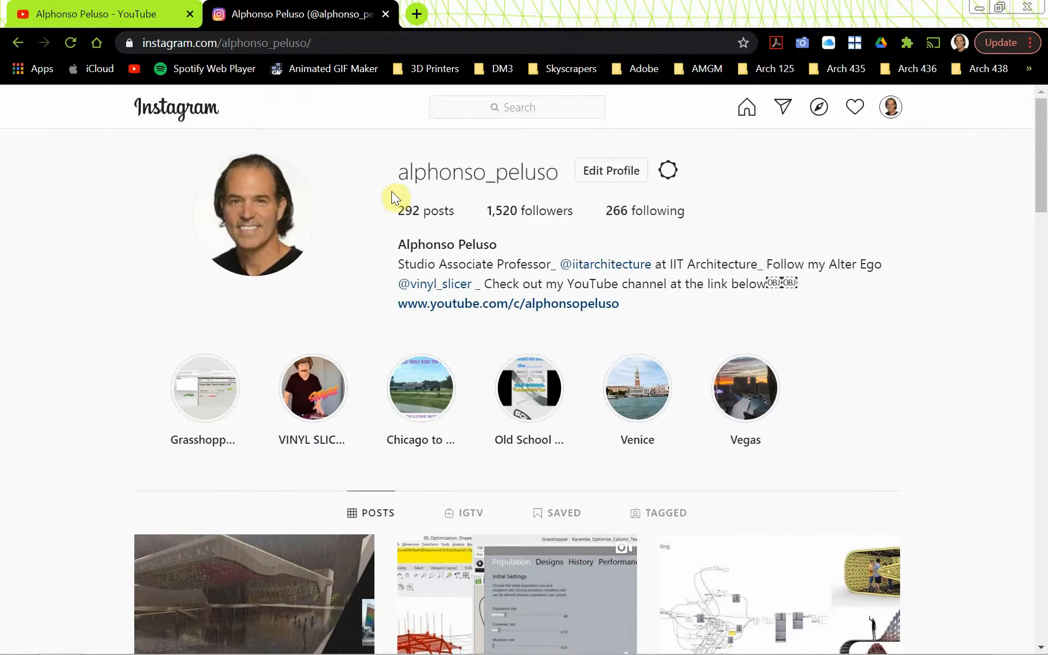
pyautogui.moveTo(483, 190)
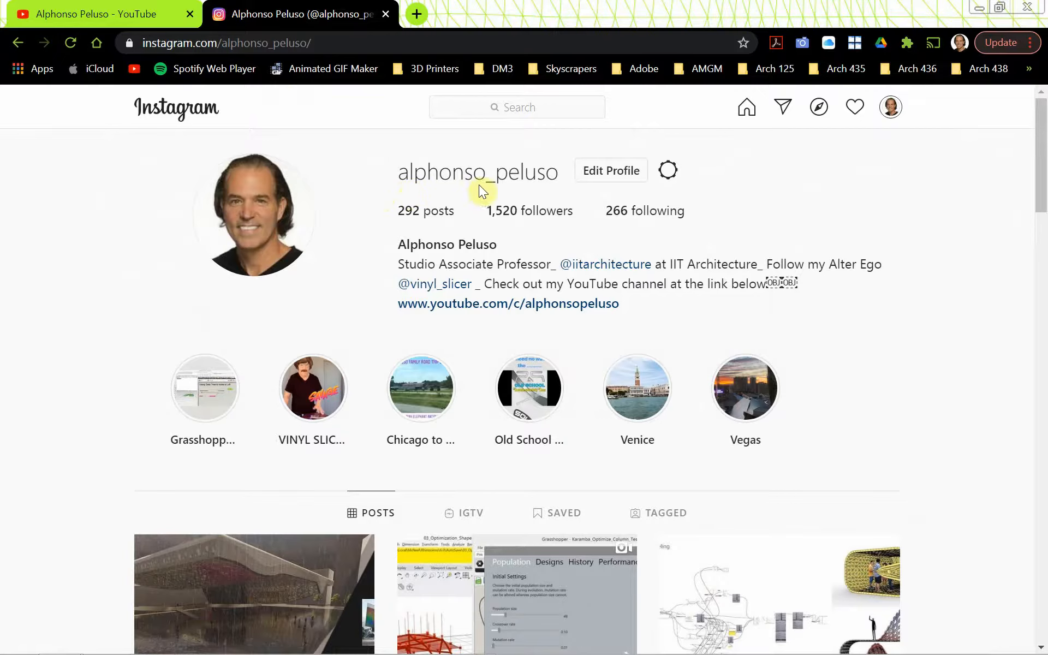
pyautogui.moveTo(522, 192)
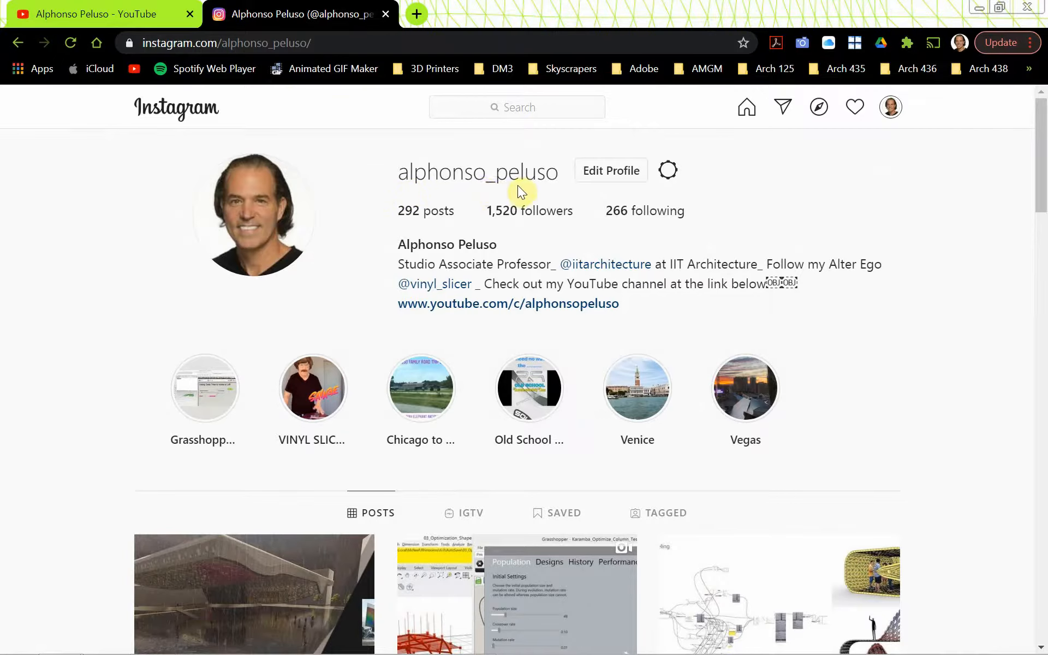
pyautogui.moveTo(531, 220)
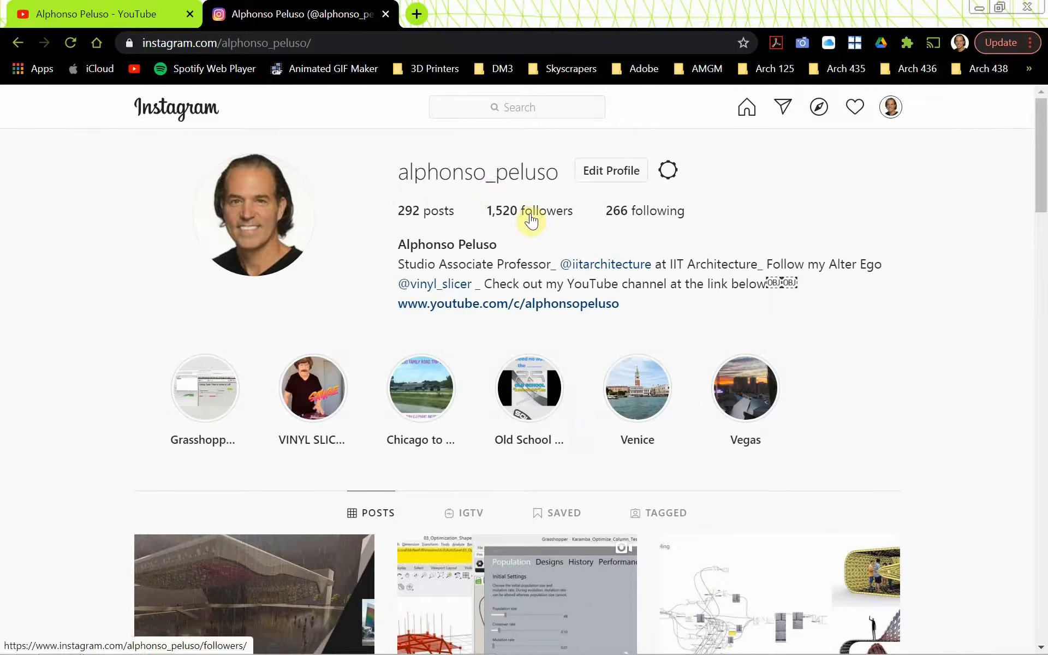
pyautogui.moveTo(527, 224)
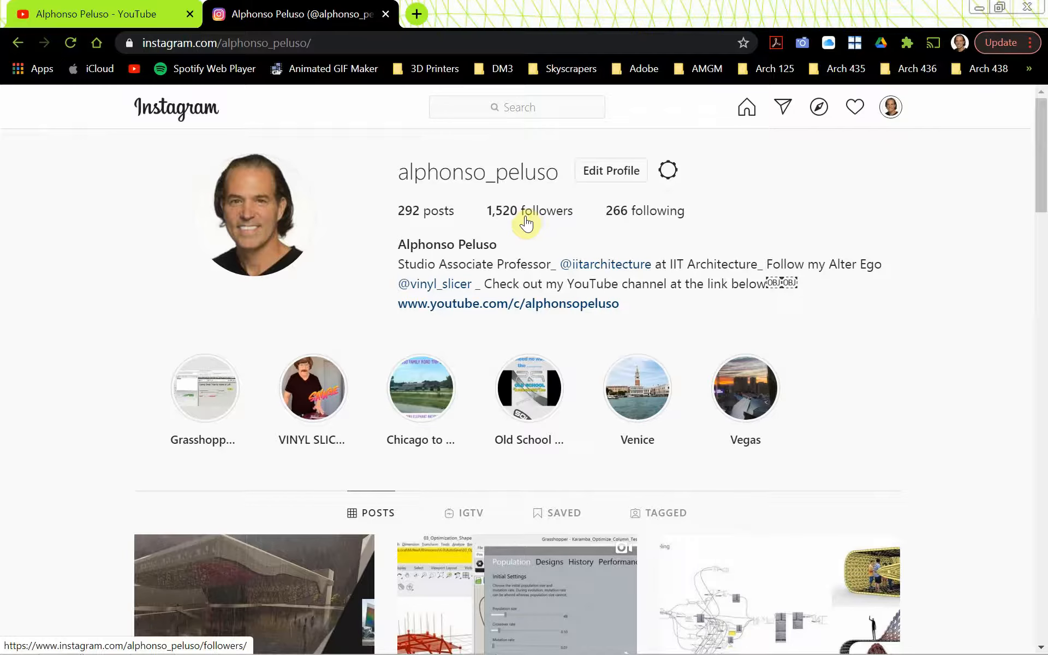
pyautogui.scroll(-3)
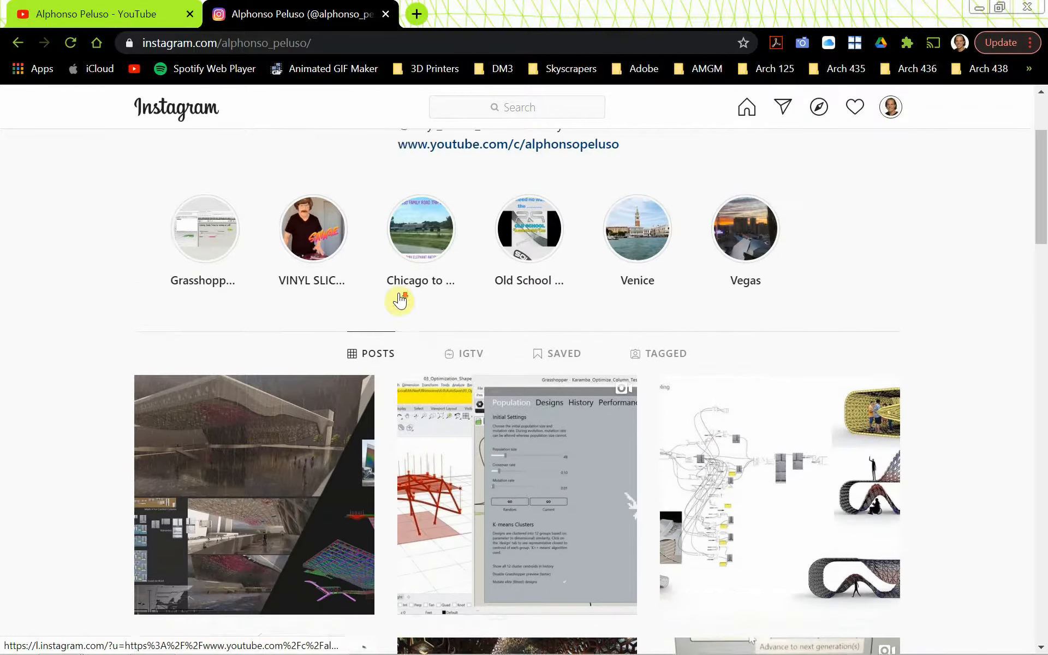
pyautogui.scroll(-3)
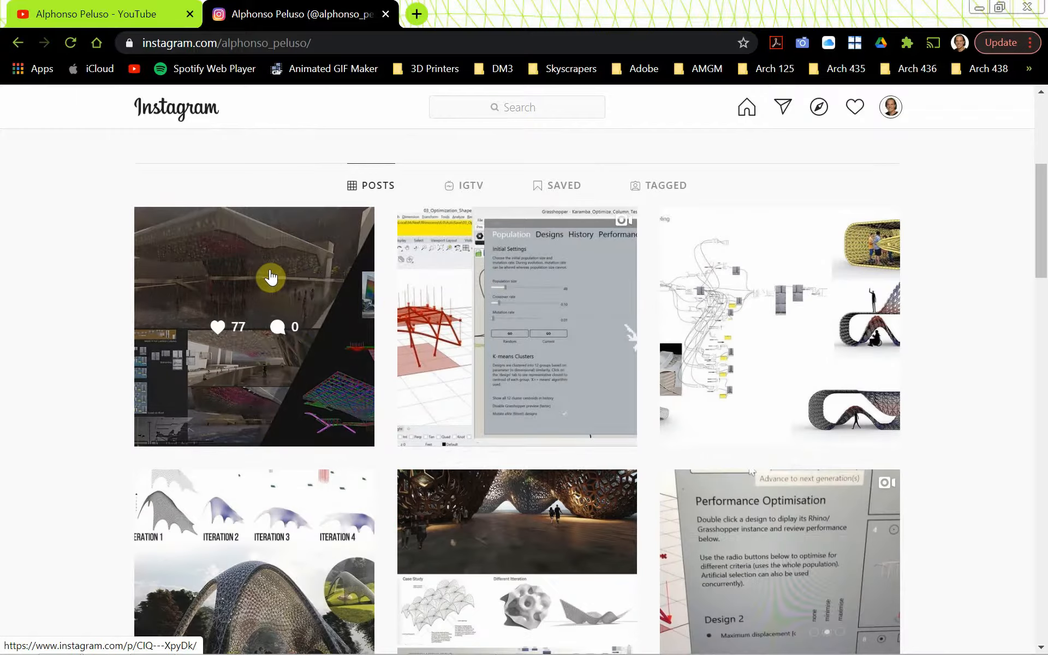
pyautogui.scroll(3)
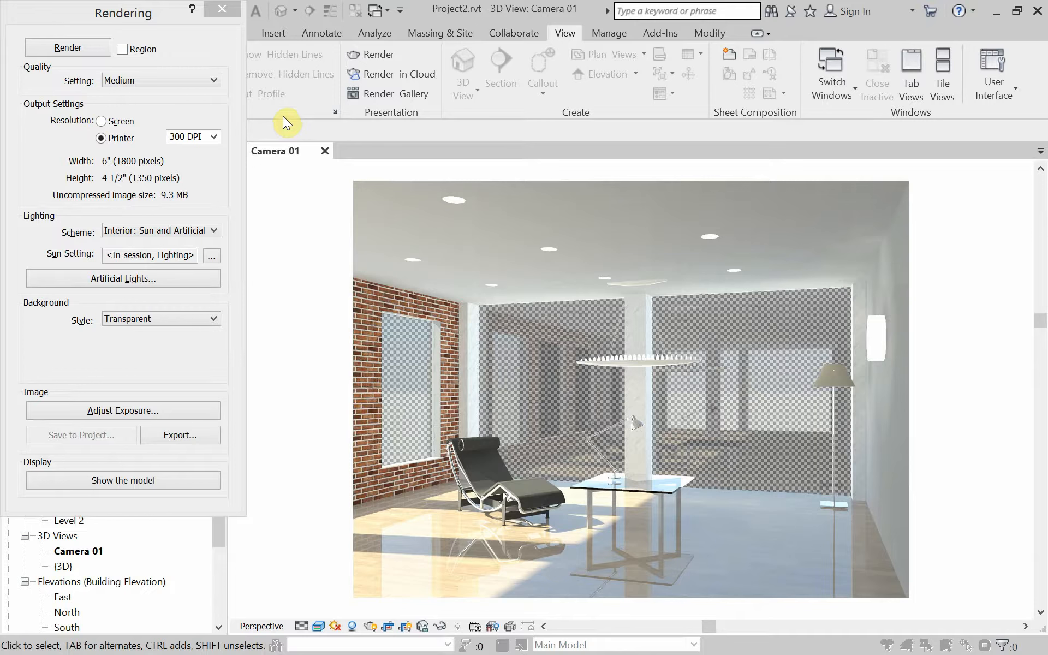
pyautogui.moveTo(484, 446)
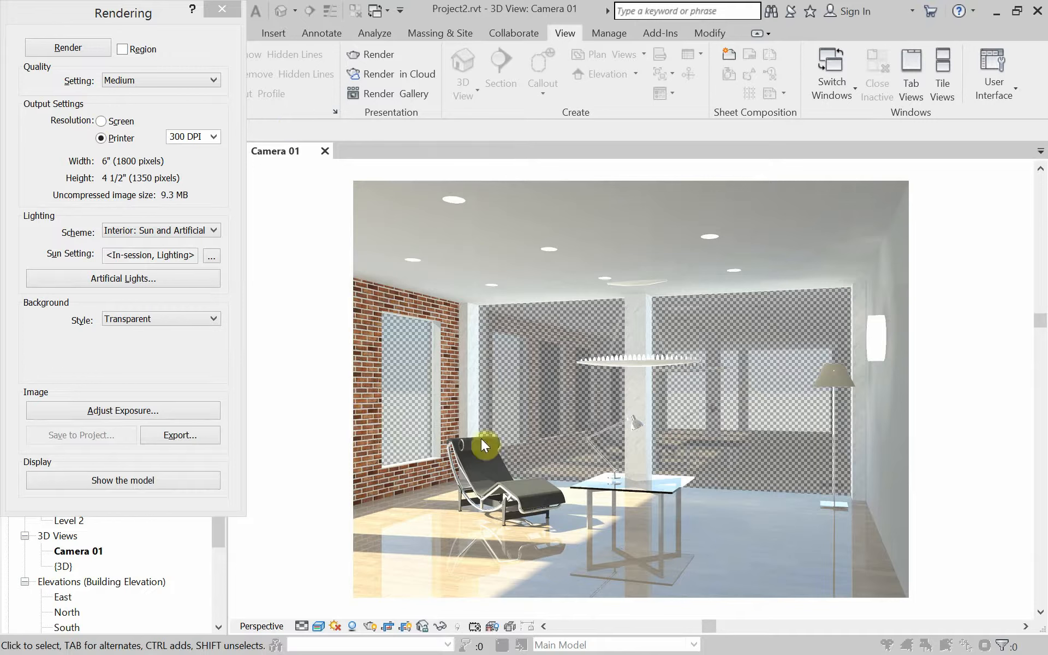
pyautogui.moveTo(591, 243)
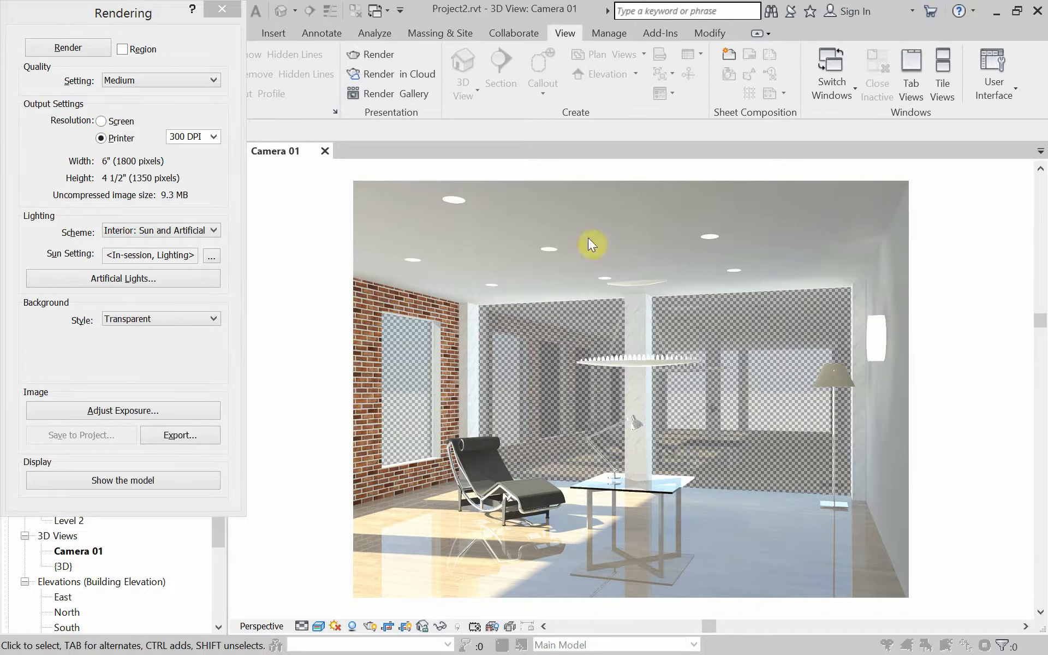
pyautogui.moveTo(222, 12)
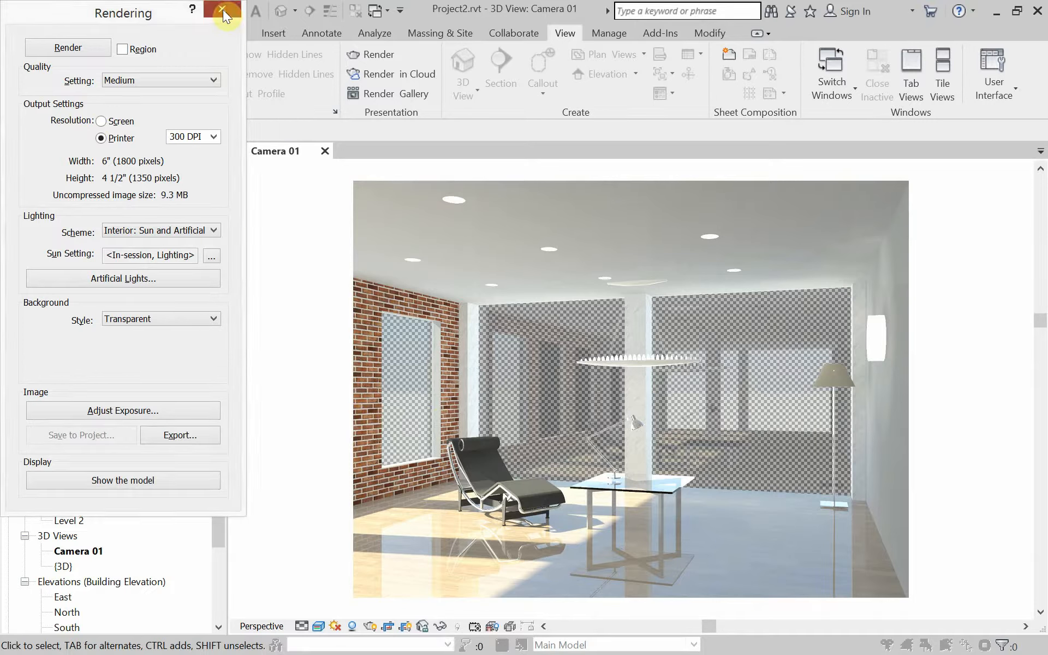
# Close the Rendering dialog and the project, answering the save-changes prompt
pyautogui.click(225, 14)
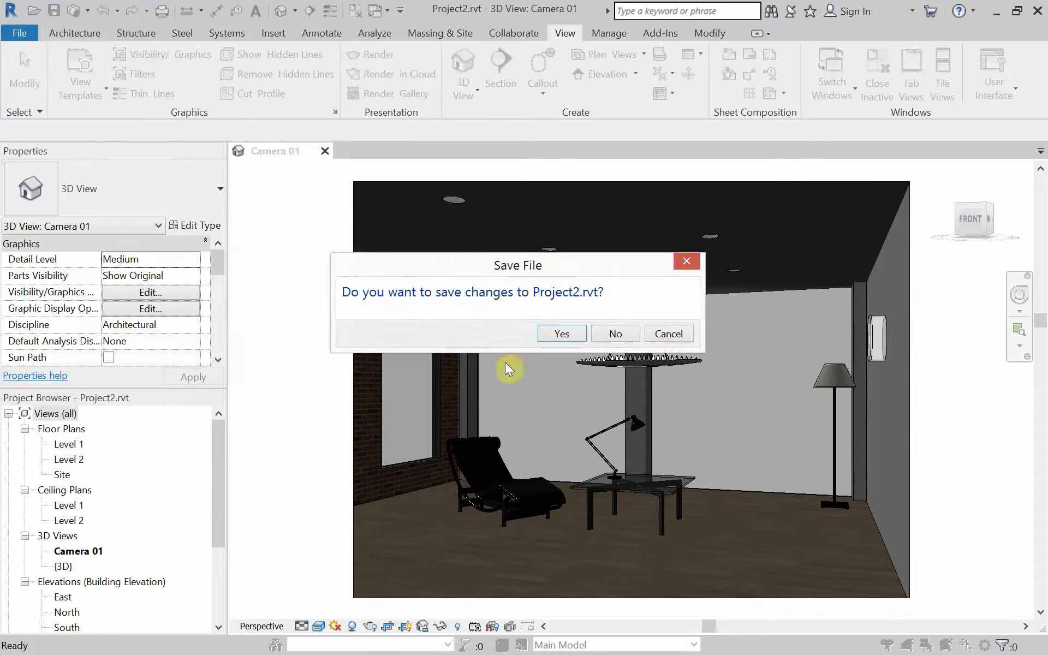
pyautogui.click(614, 334)
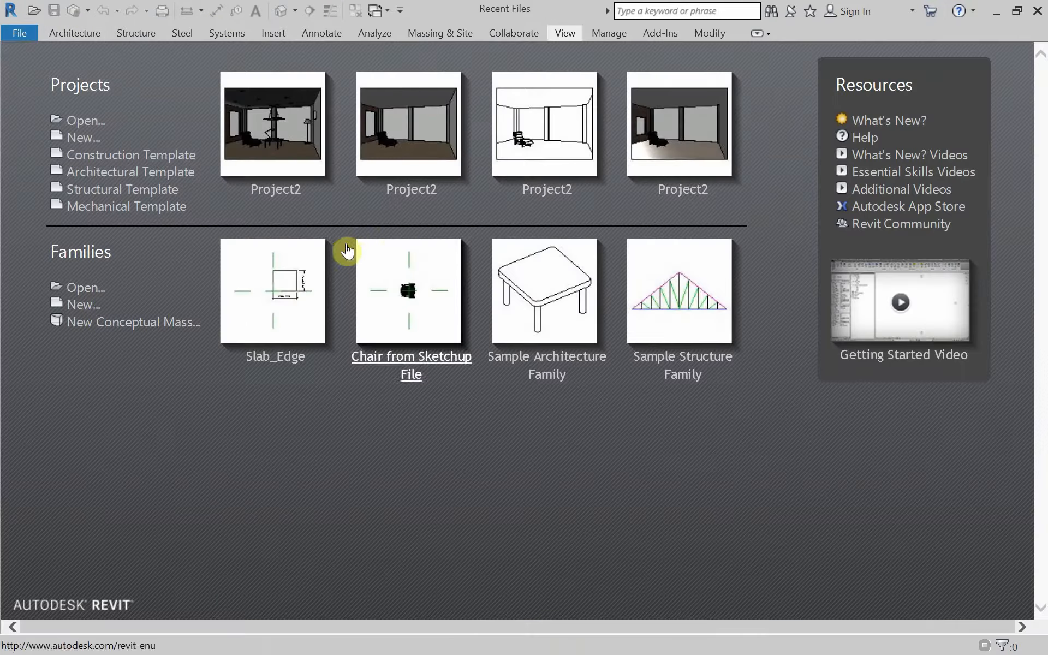
pyautogui.moveTo(399, 194)
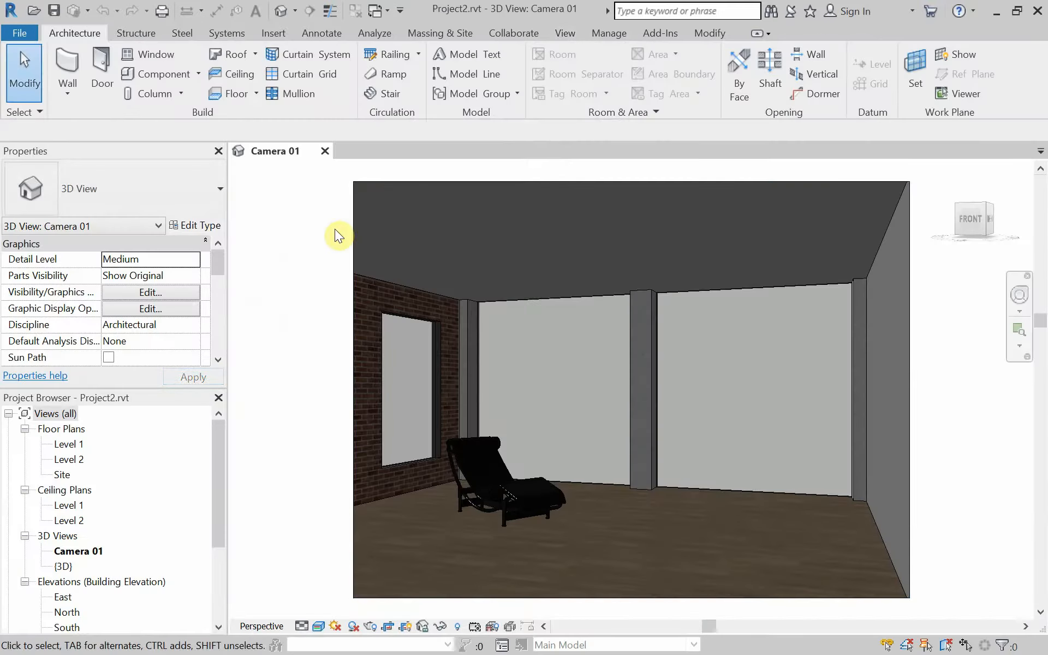
pyautogui.moveTo(305, 251)
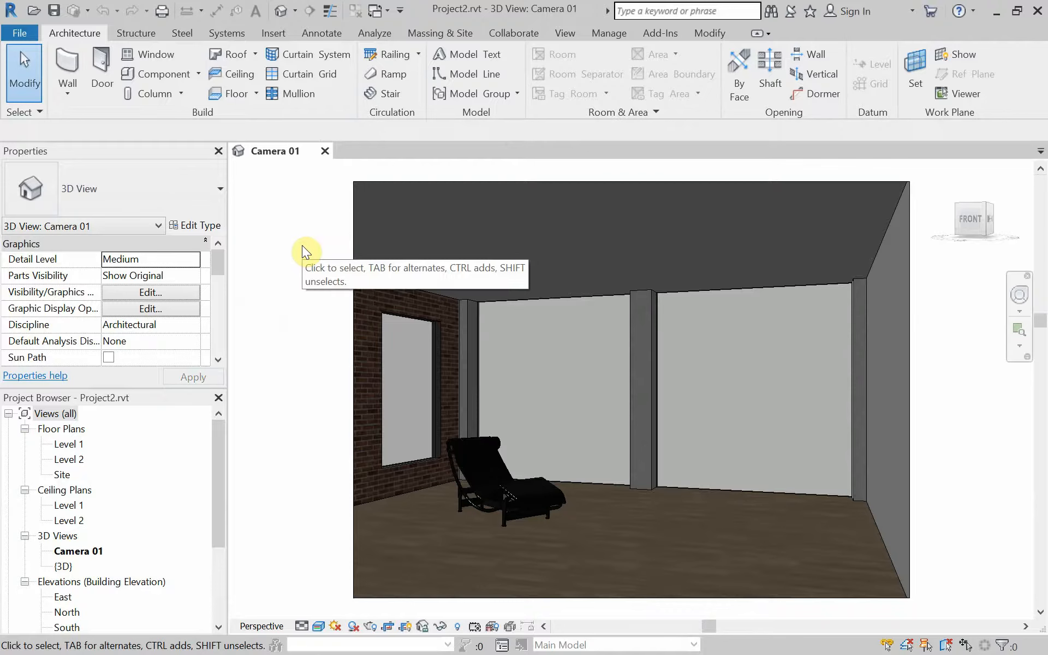
pyautogui.moveTo(624, 381)
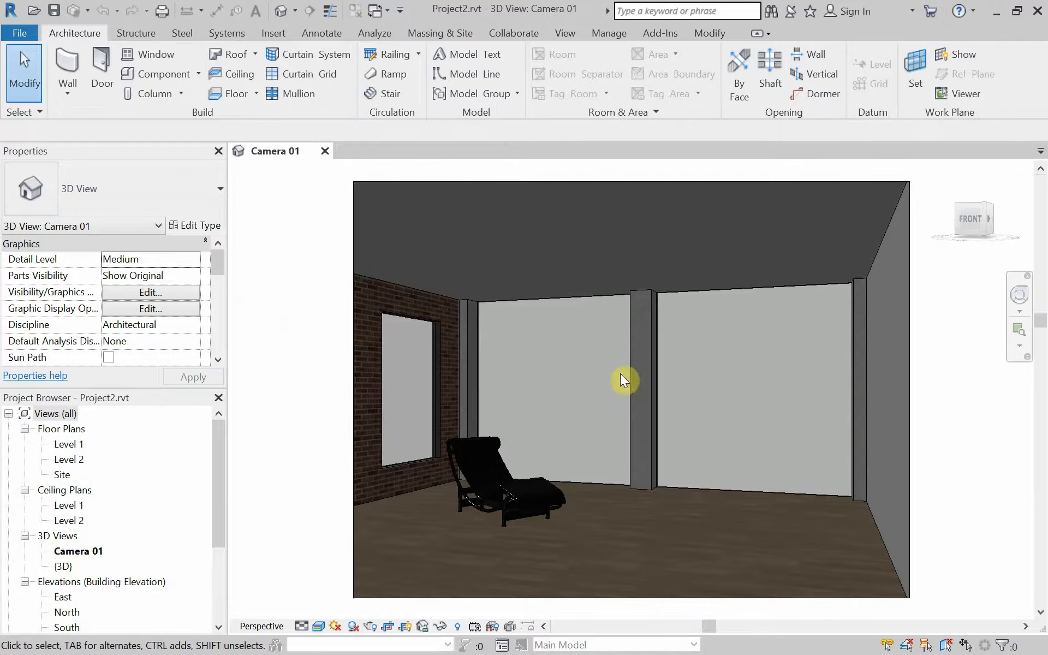
# On the Level 1 plan, set the top-wall column 10' from the corner, then select the bottom-wall column
pyautogui.doubleClick(70, 445)
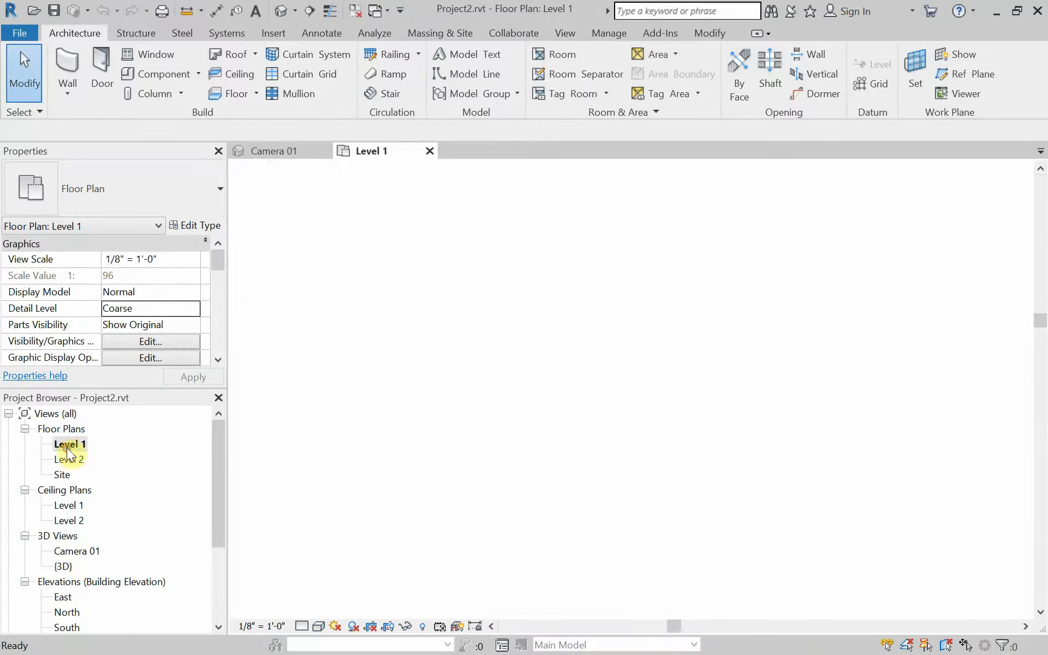
pyautogui.doubleClick(69, 445)
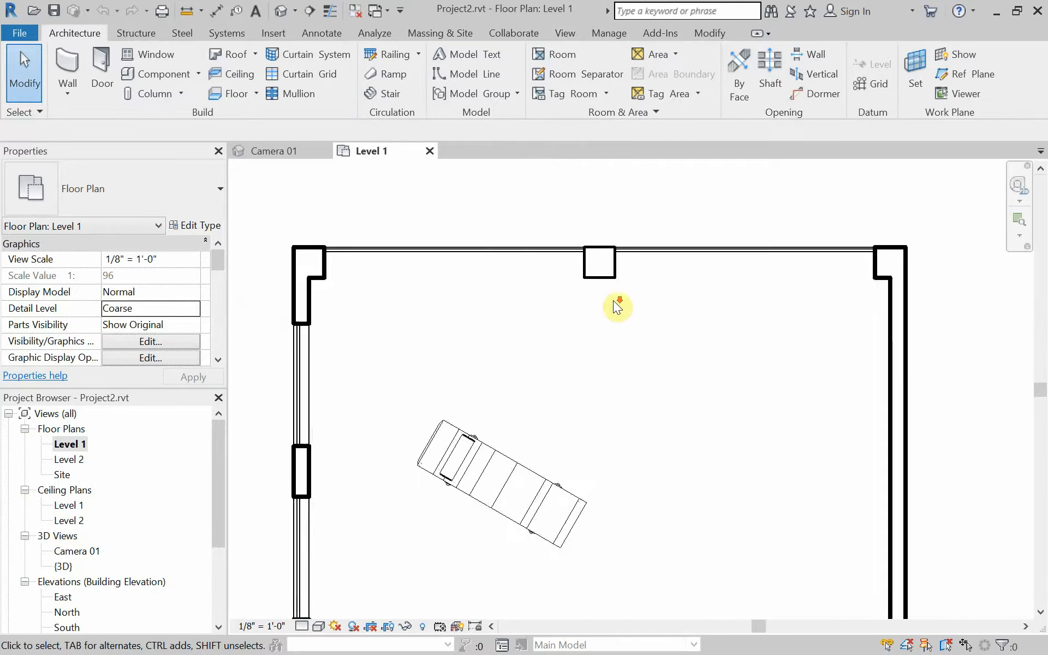
pyautogui.click(599, 262)
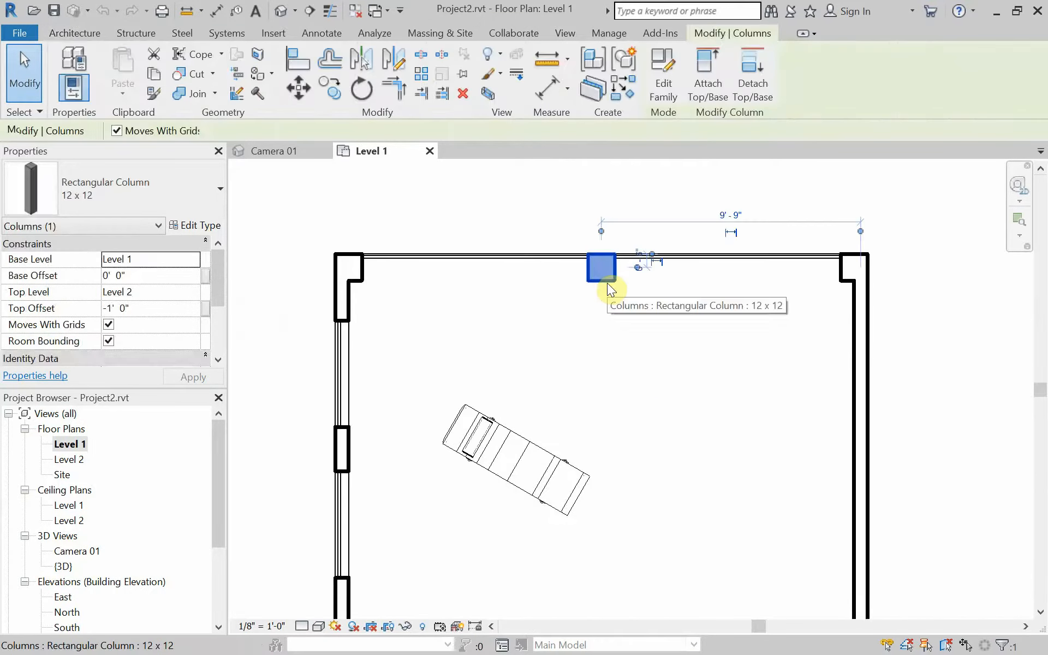
pyautogui.moveTo(721, 231)
pyautogui.write("10'")
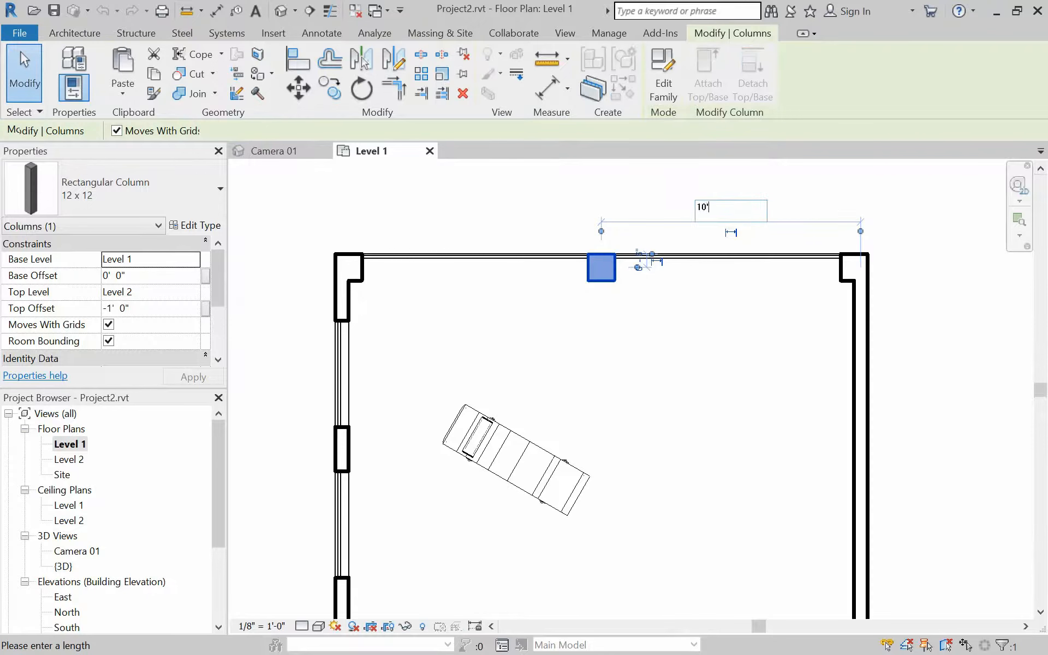
pyautogui.click(648, 327)
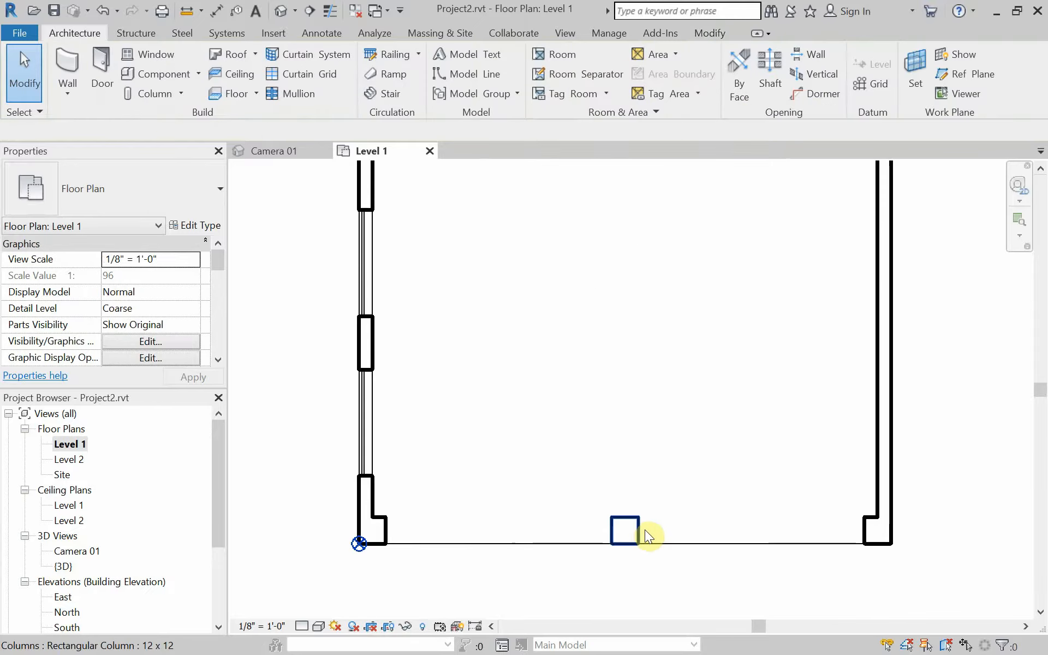
pyautogui.click(624, 530)
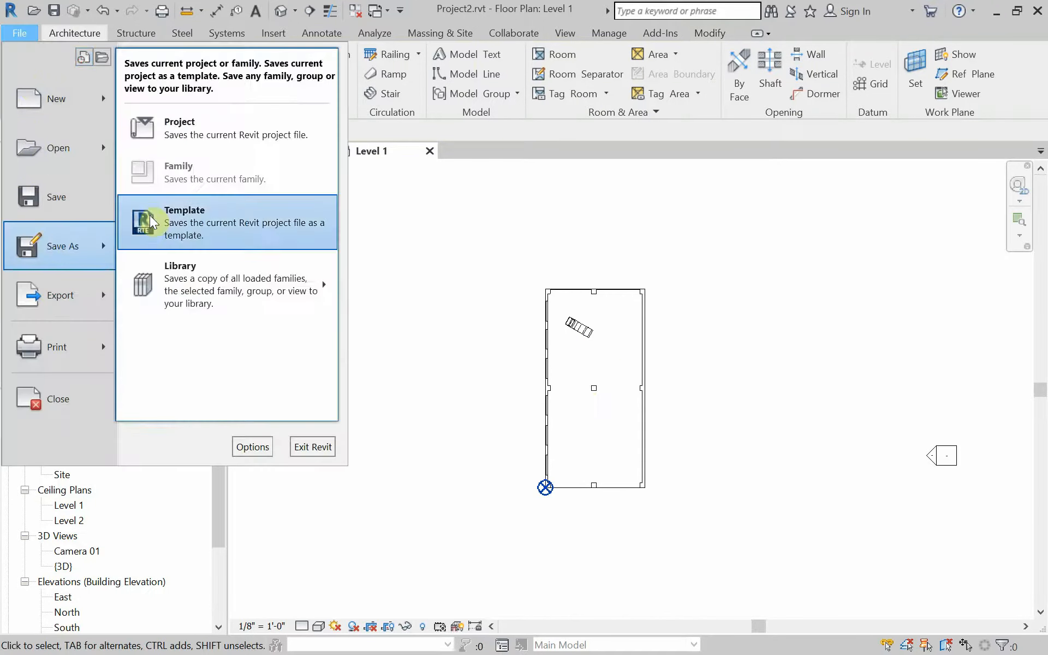
# Save the project file and return to the Camera 01 perspective with nothing selected
pyautogui.click(179, 128)
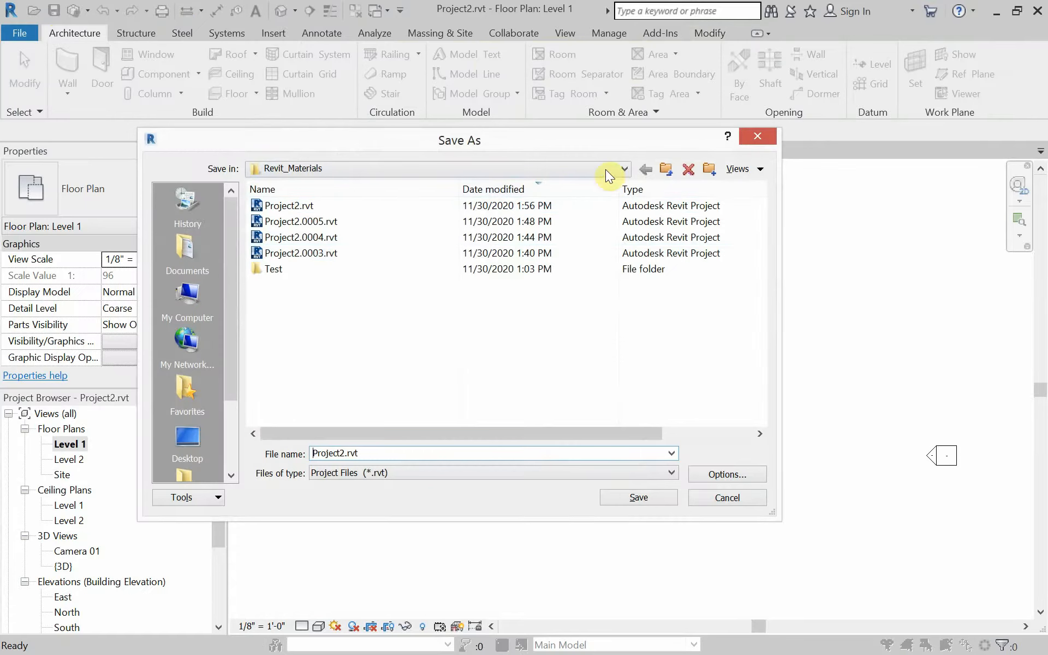
pyautogui.click(623, 168)
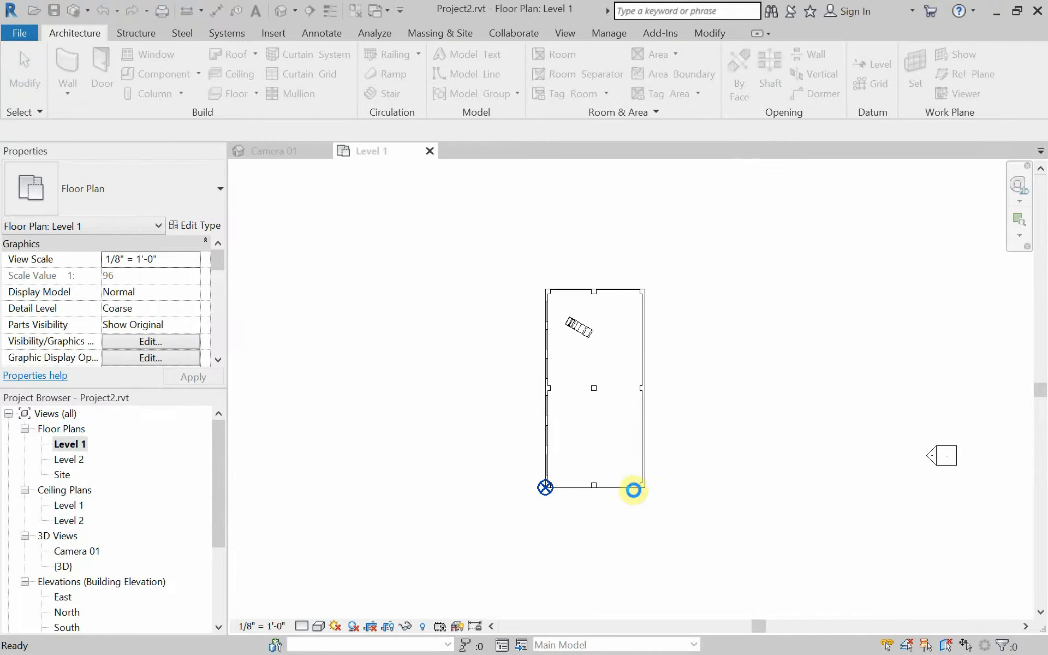
pyautogui.click(452, 353)
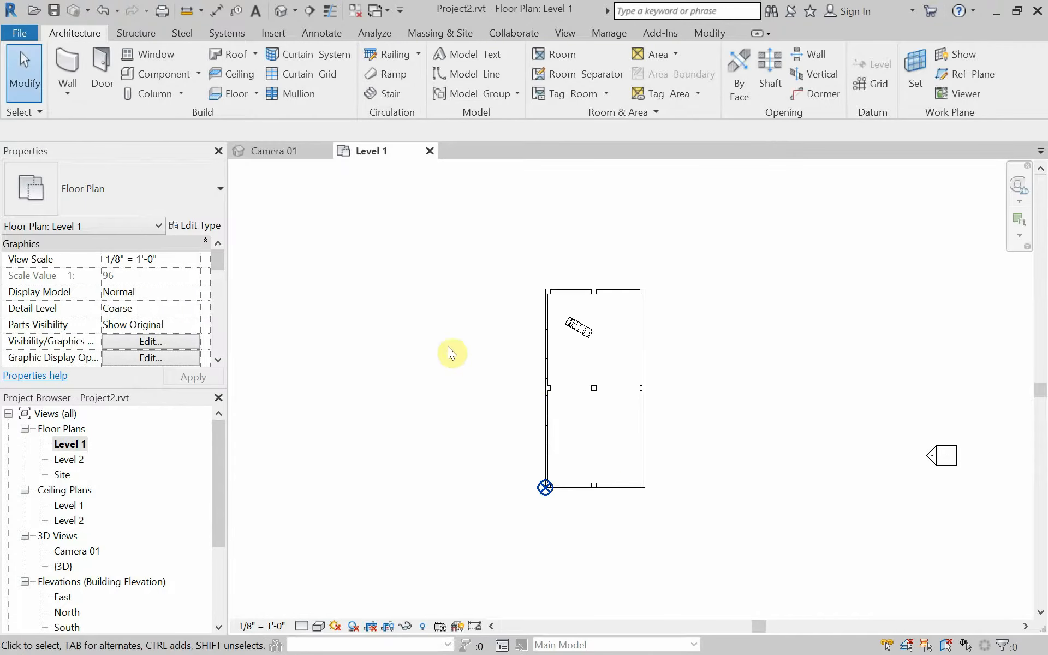
pyautogui.click(274, 151)
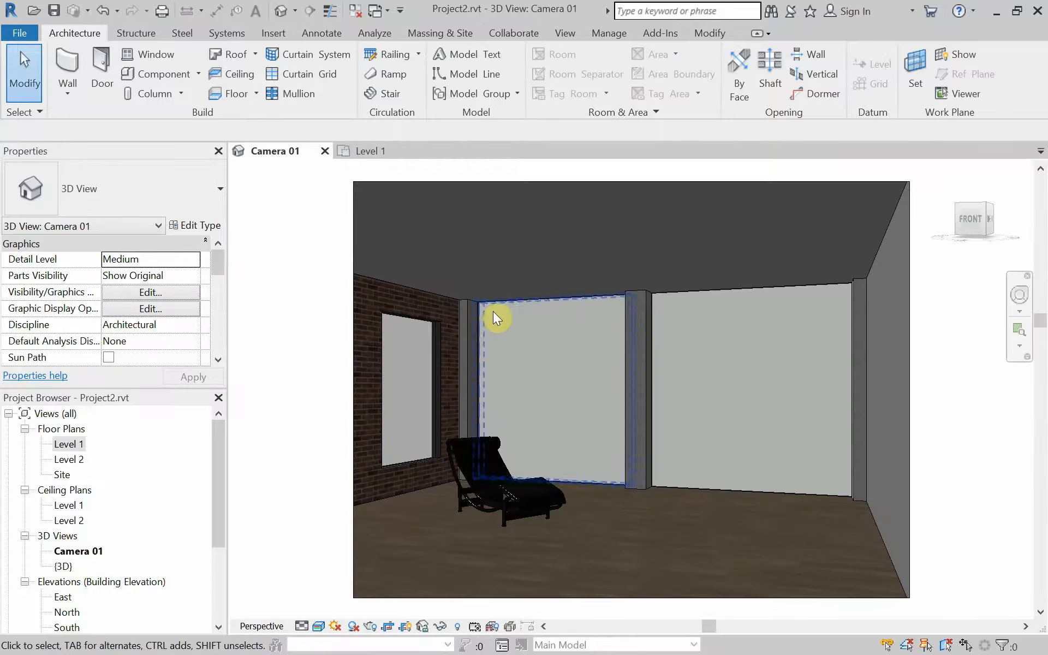
pyautogui.click(632, 281)
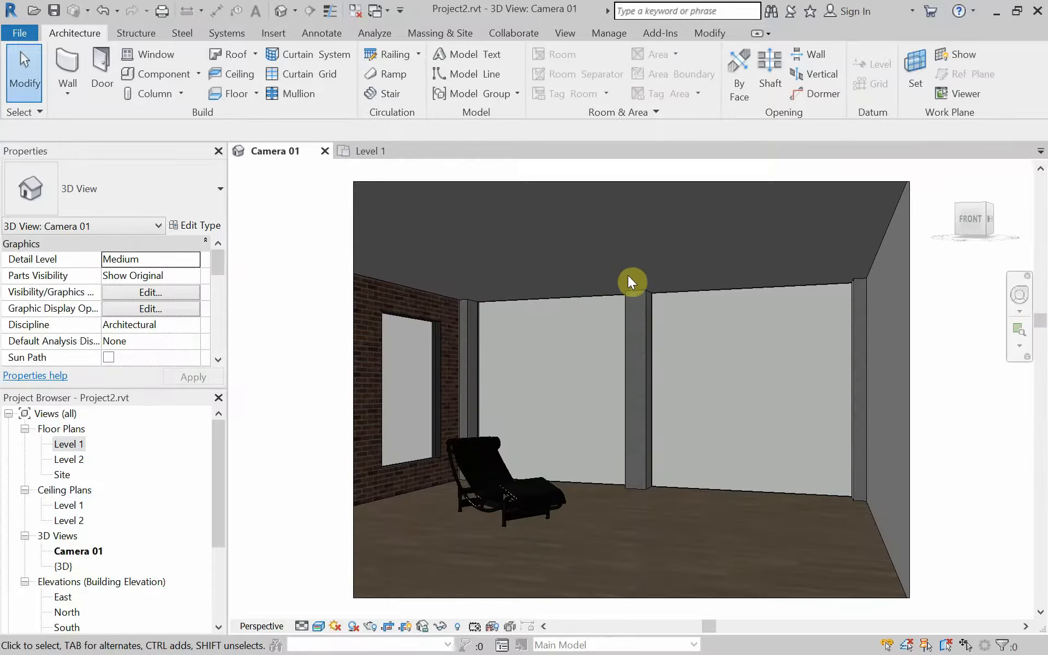
pyautogui.moveTo(697, 261)
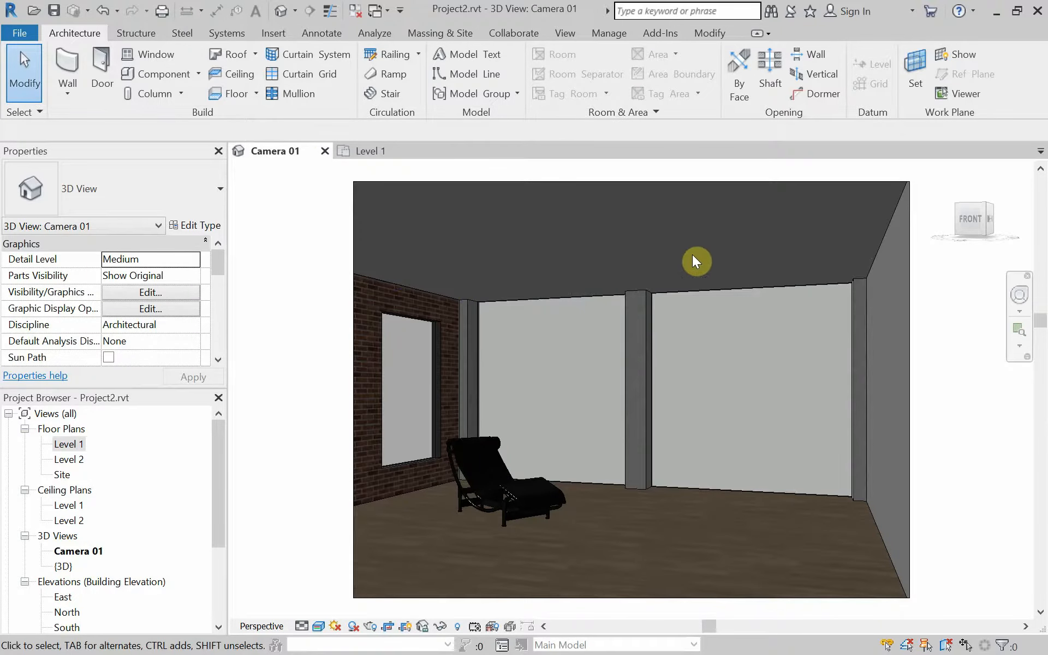
pyautogui.moveTo(567, 283)
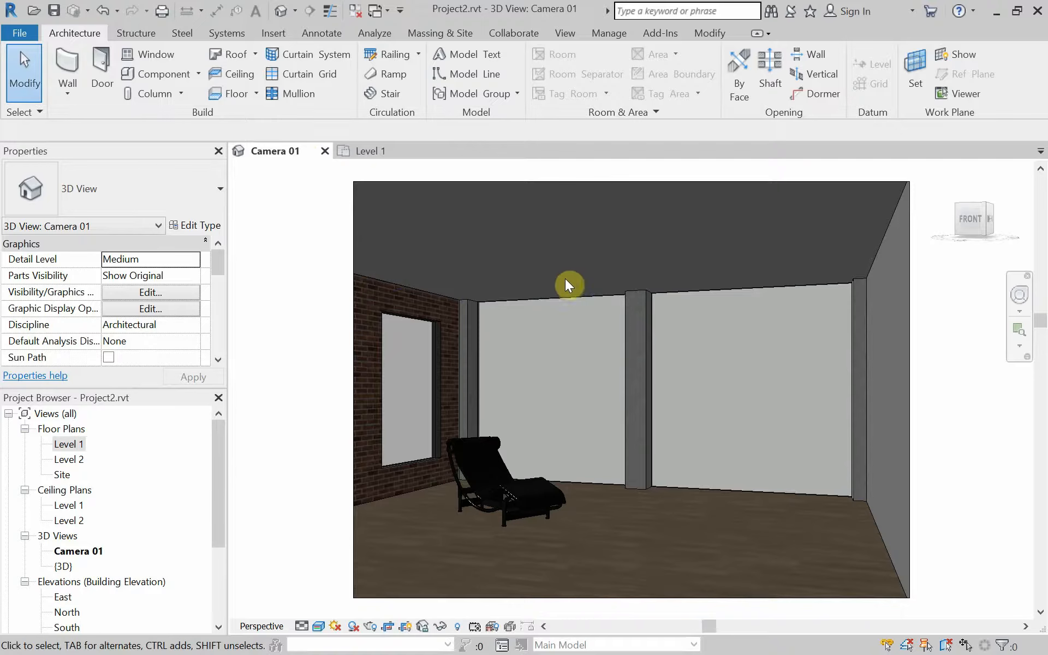
pyautogui.moveTo(571, 279)
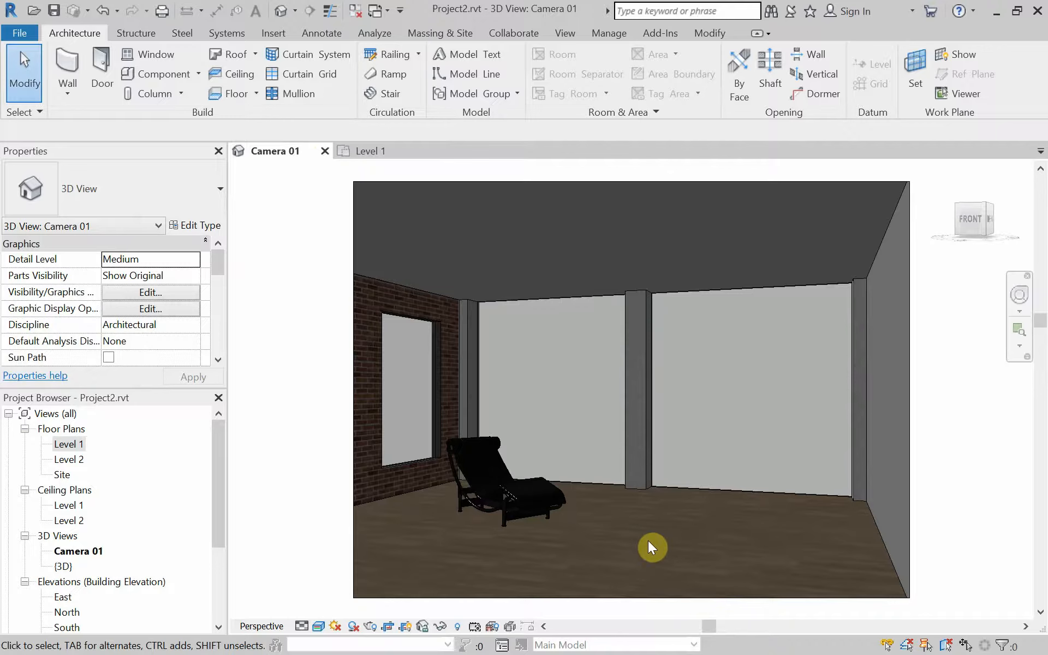
pyautogui.moveTo(647, 535)
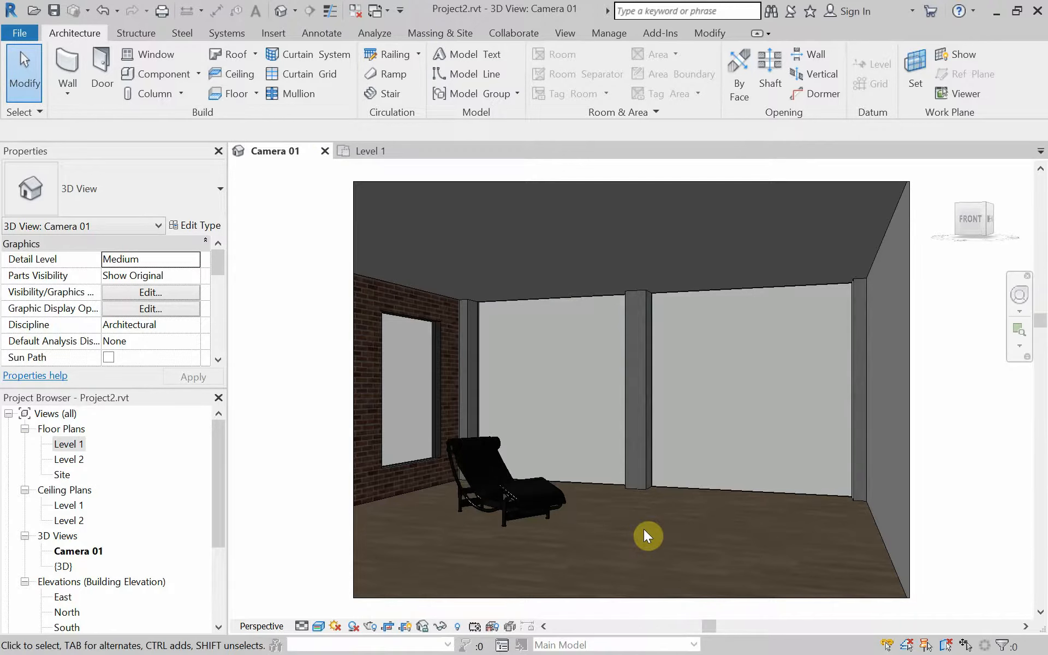
pyautogui.moveTo(647, 519)
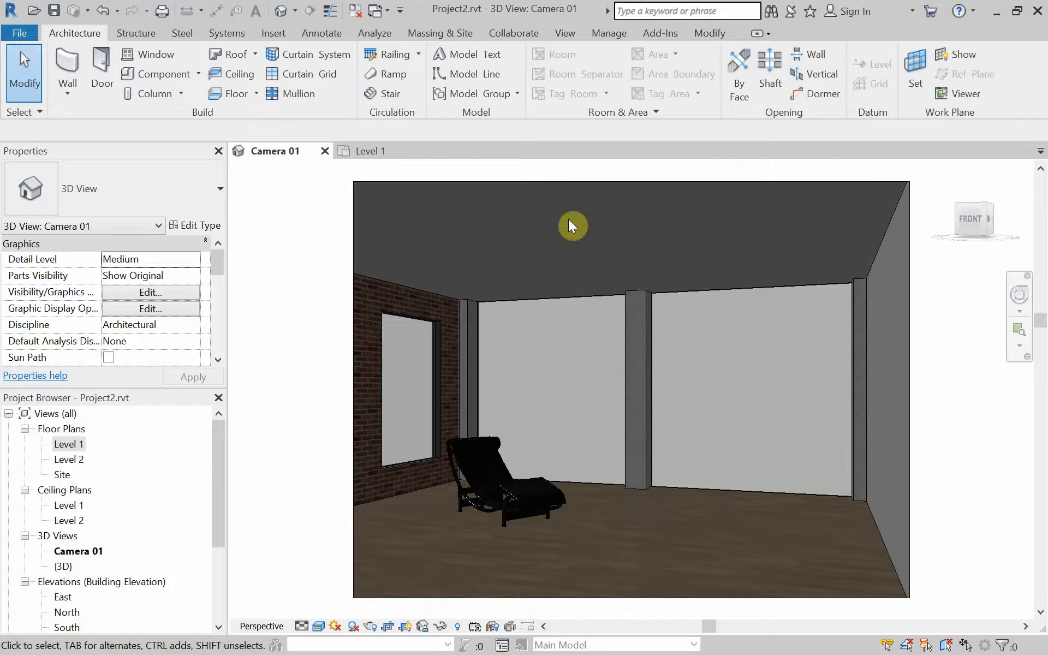
pyautogui.moveTo(530, 195)
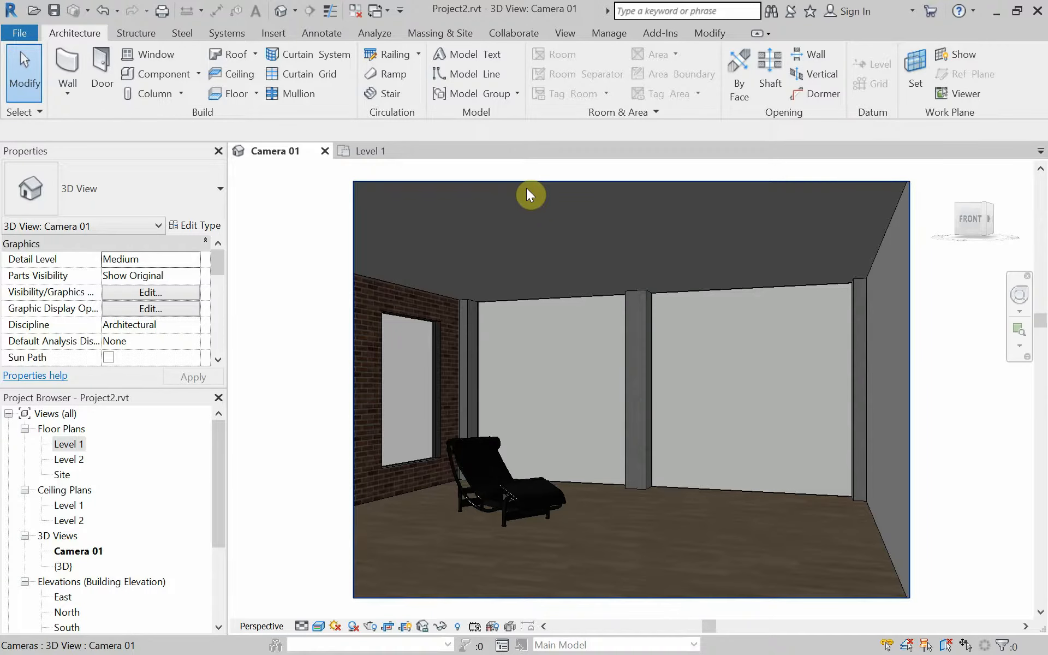
pyautogui.moveTo(560, 81)
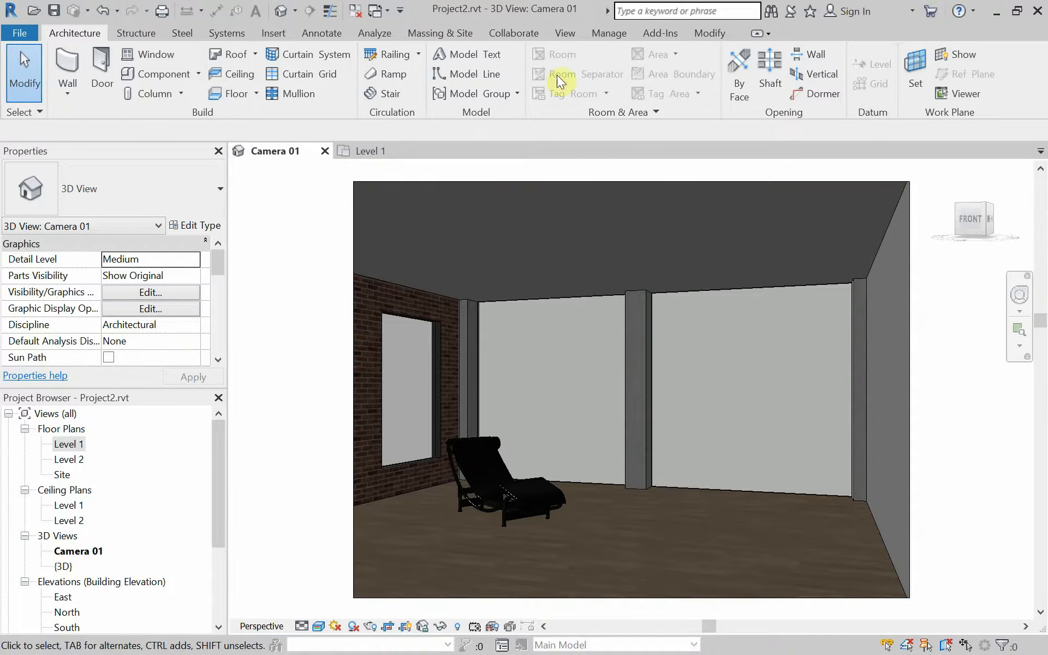
pyautogui.moveTo(466, 55)
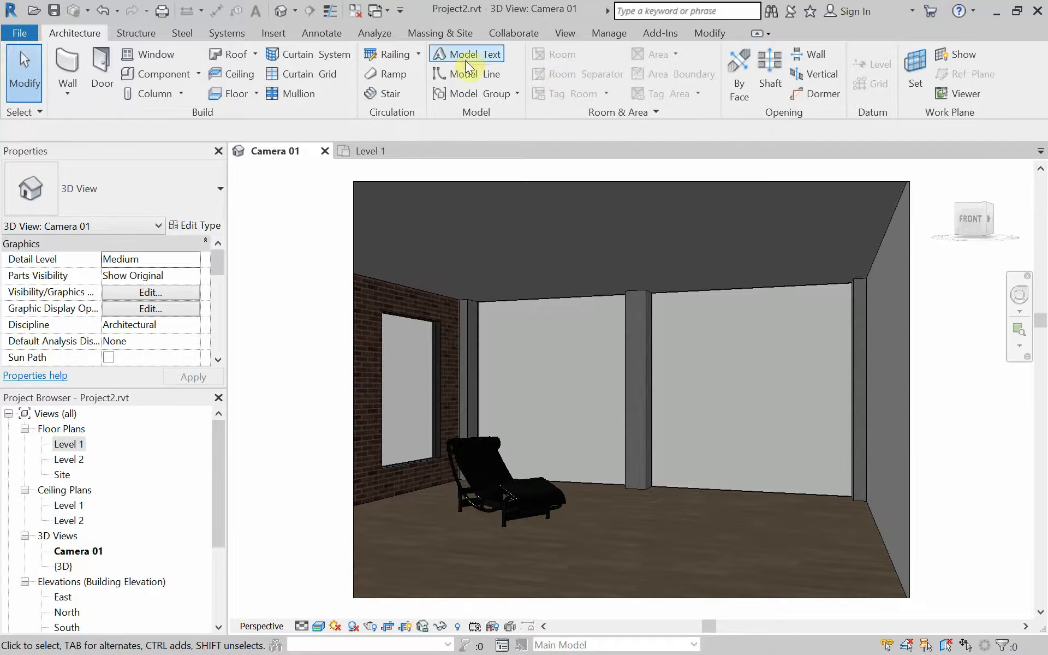
pyautogui.moveTo(160, 73)
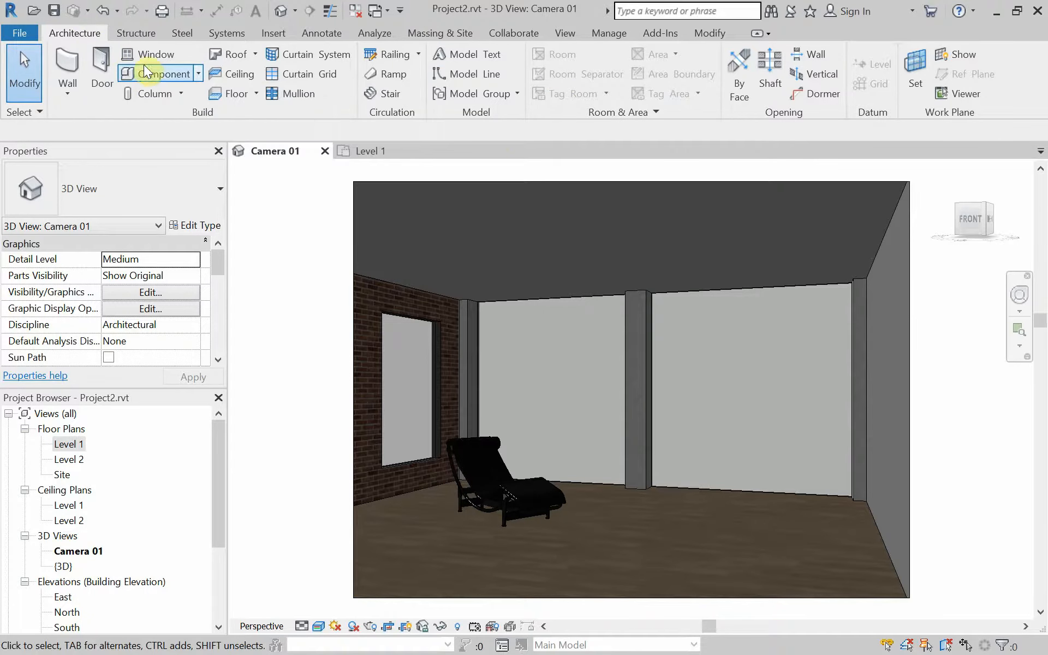
# Start placing a component and bring up the Load Family library
pyautogui.click(160, 73)
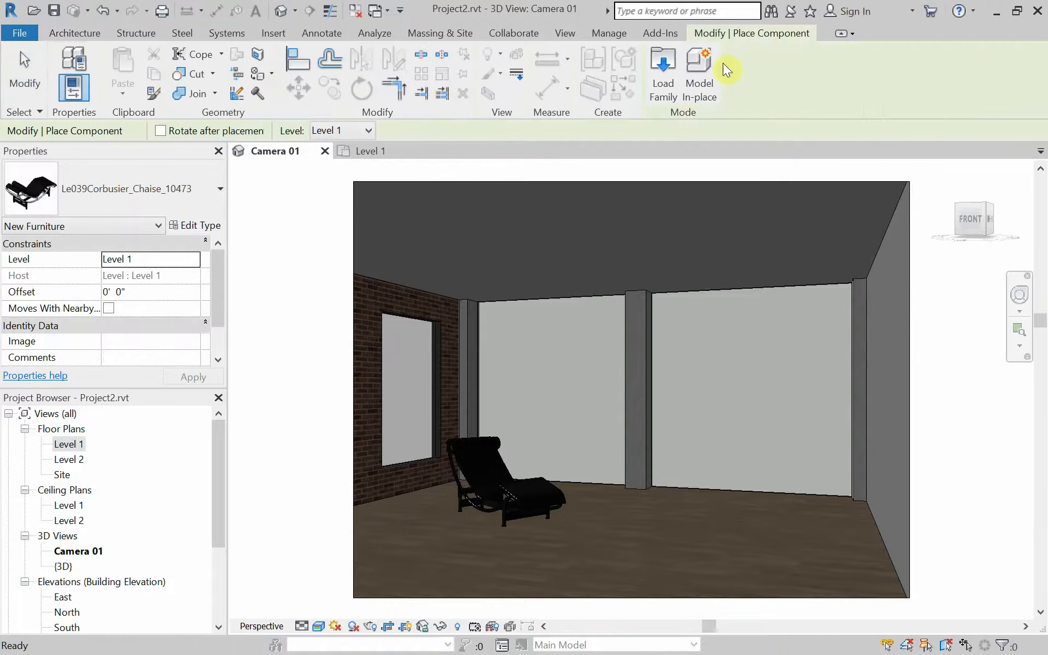
pyautogui.click(663, 73)
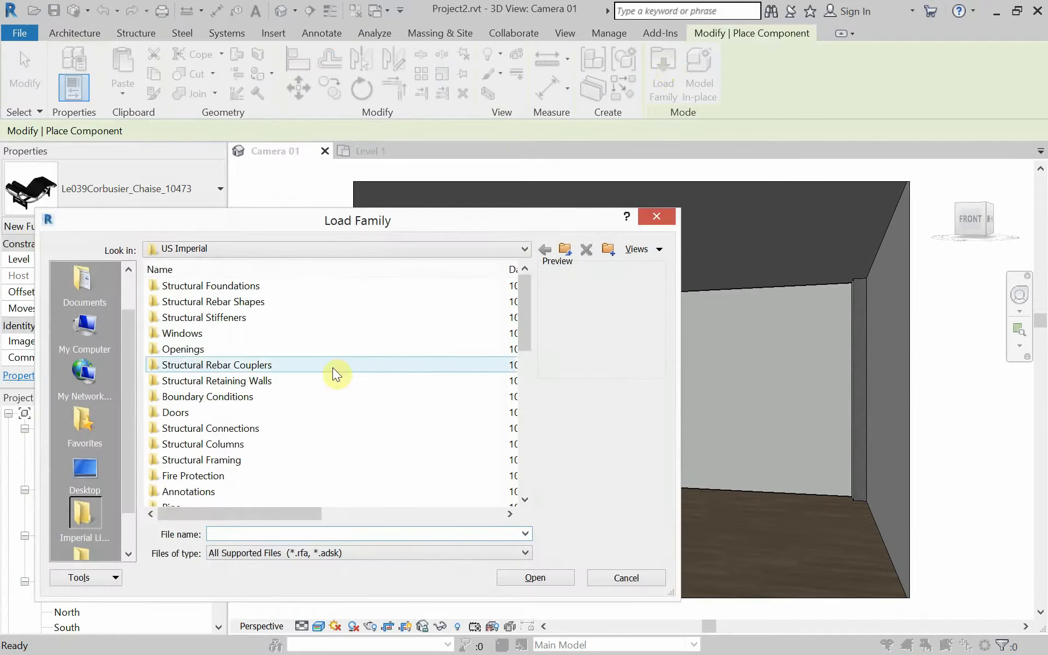
# Browse the US Imperial library into Lighting > Architectural > Internal families
pyautogui.scroll(-3)
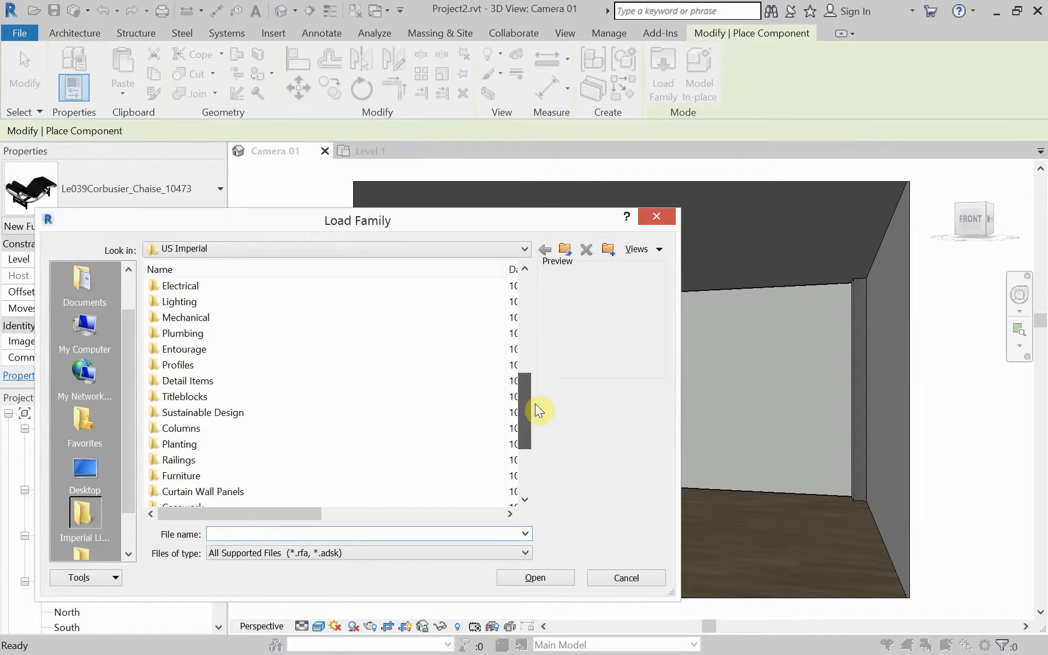
pyautogui.scroll(-3)
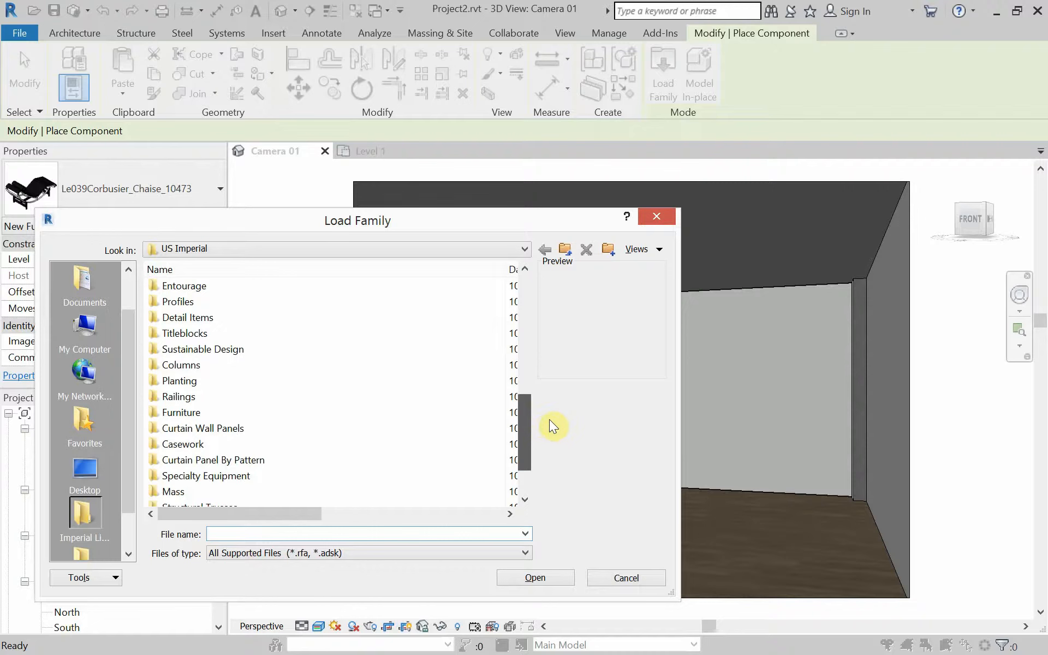
pyautogui.scroll(-3)
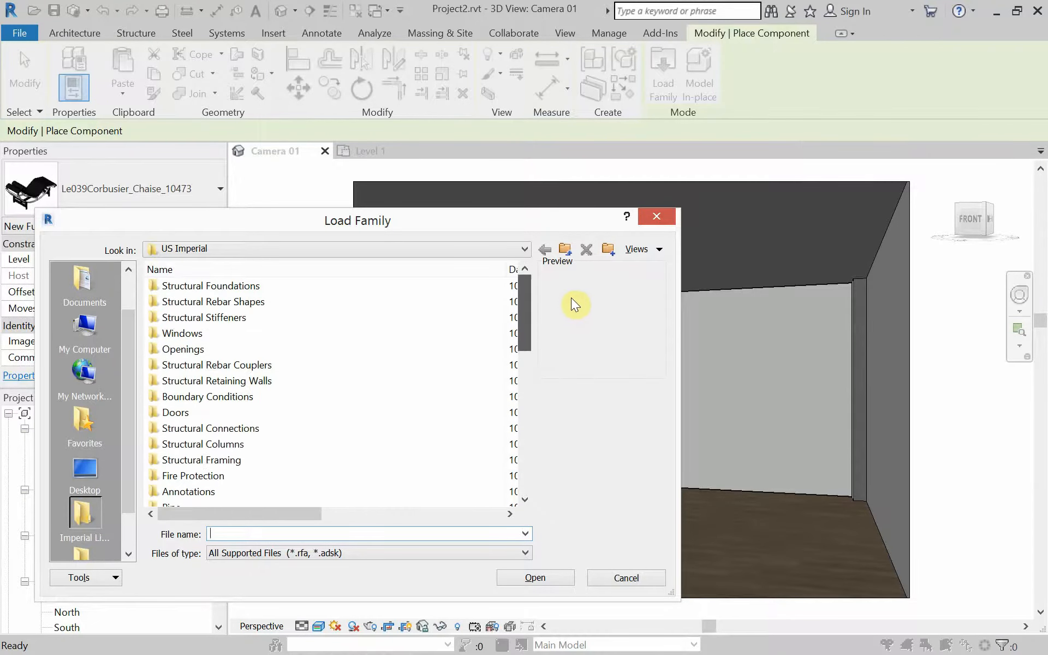
pyautogui.click(160, 270)
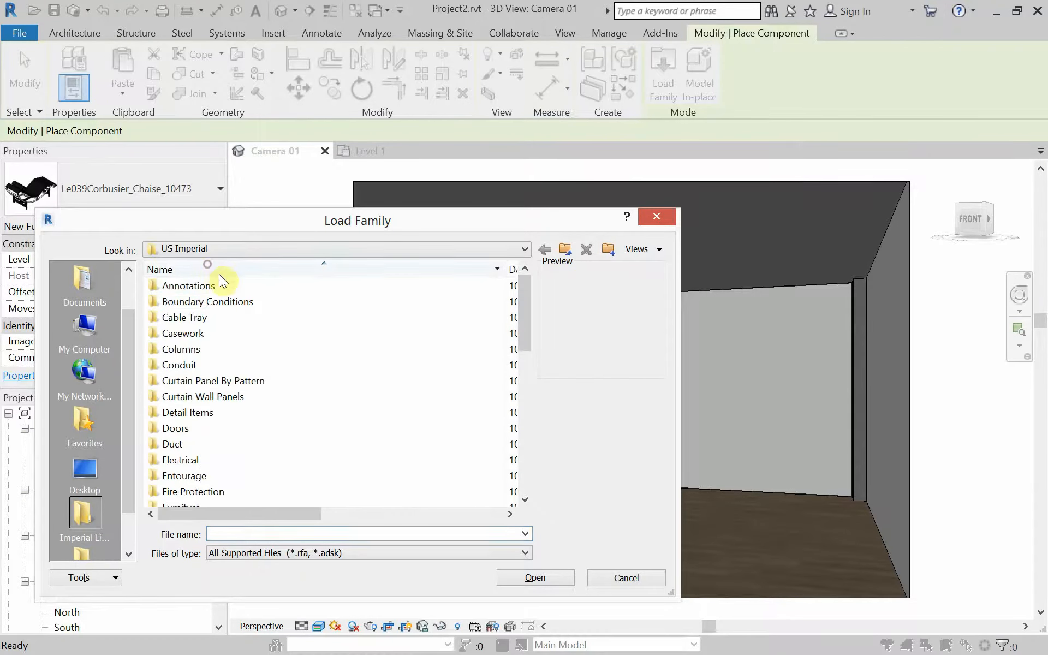
pyautogui.scroll(-3)
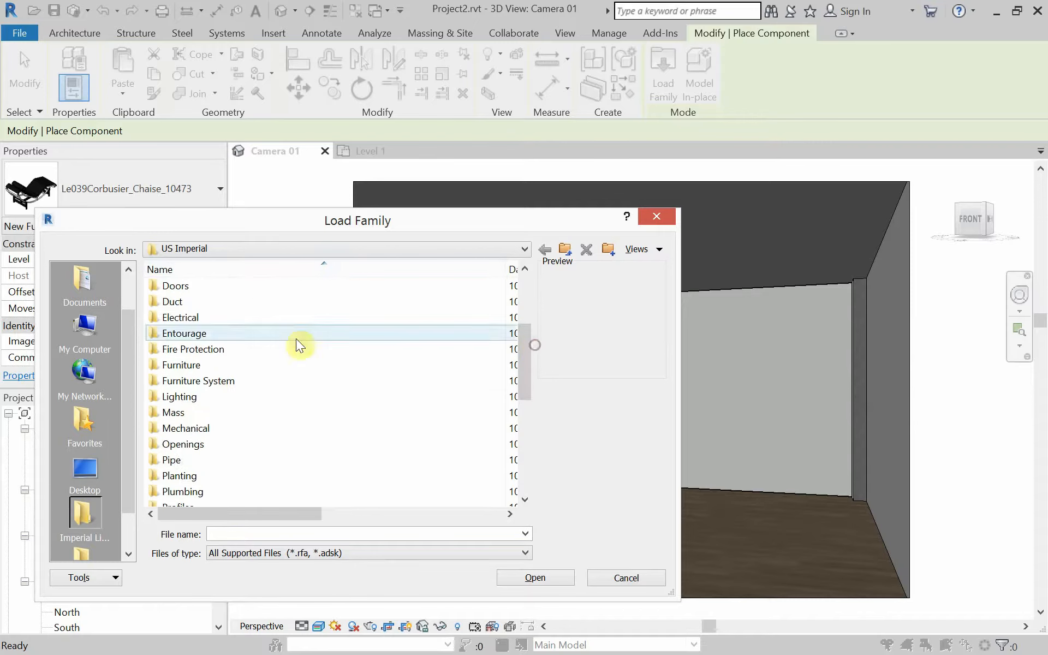
pyautogui.doubleClick(178, 396)
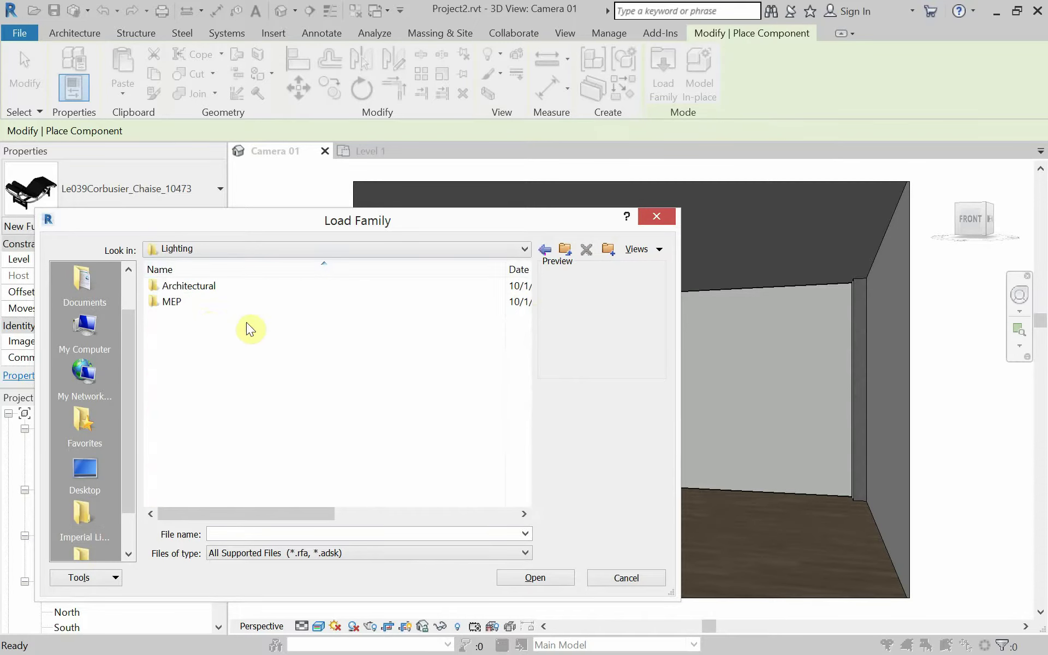
pyautogui.doubleClick(189, 284)
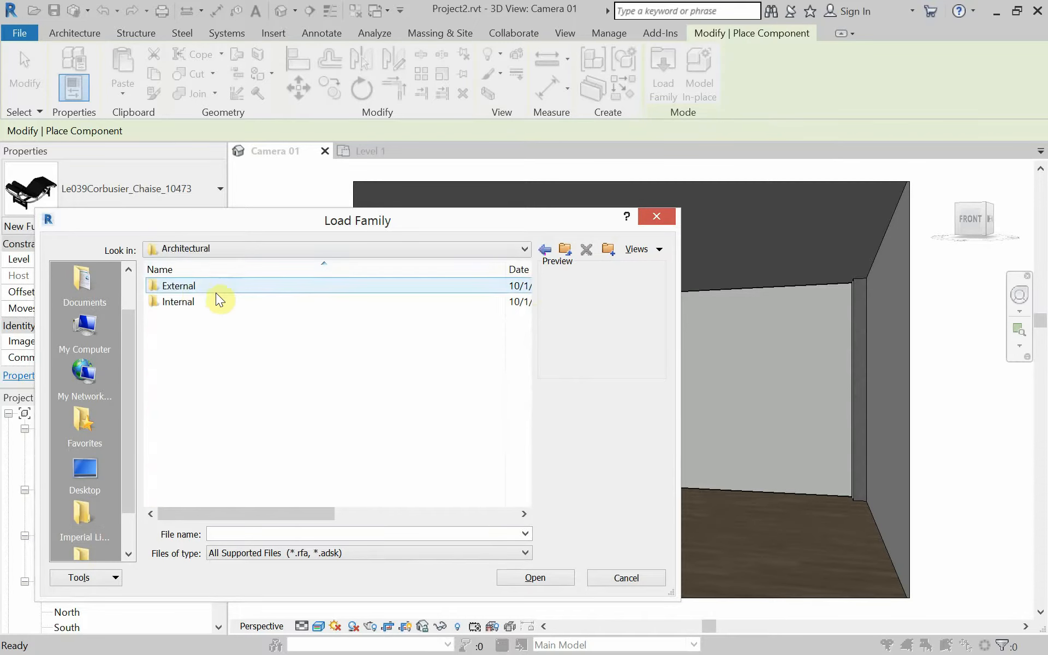
pyautogui.doubleClick(181, 301)
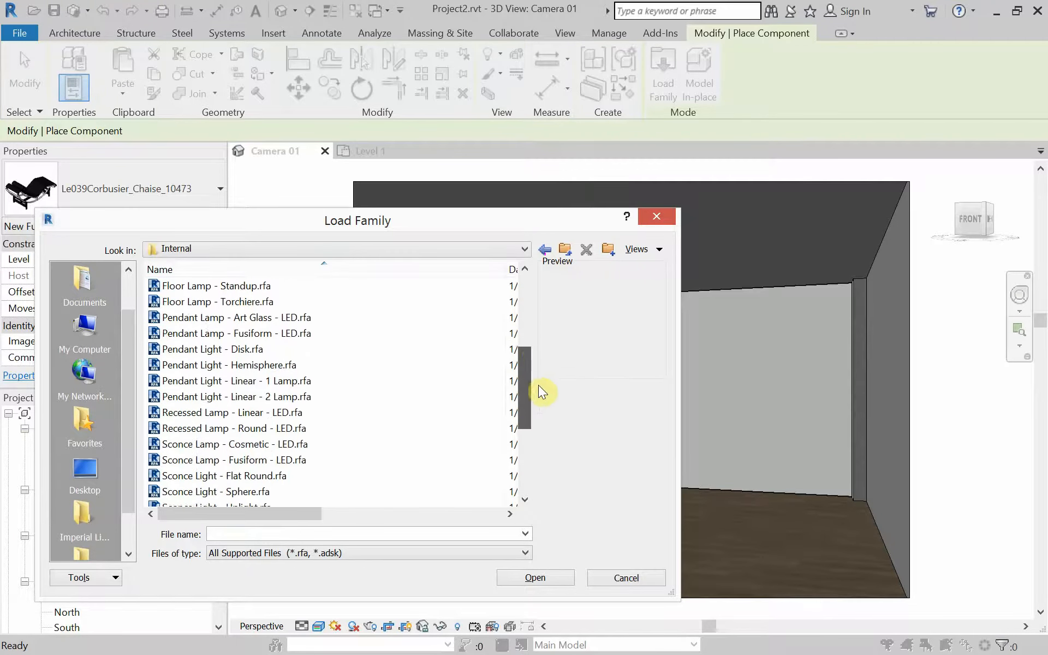
# Choose Downlight - Recessed Can.rfa as the family to load instead of the round LED lamp
pyautogui.click(231, 413)
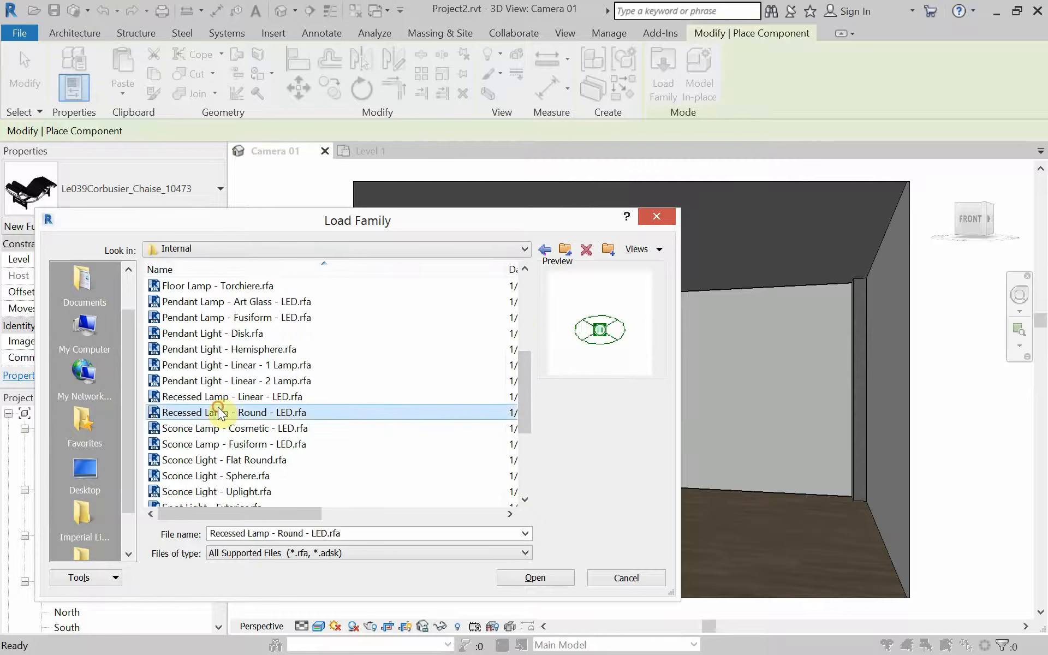
pyautogui.moveTo(478, 412)
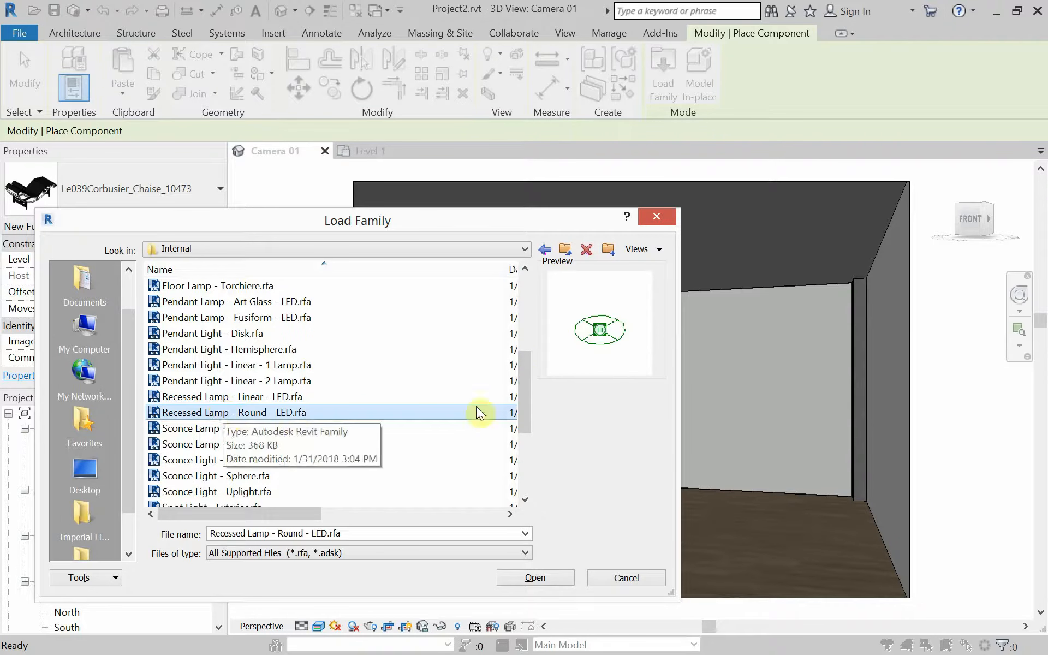
pyautogui.scroll(-3)
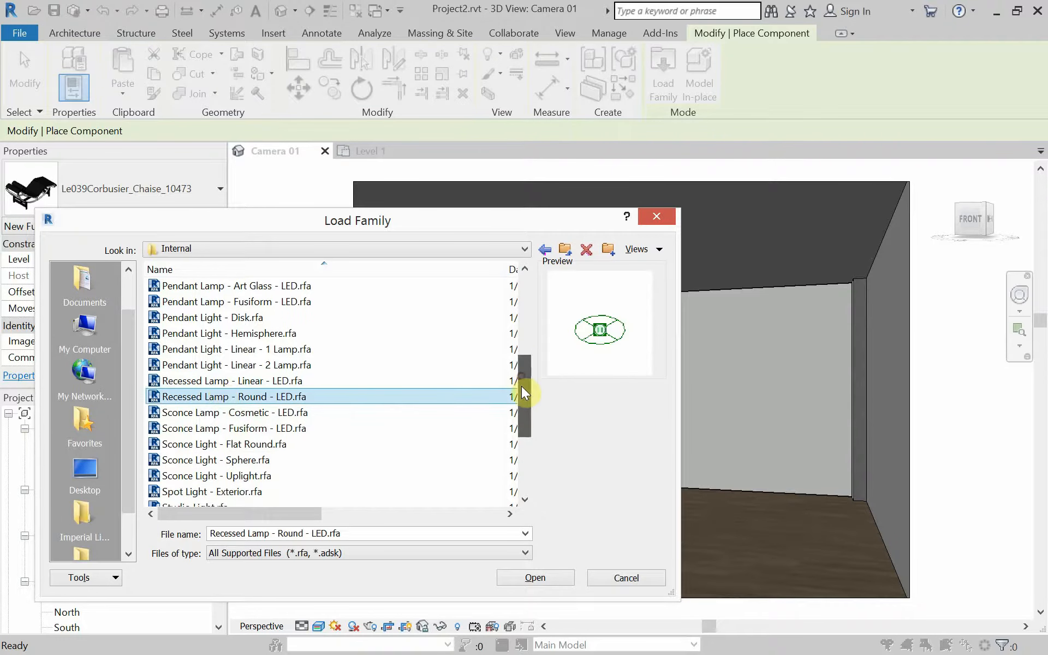
pyautogui.scroll(-3)
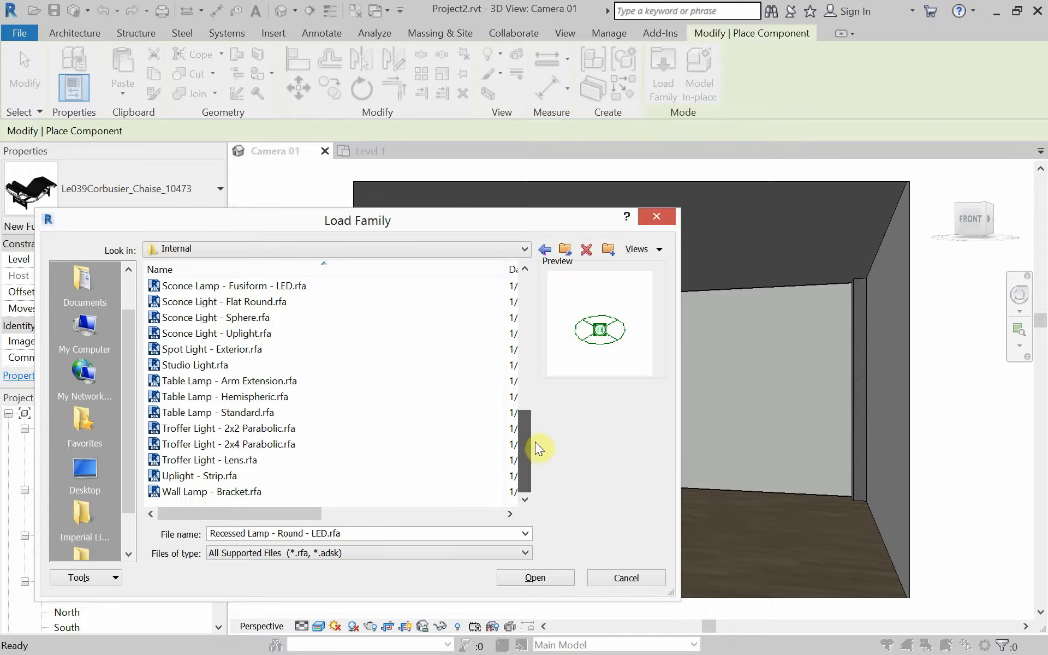
pyautogui.scroll(3)
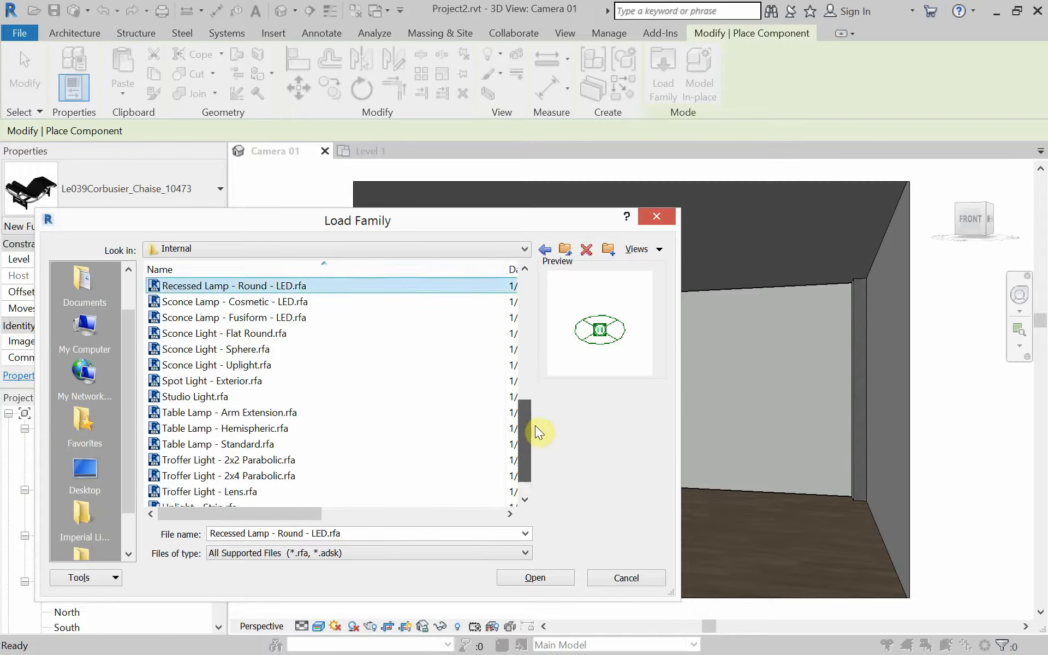
pyautogui.scroll(3)
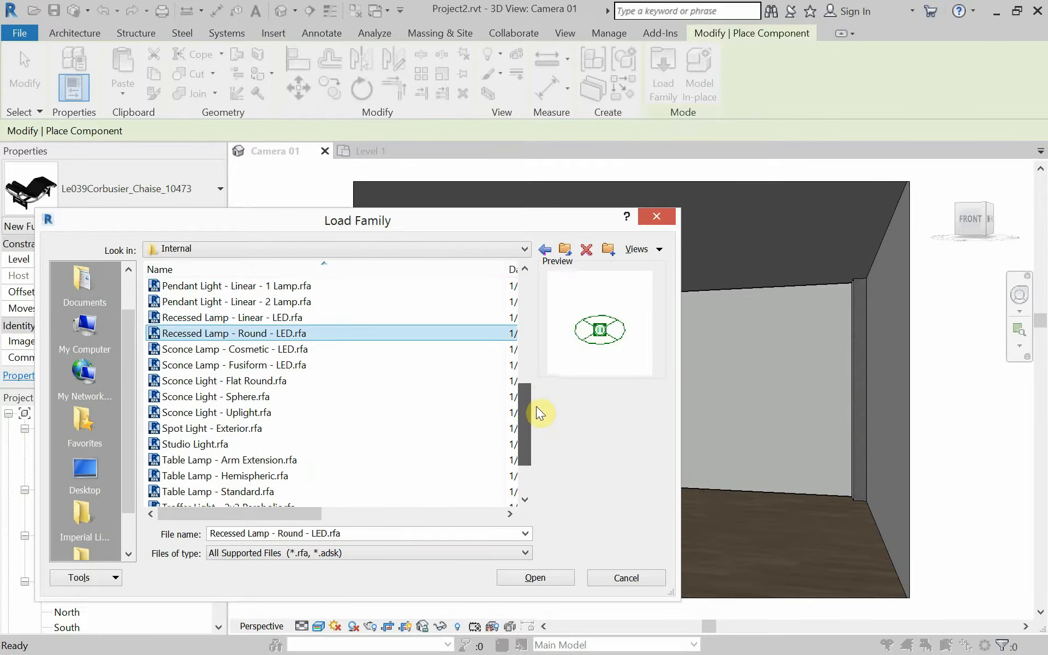
pyautogui.scroll(3)
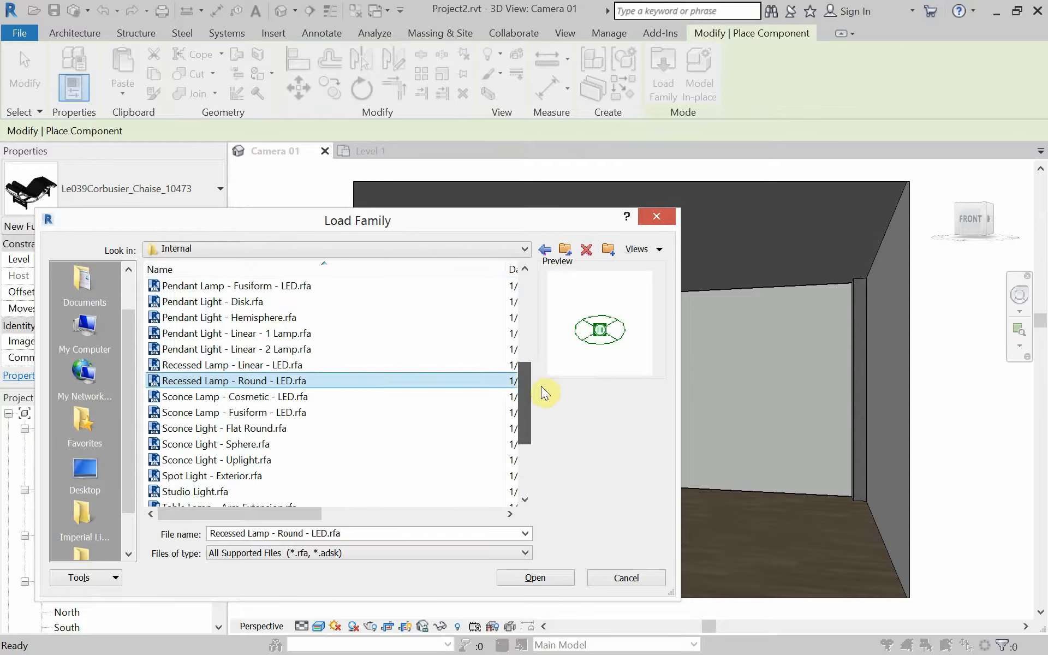
pyautogui.scroll(3)
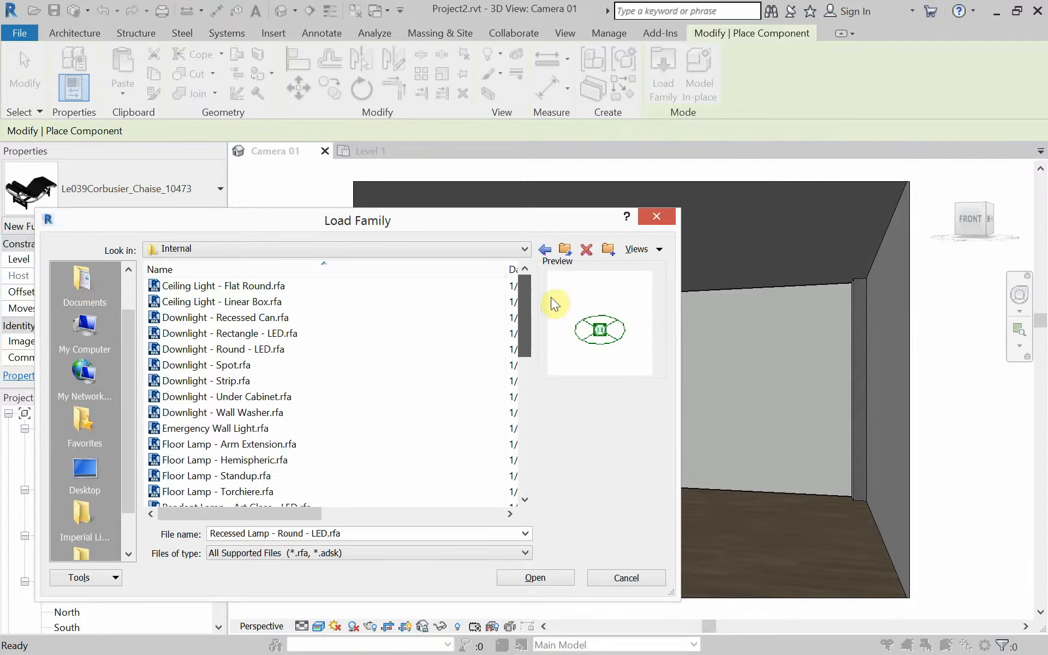
pyautogui.moveTo(552, 299)
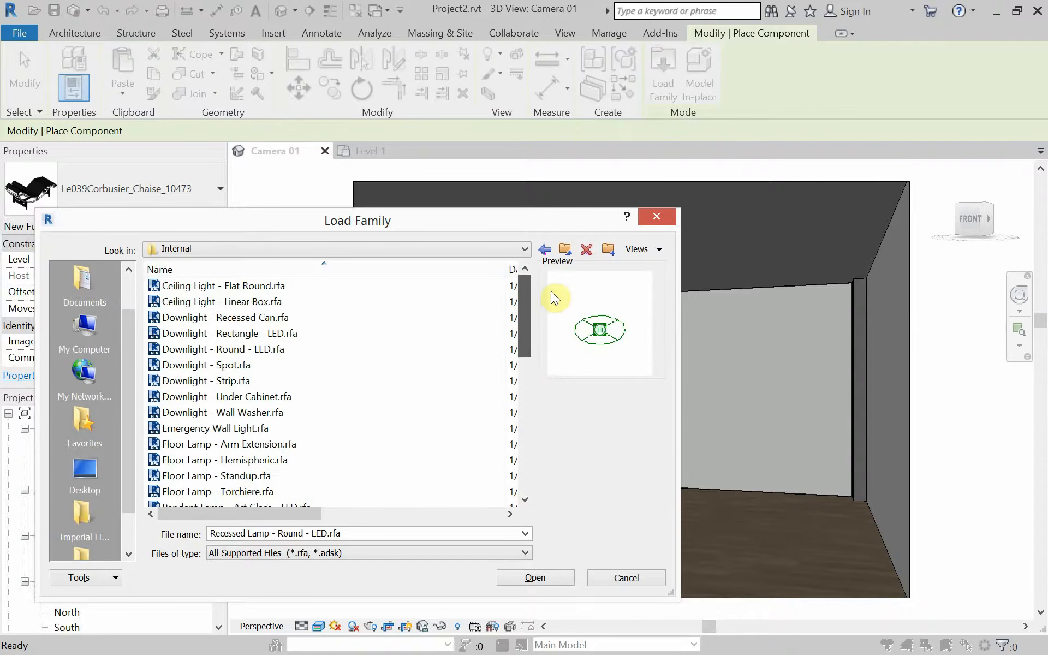
pyautogui.click(222, 318)
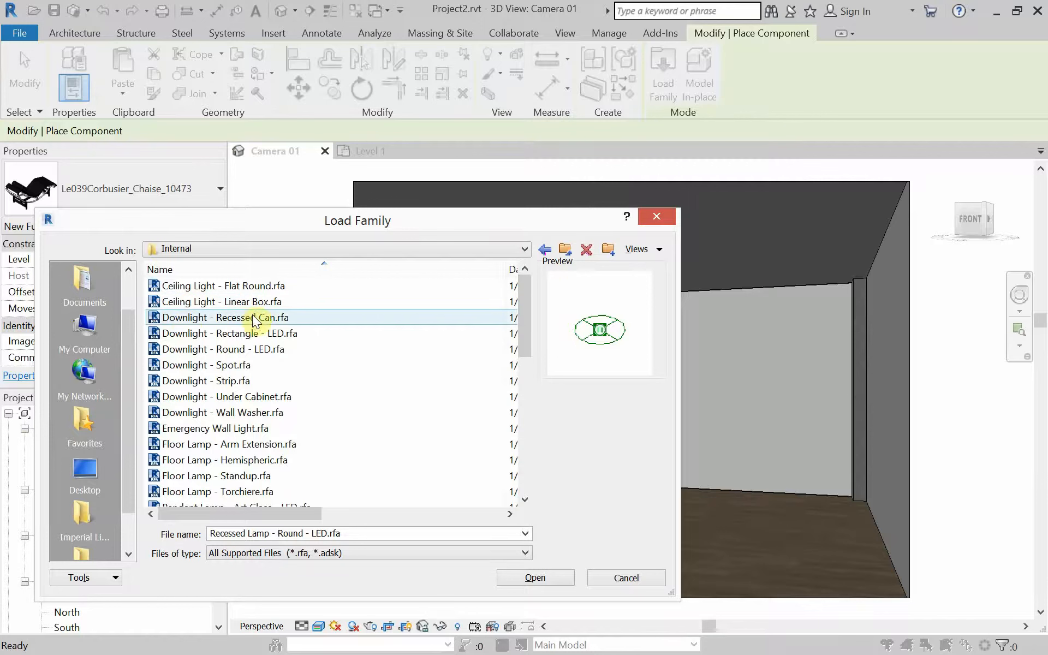
pyautogui.click(225, 317)
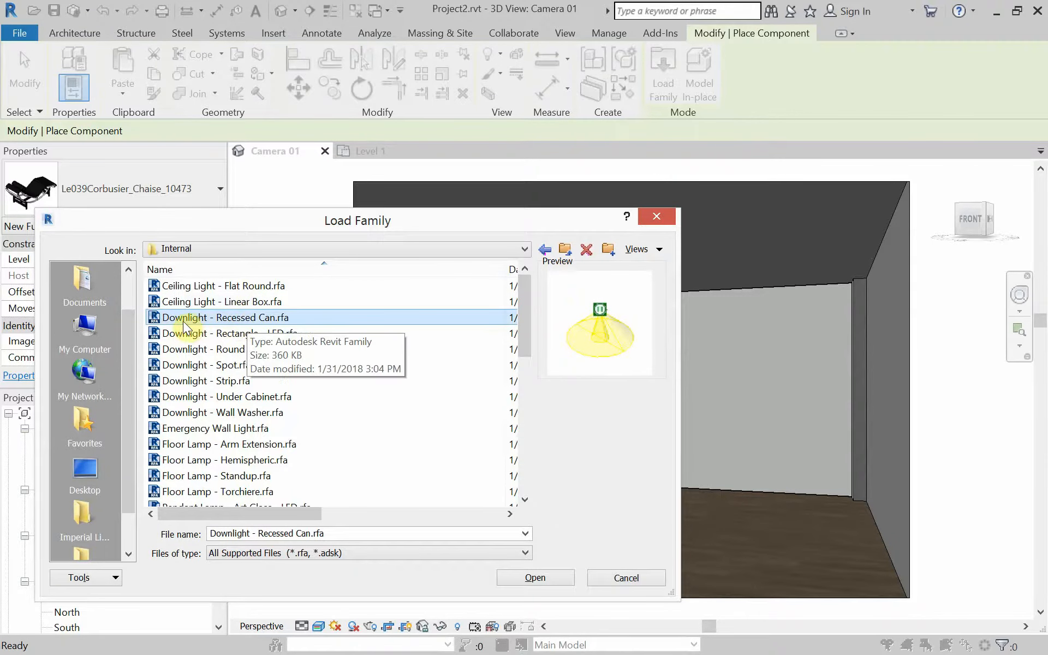
pyautogui.moveTo(280, 325)
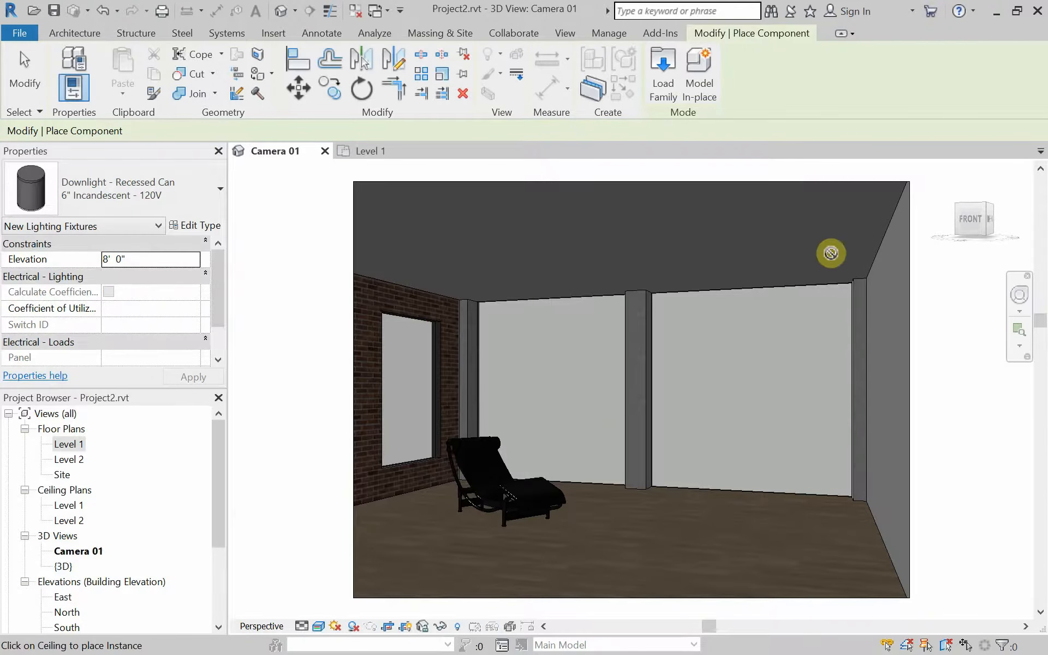
pyautogui.moveTo(894, 426)
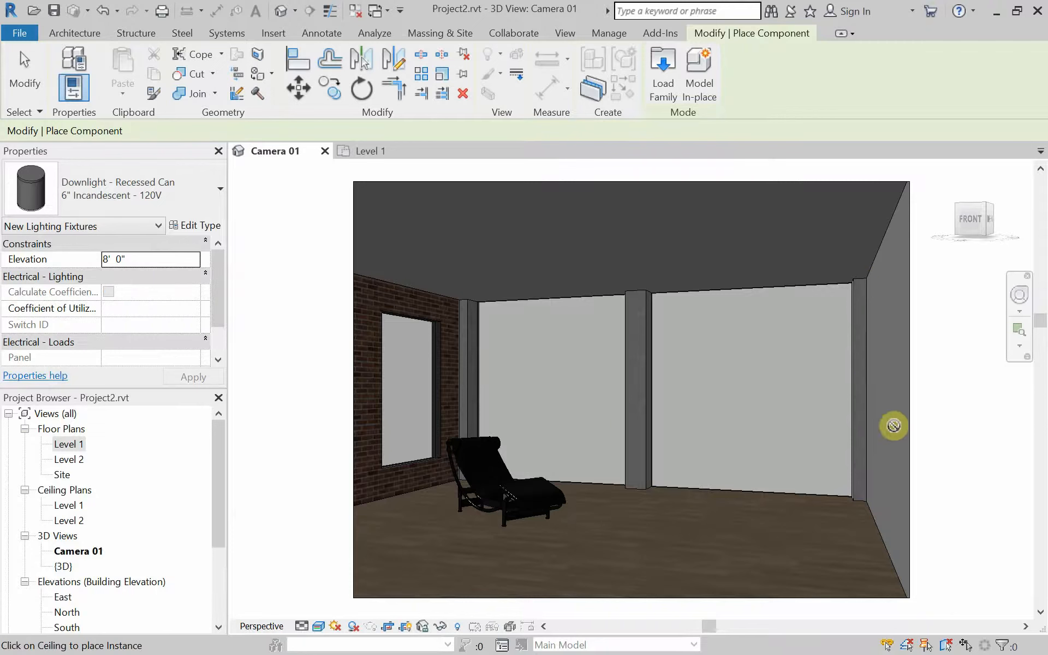
pyautogui.moveTo(745, 402)
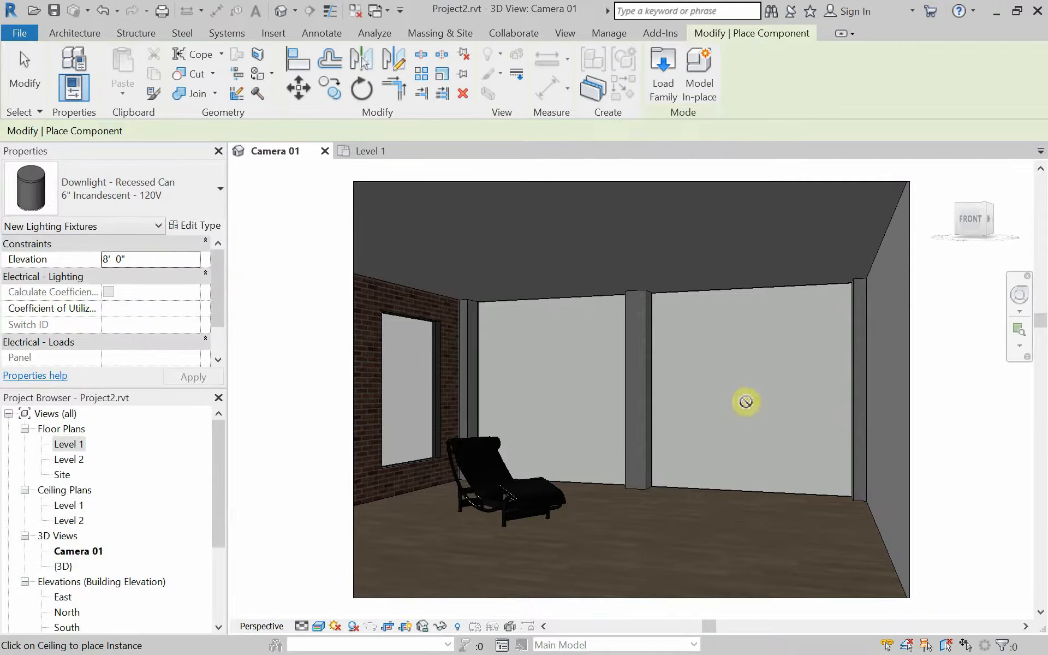
pyautogui.moveTo(636, 390)
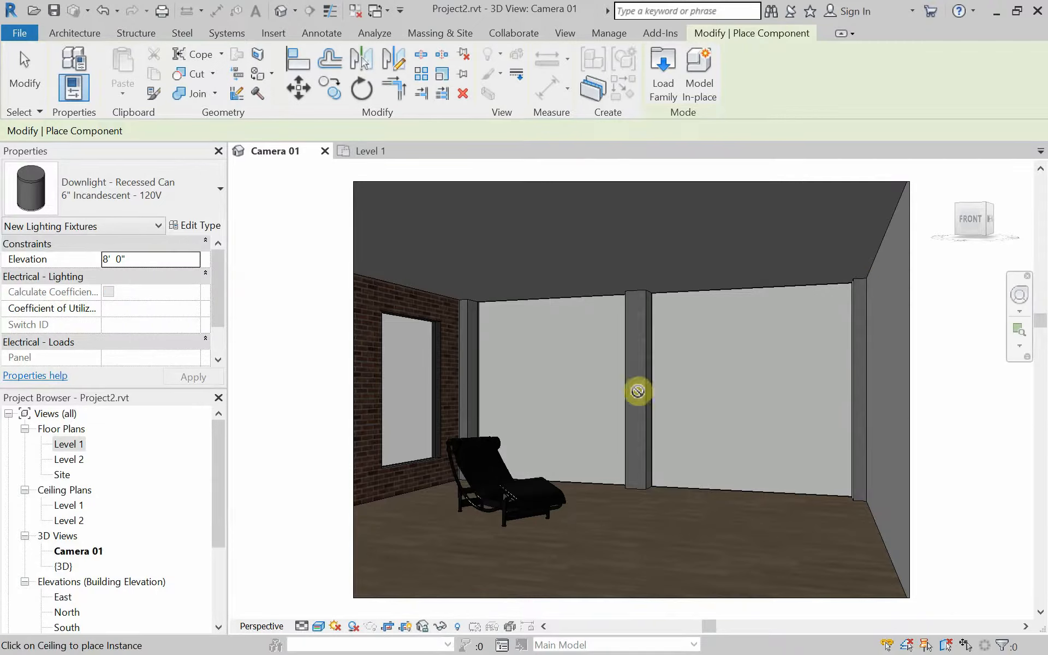
pyautogui.moveTo(409, 316)
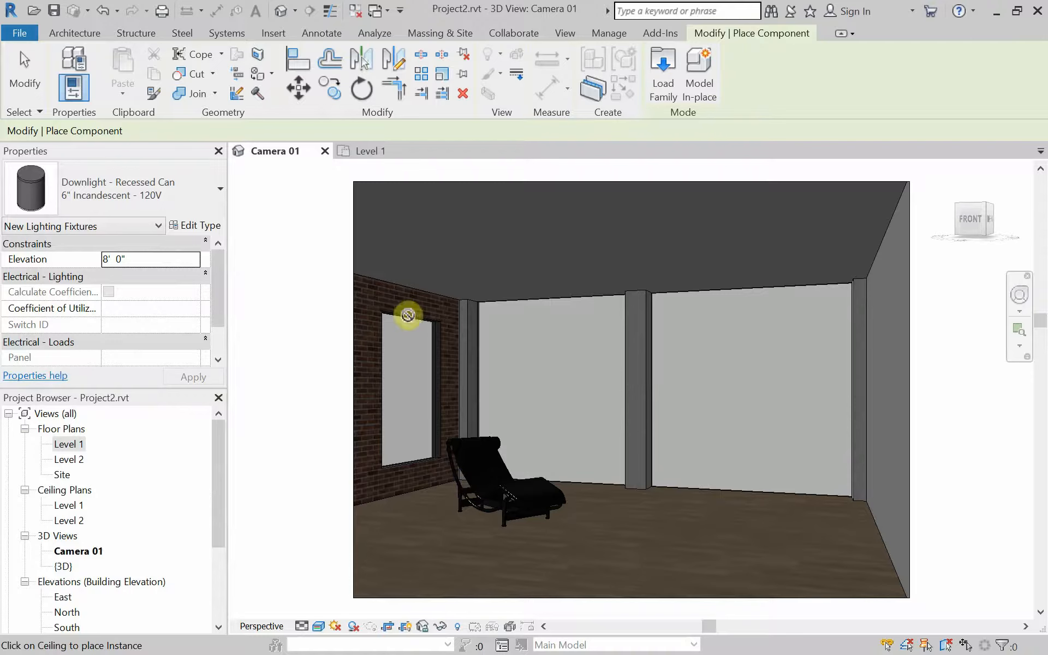
pyautogui.moveTo(671, 266)
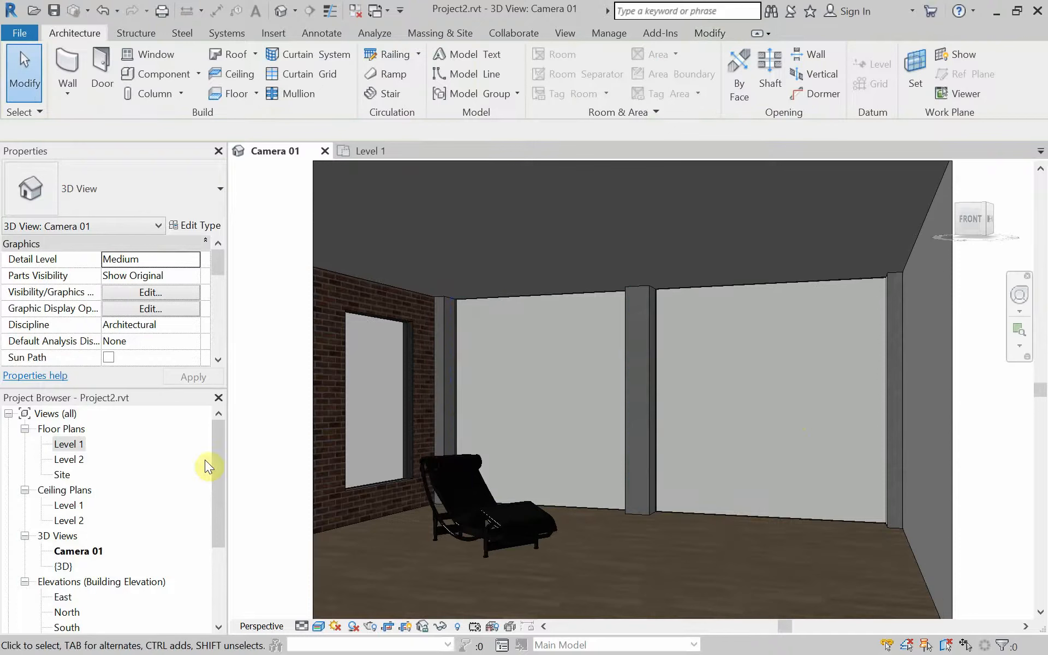
pyautogui.moveTo(50, 468)
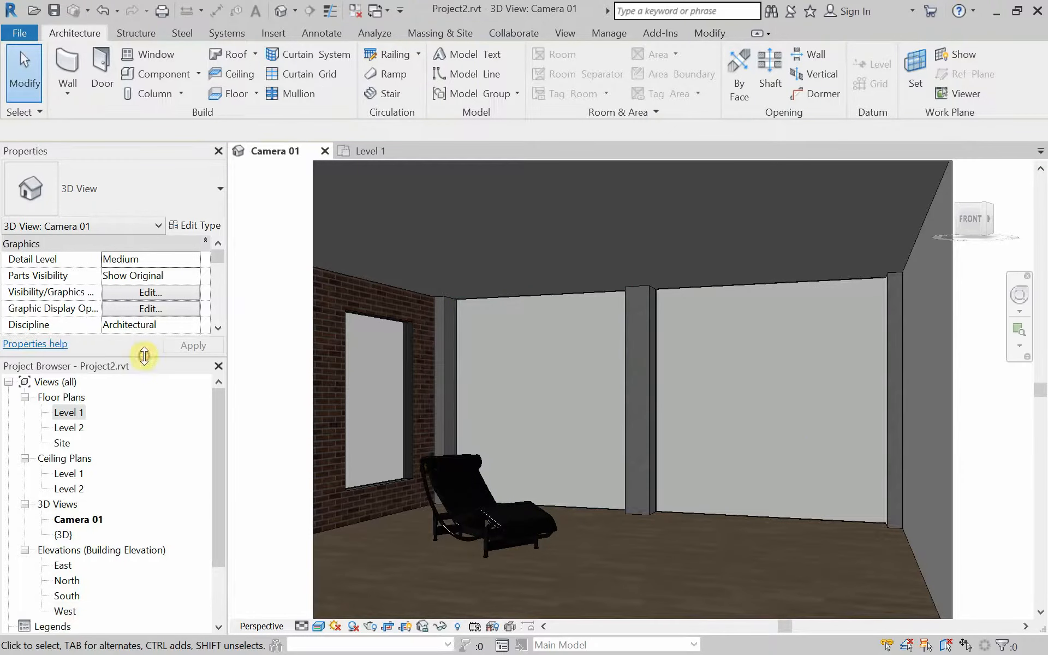
pyautogui.moveTo(66, 413)
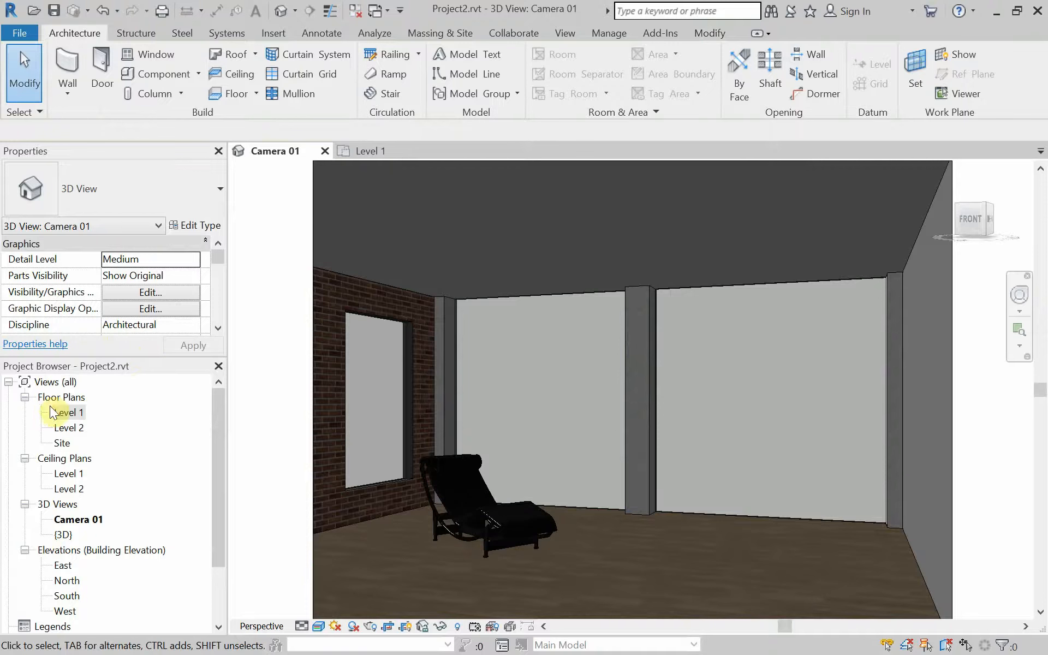
pyautogui.moveTo(26, 466)
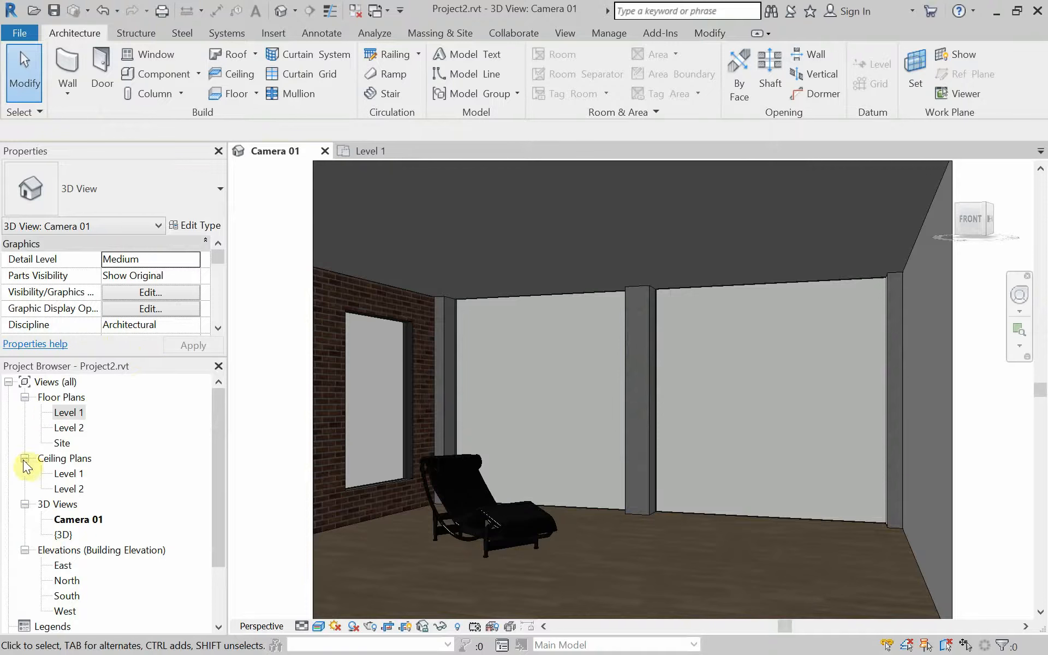
# Expand Ceiling Plans in the Project Browser and open the Level 1 reflected ceiling plan
pyautogui.click(69, 413)
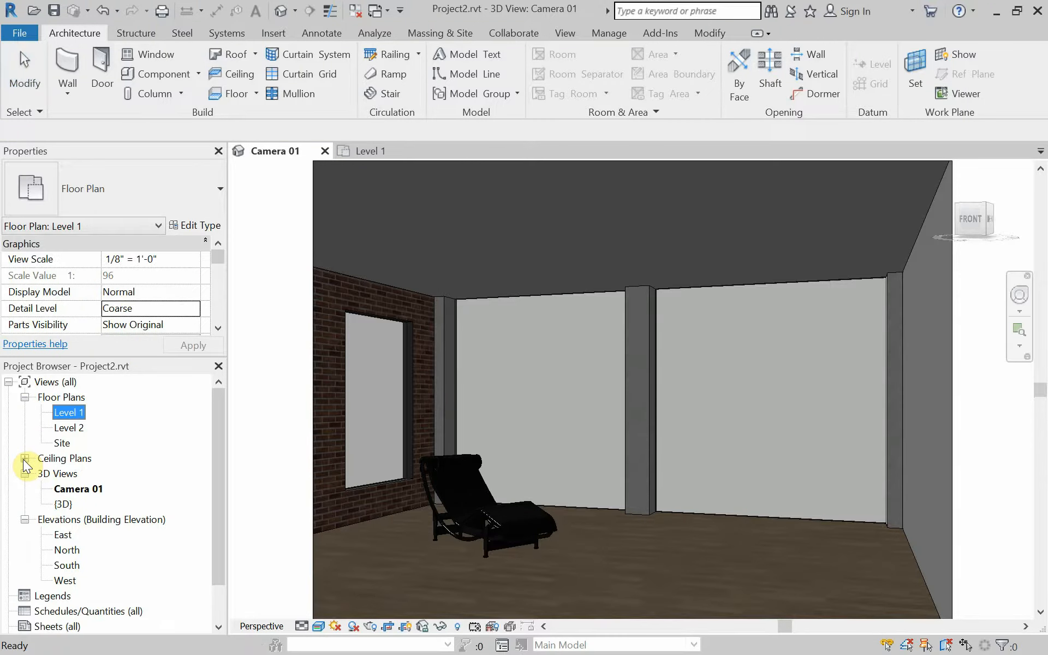
pyautogui.click(24, 458)
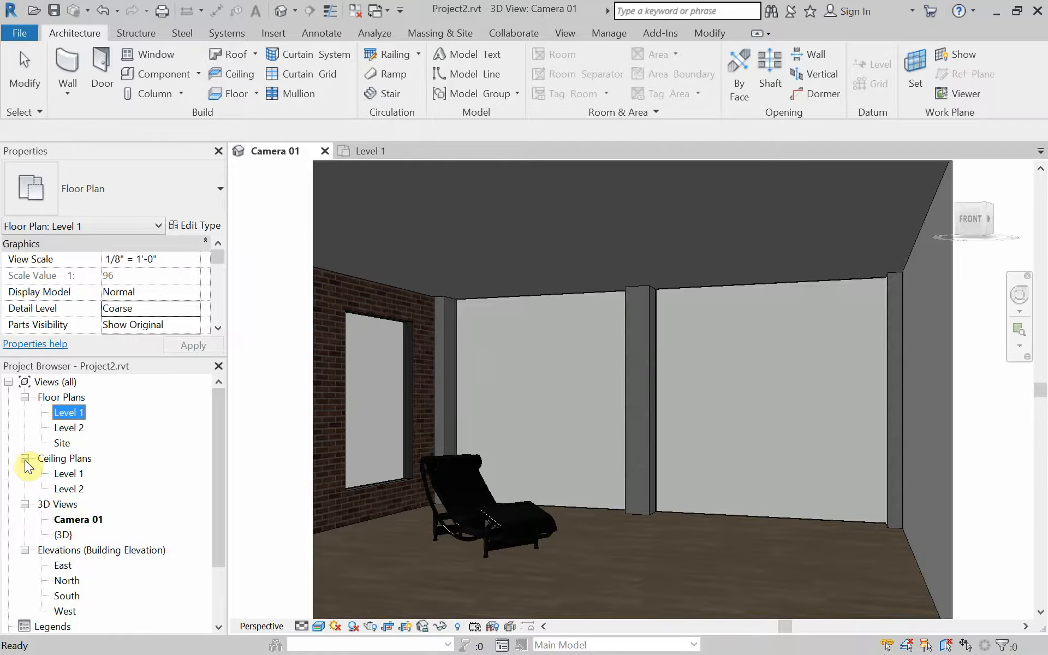
pyautogui.doubleClick(70, 473)
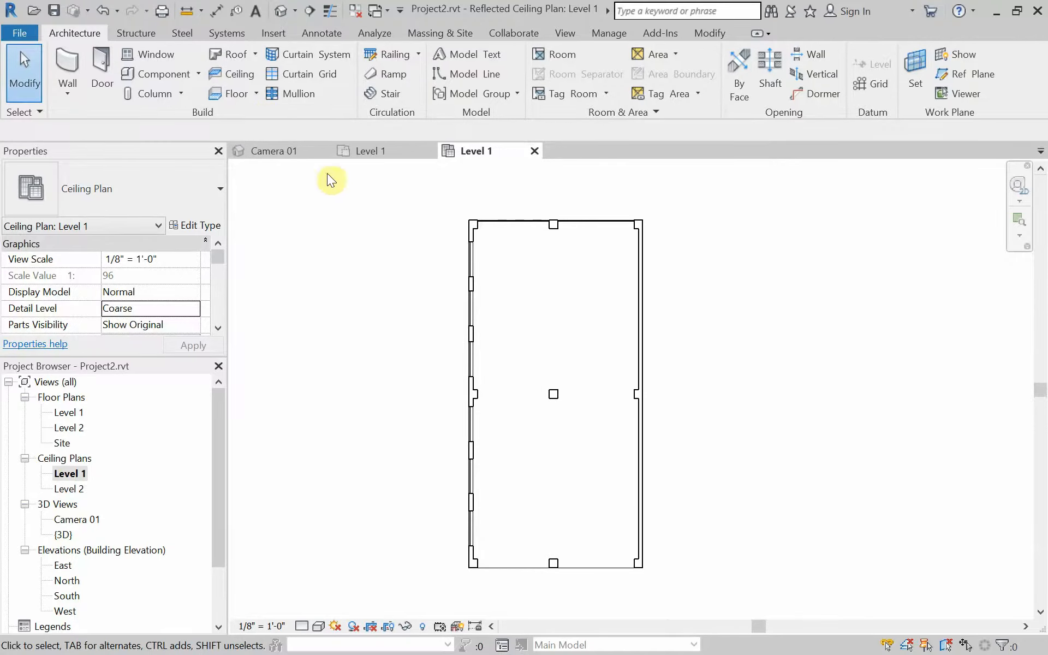
pyautogui.moveTo(233, 93)
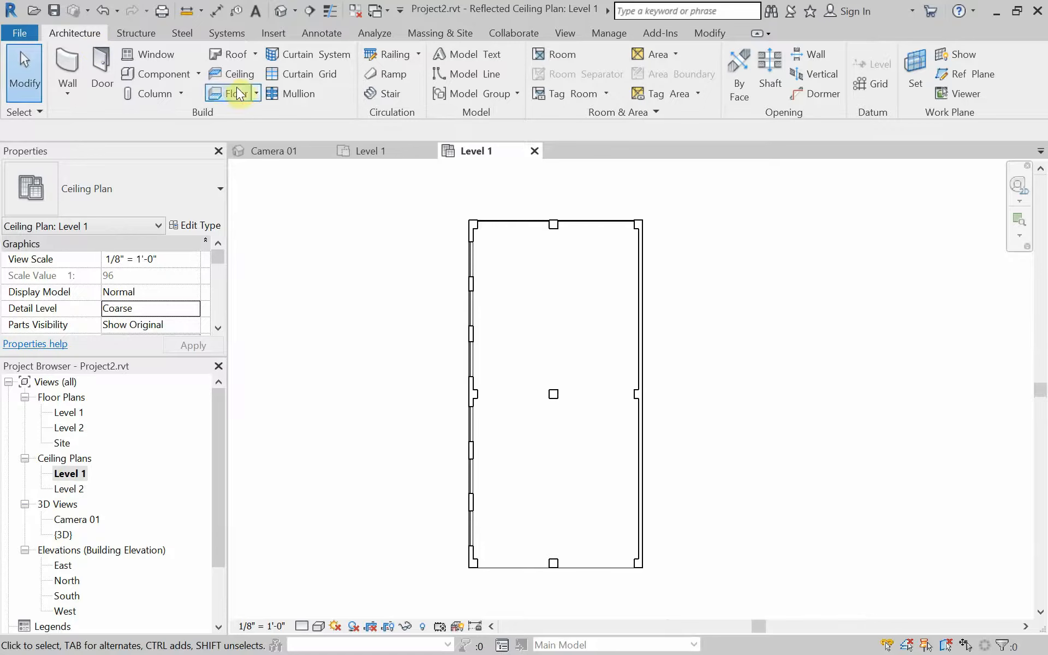
# Start a ceiling and switch to sketching its boundary manually
pyautogui.click(238, 73)
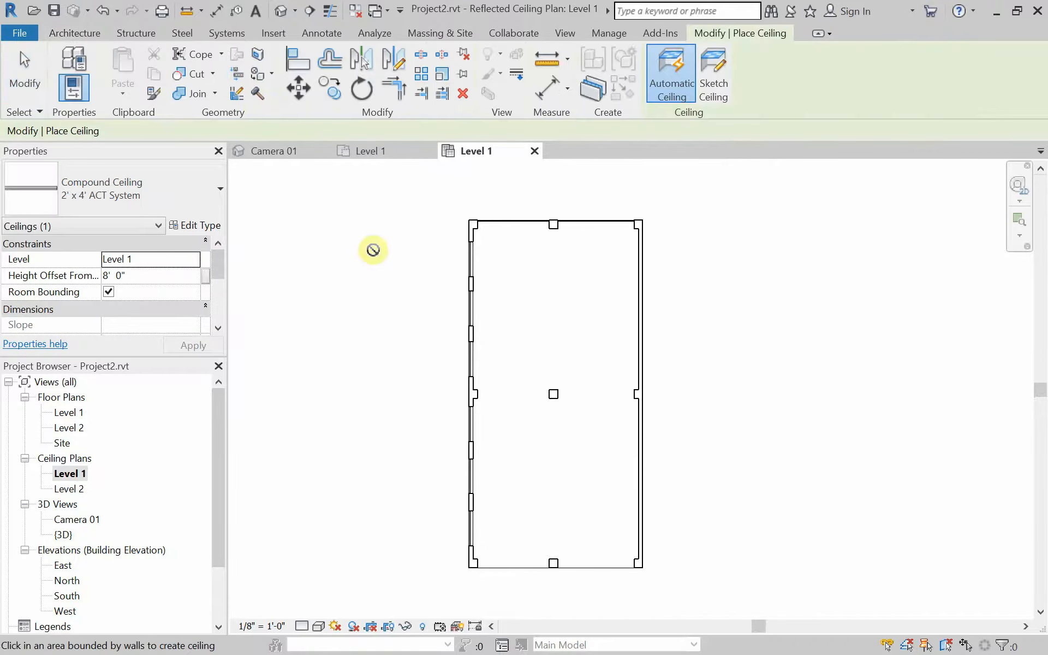
pyautogui.moveTo(714, 72)
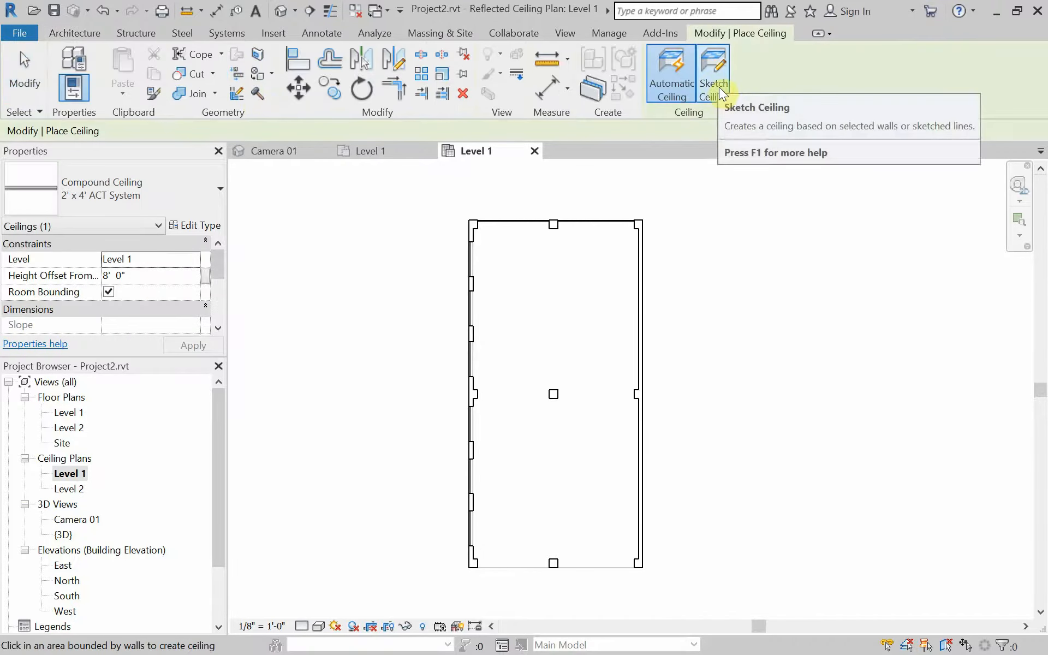
pyautogui.click(713, 73)
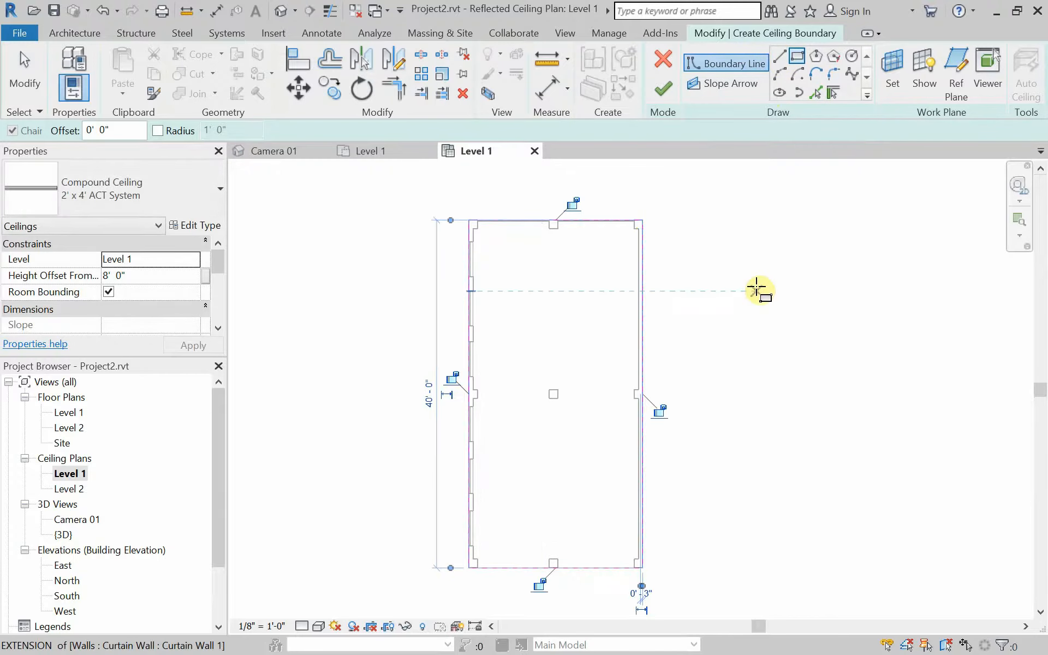
# Finish edit mode to create the 2' x 4' ACT System ceiling over the room
pyautogui.click(663, 88)
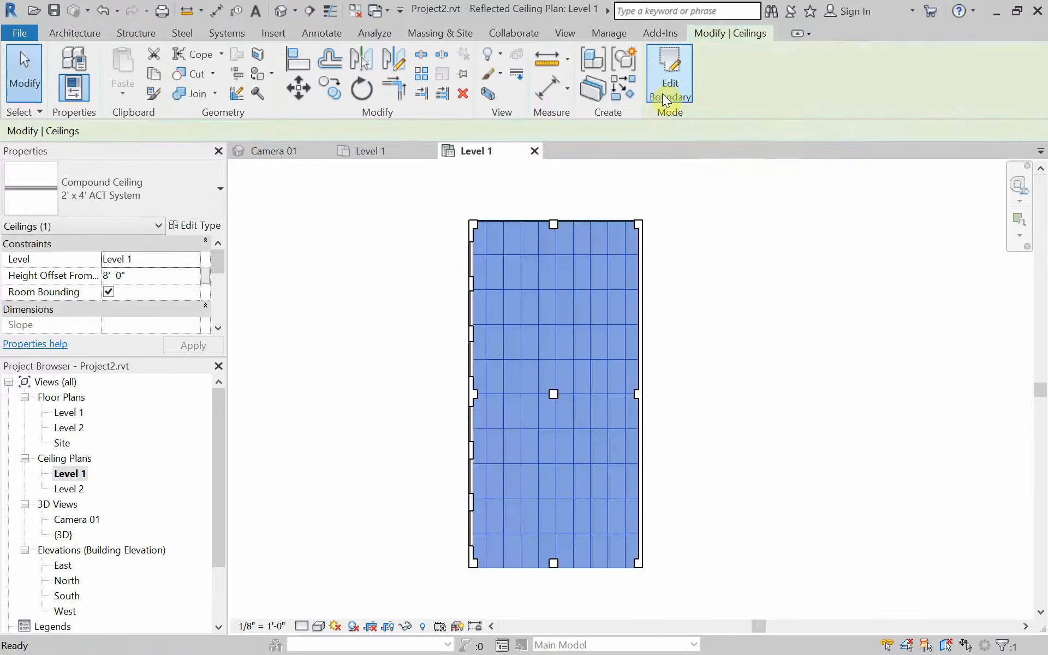
pyautogui.moveTo(755, 352)
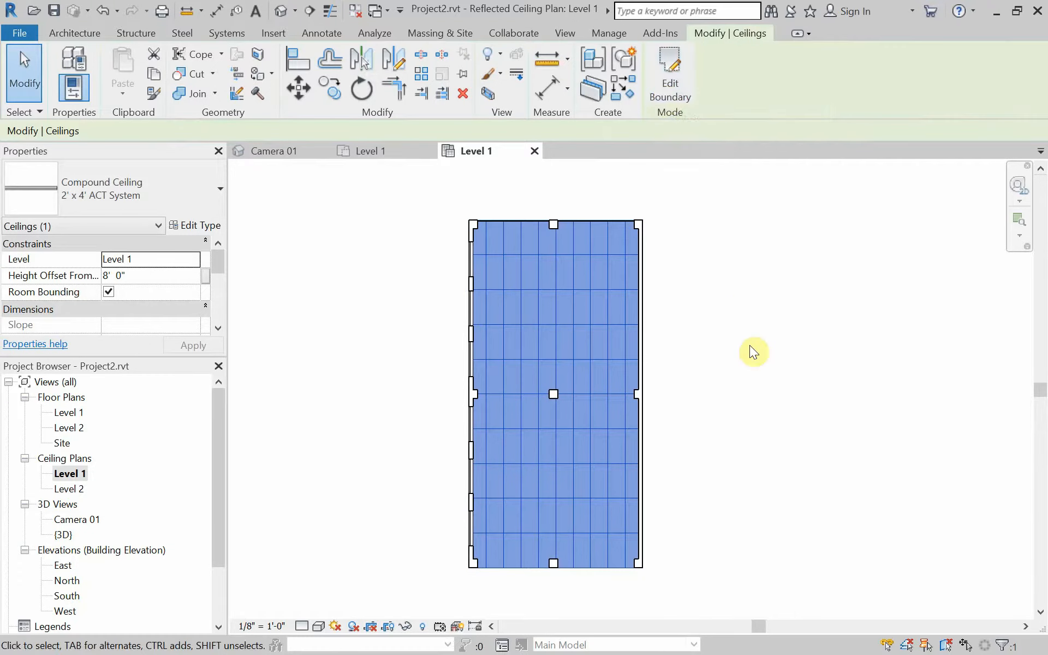
pyautogui.moveTo(445, 293)
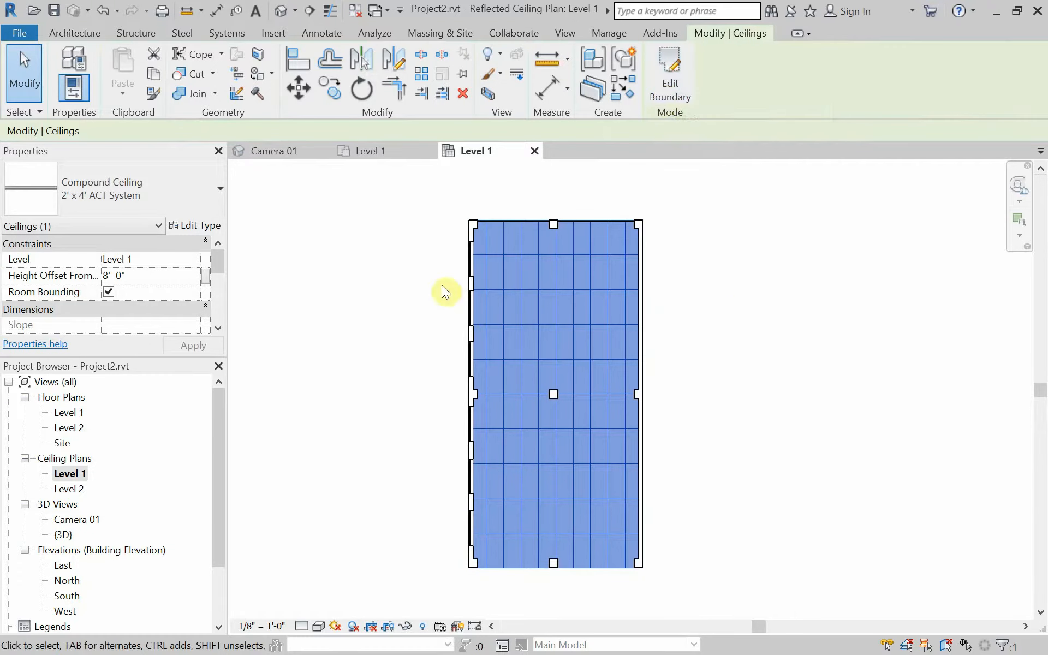
pyautogui.moveTo(415, 296)
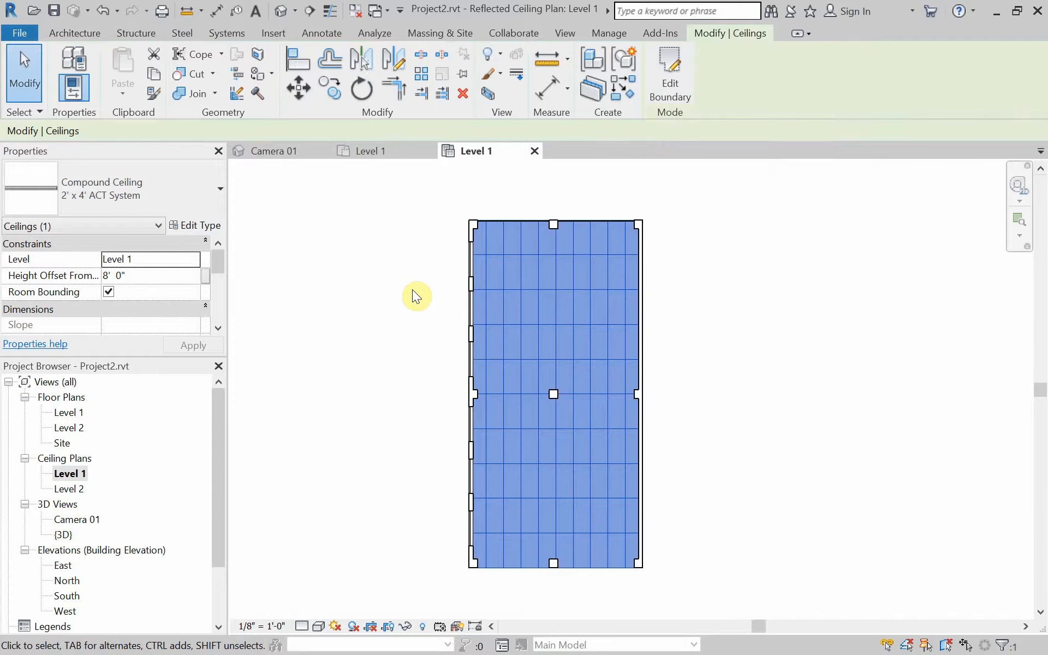
pyautogui.moveTo(451, 320)
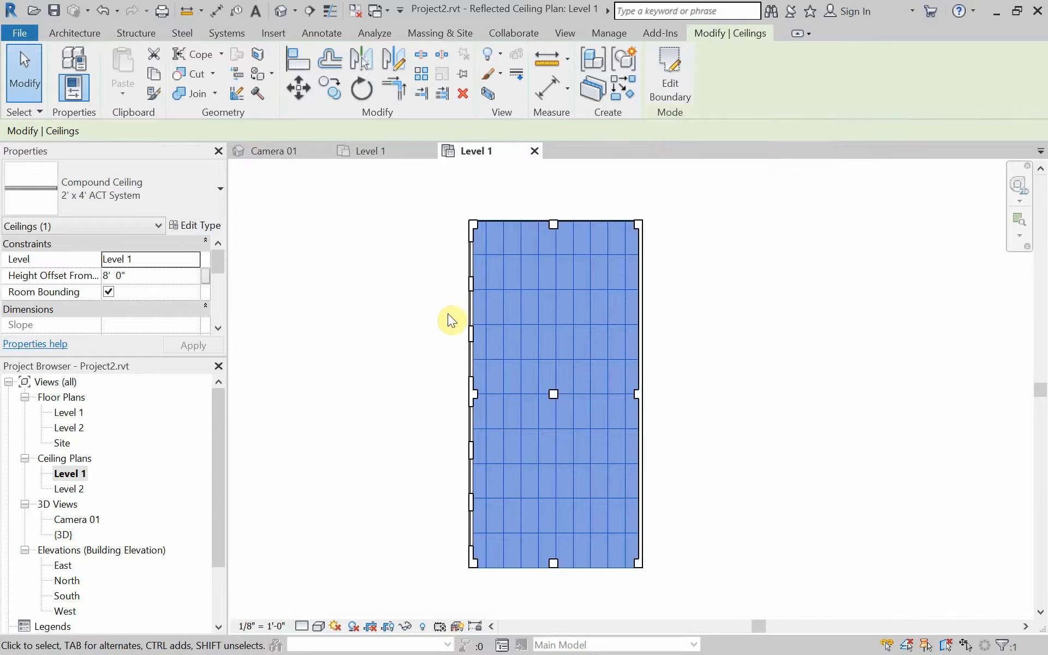
pyautogui.moveTo(529, 287)
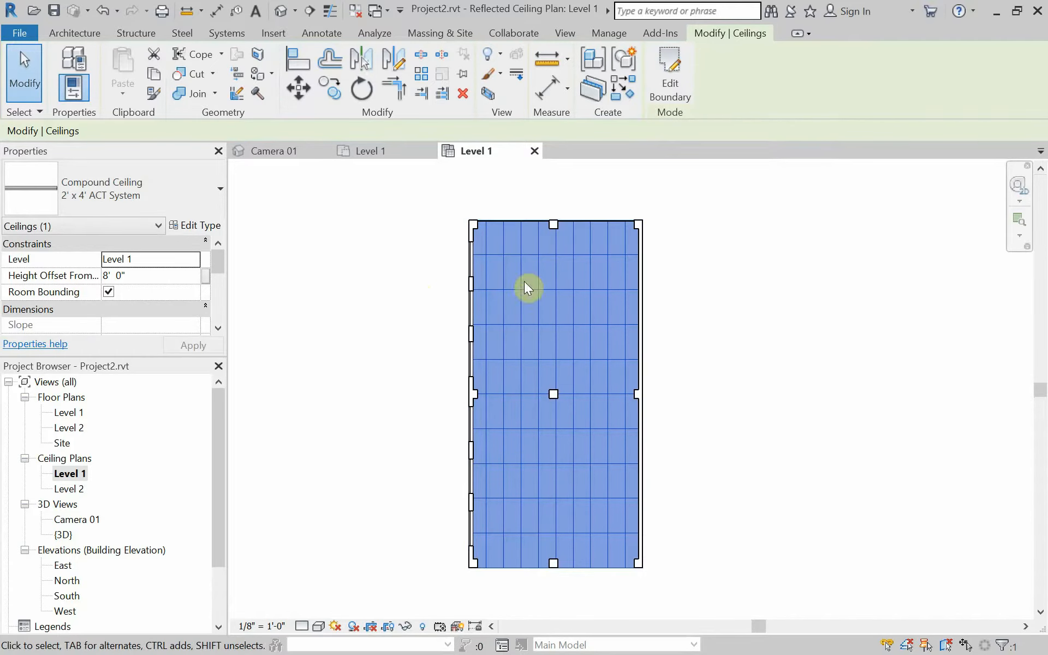
pyautogui.moveTo(355, 288)
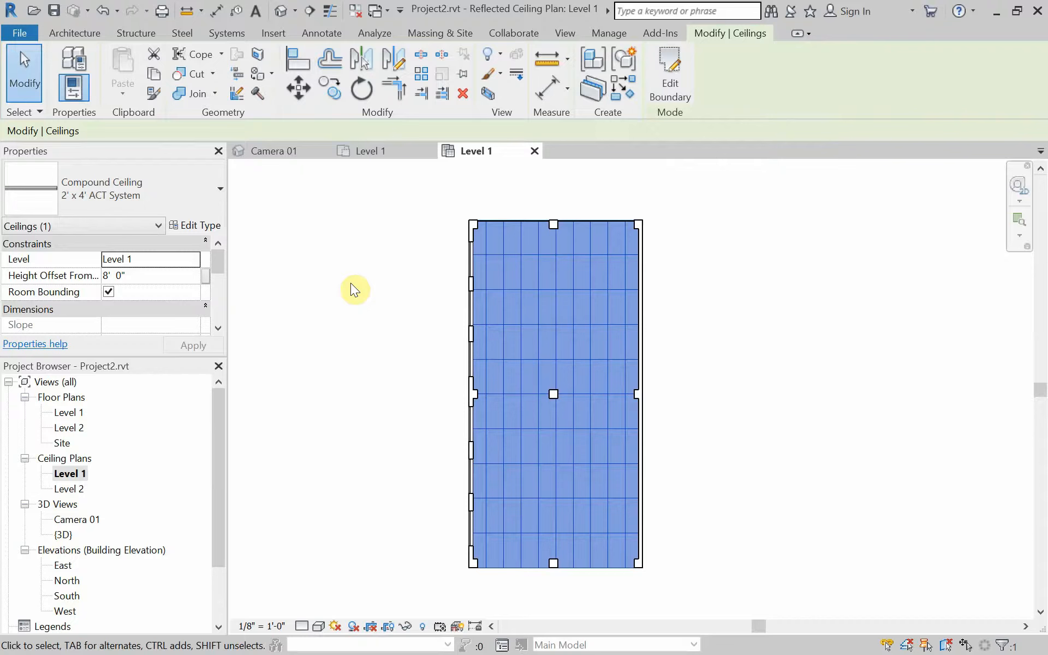
pyautogui.moveTo(232, 197)
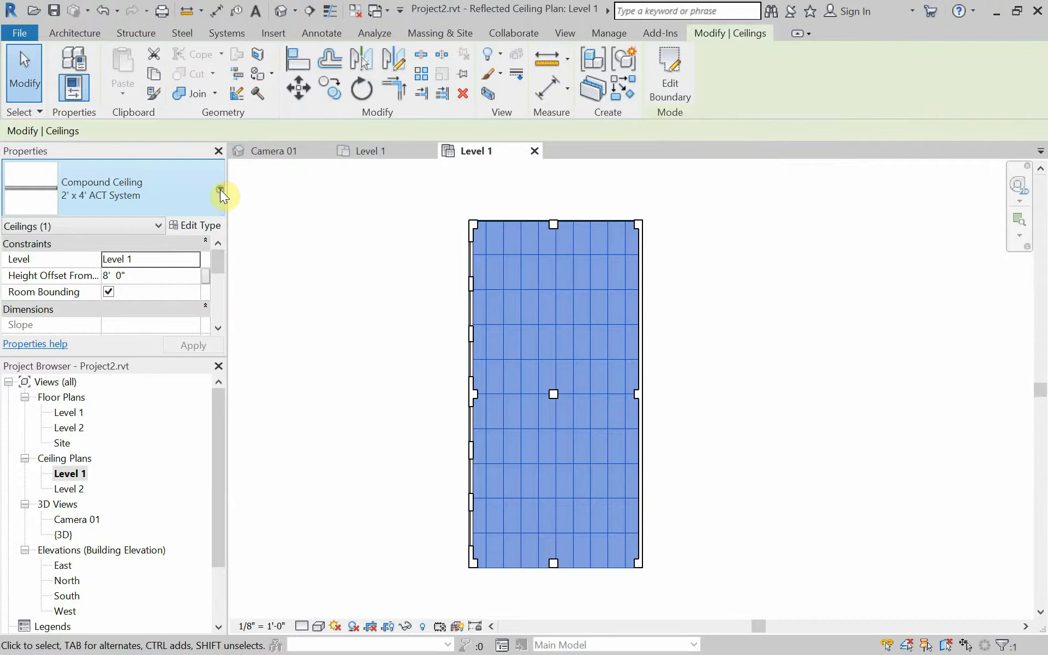
# Open the ceiling's Type Selector to pick Basic Ceiling: Generic
pyautogui.click(219, 186)
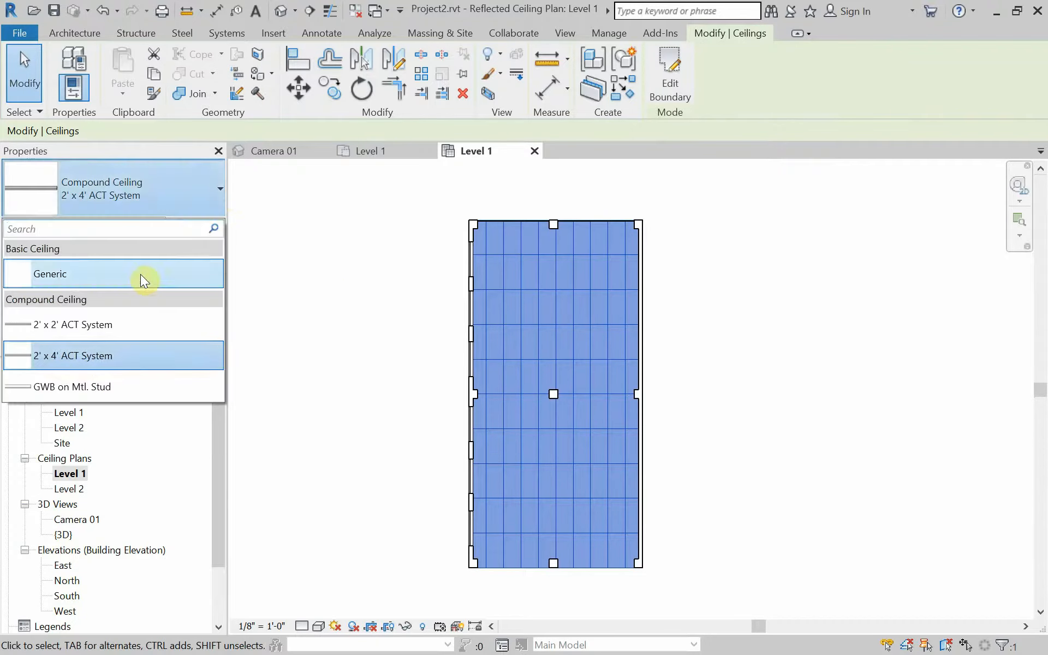
pyautogui.moveTo(113, 286)
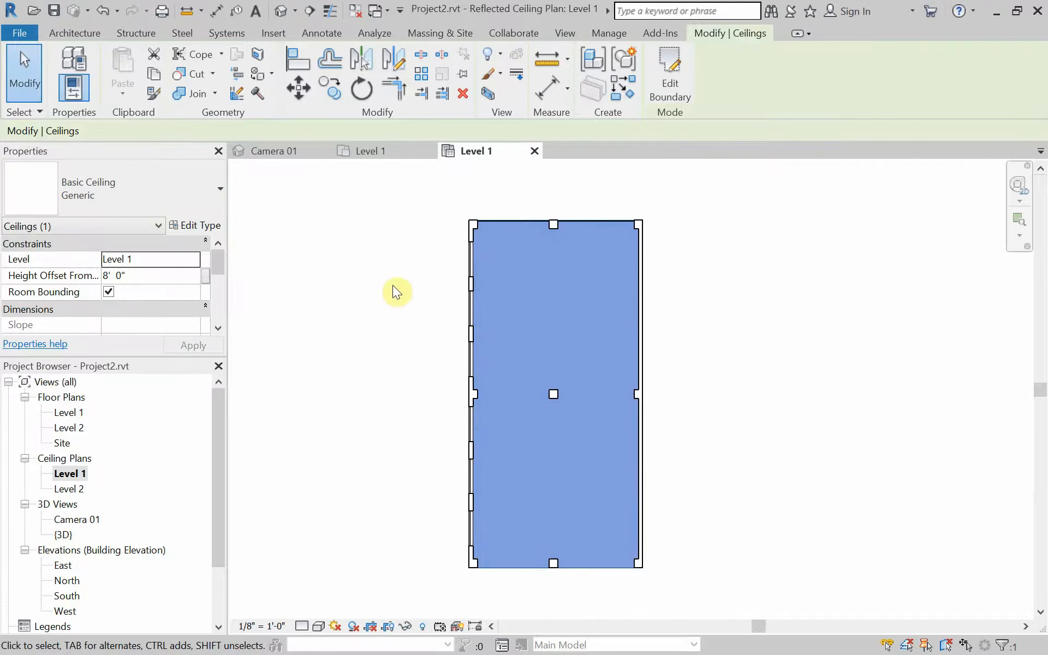
pyautogui.moveTo(421, 282)
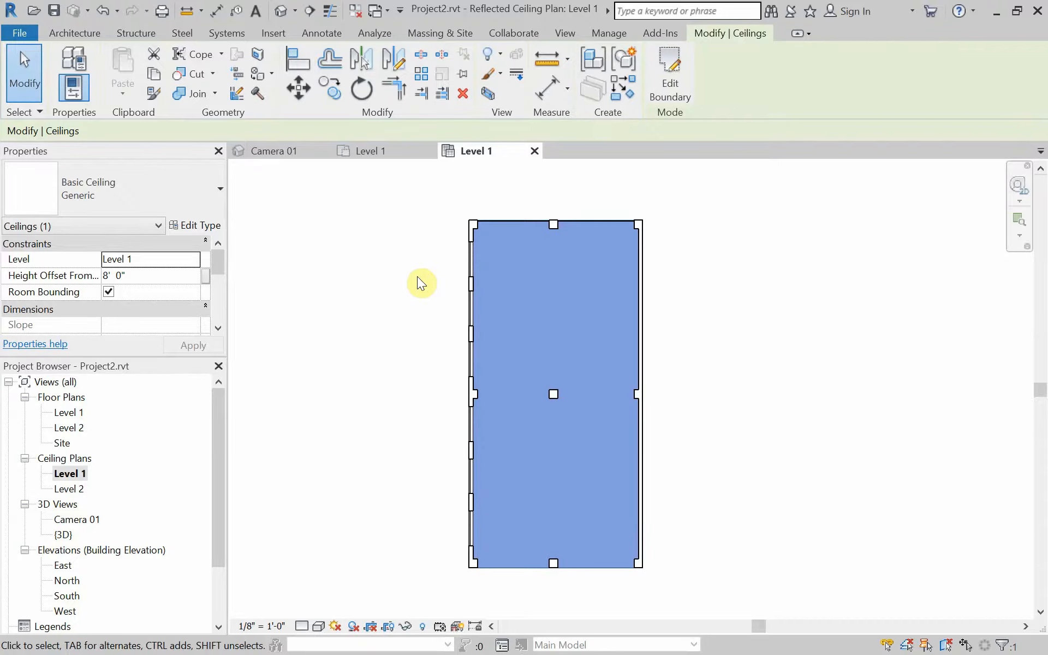
pyautogui.moveTo(262, 325)
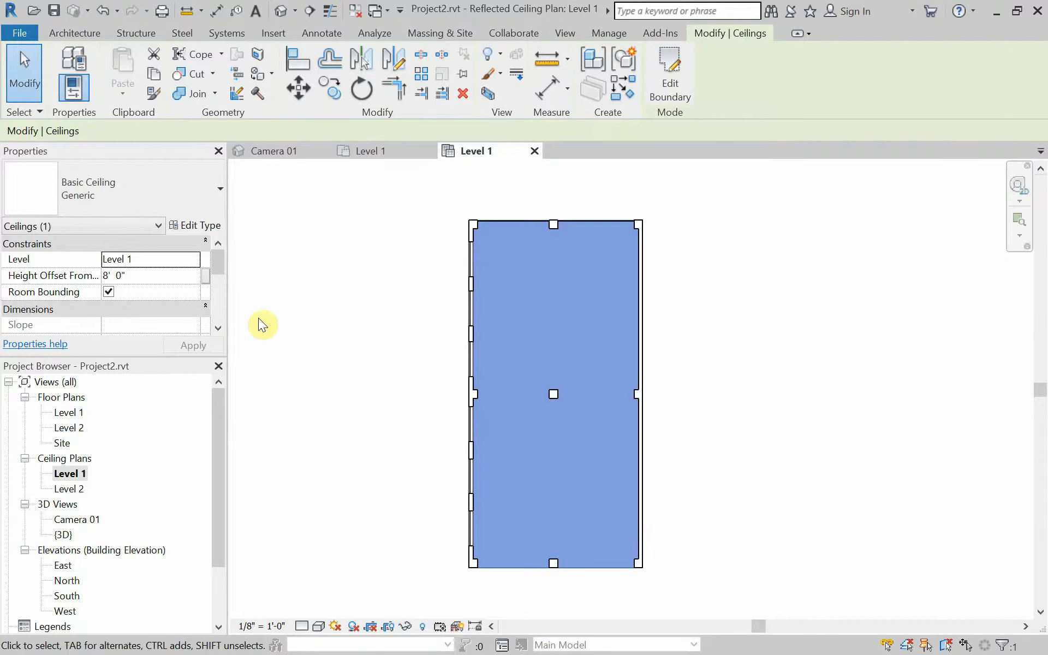
pyautogui.moveTo(84, 275)
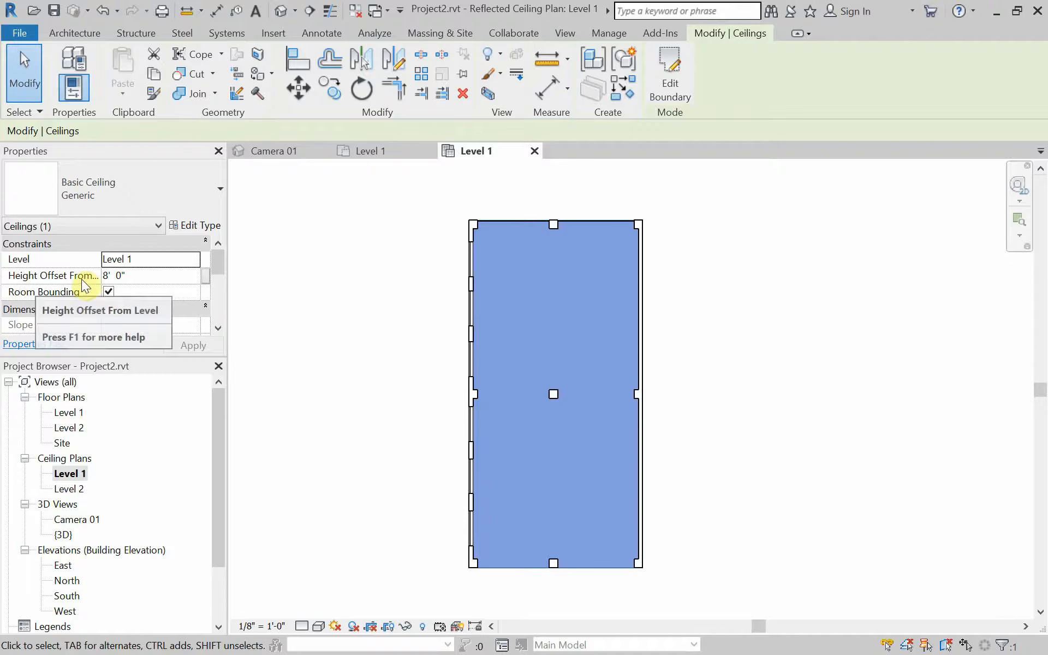
pyautogui.moveTo(101, 285)
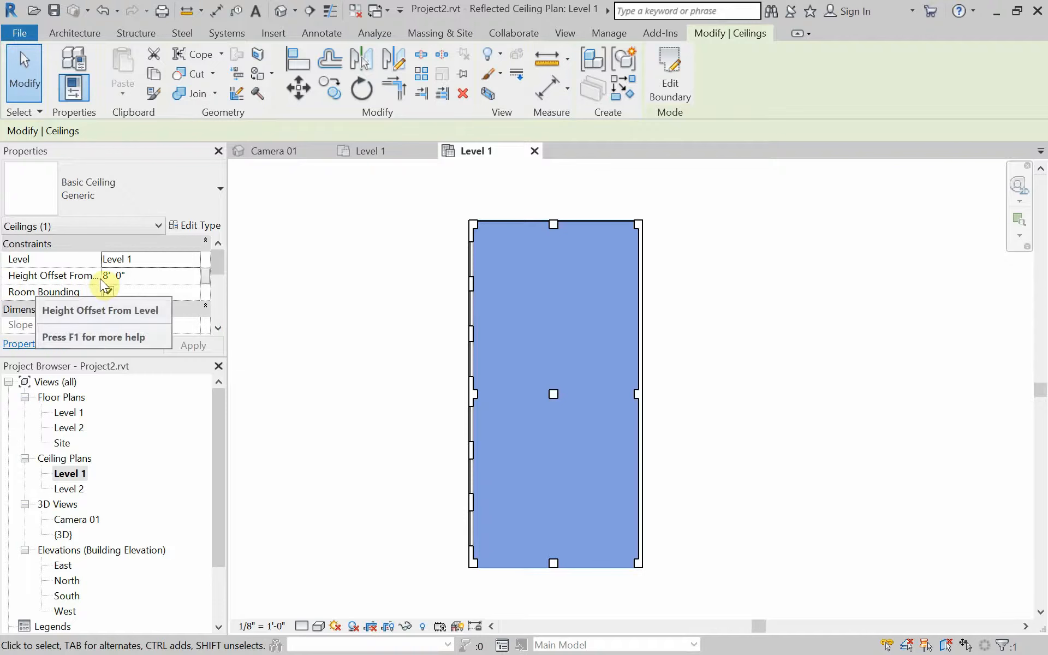
pyautogui.moveTo(120, 284)
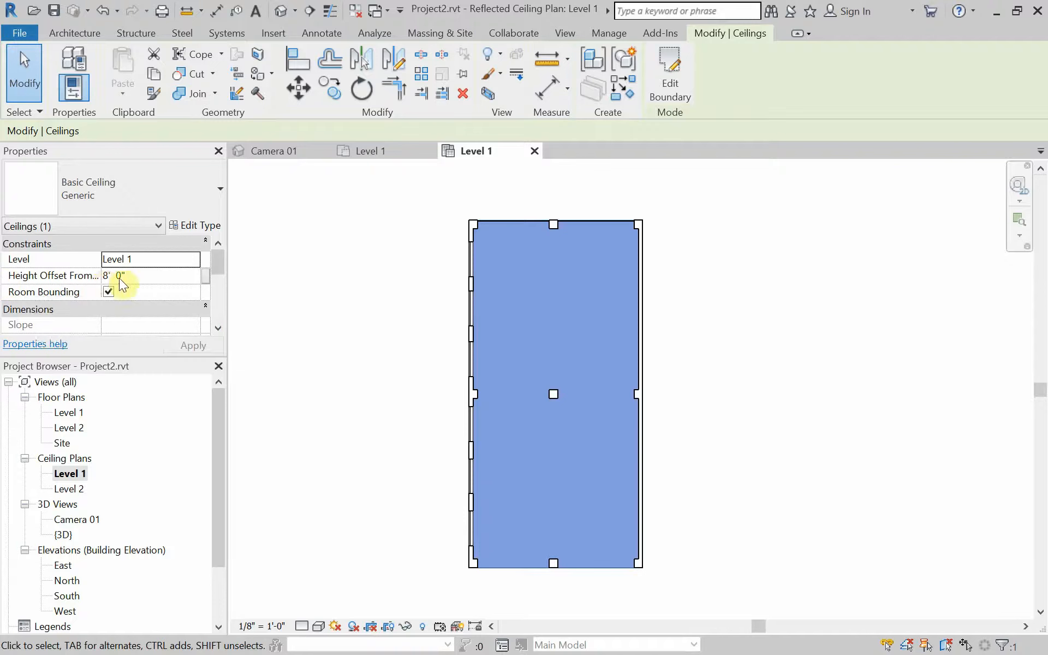
pyautogui.moveTo(142, 283)
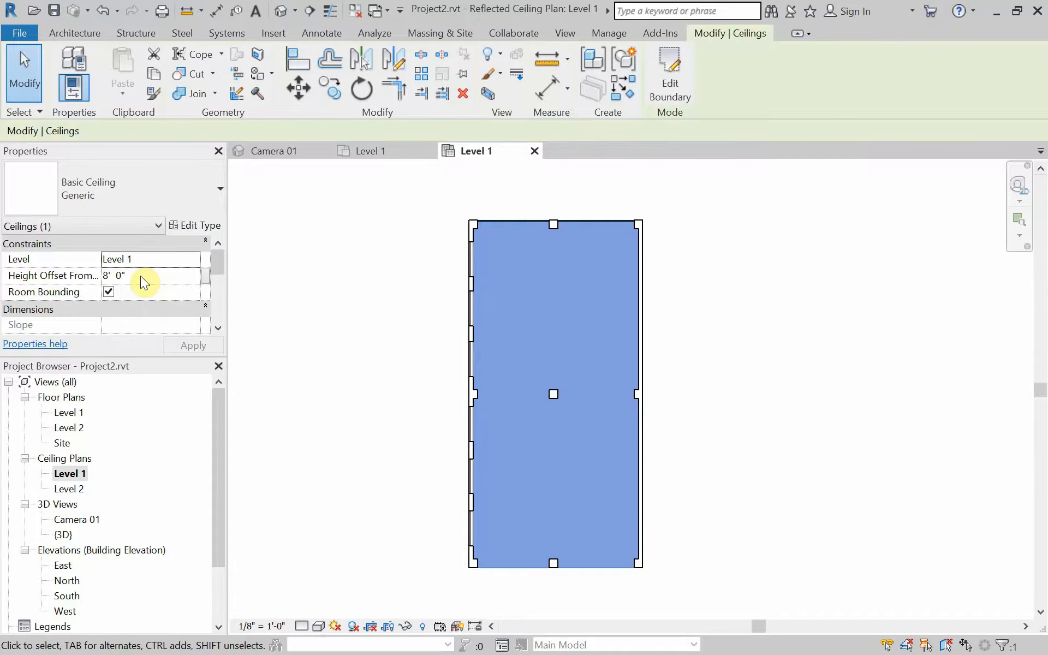
# In the Camera 01 view, set the ceiling's Height Offset From Level to 8' 10" and apply it
pyautogui.click(274, 151)
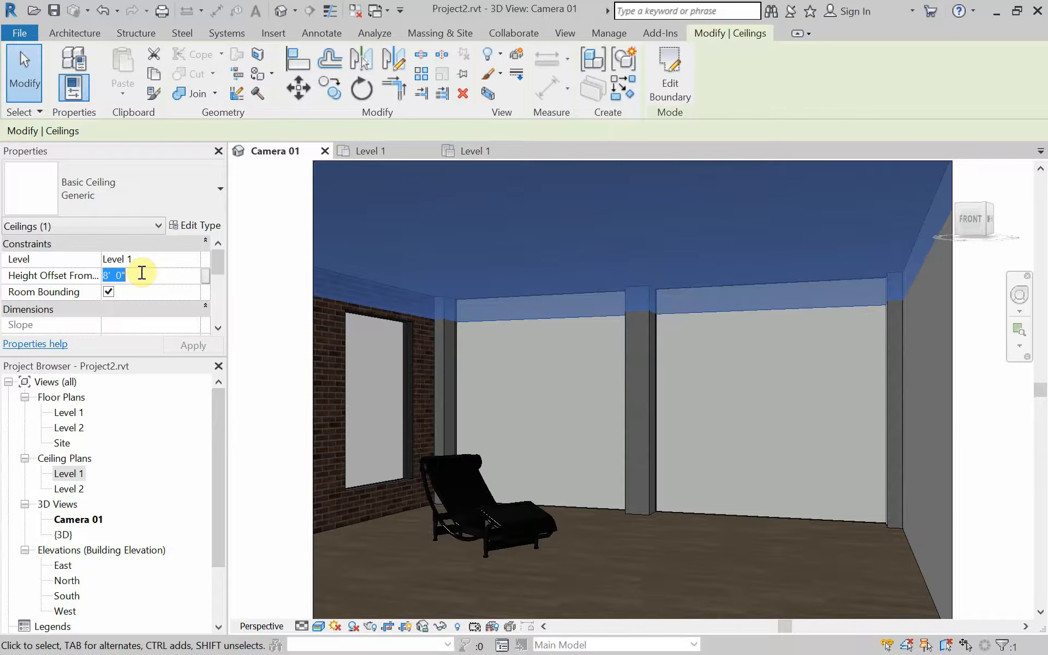
pyautogui.write("8'1")
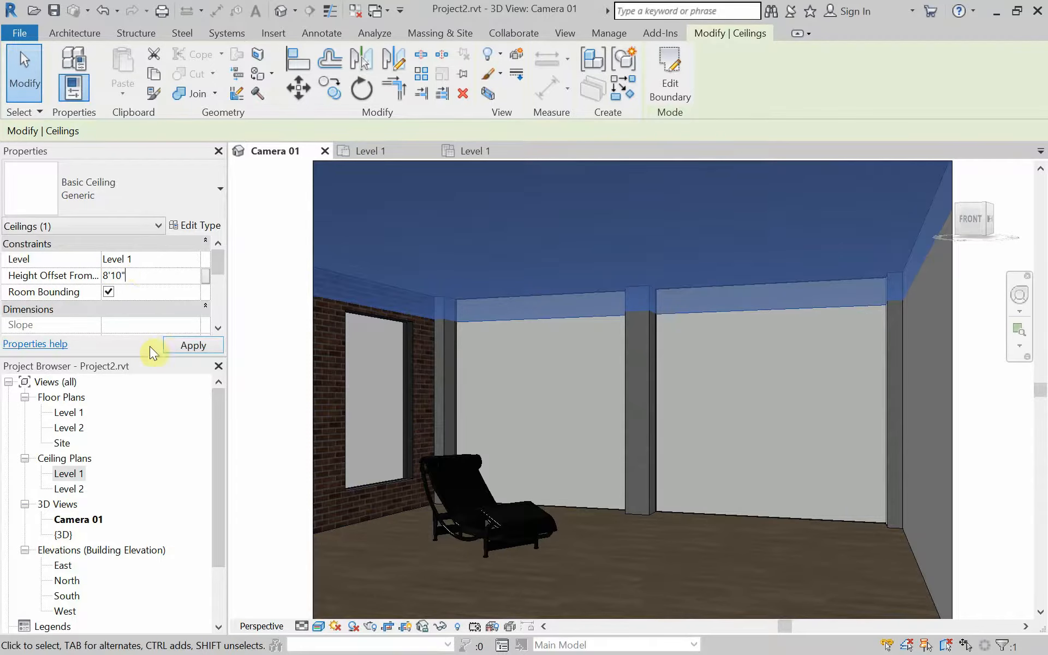
pyautogui.click(194, 346)
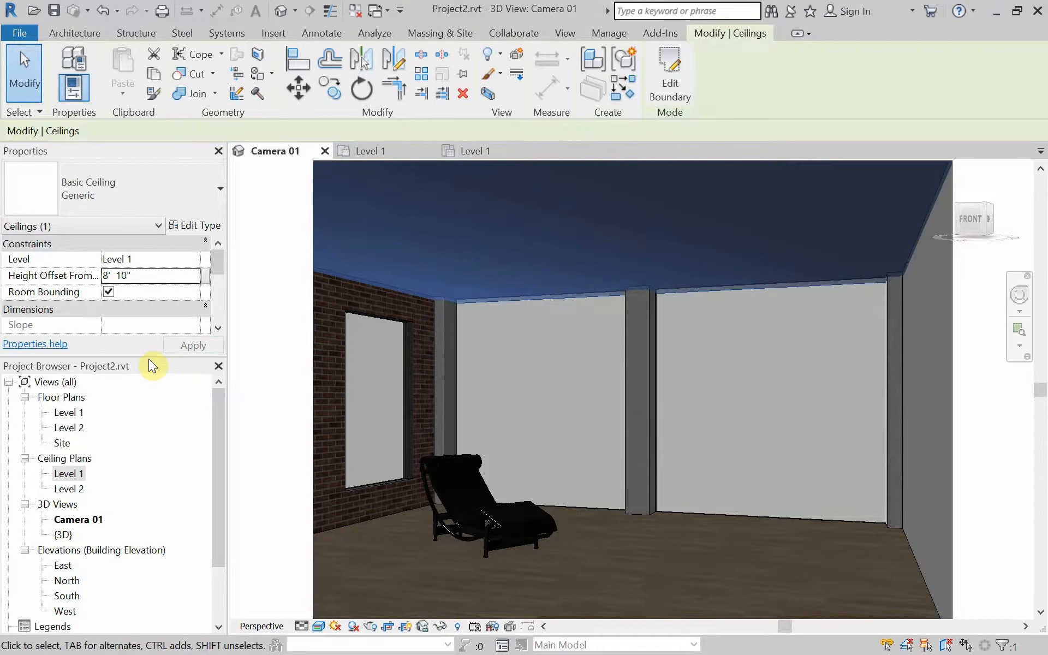
pyautogui.moveTo(138, 332)
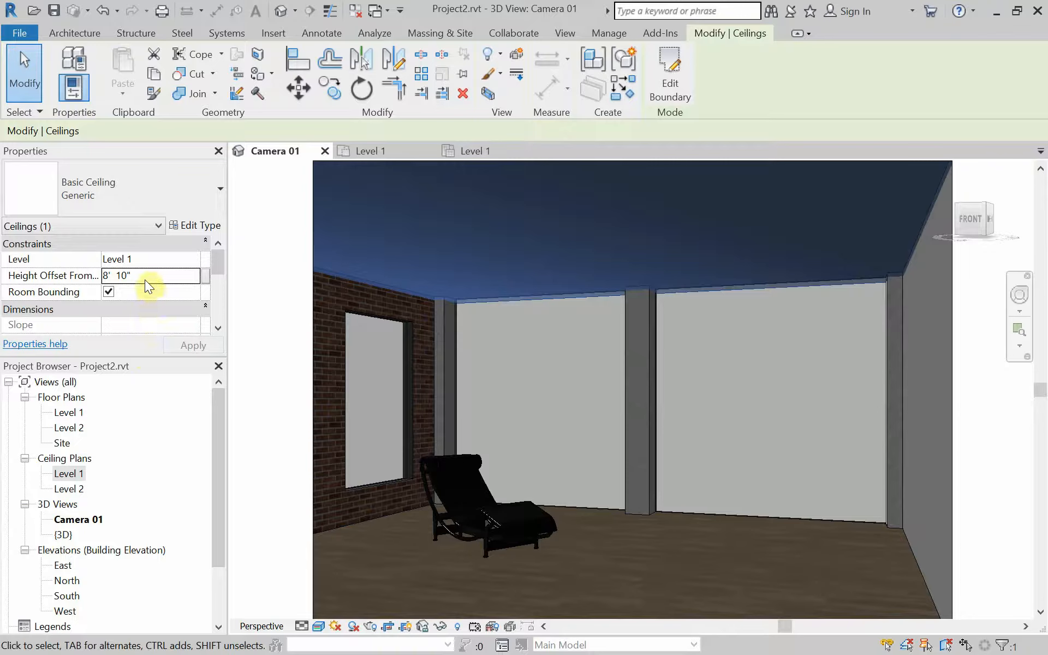
pyautogui.moveTo(185, 323)
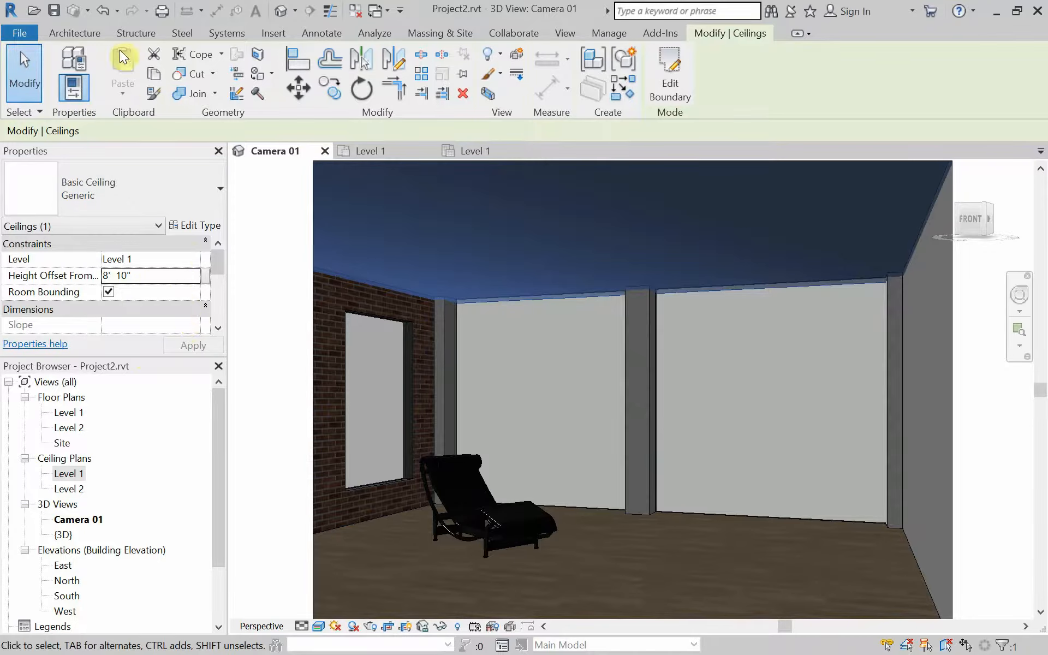
# Place a Downlight - Recessed Can component on the ceiling, then end placement
pyautogui.click(74, 33)
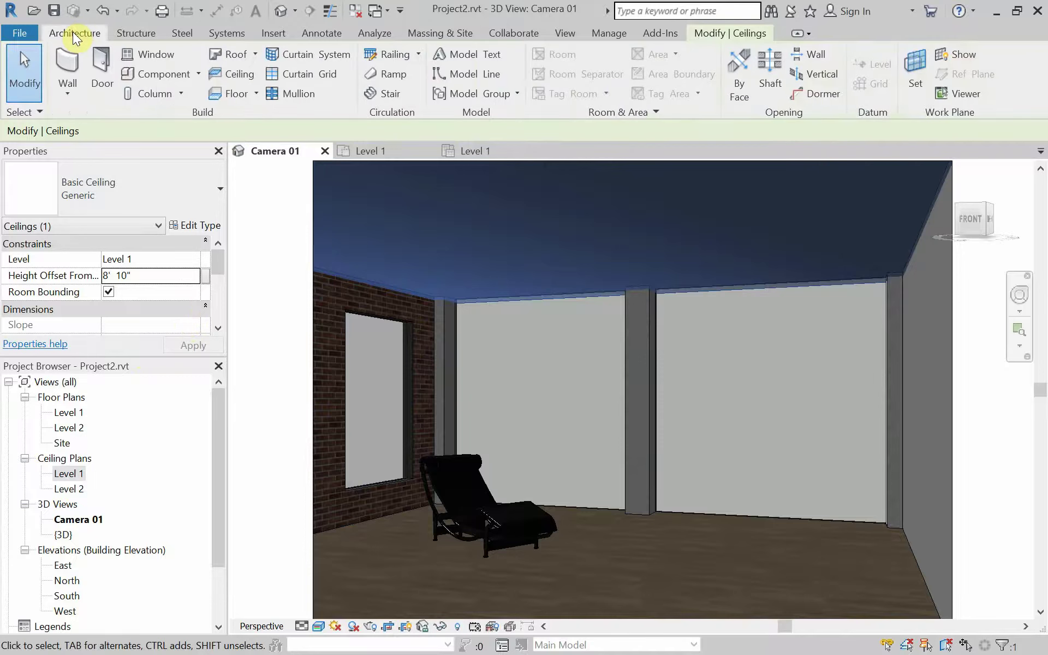
pyautogui.moveTo(142, 94)
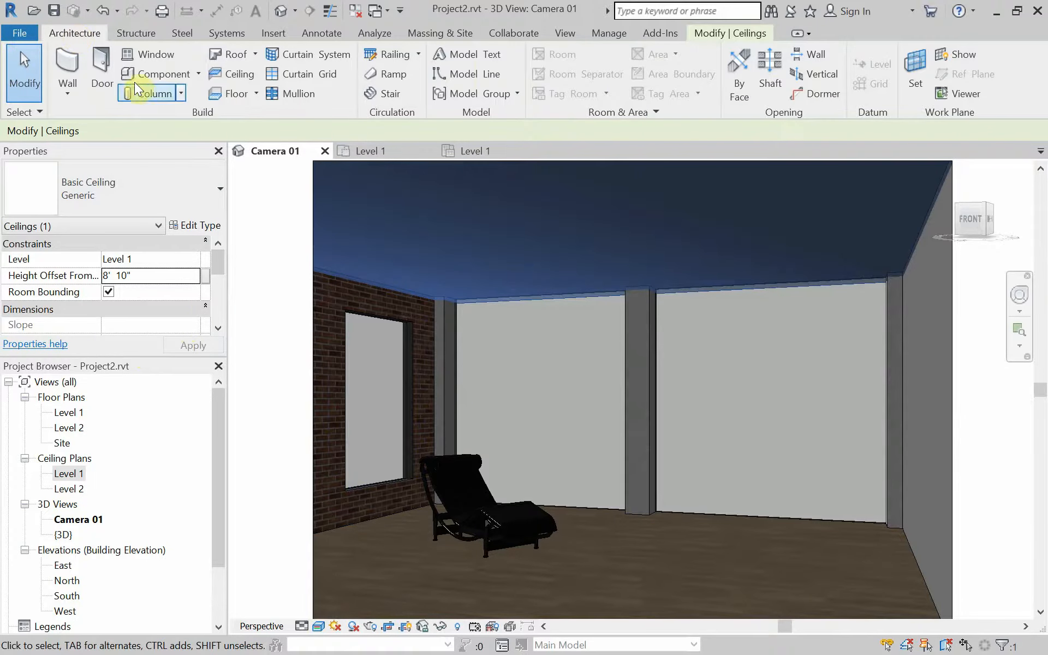
pyautogui.click(154, 74)
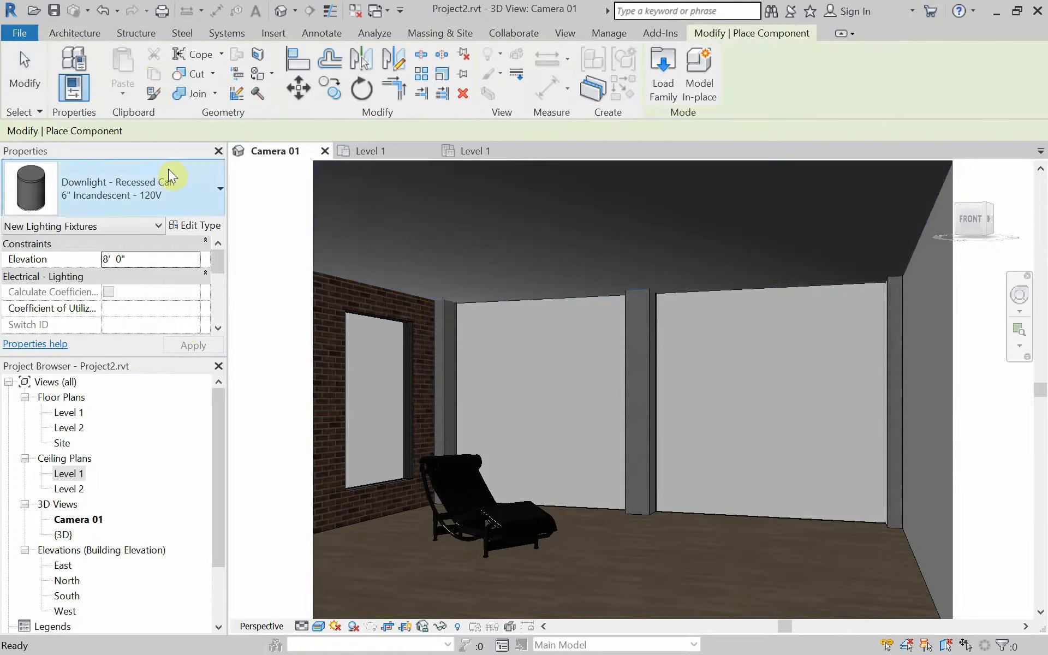
pyautogui.moveTo(387, 251)
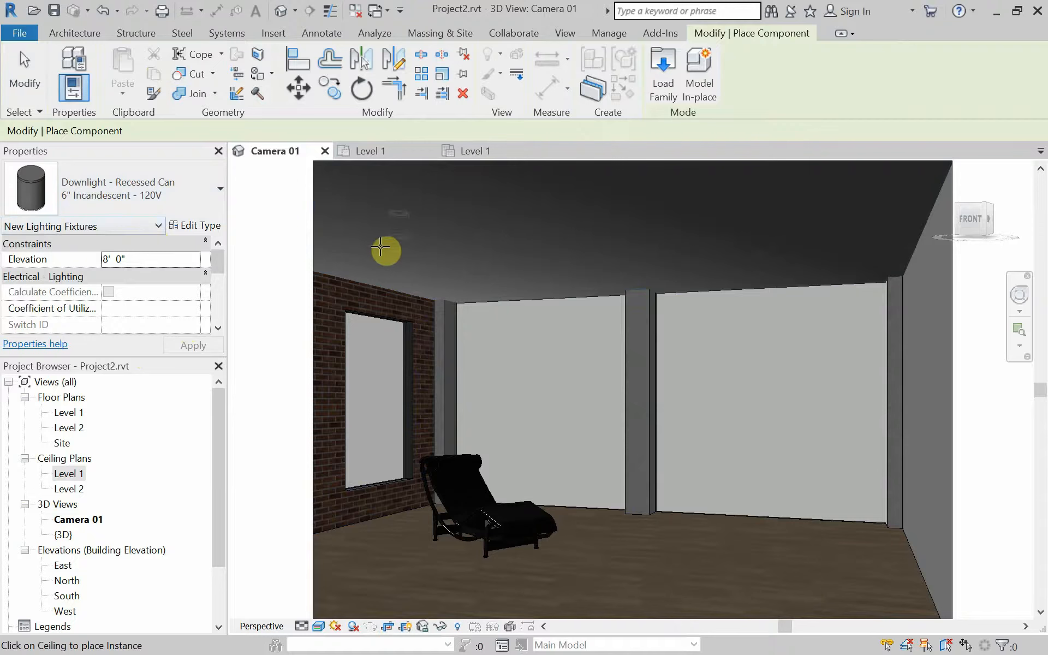
pyautogui.moveTo(598, 246)
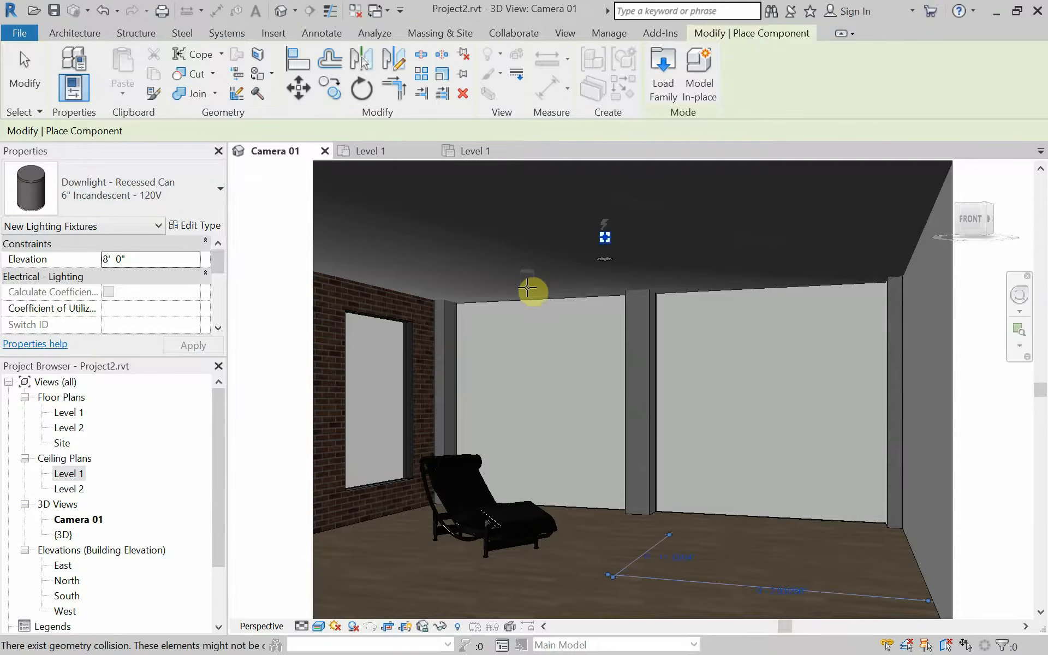
pyautogui.press('Escape')
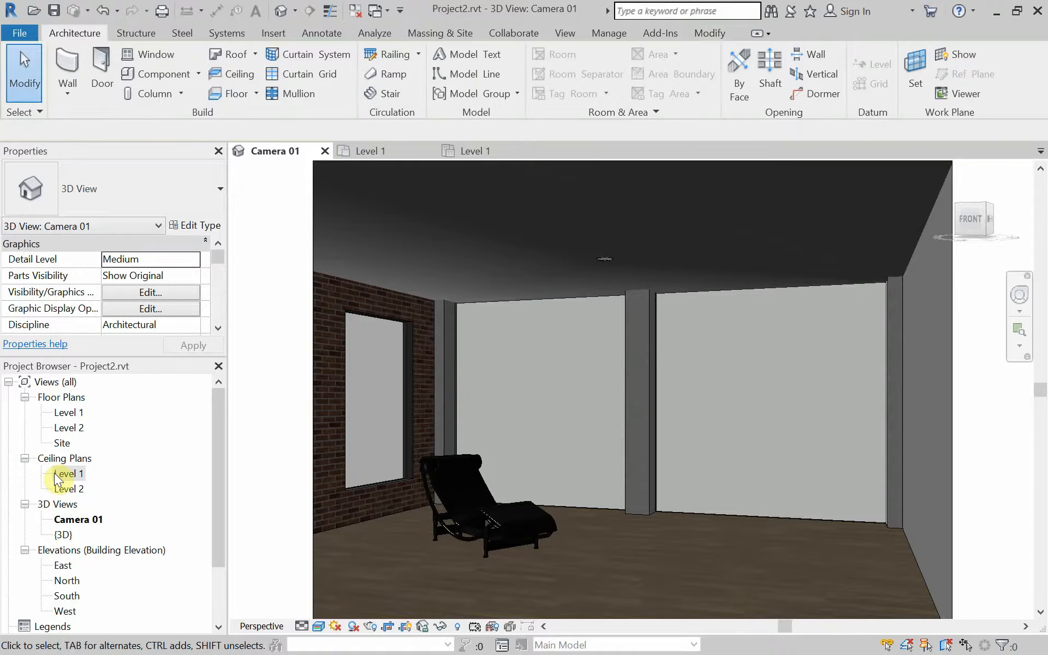
# In the Level 1 ceiling plan, position the downlight 10' from the top and right walls
pyautogui.doubleClick(70, 472)
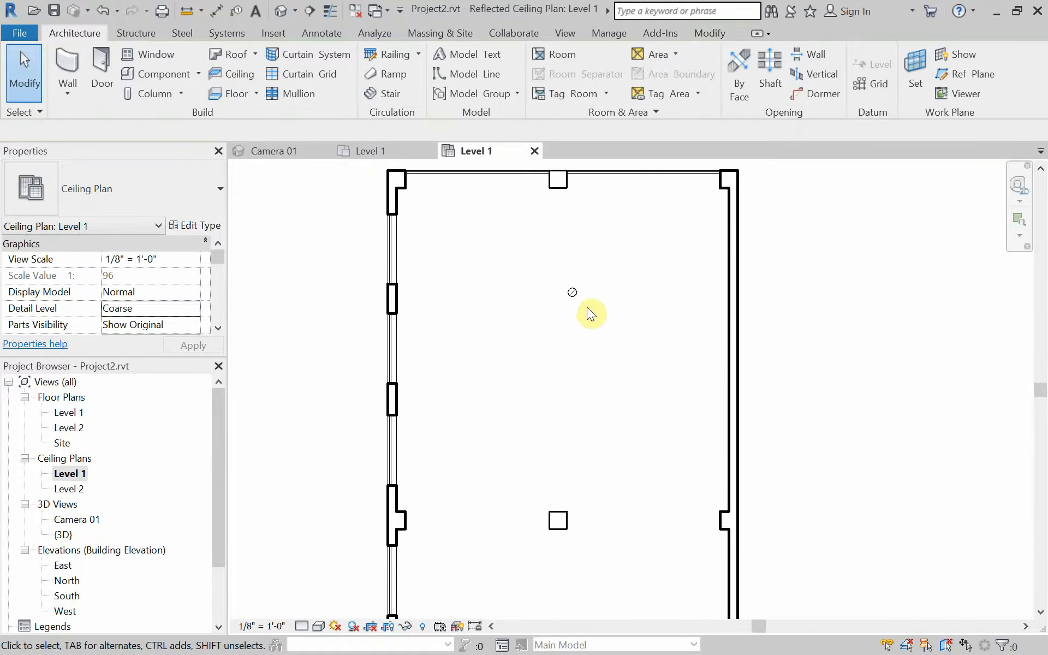
pyautogui.click(572, 292)
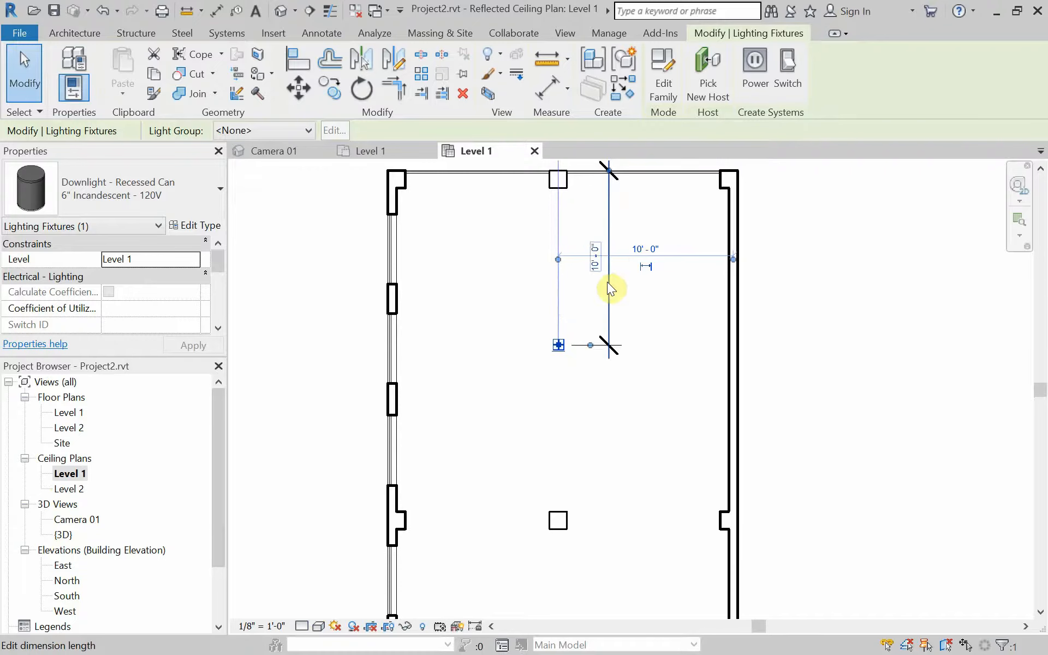
pyautogui.click(559, 416)
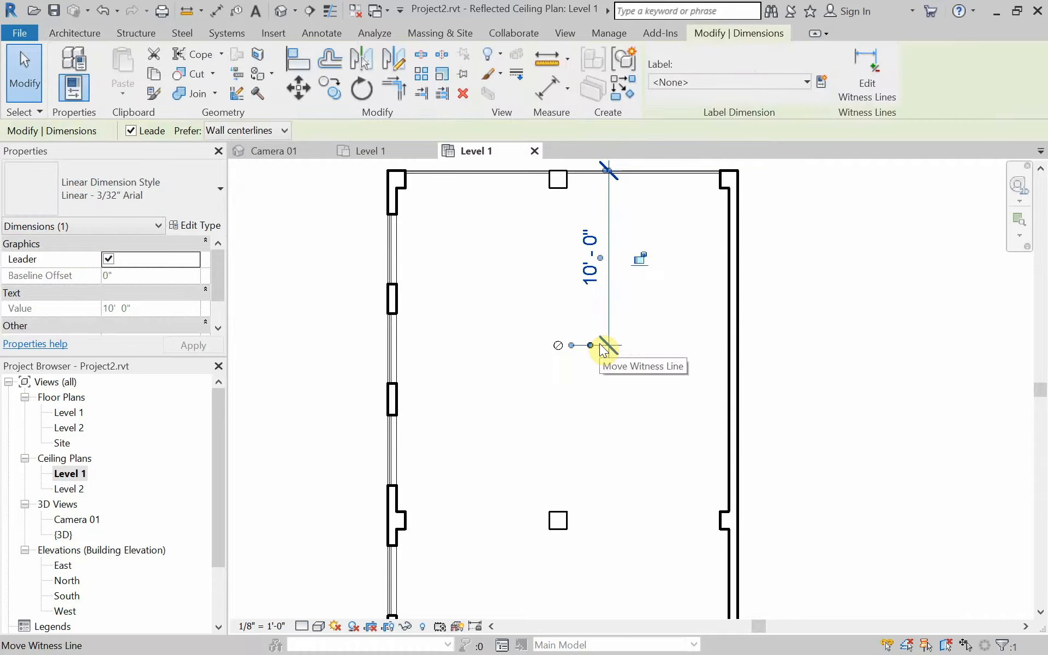
pyautogui.click(558, 354)
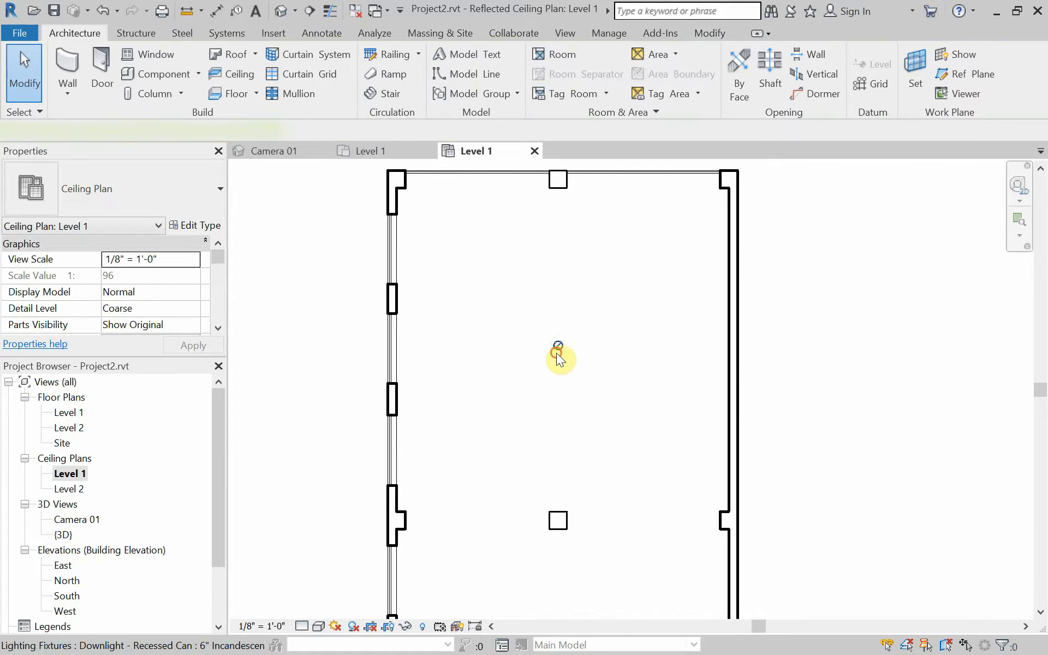
# Copy the downlight 5' to its right, leaving two downlights
pyautogui.click(558, 347)
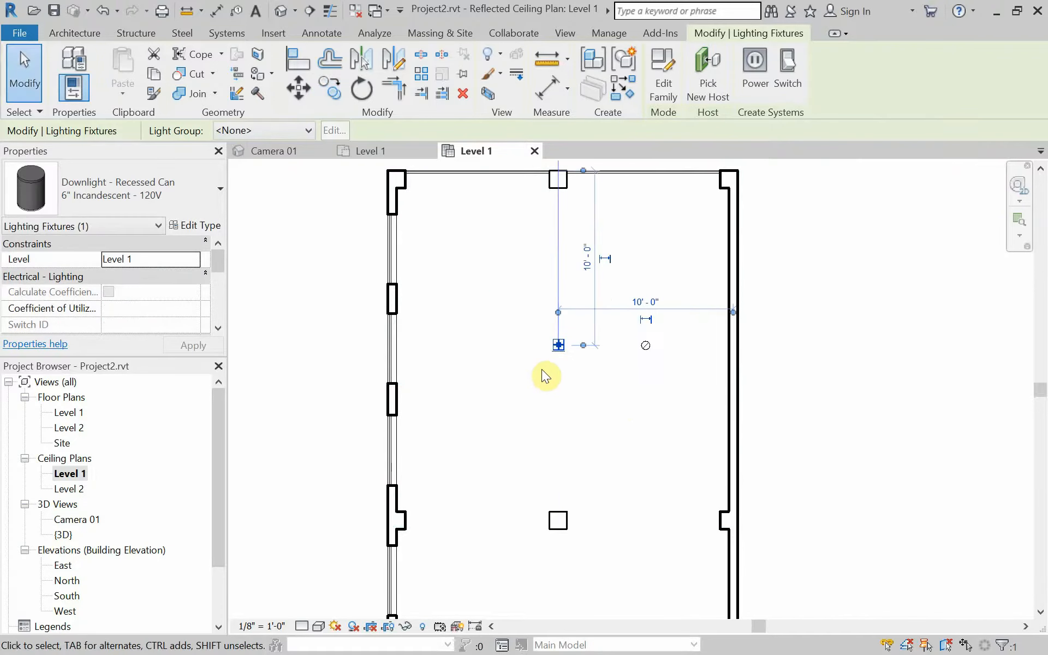
pyautogui.click(555, 376)
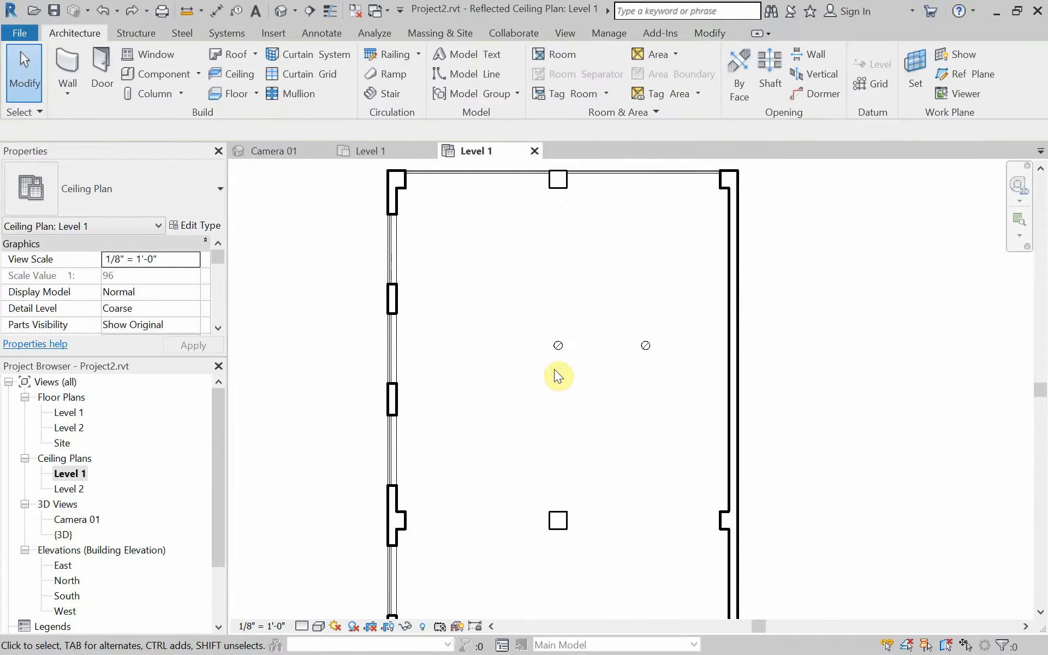
# Copy a third downlight 5' to the left, then copy the row of three 5' up and down
pyautogui.click(558, 346)
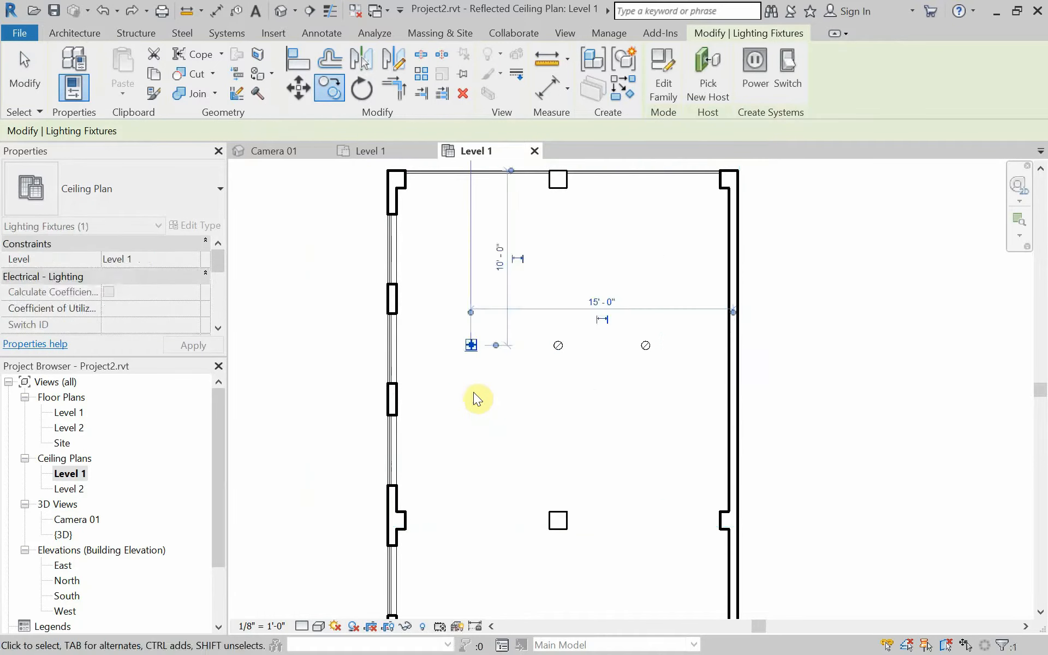
pyautogui.click(471, 345)
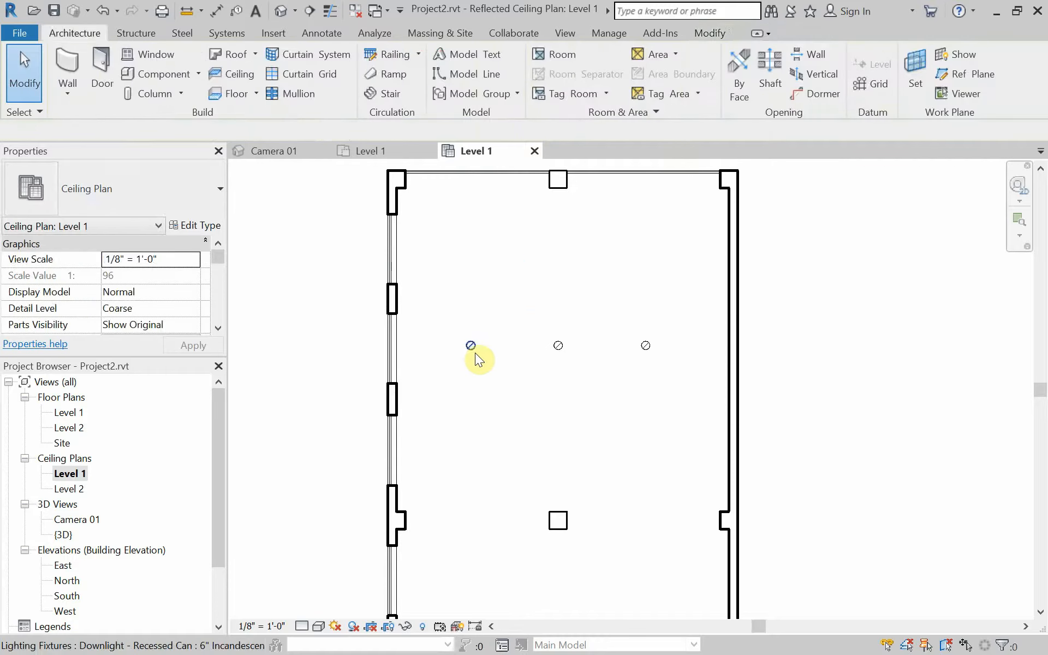
pyautogui.click(645, 346)
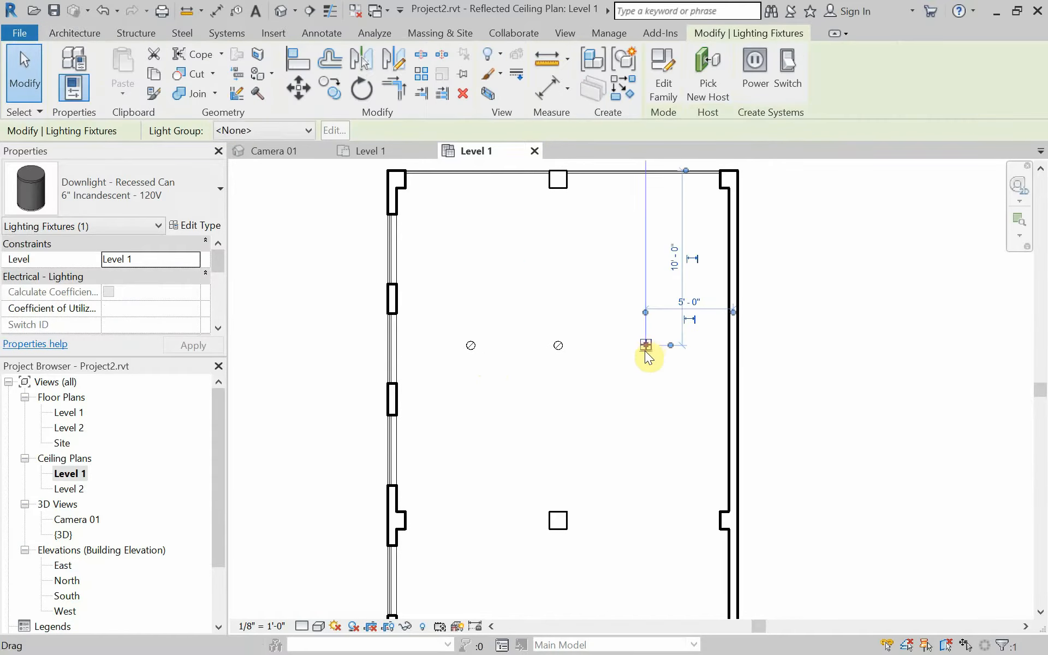
pyautogui.click(558, 374)
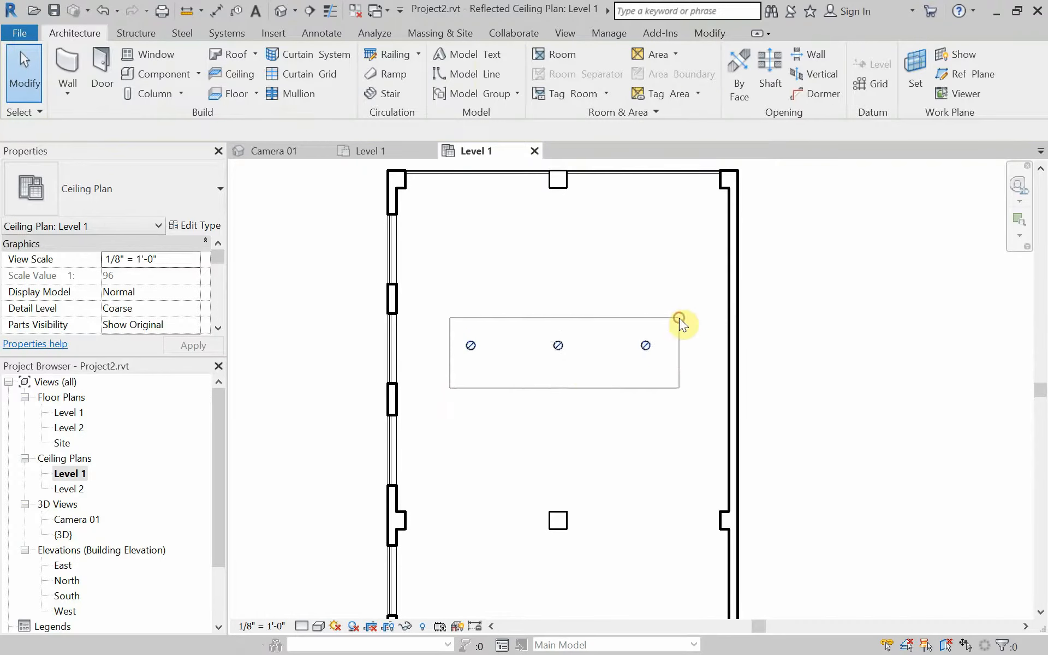
pyautogui.click(558, 346)
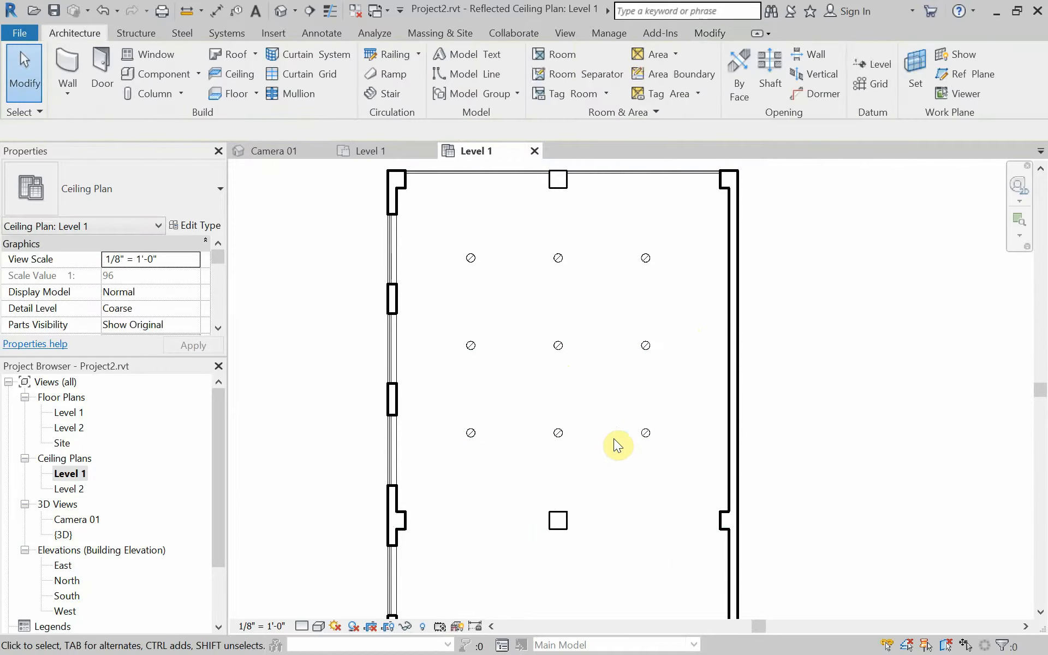
pyautogui.moveTo(599, 506)
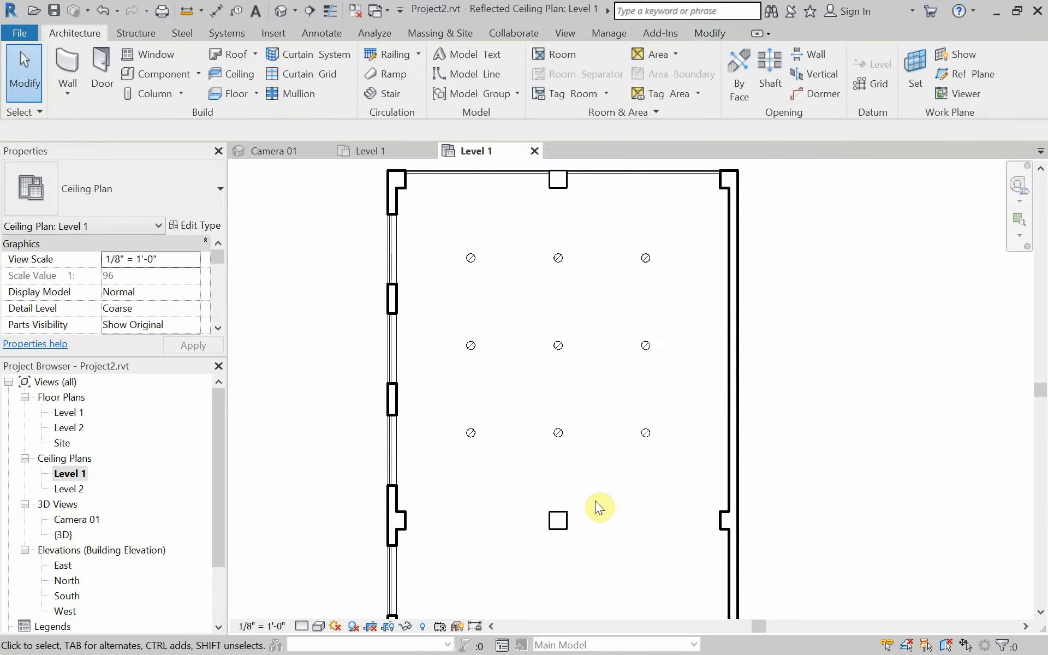
pyautogui.moveTo(457, 311)
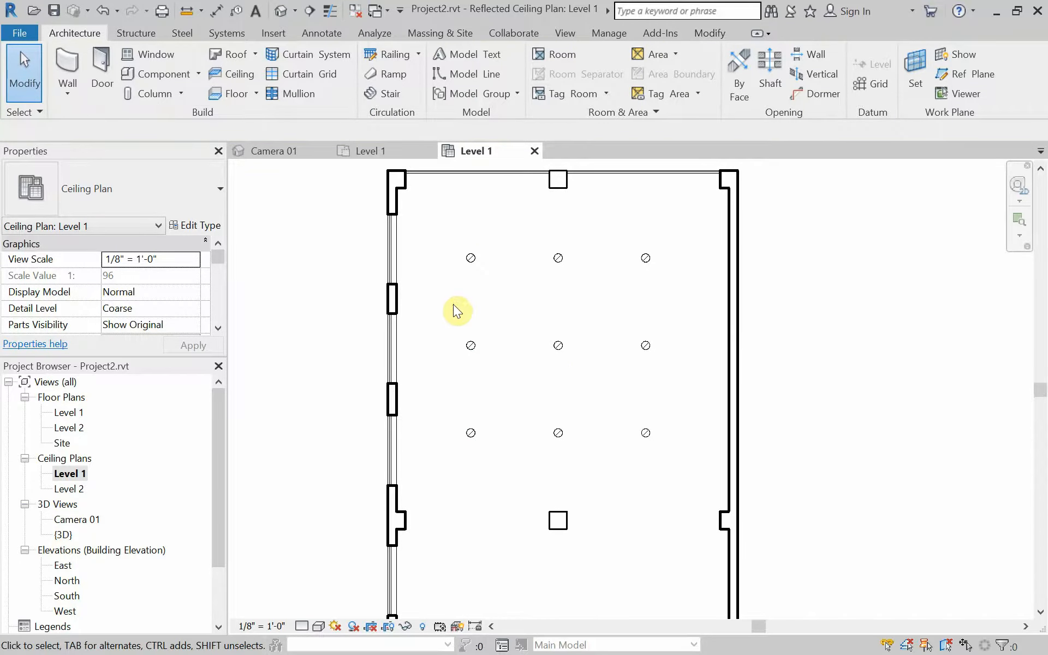
pyautogui.moveTo(426, 260)
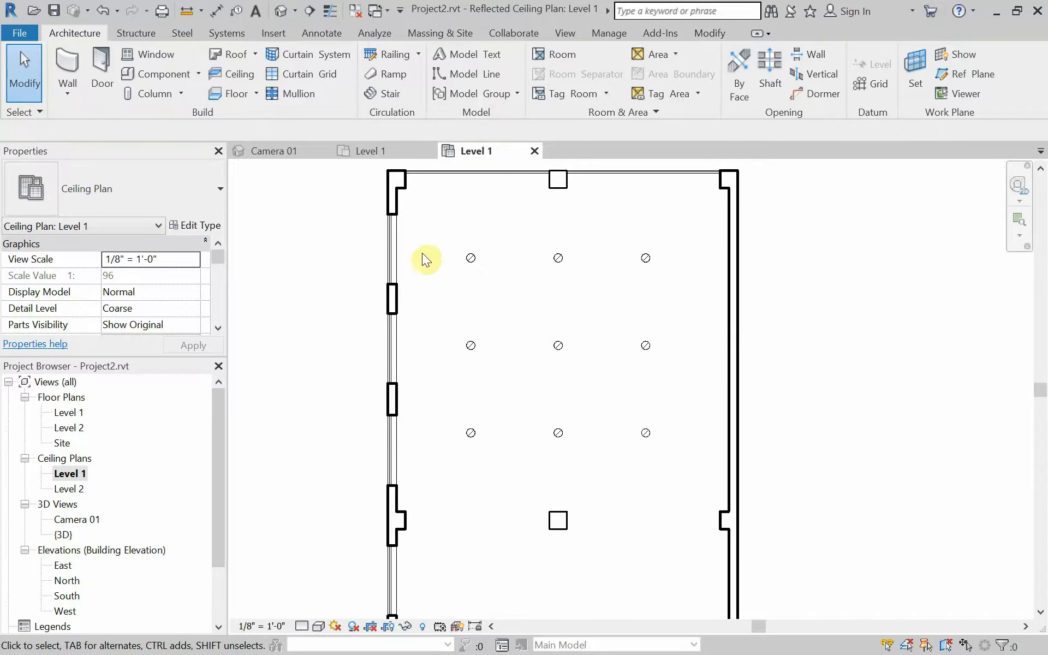
# Return to Camera 01 and bring up the Render settings from the View presentation panel
pyautogui.click(274, 150)
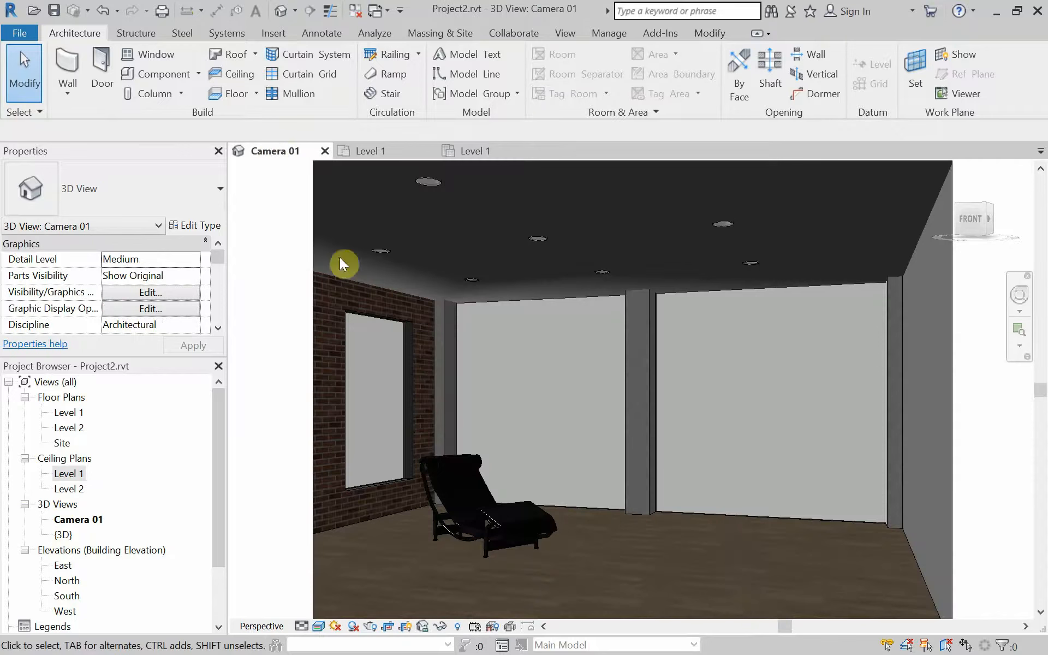
pyautogui.moveTo(573, 385)
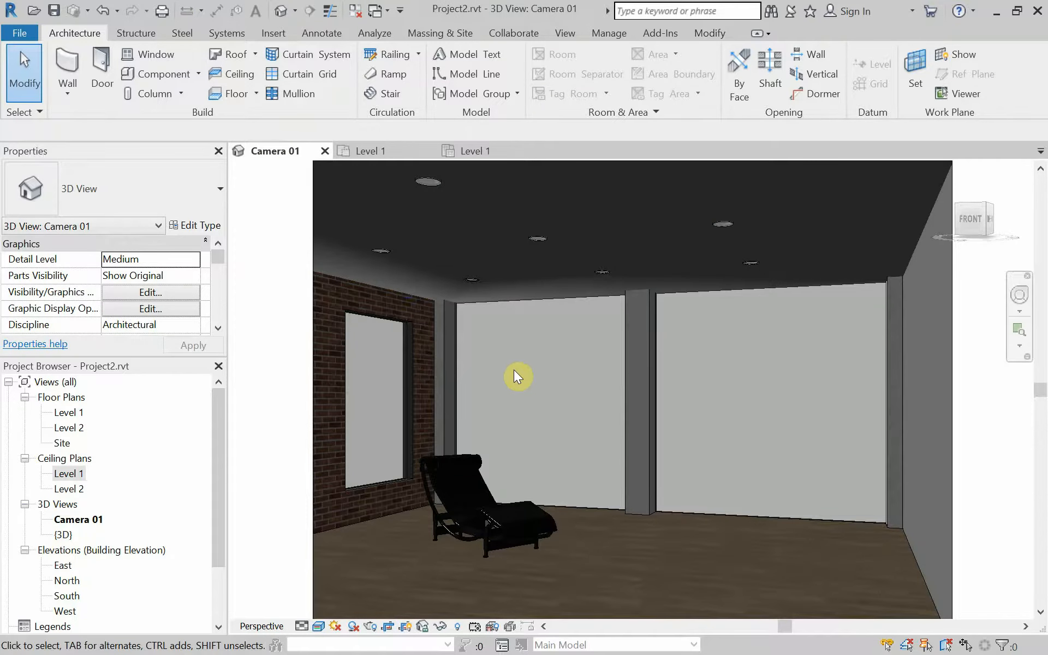
pyautogui.moveTo(39, 12)
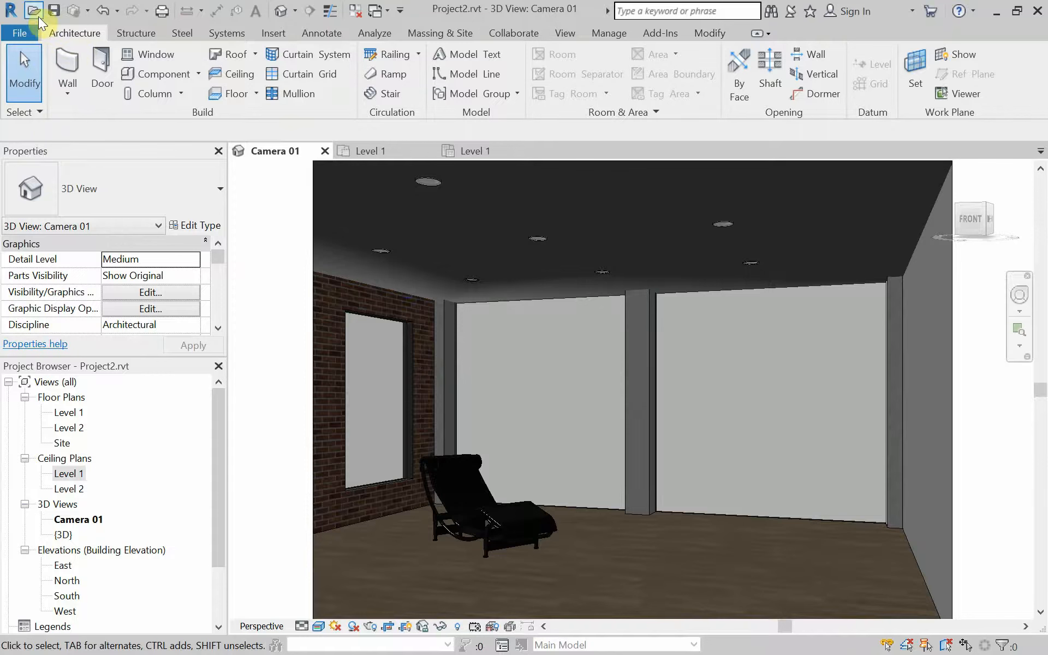
pyautogui.moveTo(476, 74)
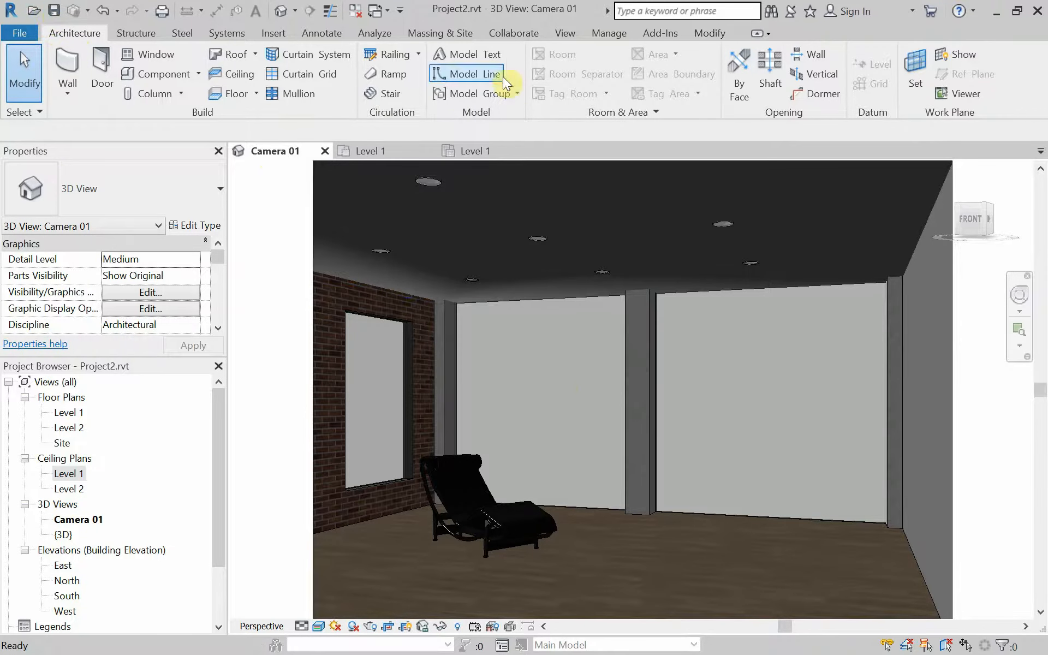
pyautogui.click(564, 32)
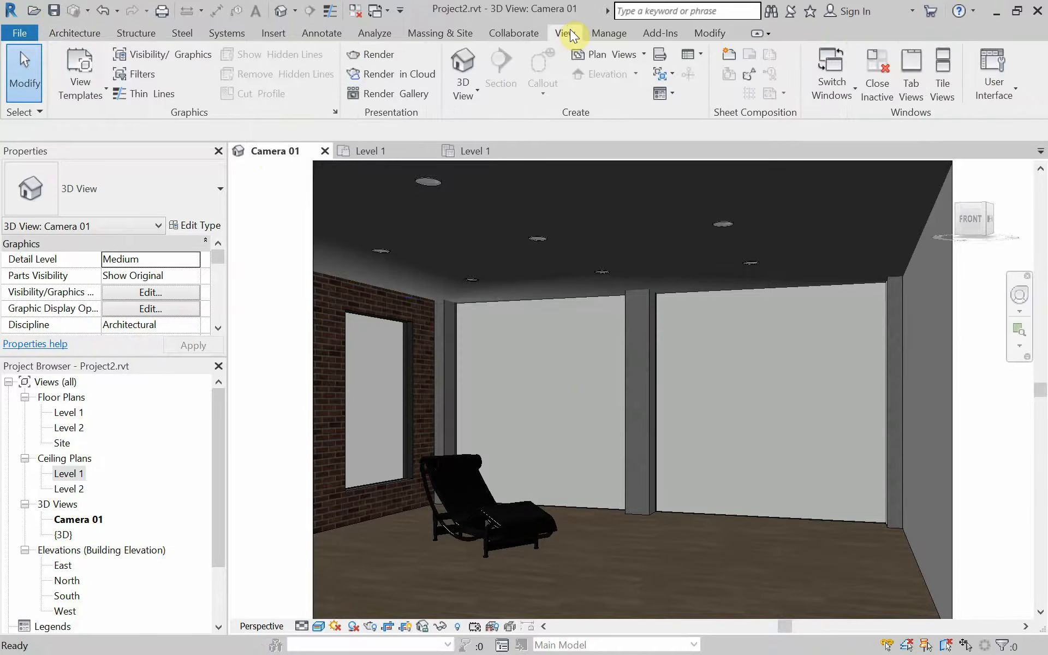
pyautogui.moveTo(371, 54)
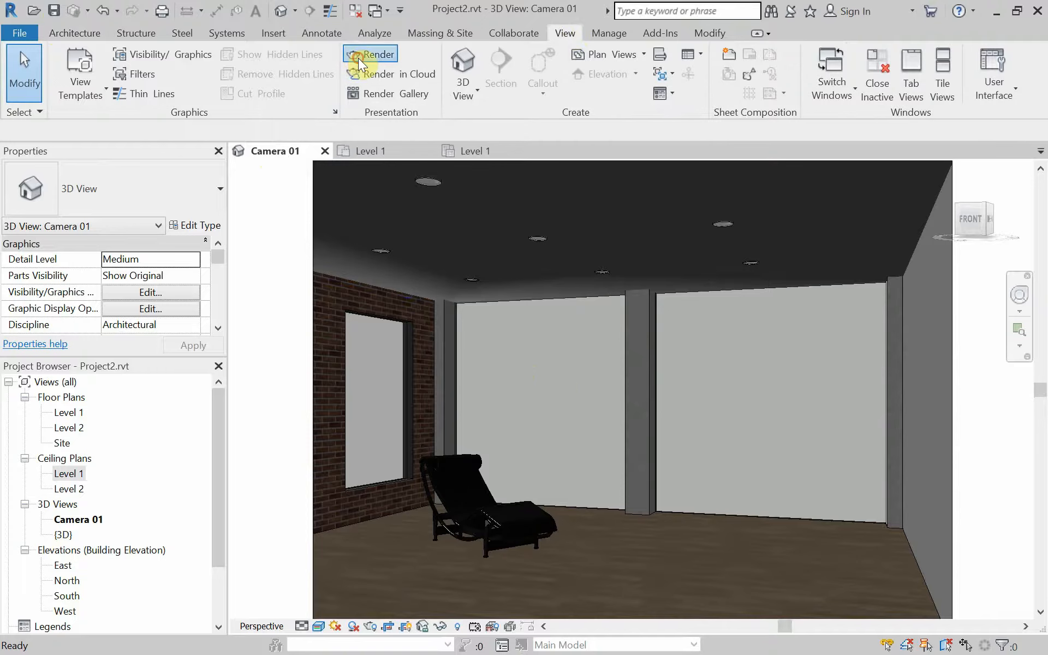
pyautogui.click(371, 54)
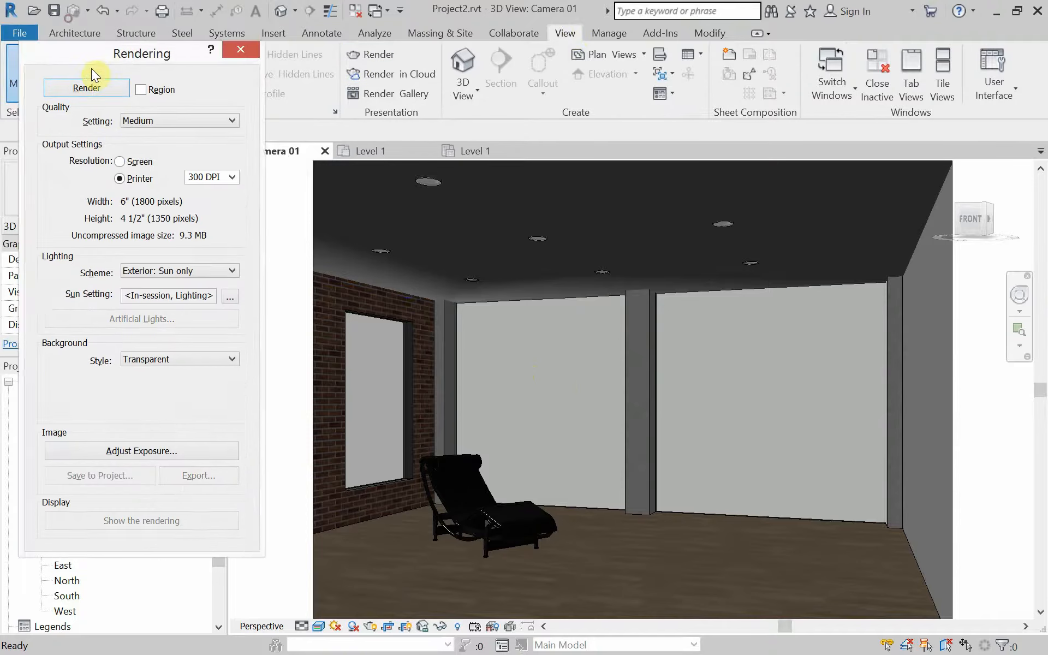
# Render Camera 01 at Draft quality, Screen resolution with a transparent background
pyautogui.click(120, 164)
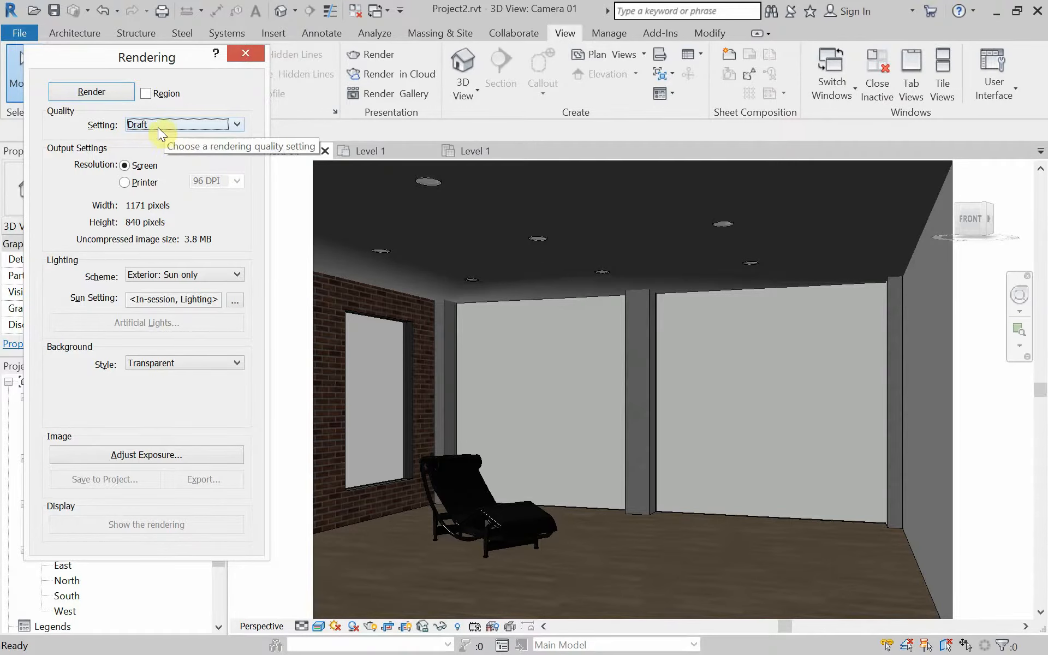
pyautogui.moveTo(126, 182)
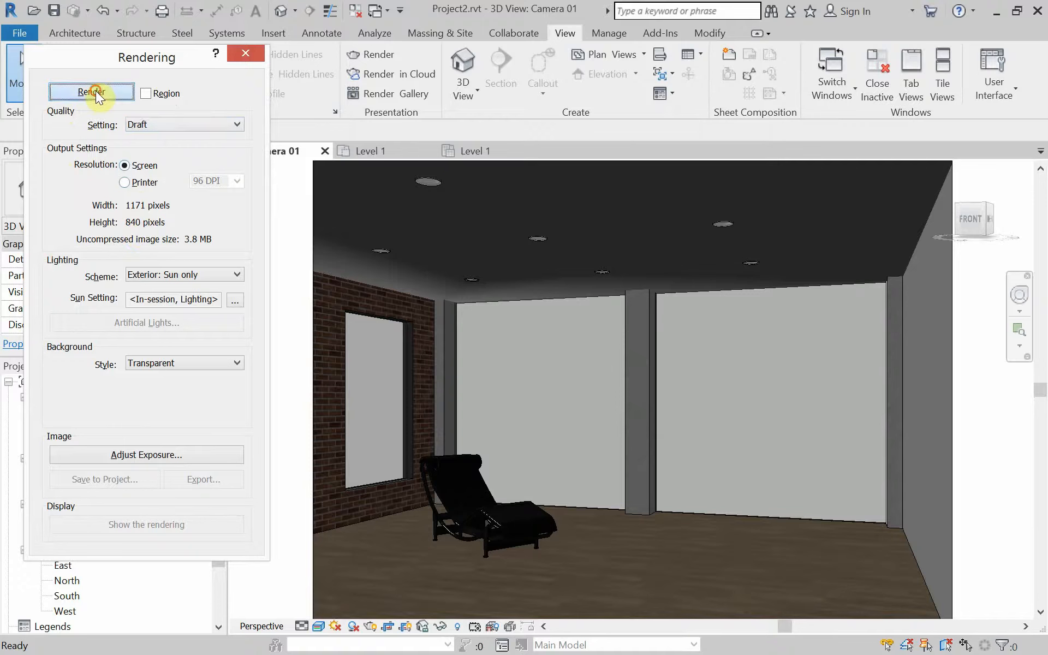
pyautogui.click(92, 92)
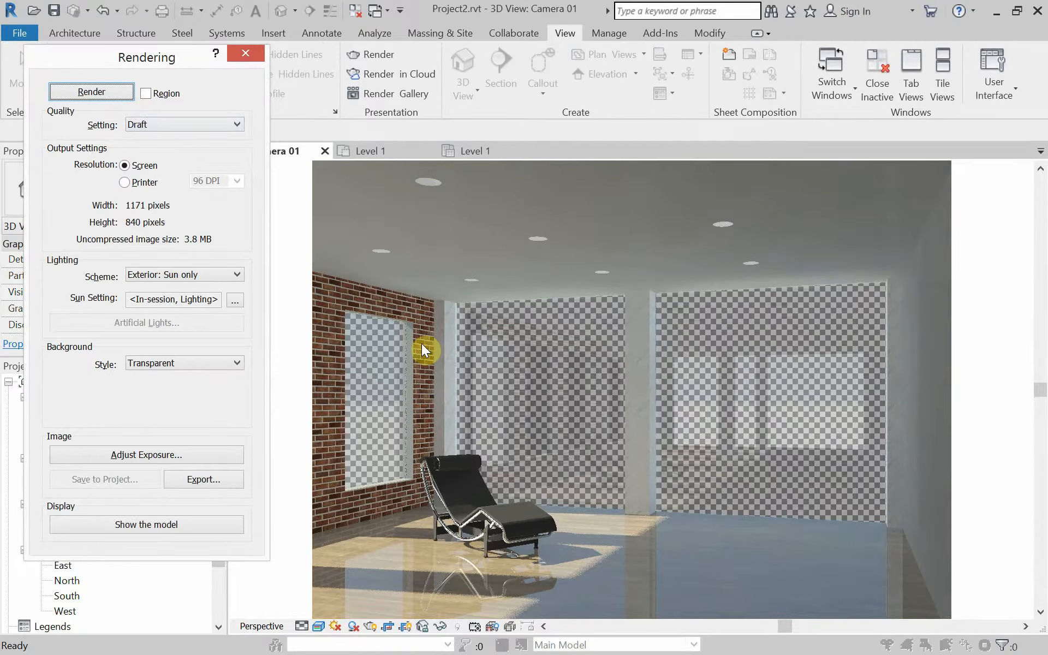
pyautogui.moveTo(725, 494)
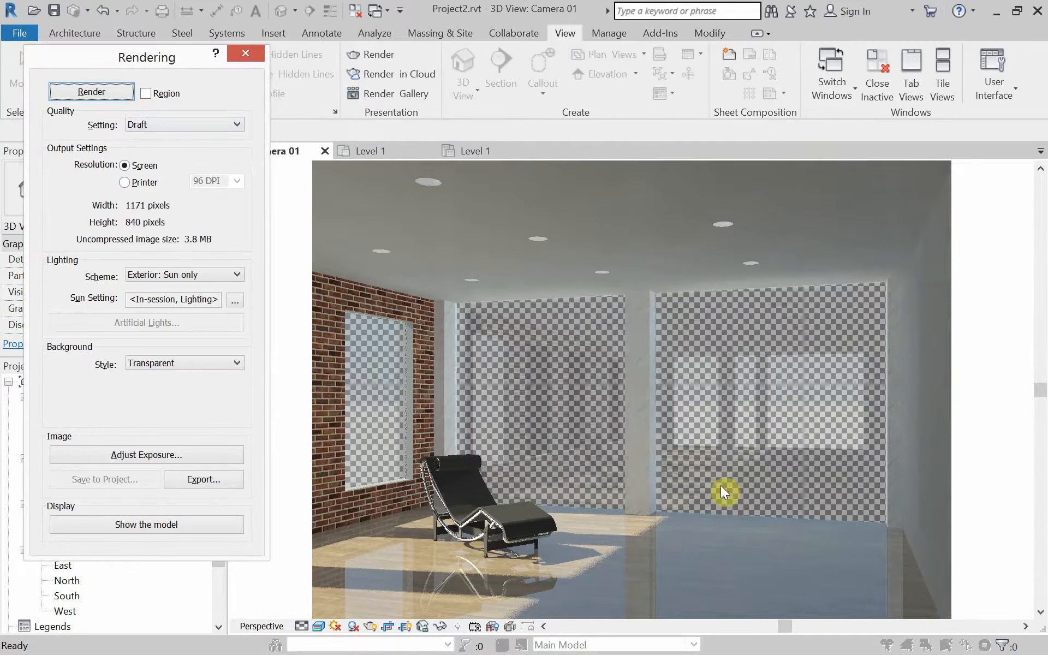
pyautogui.moveTo(721, 481)
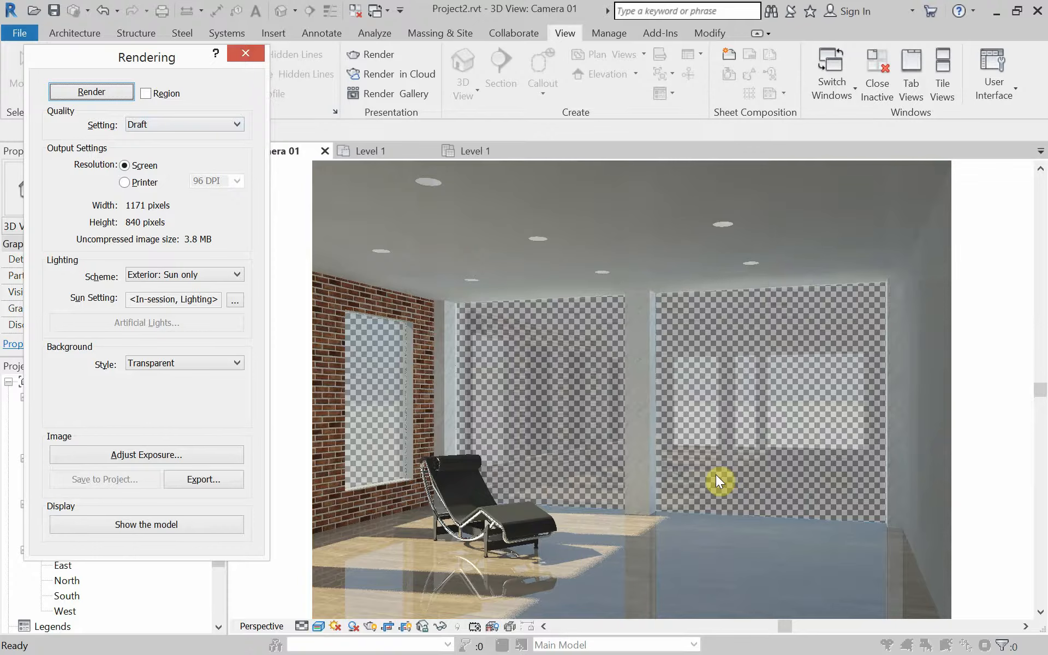
pyautogui.moveTo(728, 469)
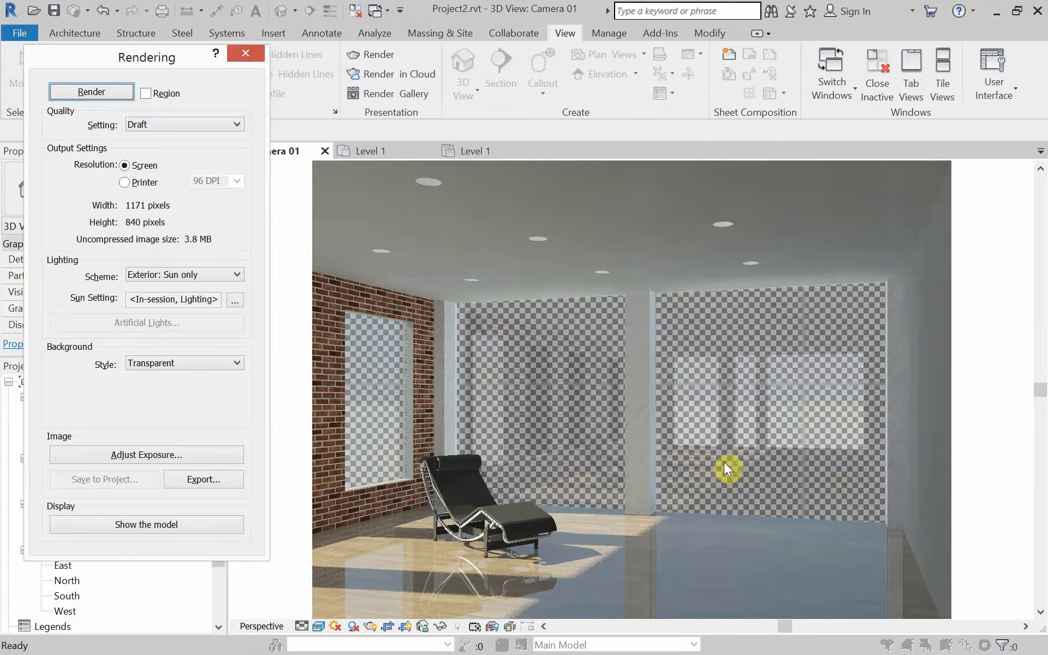
pyautogui.moveTo(735, 259)
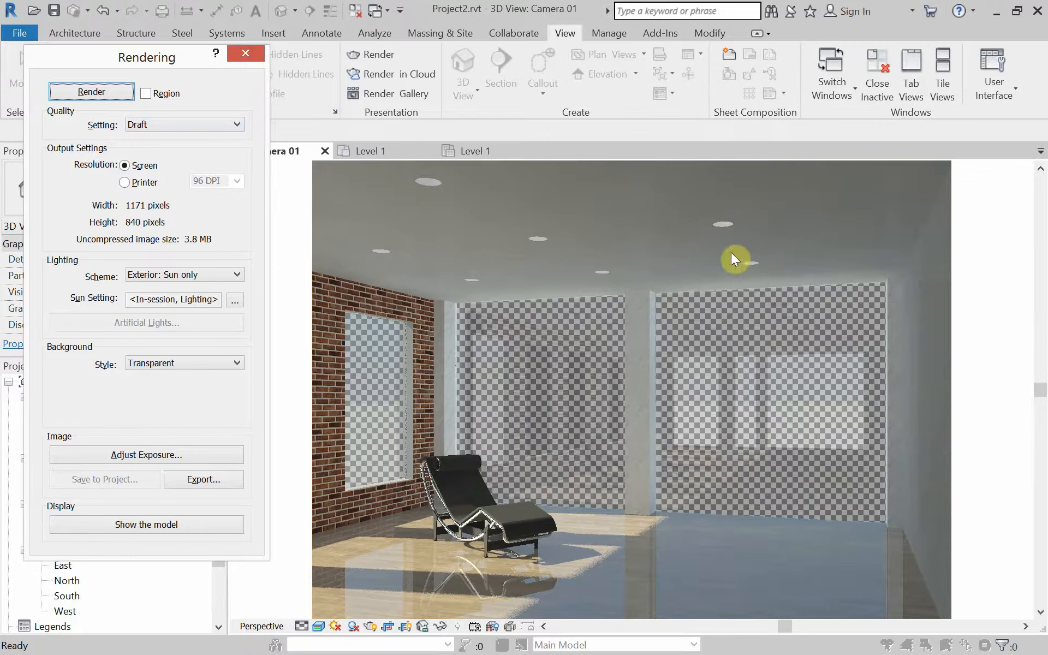
pyautogui.moveTo(731, 572)
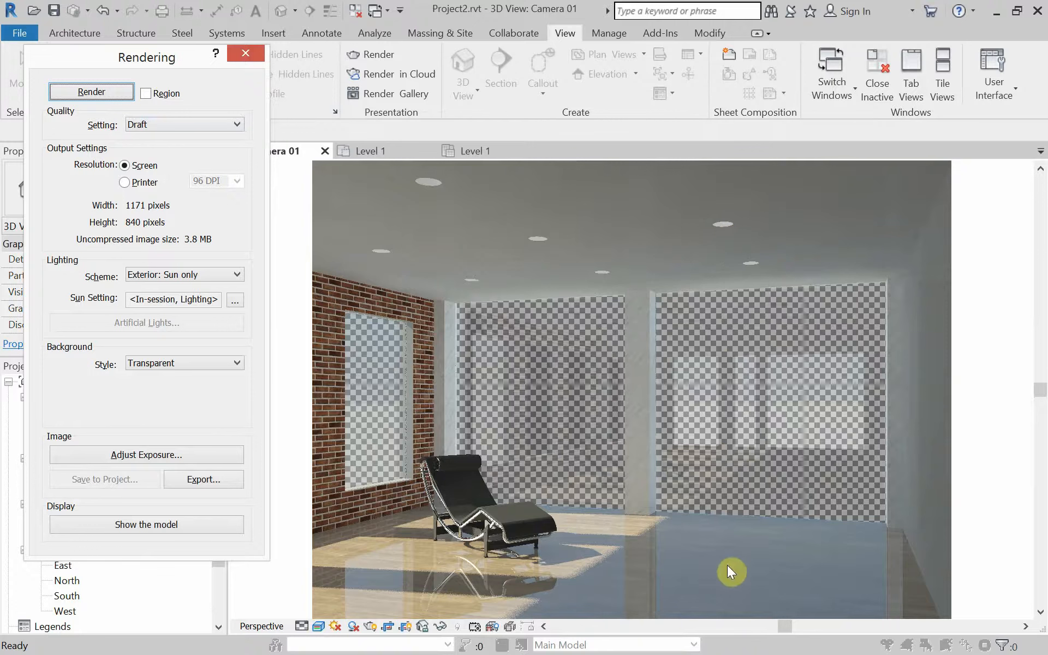
pyautogui.moveTo(734, 545)
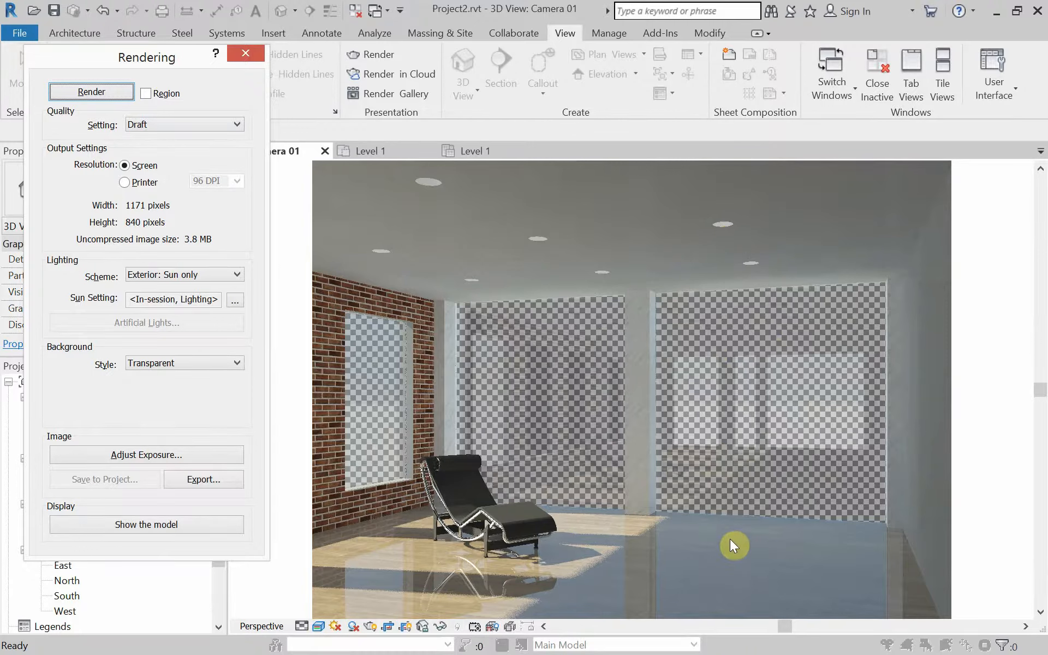
pyautogui.moveTo(647, 458)
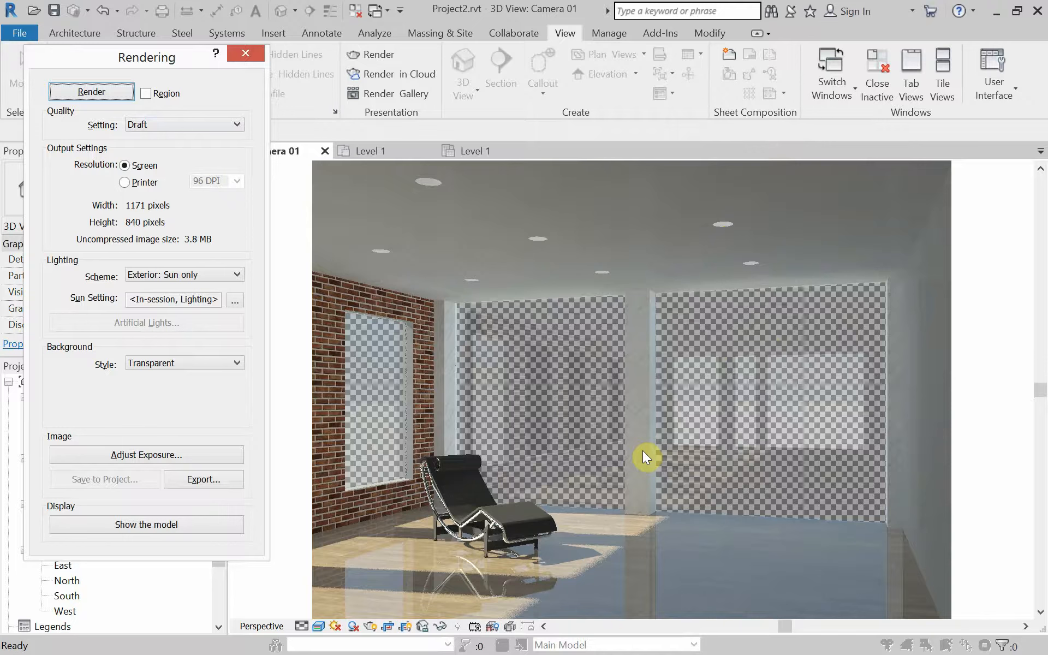
pyautogui.moveTo(624, 266)
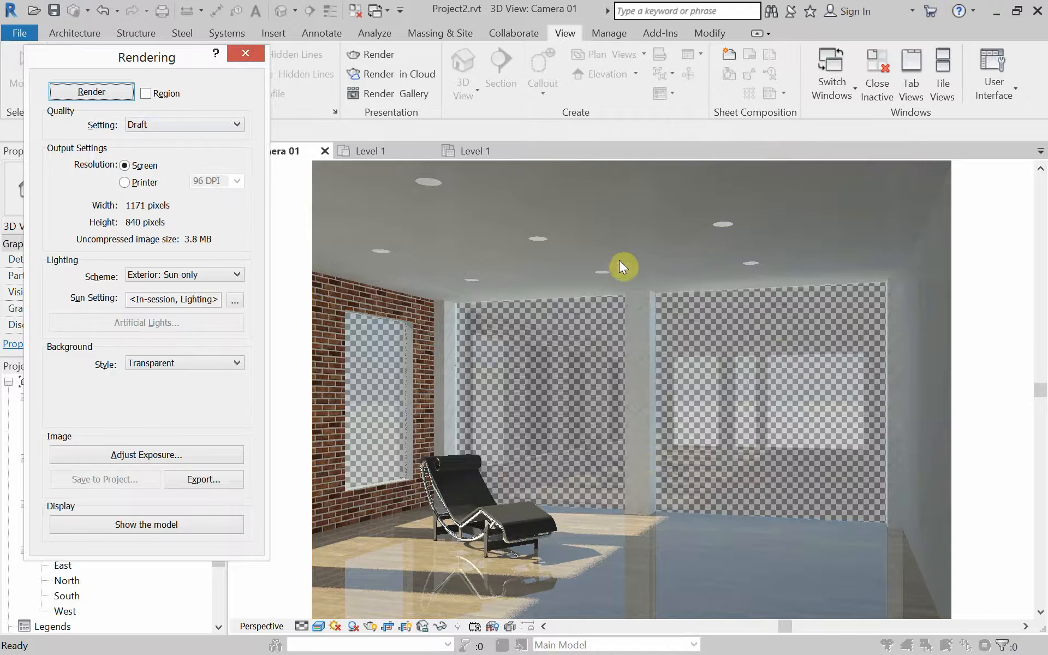
pyautogui.moveTo(567, 375)
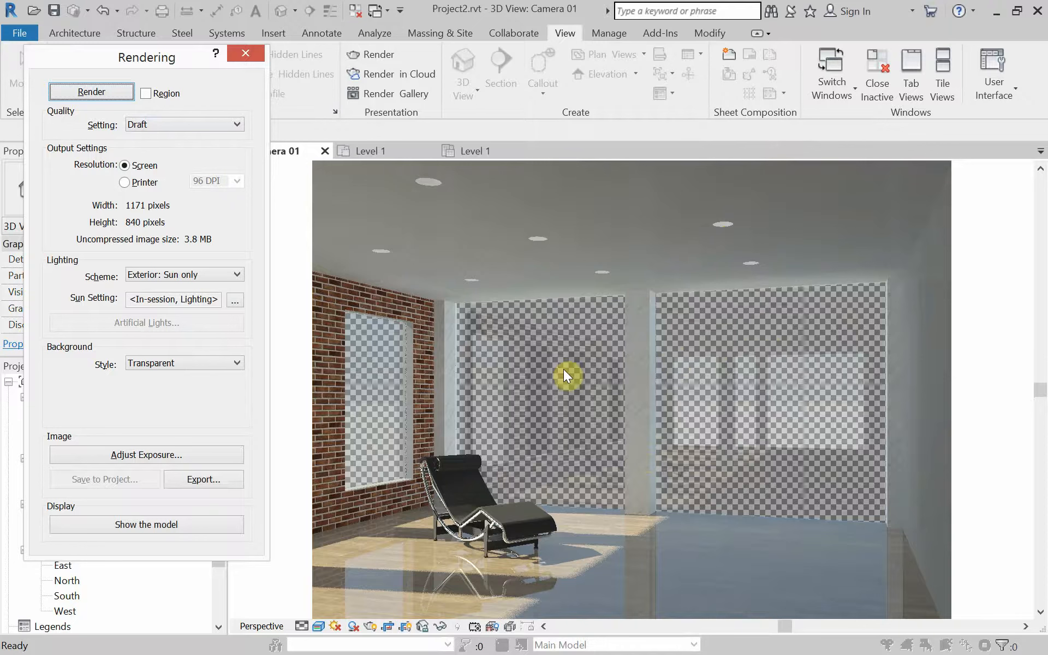
pyautogui.moveTo(531, 288)
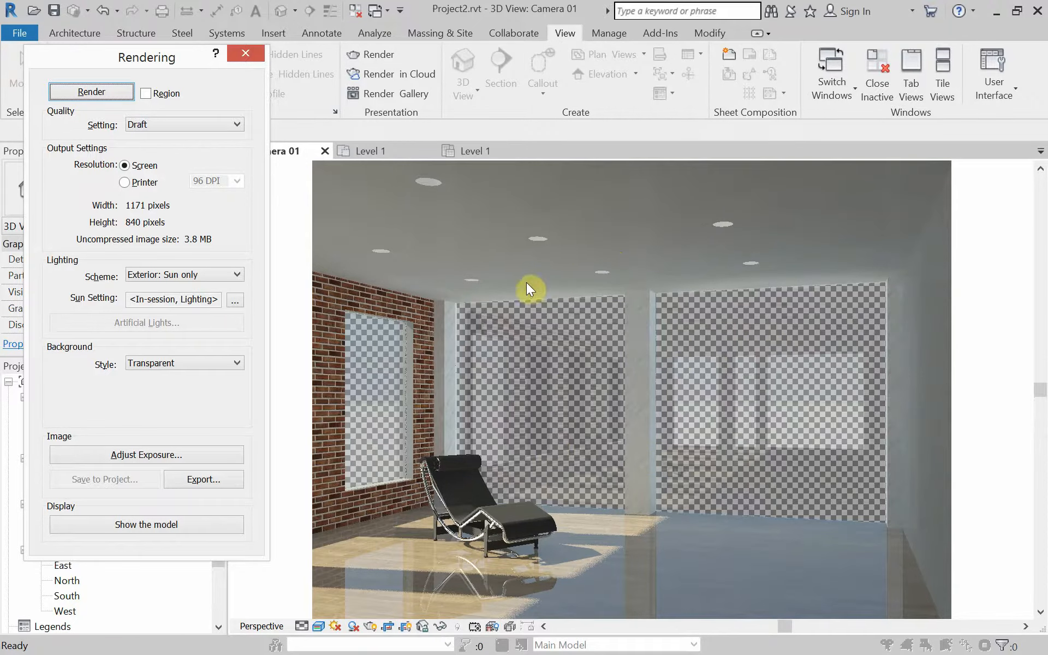
pyautogui.moveTo(637, 279)
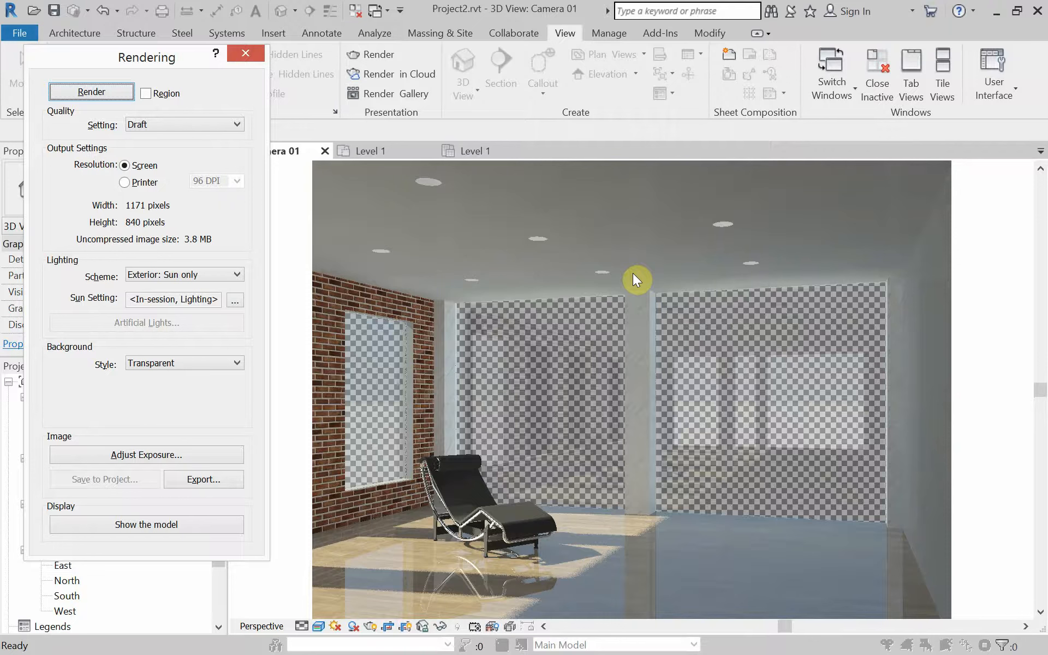
pyautogui.moveTo(385, 251)
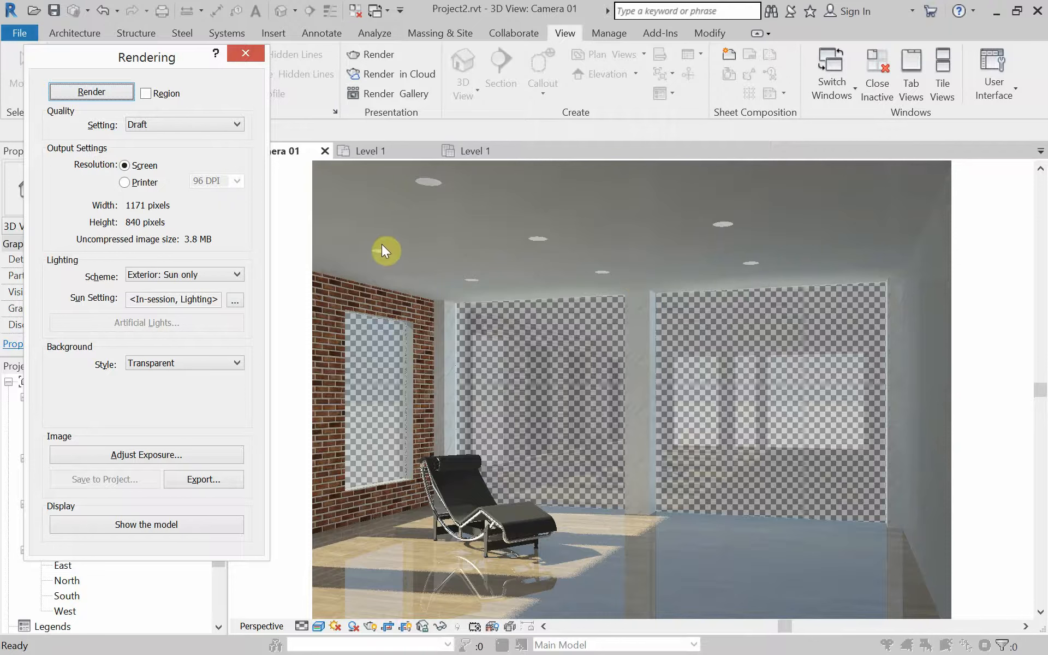
pyautogui.moveTo(211, 214)
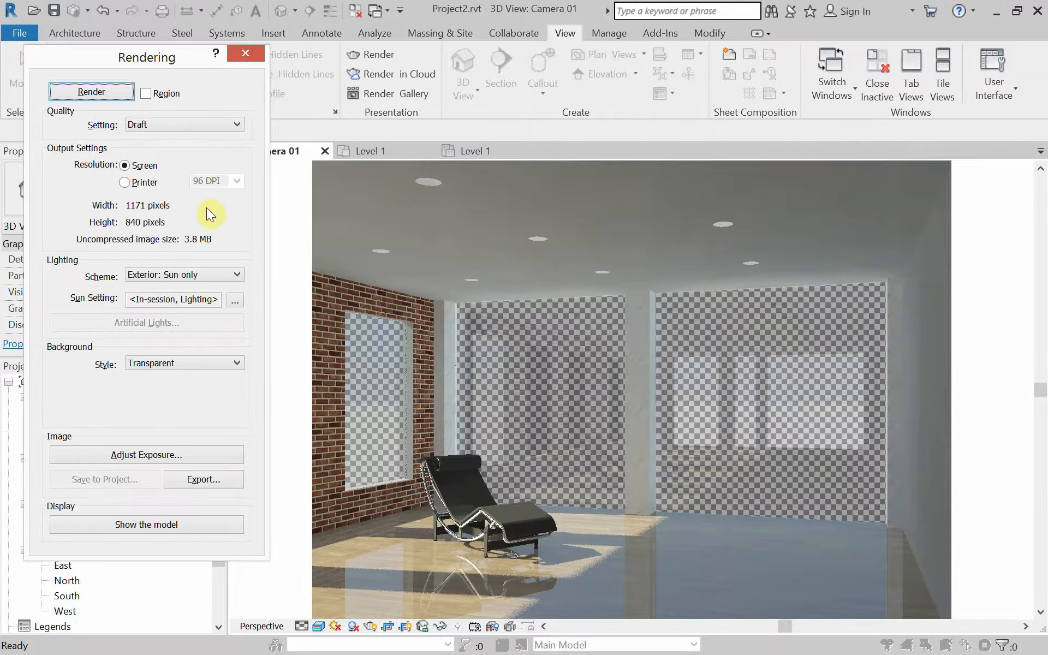
pyautogui.moveTo(214, 184)
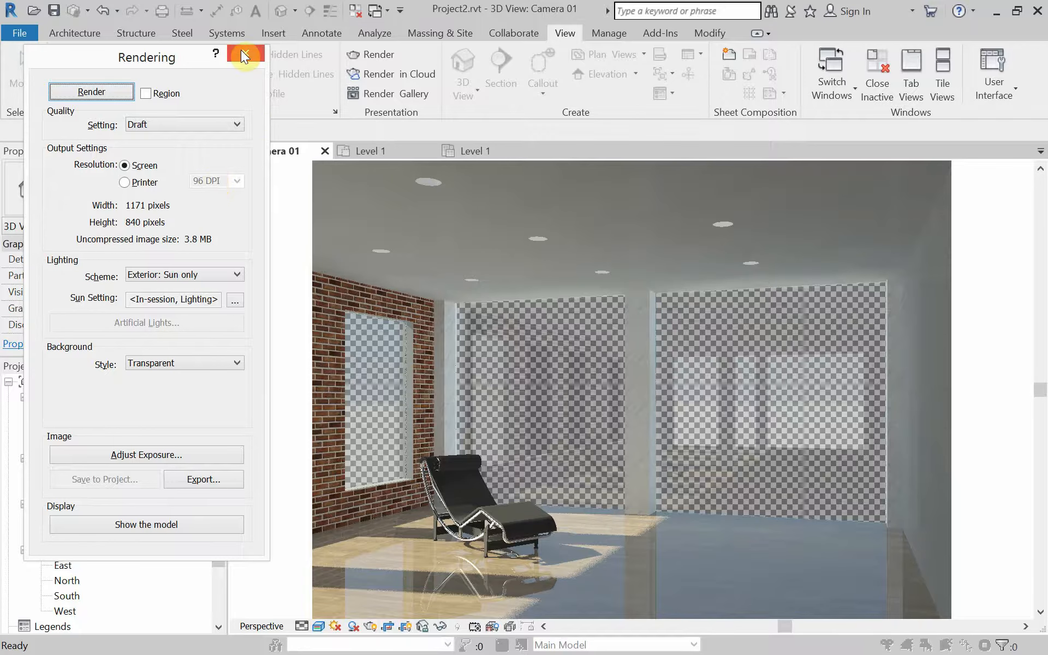
# Close the Rendering dialog to return to the shaded Camera 01 view
pyautogui.click(246, 55)
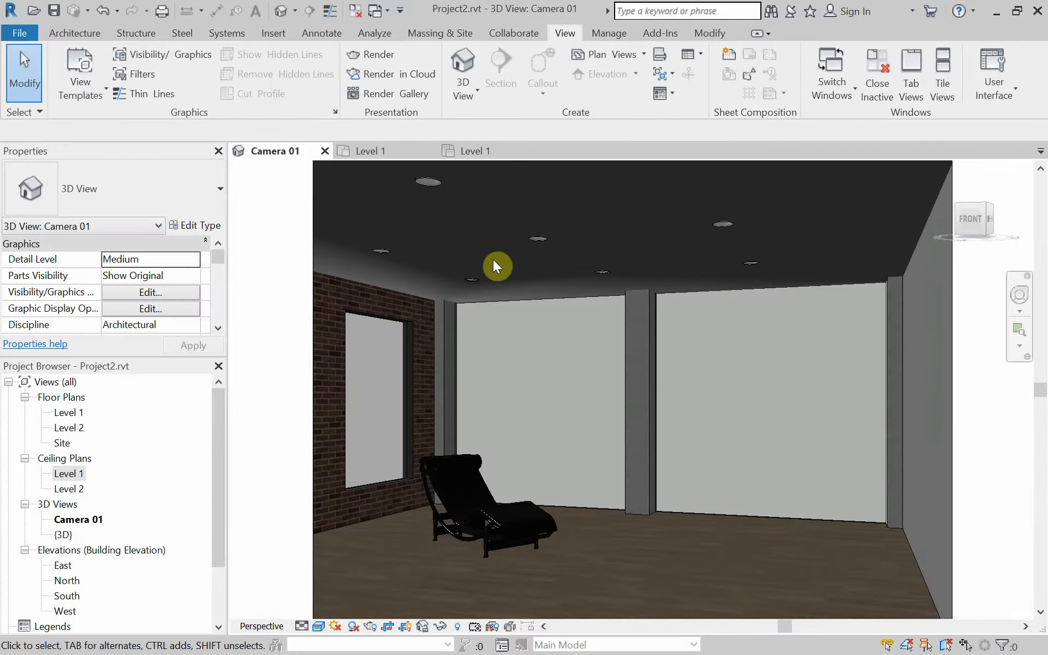
pyautogui.moveTo(481, 267)
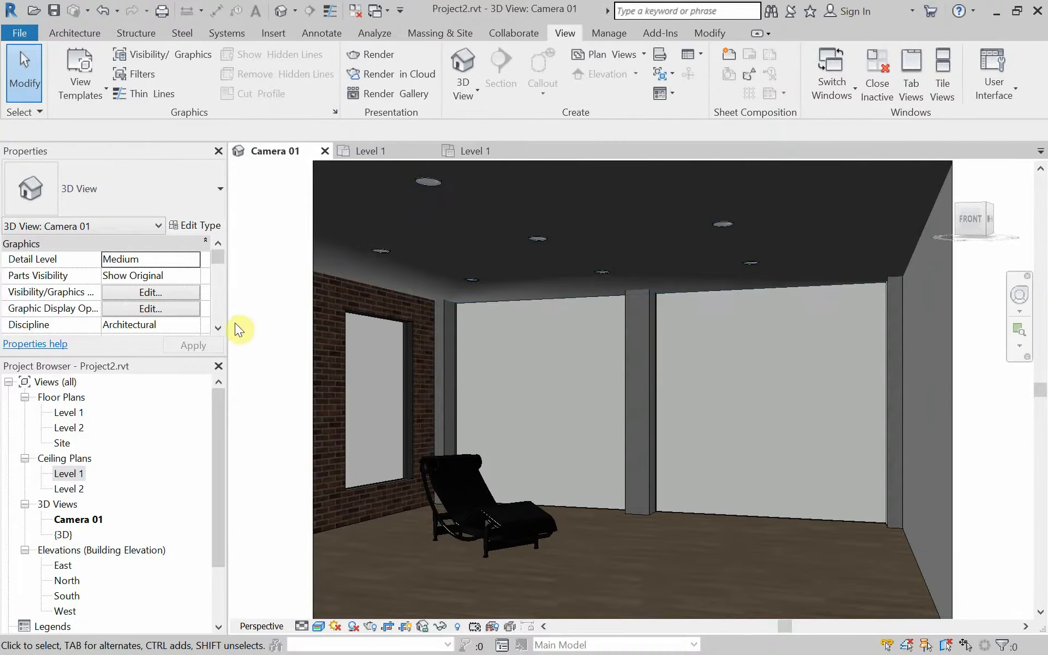
pyautogui.moveTo(264, 334)
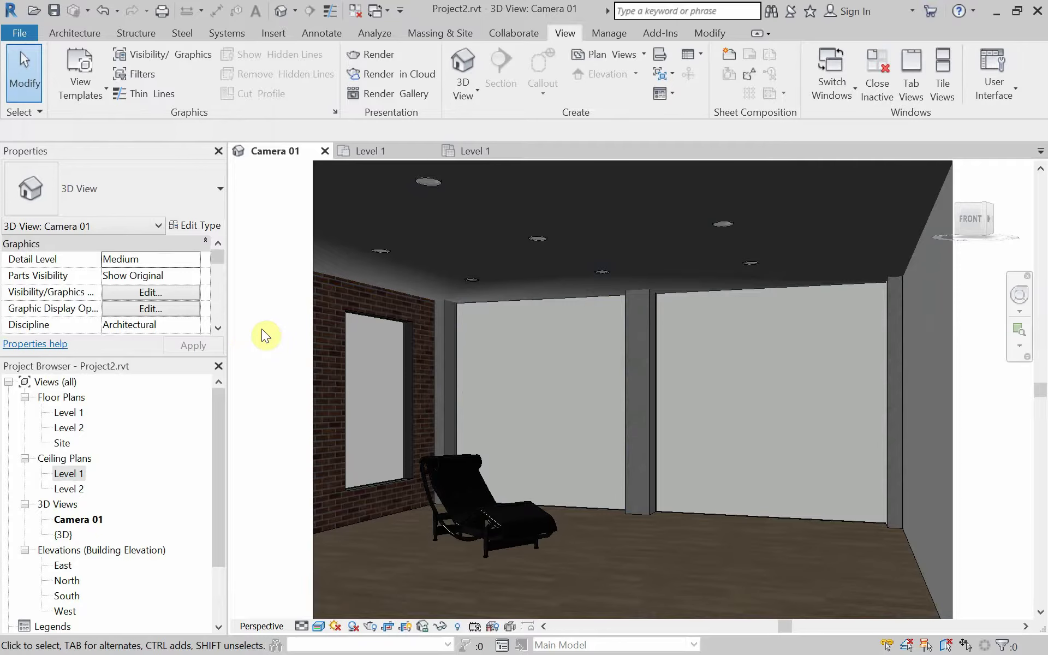
# Start Paint, browse the Material Browser to Gray Paint AP, paint the ceiling face, then close it
pyautogui.click(121, 262)
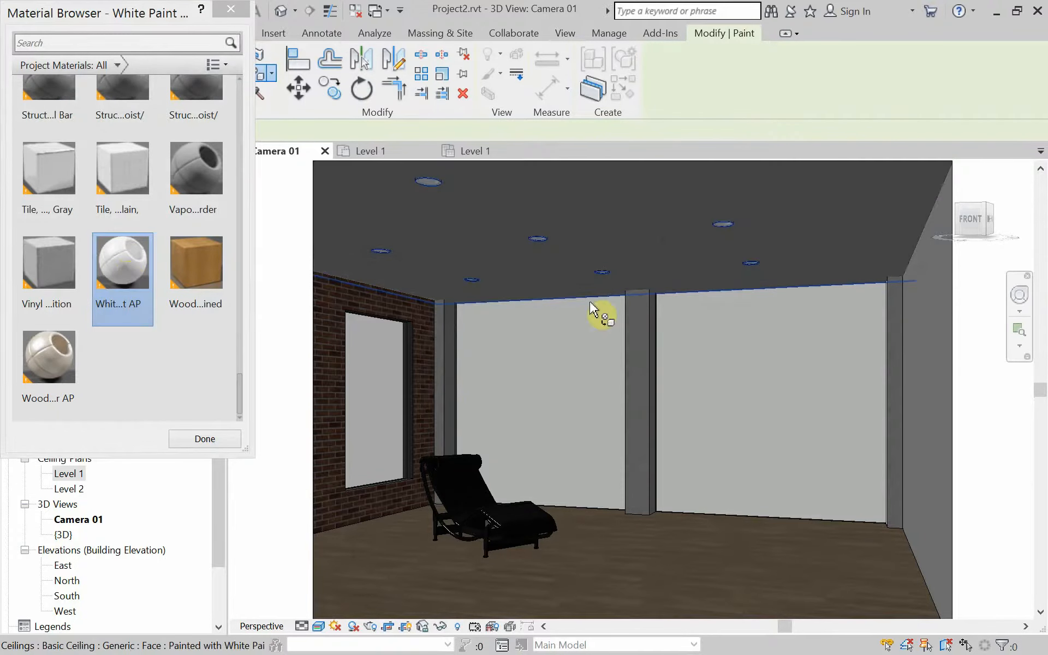
pyautogui.click(594, 309)
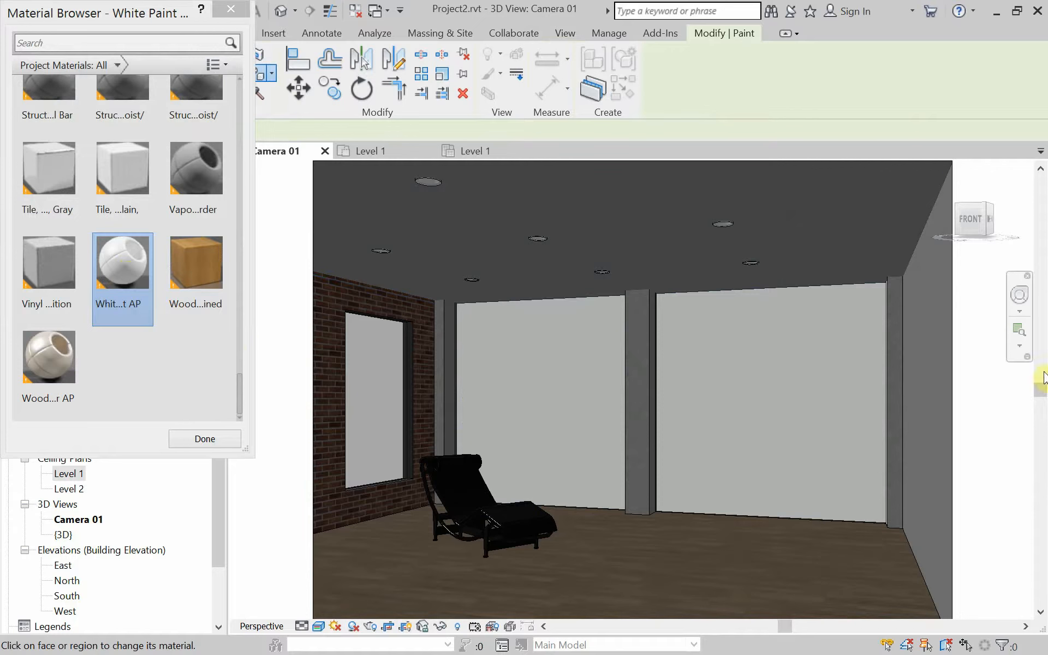
pyautogui.moveTo(350, 297)
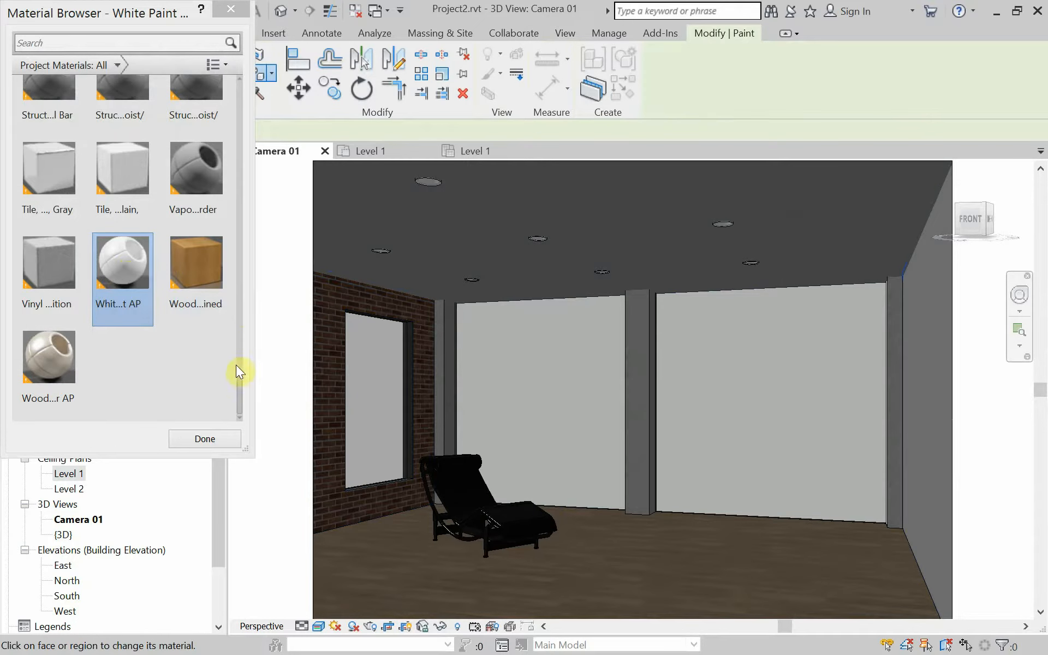
pyautogui.scroll(3)
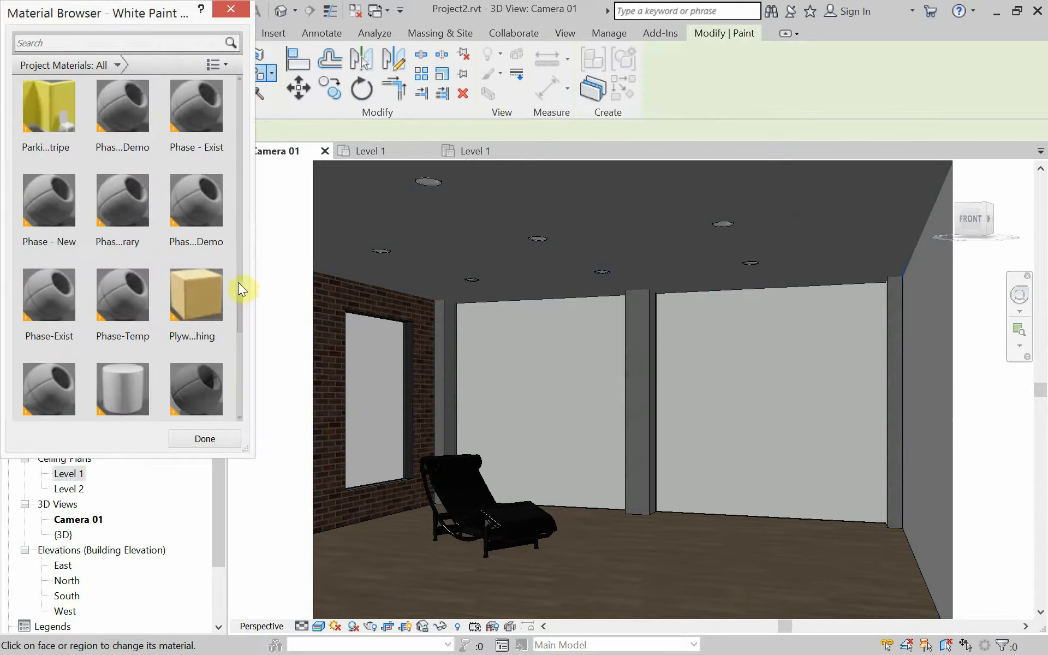
pyautogui.scroll(3)
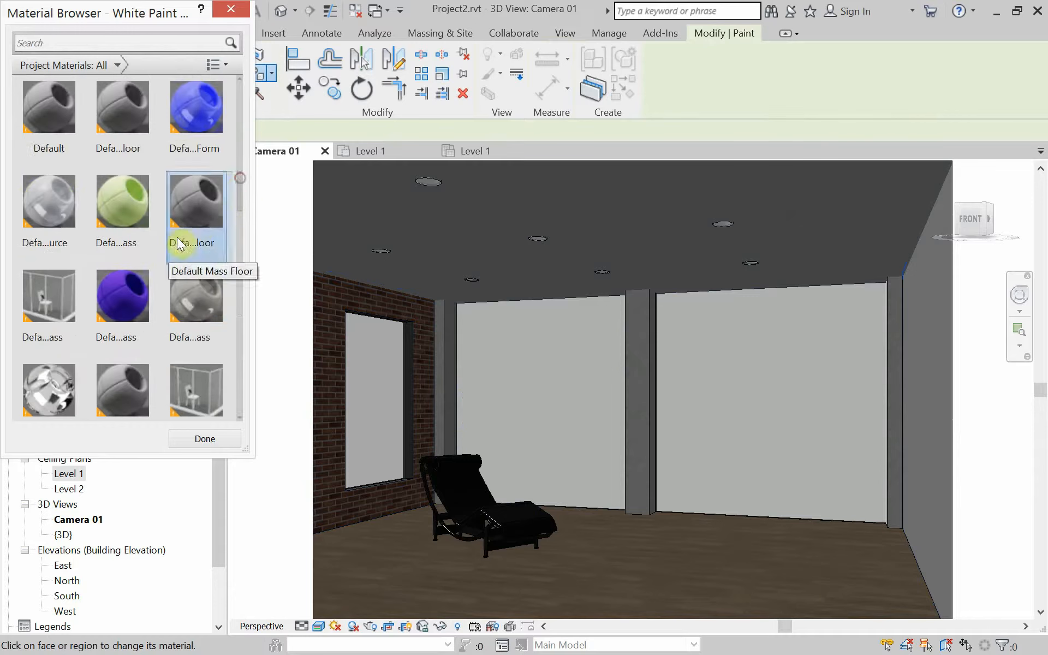
pyautogui.moveTo(121, 294)
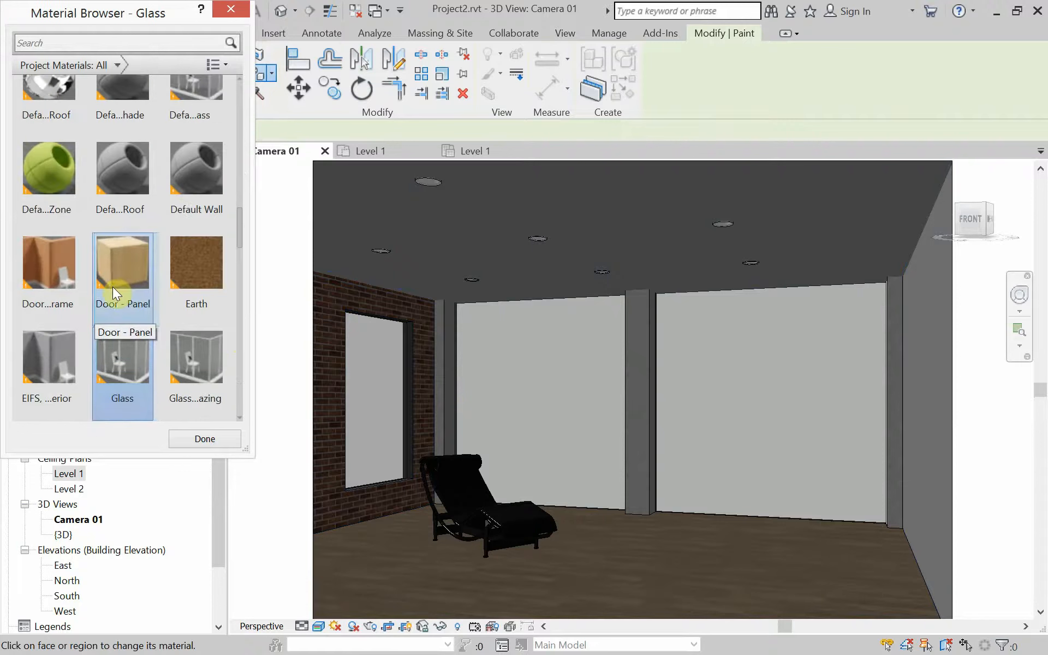
pyautogui.scroll(-3)
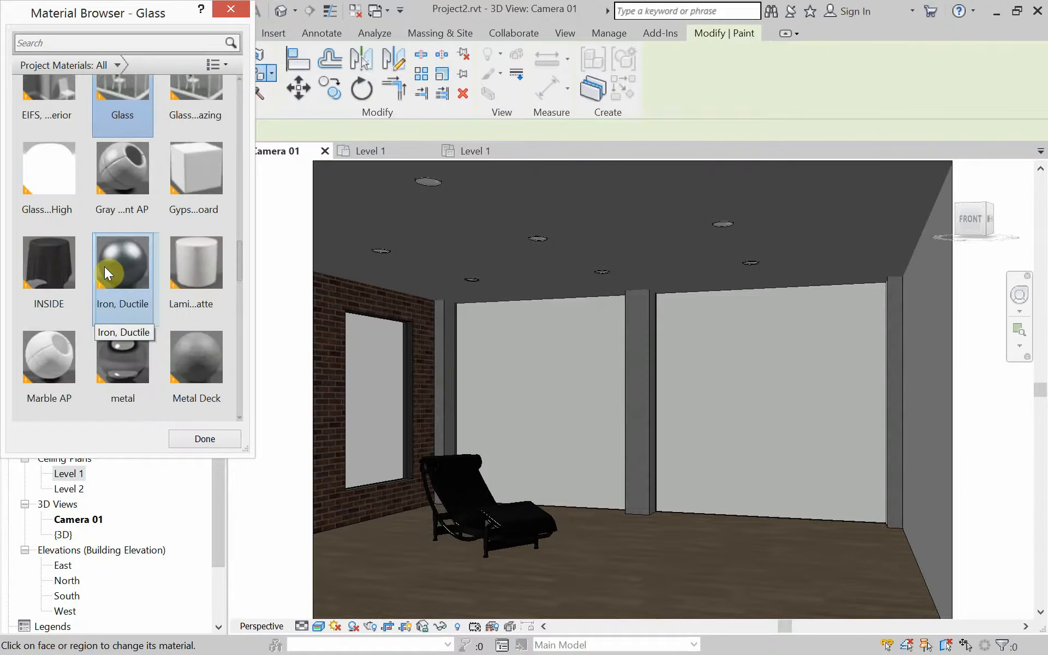
pyautogui.moveTo(104, 264)
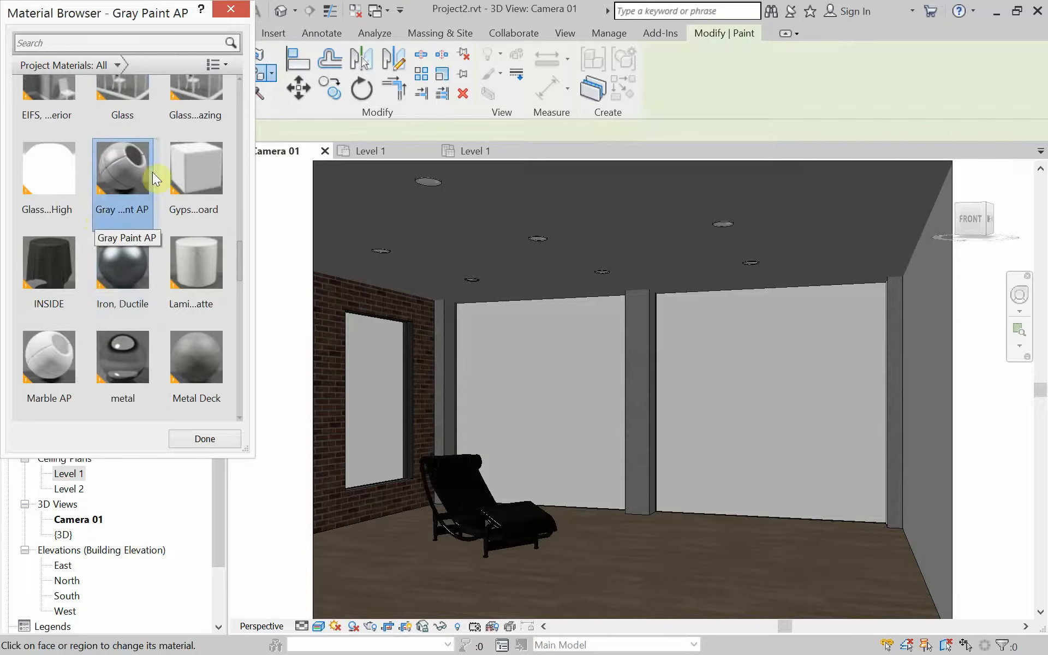
pyautogui.moveTo(124, 170)
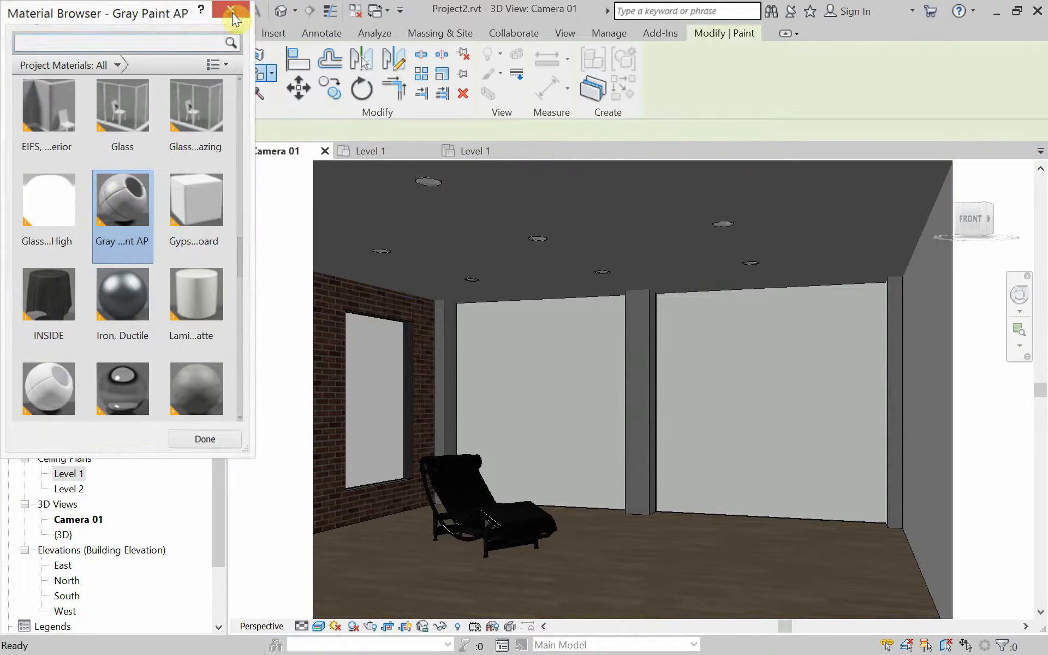
pyautogui.click(231, 11)
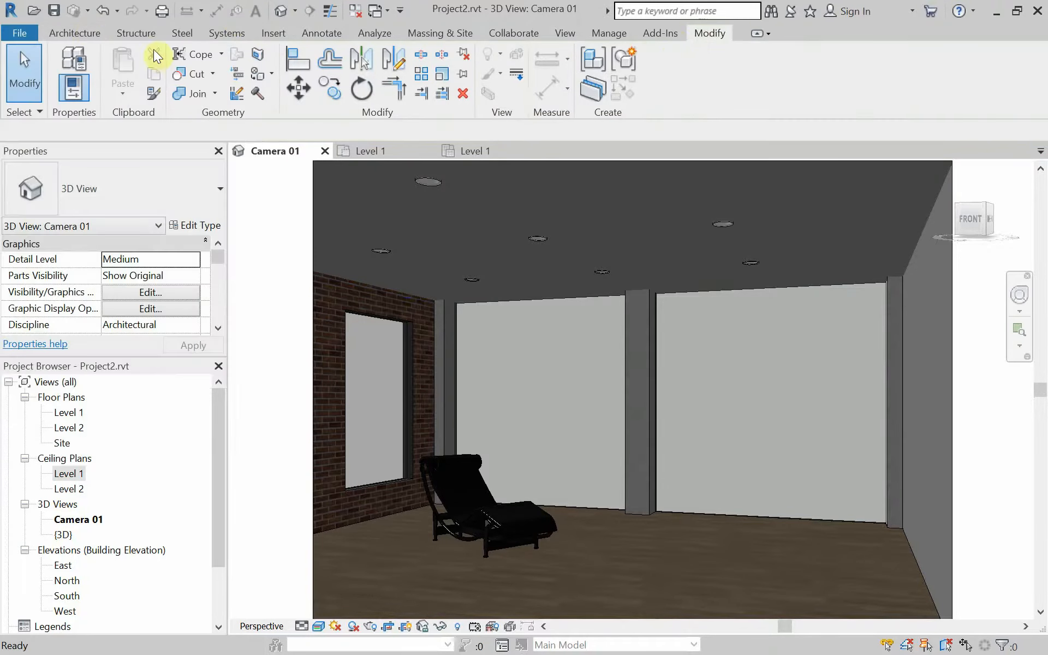
# In Manage > Materials, select the Gray Paint AP material
pyautogui.click(608, 33)
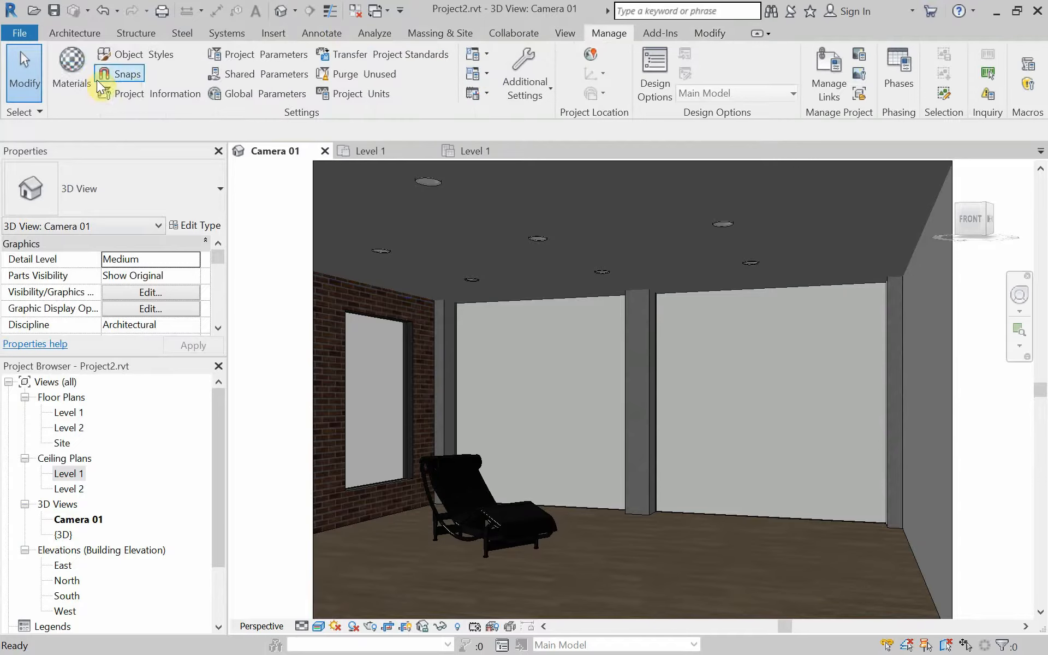
pyautogui.click(72, 66)
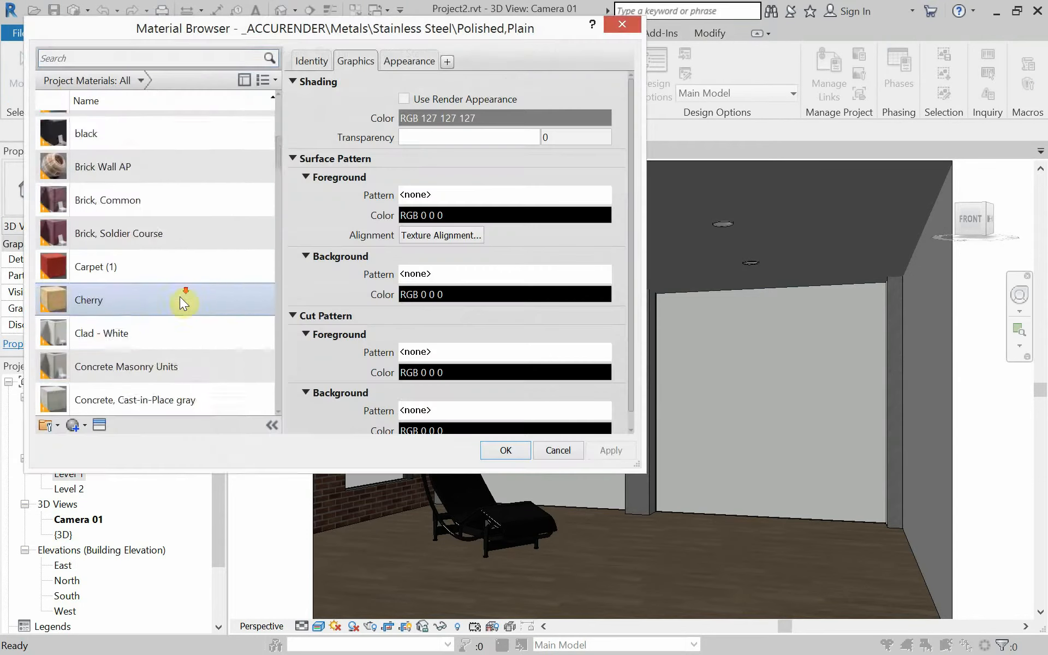
pyautogui.click(85, 400)
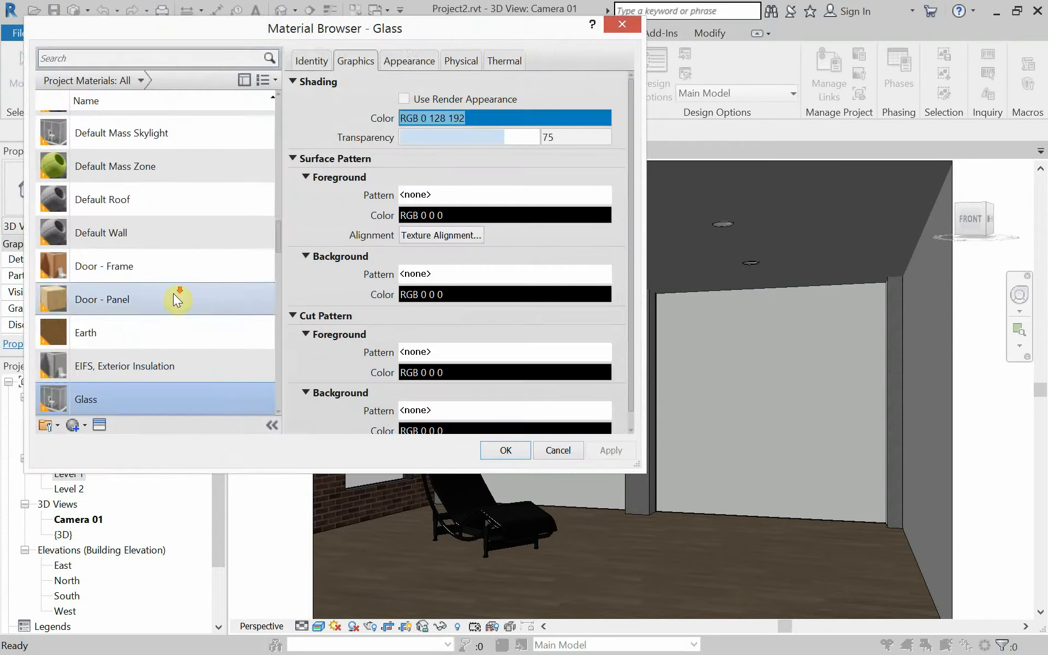
pyautogui.click(104, 228)
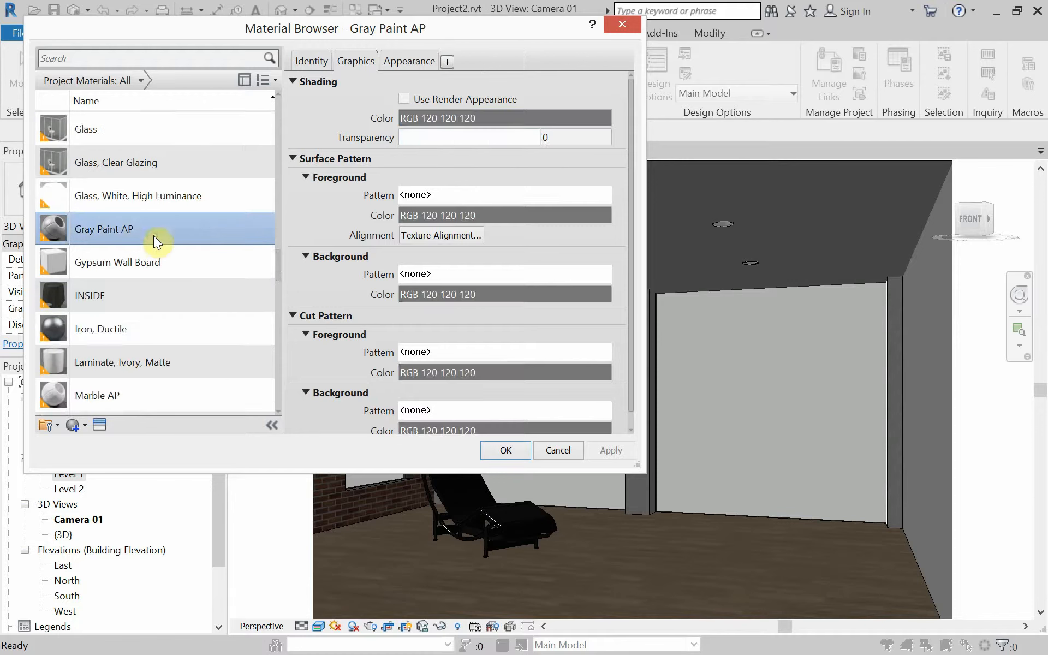
# Set Gray Paint AP's Appearance colour to RGB 62 62 62 and apply it
pyautogui.click(408, 61)
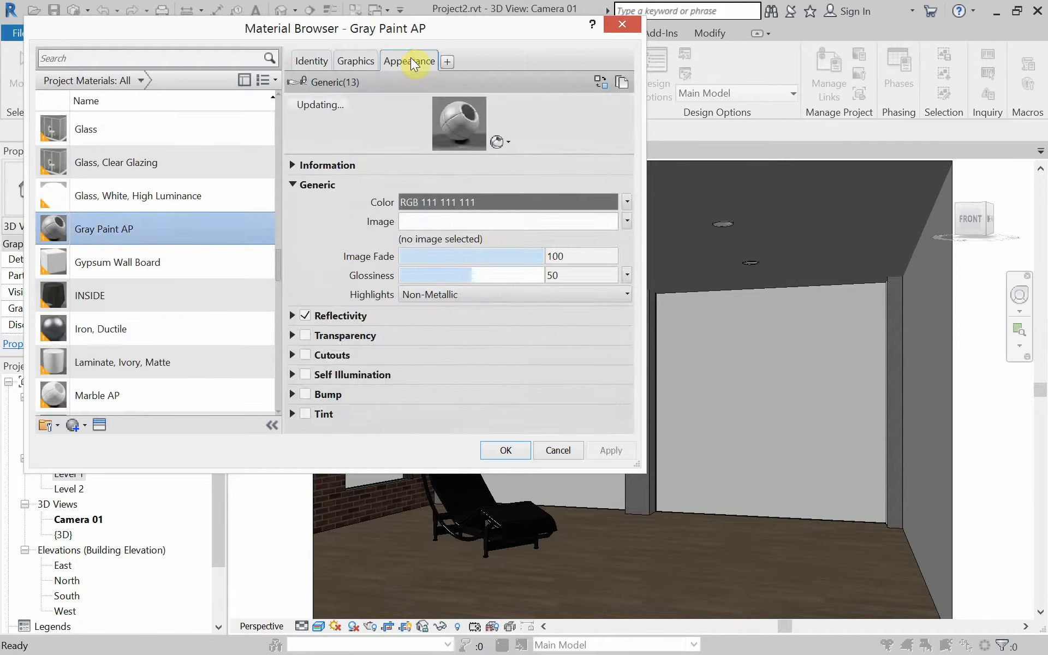
pyautogui.click(624, 201)
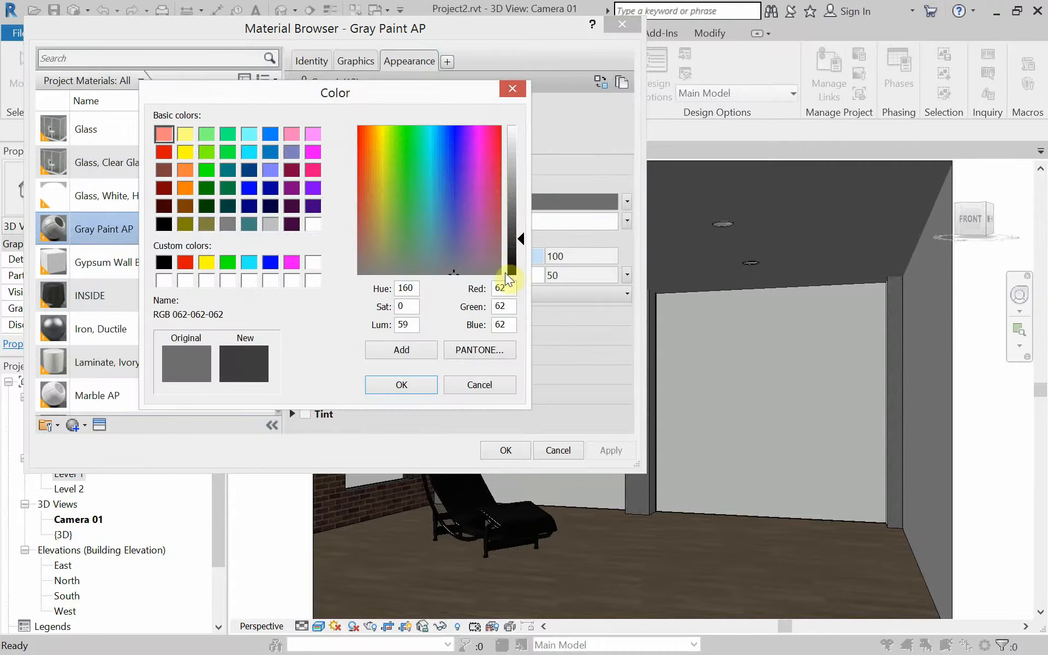
pyautogui.click(401, 384)
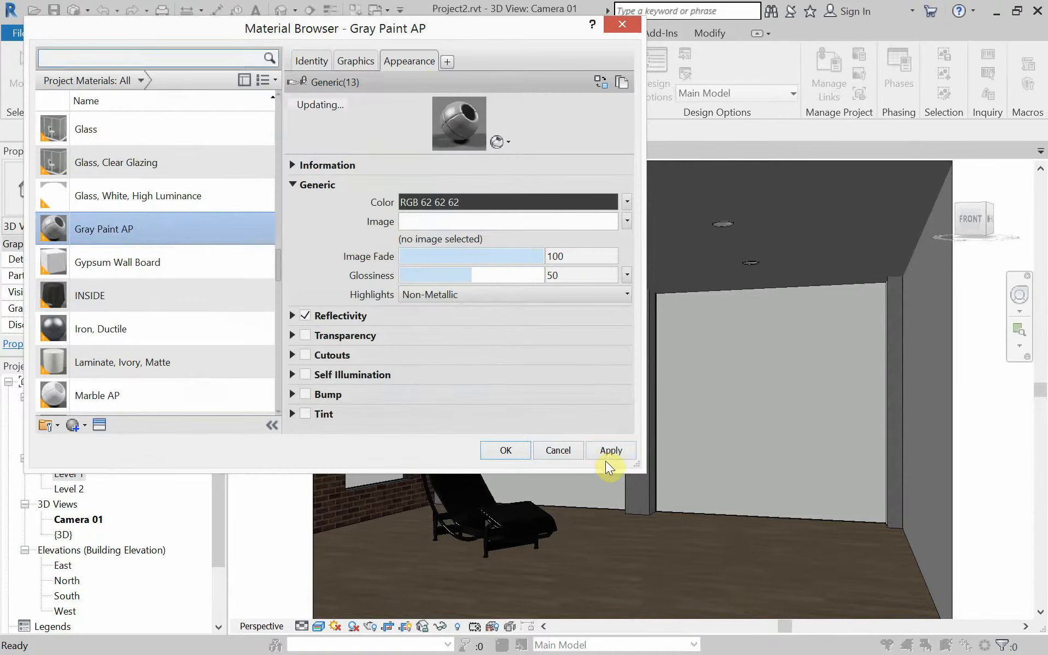
pyautogui.click(504, 450)
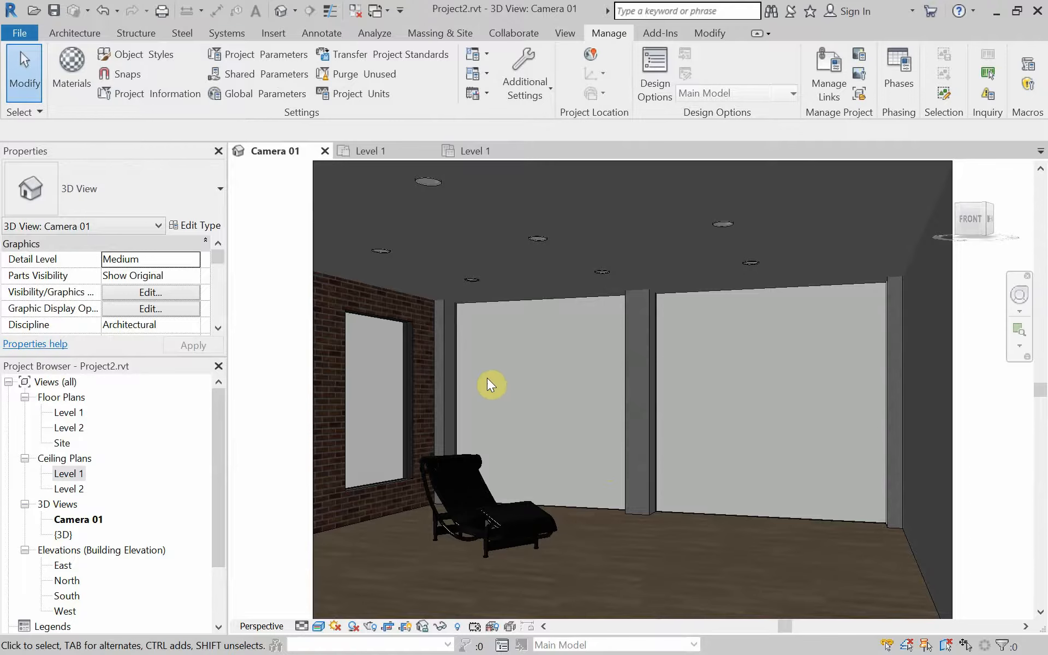
pyautogui.moveTo(334, 260)
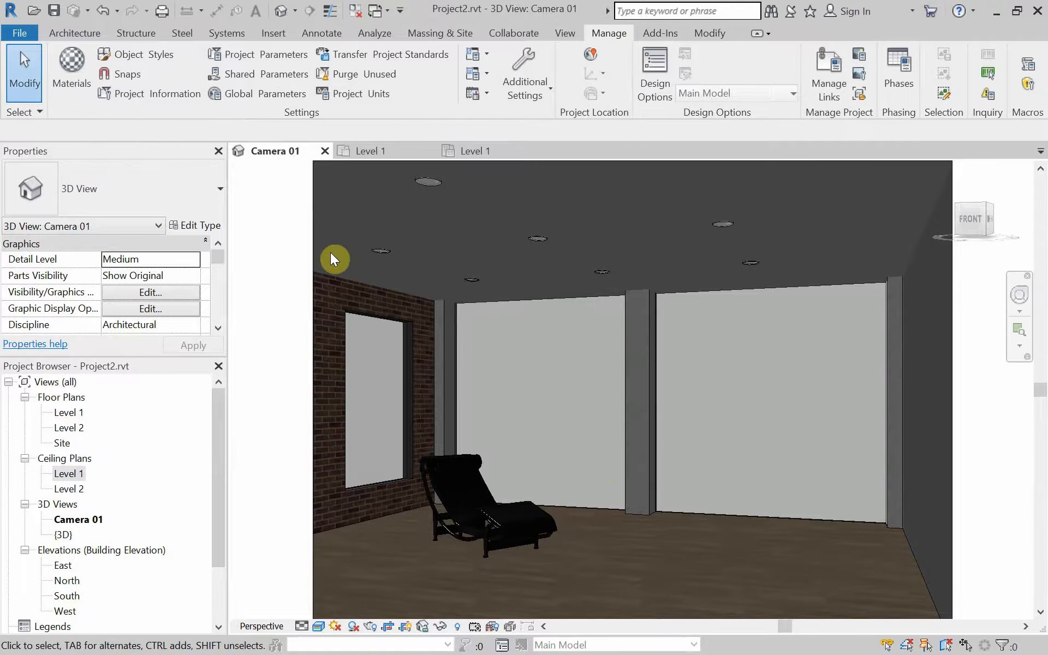
pyautogui.moveTo(314, 240)
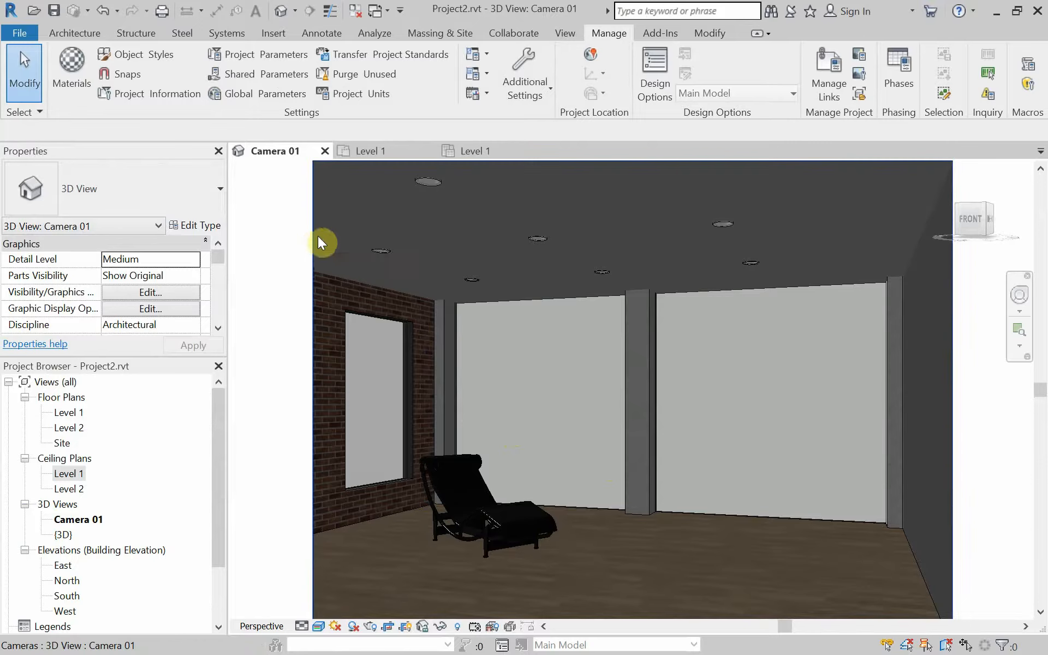
pyautogui.moveTo(876, 548)
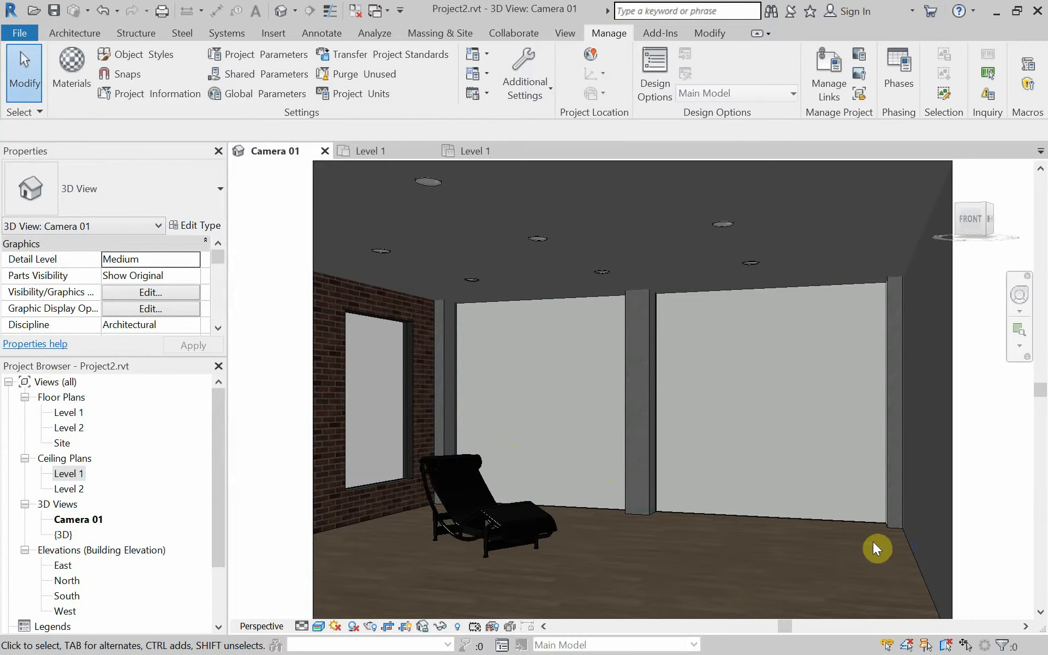
# Zoom the Camera 01 view out so the whole darkened room with the lounge chair fits
pyautogui.click(879, 522)
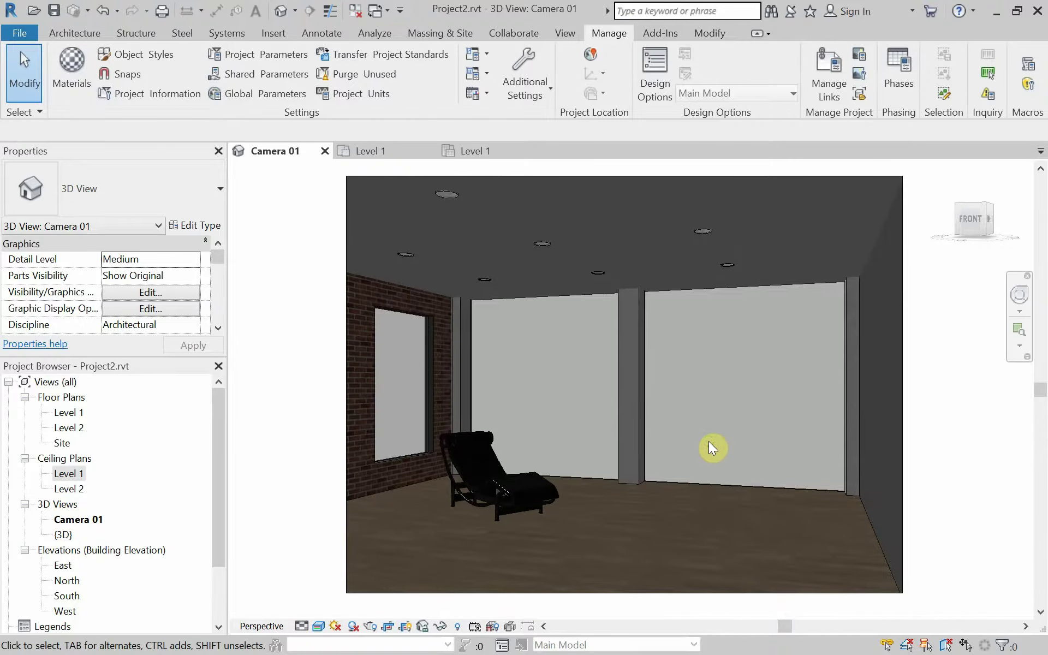
pyautogui.moveTo(775, 430)
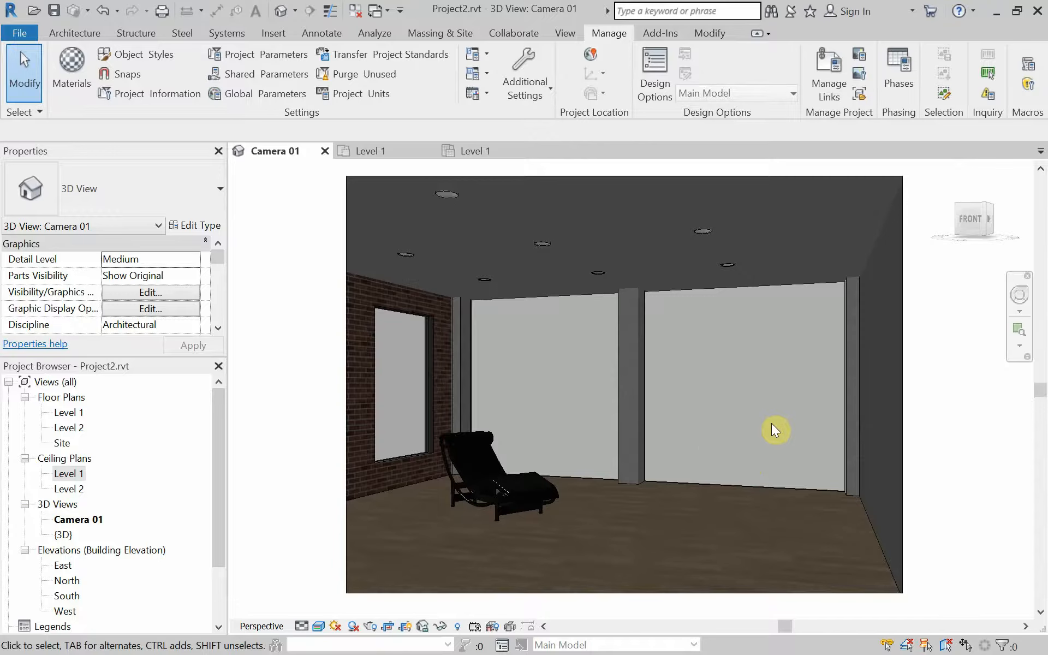
pyautogui.click(75, 33)
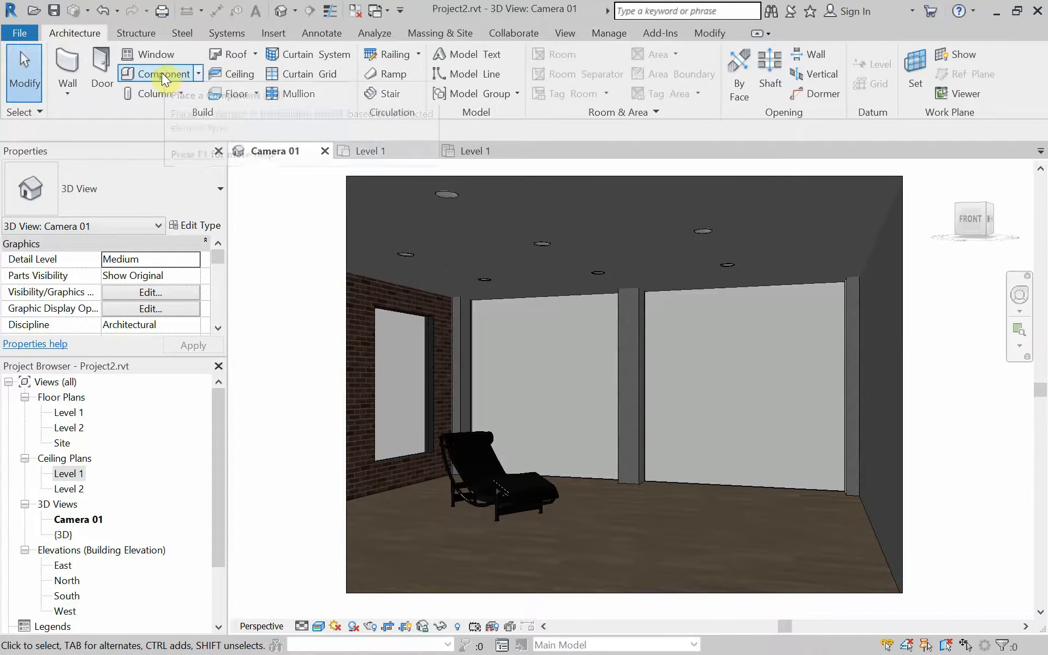
# Load the Floor Lamp - Standup.rfa family via Place a Component > Load Family
pyautogui.click(159, 73)
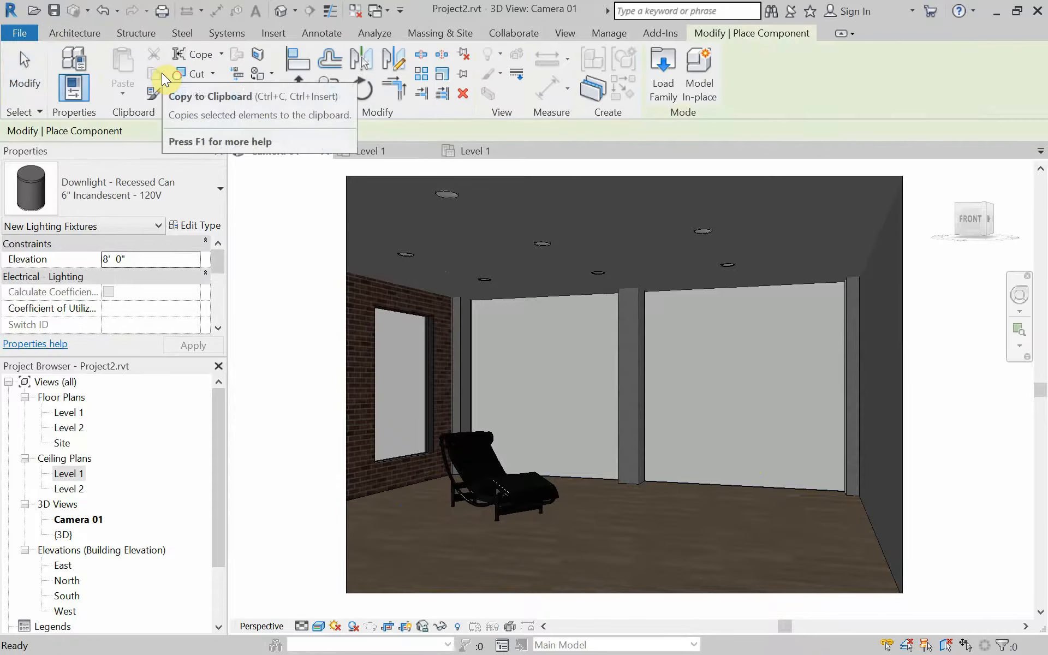
pyautogui.click(663, 73)
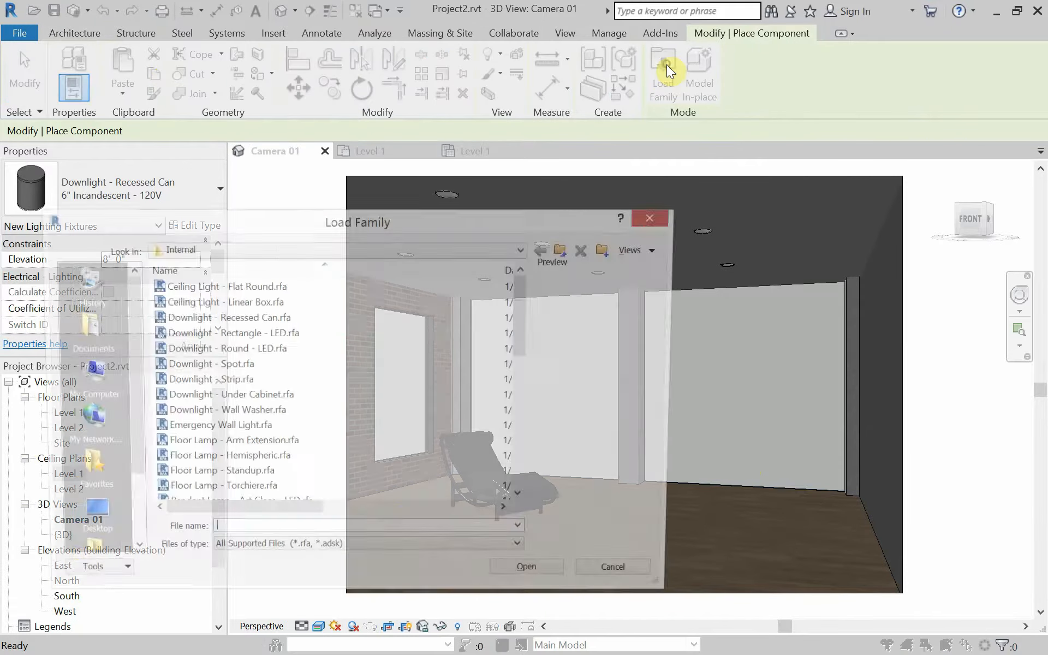
pyautogui.click(227, 333)
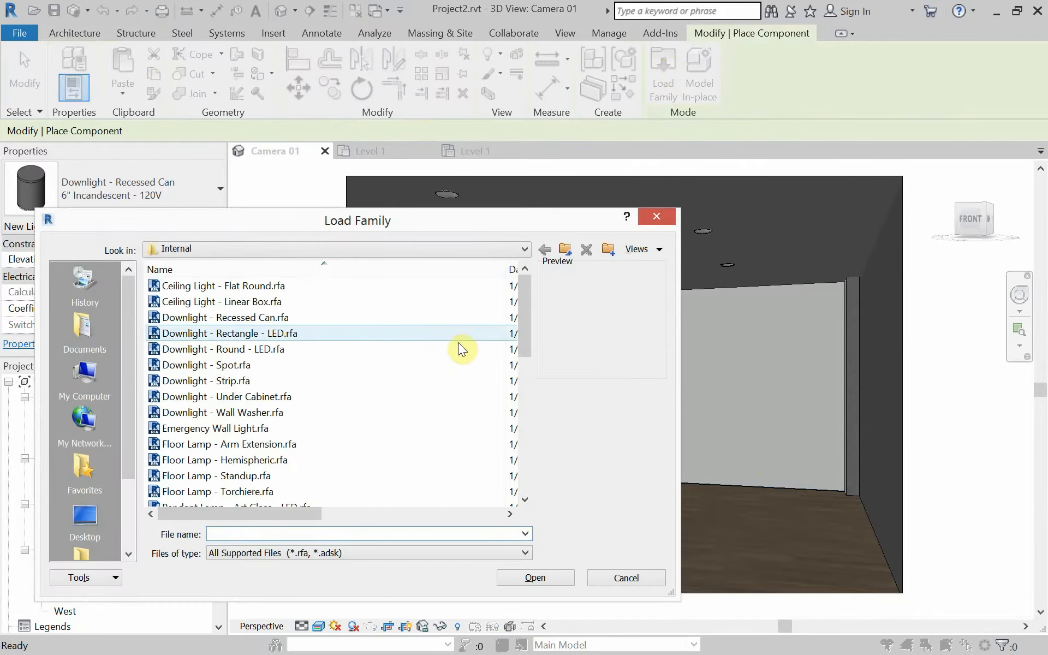
pyautogui.scroll(-3)
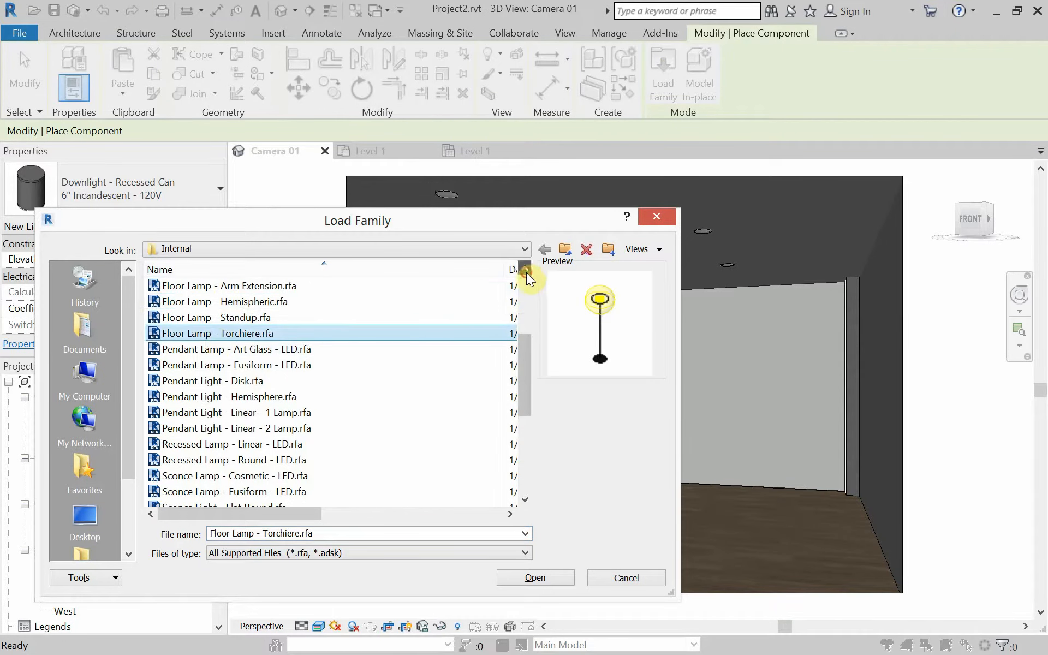
pyautogui.click(214, 317)
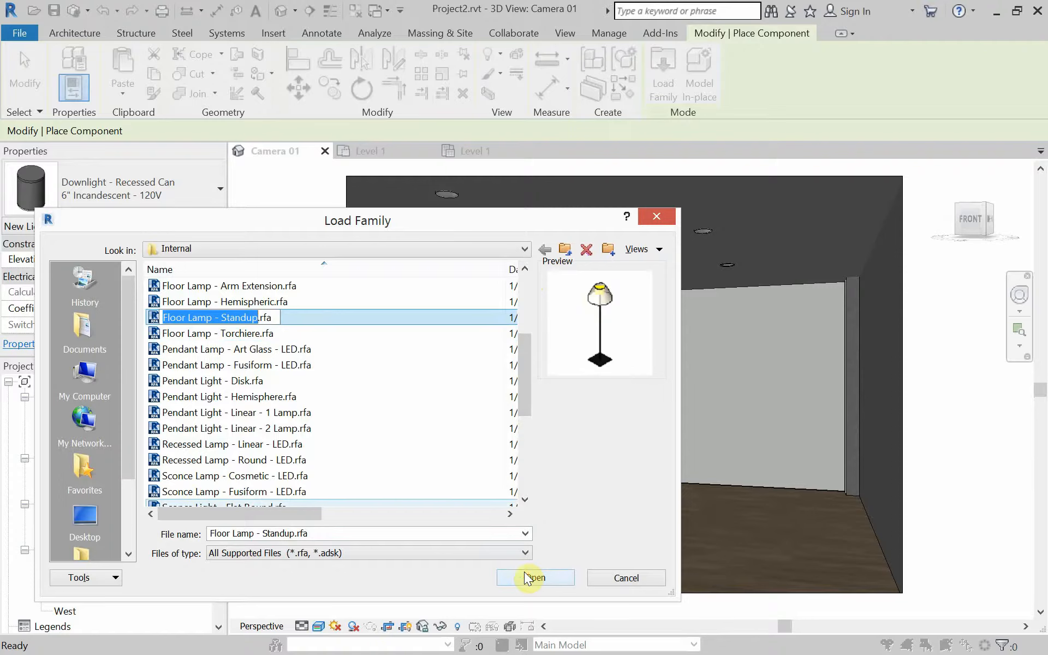
pyautogui.click(535, 577)
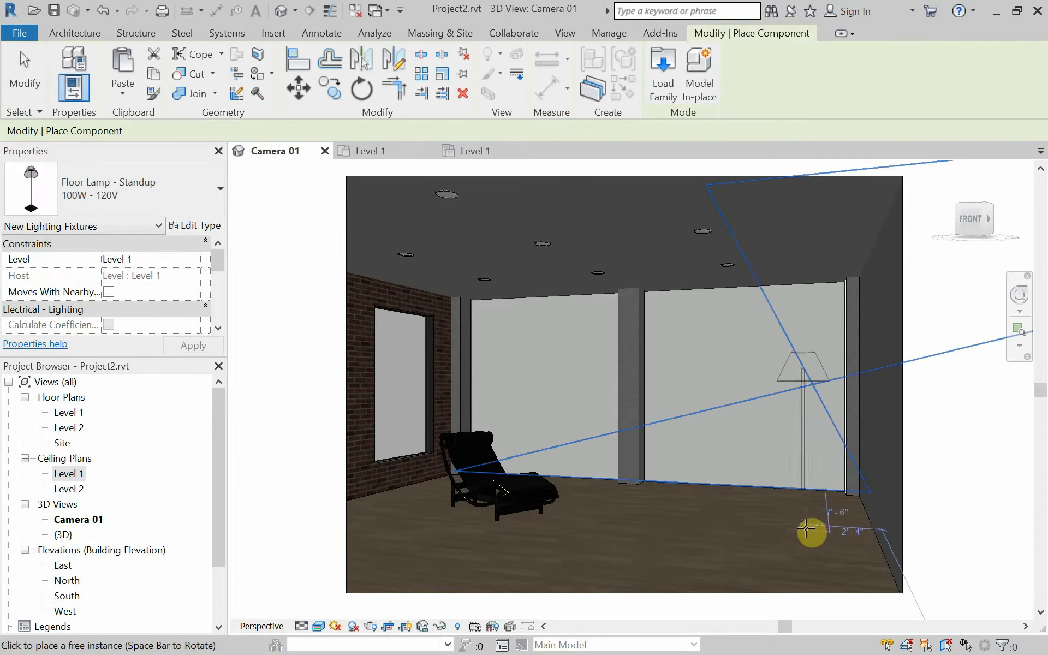
pyautogui.moveTo(824, 501)
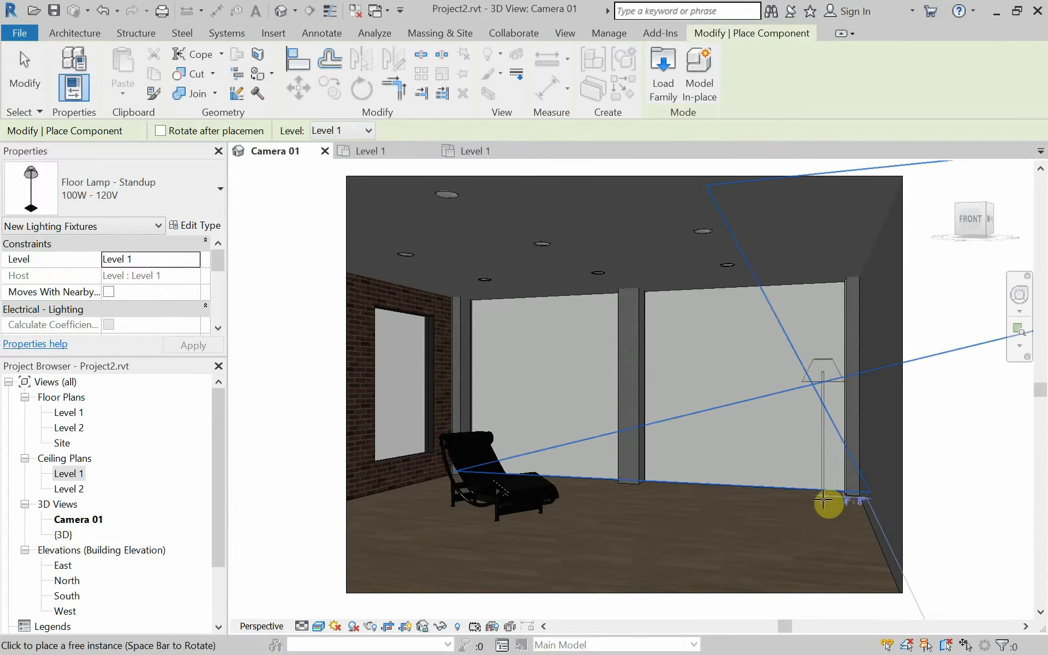
pyautogui.moveTo(477, 511)
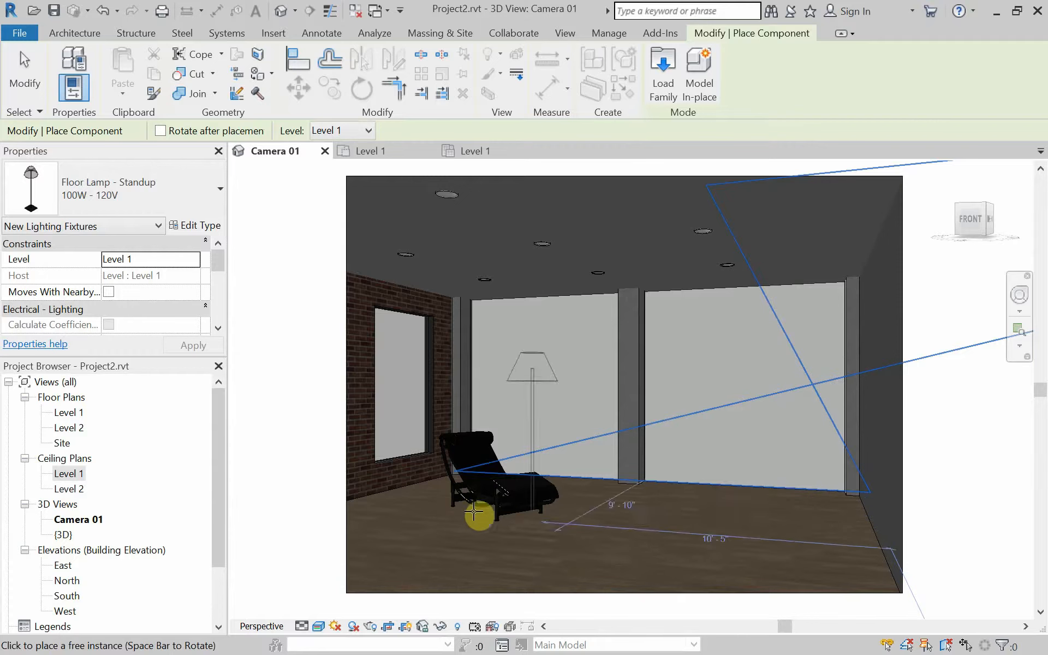
pyautogui.moveTo(823, 533)
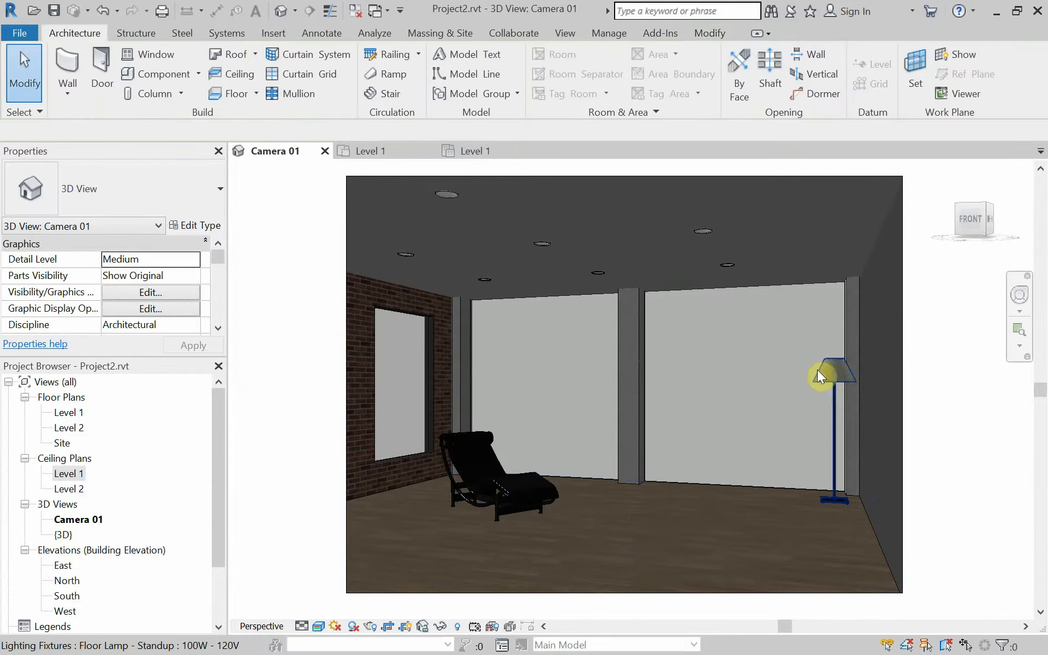
# Check the Level 1 floor plan, then return to the Camera 01 view
pyautogui.doubleClick(68, 413)
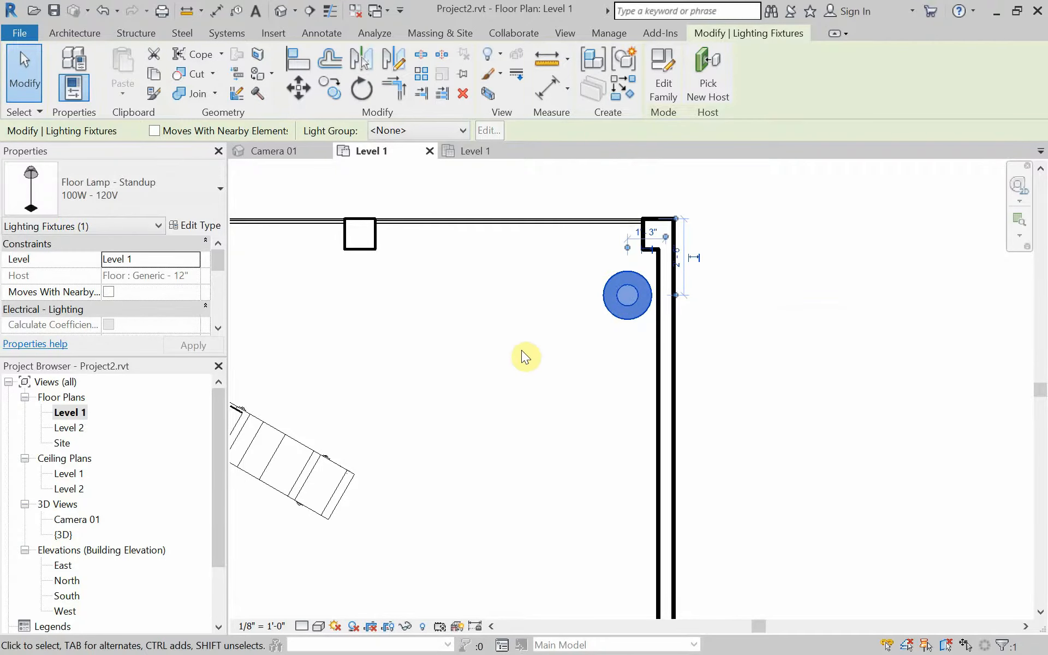
pyautogui.click(274, 150)
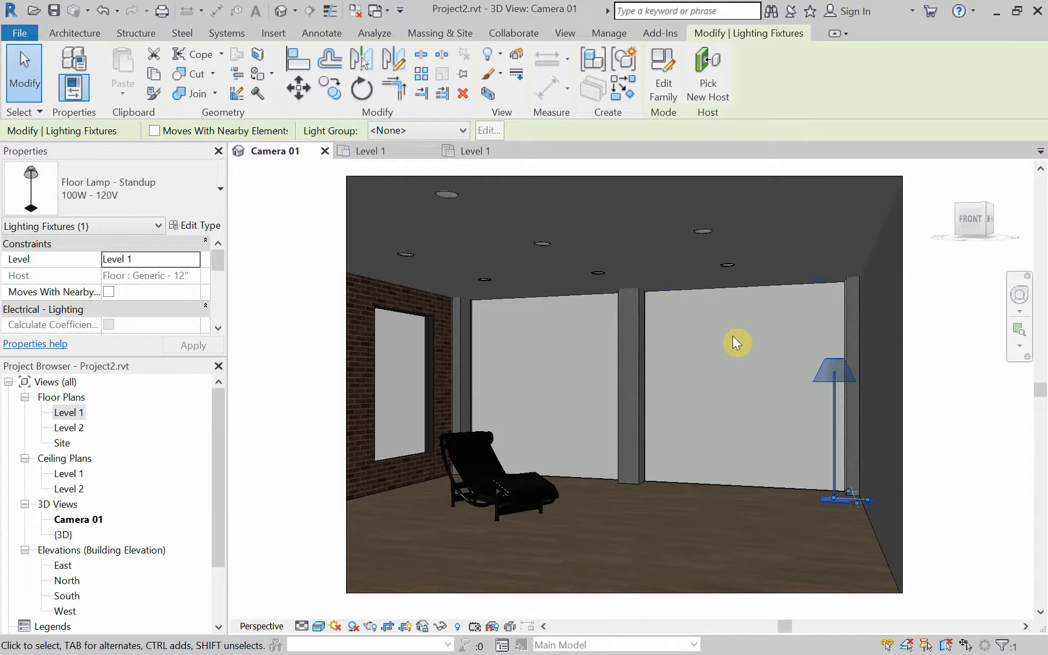
pyautogui.moveTo(407, 230)
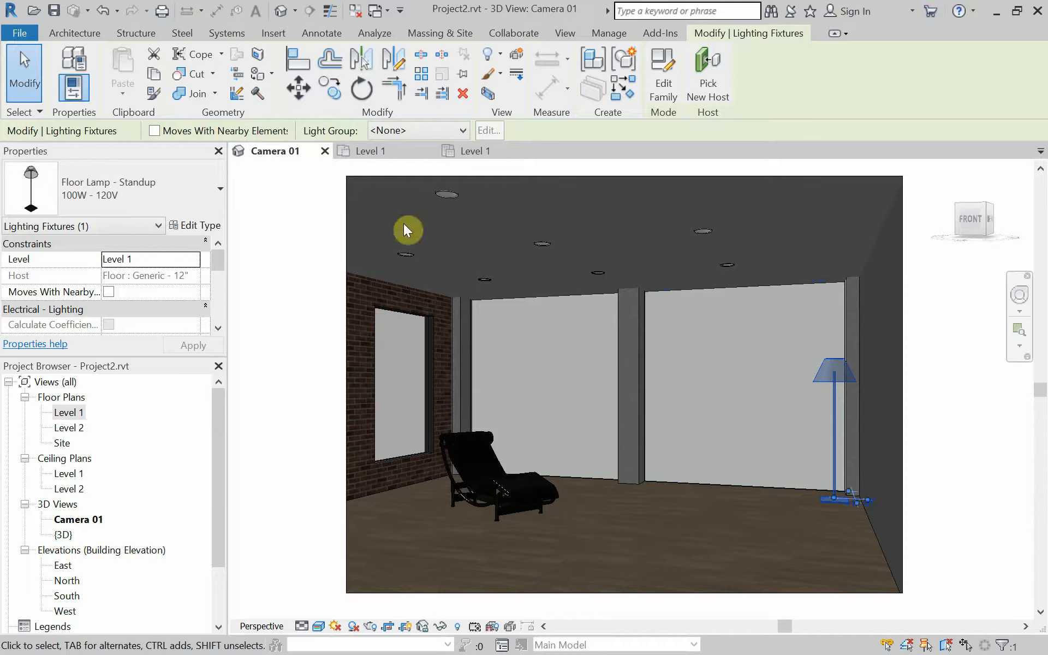
pyautogui.moveTo(406, 226)
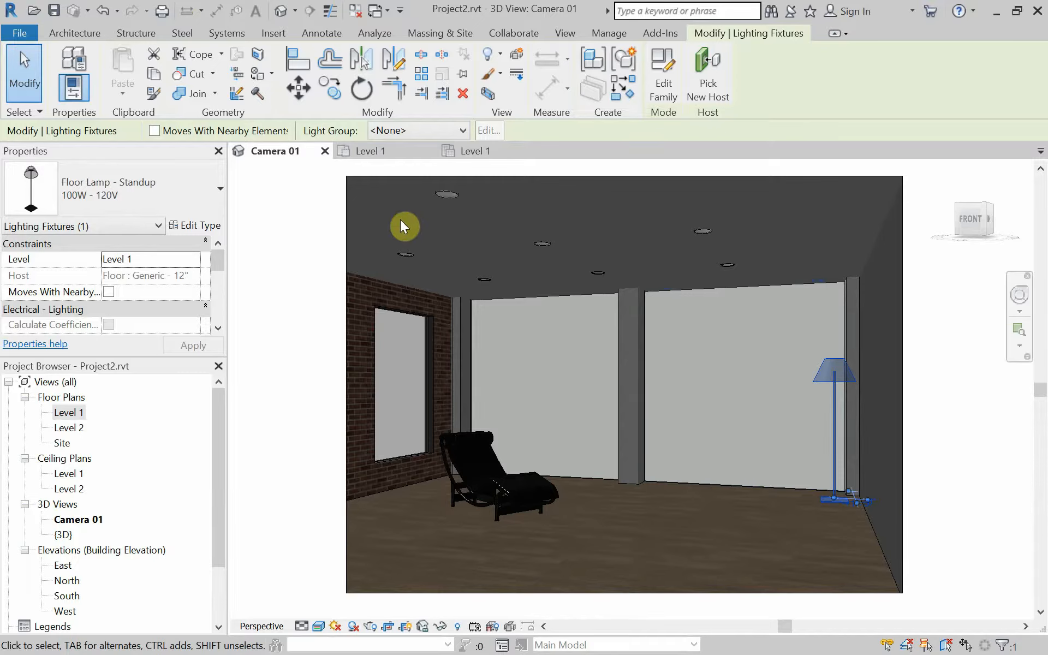
pyautogui.moveTo(808, 381)
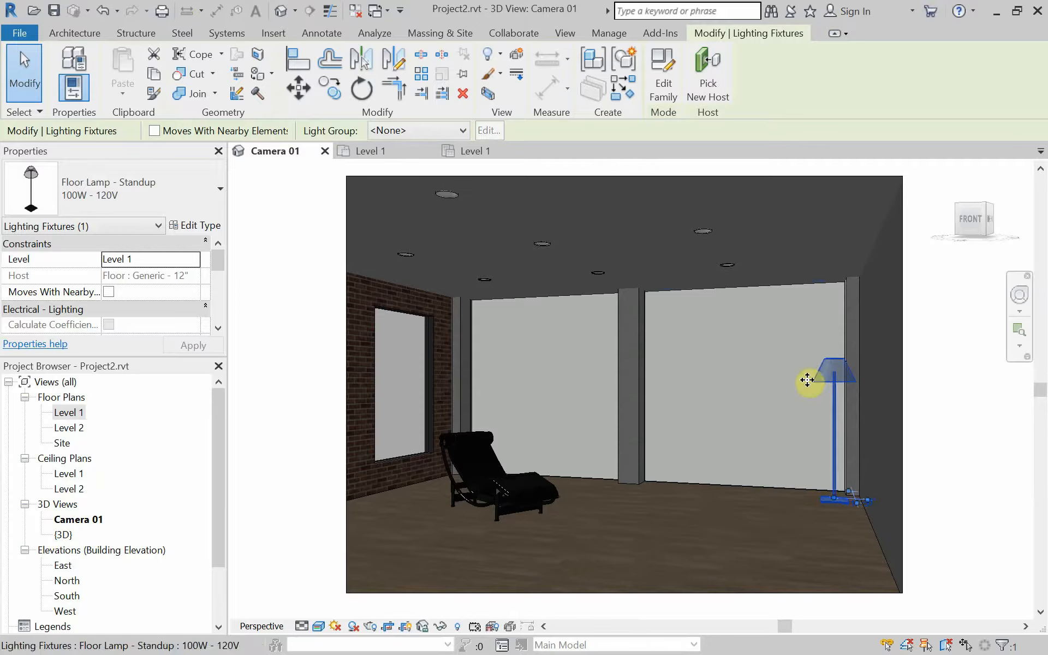
pyautogui.moveTo(809, 380)
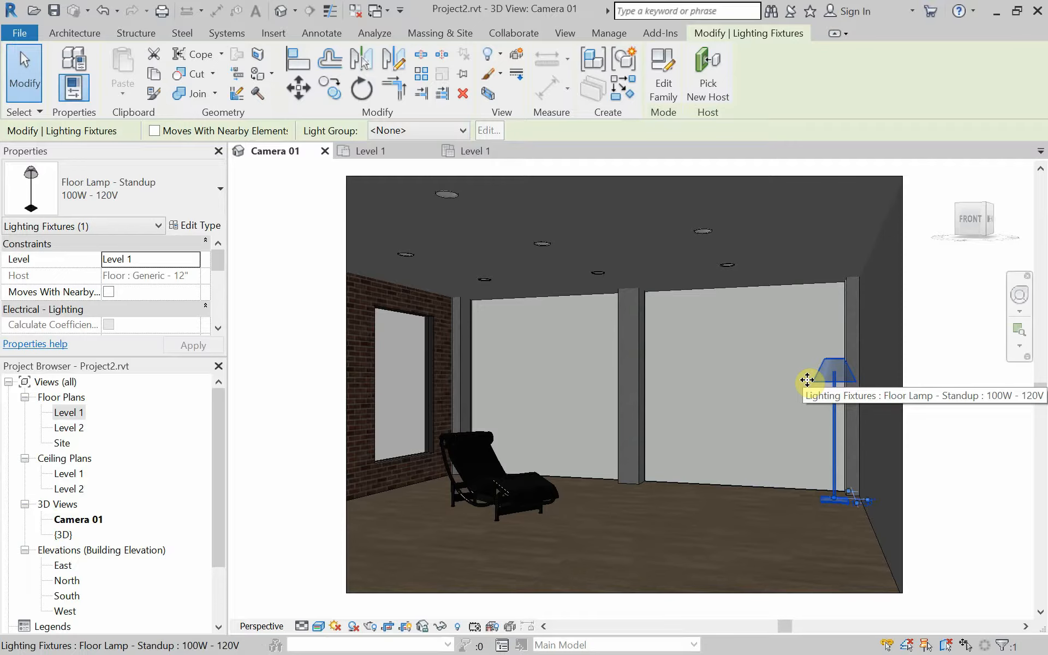
pyautogui.moveTo(808, 386)
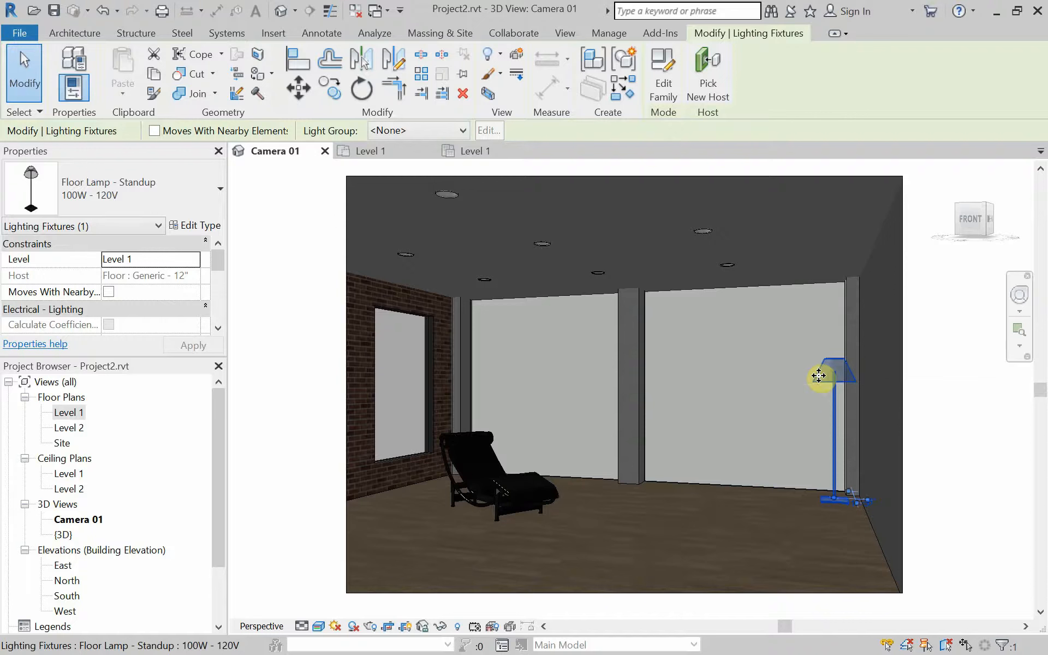
pyautogui.moveTo(818, 375)
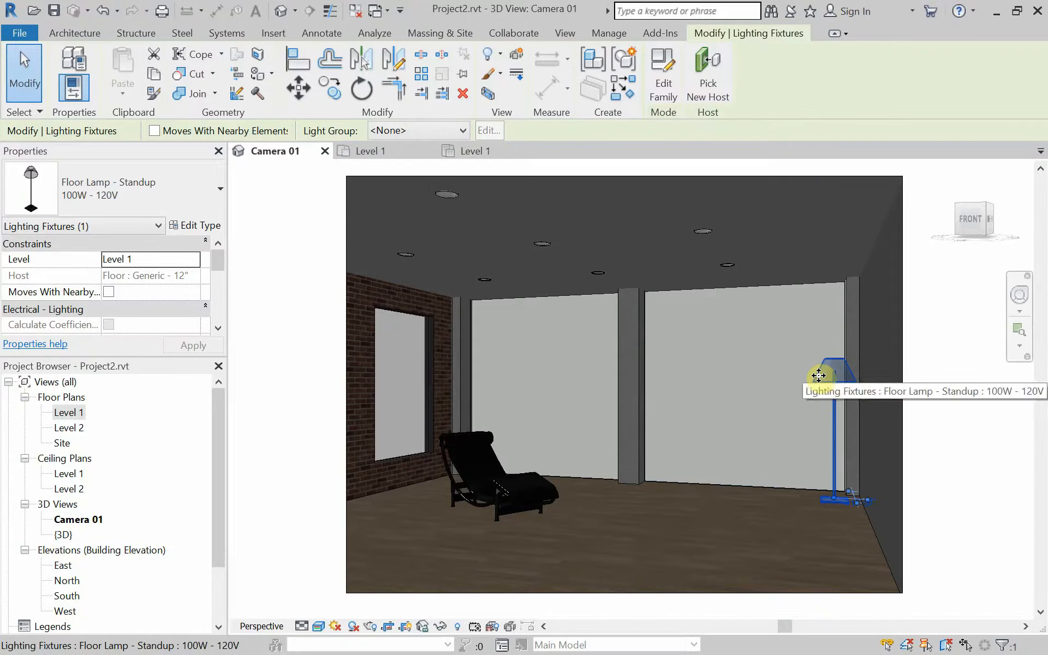
pyautogui.moveTo(746, 418)
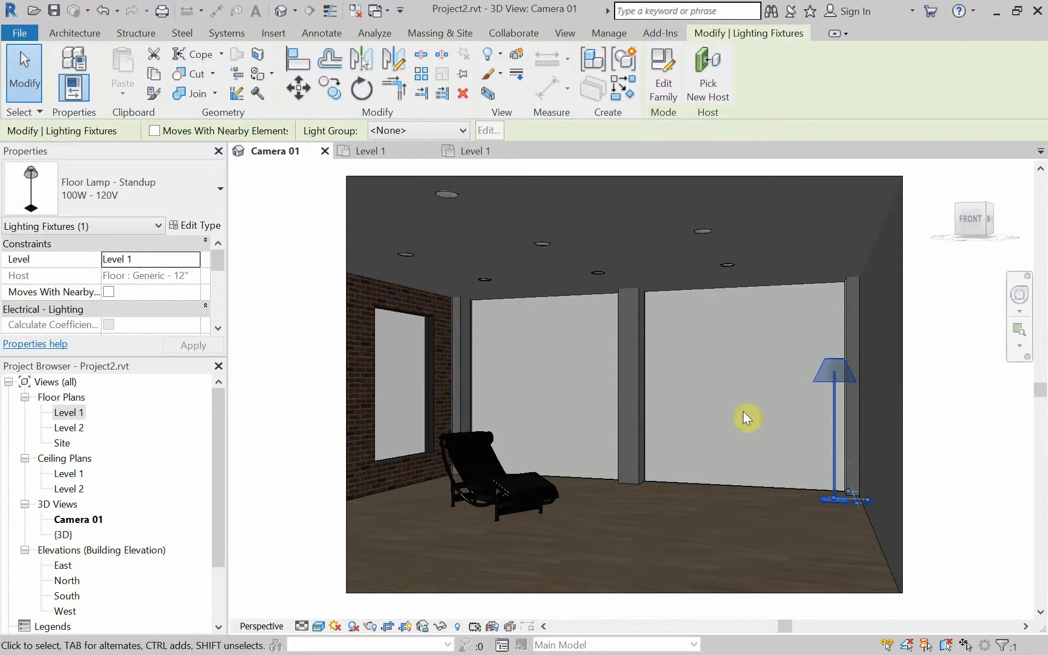
pyautogui.moveTo(621, 503)
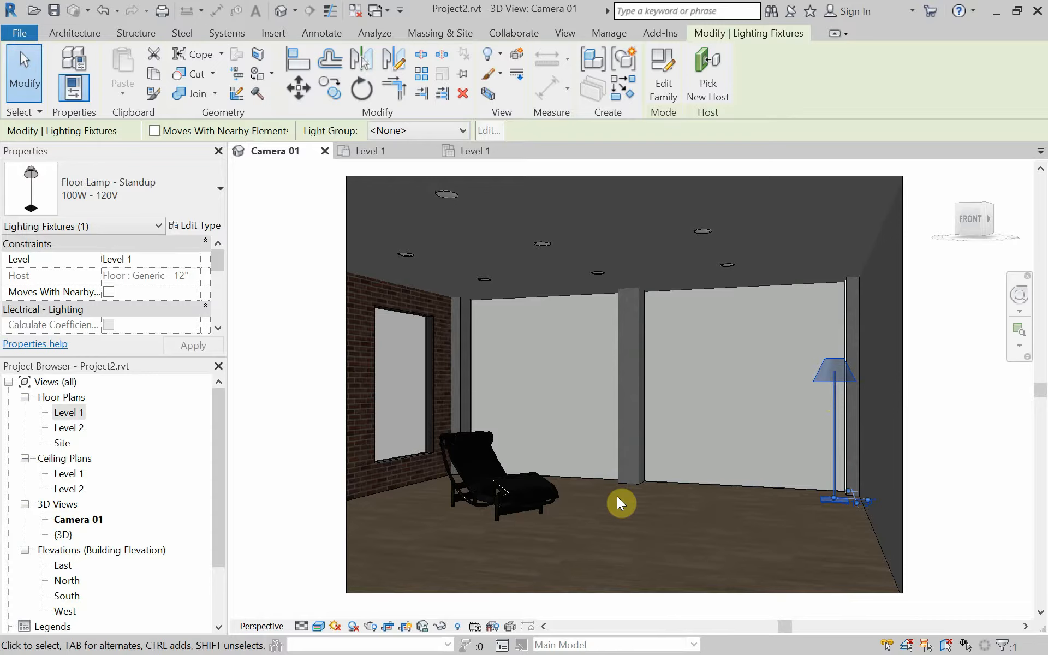
pyautogui.moveTo(595, 512)
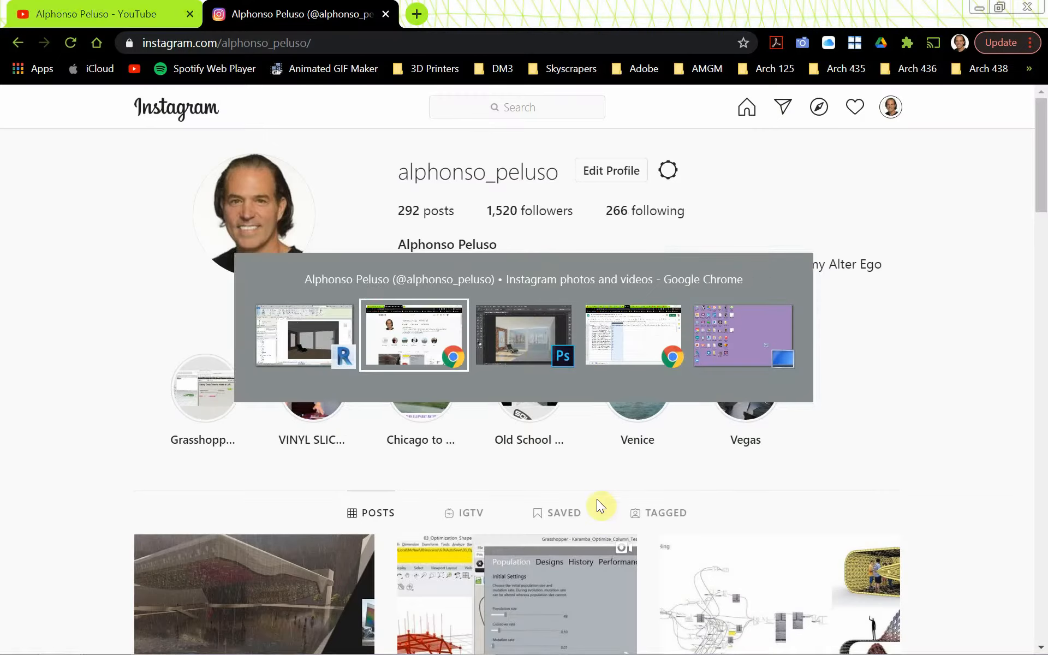
# Search Google for 'revit city' in a new tab and load RevitCity.com, reloading after the error
pyautogui.click(415, 14)
pyautogui.write('revit')
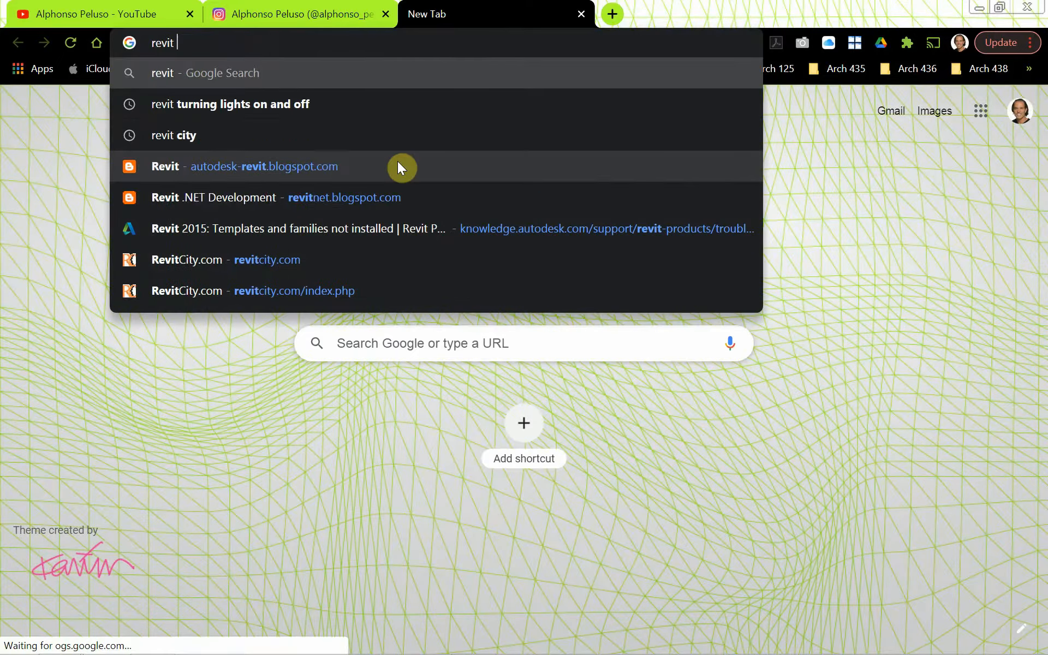
pyautogui.click(183, 135)
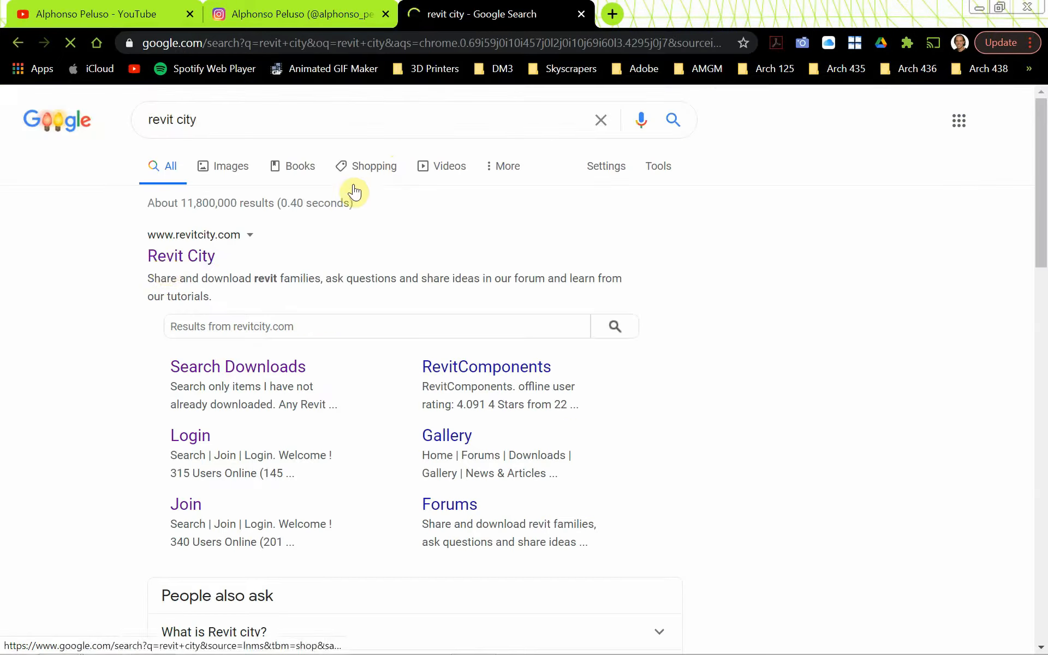
pyautogui.click(180, 255)
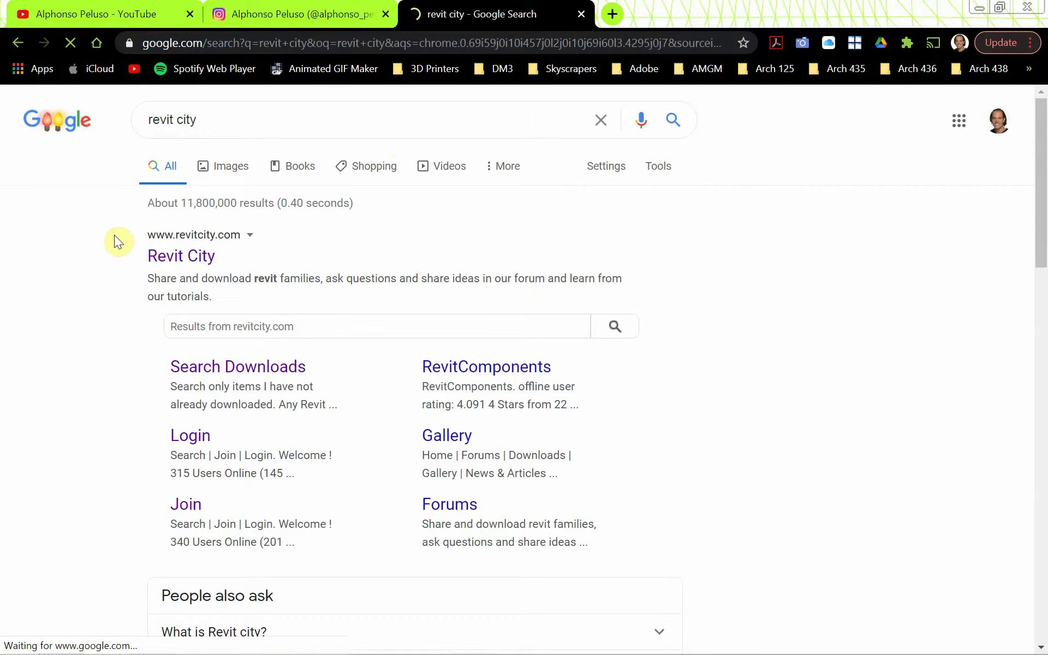
pyautogui.click(180, 255)
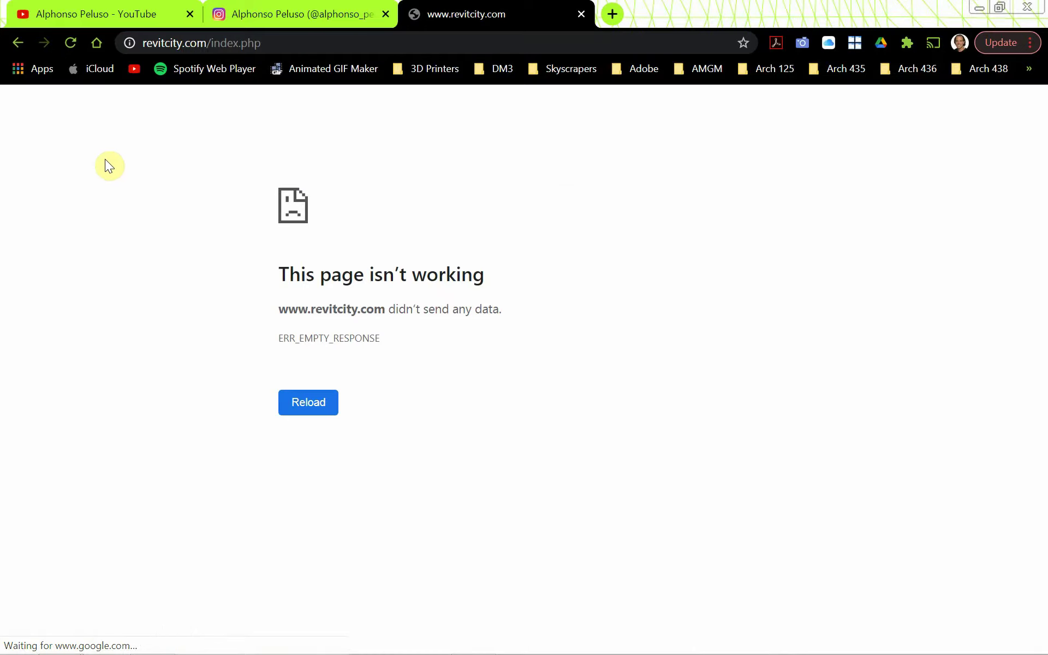
pyautogui.click(308, 402)
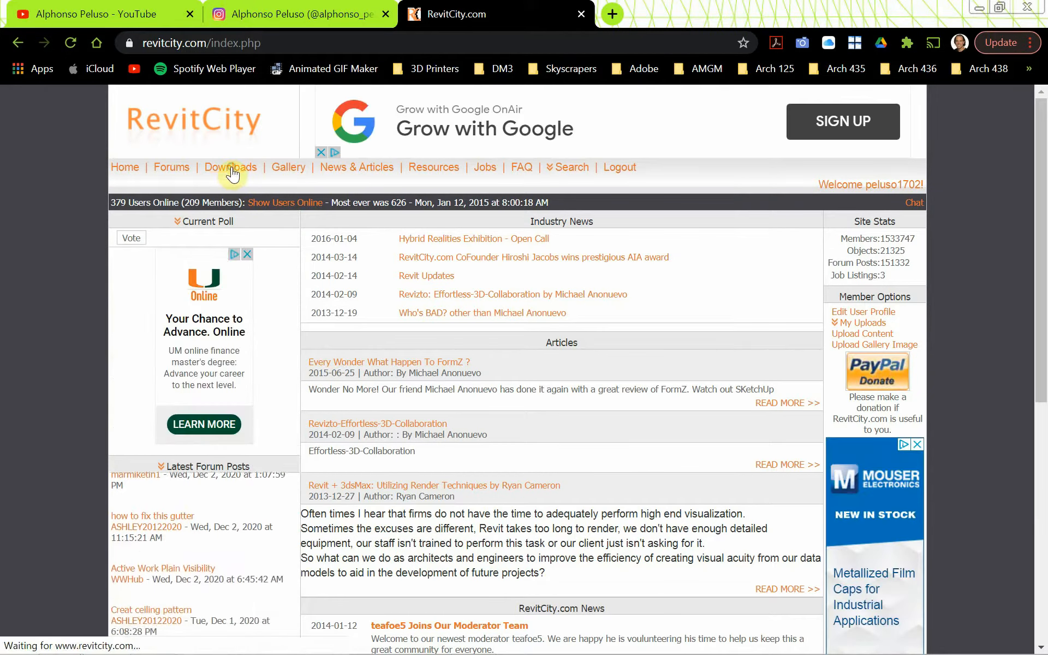
# Search RevitCity downloads for 'mies table' and start the Mies Coffee Table download
pyautogui.click(230, 167)
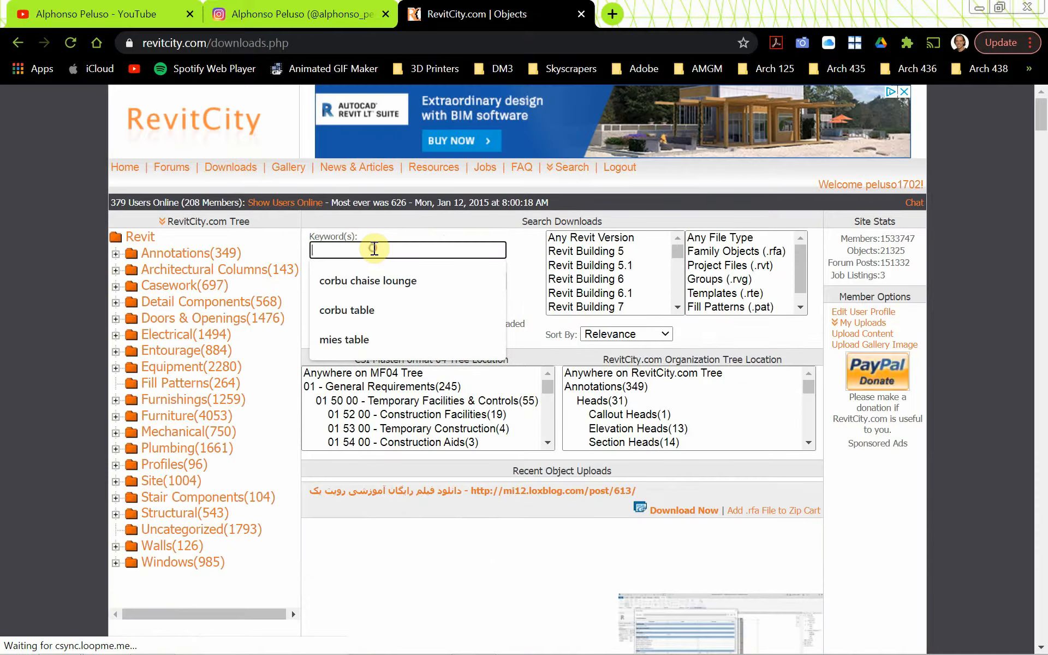
pyautogui.click(344, 339)
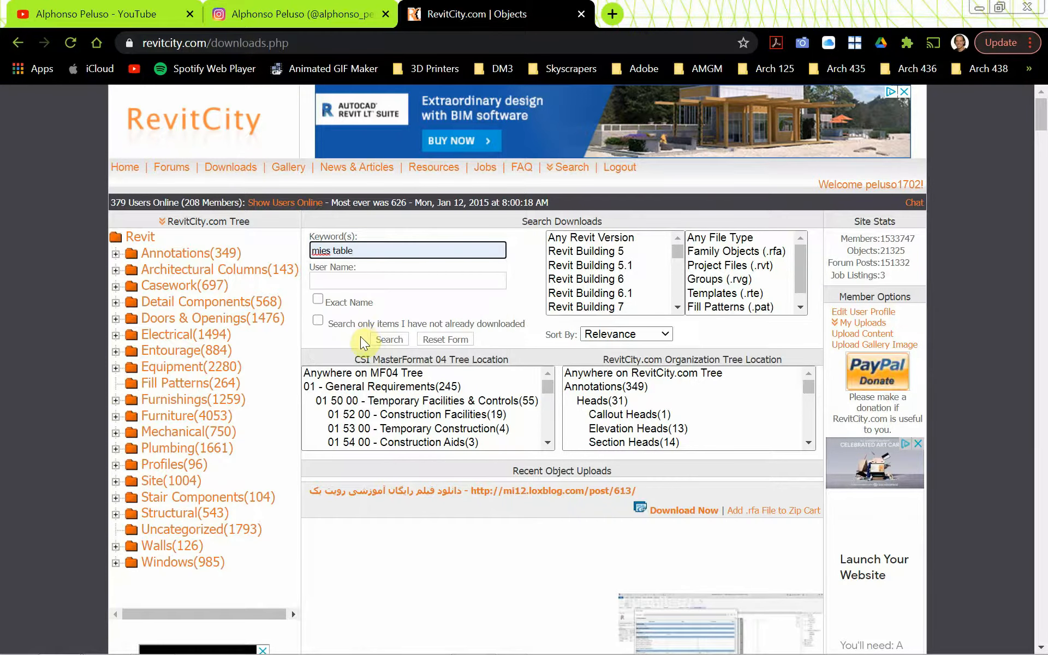
pyautogui.moveTo(395, 252)
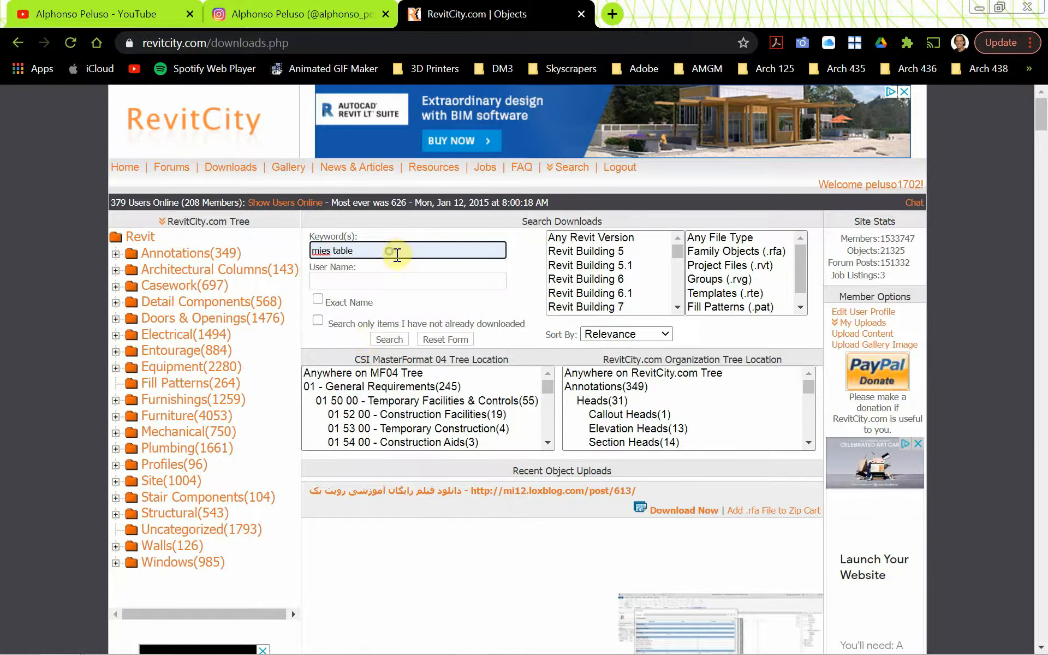
pyautogui.click(388, 339)
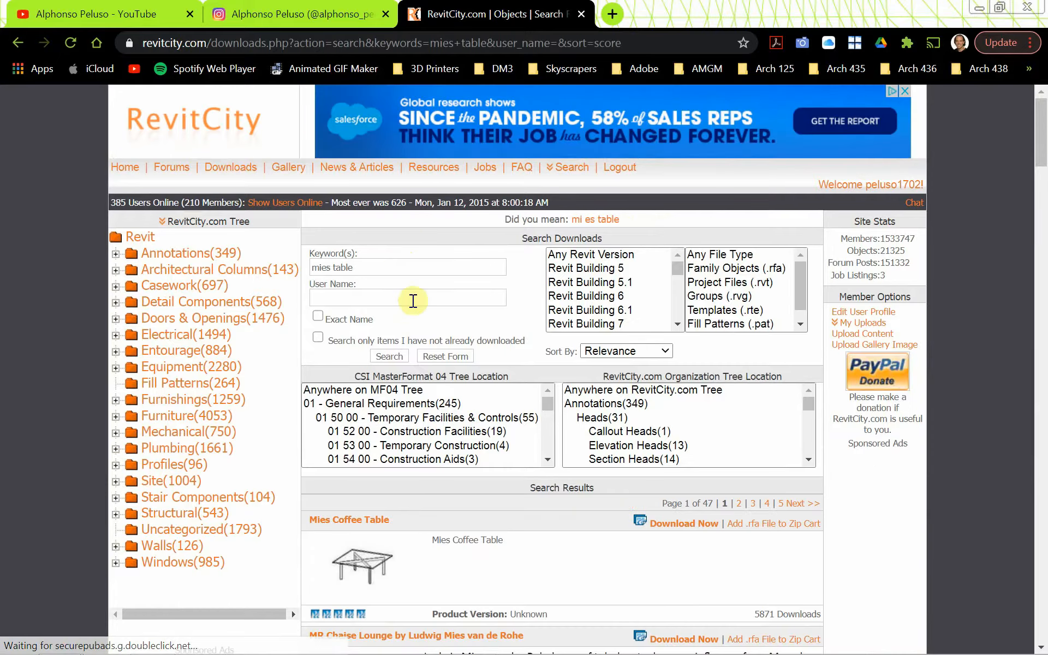
pyautogui.scroll(-3)
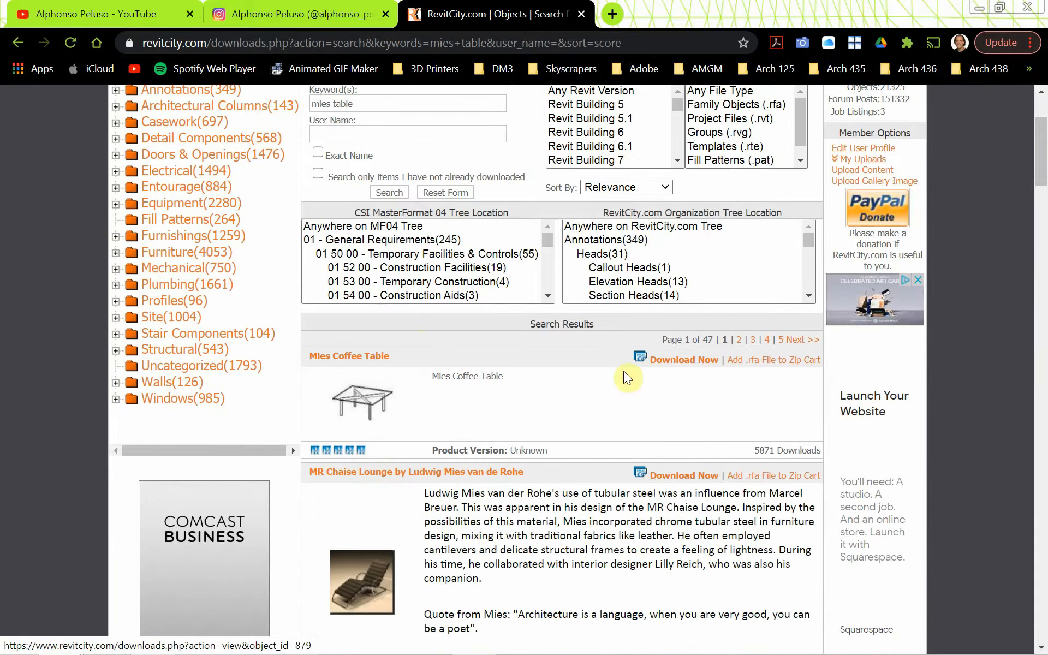
pyautogui.click(683, 359)
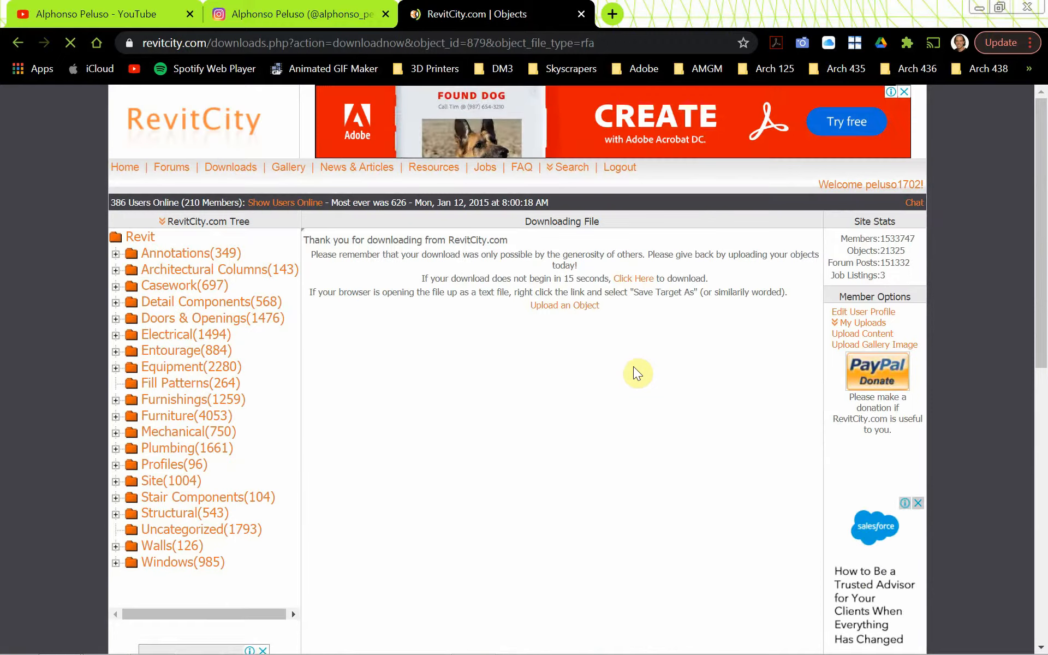
pyautogui.moveTo(576, 338)
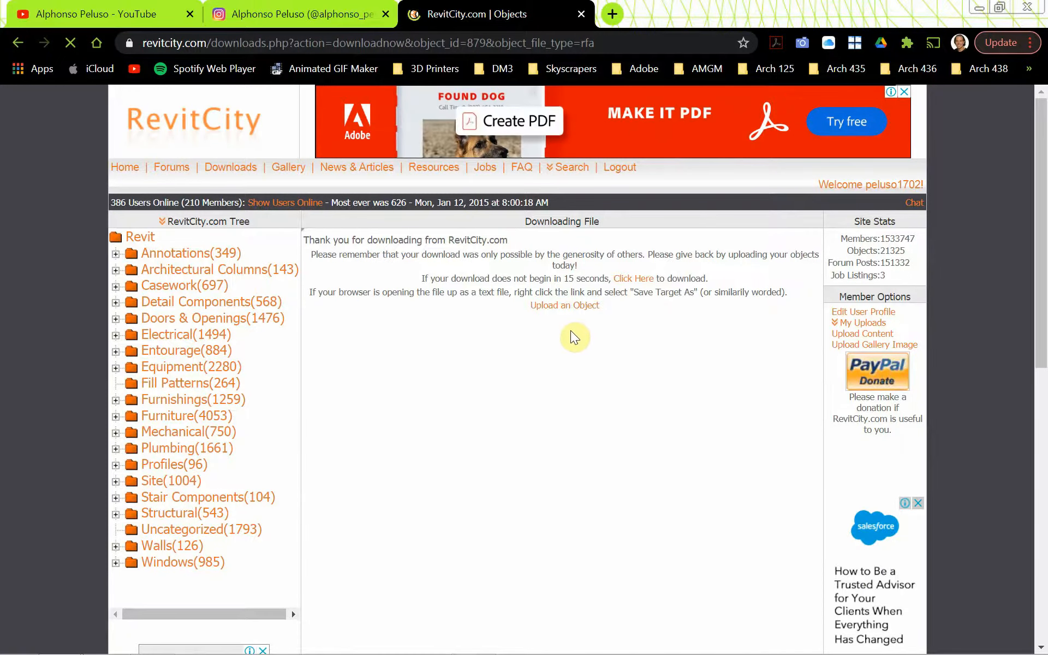
# Save the Mies_Coffee_Table_879 family file into the Revit_Lighting folder and dismiss the downloads bar
pyautogui.click(633, 278)
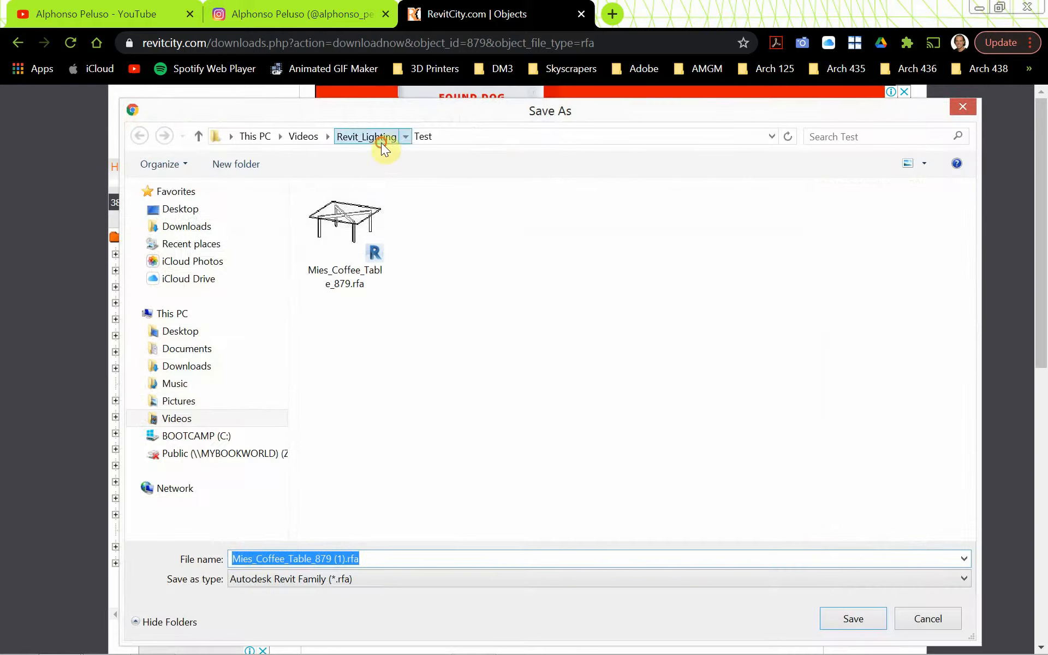
pyautogui.click(366, 136)
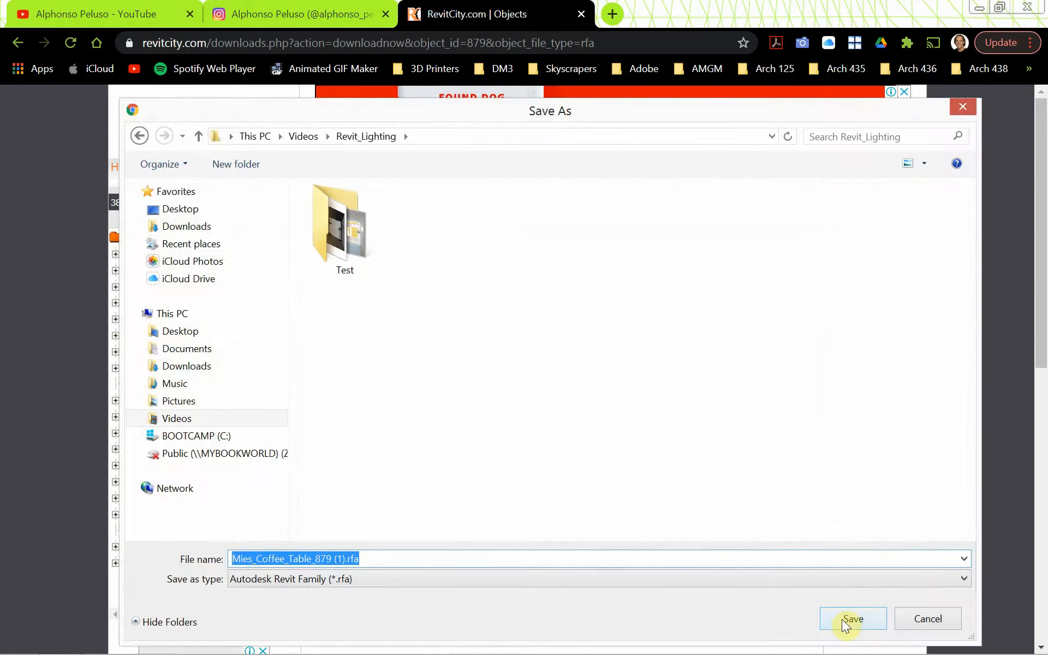
pyautogui.click(852, 618)
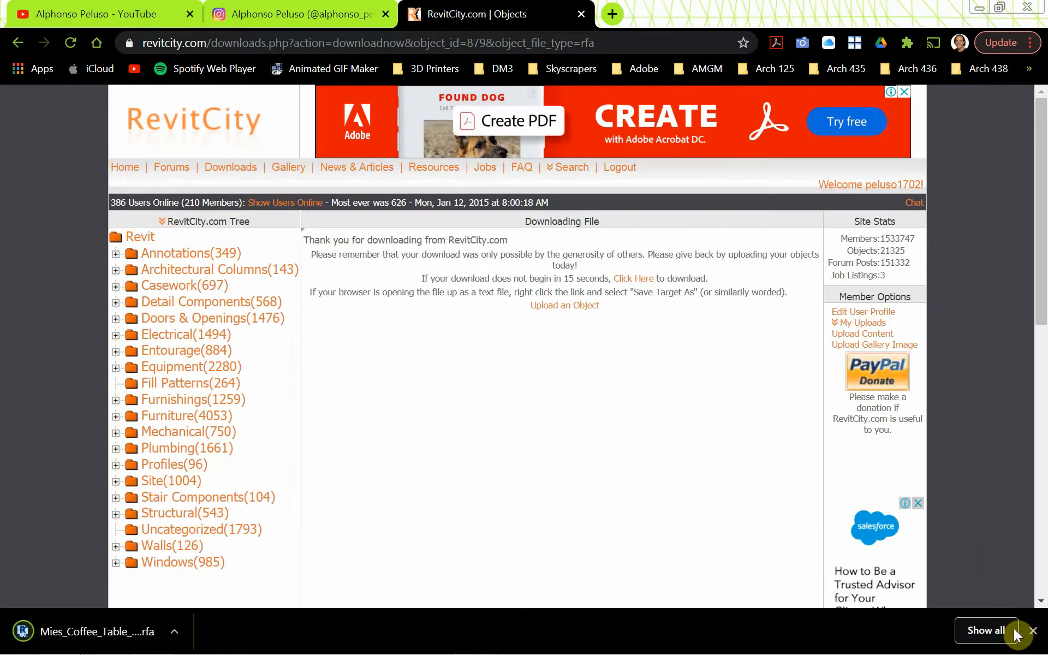
pyautogui.click(1038, 631)
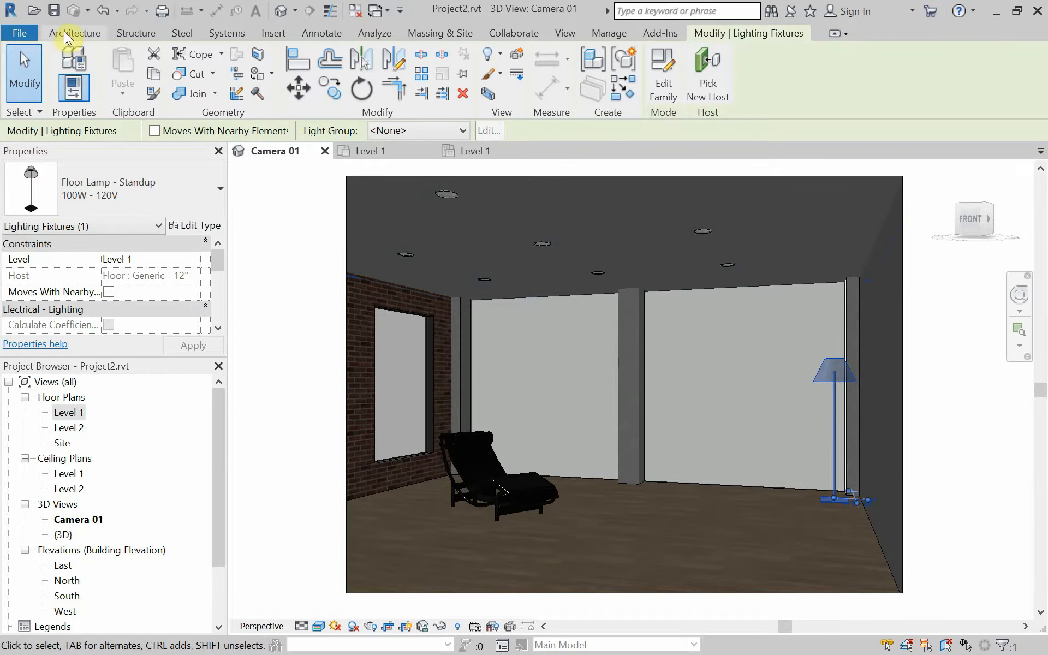
# Browse Load Family to This PC > Videos > Revit_Lighting for the downloaded table
pyautogui.click(75, 33)
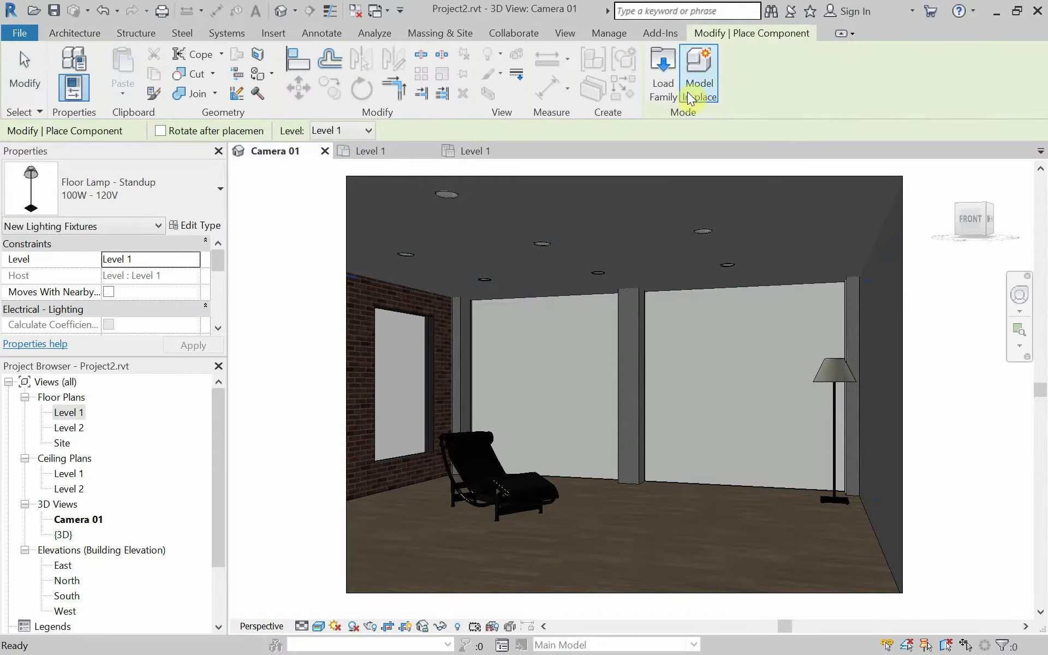
pyautogui.click(661, 73)
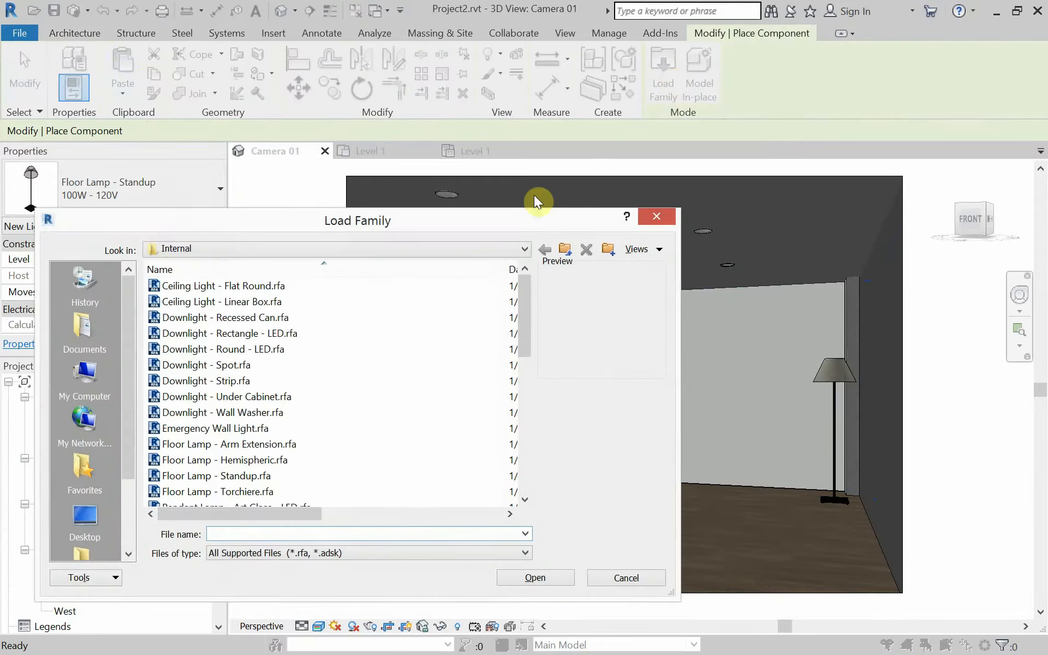
pyautogui.moveTo(122, 450)
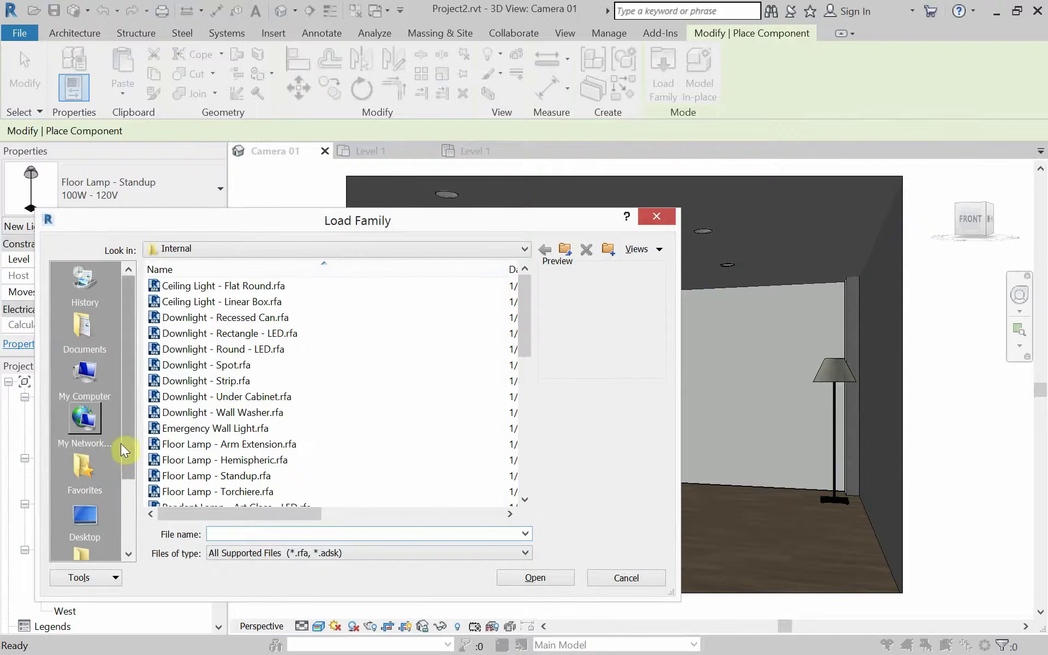
pyautogui.moveTo(539, 270)
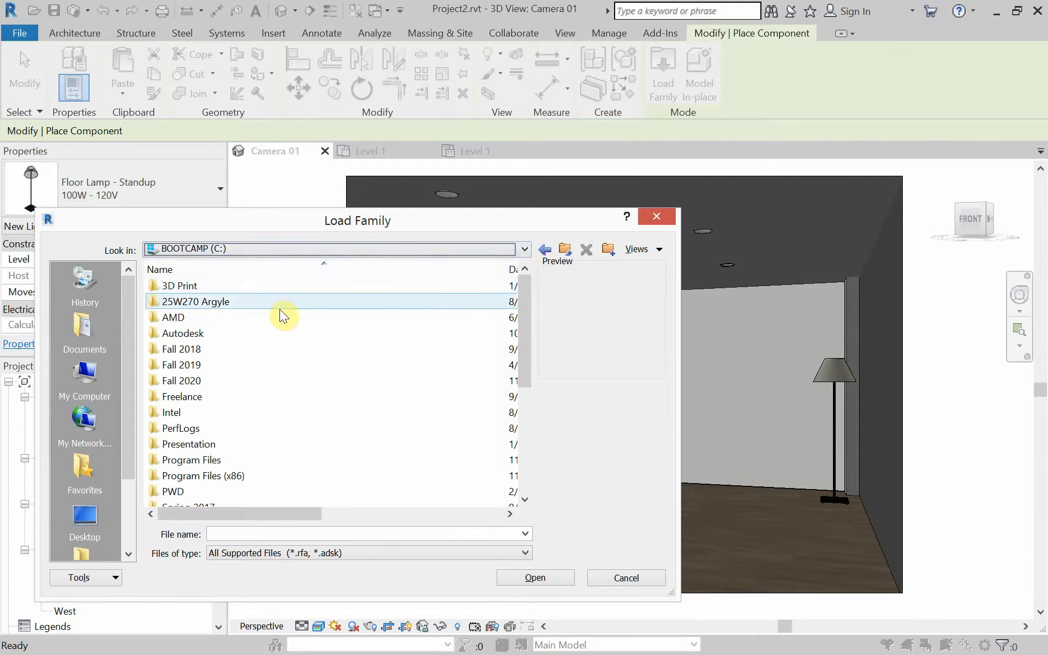
pyautogui.moveTo(523, 314)
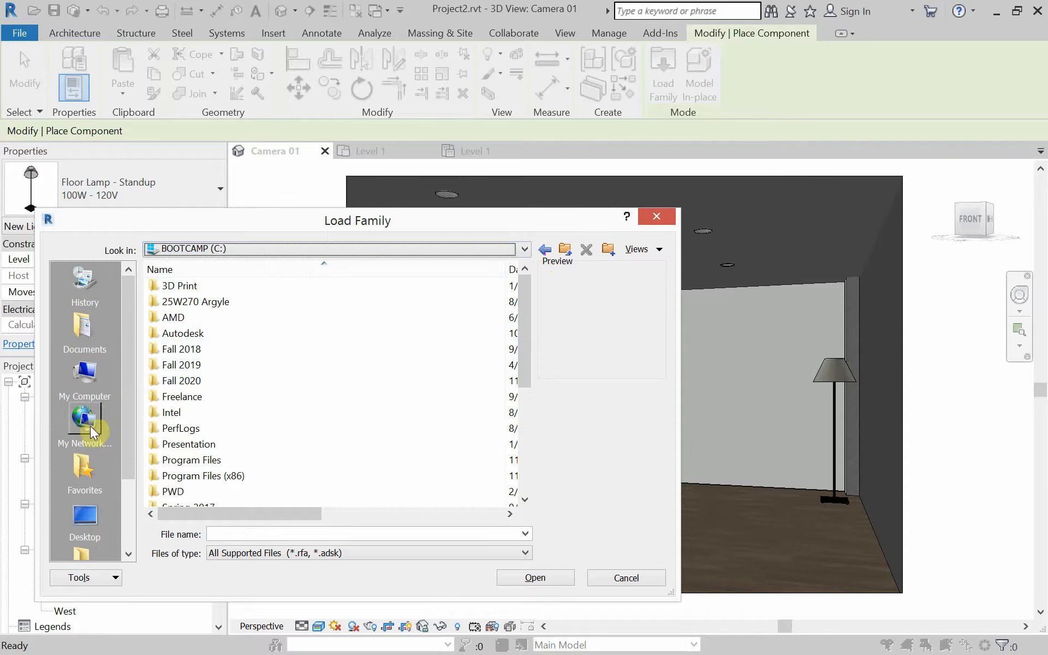
pyautogui.click(84, 378)
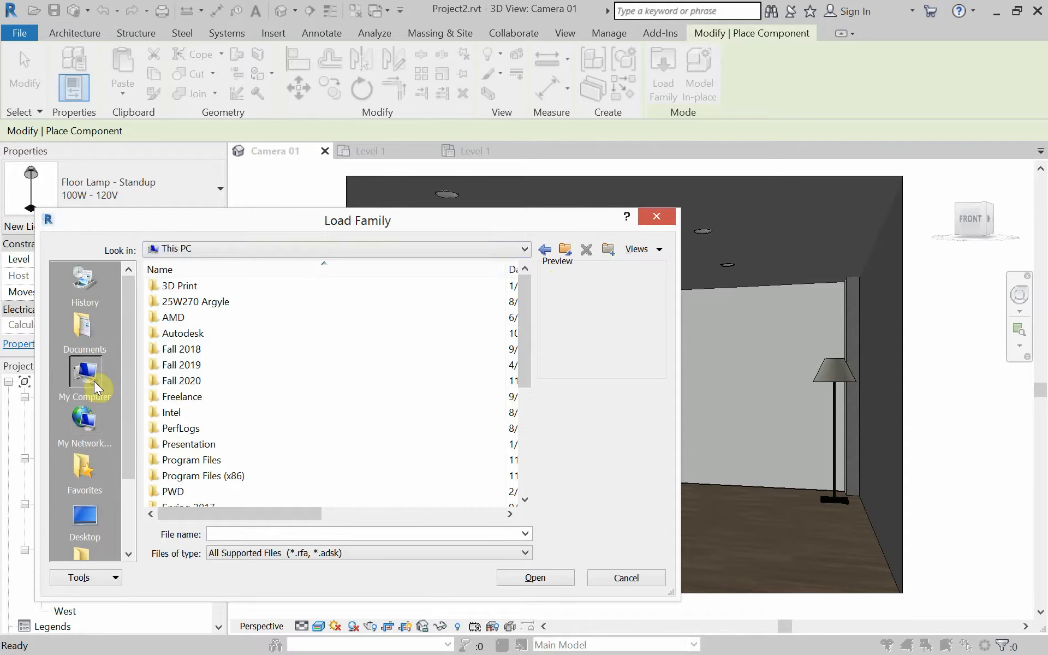
pyautogui.click(84, 374)
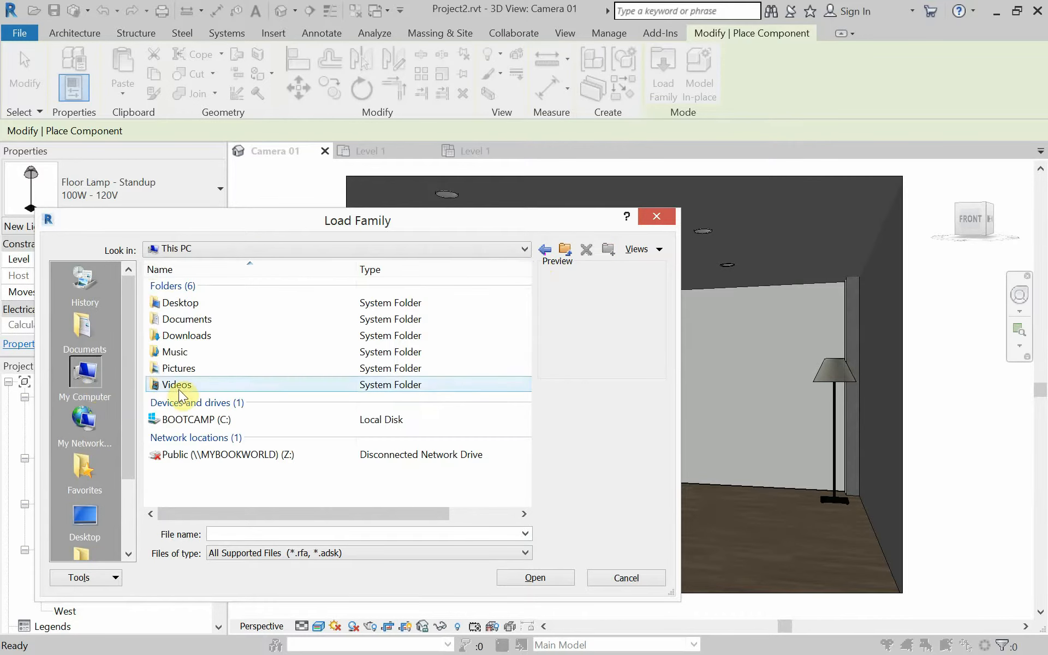
pyautogui.doubleClick(176, 385)
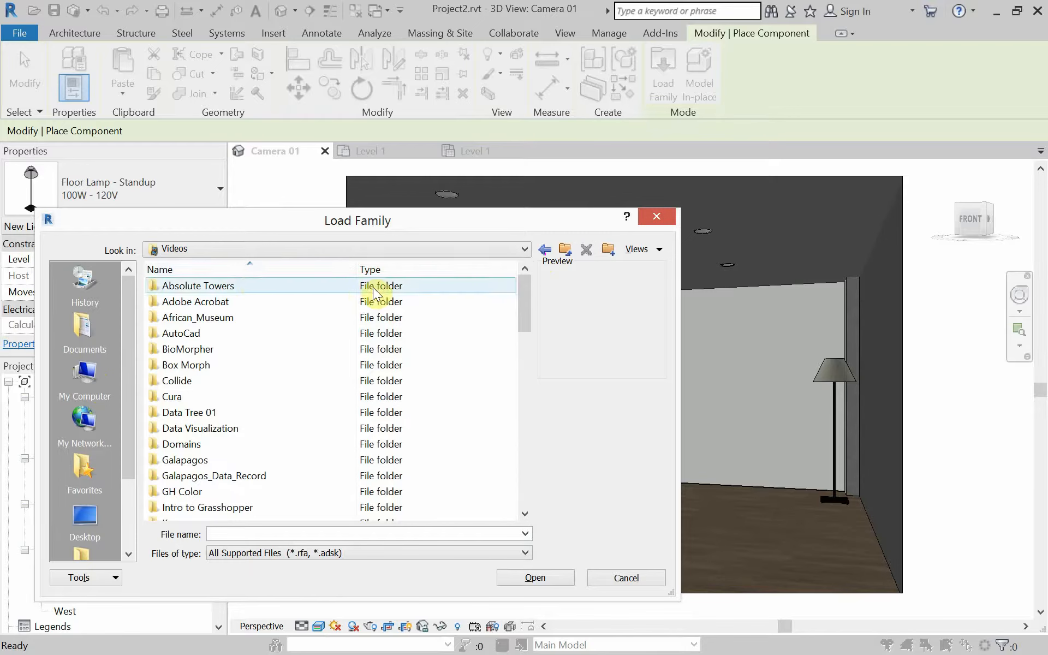
pyautogui.scroll(-3)
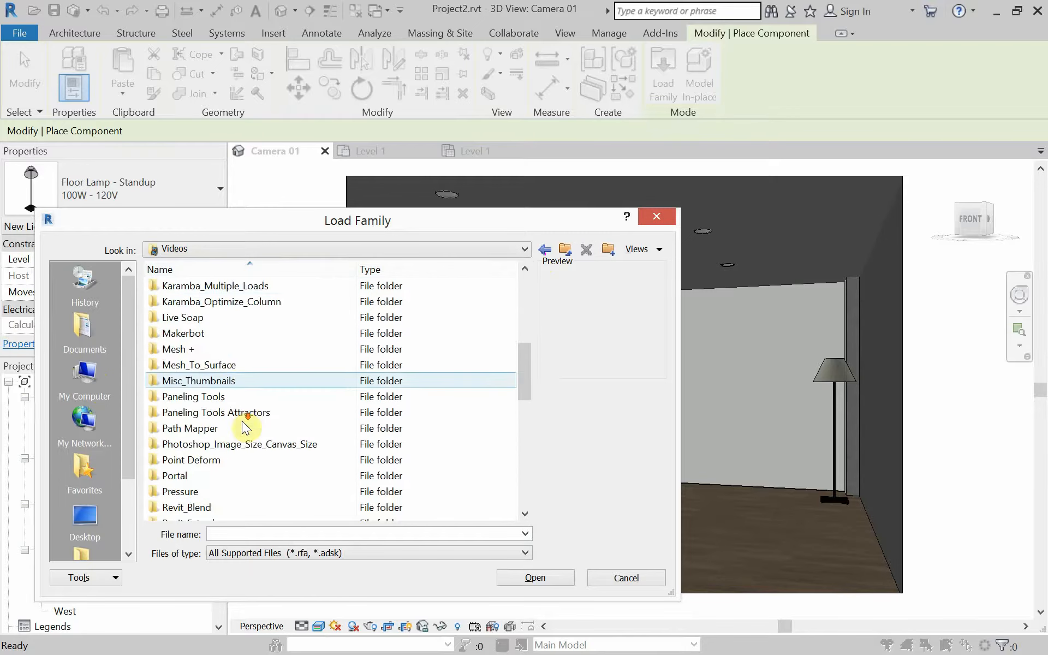
pyautogui.scroll(-3)
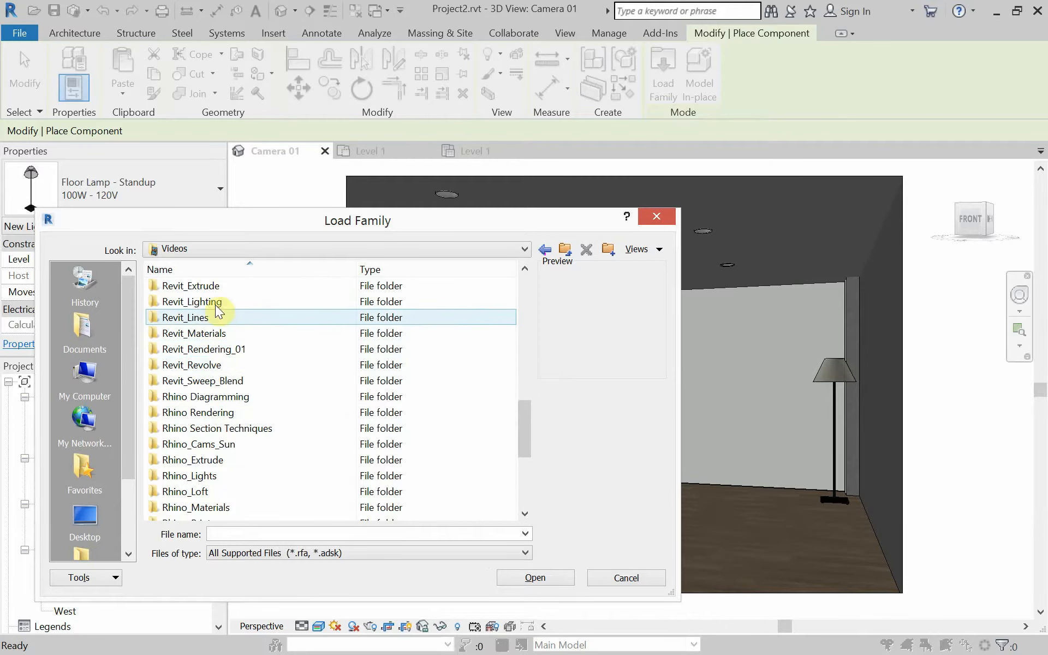
pyautogui.doubleClick(190, 301)
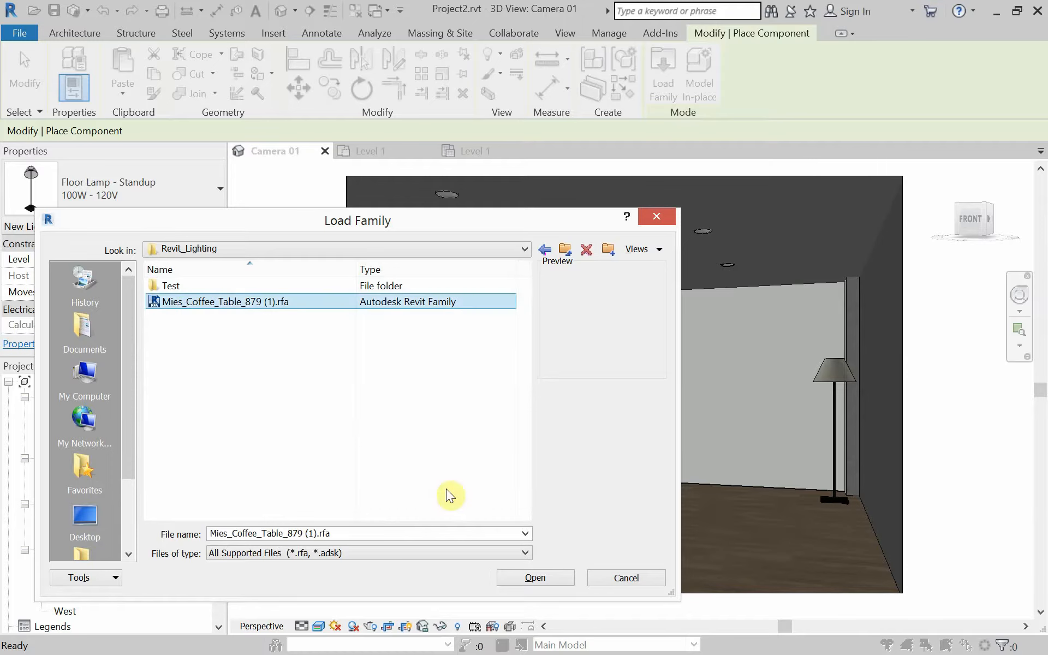
# Load Mies_Coffee_Table_879 and place the coffee table beside the lounge chair
pyautogui.click(533, 578)
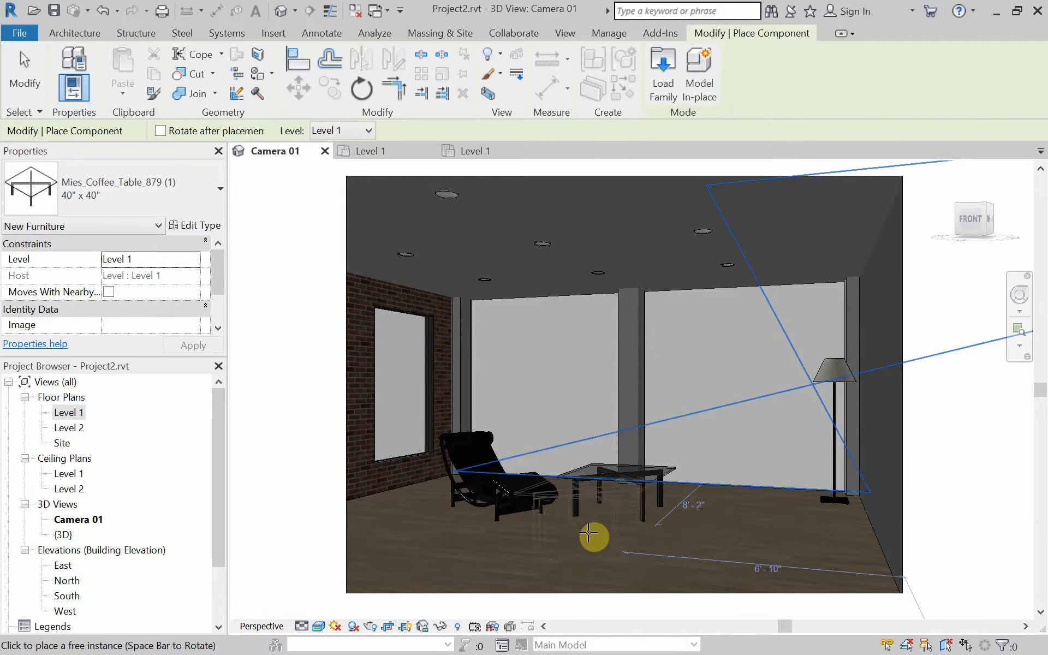
pyautogui.press('Escape')
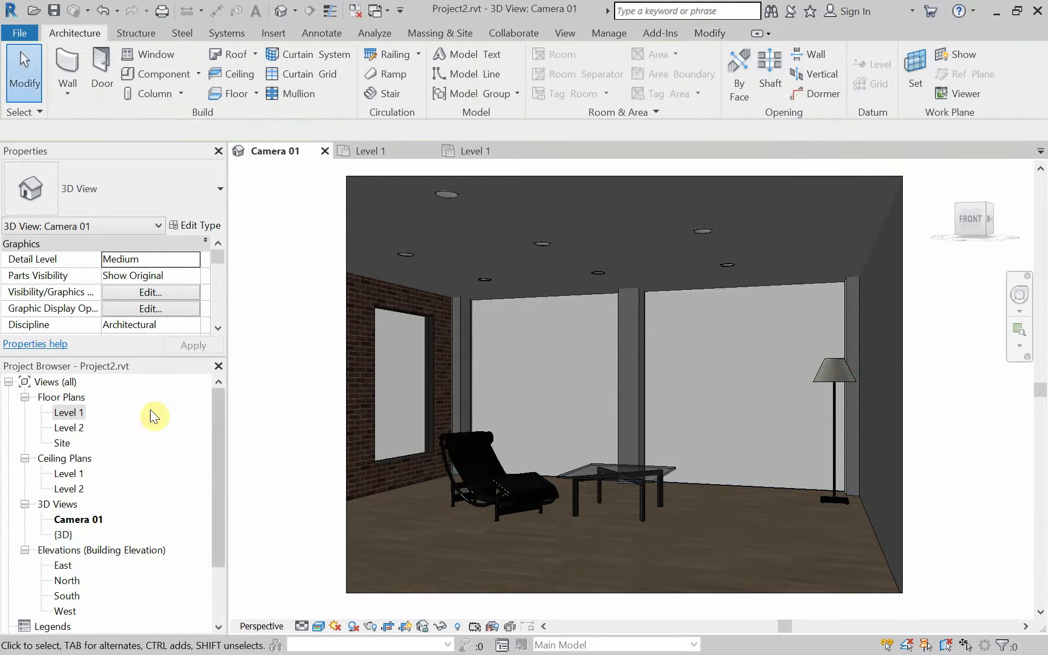
pyautogui.click(69, 413)
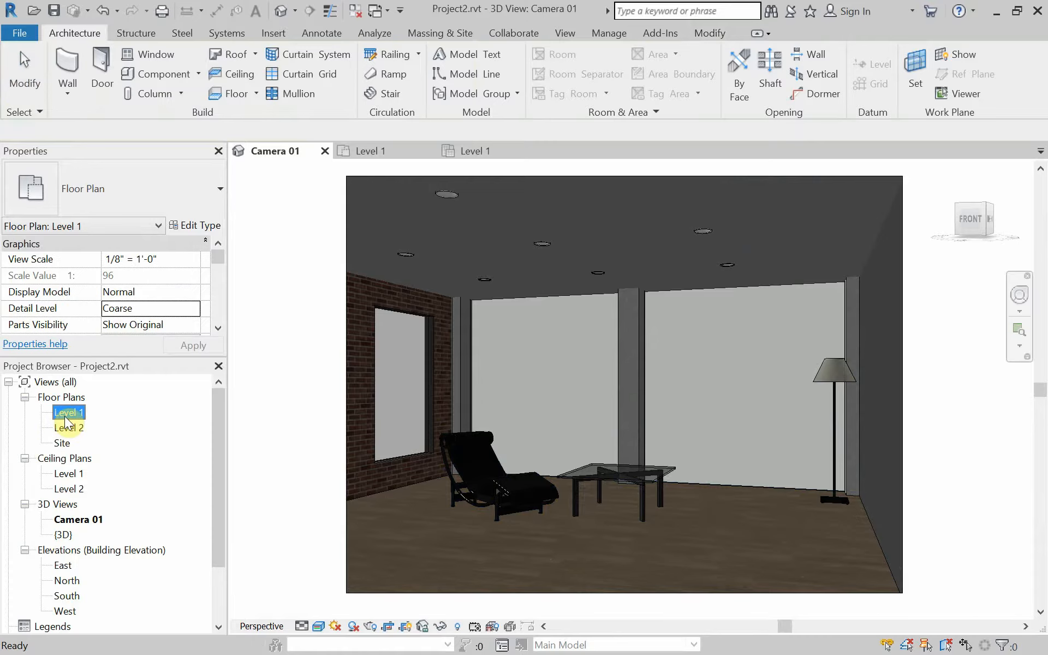
pyautogui.doubleClick(68, 411)
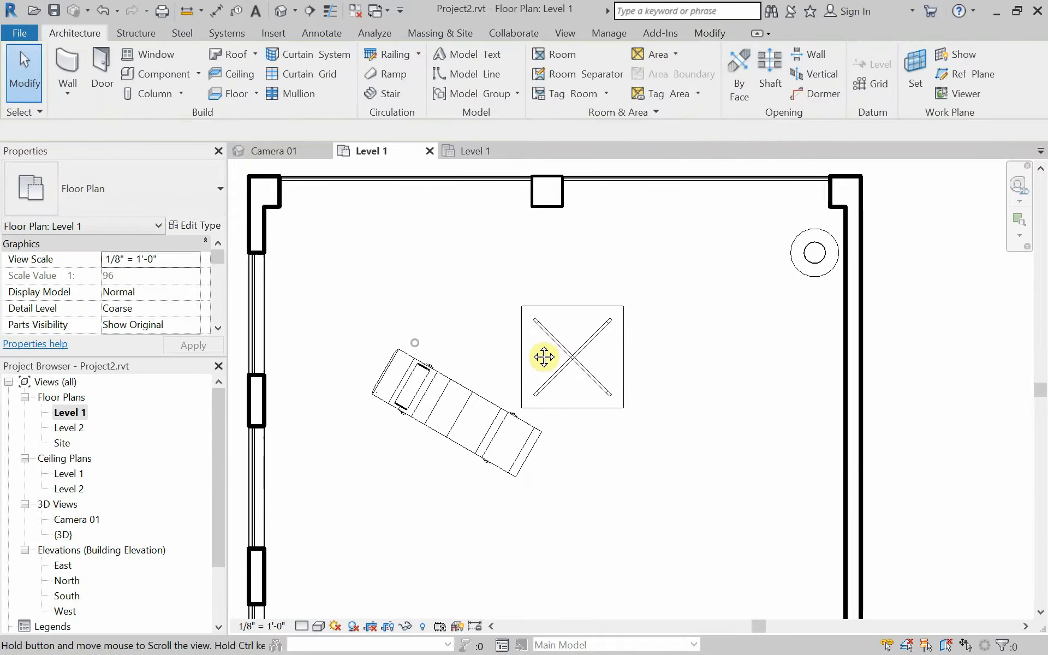
pyautogui.click(77, 520)
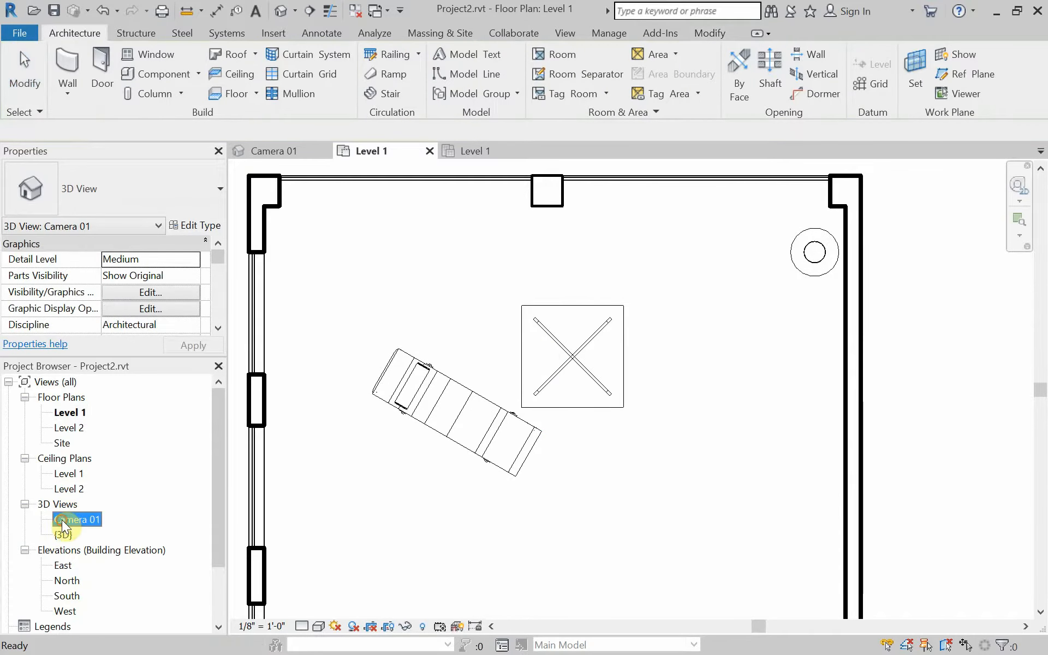
pyautogui.doubleClick(77, 519)
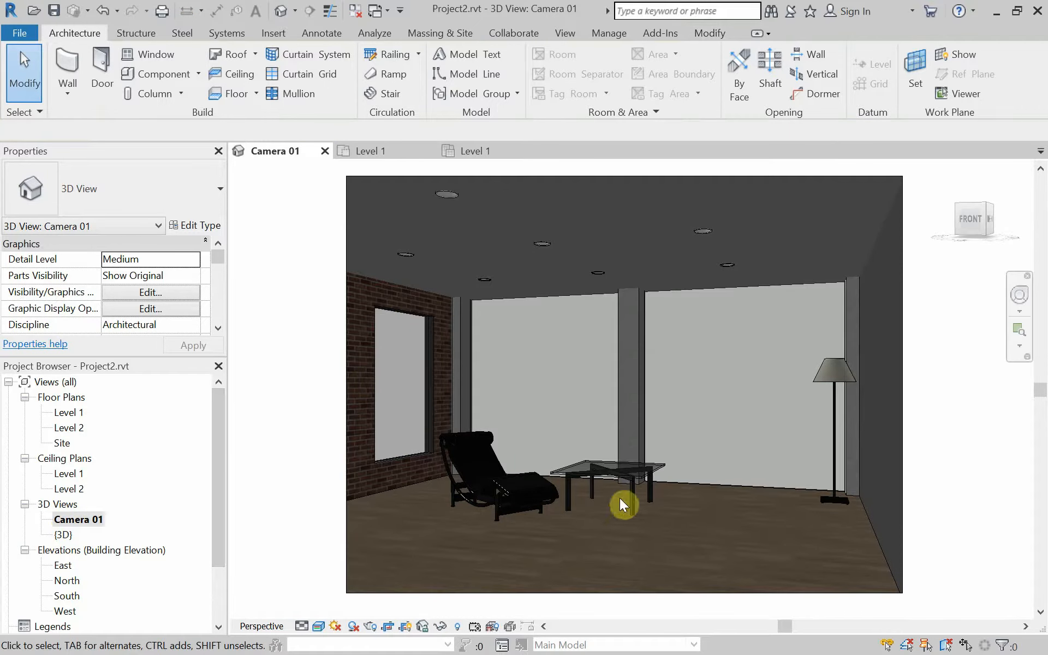
pyautogui.moveTo(557, 468)
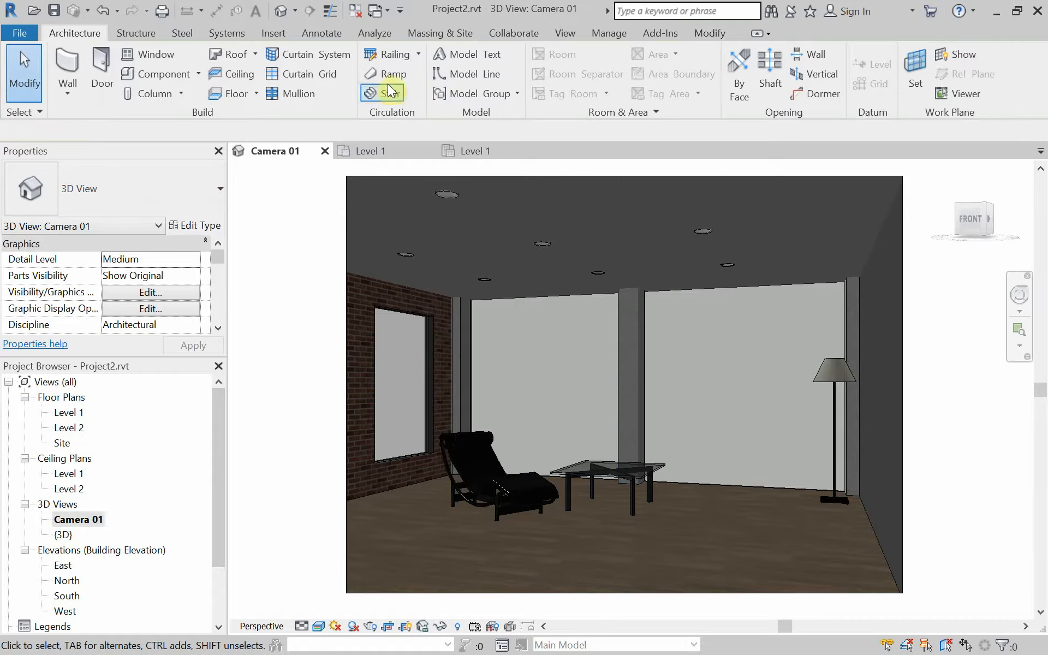
pyautogui.moveTo(518, 70)
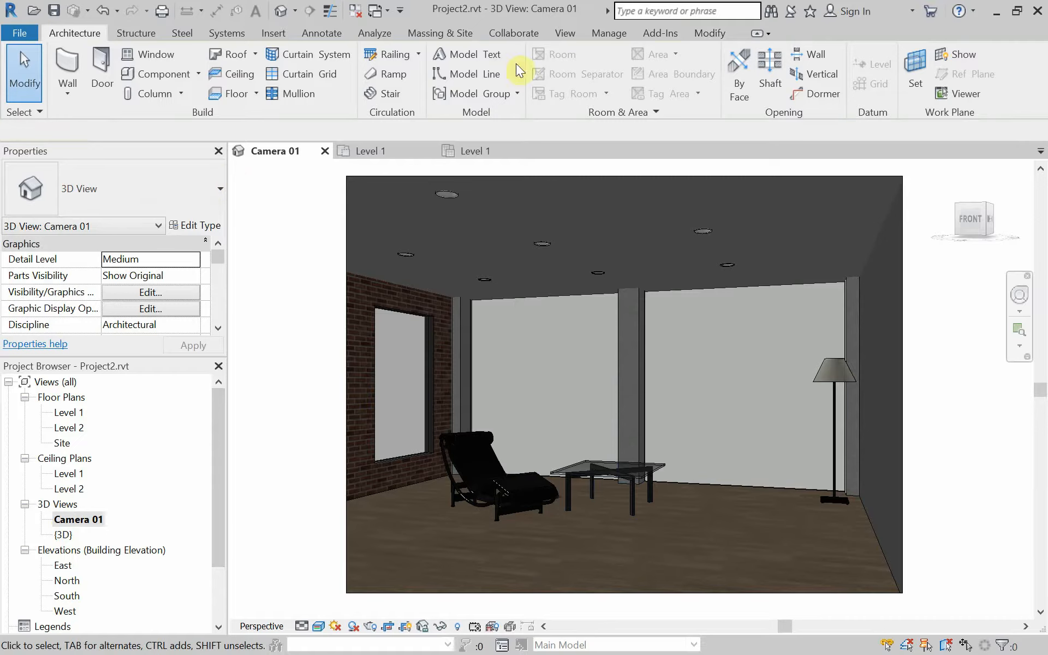
# Start Load Family and browse into the US Imperial family library
pyautogui.click(161, 73)
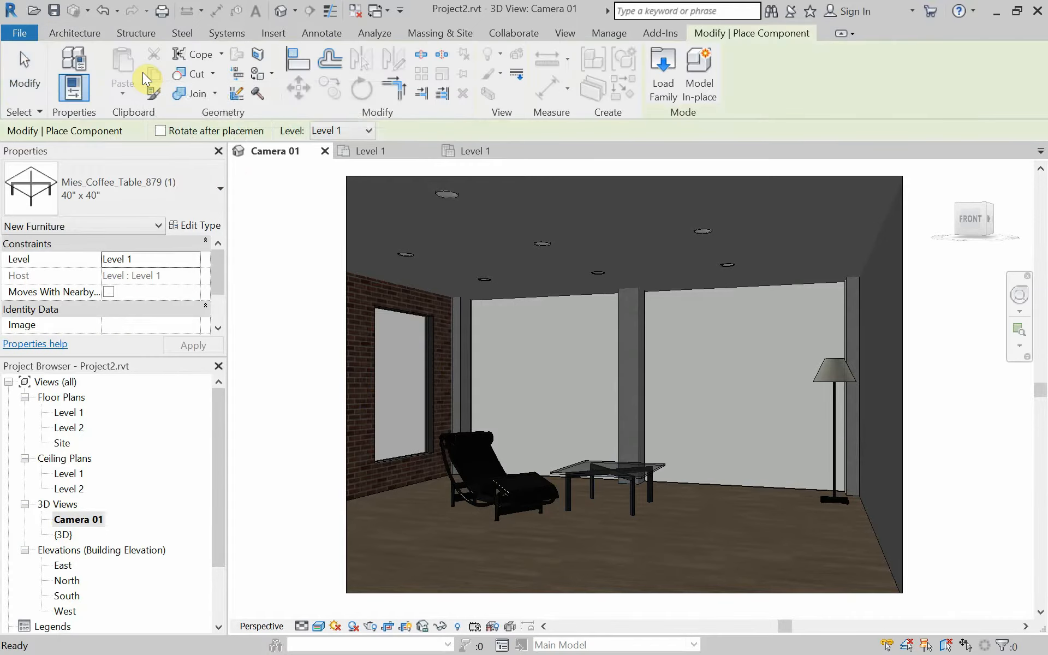
pyautogui.moveTo(298, 147)
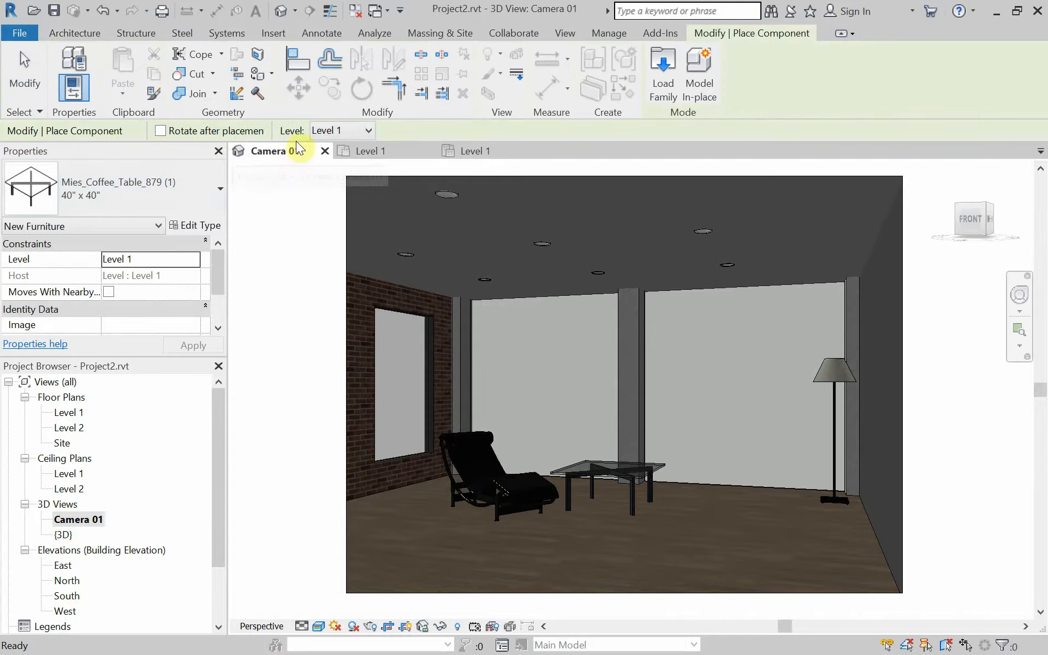
pyautogui.click(662, 73)
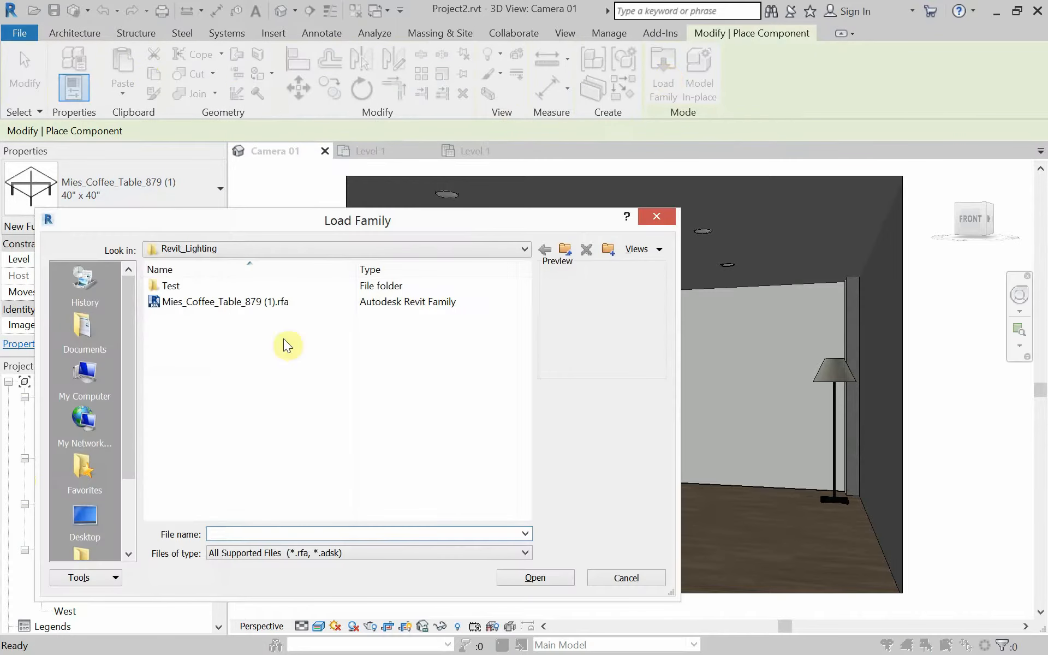
pyautogui.scroll(-3)
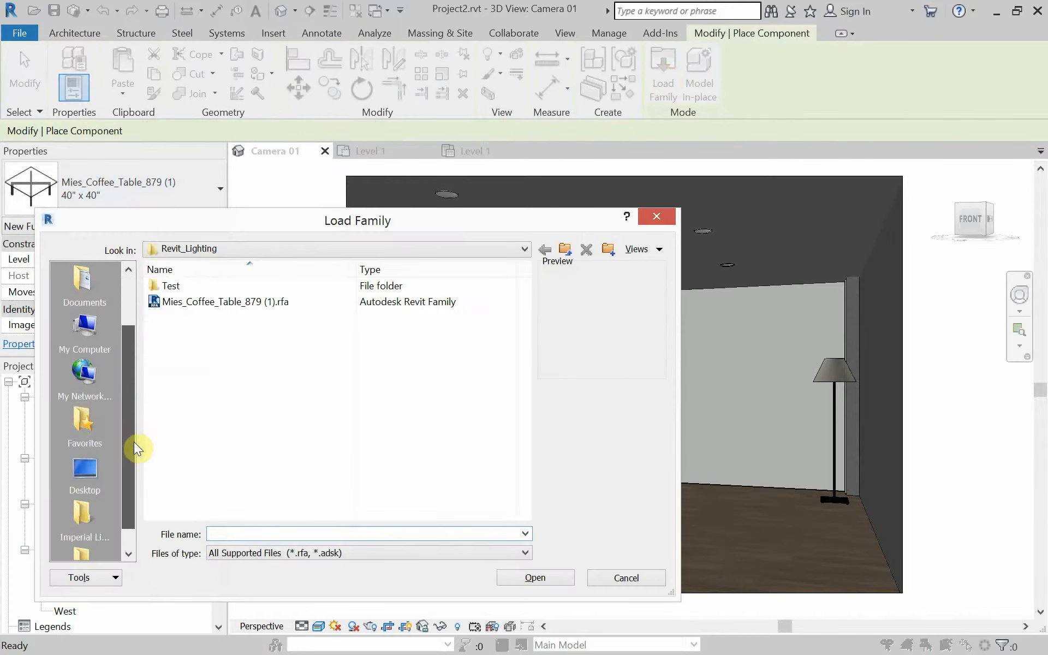
pyautogui.scroll(-3)
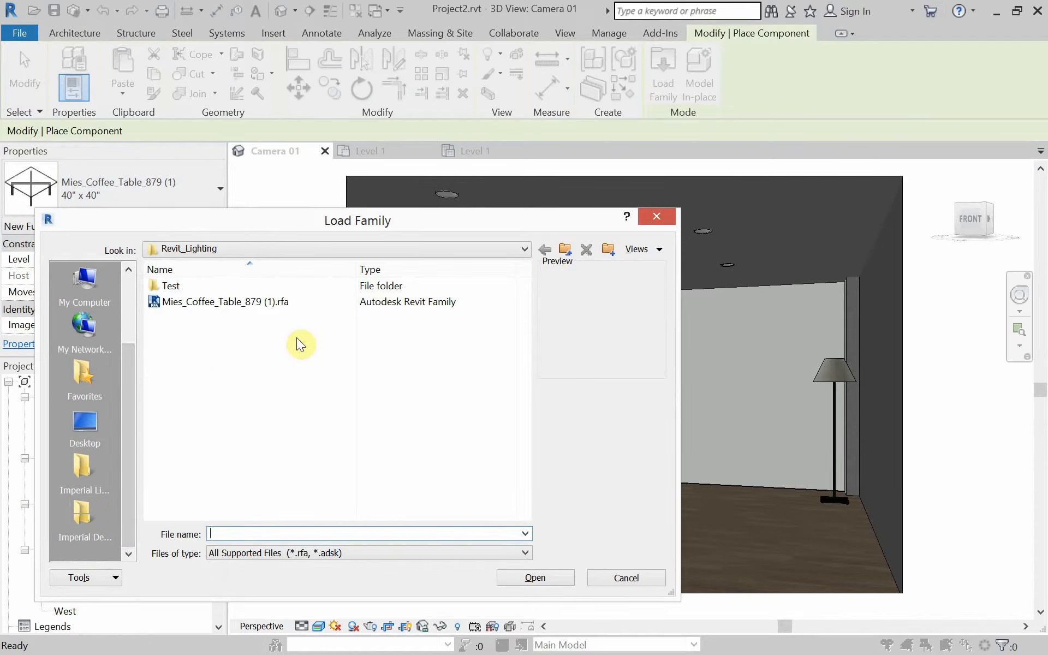
pyautogui.click(220, 301)
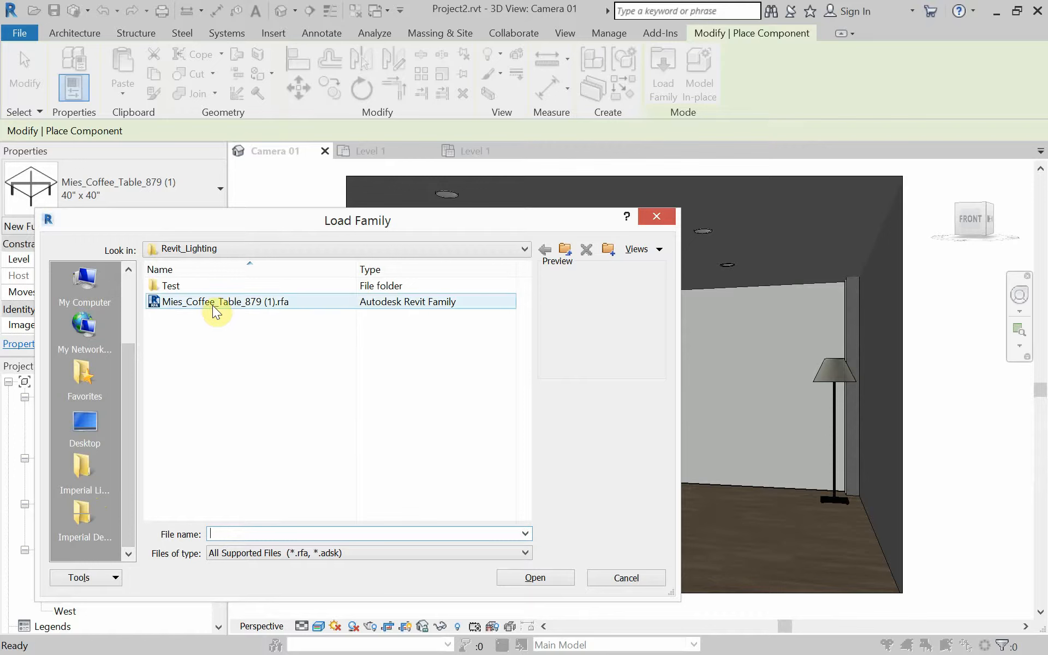
pyautogui.click(192, 385)
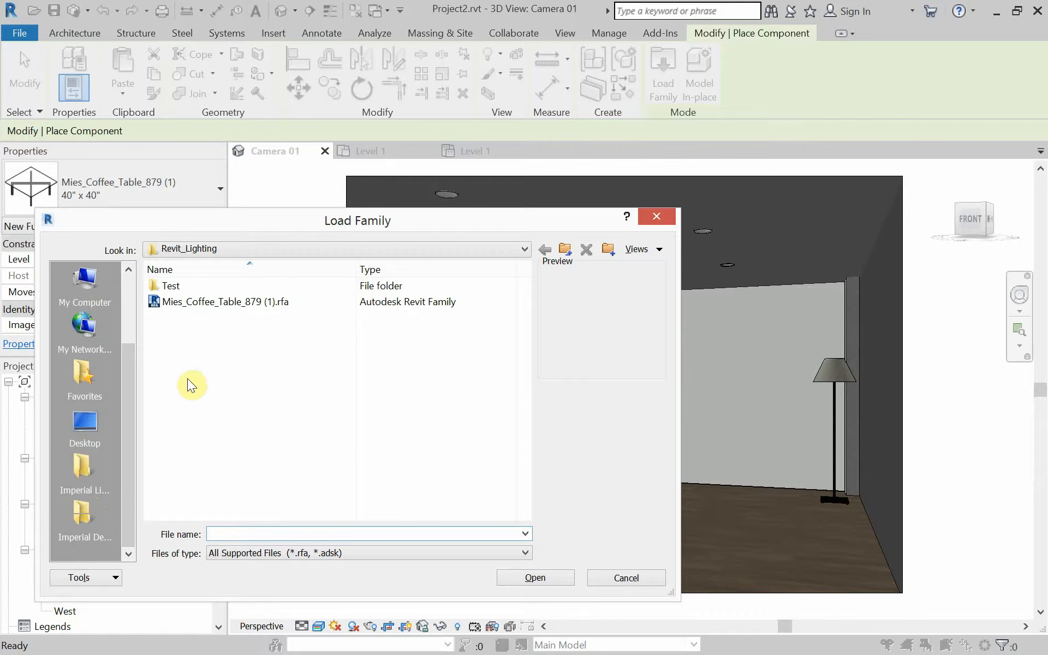
pyautogui.moveTo(210, 413)
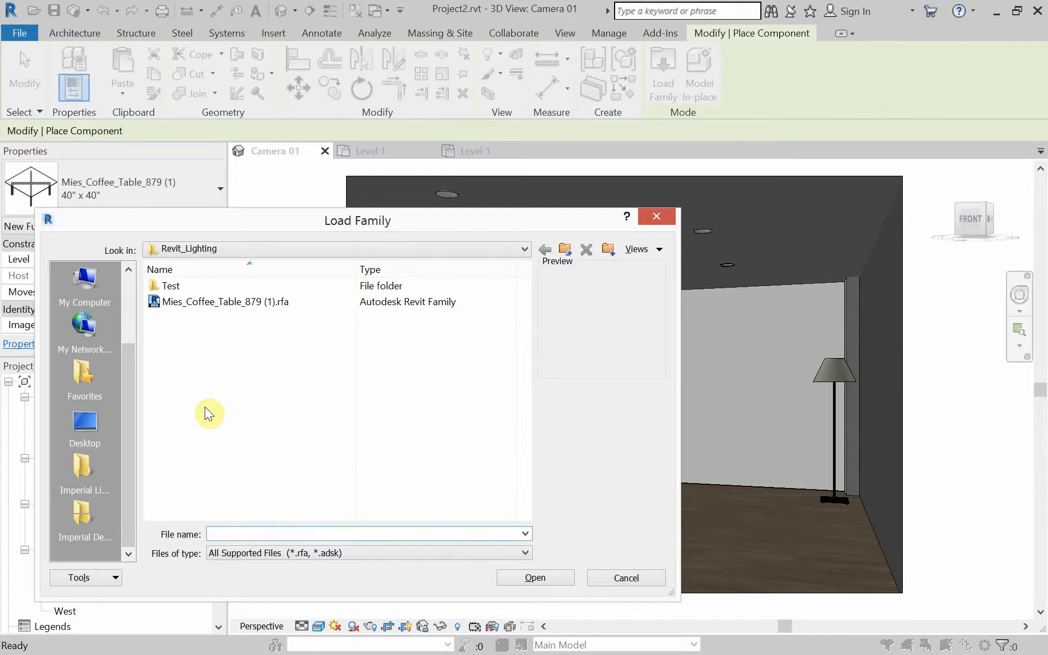
pyautogui.click(84, 469)
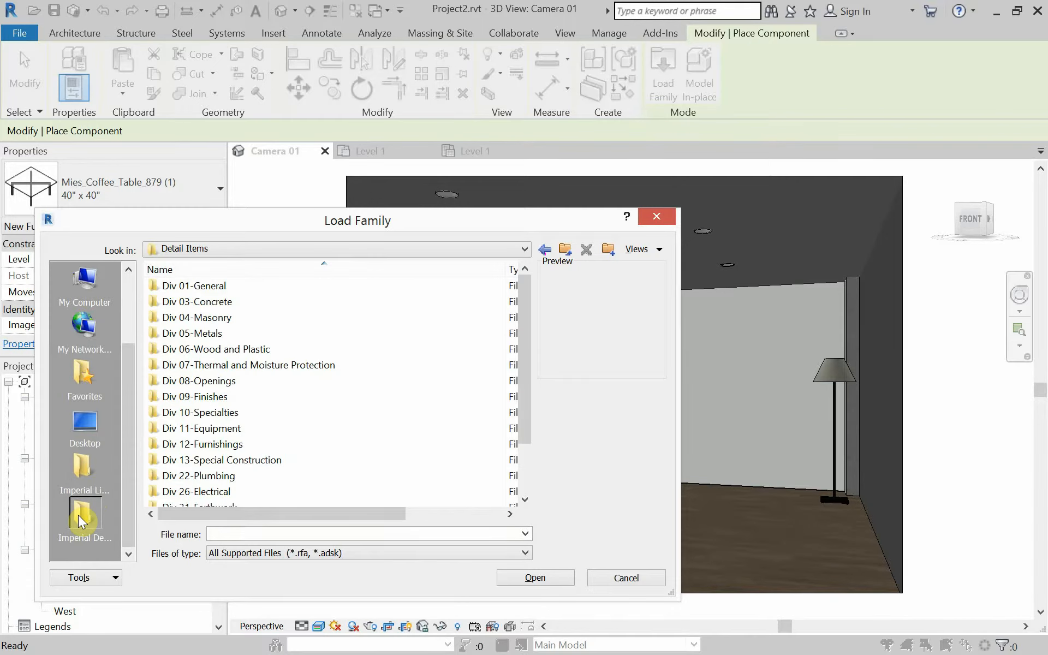
pyautogui.doubleClick(84, 468)
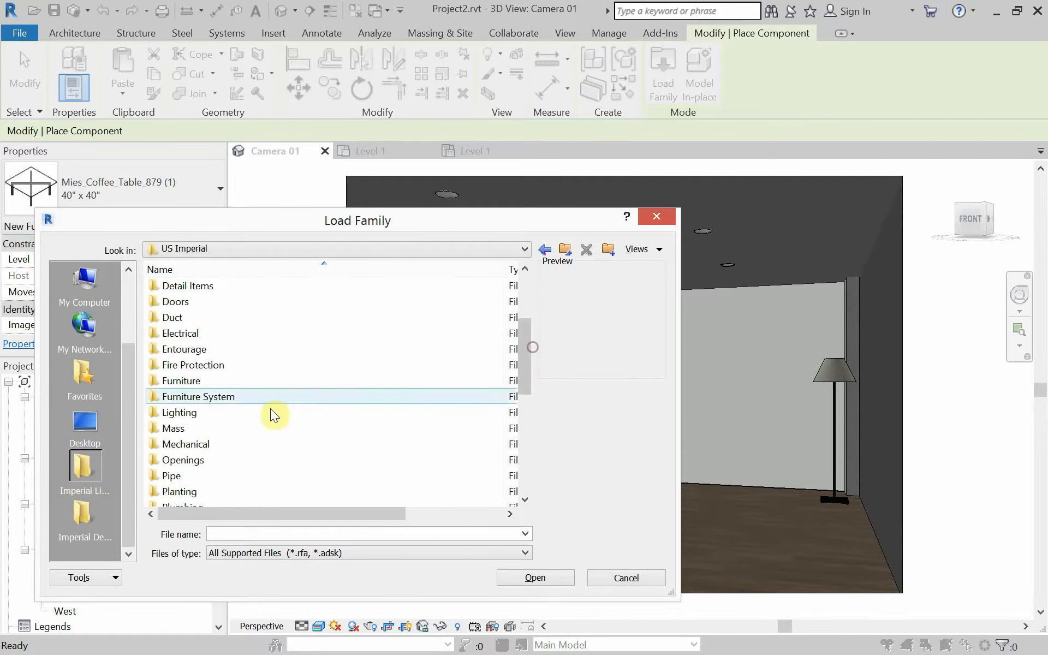
# Load Table Lamp - Arm Extension.rfa from Lighting > Architectural > Internal
pyautogui.doubleClick(179, 412)
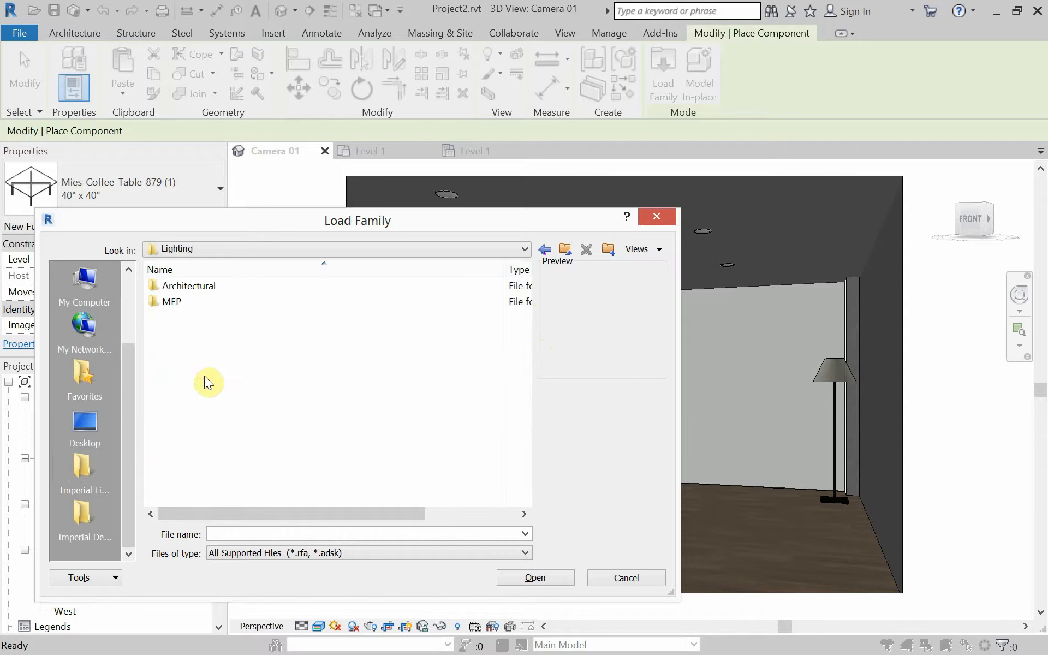
pyautogui.doubleClick(189, 285)
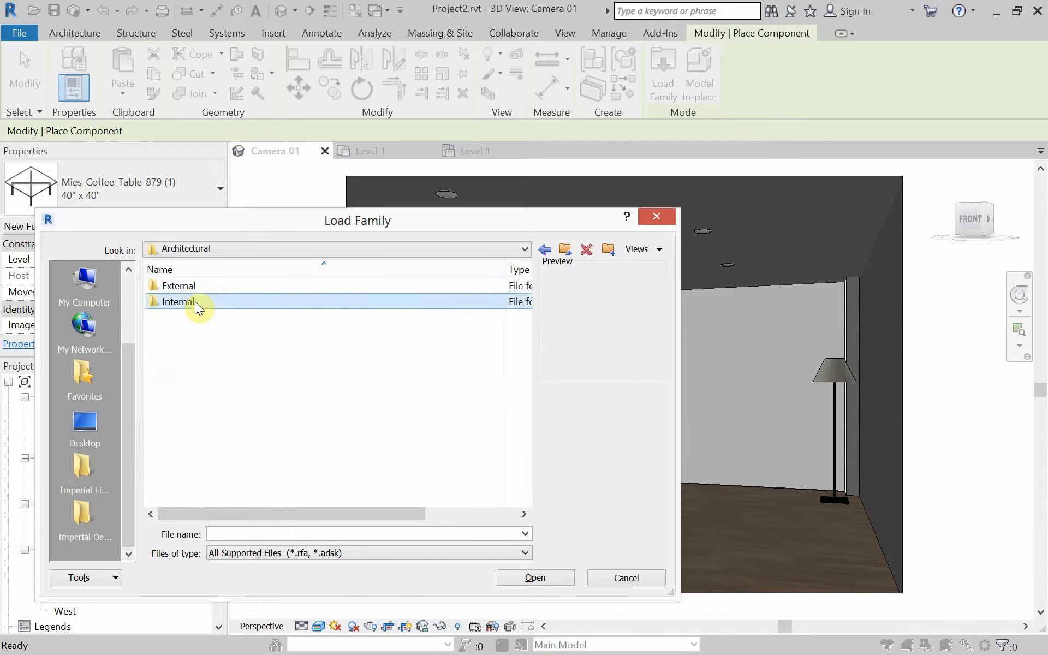
pyautogui.doubleClick(177, 302)
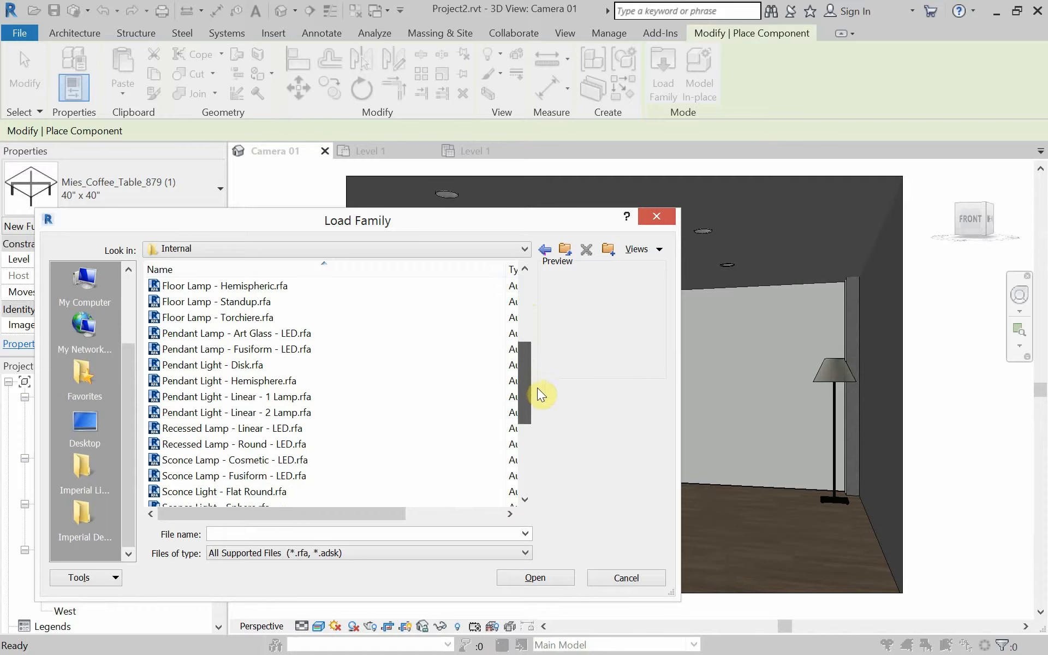
pyautogui.scroll(-3)
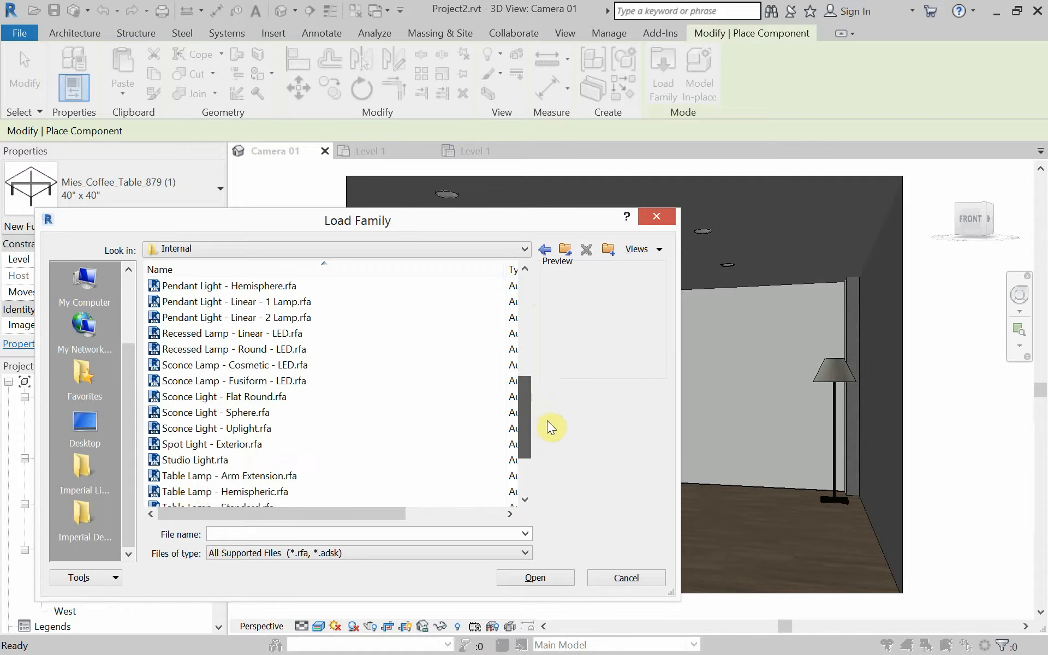
pyautogui.scroll(-3)
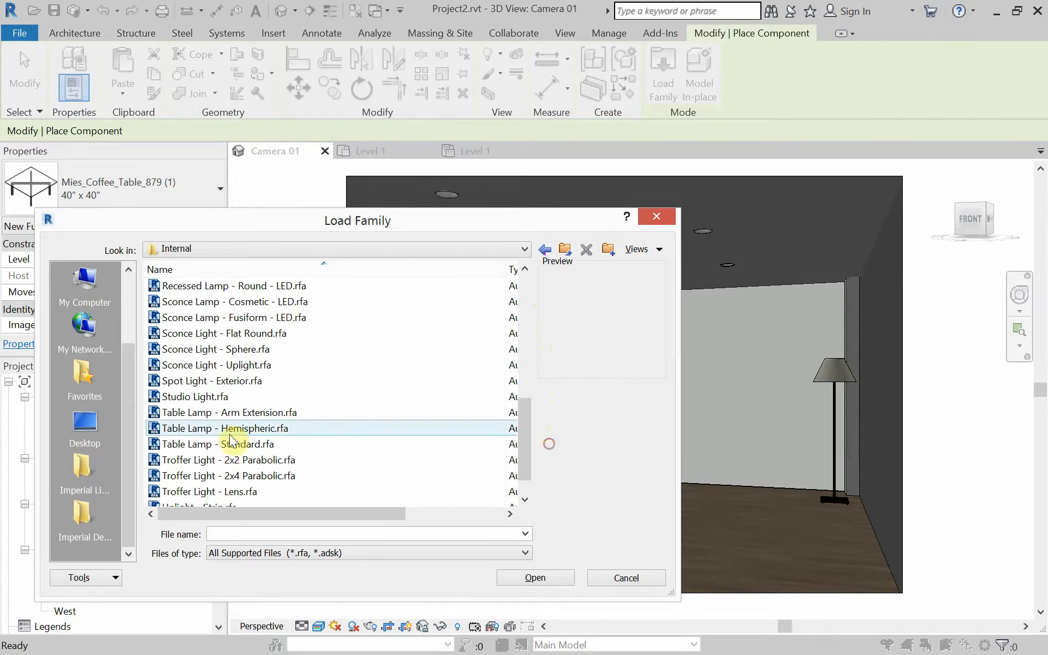
pyautogui.click(229, 413)
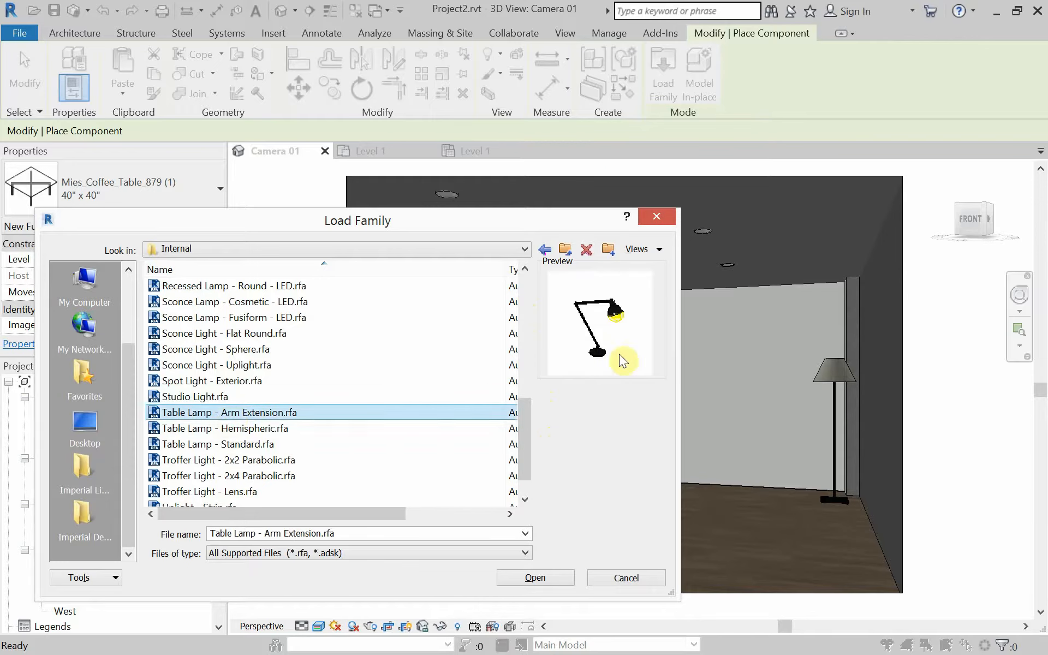
pyautogui.moveTo(568, 332)
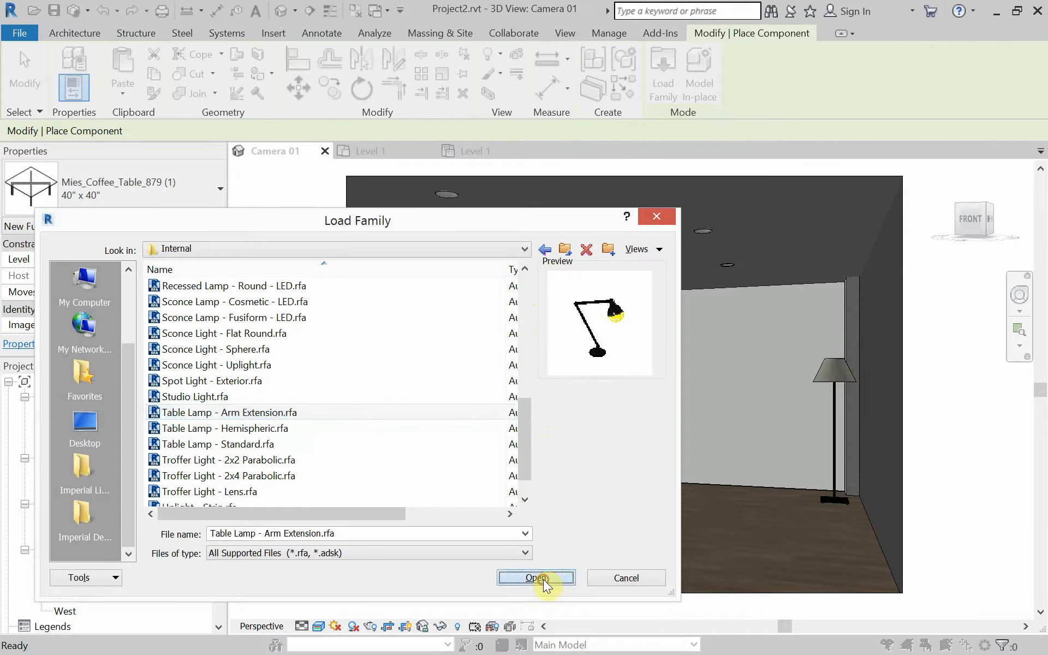
pyautogui.click(535, 578)
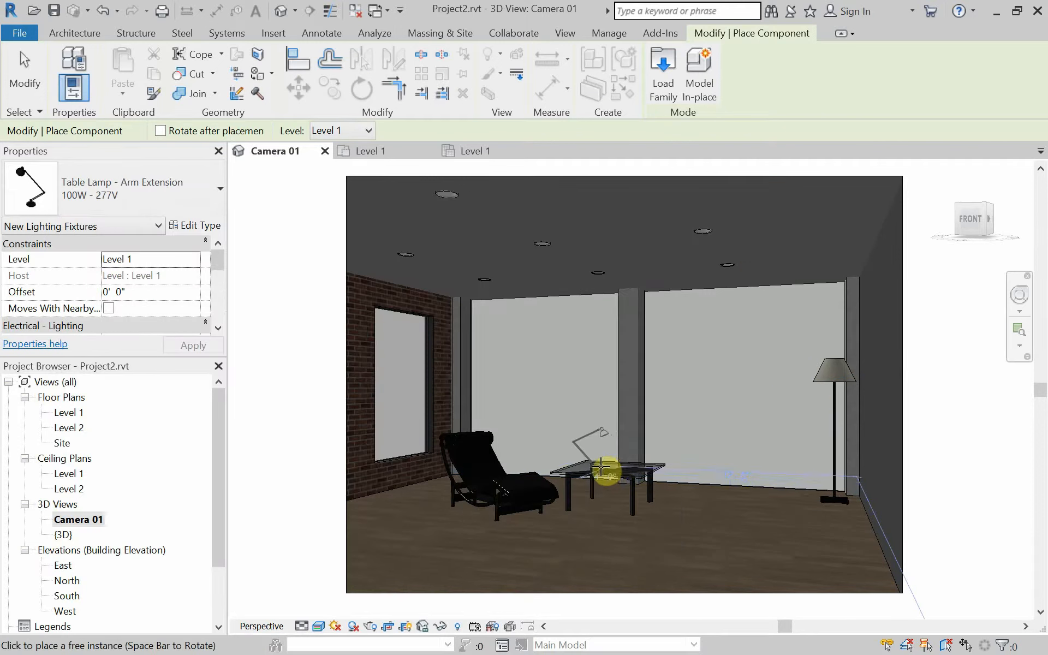
# Place the table lamp on the coffee table, check it in the East elevation, then open Level 1
pyautogui.click(599, 468)
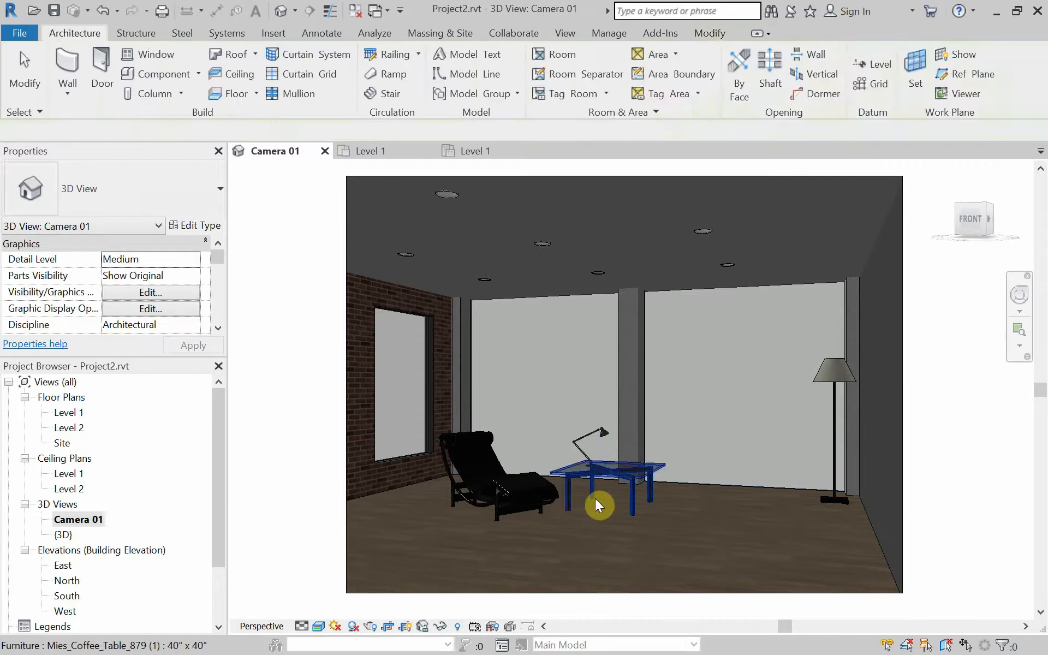
pyautogui.click(589, 438)
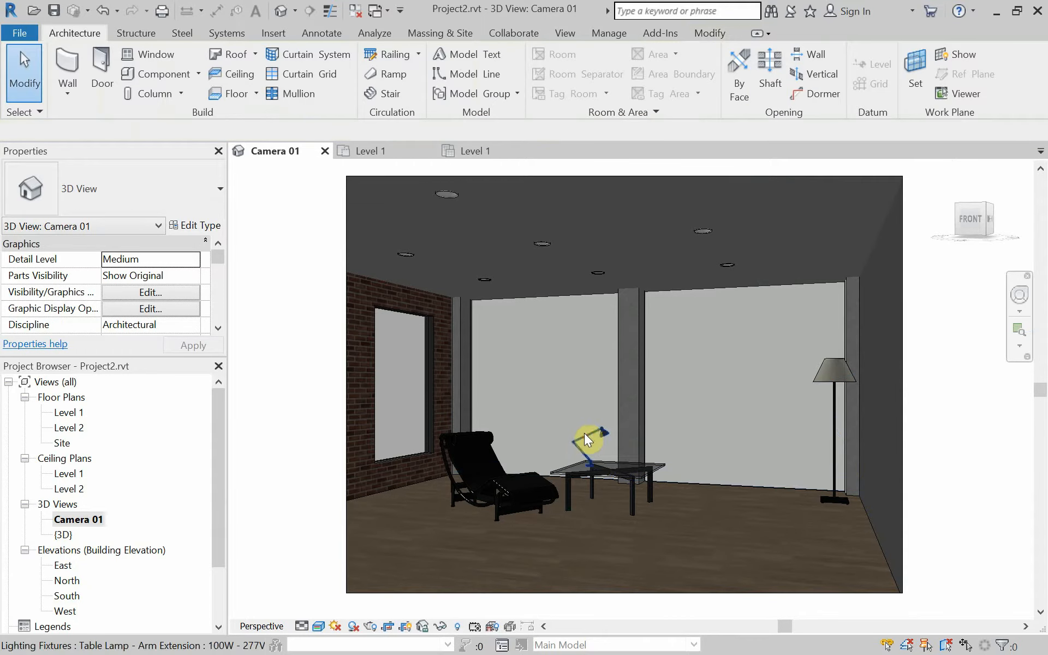
pyautogui.click(588, 440)
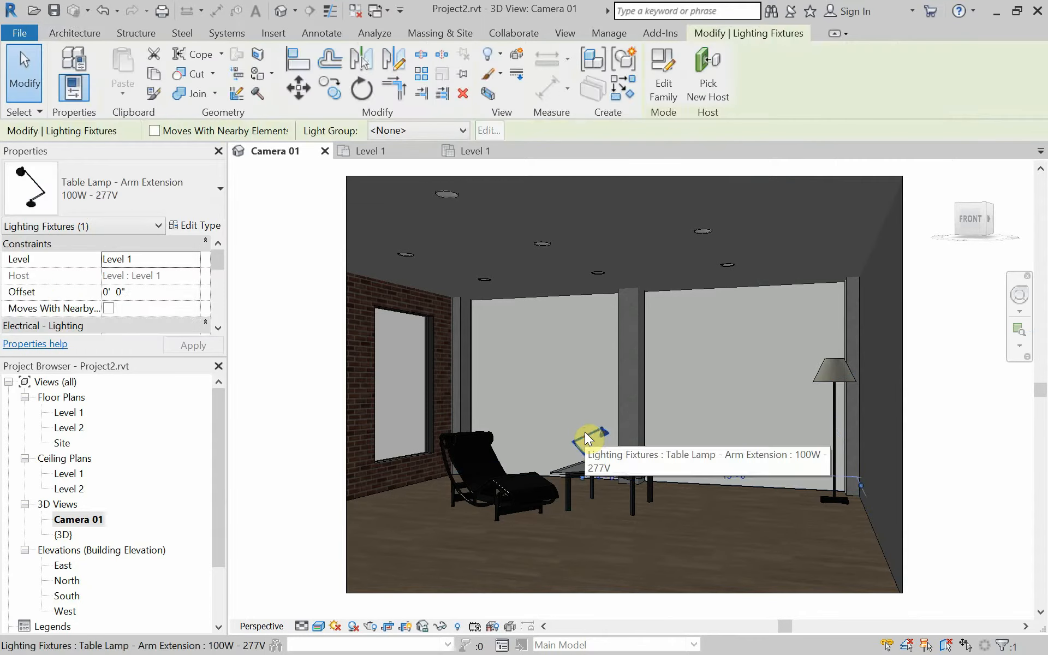
pyautogui.click(590, 441)
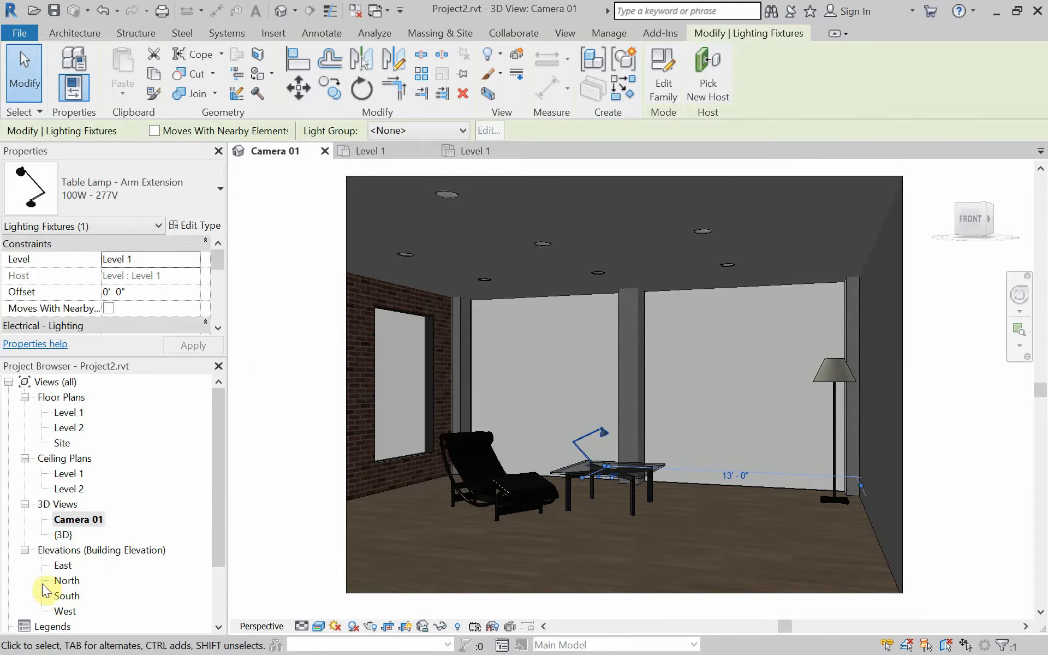
pyautogui.doubleClick(63, 564)
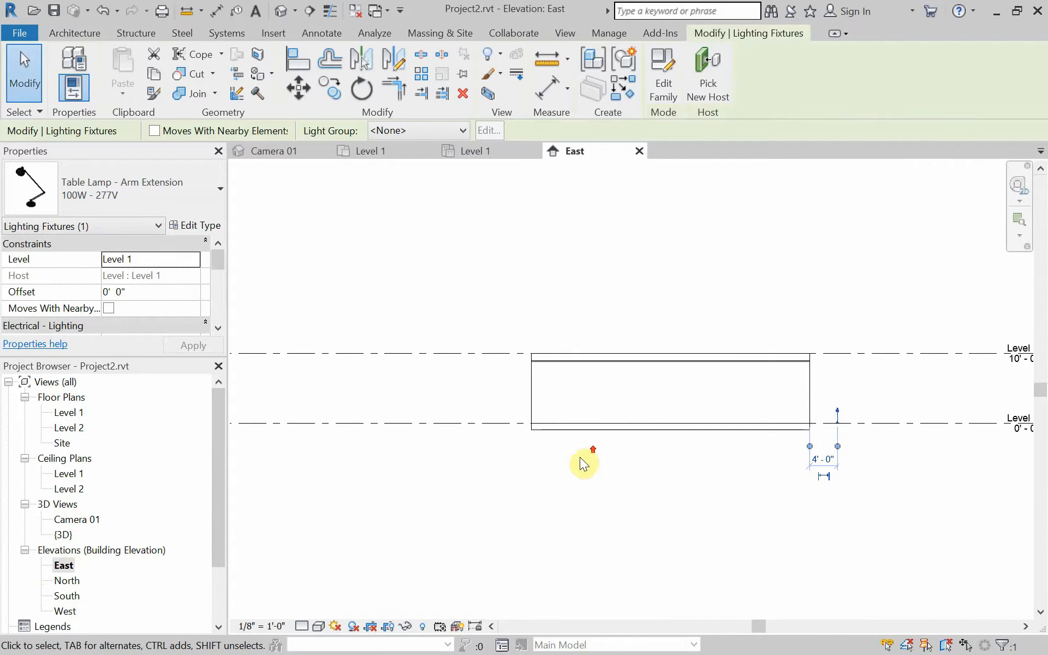
pyautogui.moveTo(428, 502)
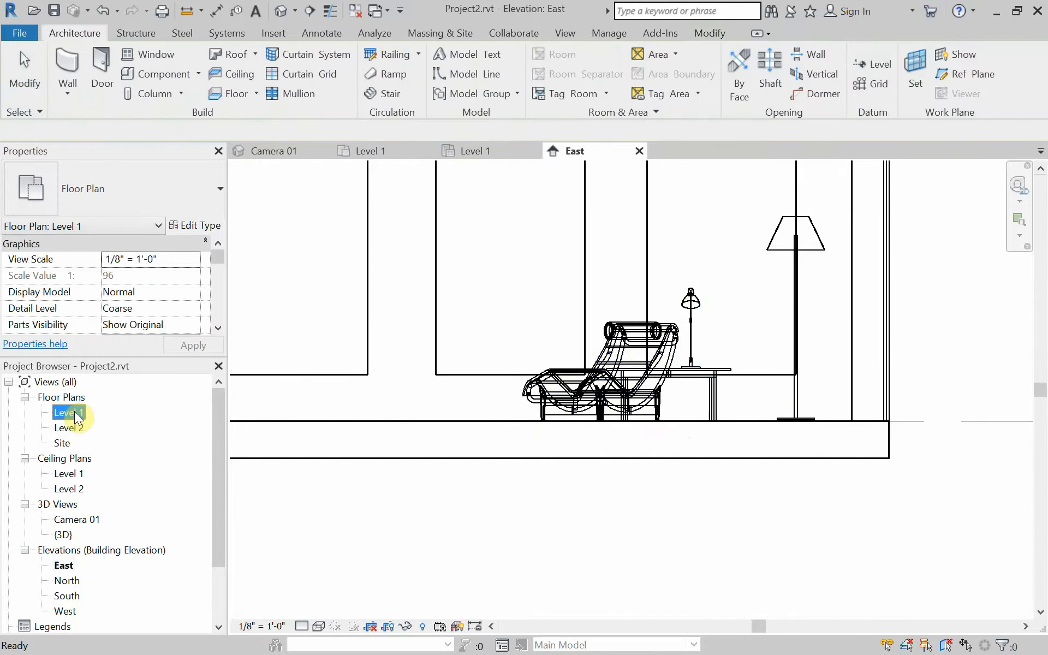
pyautogui.doubleClick(68, 413)
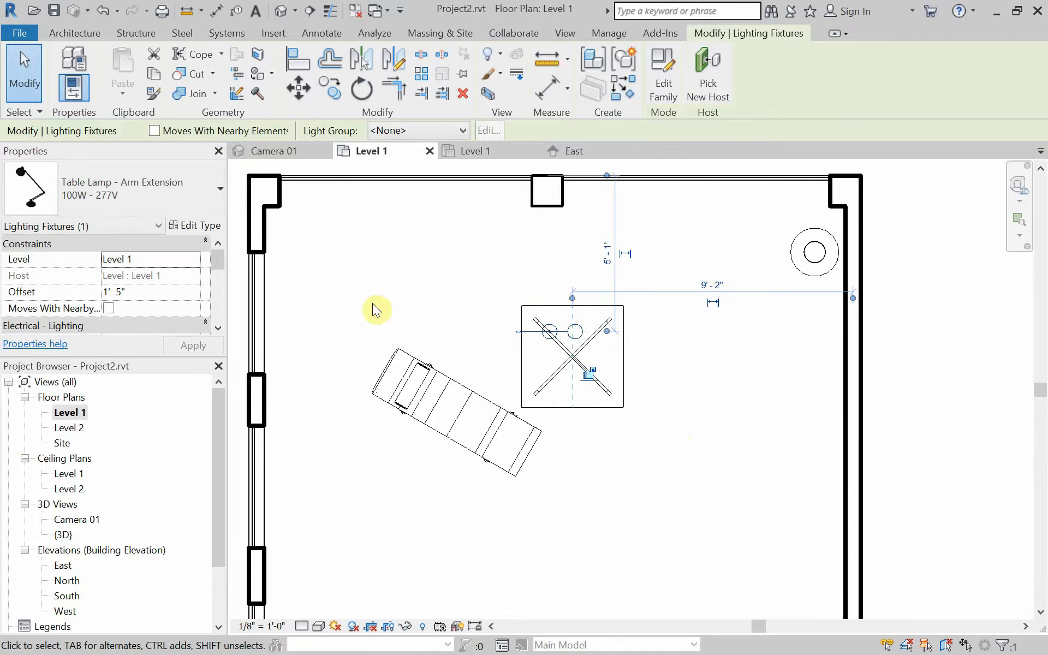
pyautogui.moveTo(288, 167)
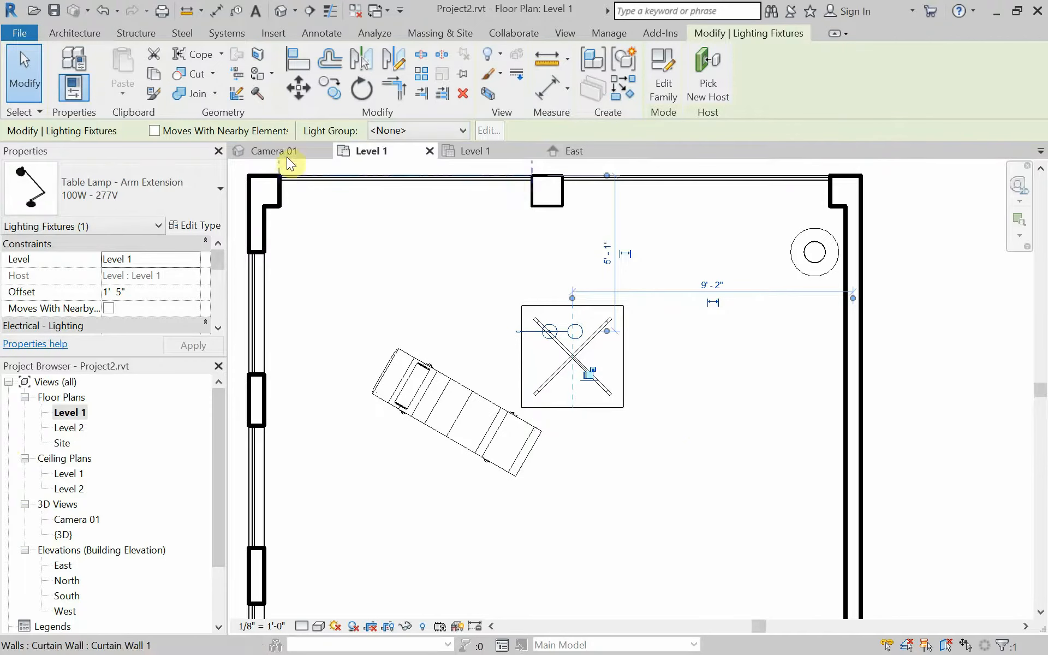
# Shift the table lamp on the coffee table in Level 1 and review it deselected in Camera 01
pyautogui.click(273, 150)
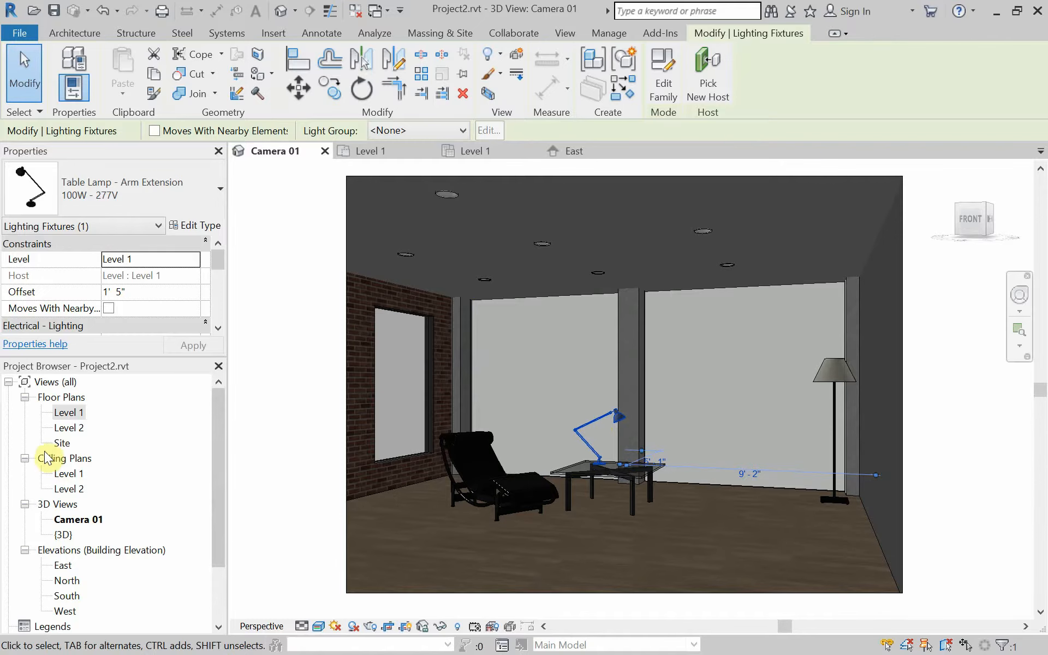
pyautogui.doubleClick(69, 413)
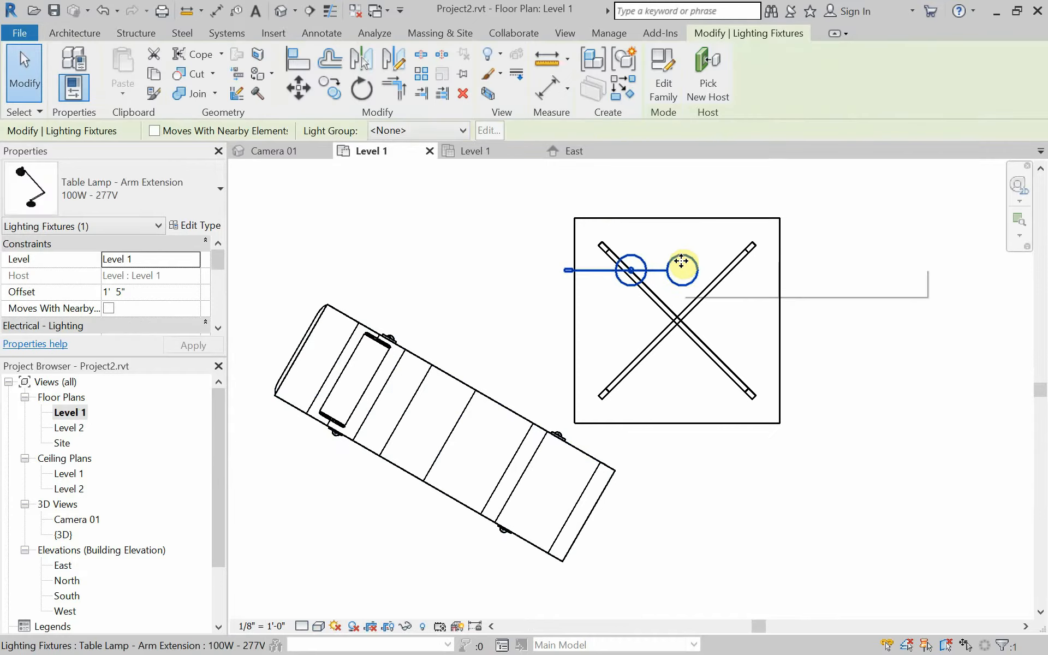
pyautogui.click(361, 87)
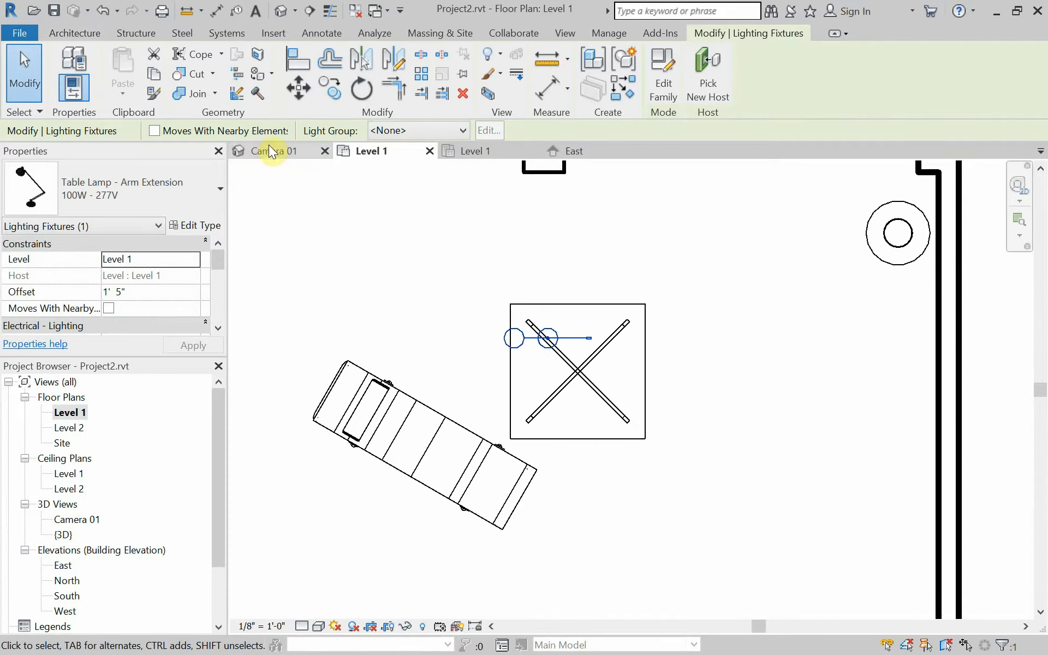
pyautogui.click(275, 151)
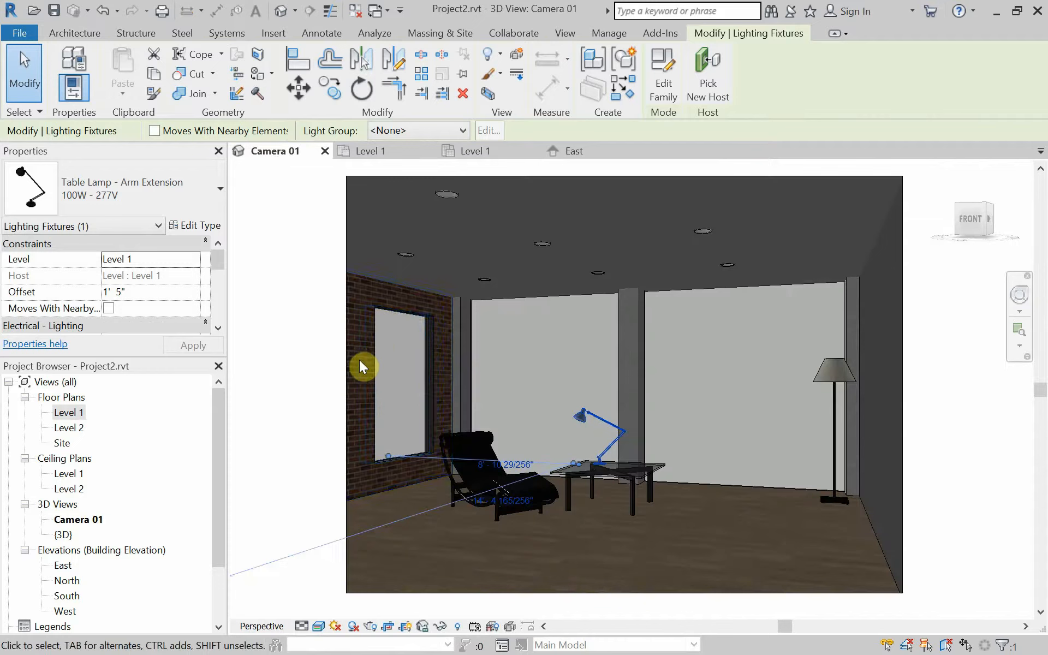
pyautogui.click(487, 399)
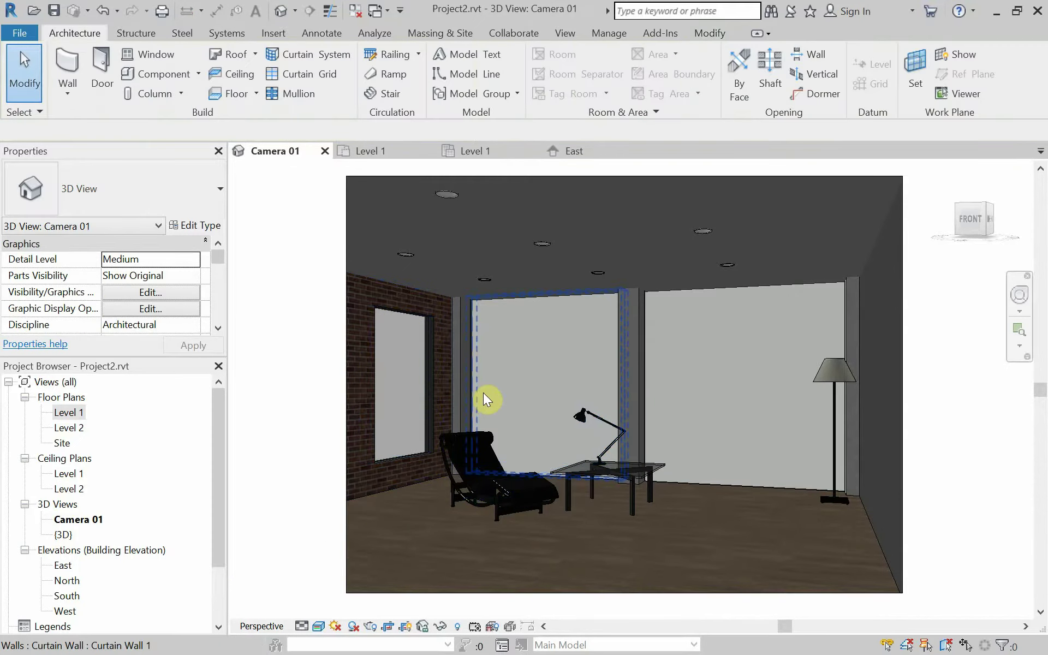
pyautogui.click(672, 368)
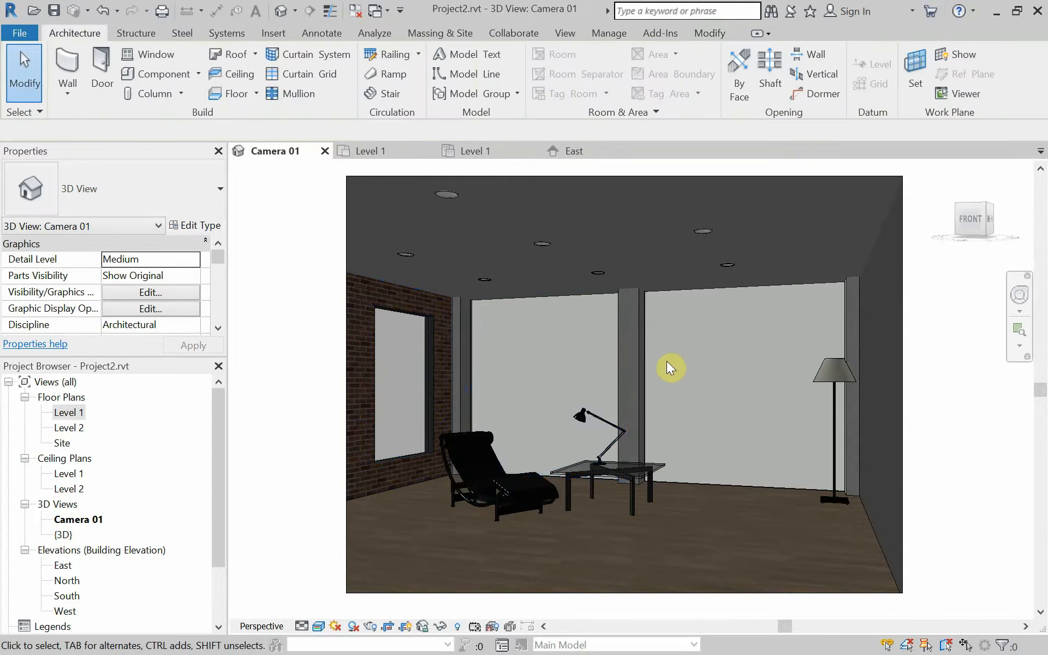
pyautogui.moveTo(595, 349)
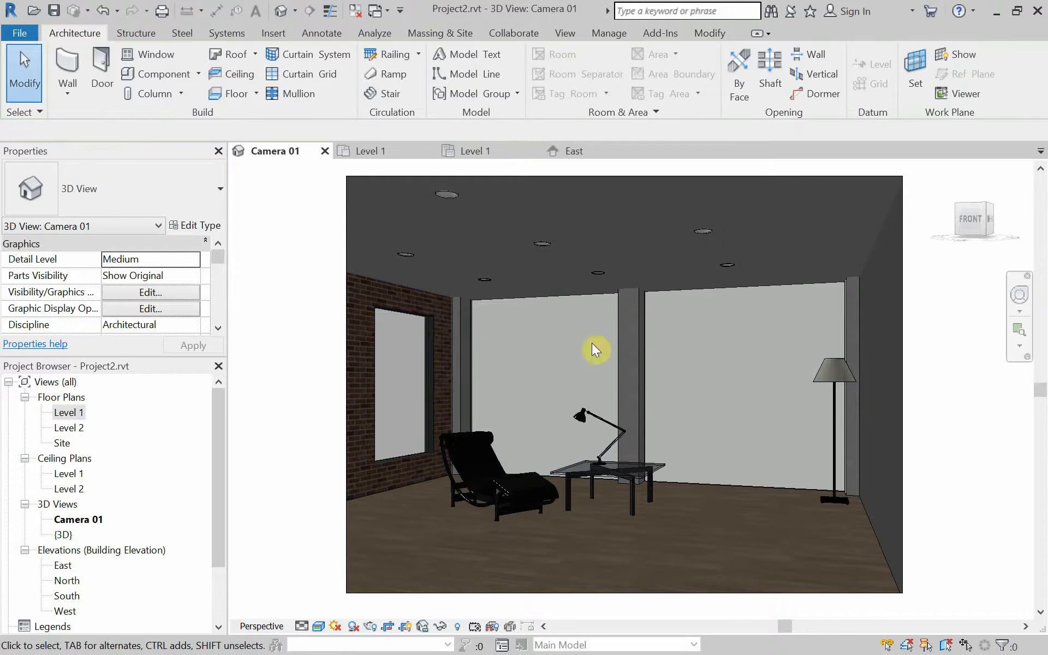
pyautogui.moveTo(466, 54)
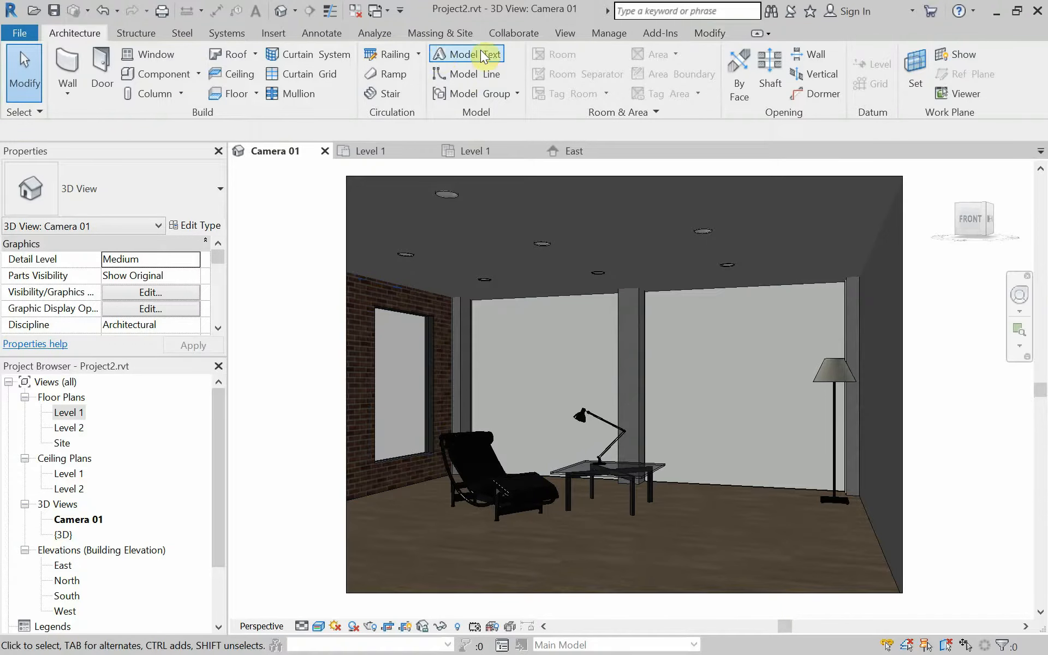
pyautogui.moveTo(600, 47)
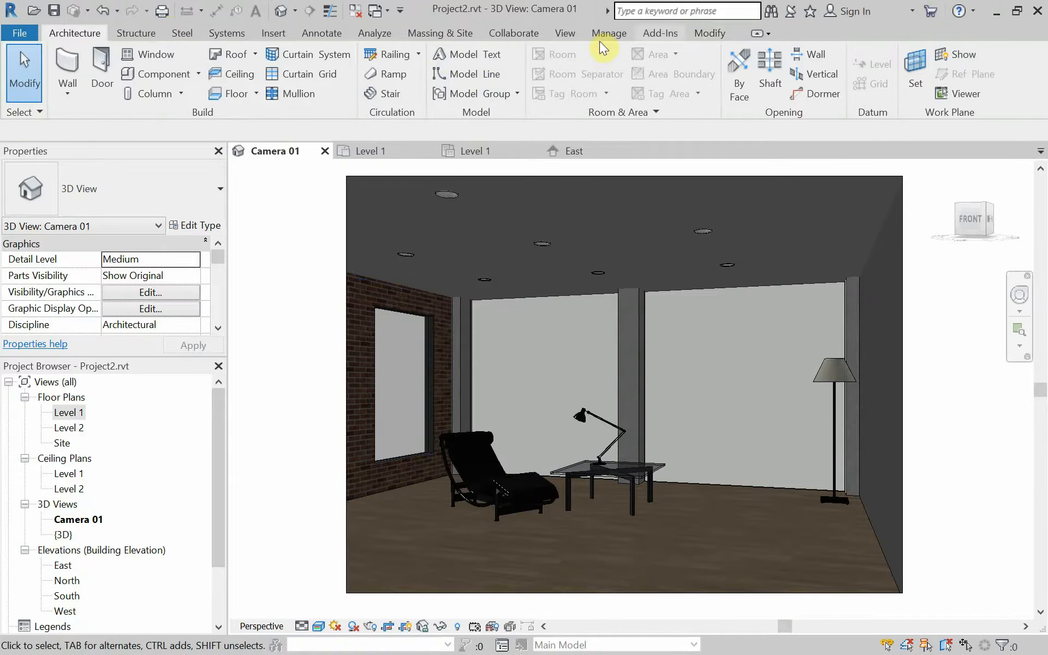
# Render Camera 01 as a Draft, Sun-only image with transparent background via View > Render
pyautogui.click(565, 33)
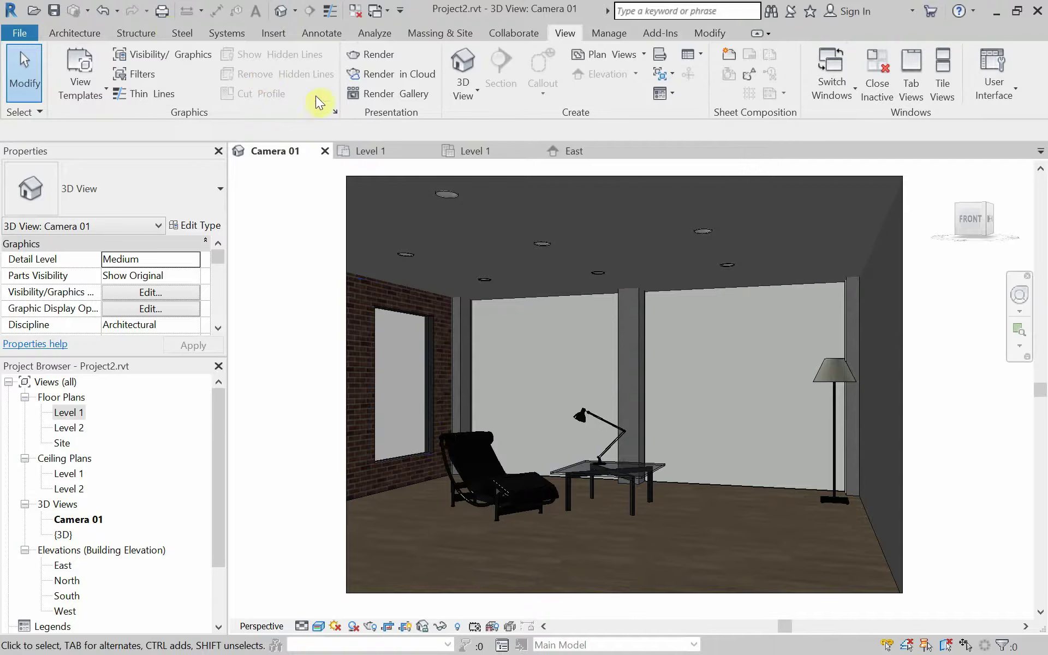
pyautogui.click(378, 55)
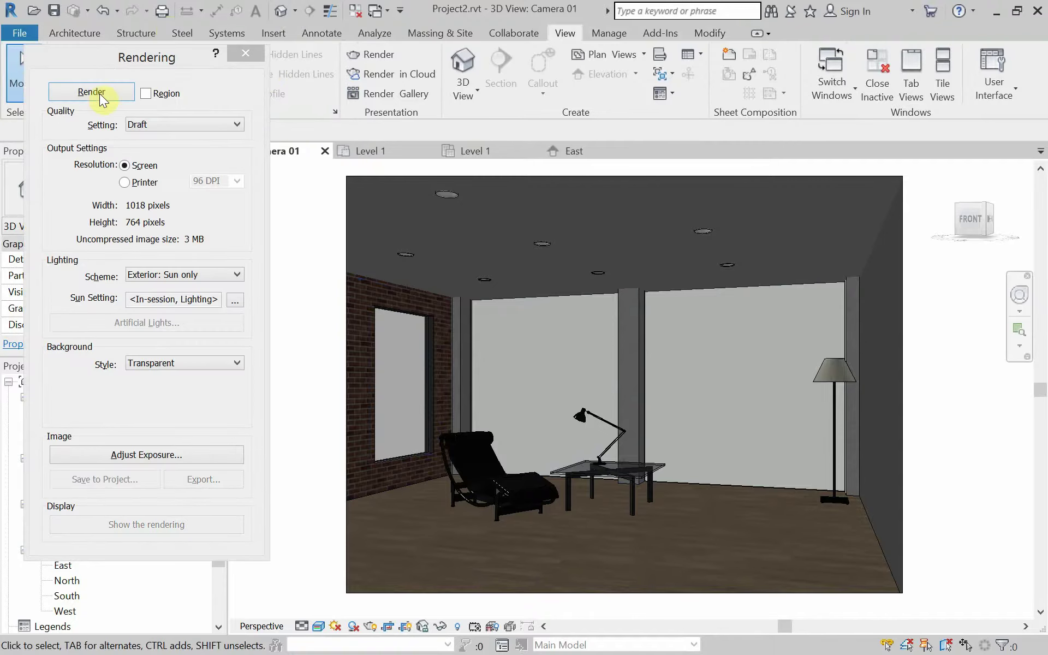
pyautogui.click(91, 92)
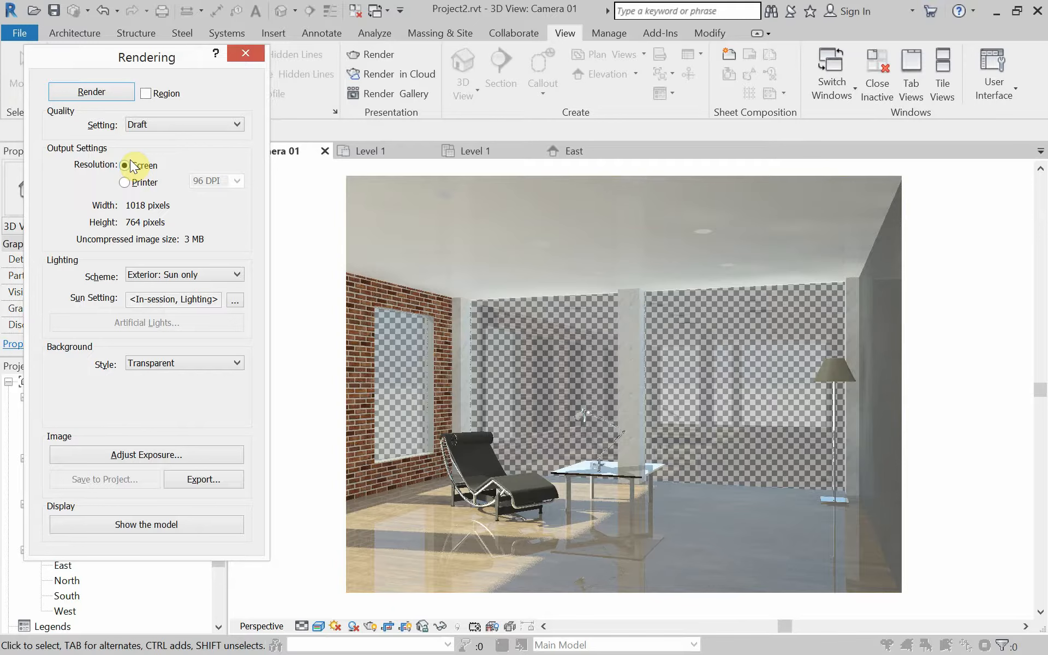
pyautogui.moveTo(578, 448)
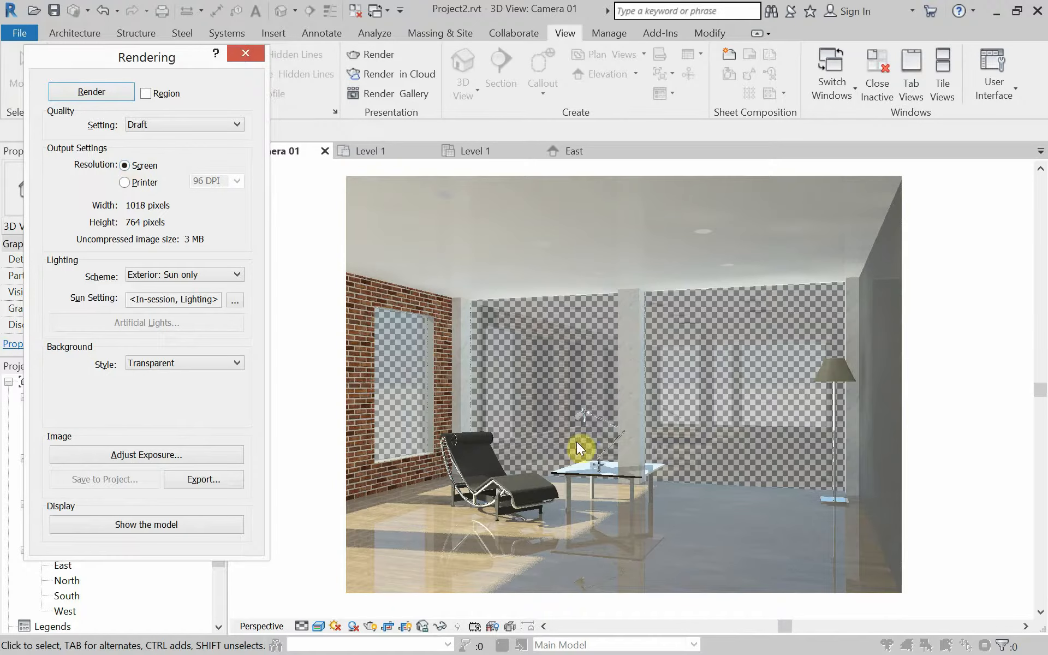
pyautogui.moveTo(543, 497)
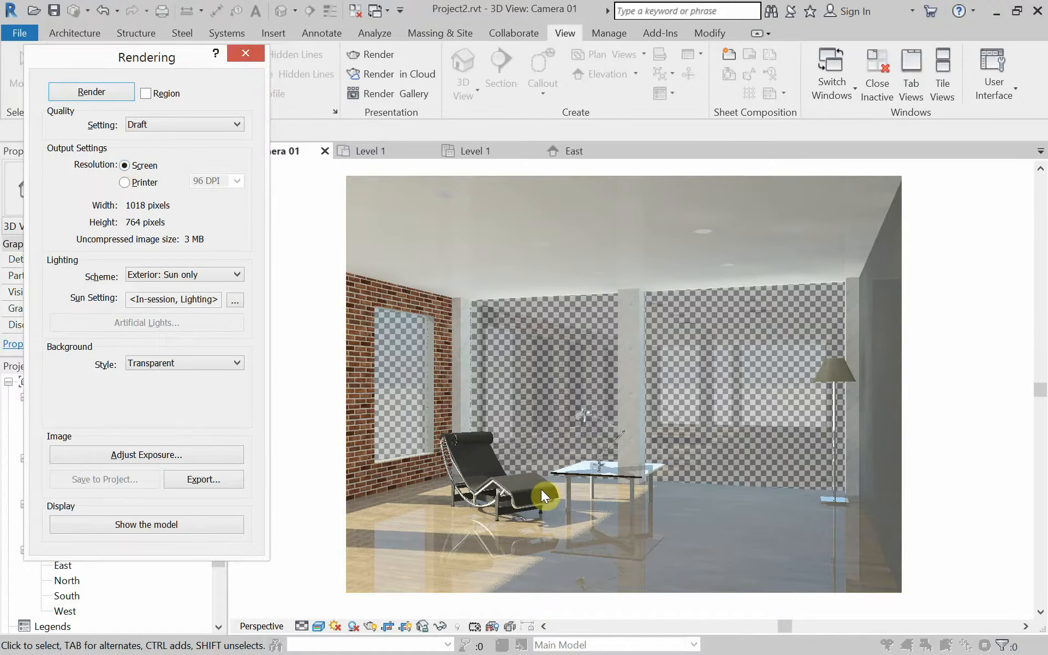
pyautogui.moveTo(762, 420)
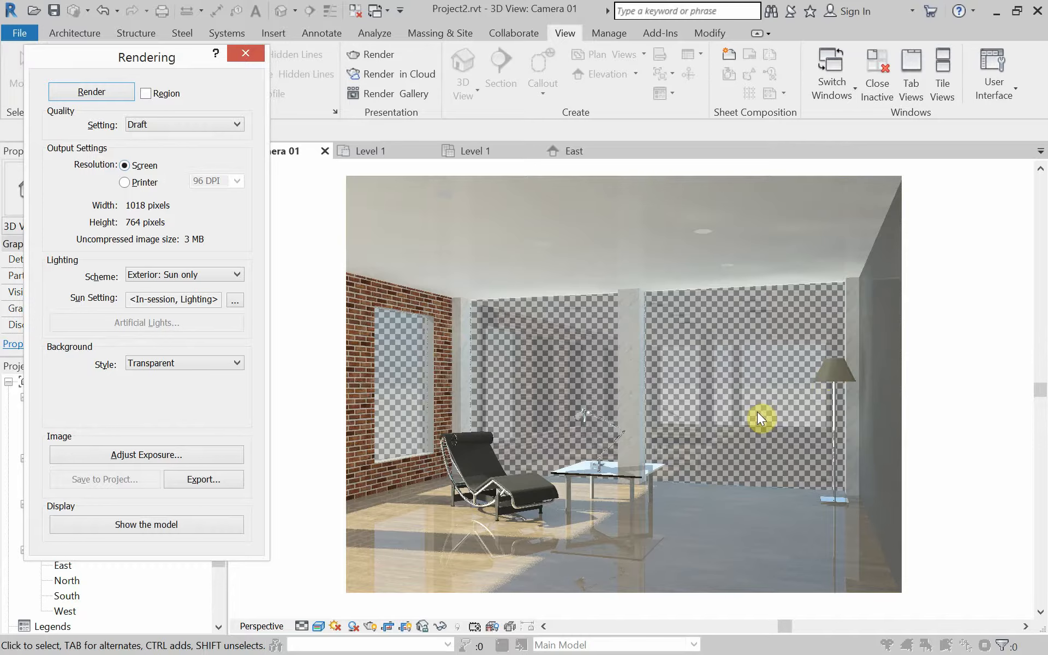
pyautogui.moveTo(835, 399)
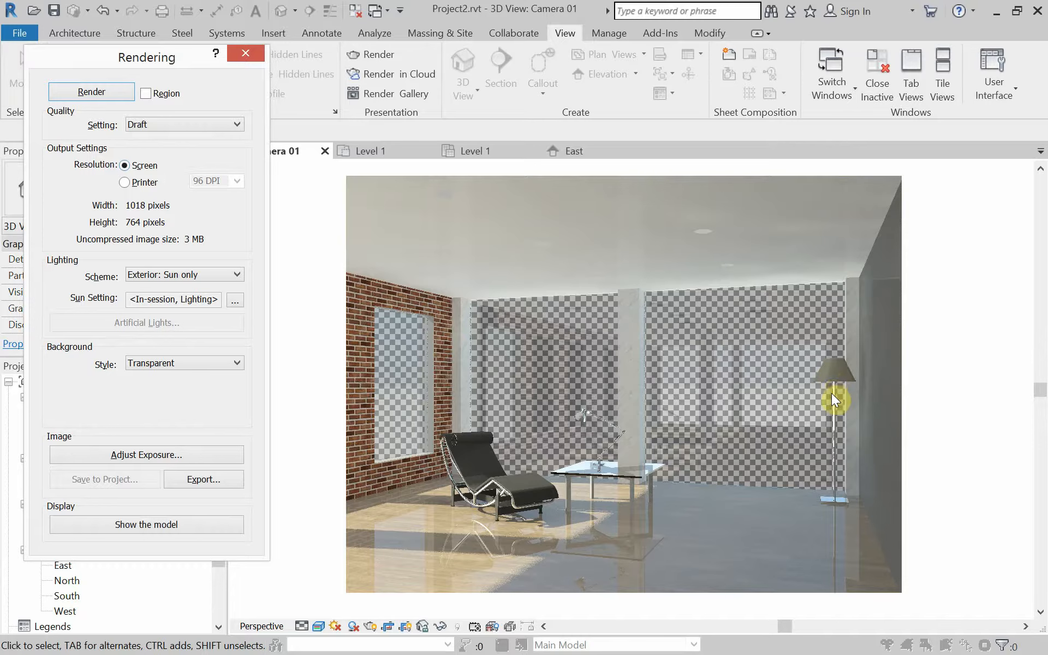
pyautogui.moveTo(833, 432)
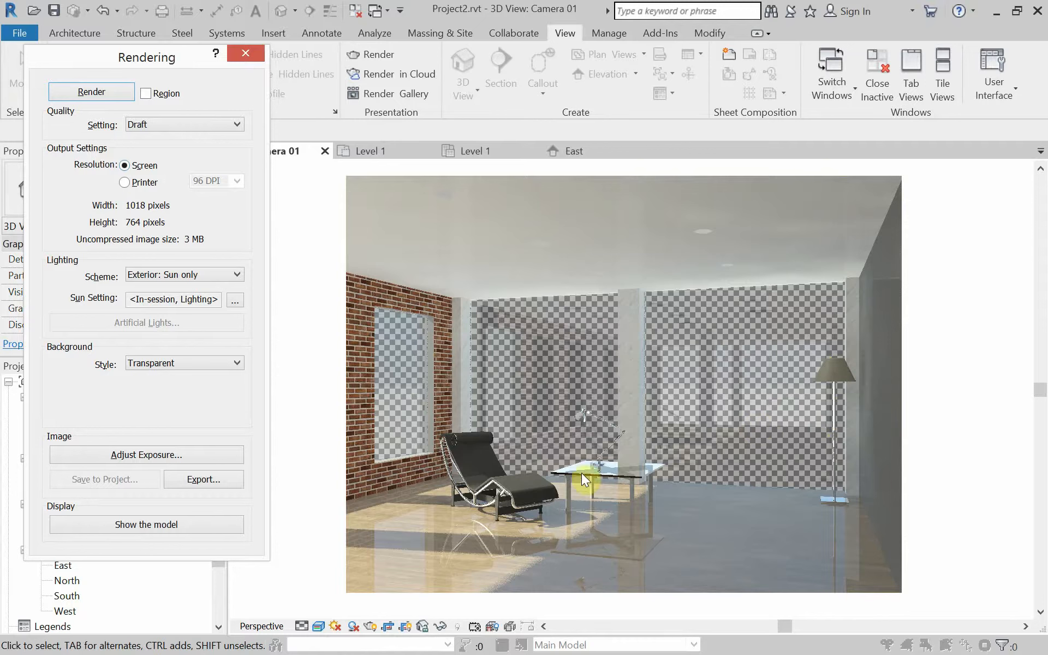
pyautogui.moveTo(582, 439)
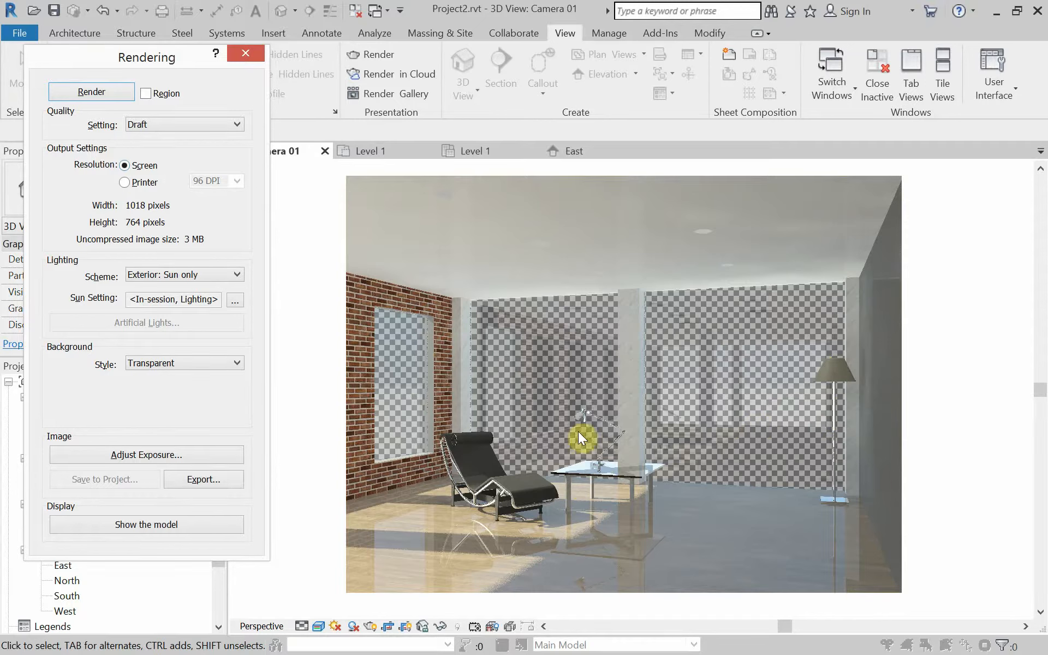
pyautogui.moveTo(585, 472)
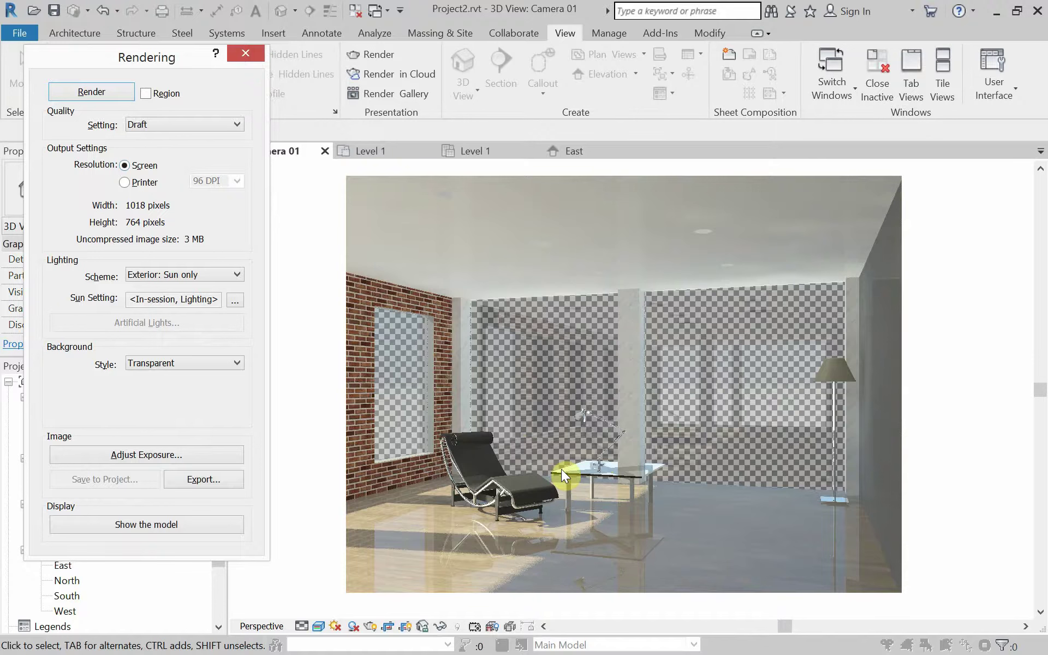
pyautogui.moveTo(625, 498)
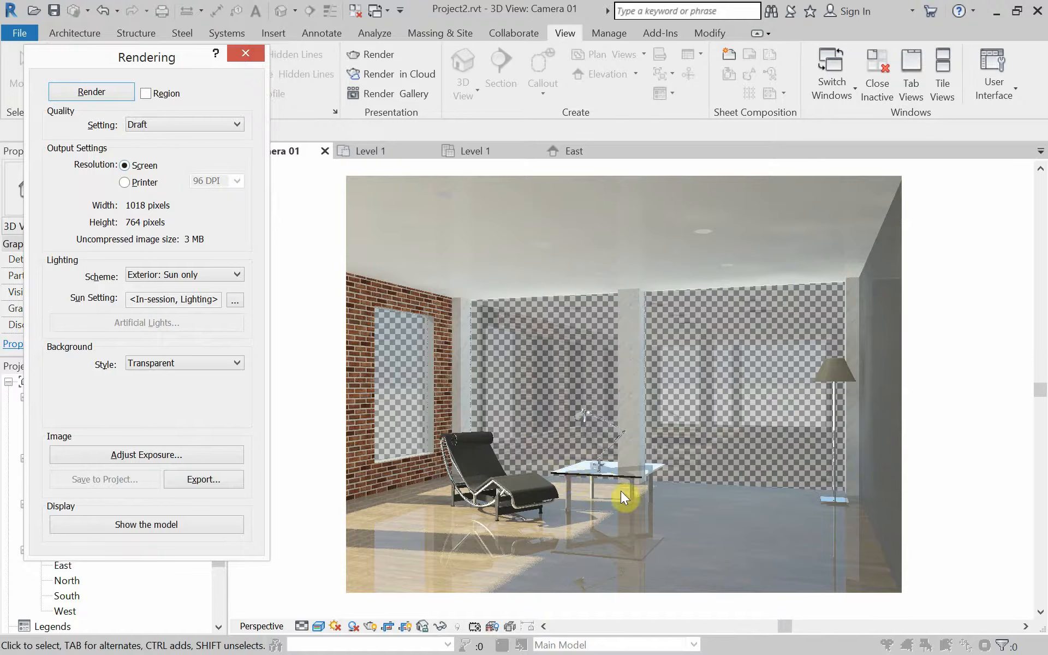
pyautogui.moveTo(591, 483)
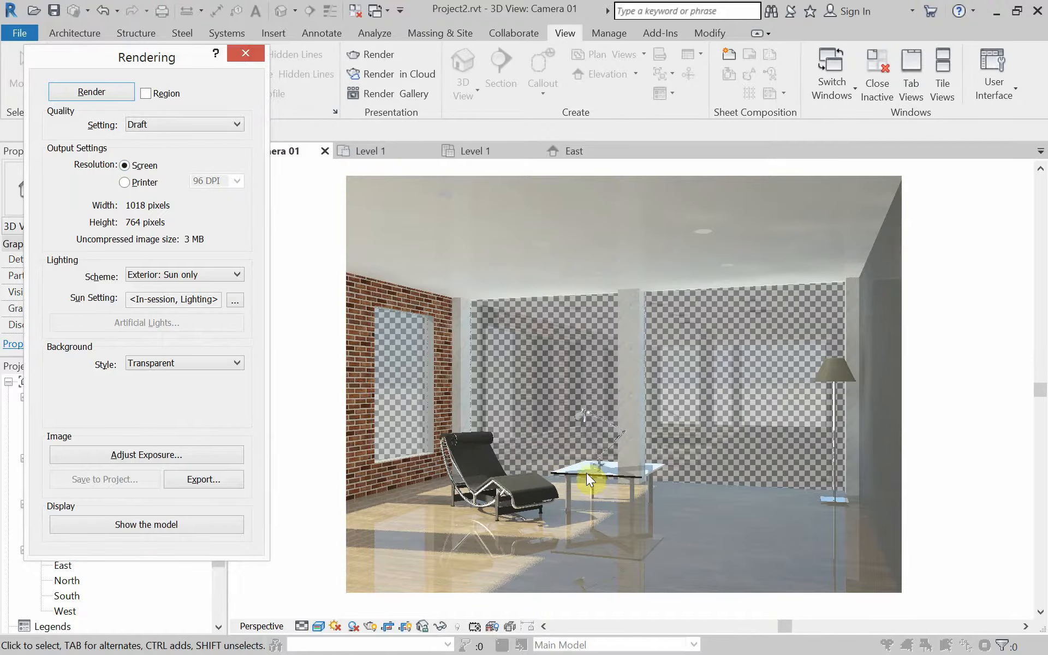
pyautogui.moveTo(530, 248)
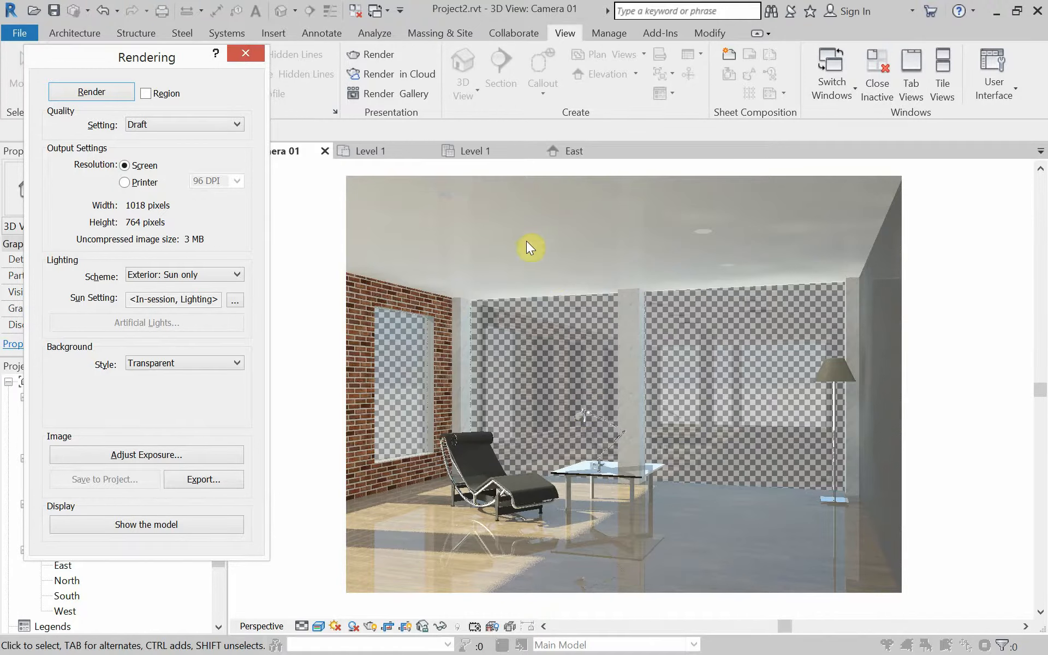
pyautogui.moveTo(661, 261)
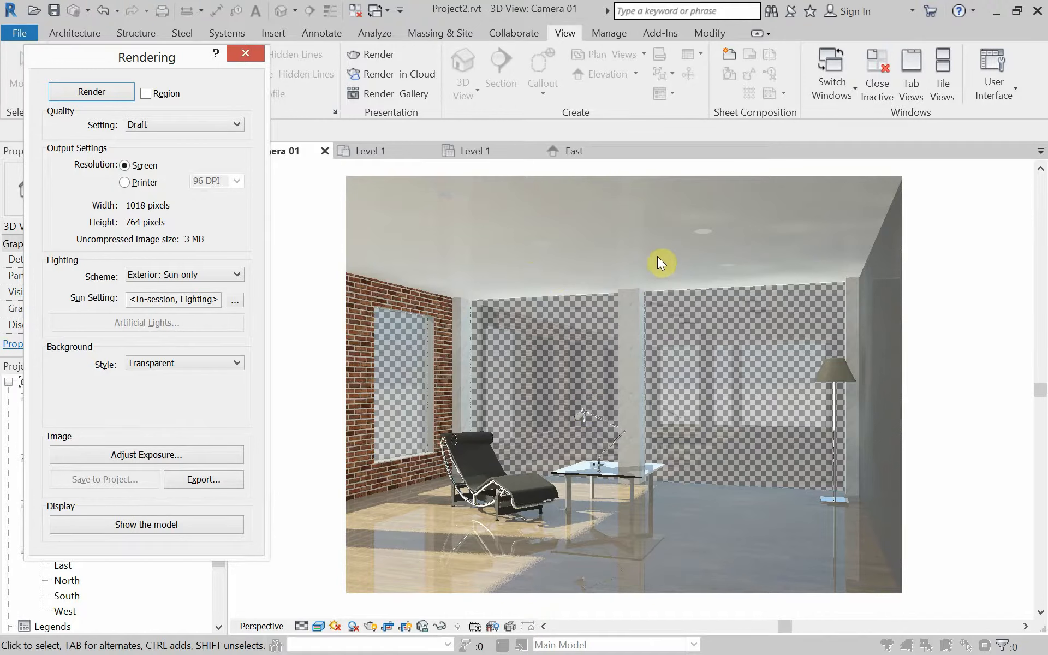
pyautogui.moveTo(666, 257)
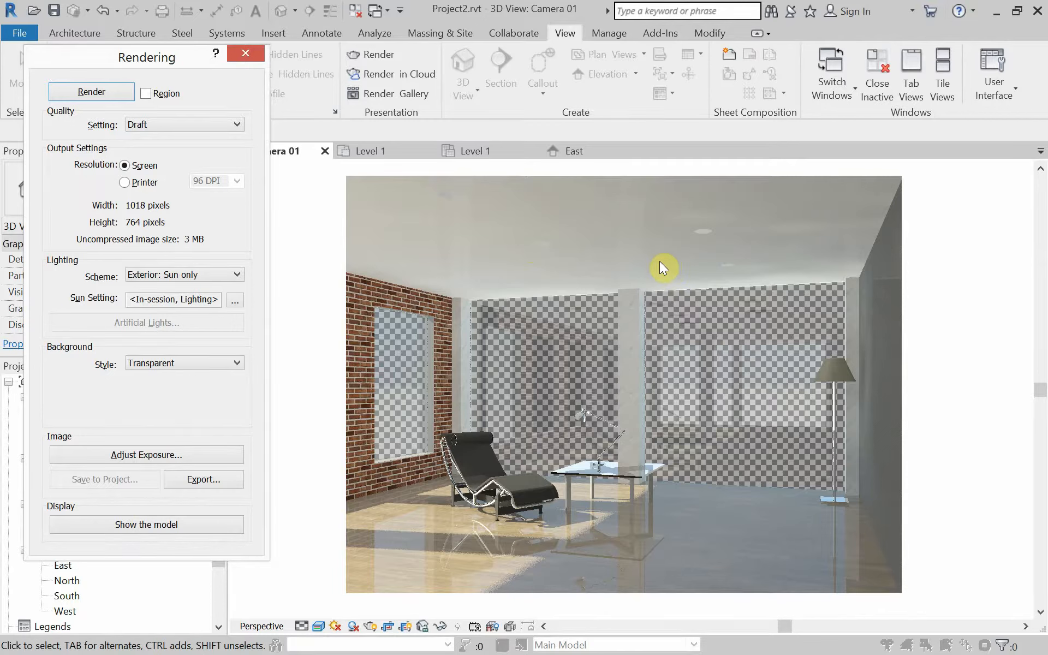
pyautogui.moveTo(863, 260)
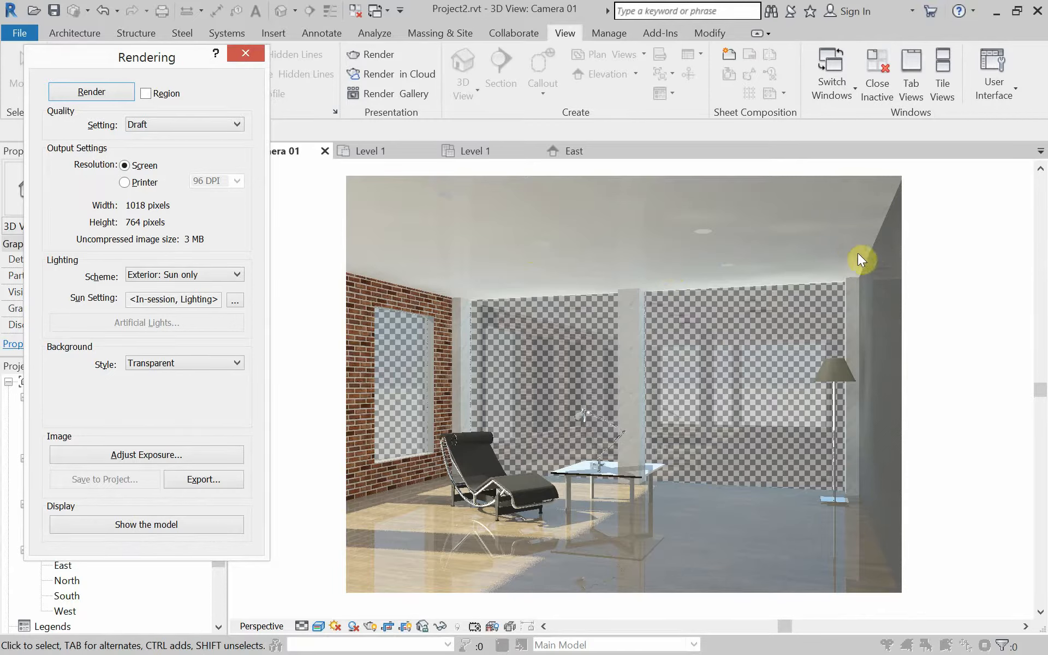
pyautogui.moveTo(874, 275)
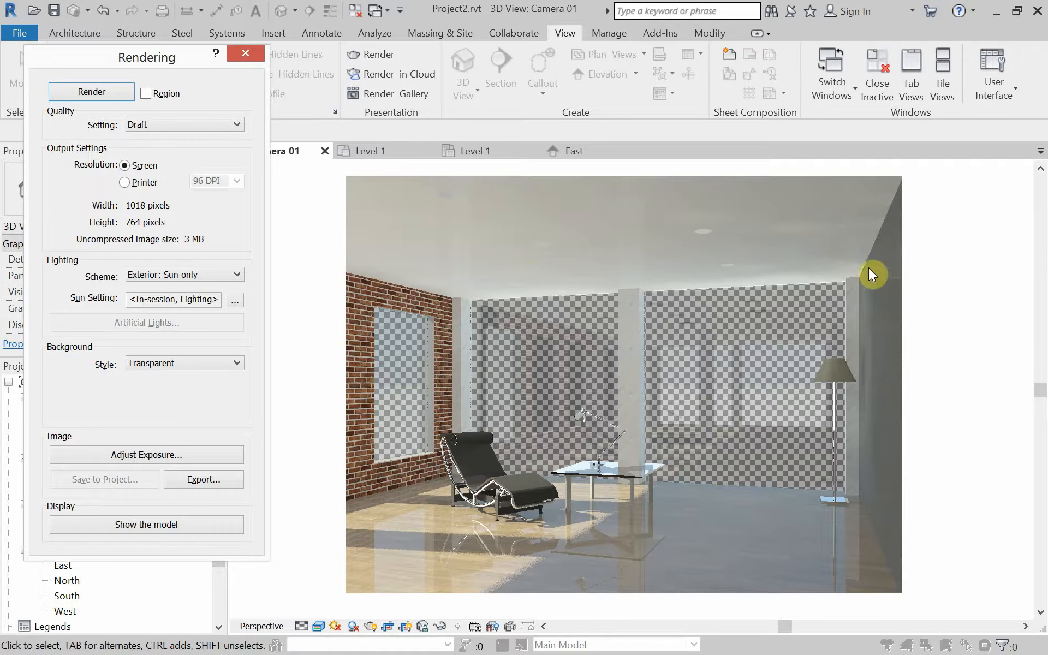
pyautogui.moveTo(844, 237)
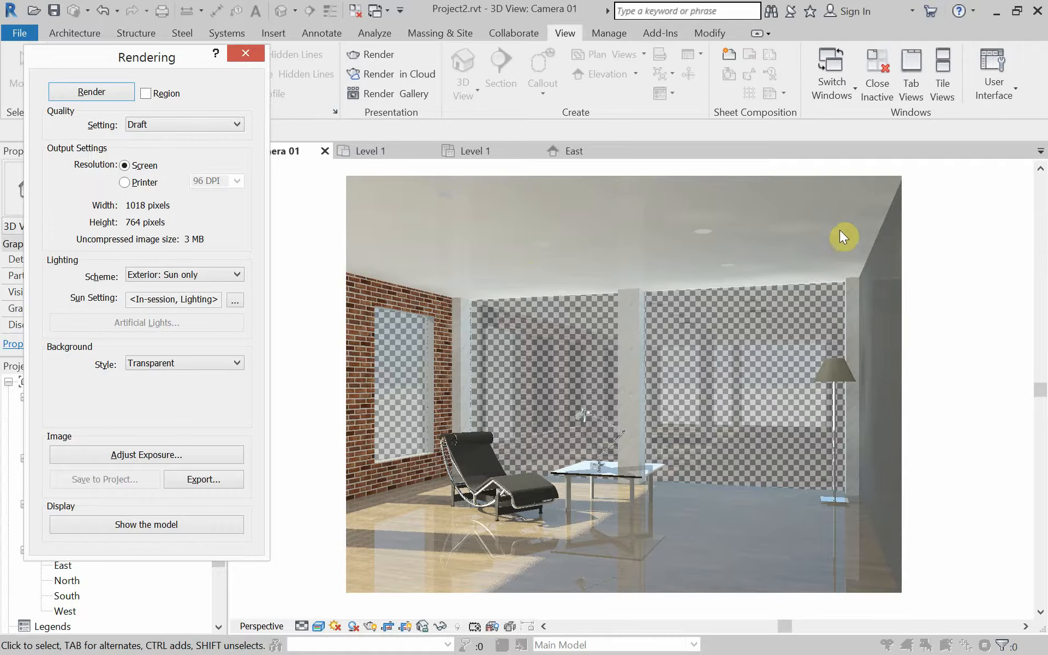
pyautogui.moveTo(798, 256)
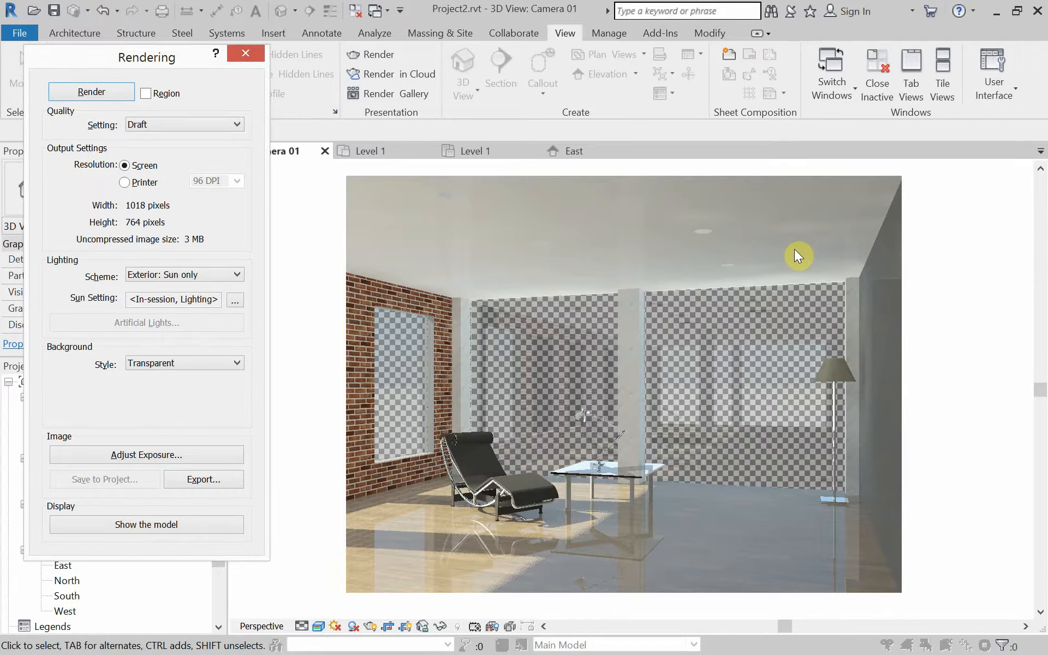
pyautogui.moveTo(883, 284)
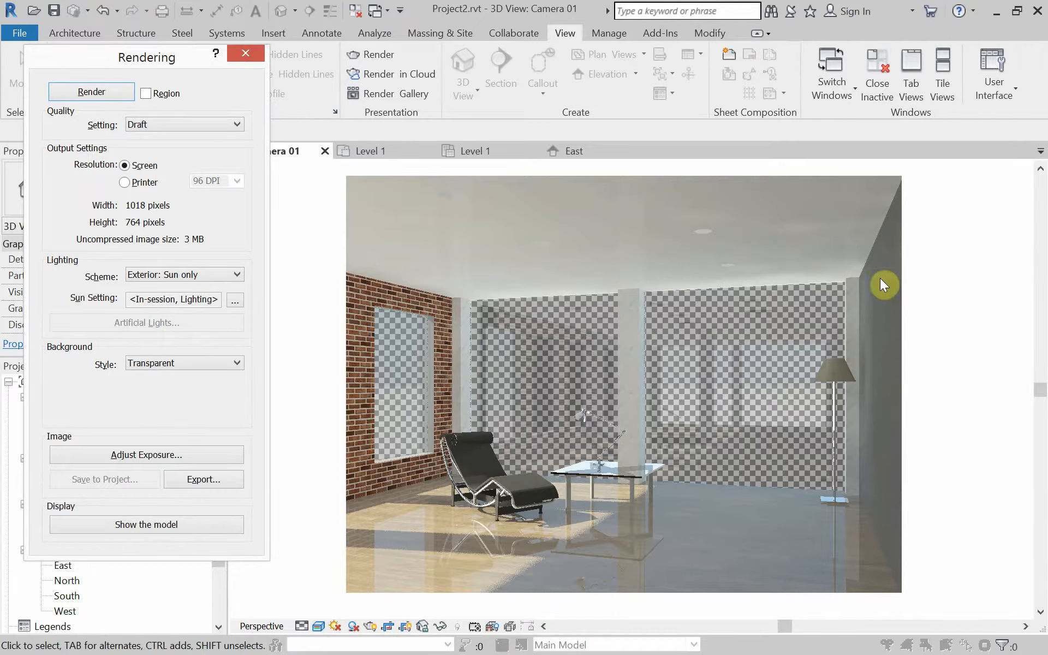
pyautogui.moveTo(876, 409)
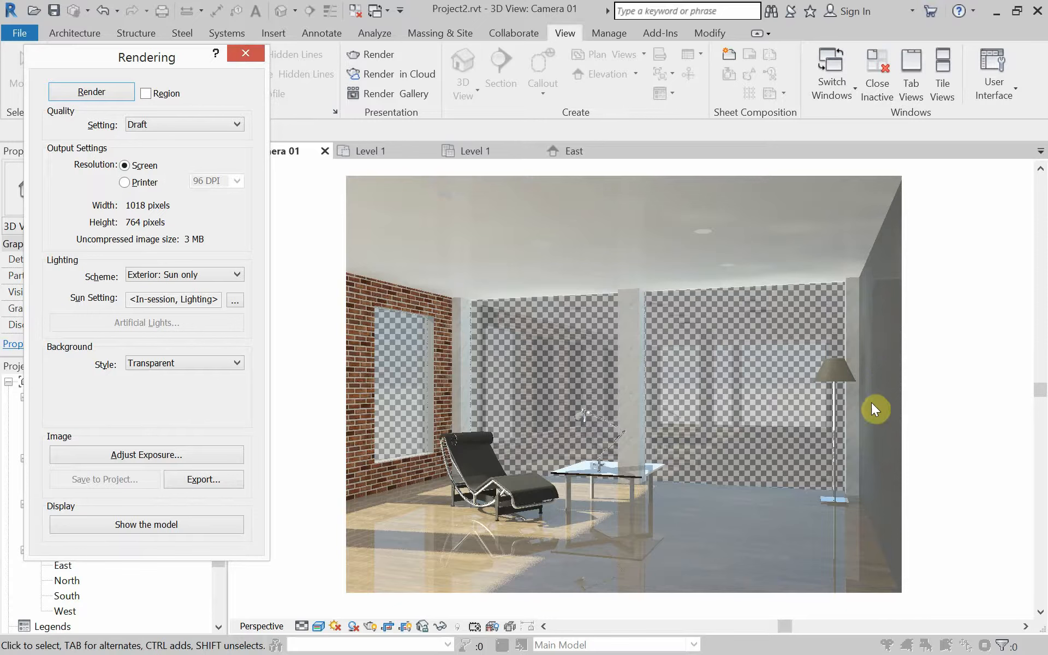
pyautogui.moveTo(253, 182)
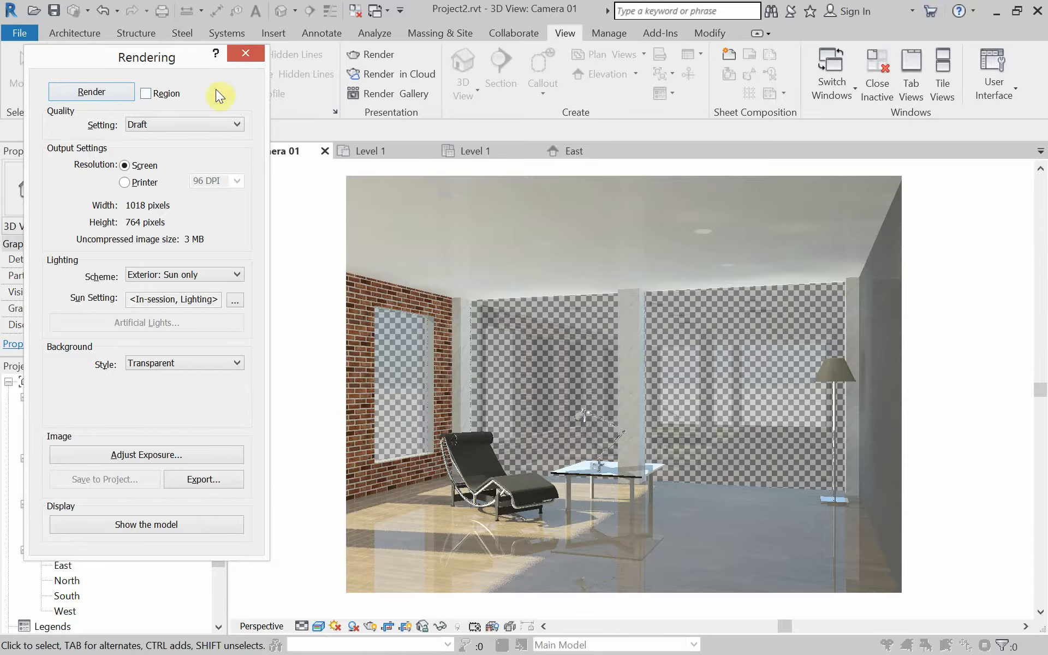
# Close the Rendering dialog to return Camera 01 to the normal model view
pyautogui.click(145, 524)
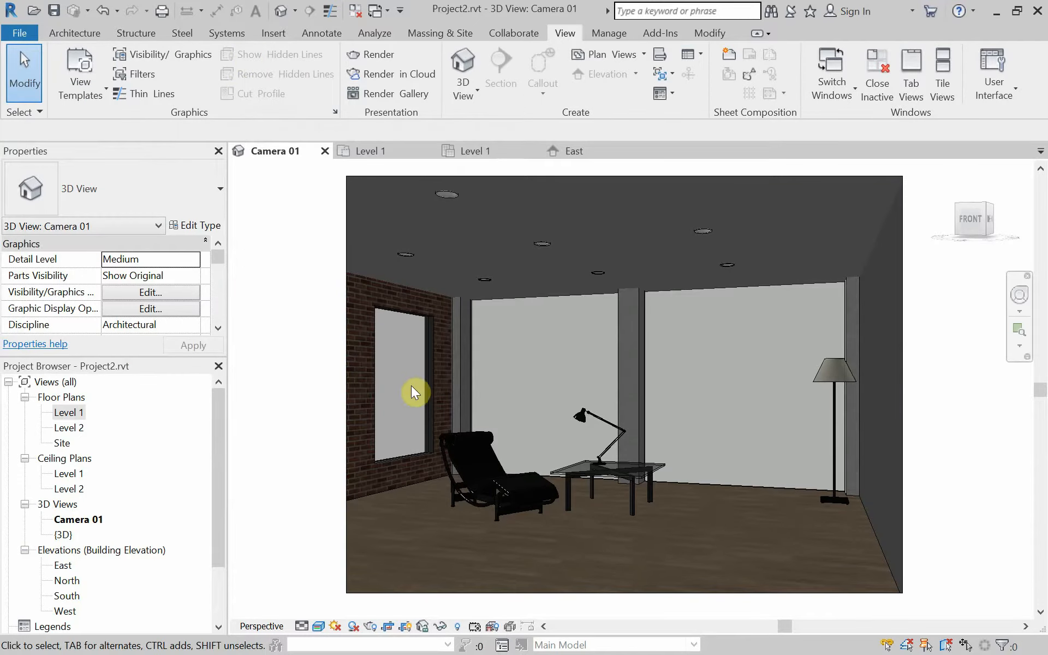
pyautogui.moveTo(401, 459)
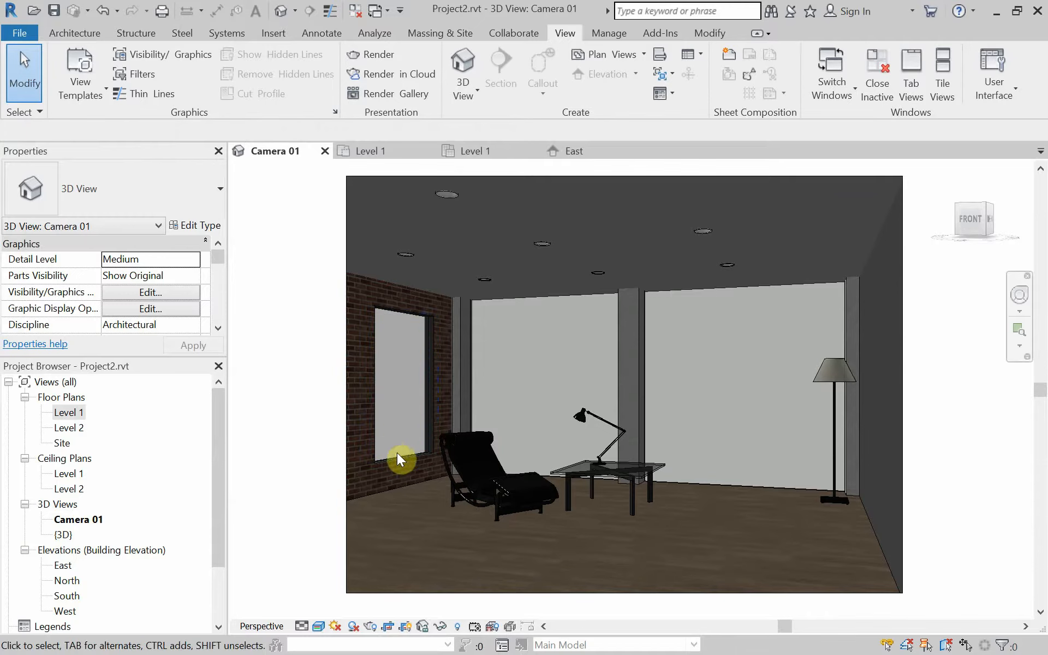
pyautogui.moveTo(421, 466)
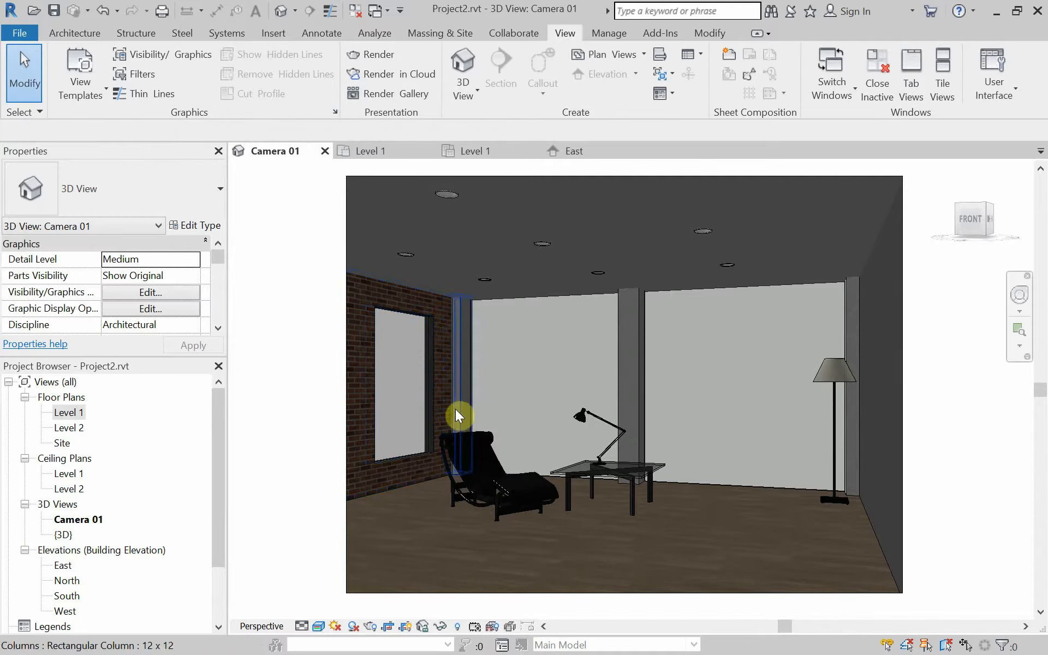
# Toggle Shadows on and off in Camera 01, then reopen the Rendering dialog
pyautogui.click(384, 534)
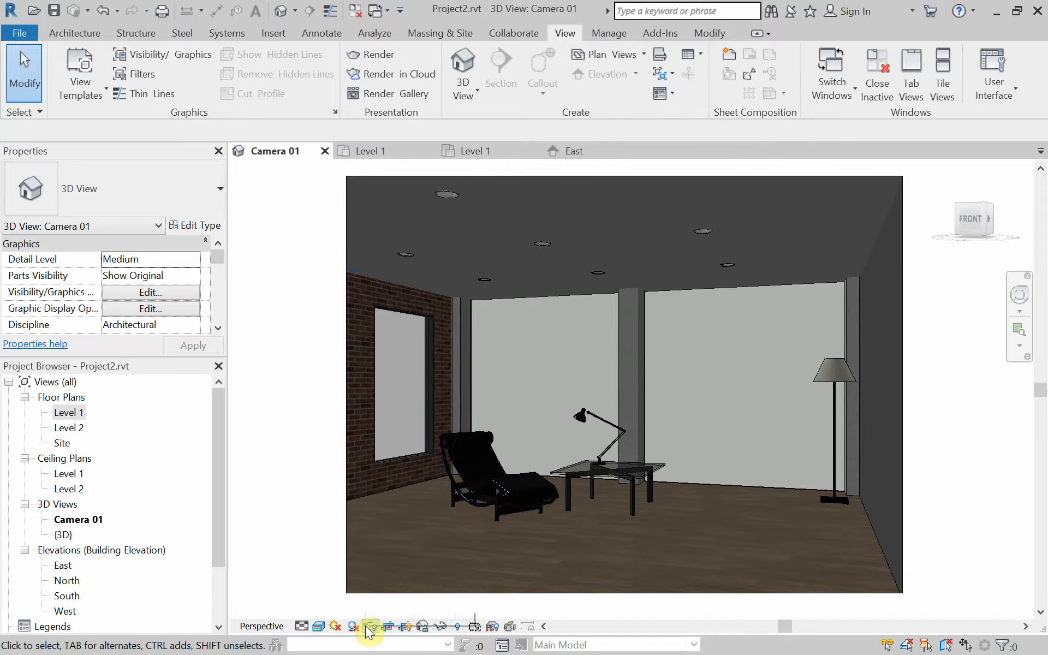
pyautogui.moveTo(389, 627)
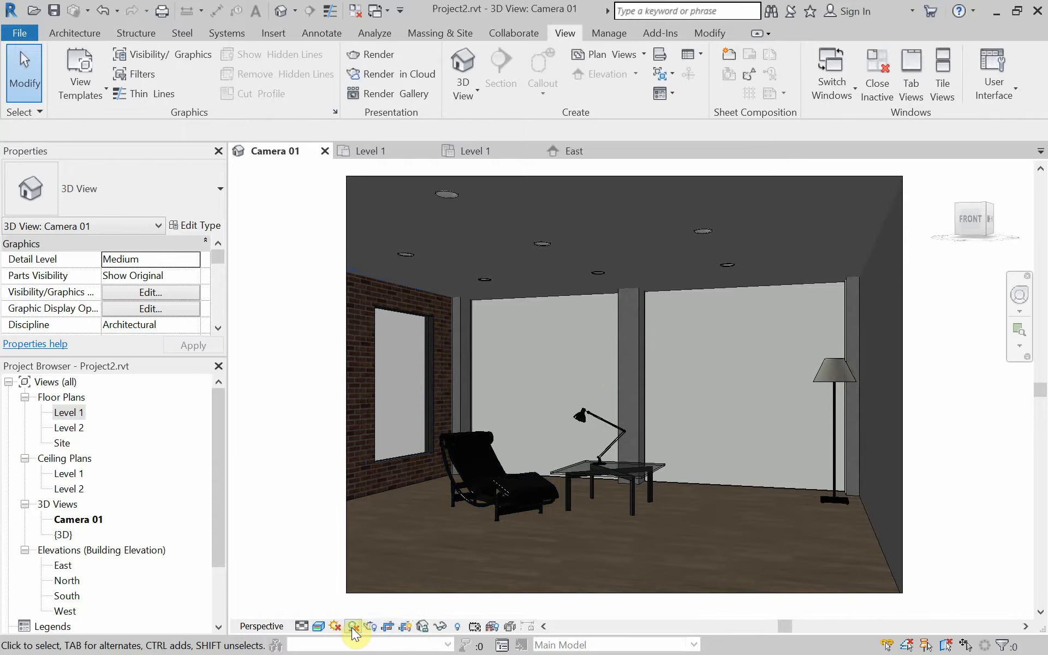
pyautogui.click(354, 628)
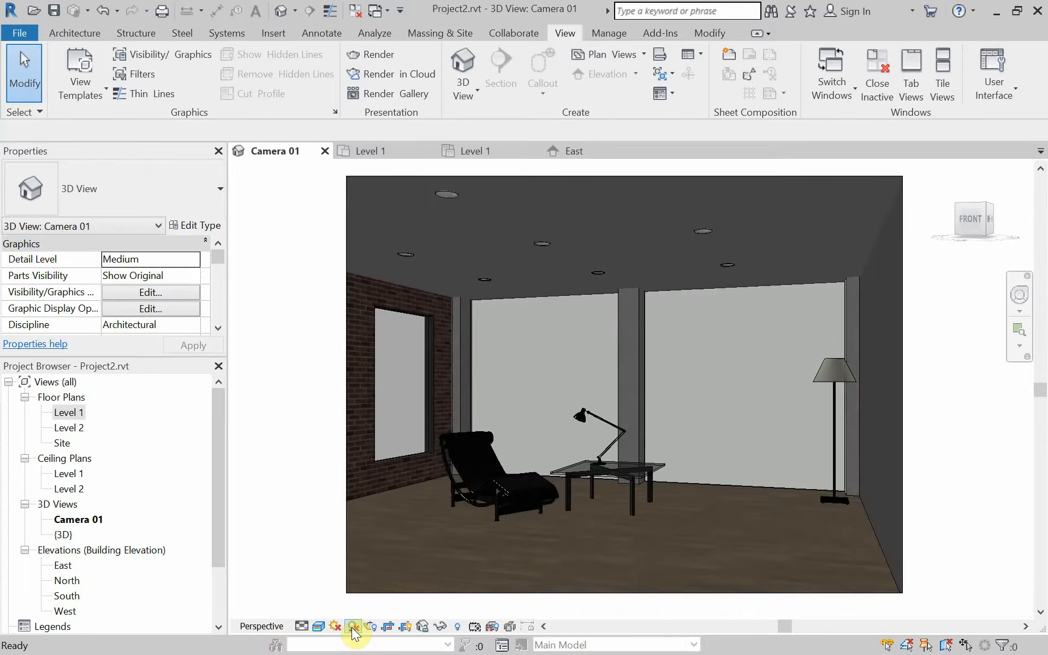
pyautogui.click(353, 626)
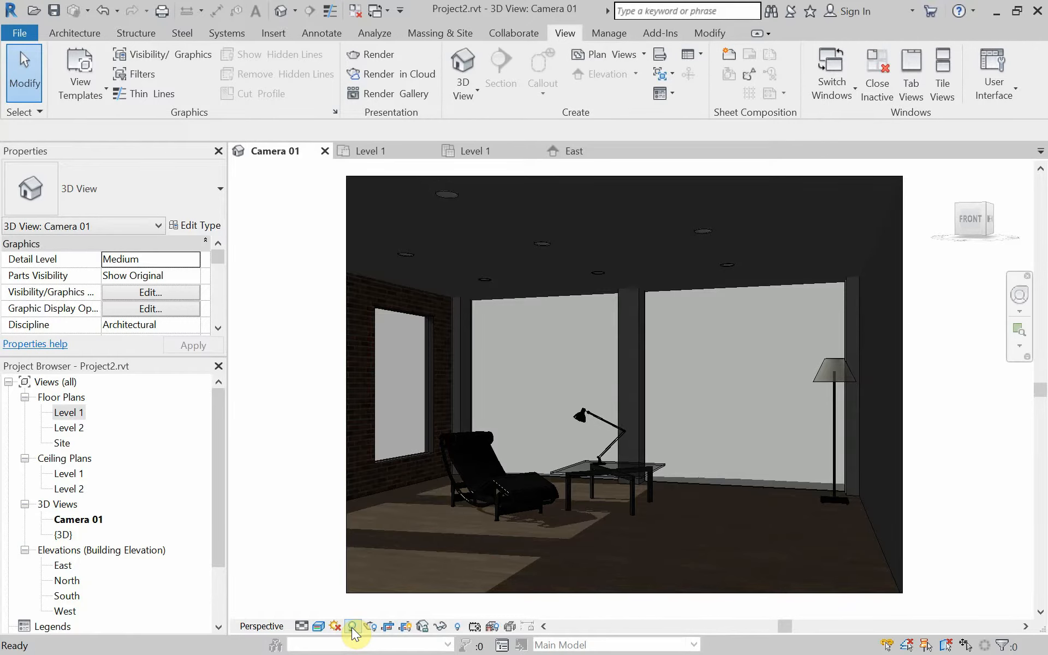
pyautogui.click(353, 627)
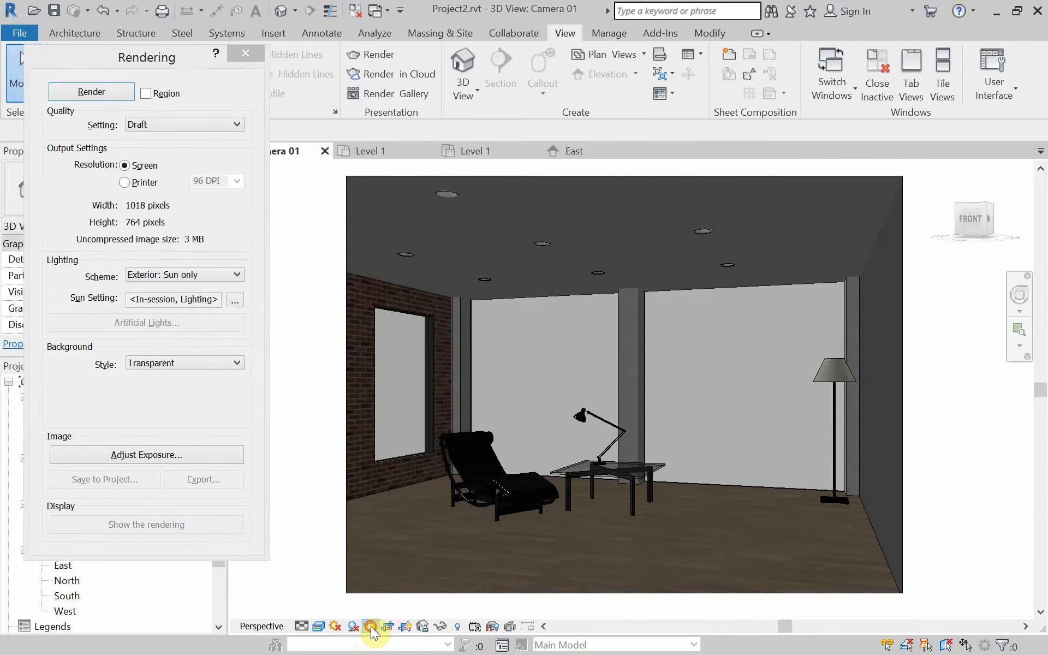
# Close the Rendering dialog and bring up the Architecture ribbon tools
pyautogui.click(245, 52)
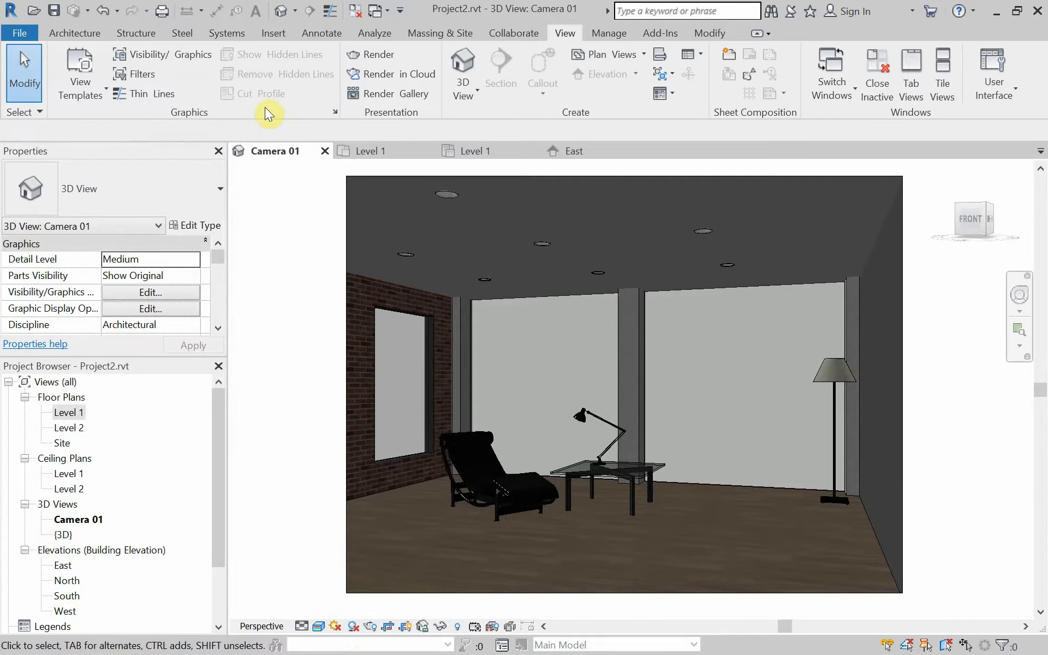
pyautogui.moveTo(327, 59)
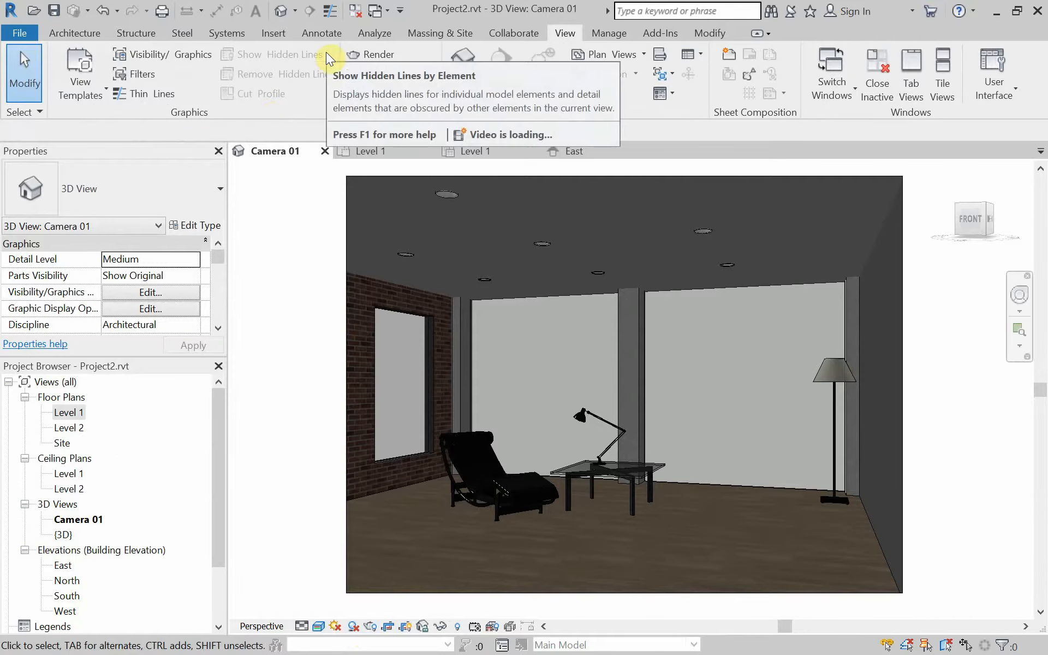
pyautogui.click(74, 33)
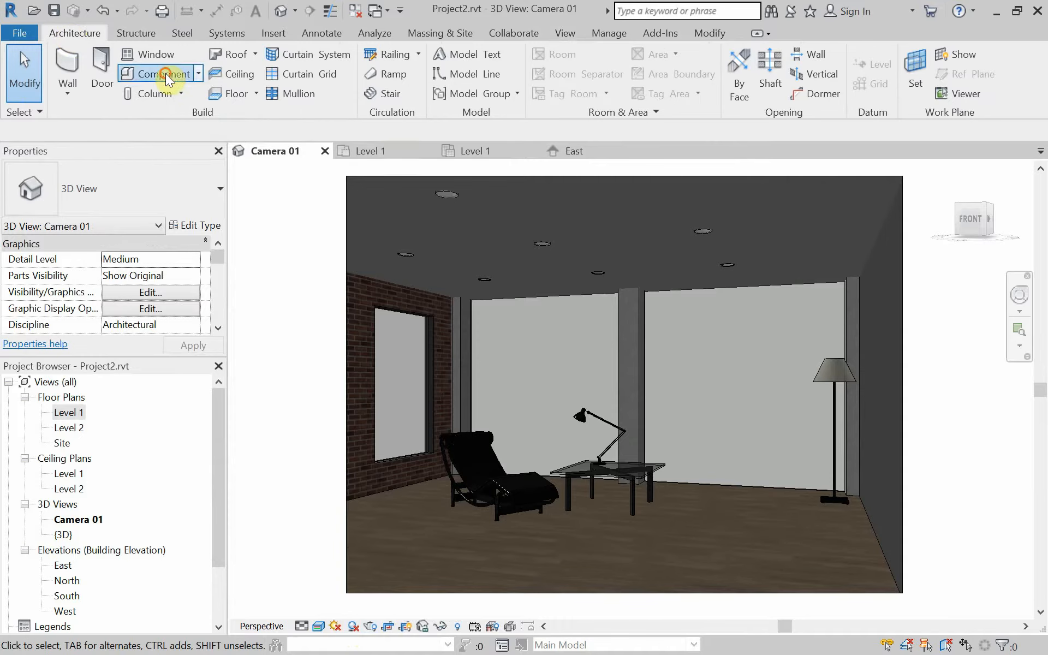
# Start a Component placement and browse the Lighting families, previewing the sconce options
pyautogui.click(158, 73)
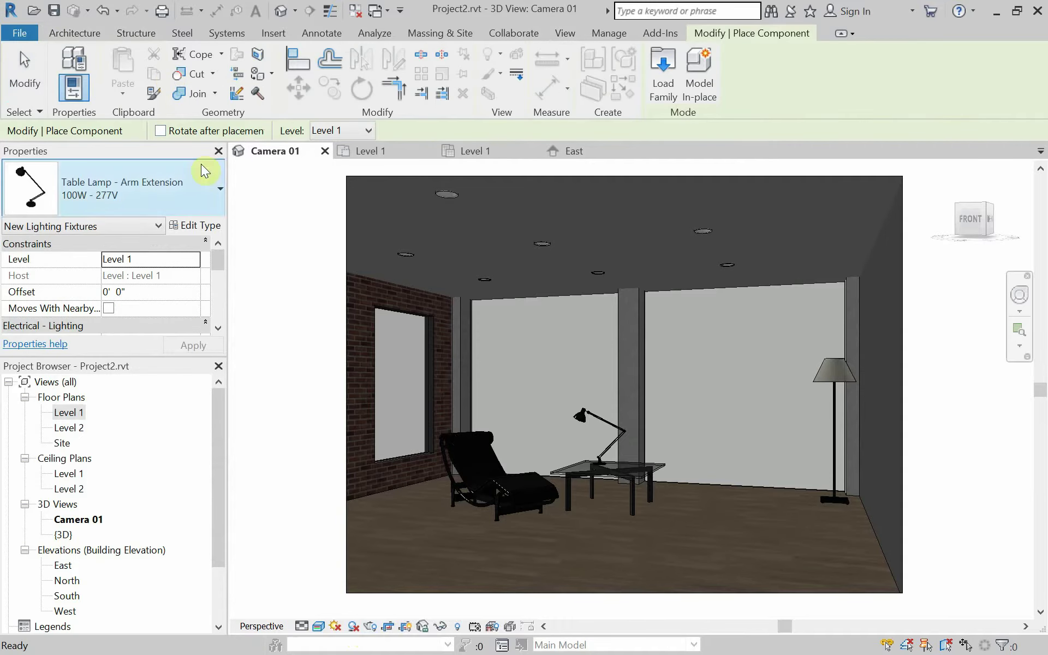
pyautogui.click(662, 73)
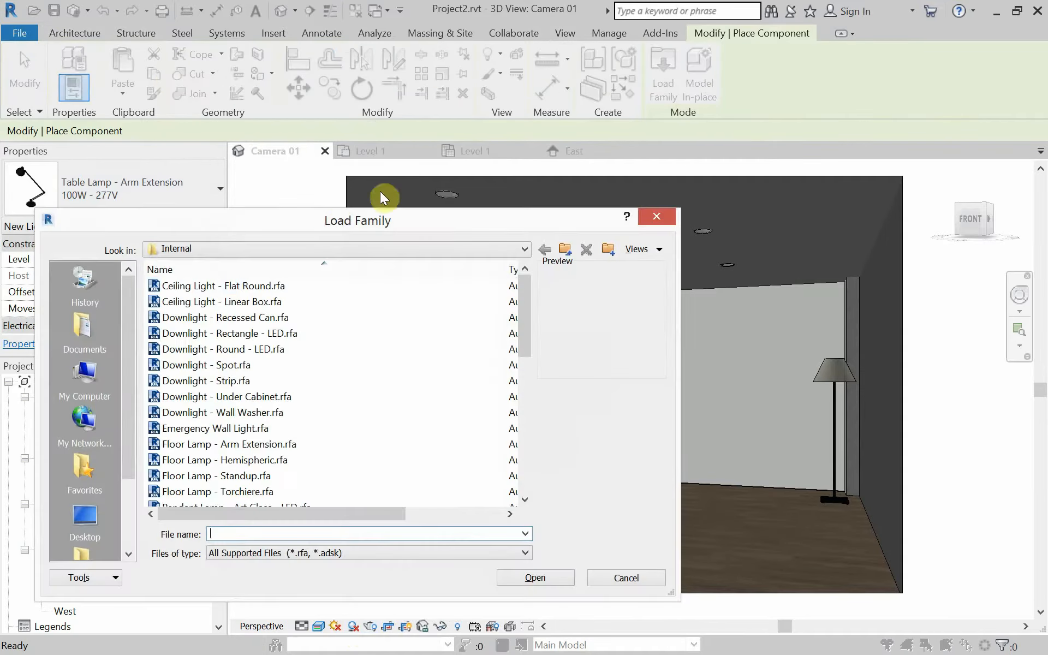
pyautogui.scroll(-3)
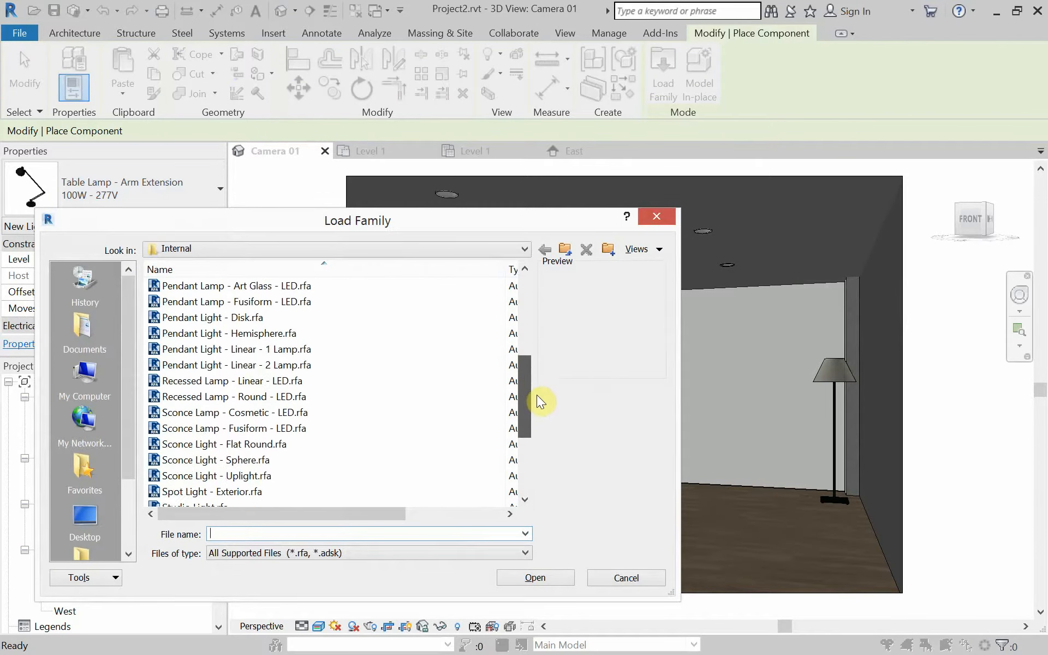
pyautogui.scroll(-3)
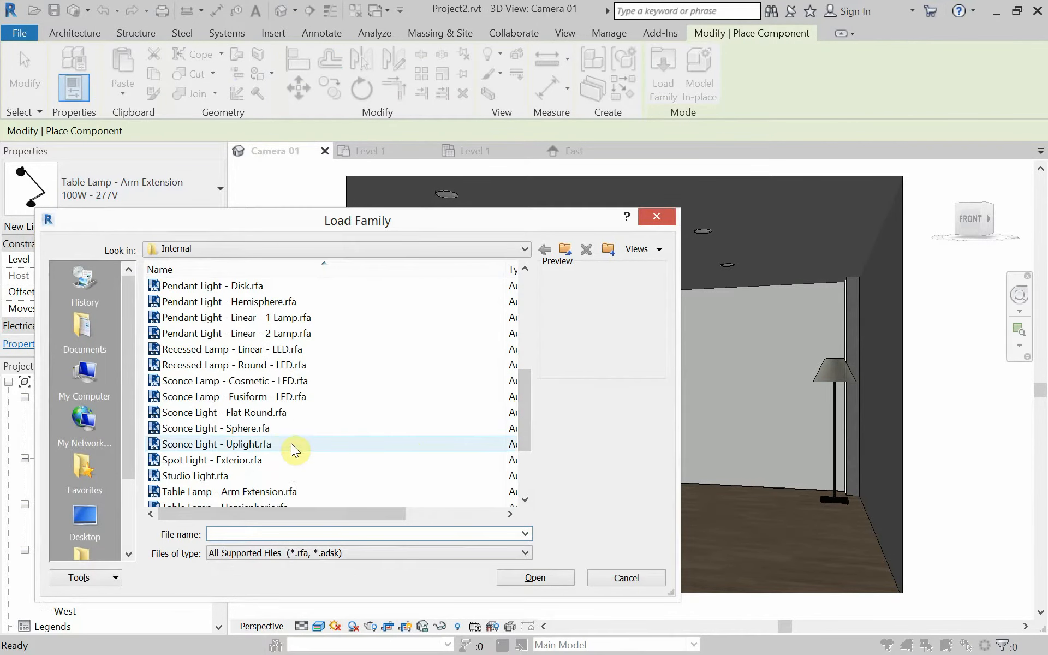
pyautogui.click(213, 428)
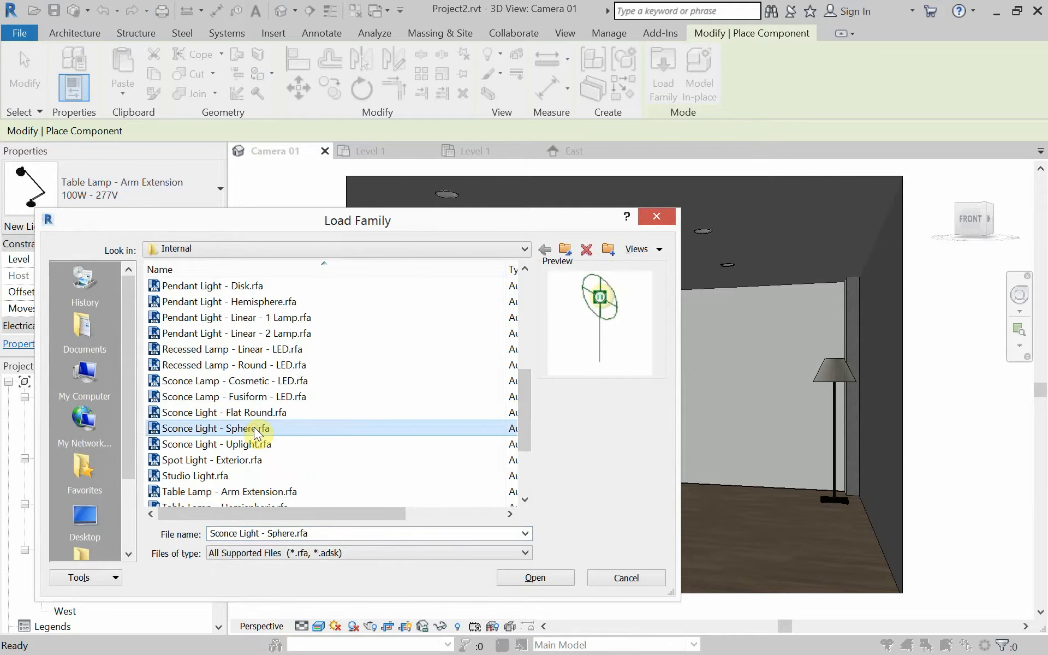
pyautogui.click(227, 413)
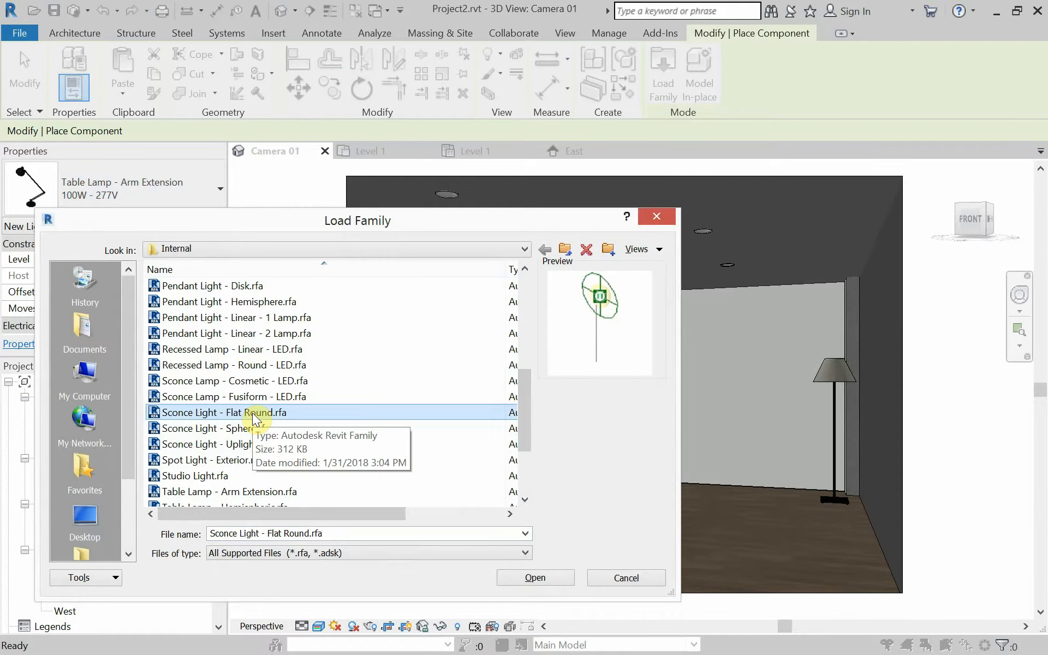
pyautogui.click(234, 396)
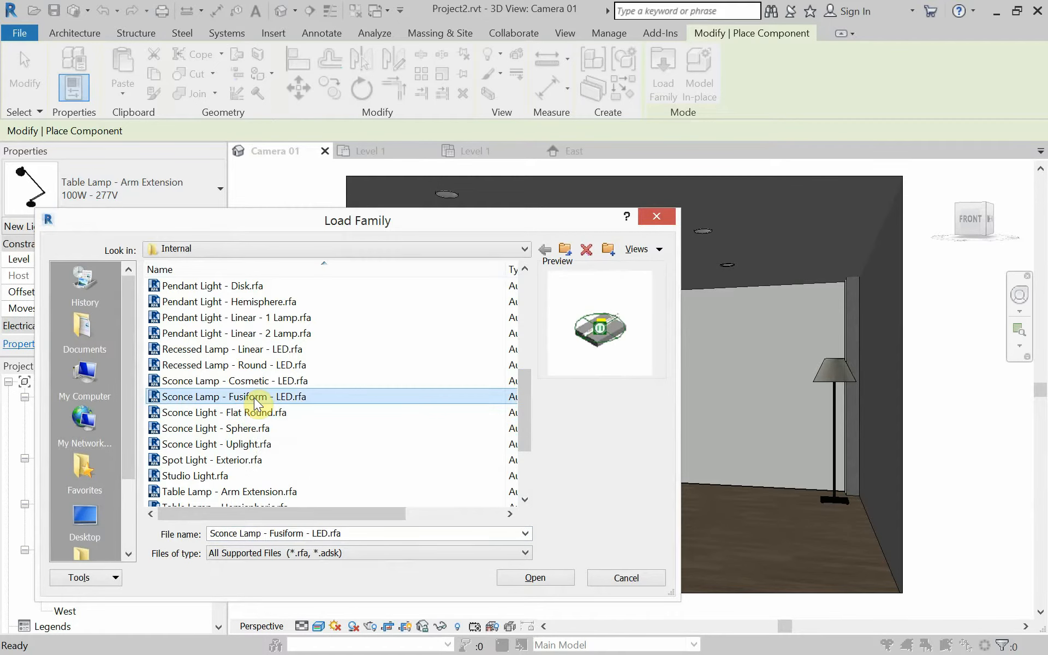
pyautogui.moveTo(245, 428)
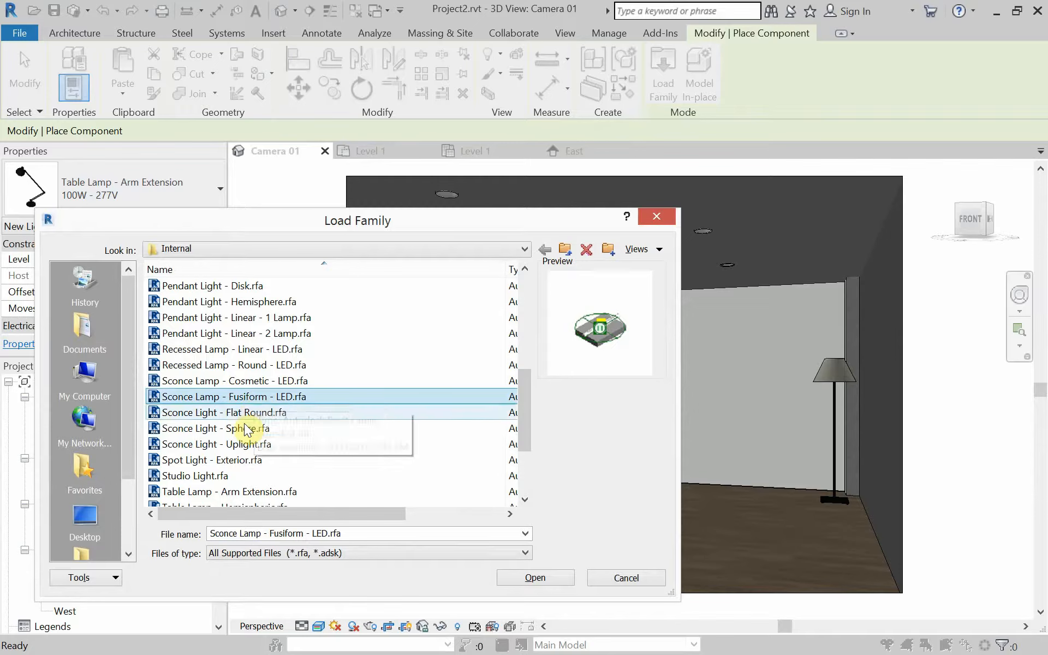
# Load the Sconce Light - Flat Round.rfa family for placement on the right wall
pyautogui.click(227, 413)
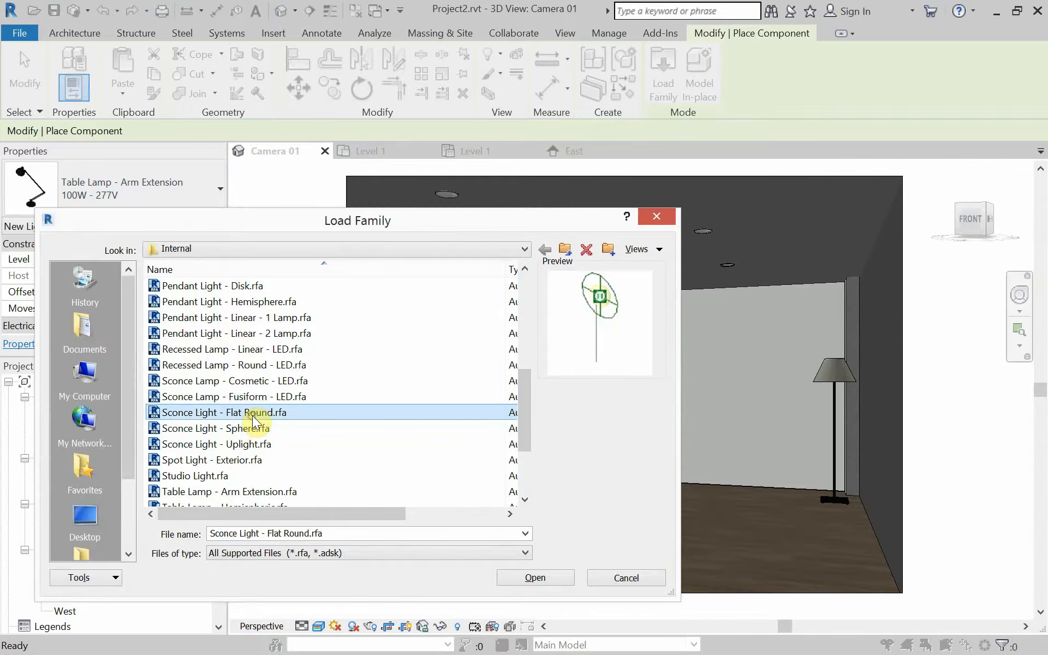
pyautogui.moveTo(446, 476)
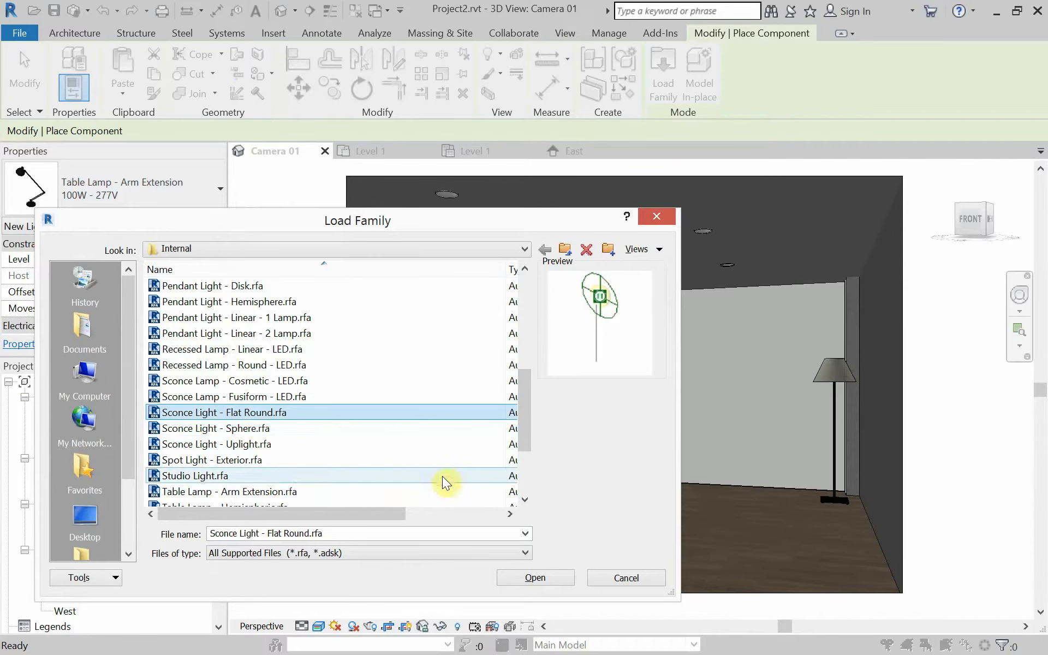
pyautogui.click(533, 577)
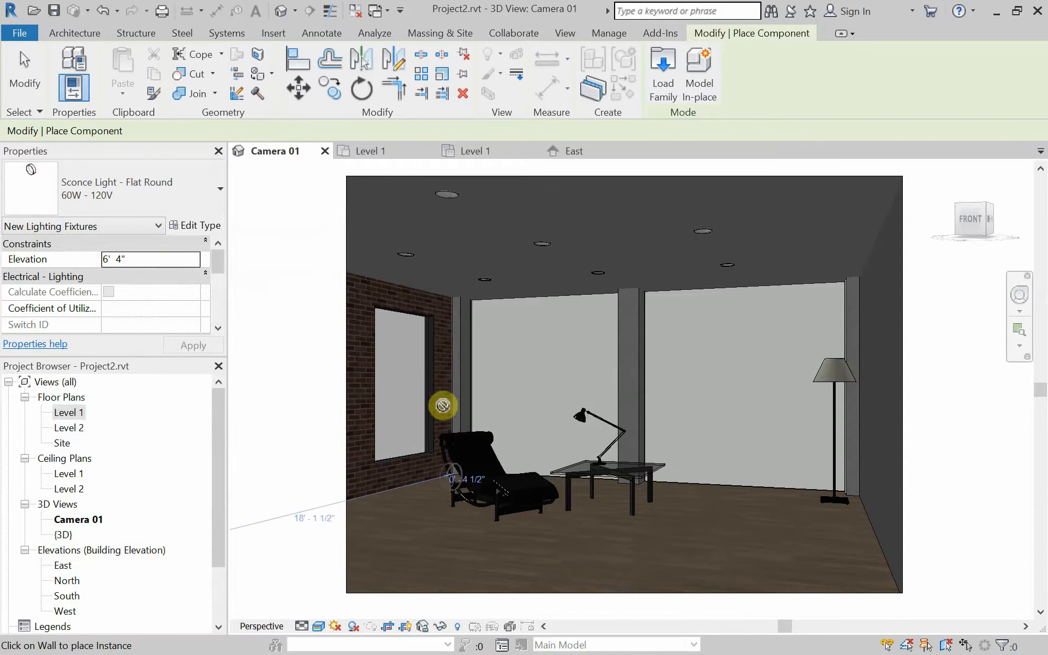
pyautogui.moveTo(865, 332)
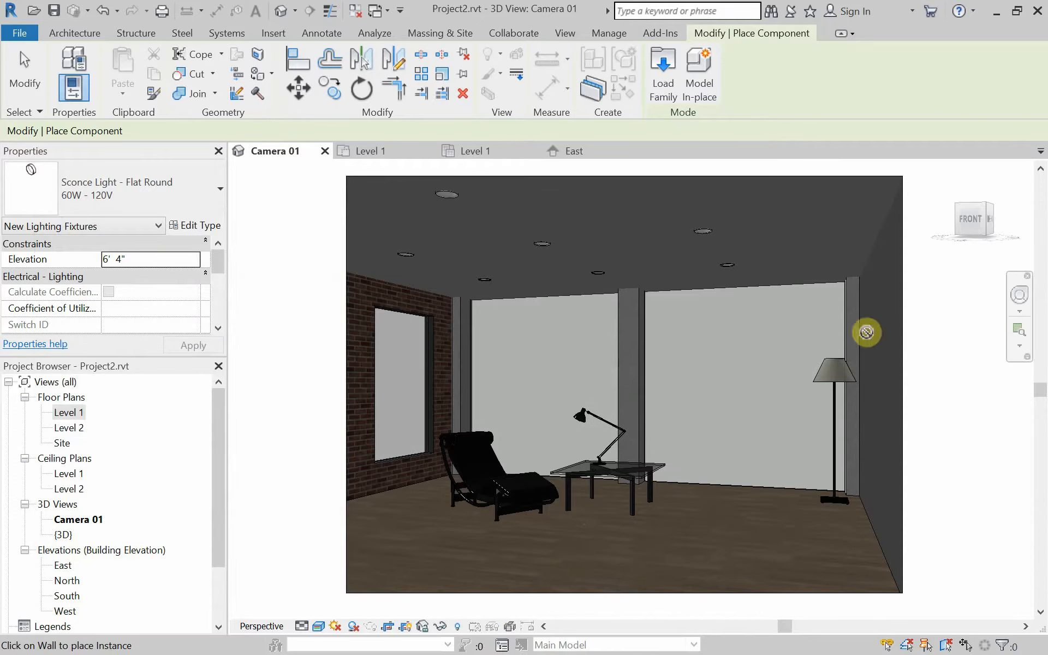
pyautogui.moveTo(866, 288)
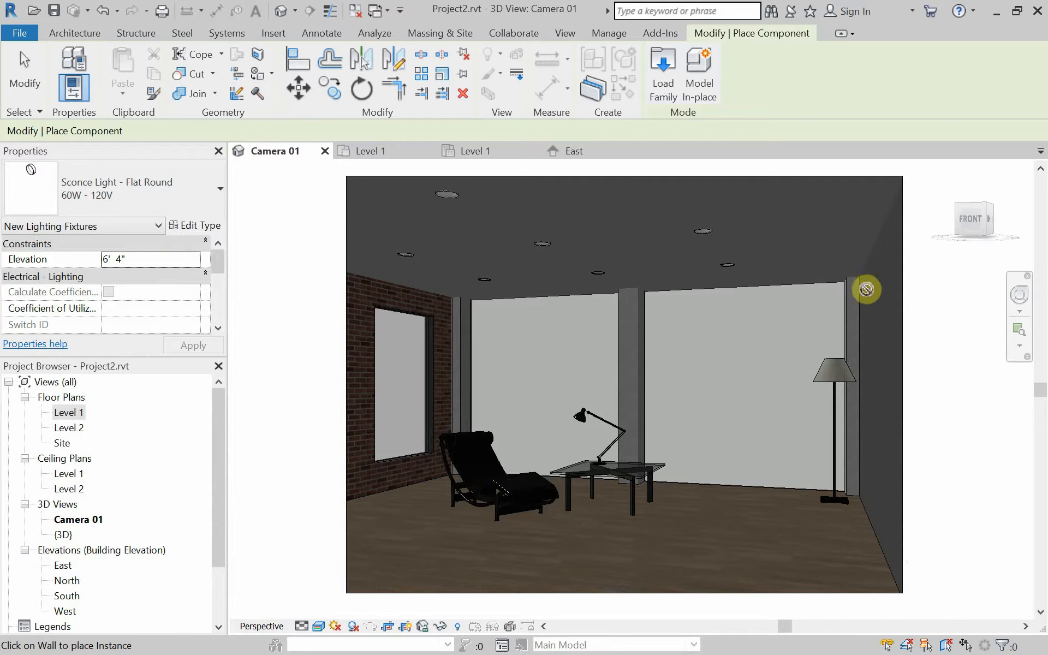
pyautogui.moveTo(631, 295)
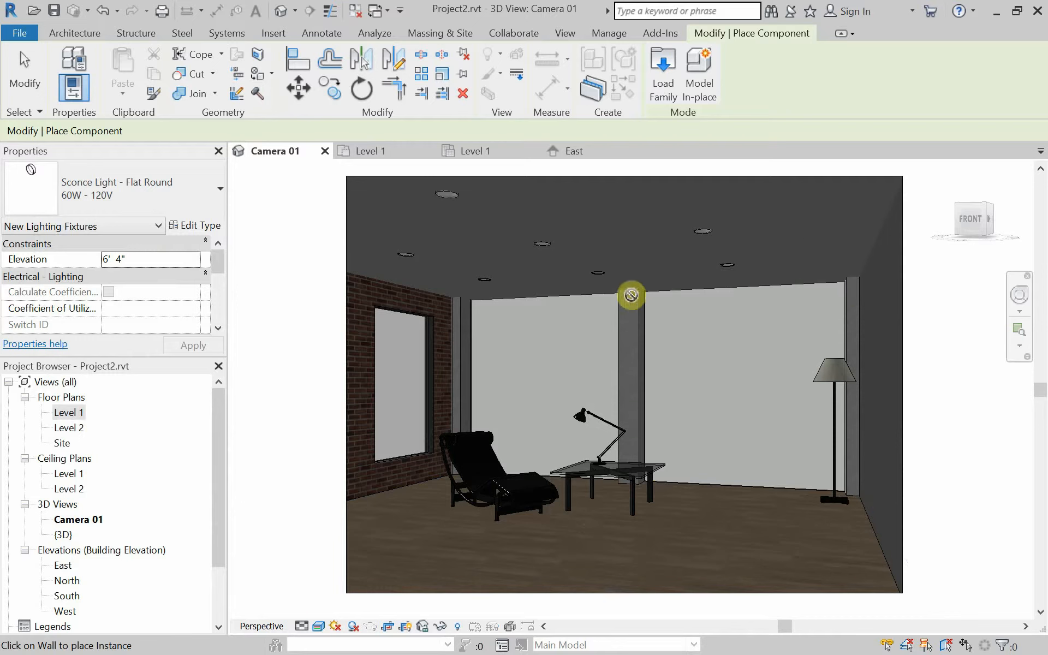
pyautogui.moveTo(525, 518)
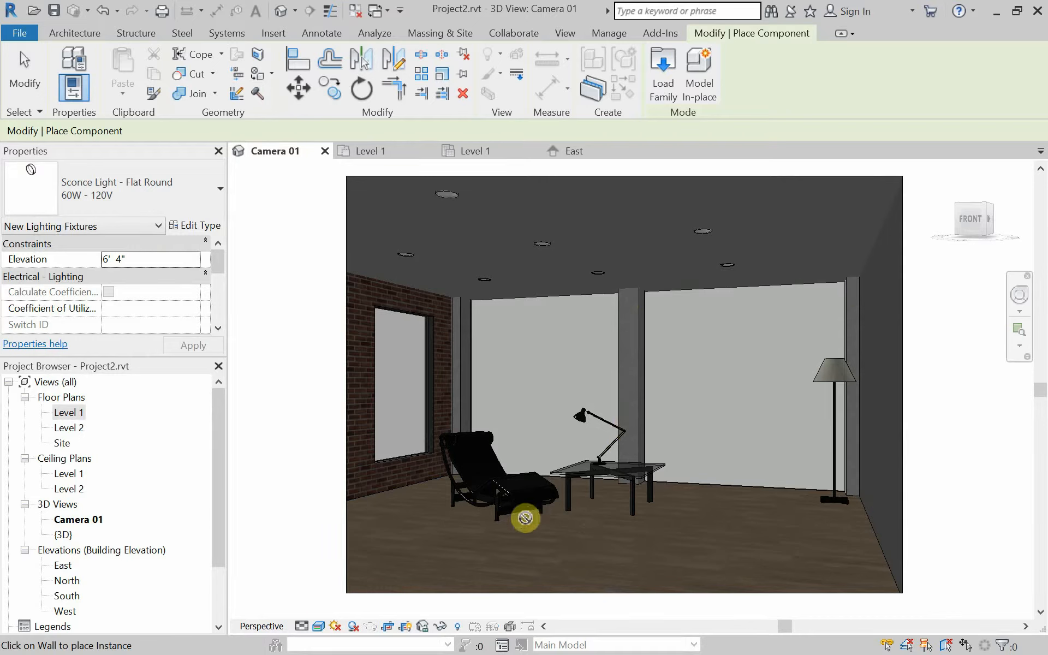
pyautogui.moveTo(366, 454)
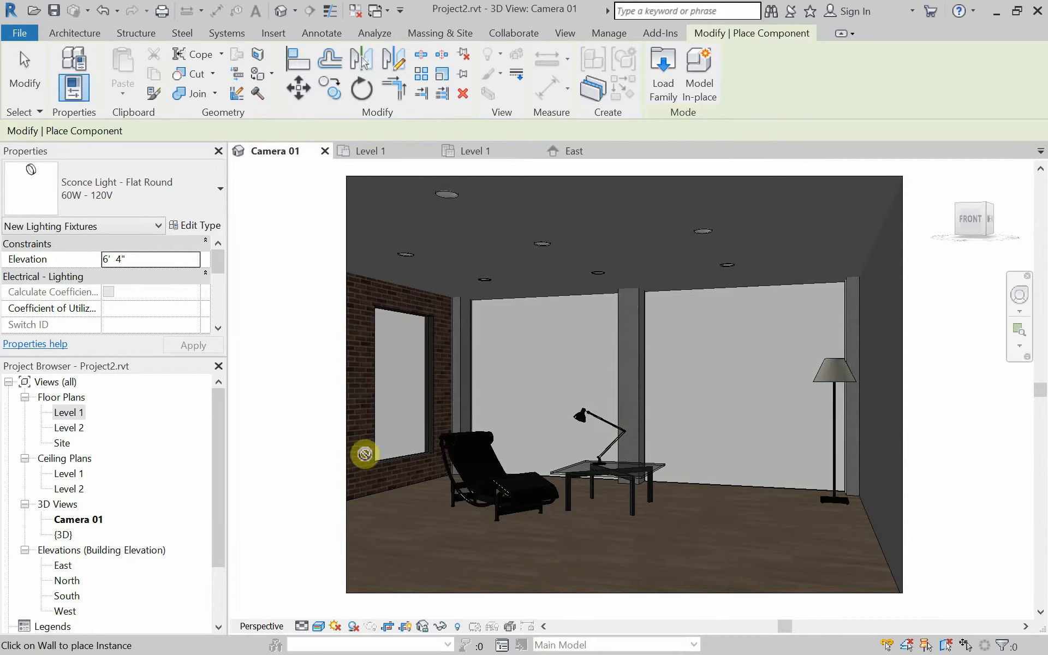
pyautogui.moveTo(482, 411)
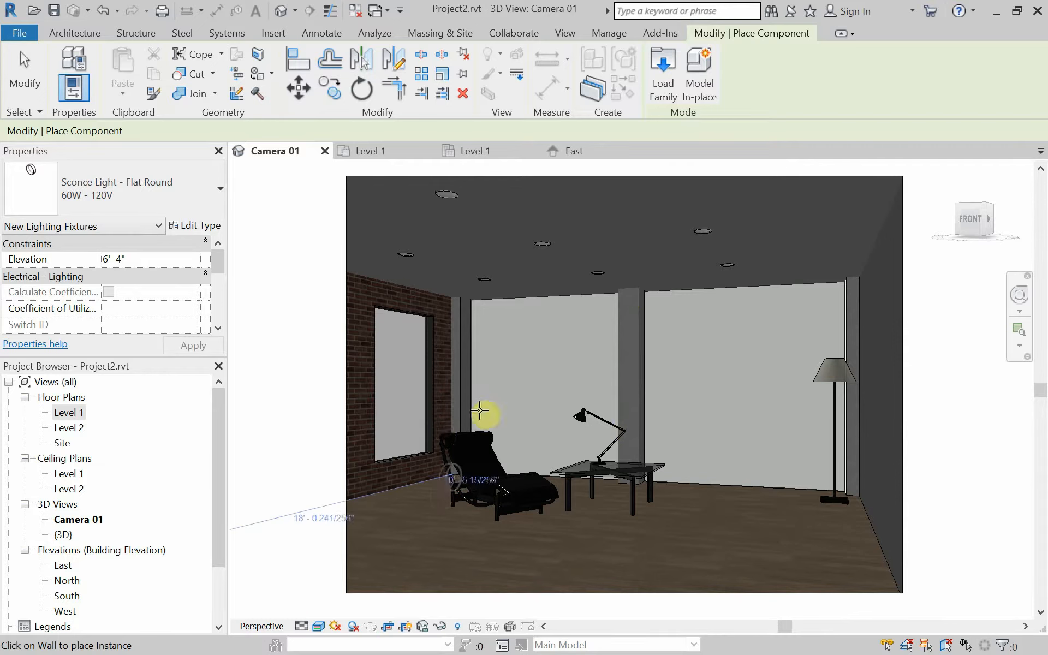
pyautogui.moveTo(881, 393)
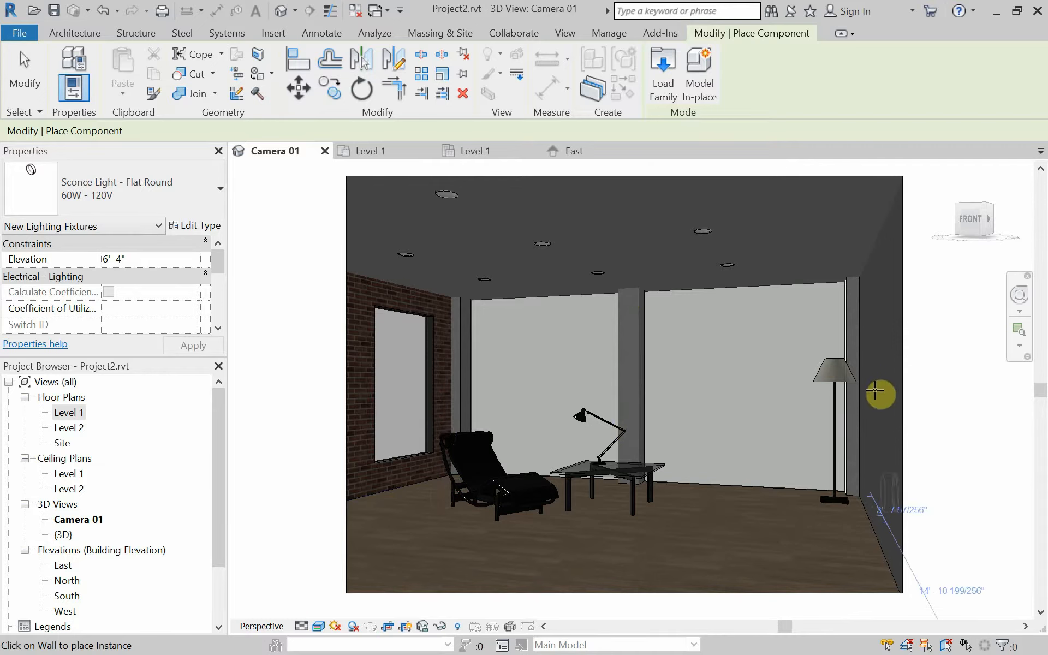
pyautogui.moveTo(878, 383)
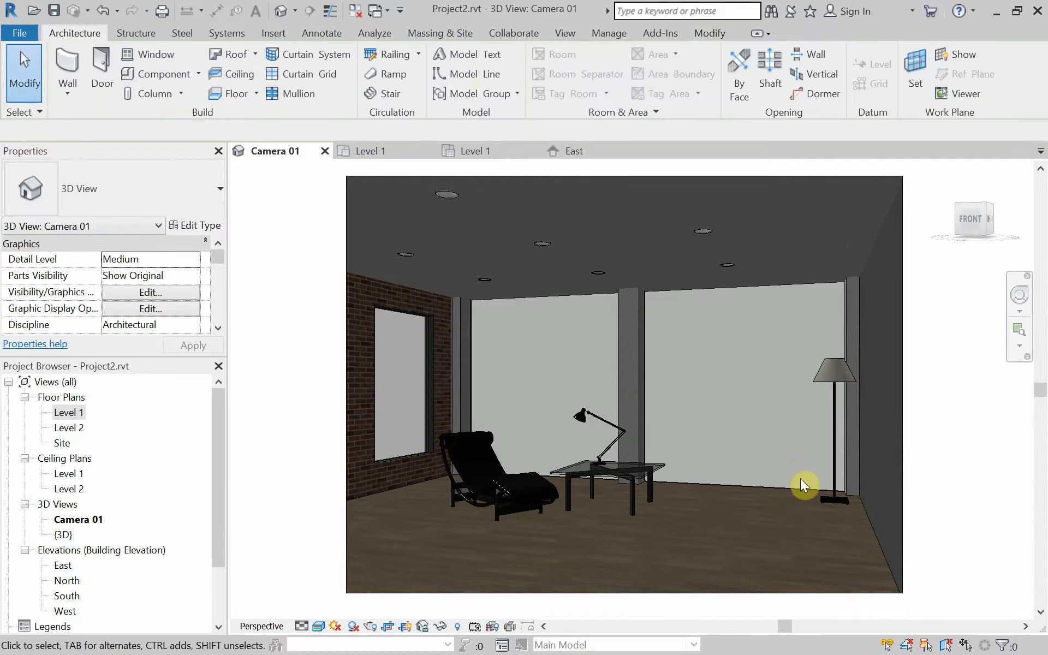
pyautogui.moveTo(85, 478)
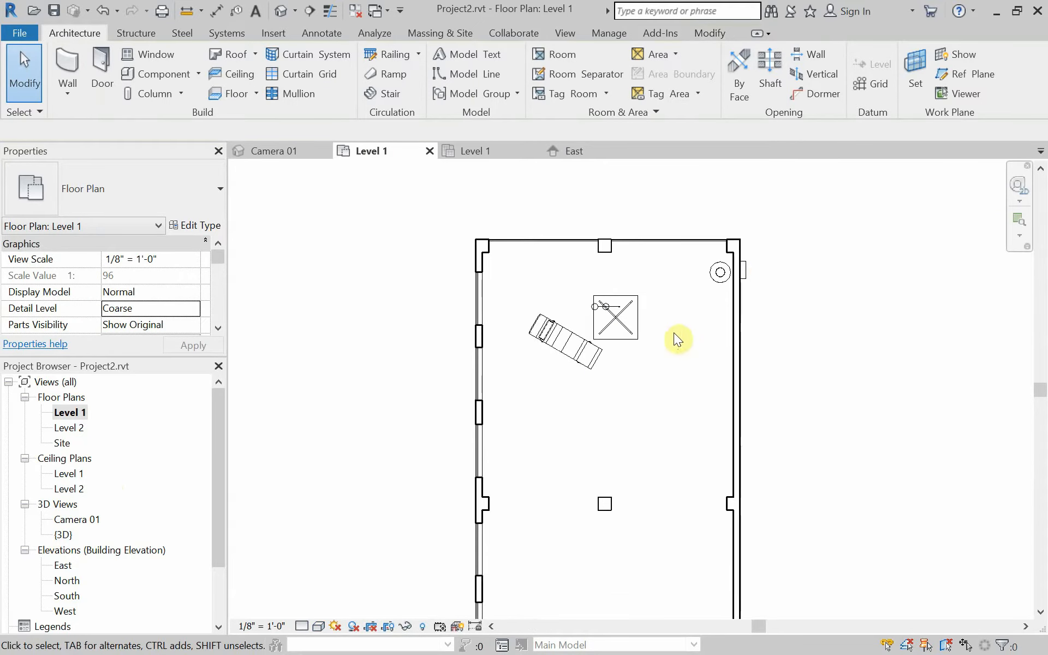
# Select the newly placed flat round sconce in the Level 1 floor plan
pyautogui.click(747, 271)
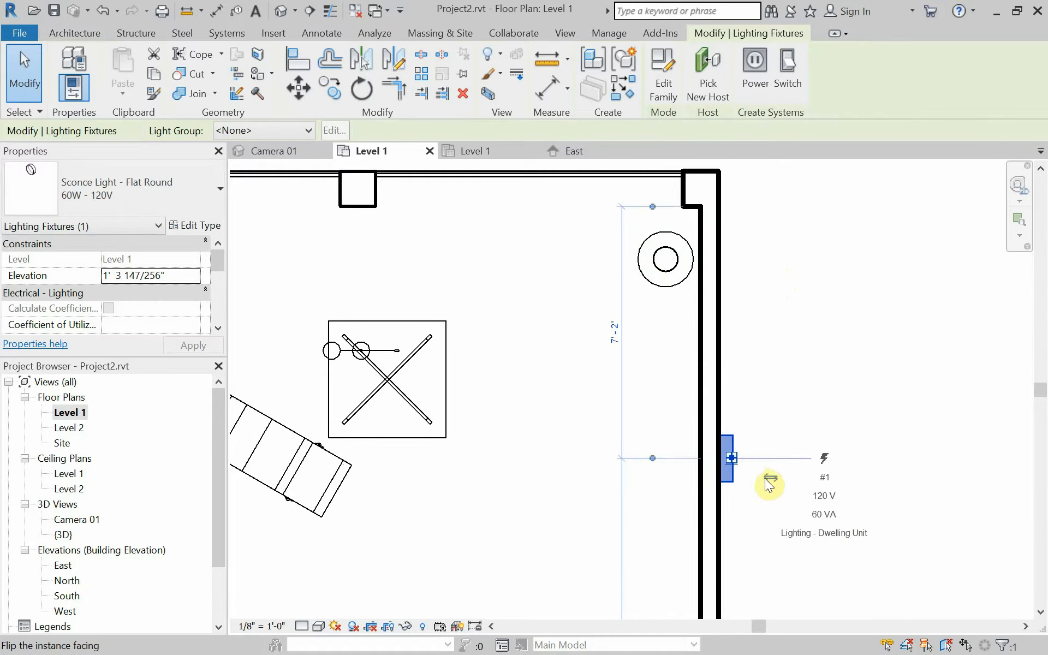
pyautogui.moveTo(769, 487)
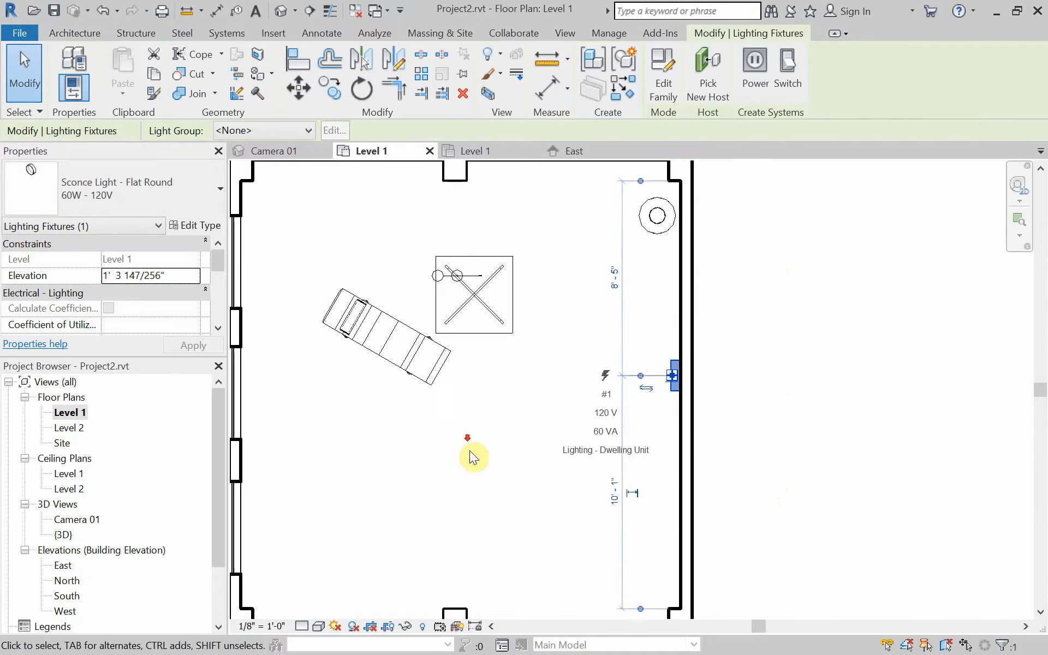
# In the East elevation, set the flat round sconce's height to 6' 0" above the level
pyautogui.click(573, 151)
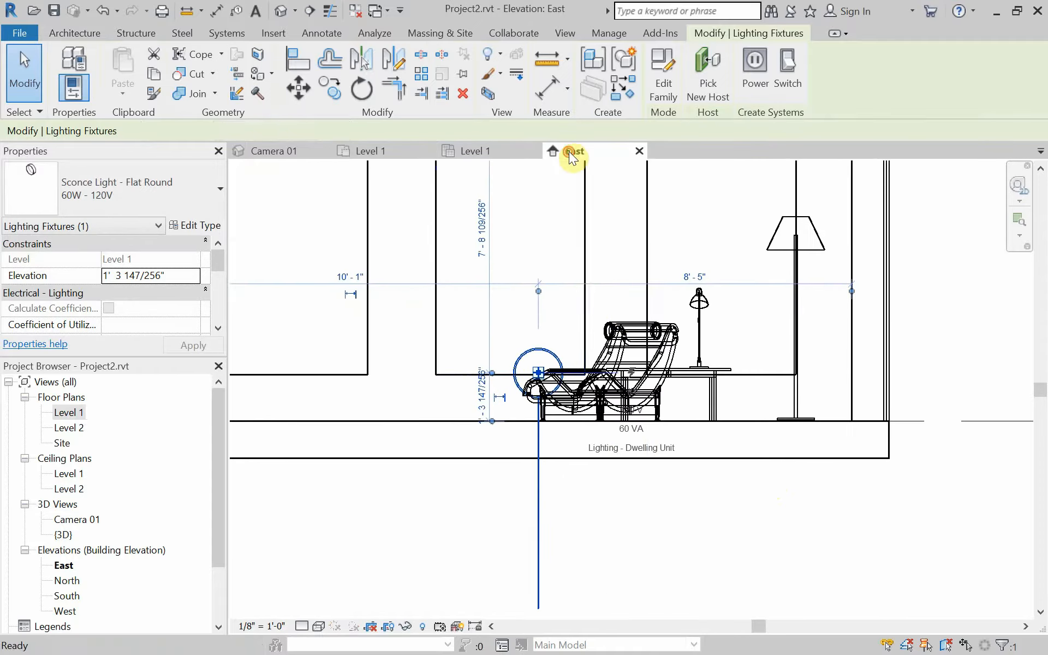
pyautogui.click(576, 150)
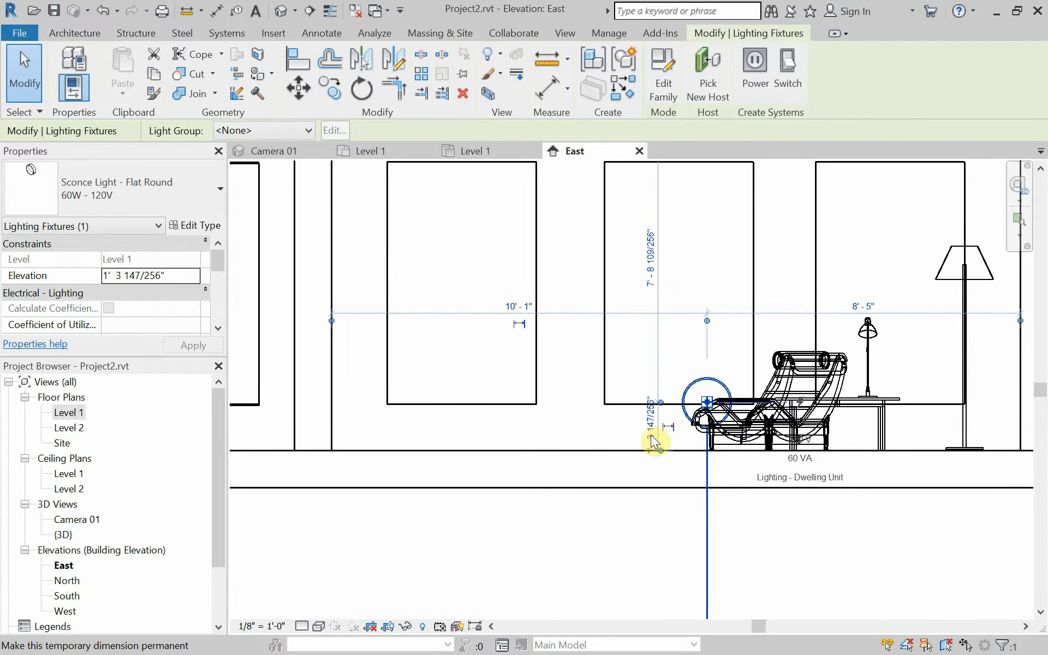
pyautogui.click(656, 441)
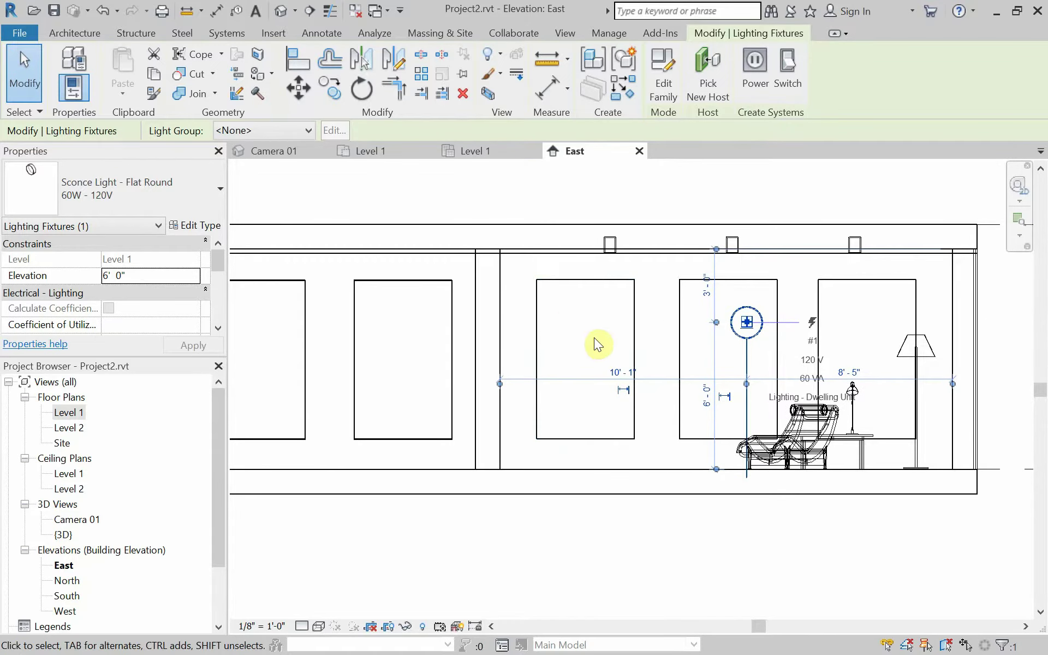
pyautogui.moveTo(284, 150)
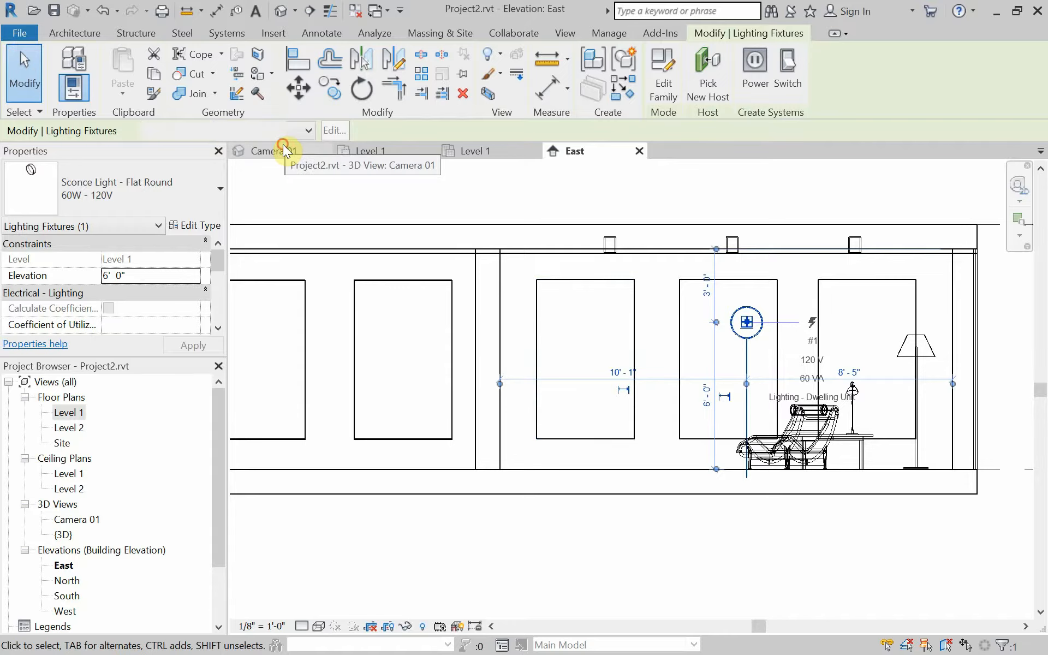
# Render Camera 01 at Draft quality, Sun only lighting, transparent background
pyautogui.click(267, 150)
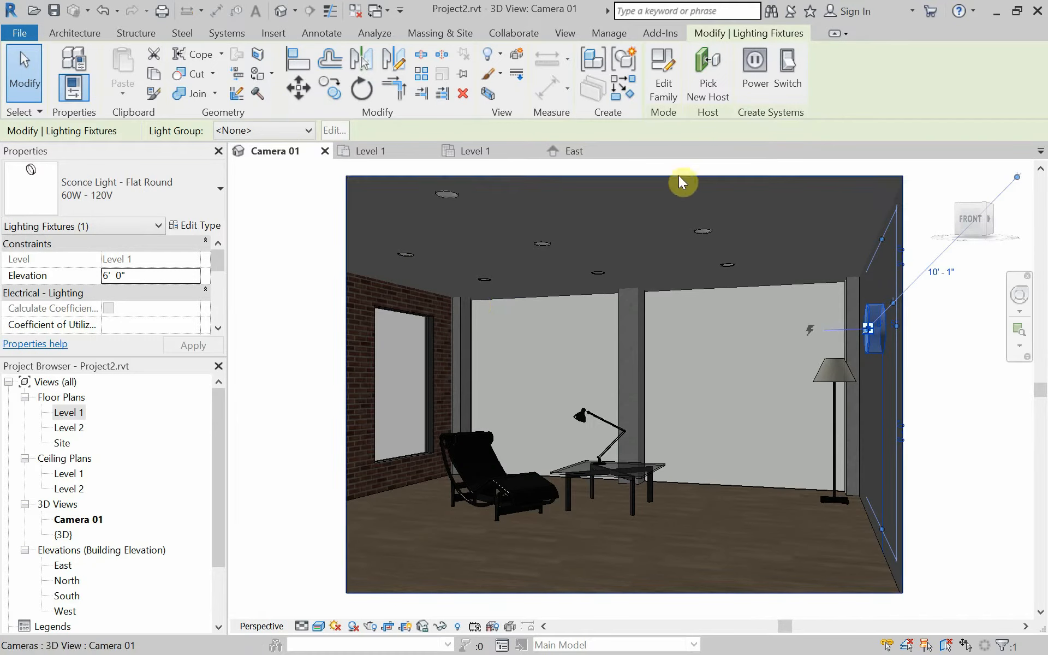
pyautogui.moveTo(402, 623)
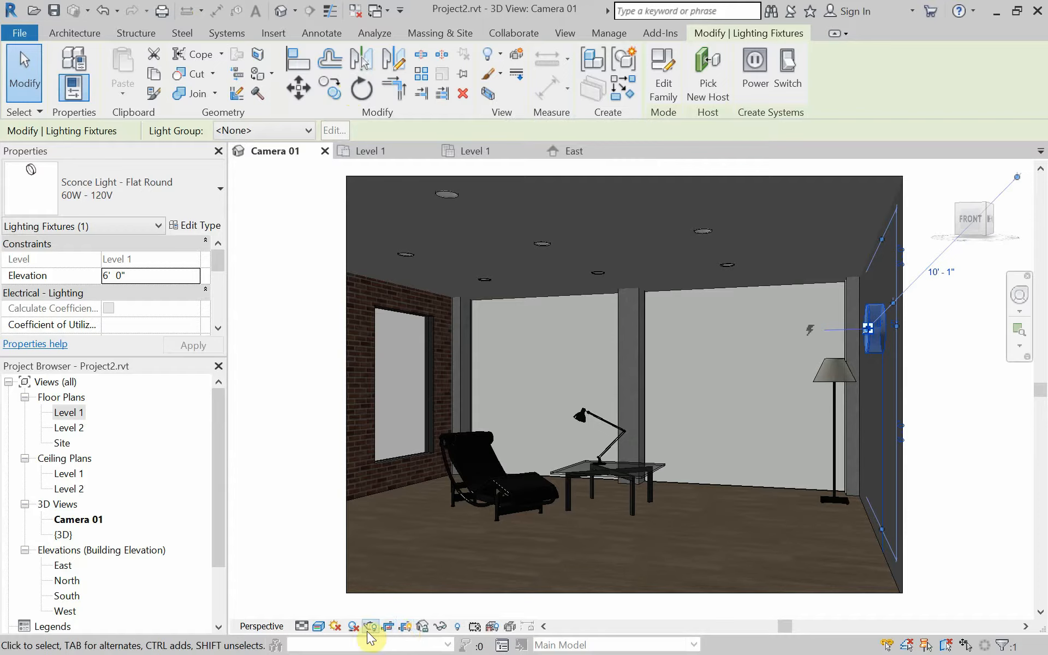
pyautogui.click(370, 626)
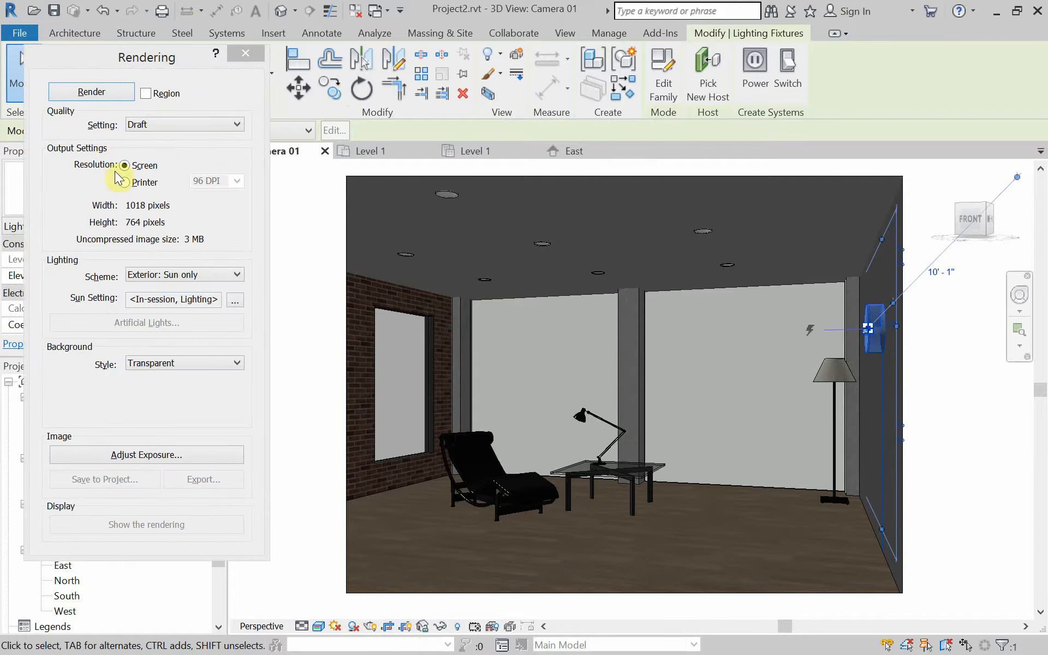
pyautogui.click(91, 92)
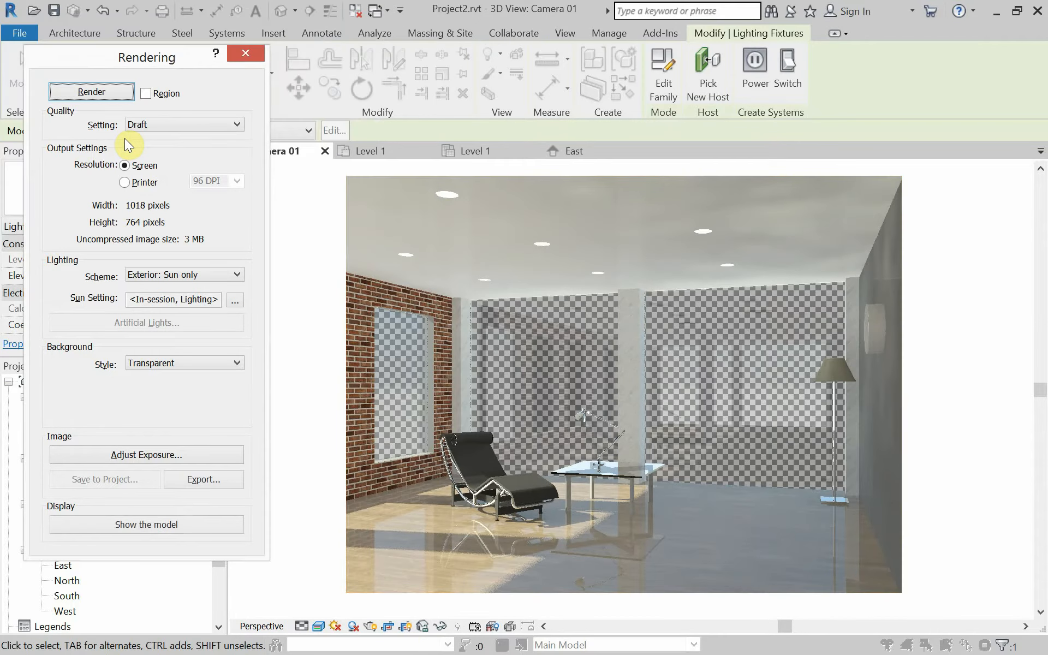
pyautogui.moveTo(882, 314)
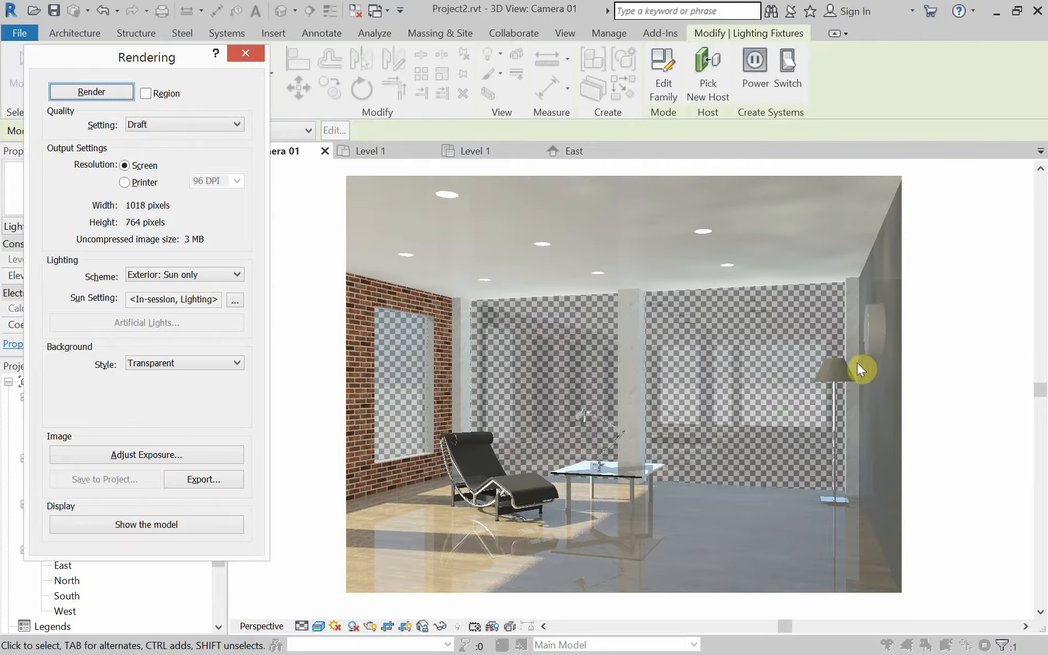
pyautogui.moveTo(878, 309)
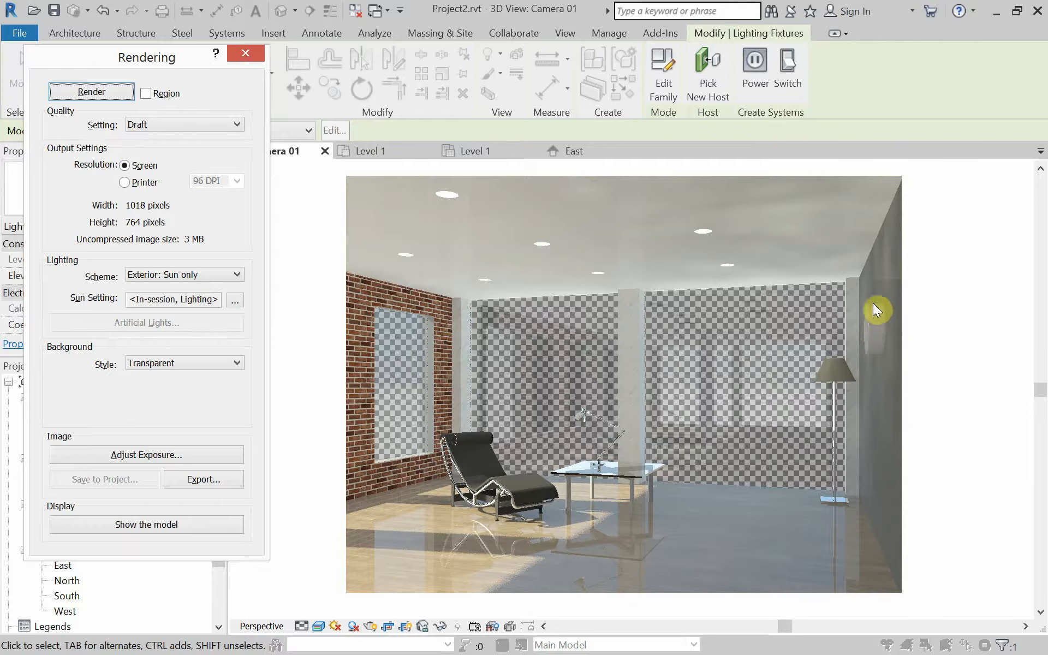
pyautogui.moveTo(834, 337)
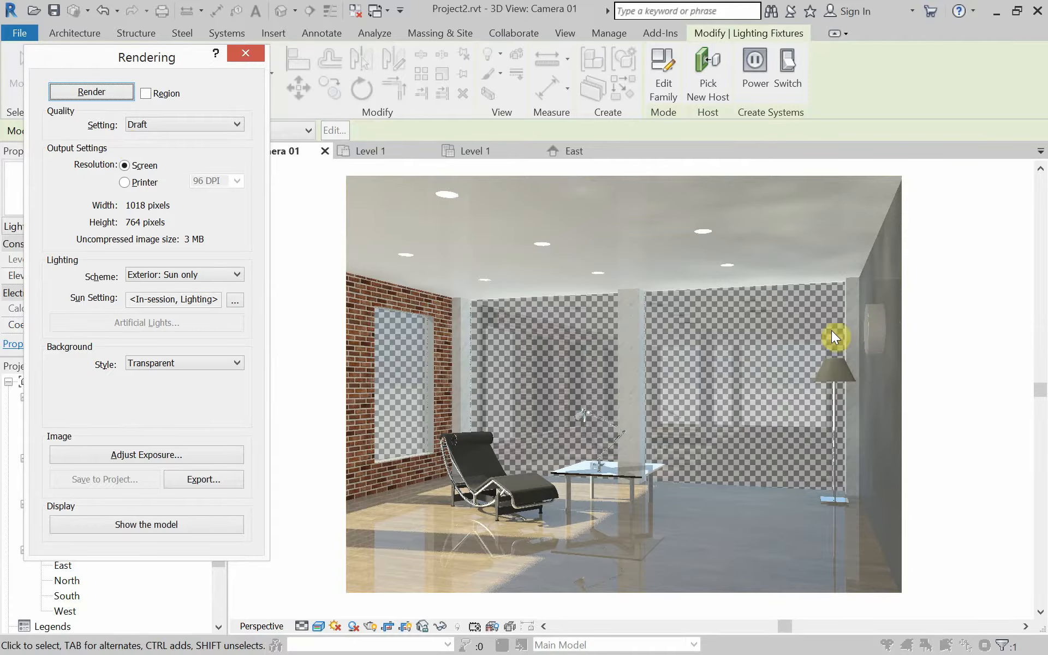
pyautogui.moveTo(594, 296)
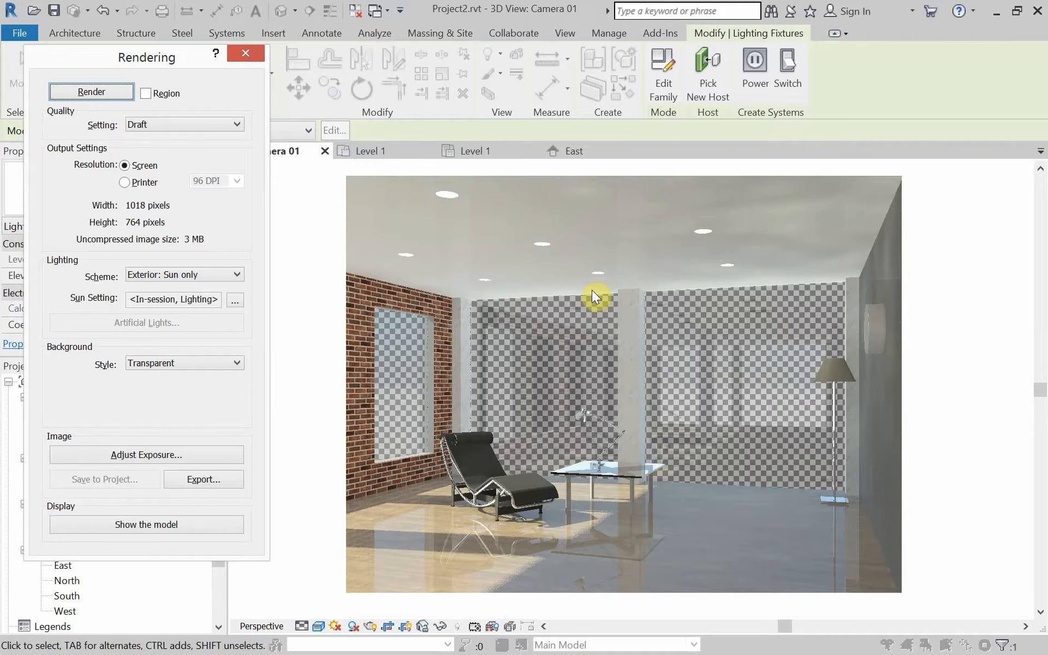
pyautogui.moveTo(600, 386)
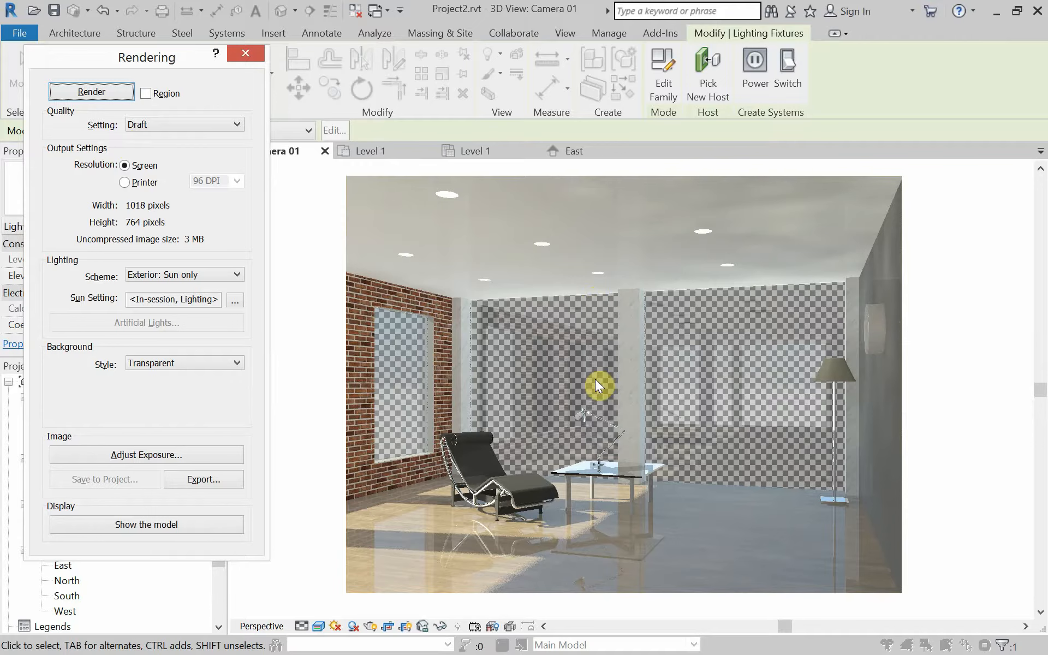
pyautogui.moveTo(658, 275)
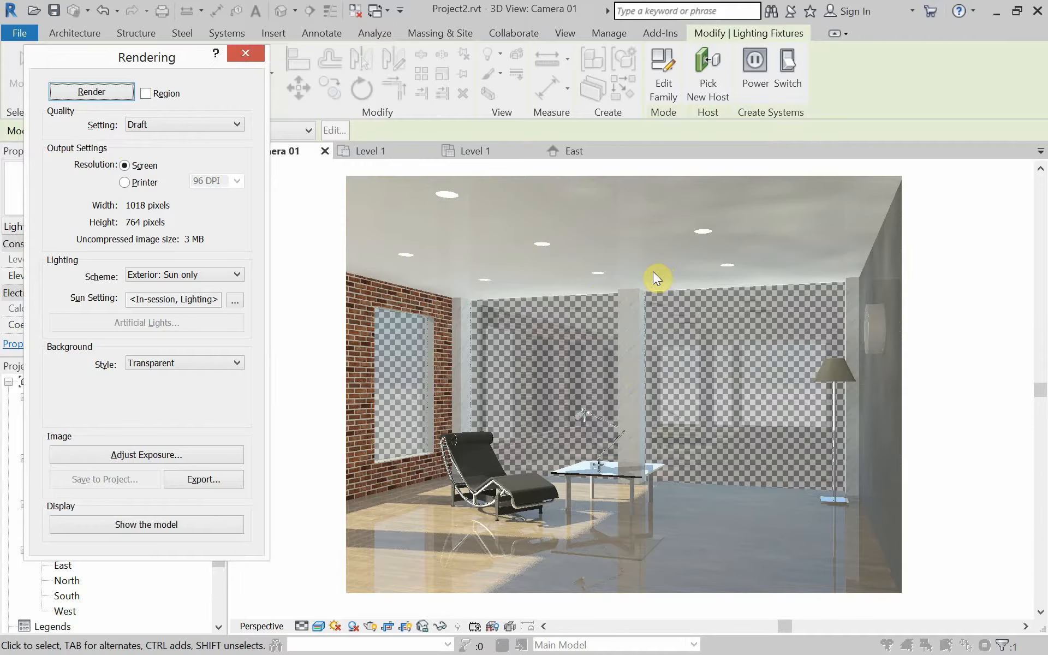
pyautogui.moveTo(284, 133)
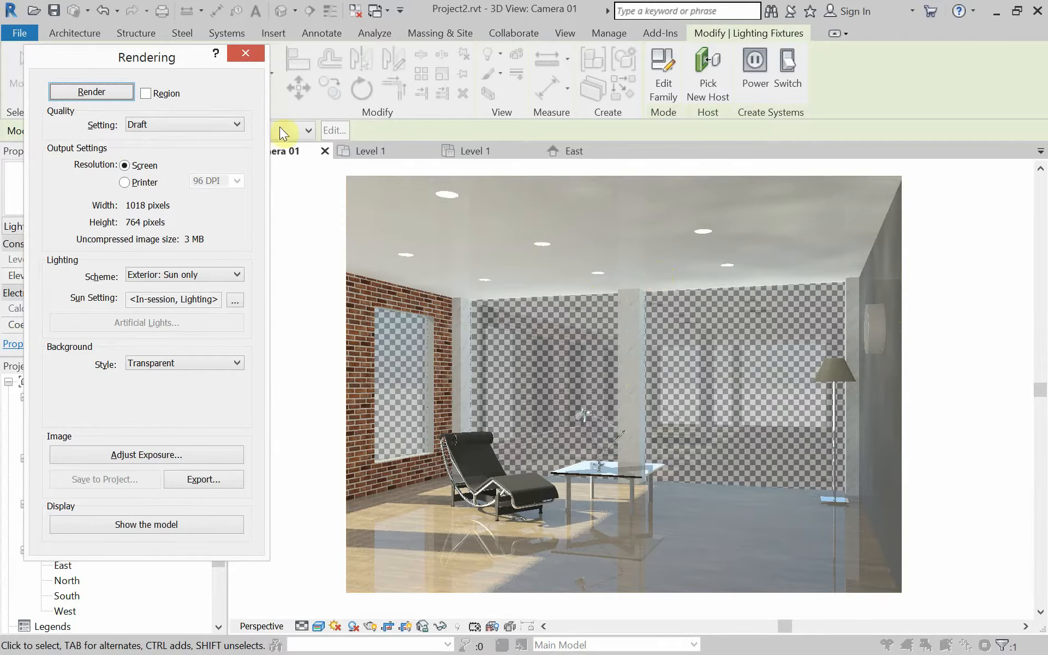
pyautogui.moveTo(145, 56); pyautogui.dragTo(152, 105)
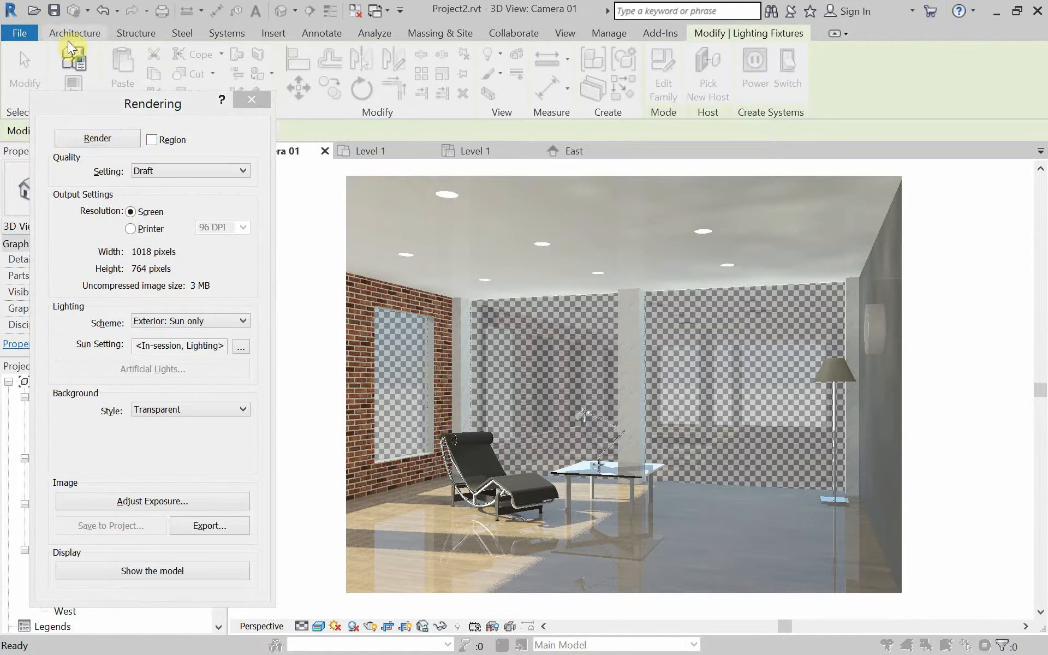
pyautogui.moveTo(111, 114)
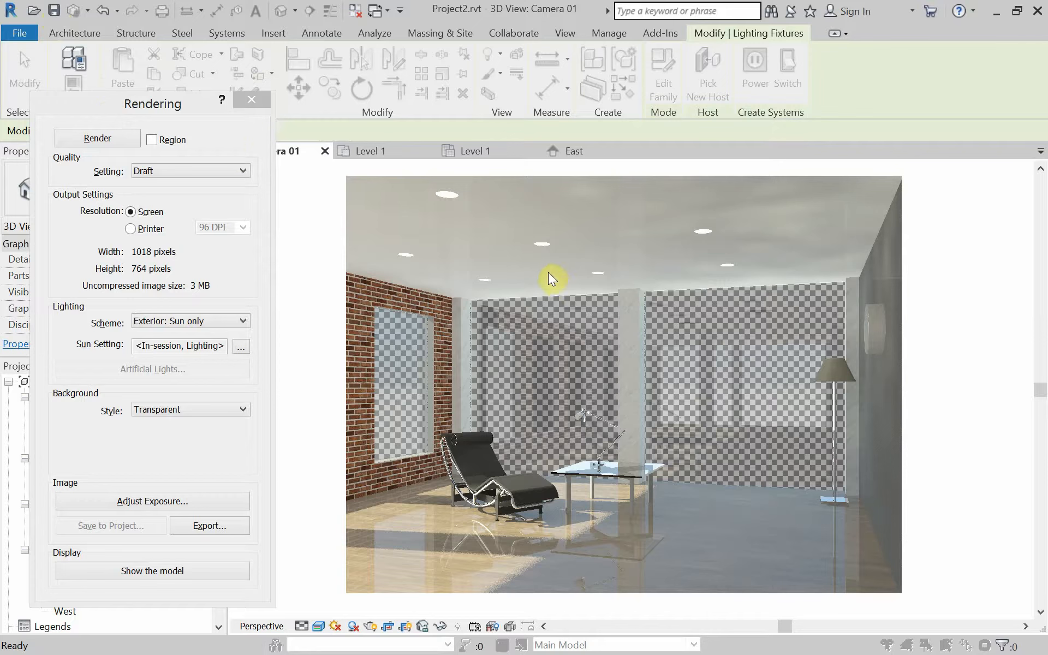
pyautogui.moveTo(605, 291)
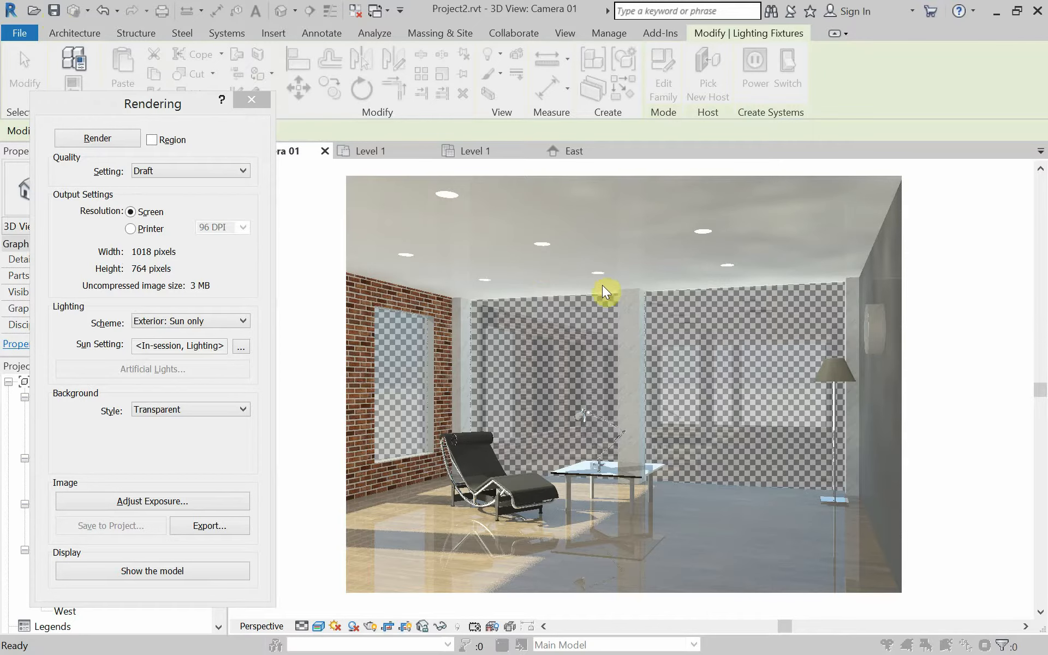
pyautogui.moveTo(546, 244)
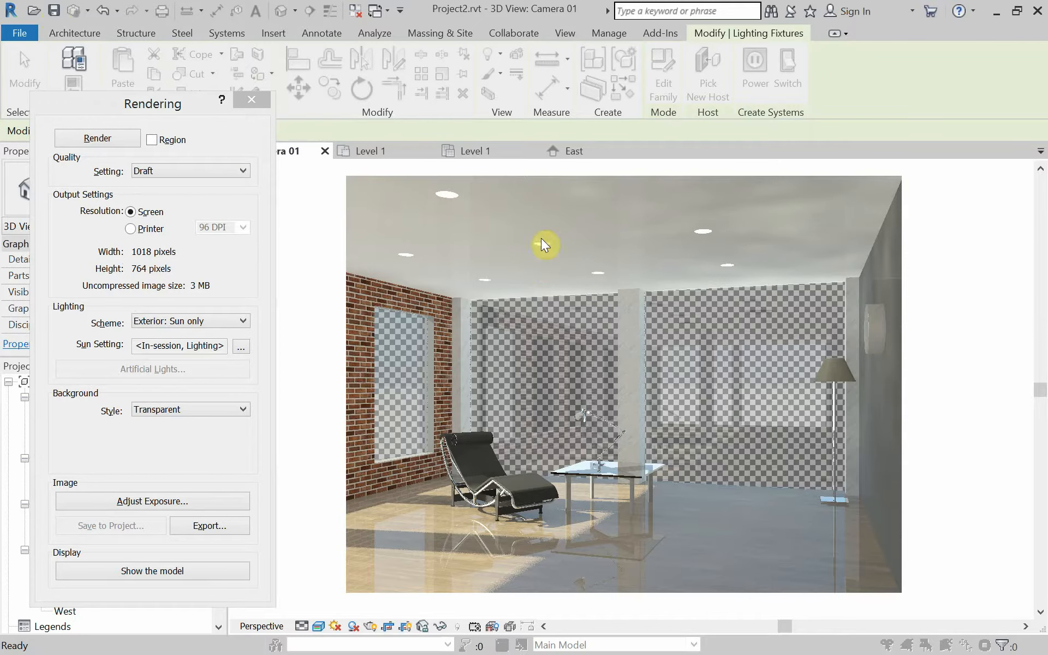
pyautogui.moveTo(506, 279)
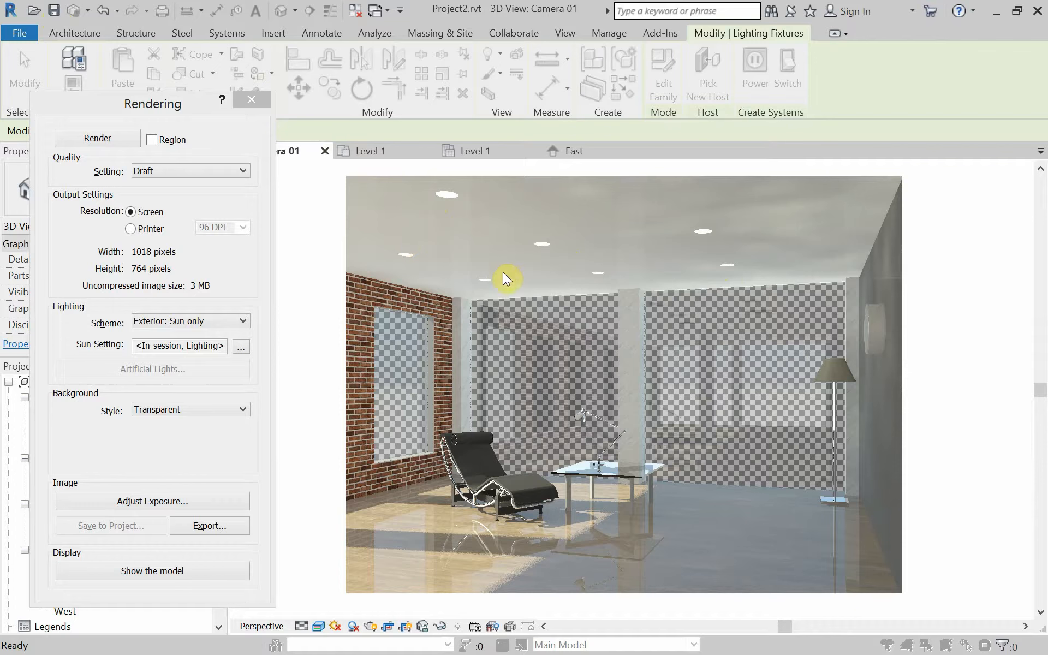
pyautogui.moveTo(558, 329)
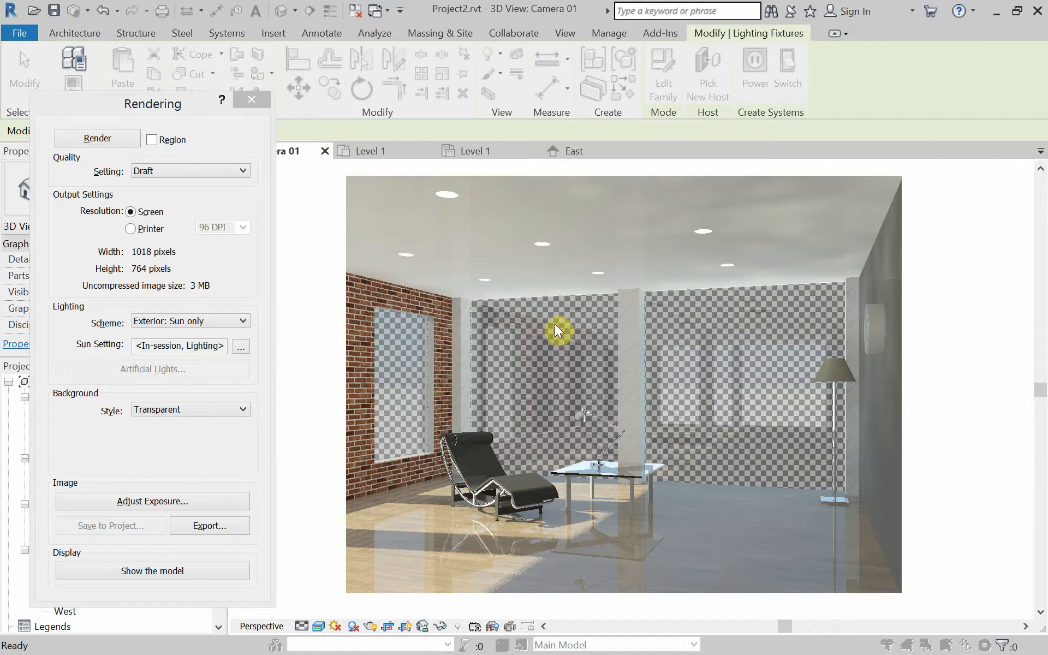
pyautogui.moveTo(256, 185)
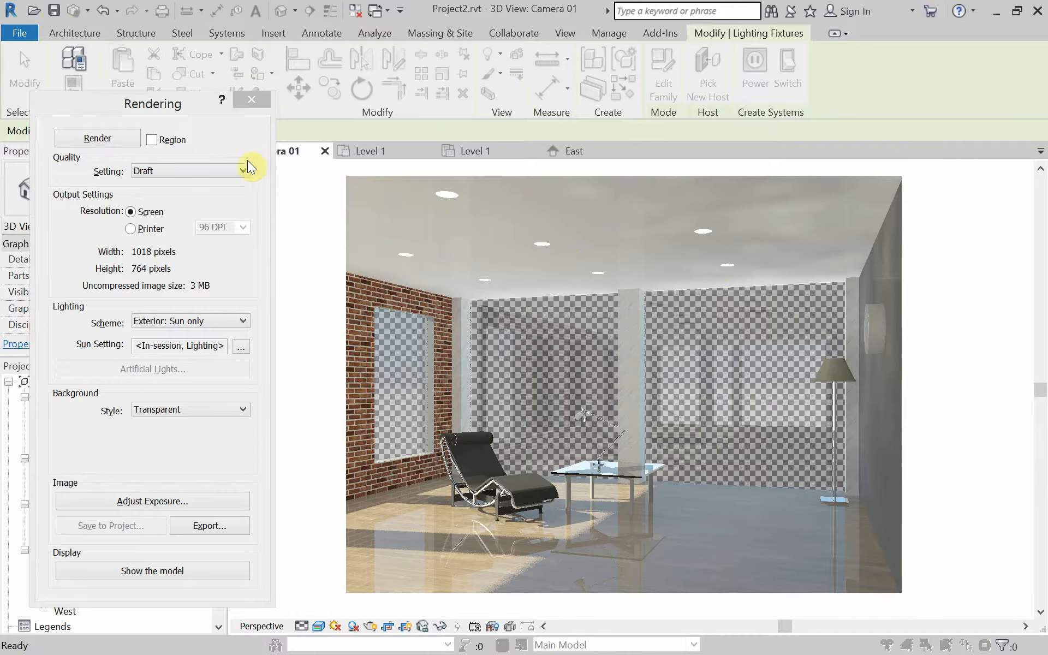
# Close the Rendering dialog and start a Component placement with Load Family
pyautogui.click(251, 99)
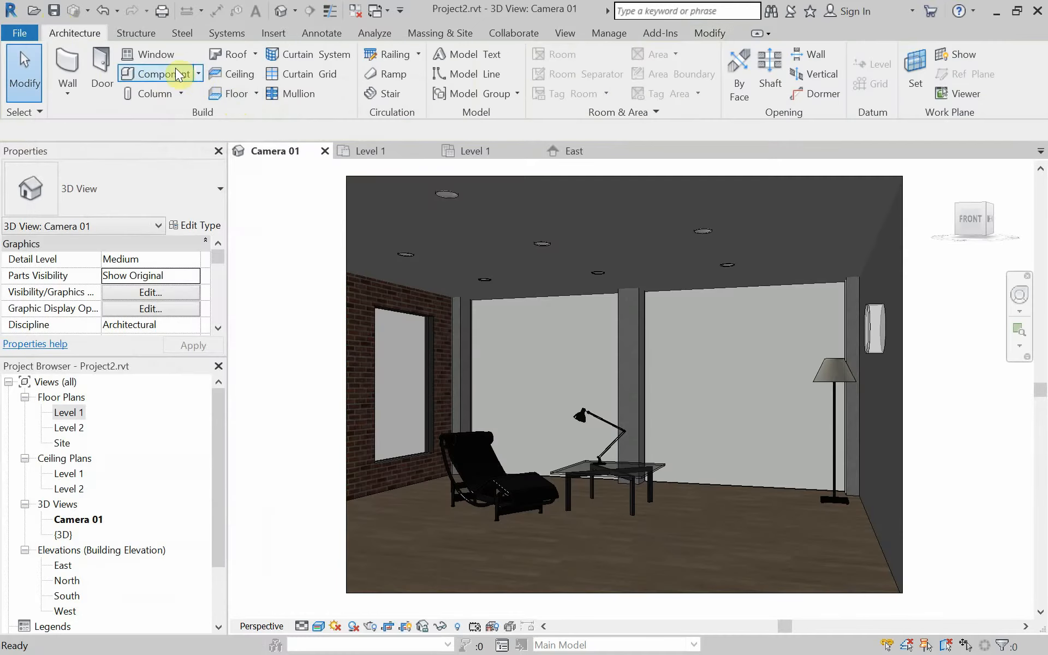
pyautogui.click(160, 73)
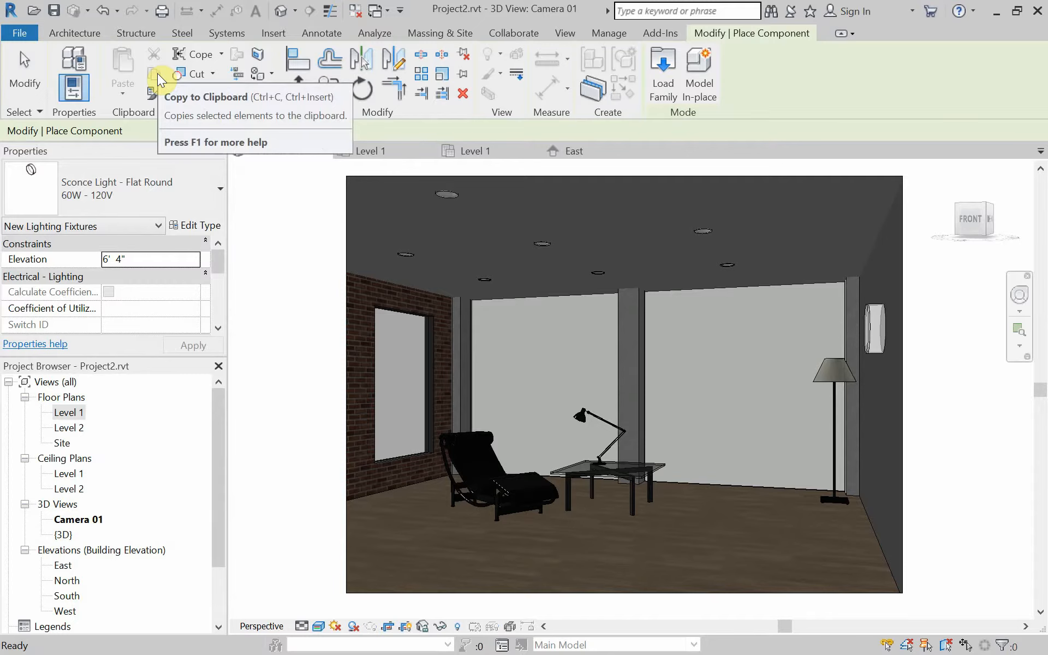
pyautogui.moveTo(641, 68)
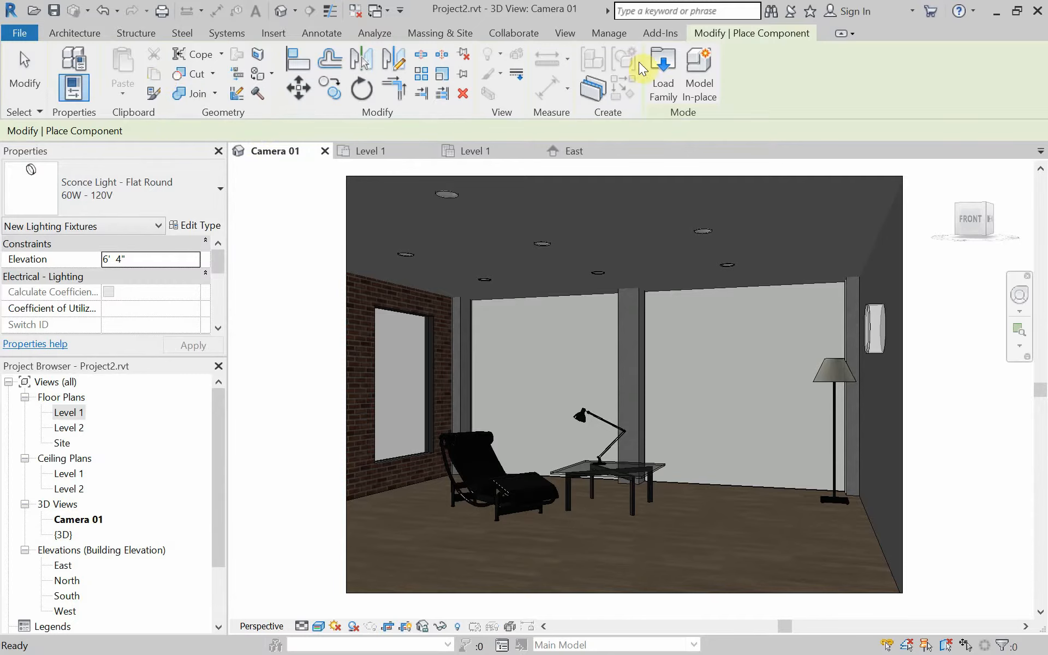
pyautogui.click(663, 73)
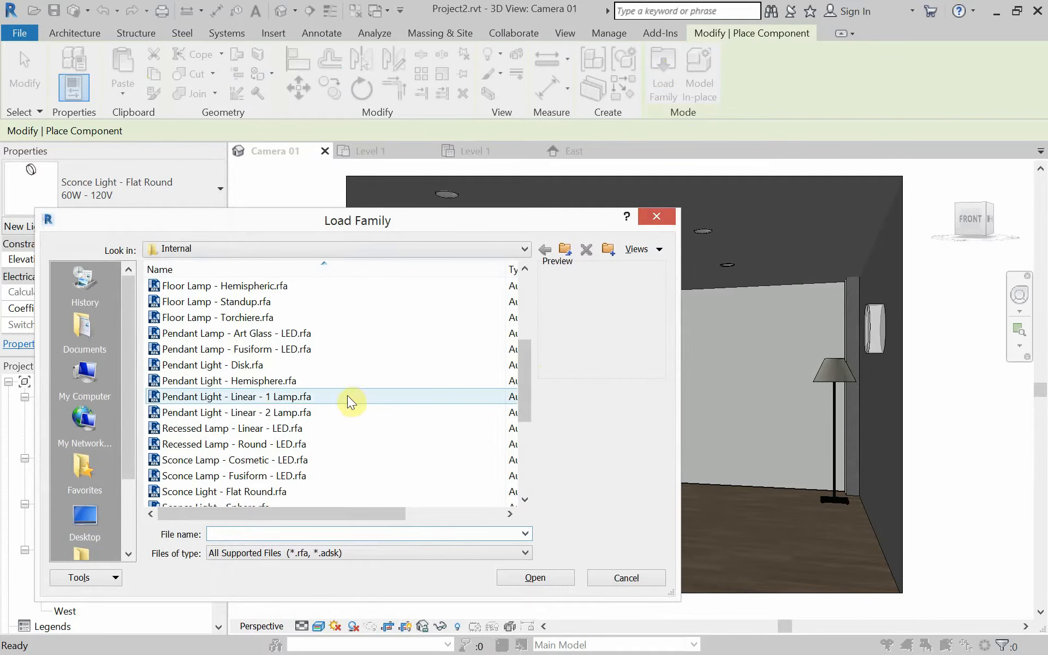
# Compare the Art Glass and Fusiform pendant lamps and choose Pendant Lamp - Fusiform - LED.rfa
pyautogui.click(234, 333)
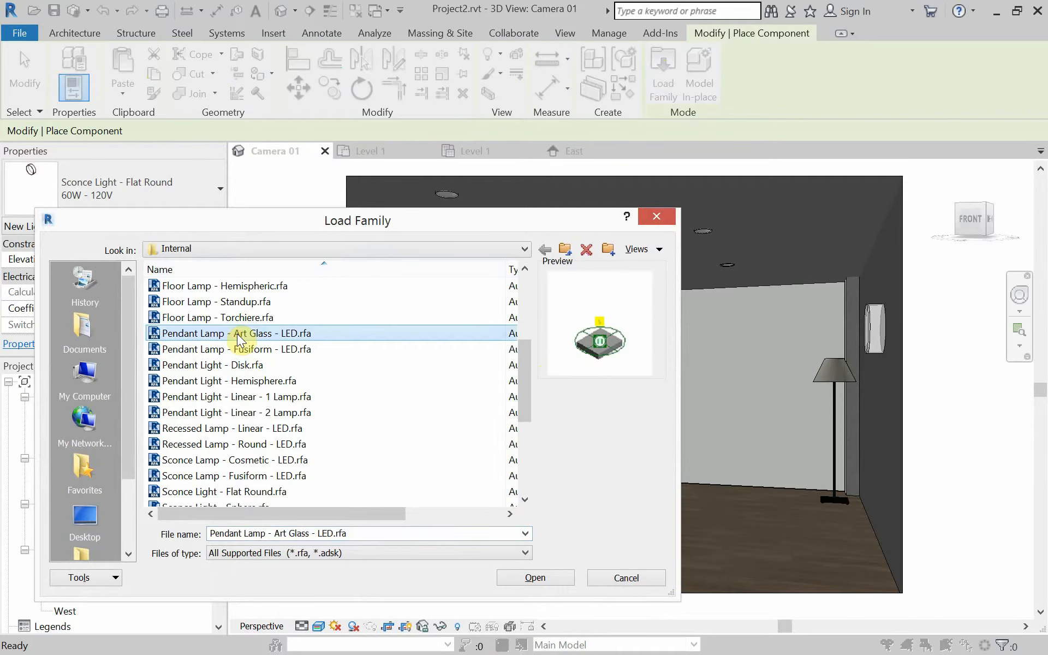
pyautogui.click(233, 349)
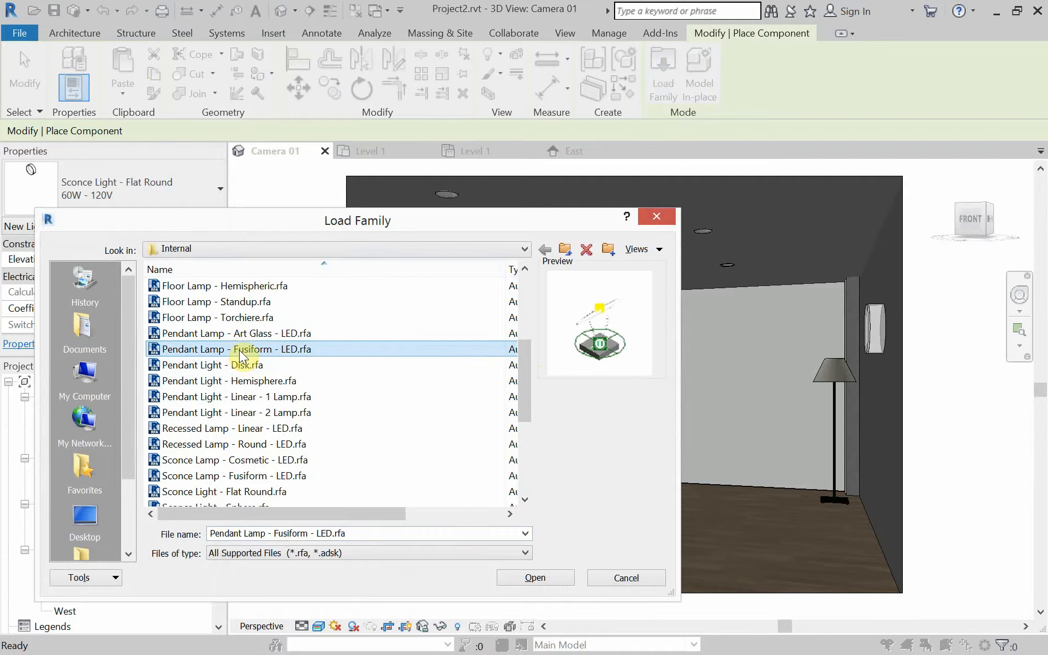
pyautogui.click(234, 333)
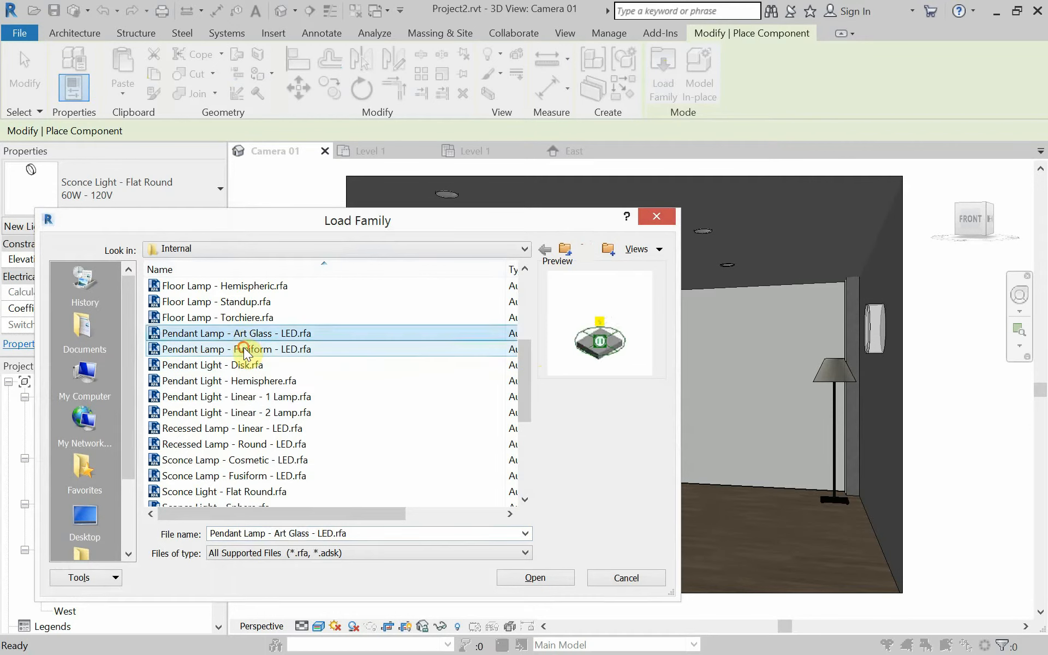
pyautogui.click(236, 350)
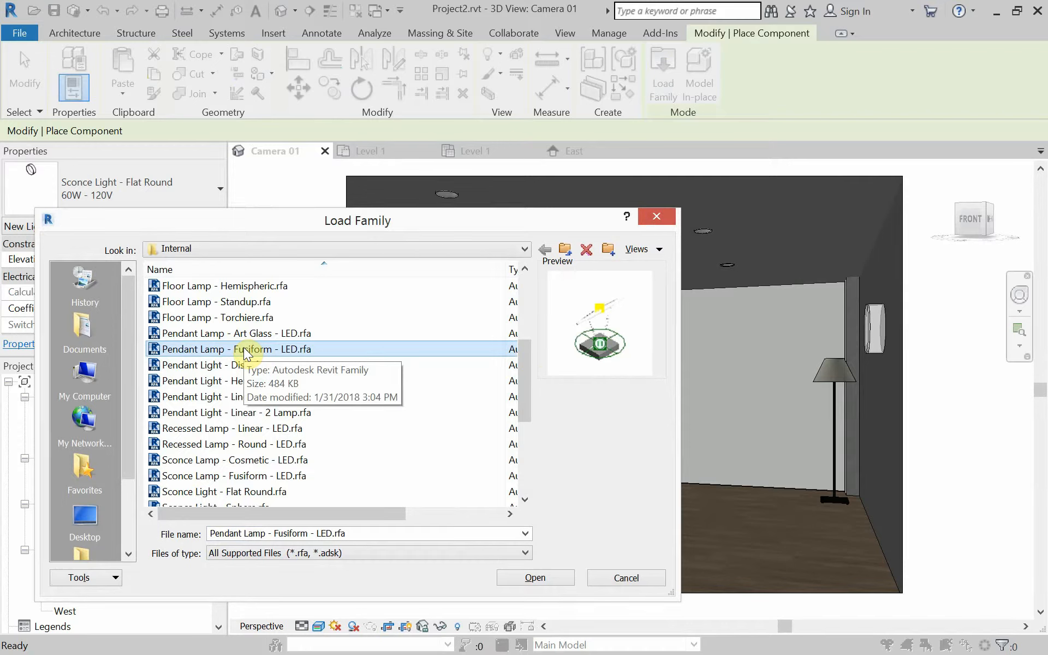
pyautogui.moveTo(261, 375)
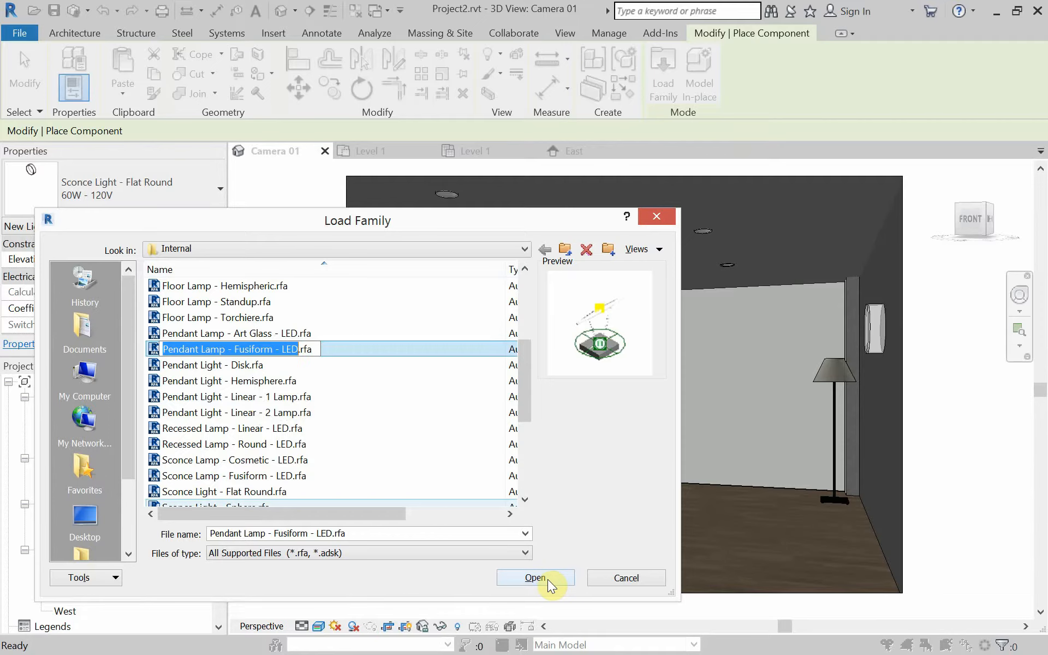
# Load the Pendant Lamp - Fusiform - LED family into the project for ceiling placement
pyautogui.click(533, 578)
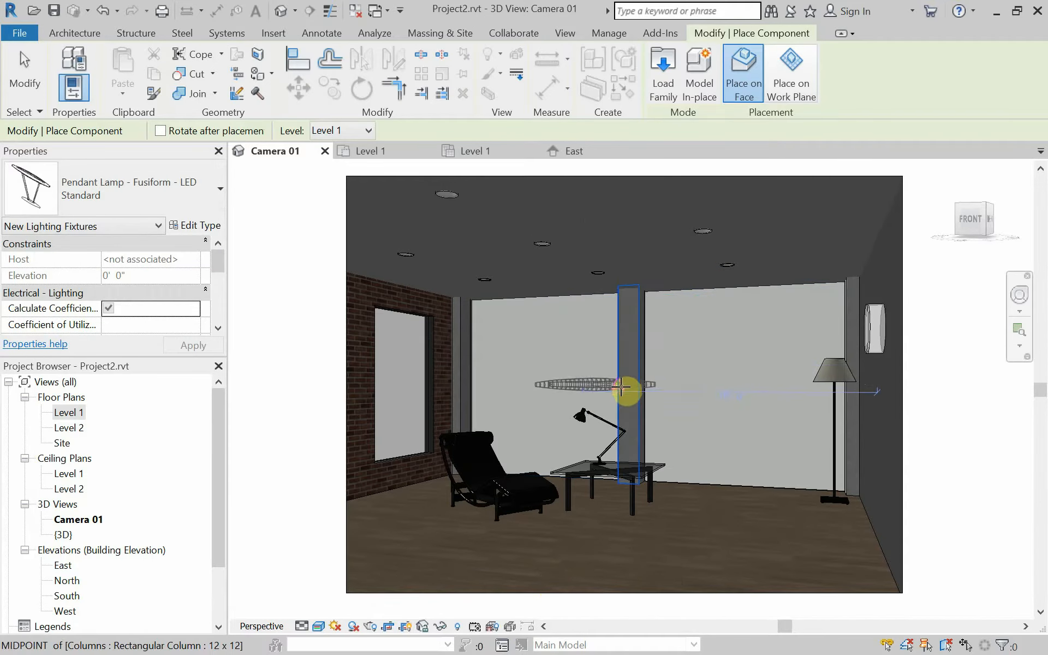
pyautogui.moveTo(733, 502)
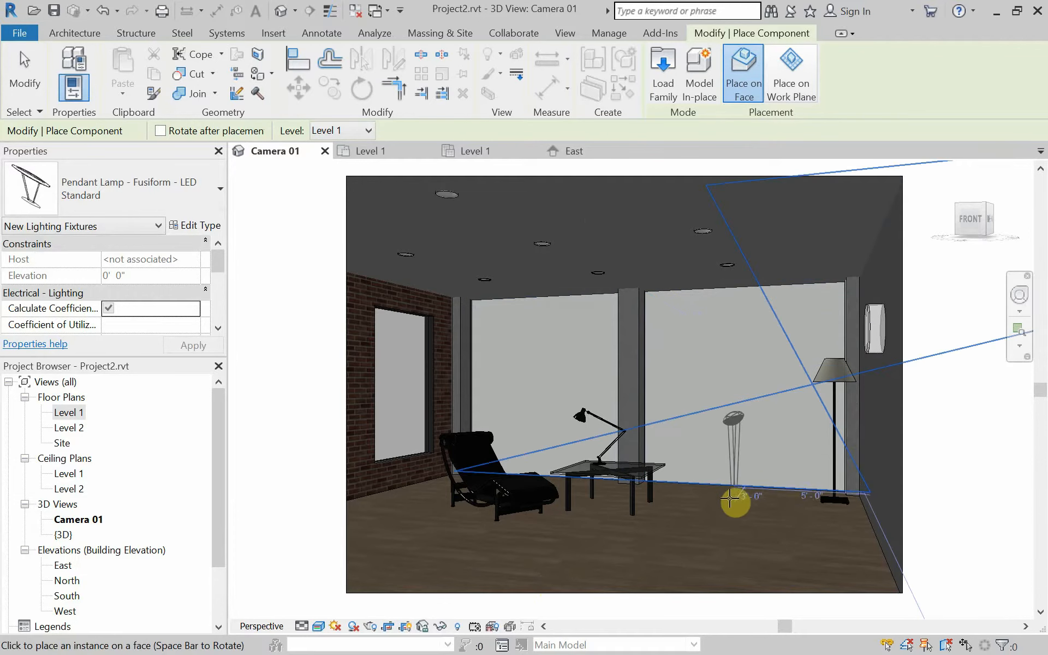
pyautogui.moveTo(674, 547)
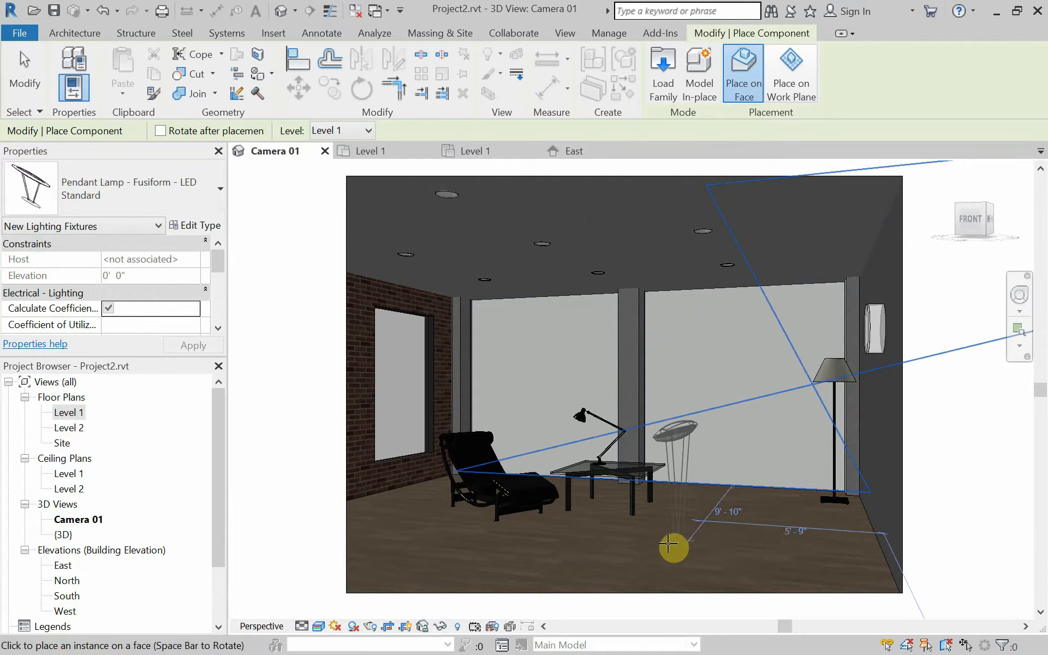
pyautogui.moveTo(475, 521)
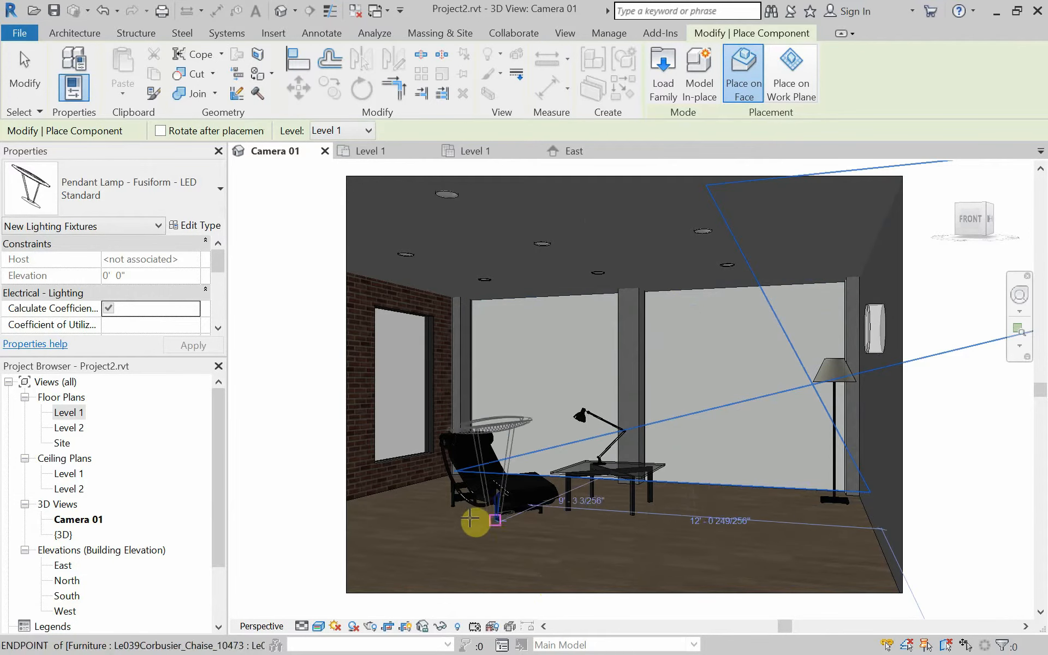
pyautogui.moveTo(411, 472)
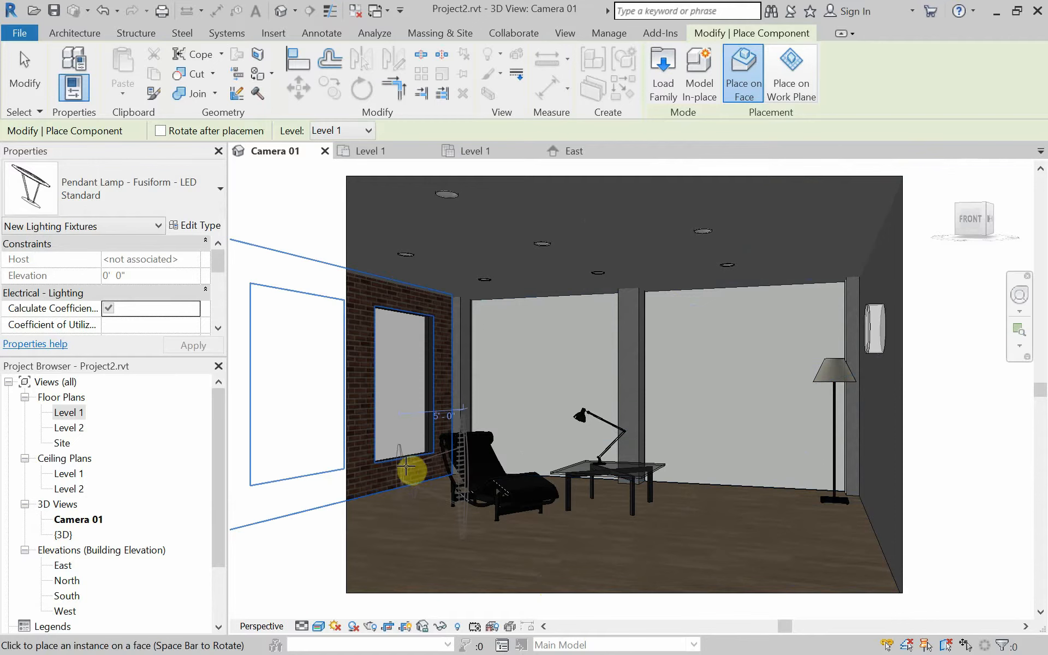
pyautogui.moveTo(601, 268)
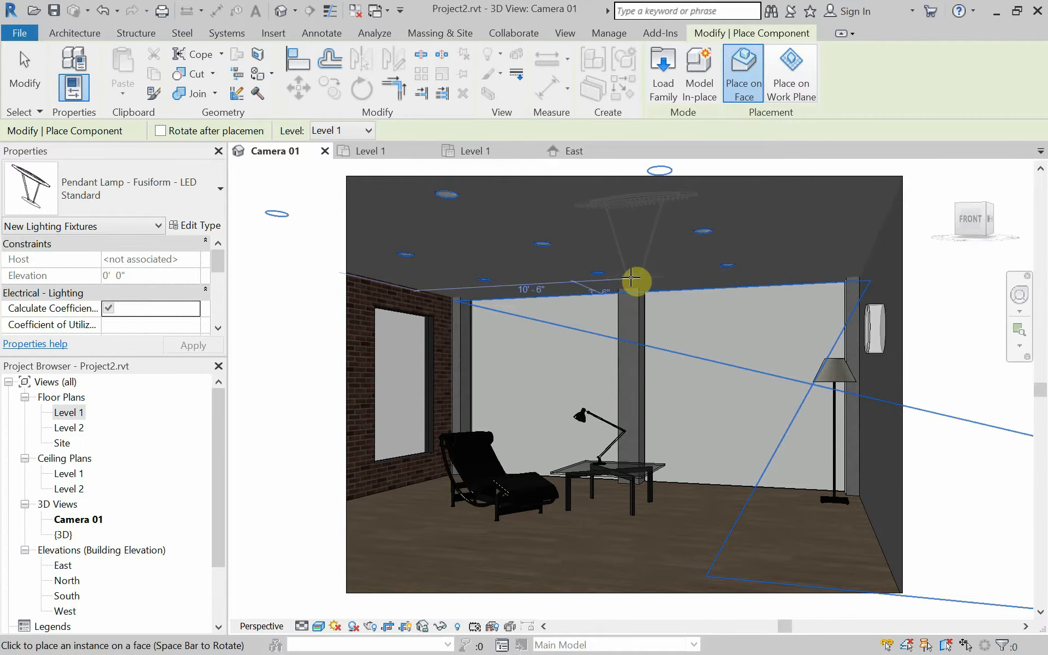
pyautogui.moveTo(639, 287)
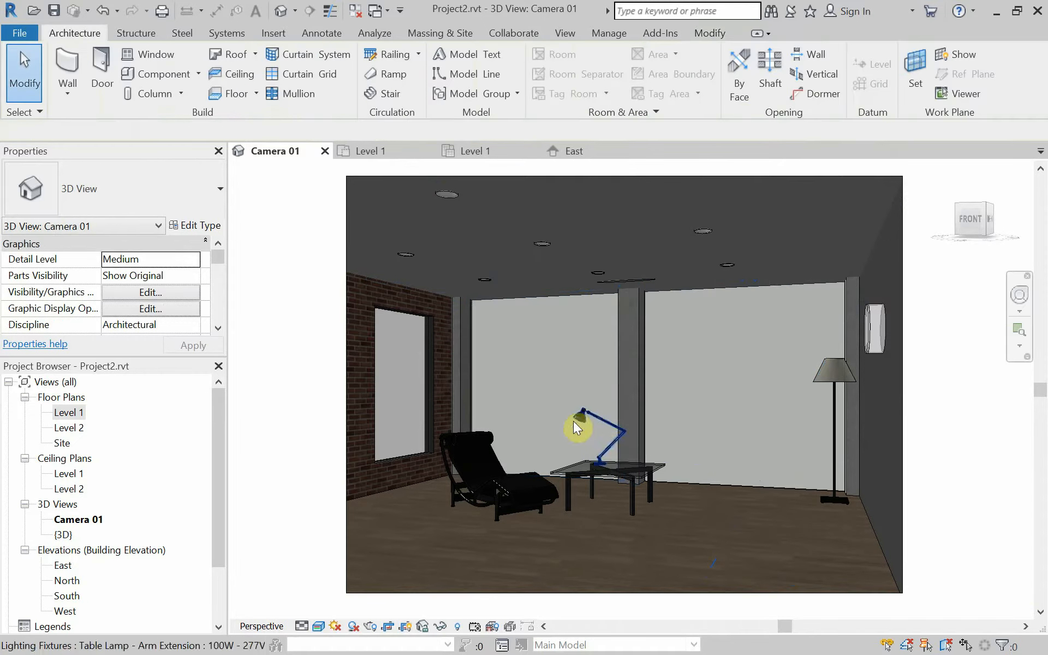
# Check the pendant lamp in the East elevation and return to the Camera 01 view
pyautogui.click(573, 151)
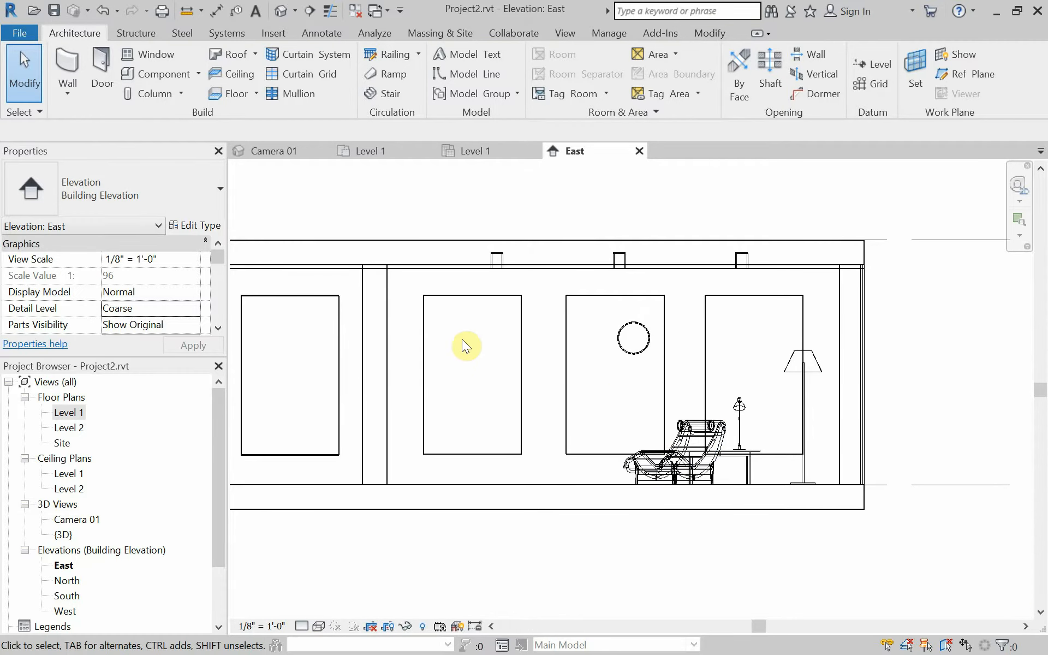
pyautogui.click(274, 150)
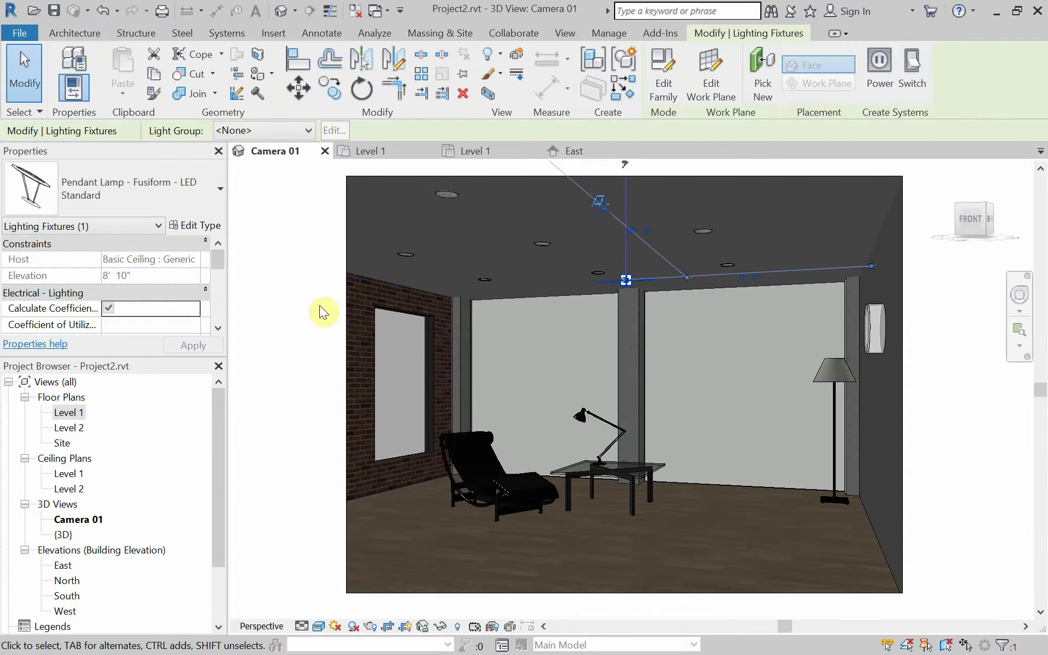
pyautogui.moveTo(321, 304)
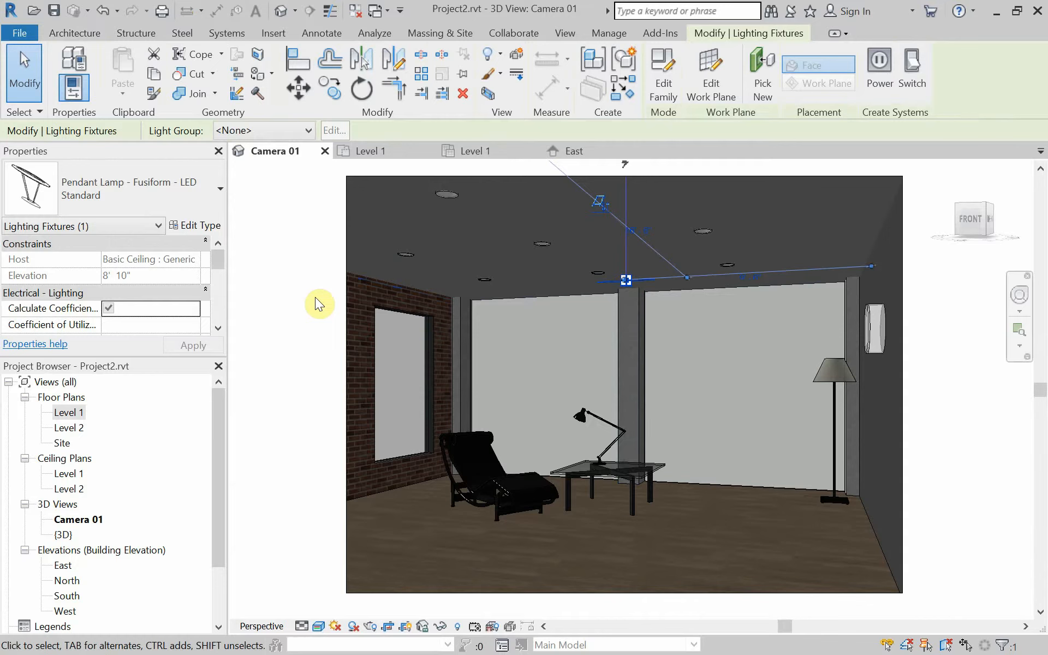
pyautogui.moveTo(605, 219)
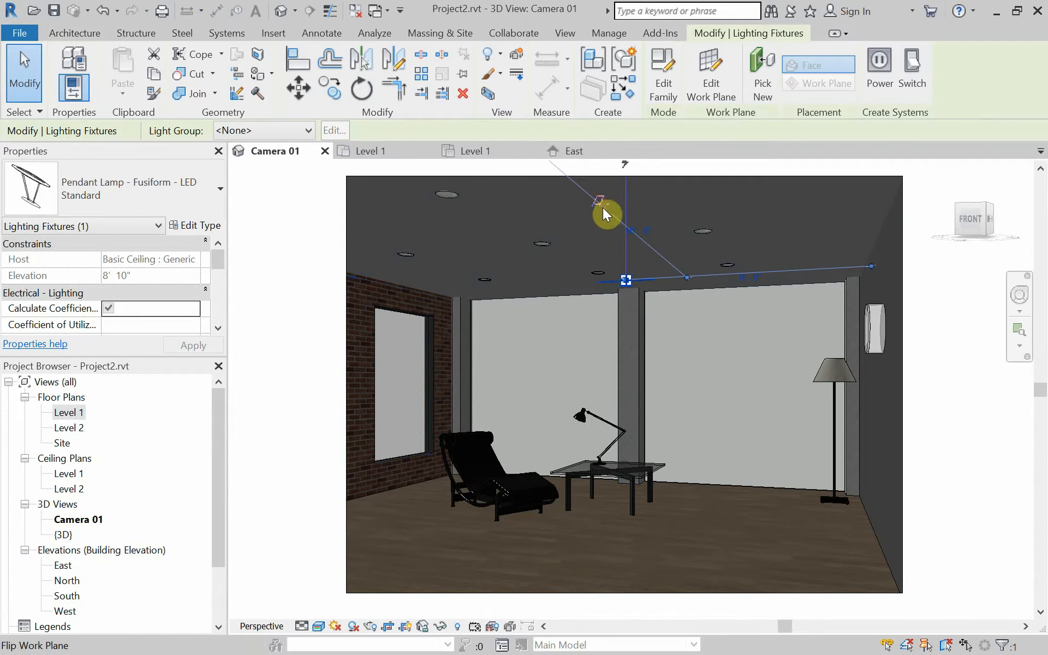
pyautogui.moveTo(605, 214)
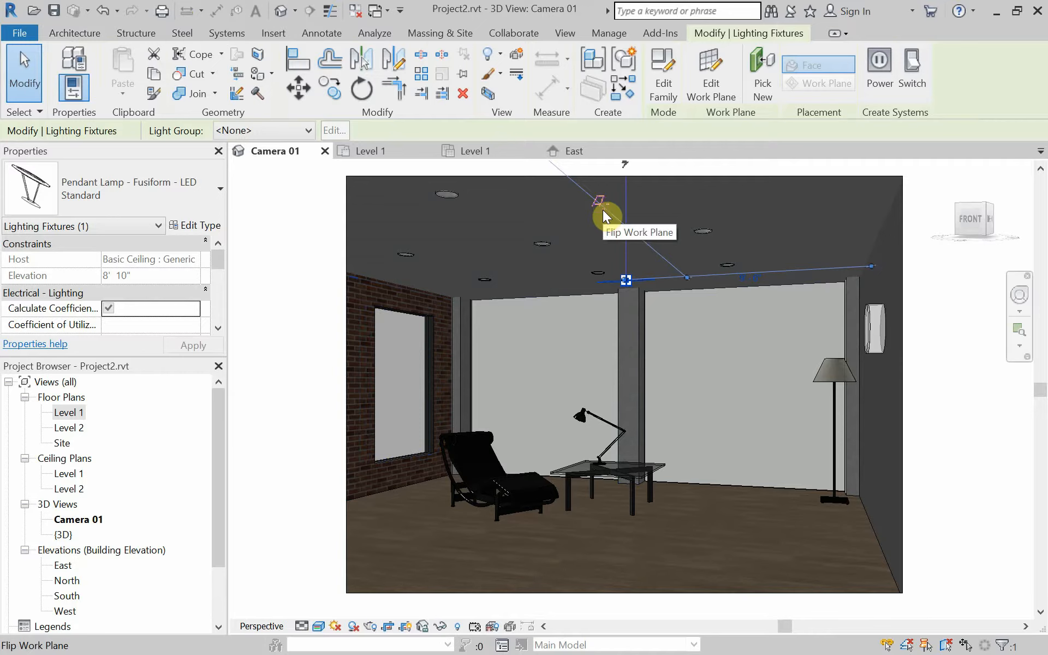
pyautogui.moveTo(305, 264)
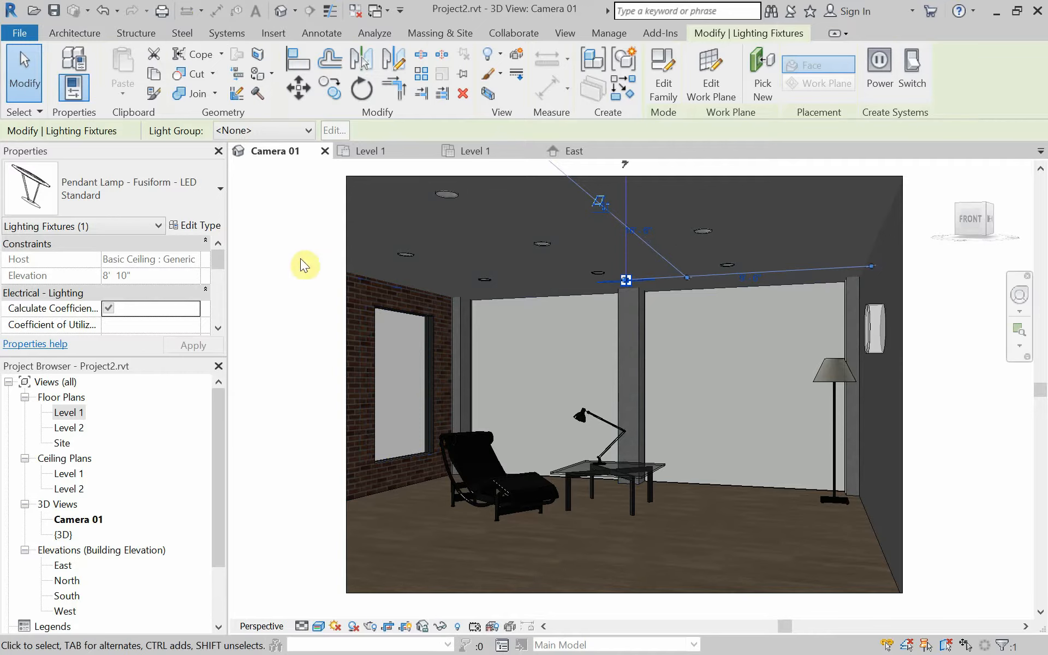
pyautogui.moveTo(573, 151)
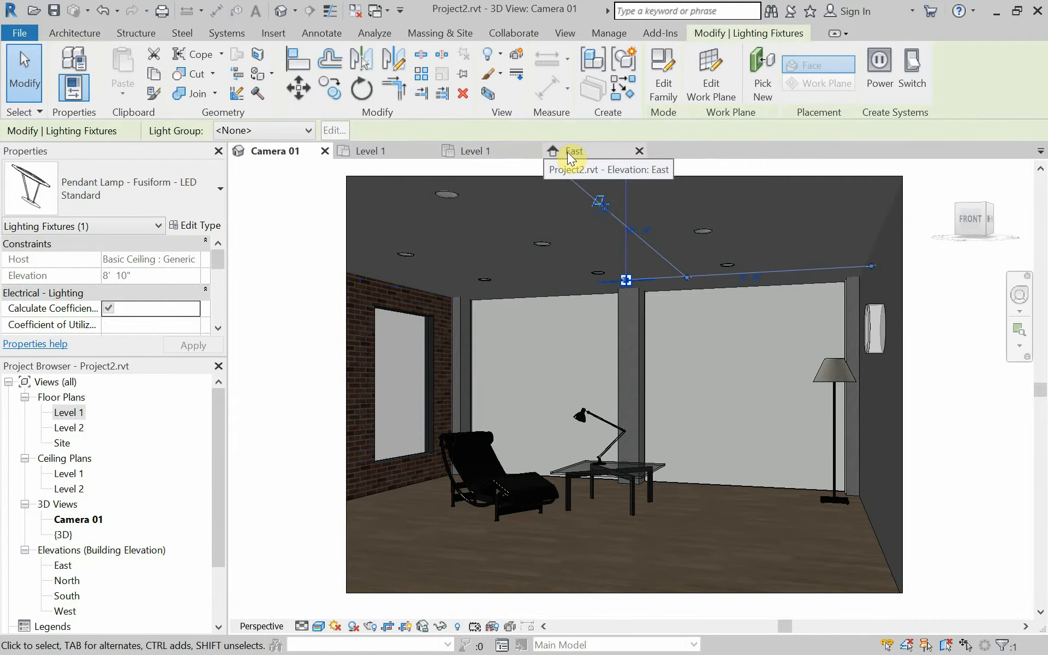
# Inspect the flipped pendant in the East elevation, then bring Camera 01 back to the front
pyautogui.click(574, 150)
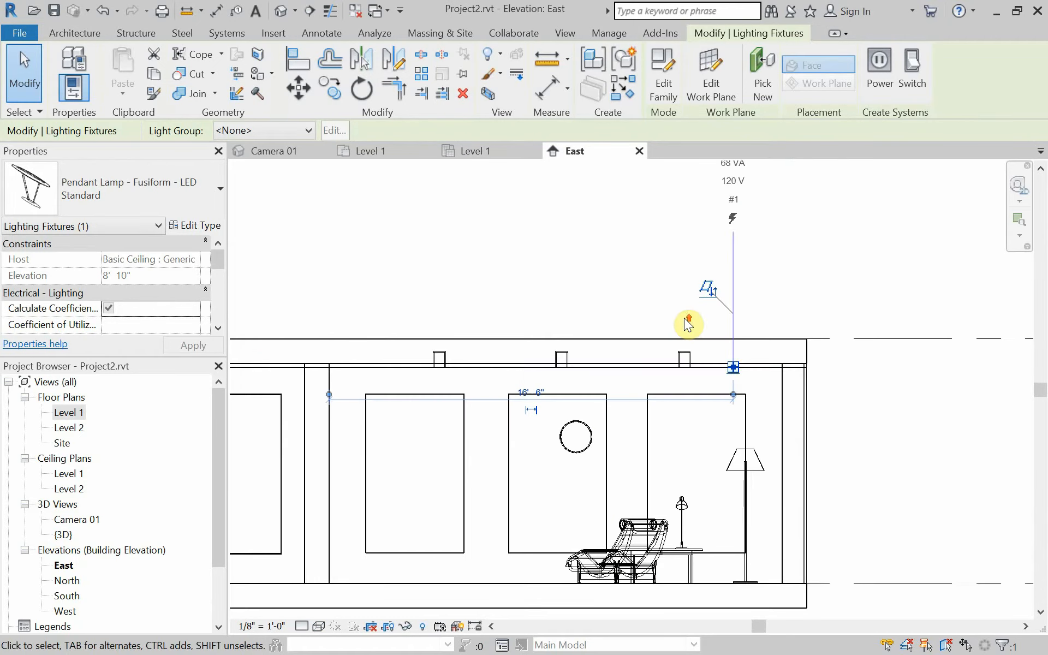
pyautogui.moveTo(689, 325)
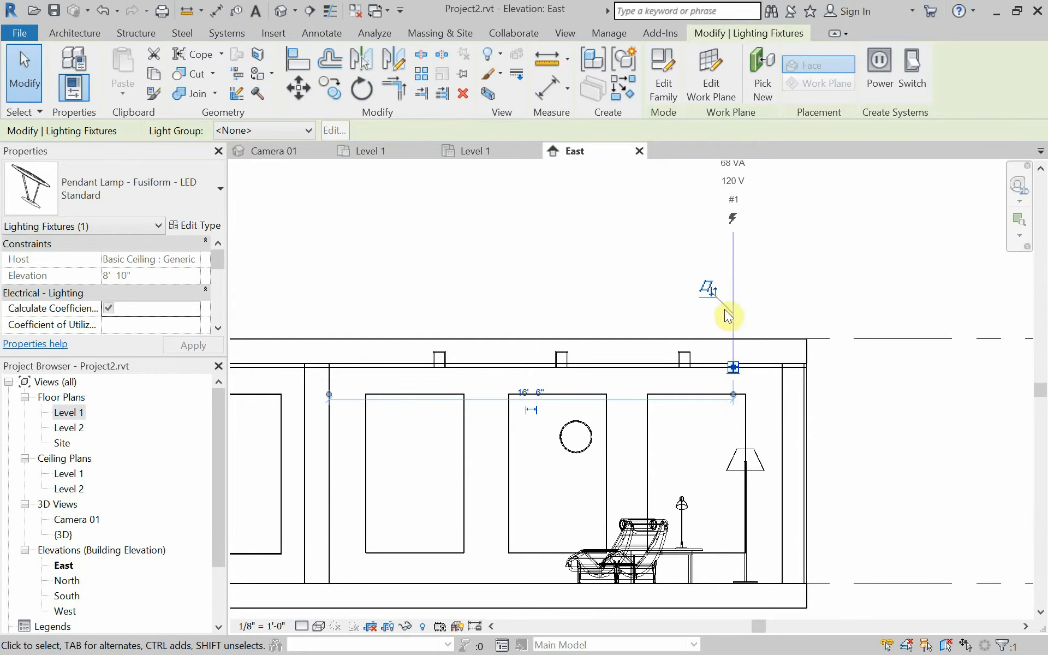
pyautogui.moveTo(716, 404)
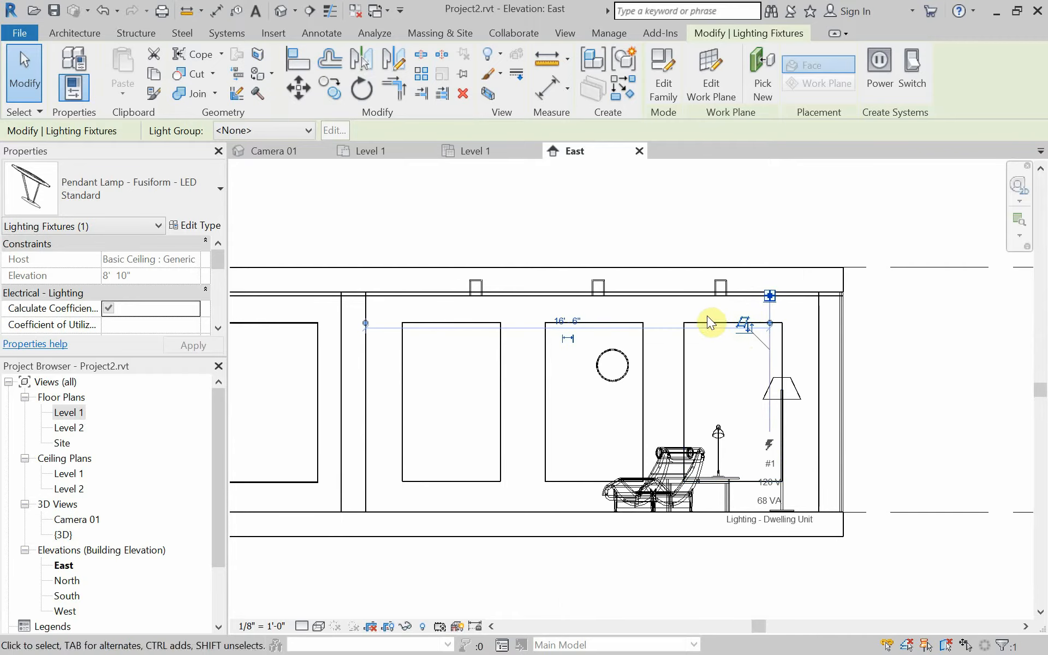
pyautogui.moveTo(324, 313)
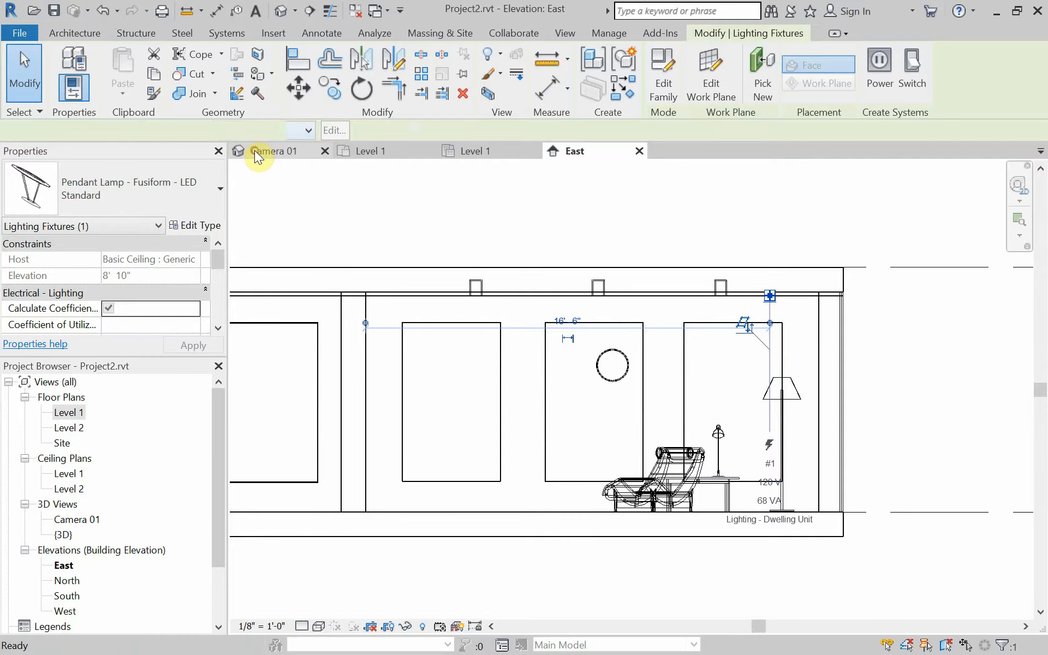
pyautogui.click(274, 151)
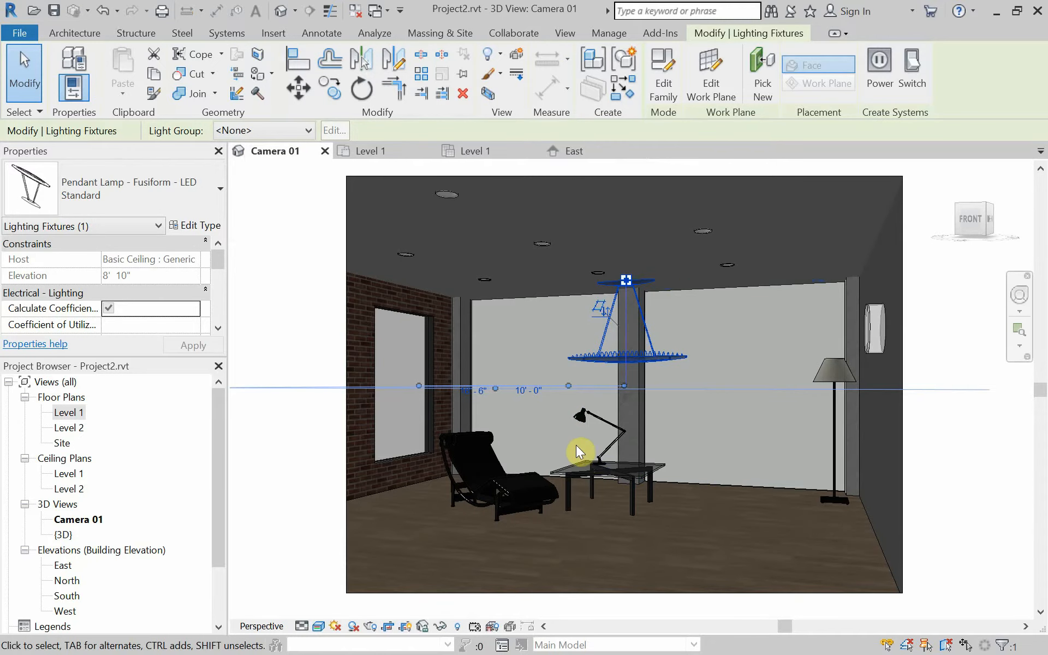
pyautogui.moveTo(568, 401)
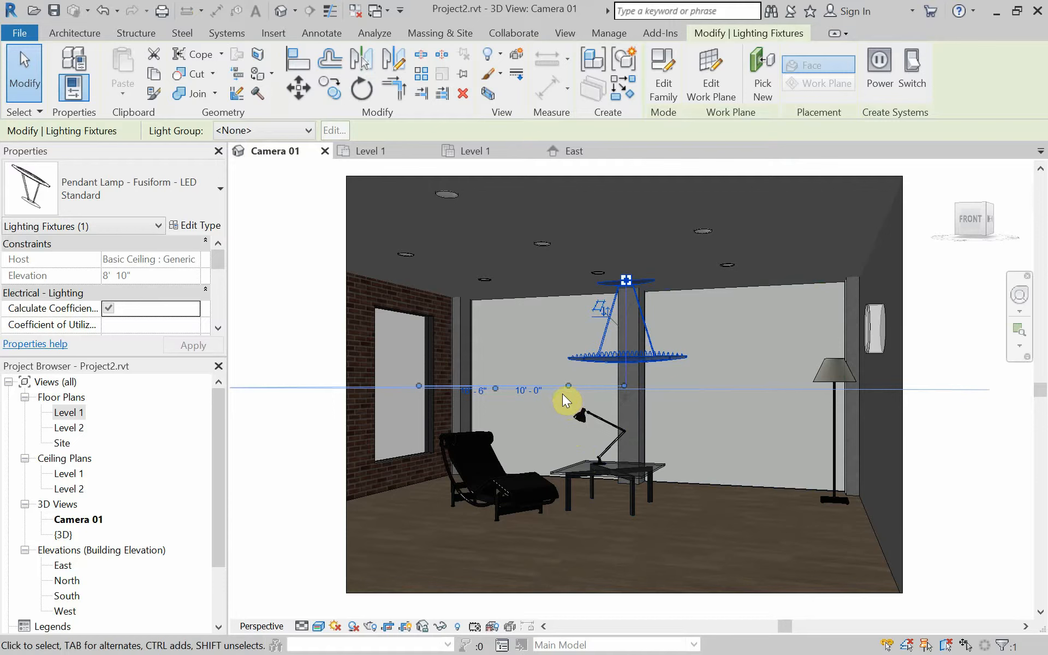
pyautogui.moveTo(482, 335)
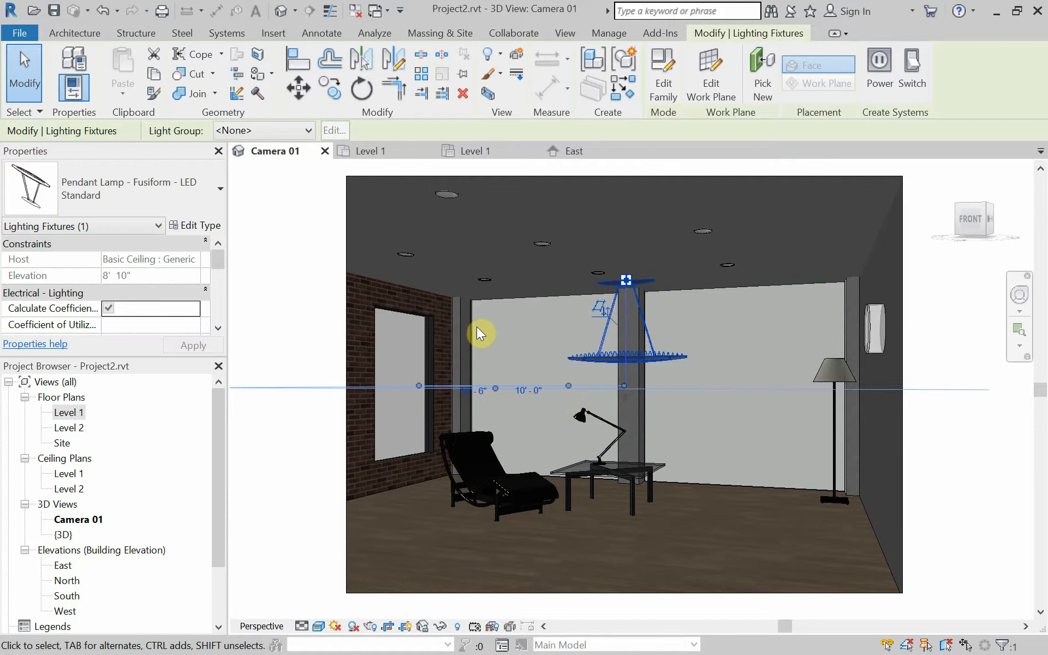
pyautogui.moveTo(241, 118)
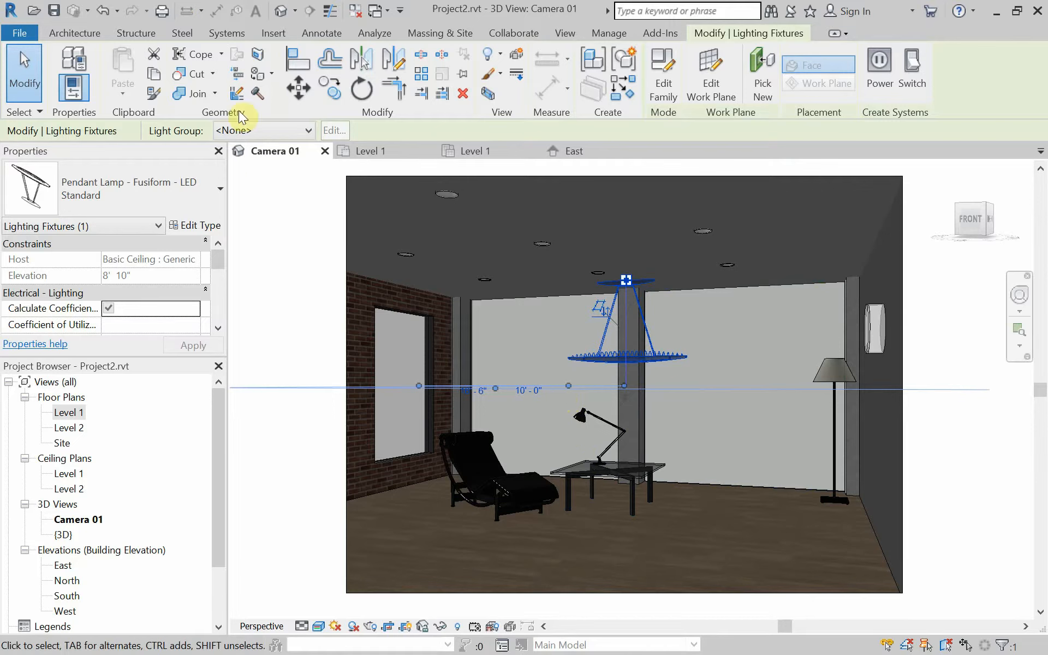
pyautogui.moveTo(354, 553)
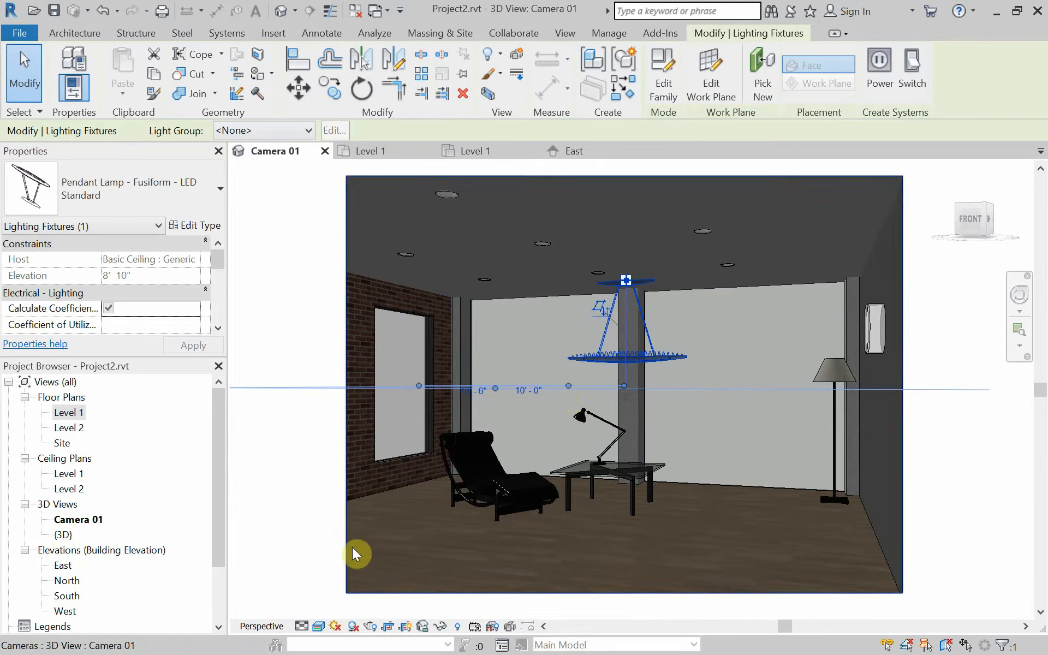
# Render Camera 01 at Draft quality with Exterior: Sun only lighting and a transparent background
pyautogui.click(564, 32)
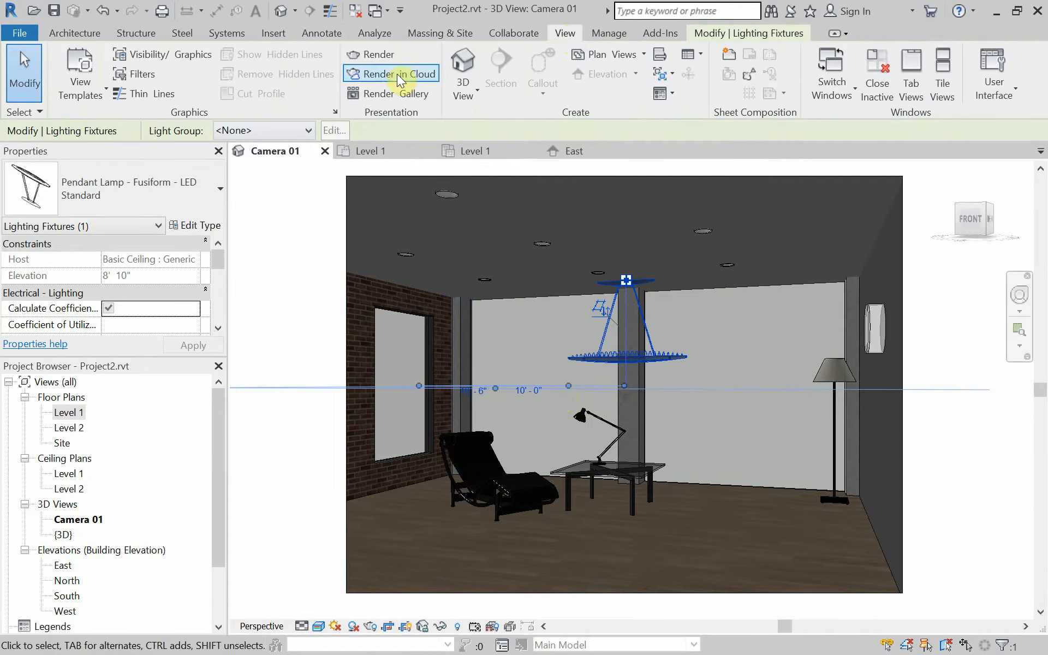
pyautogui.click(377, 54)
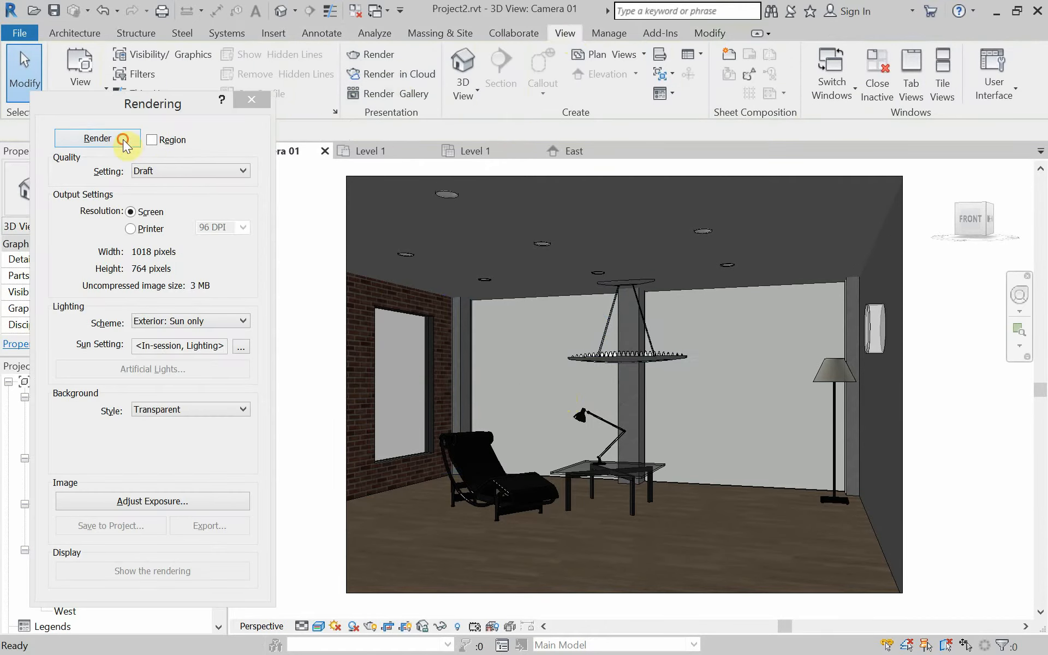
pyautogui.click(97, 138)
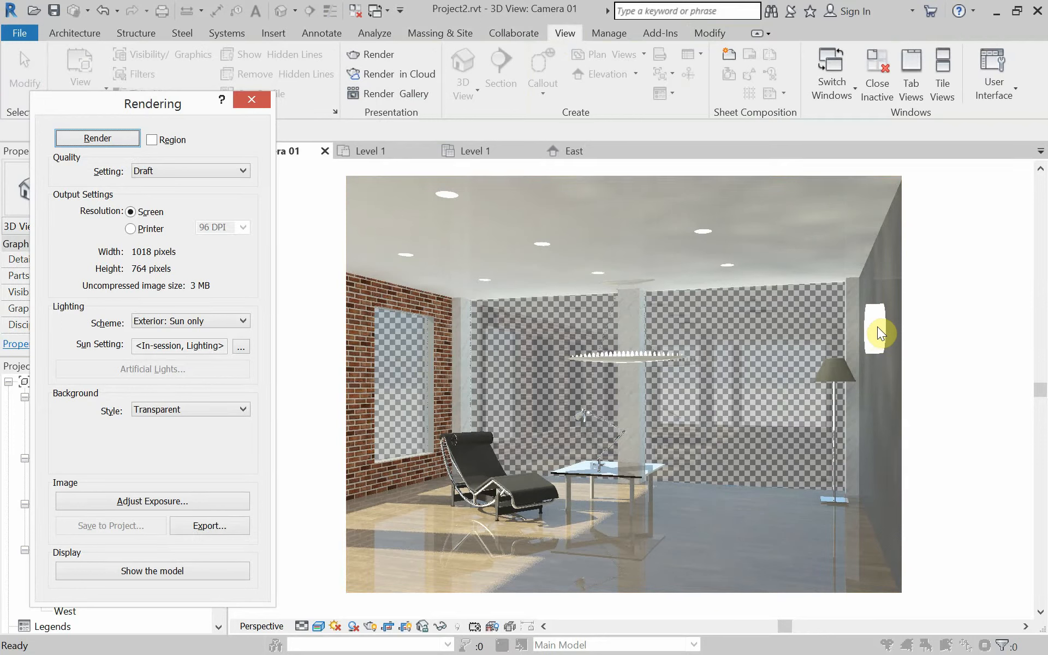
pyautogui.moveTo(879, 331)
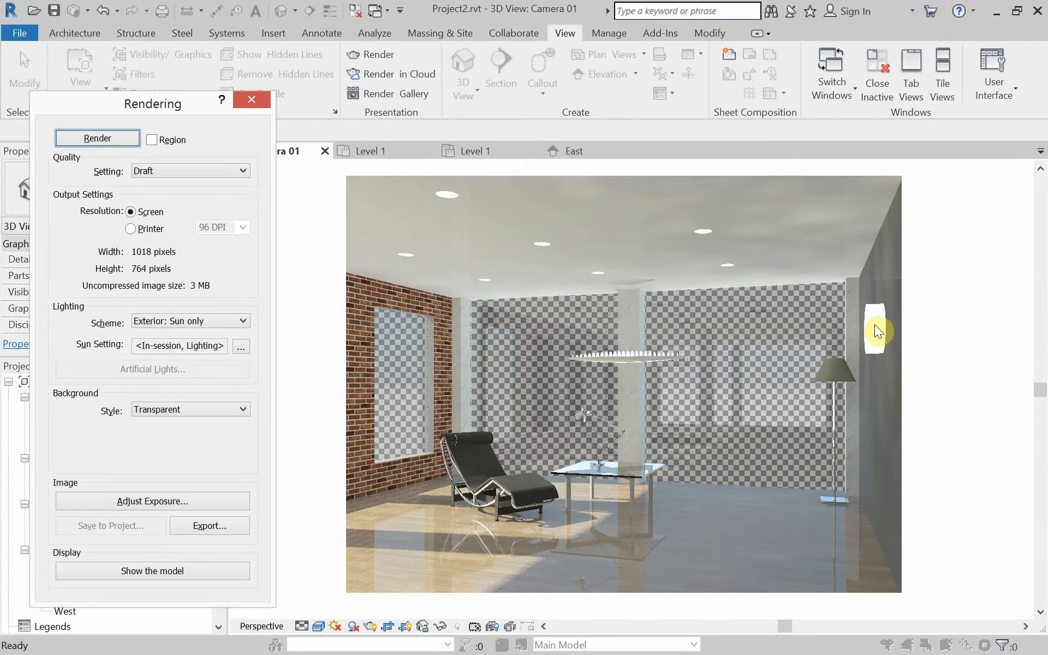
pyautogui.moveTo(826, 336)
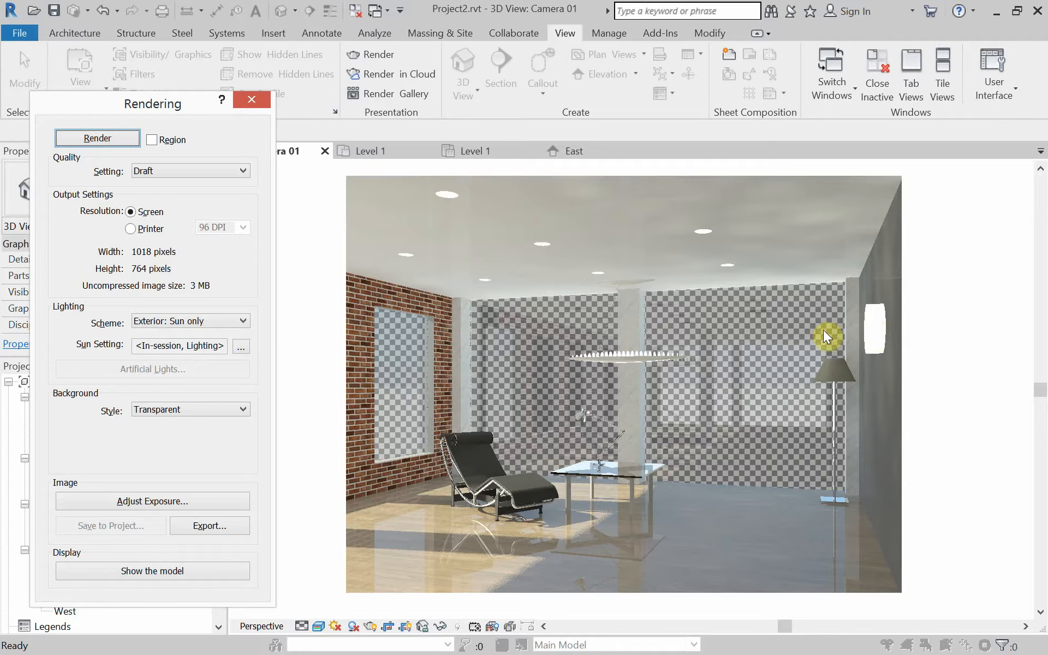
pyautogui.moveTo(141, 114)
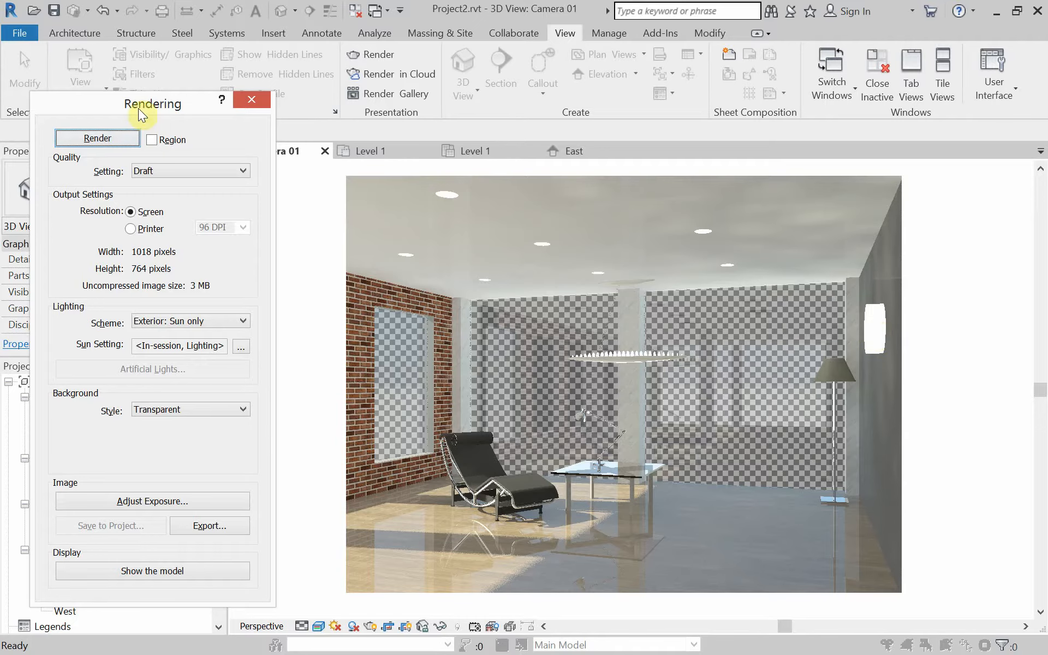
pyautogui.moveTo(153, 102); pyautogui.dragTo(153, 66)
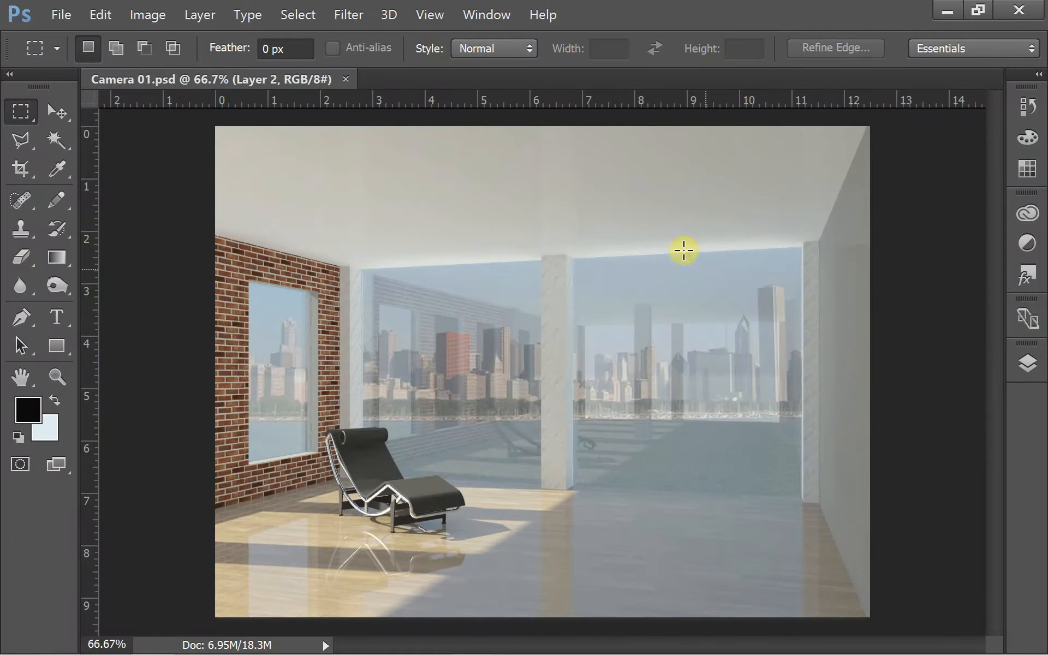
pyautogui.moveTo(614, 387)
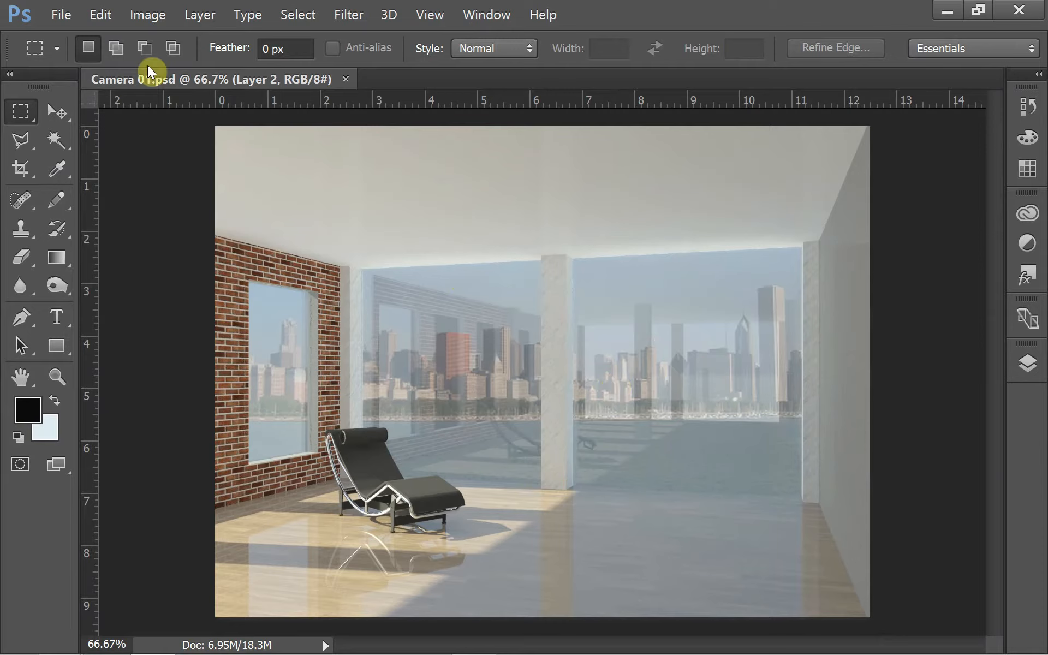
# Check the Camera 01.psd composite's size in the Image Size dialog (1800 × 1350 px, 144 ppi)
pyautogui.click(148, 14)
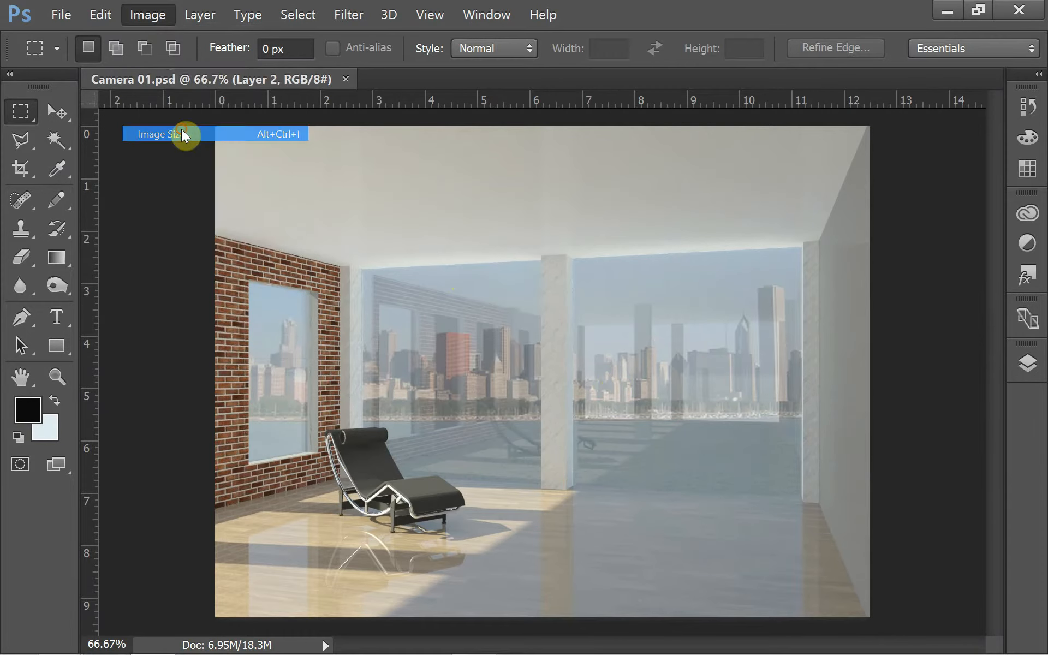
pyautogui.click(155, 133)
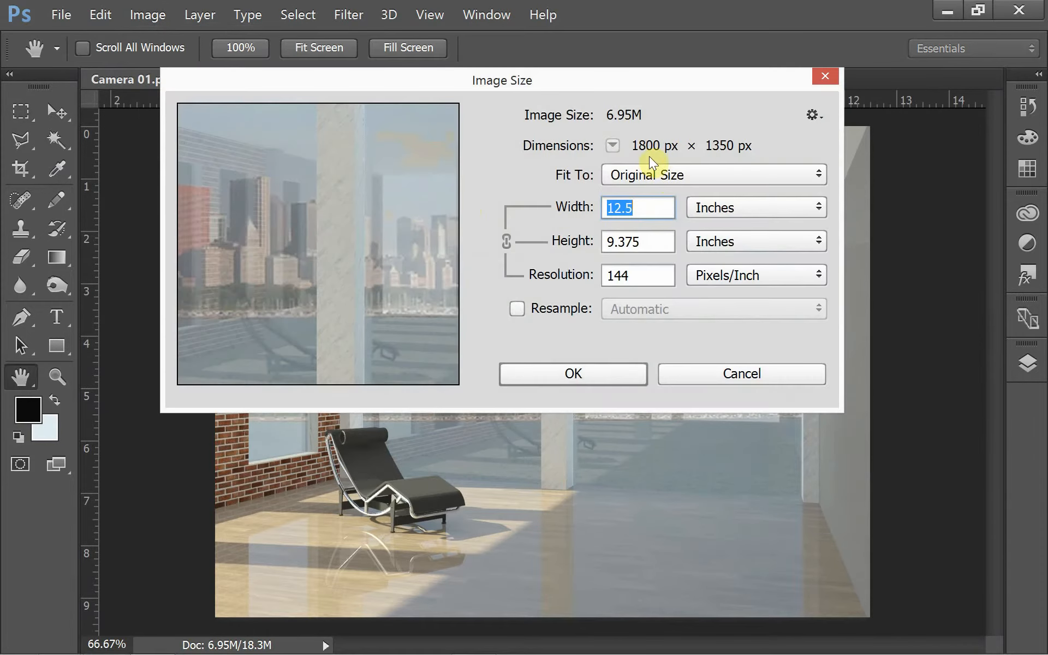
pyautogui.moveTo(812, 114)
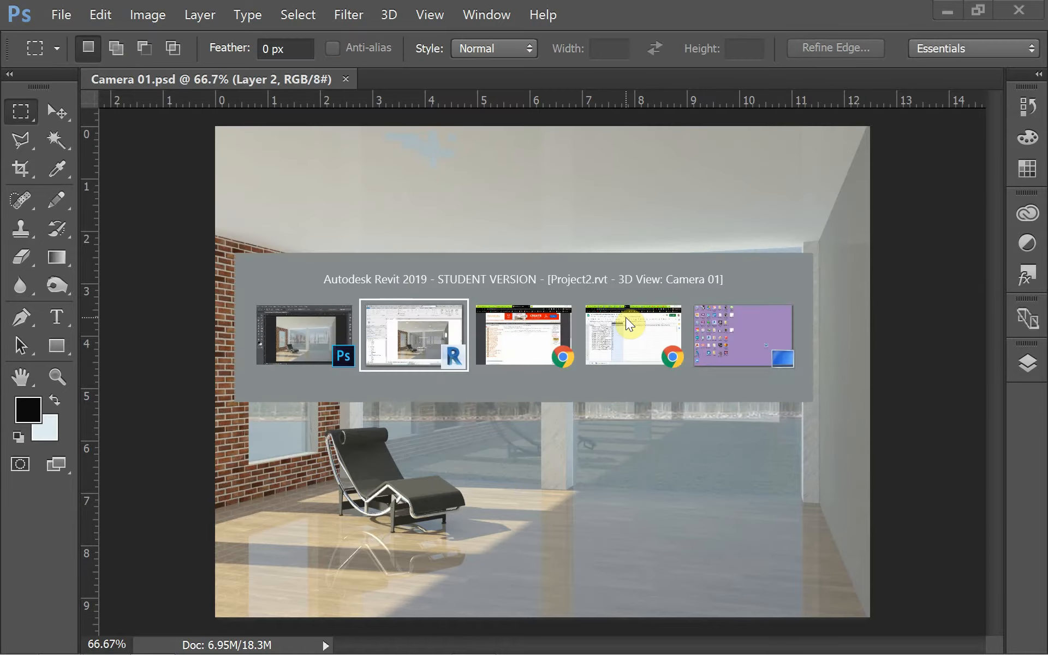
# Set the rendering to Printer resolution at 300 DPI and Medium quality, 1800 × 1350 pixels
pyautogui.click(413, 335)
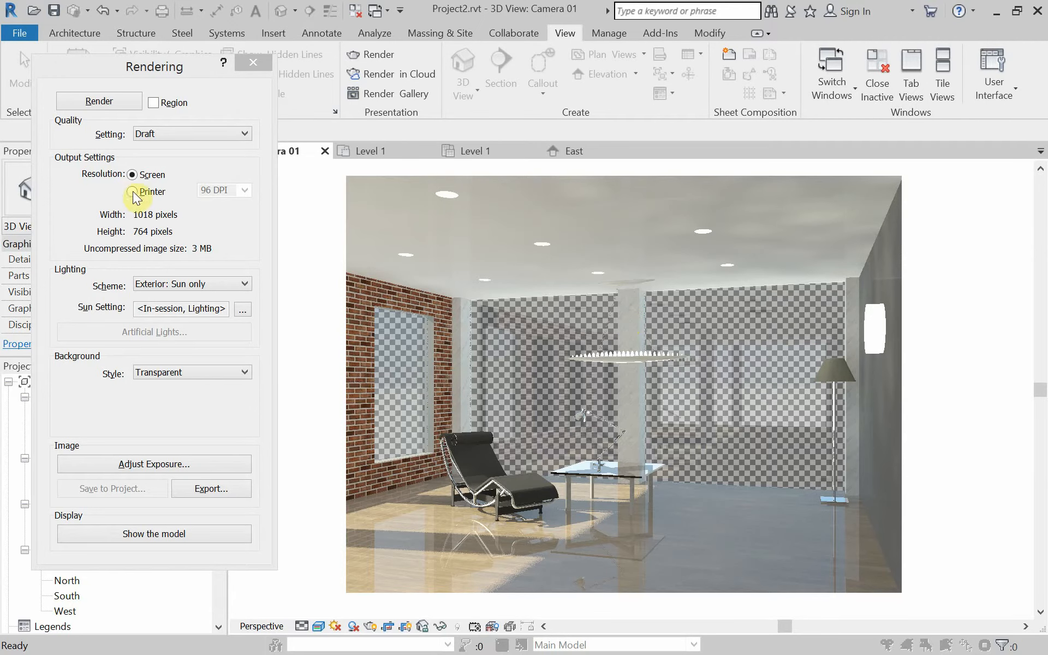
pyautogui.click(134, 192)
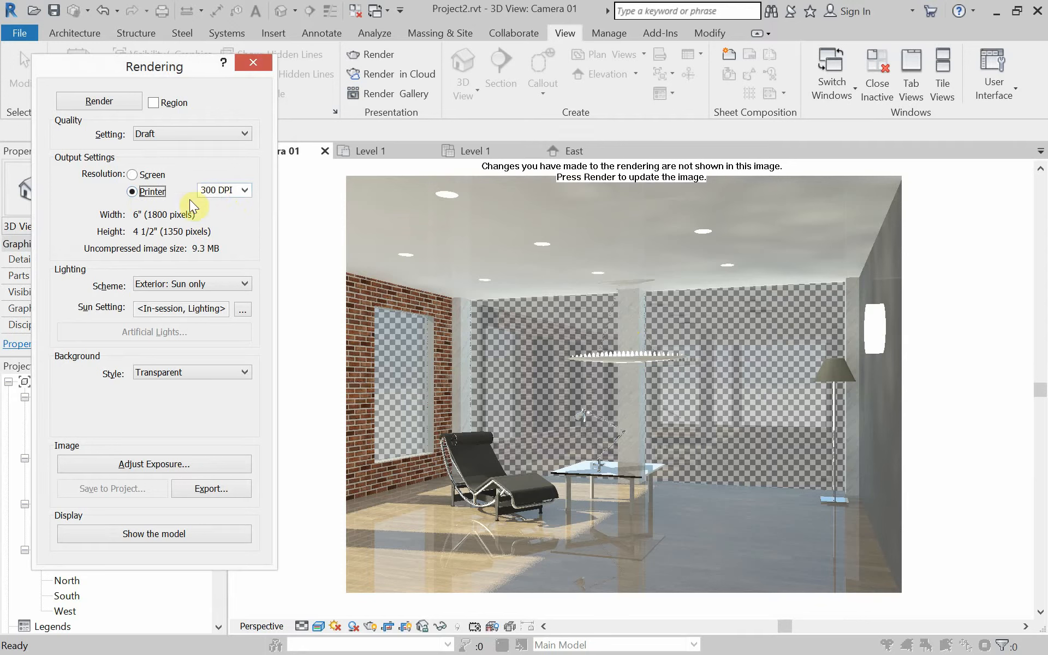
pyautogui.click(191, 133)
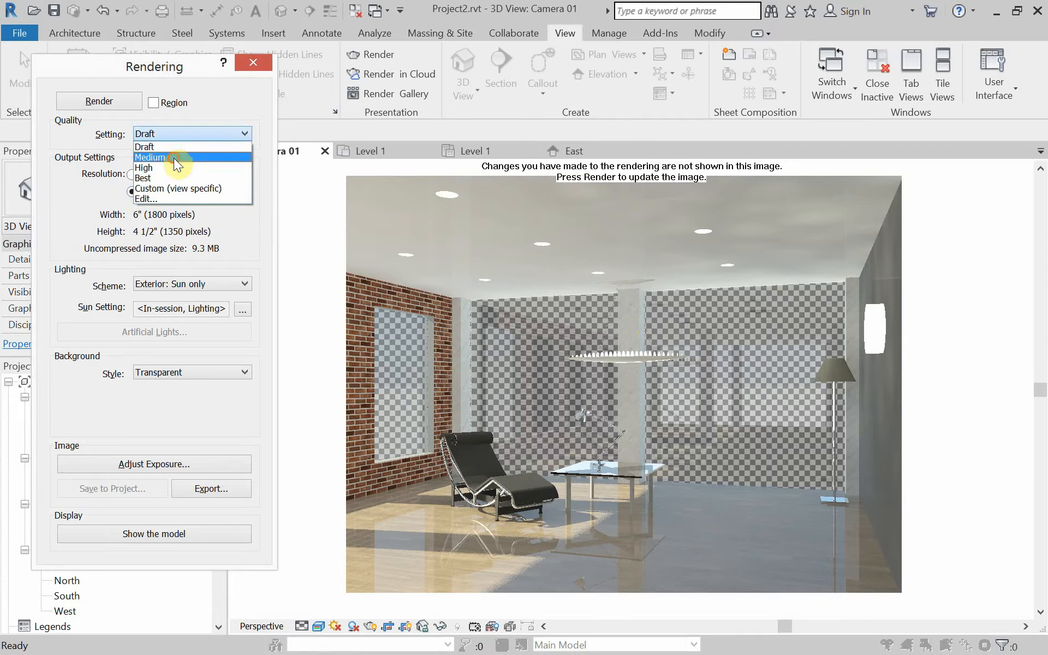
pyautogui.click(150, 158)
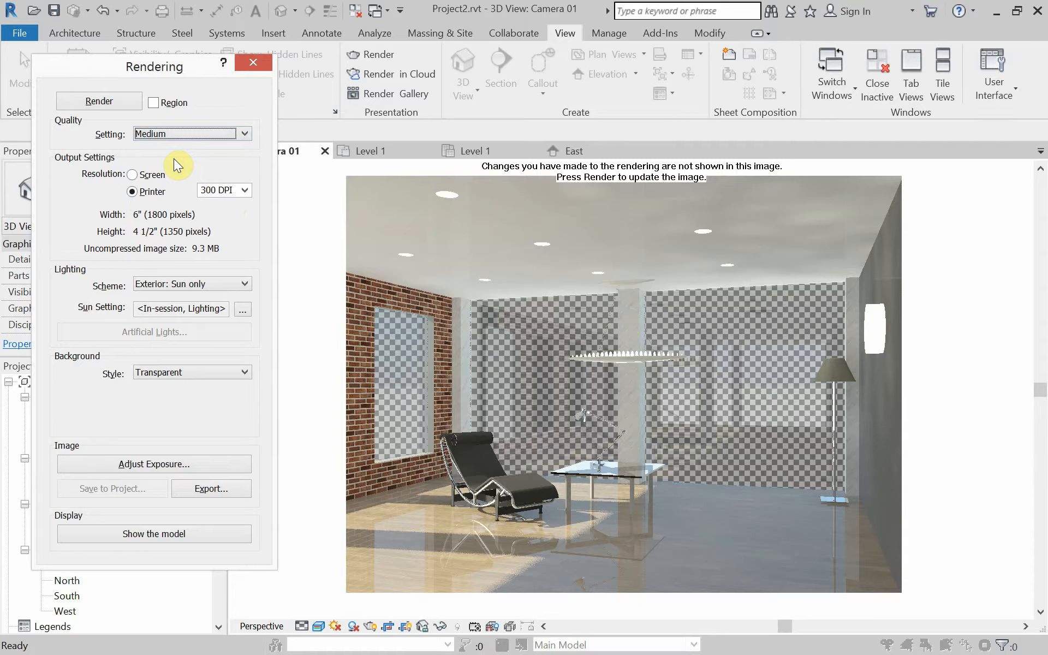
pyautogui.moveTo(210, 353)
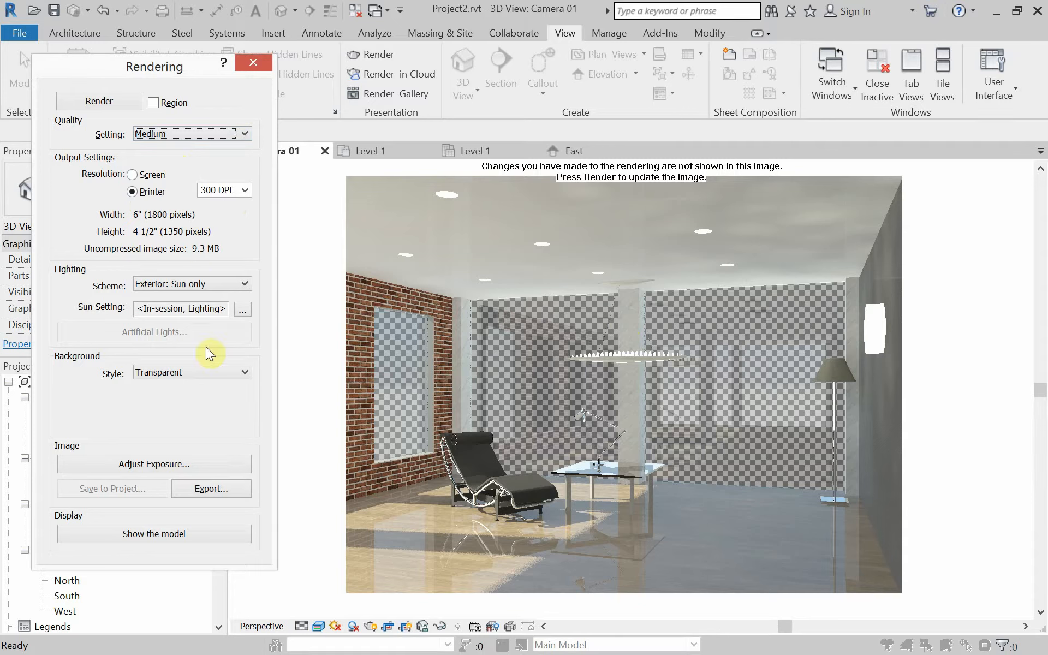
pyautogui.moveTo(154, 463)
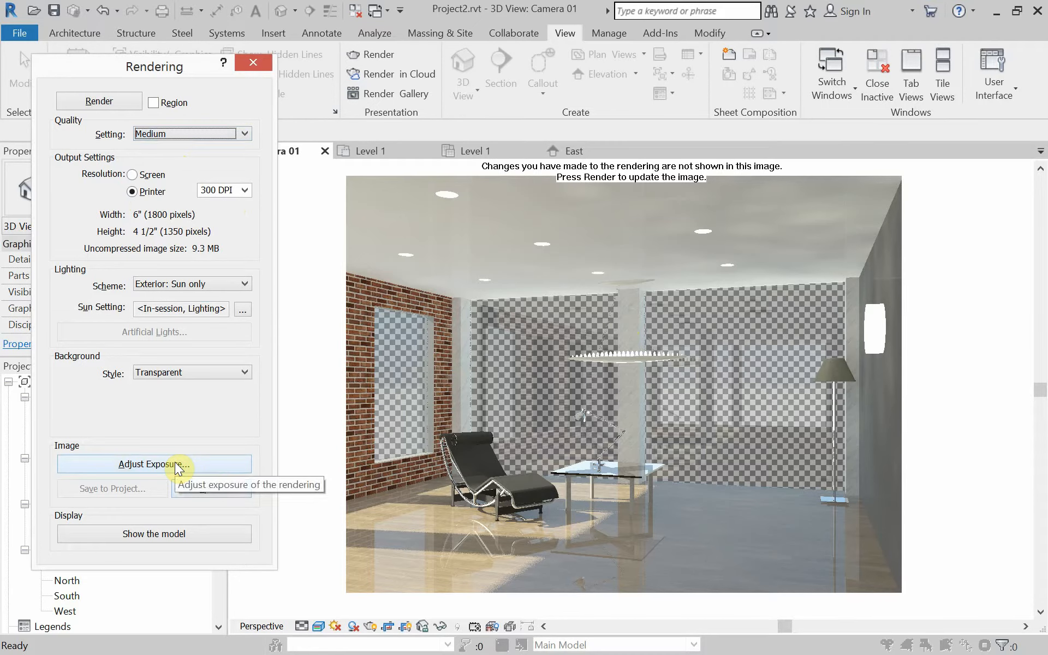
pyautogui.moveTo(124, 472)
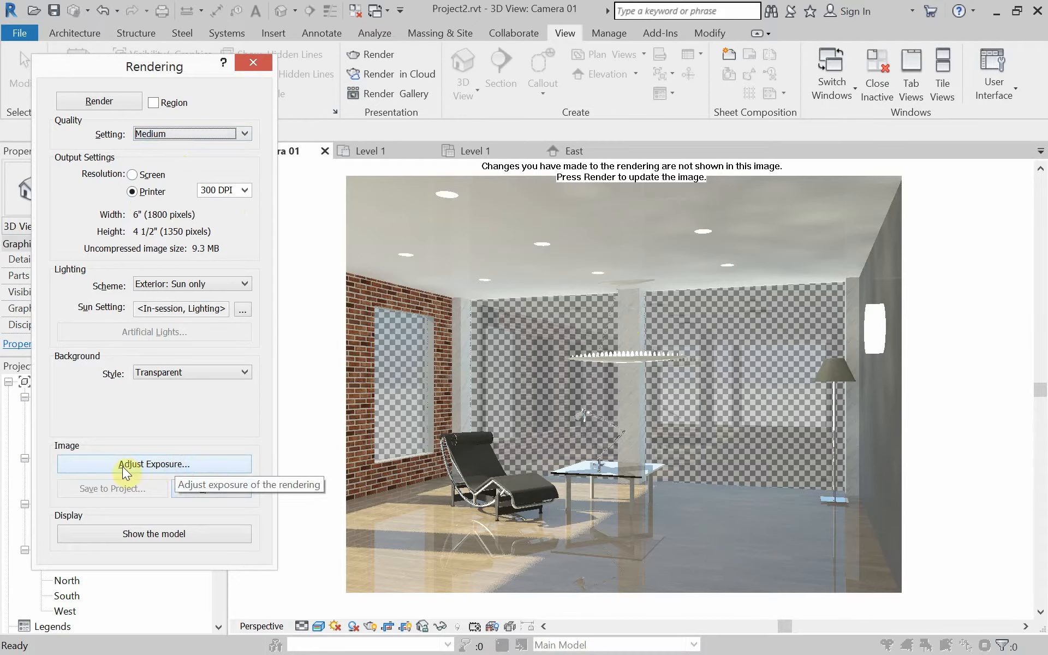
# Review the Adjust Exposure settings and cancel without changing them
pyautogui.click(154, 464)
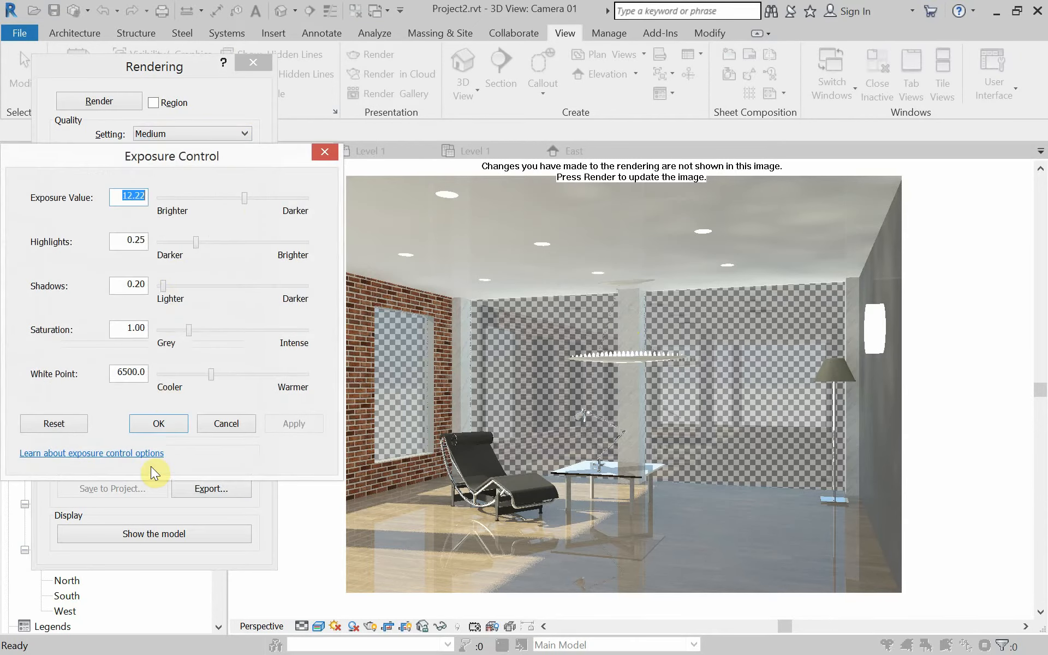
pyautogui.moveTo(265, 207)
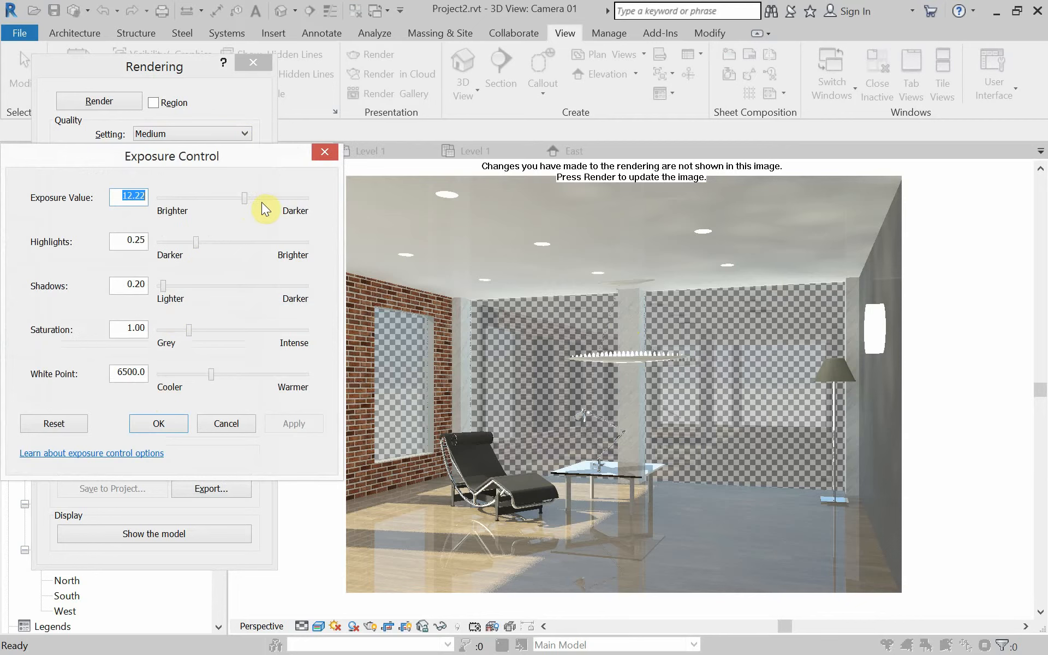
pyautogui.moveTo(217, 209)
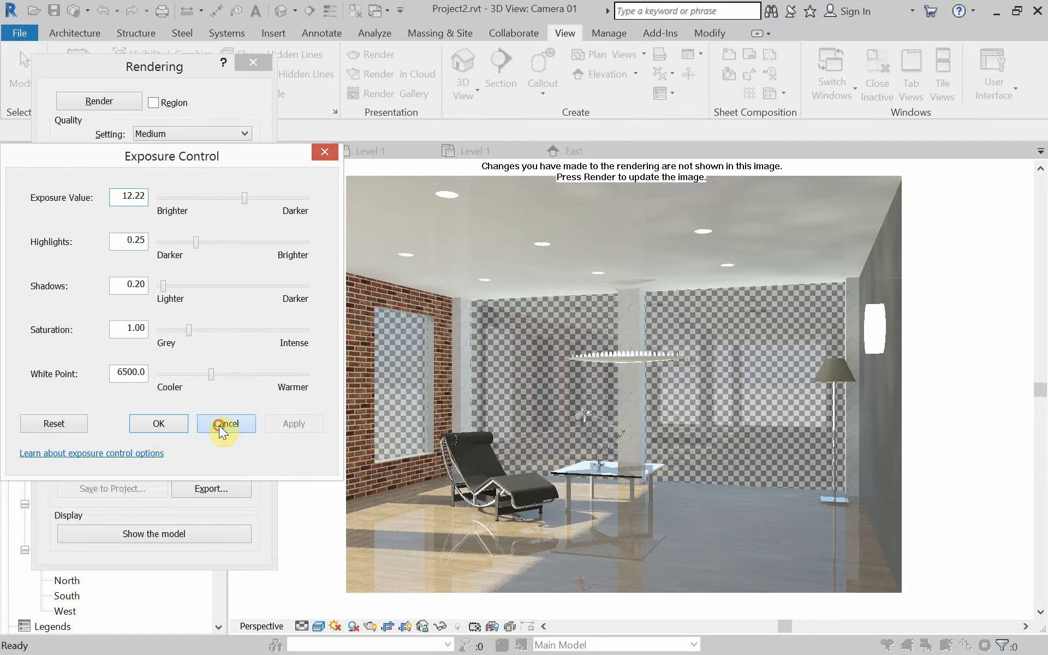
pyautogui.click(225, 424)
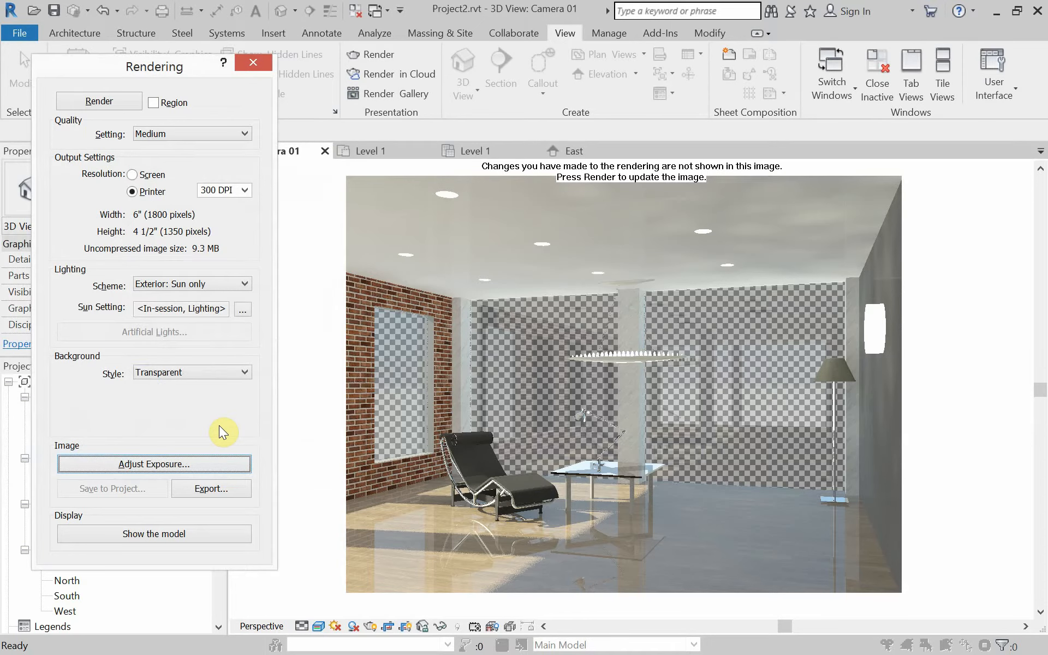
pyautogui.moveTo(205, 407)
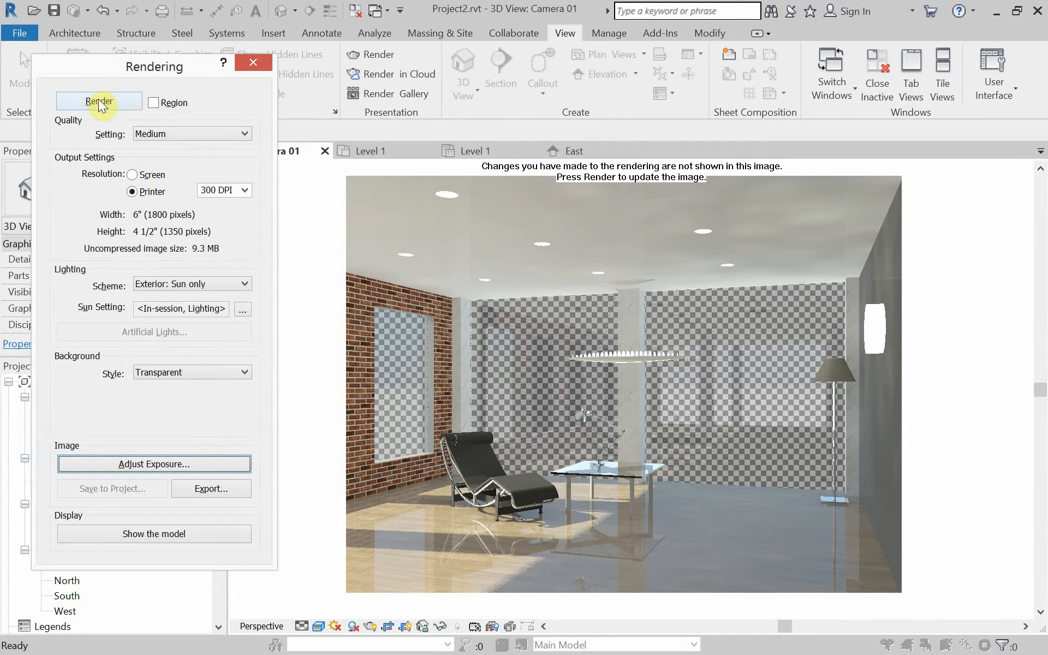
# Start the medium-quality, print-resolution render of Camera 01 and let it run
pyautogui.click(97, 101)
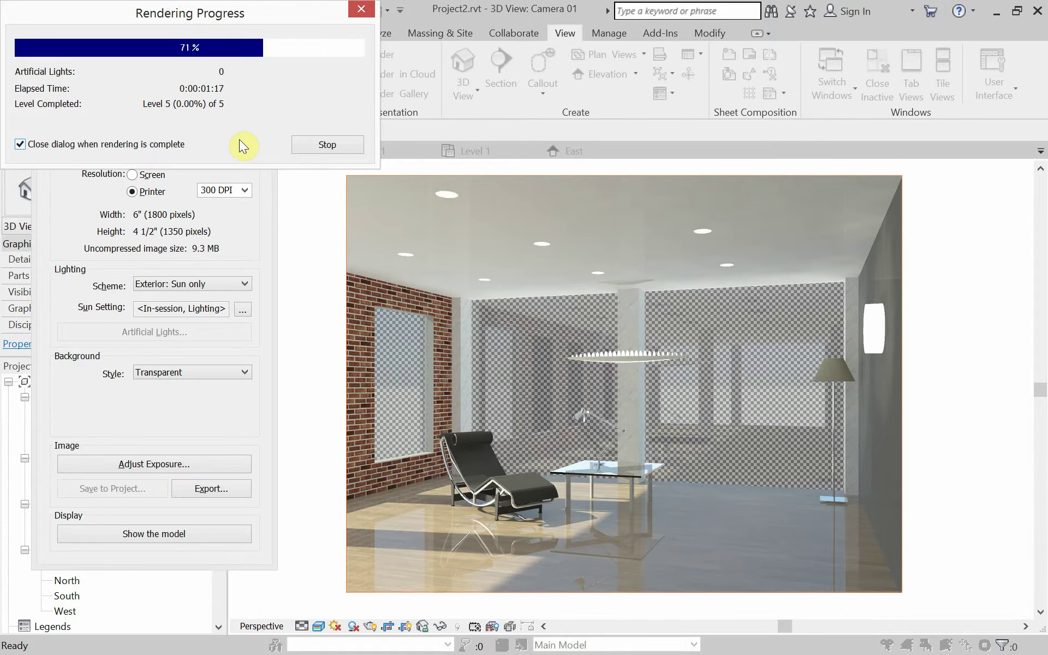
pyautogui.moveTo(487, 308)
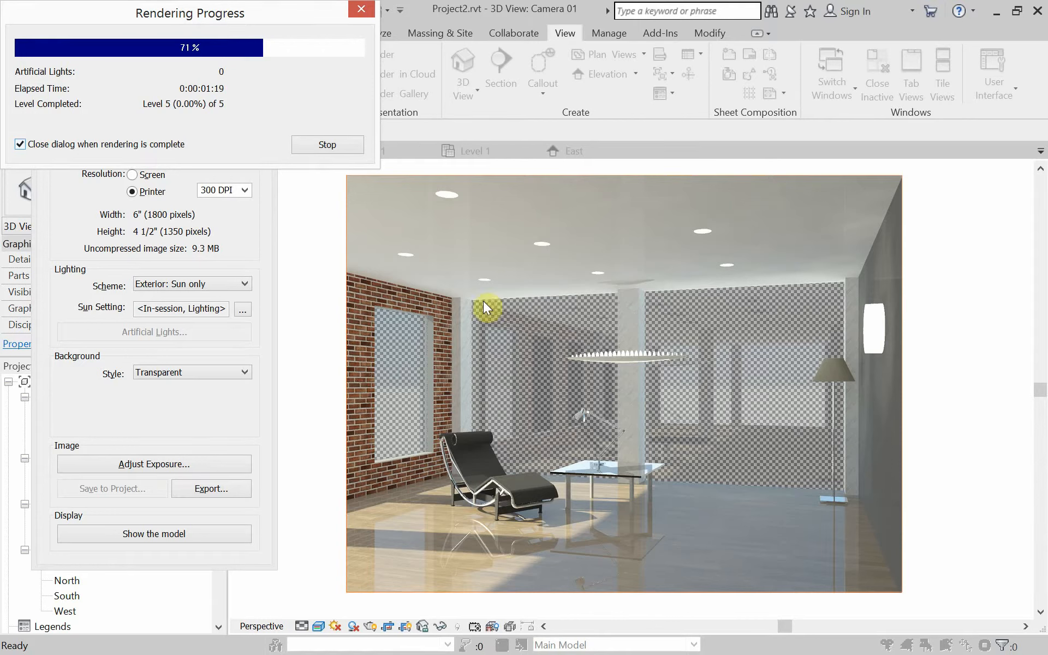
pyautogui.moveTo(133, 111)
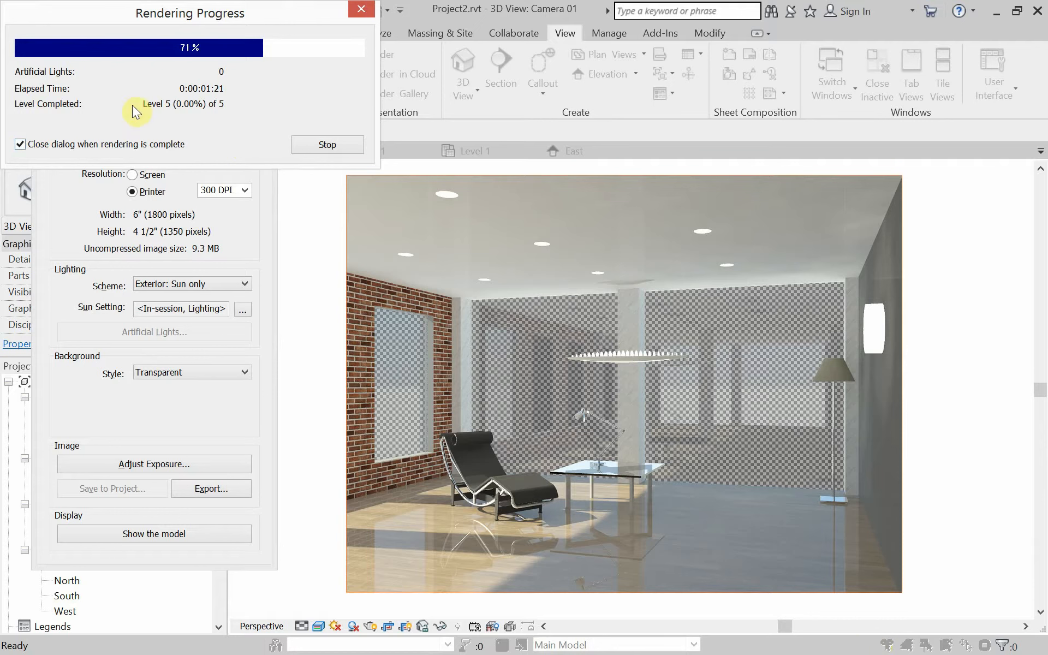
pyautogui.moveTo(268, 105)
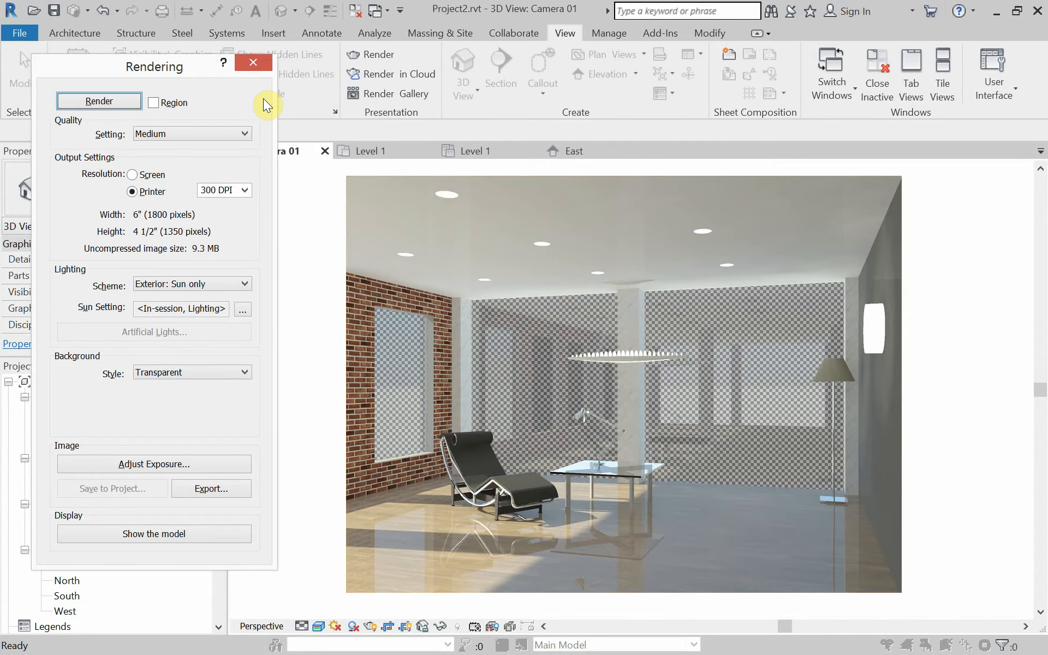
pyautogui.moveTo(124, 303)
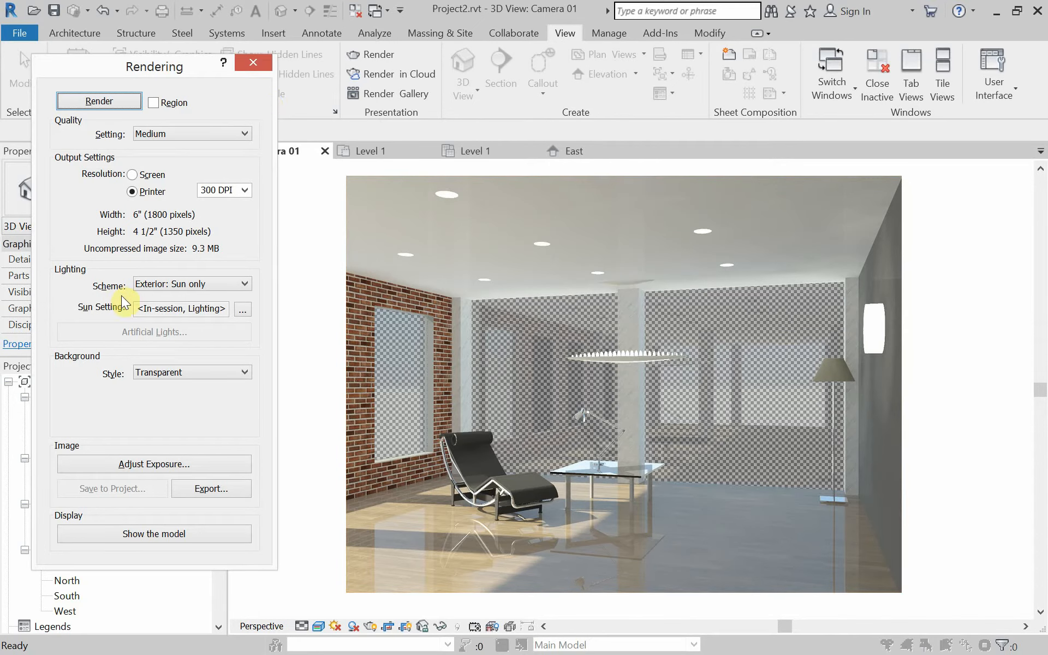
pyautogui.moveTo(123, 473)
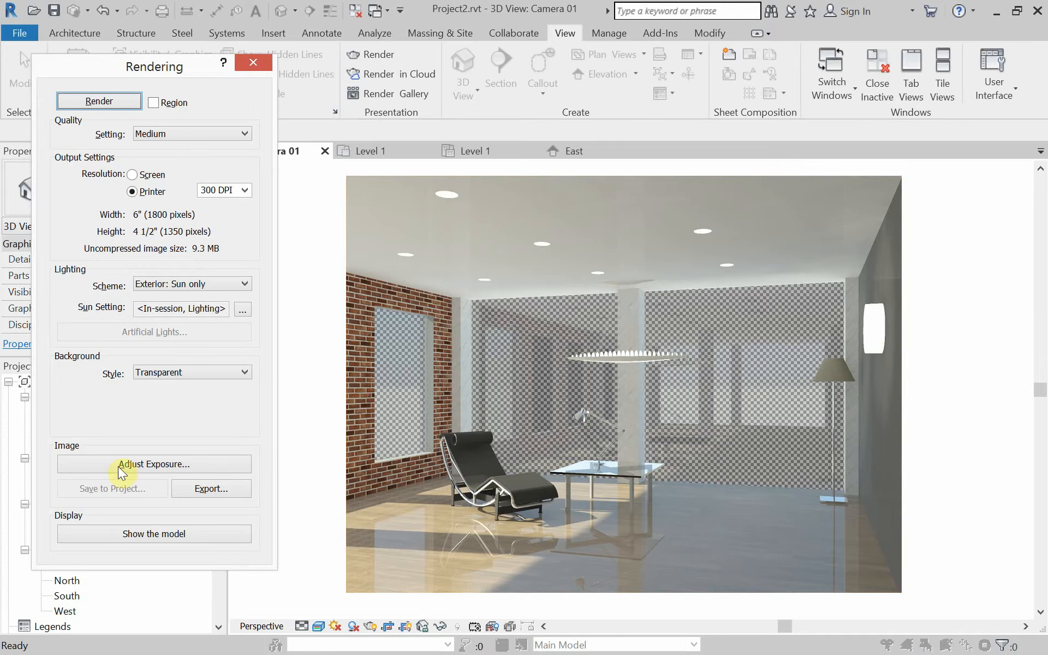
pyautogui.moveTo(168, 510)
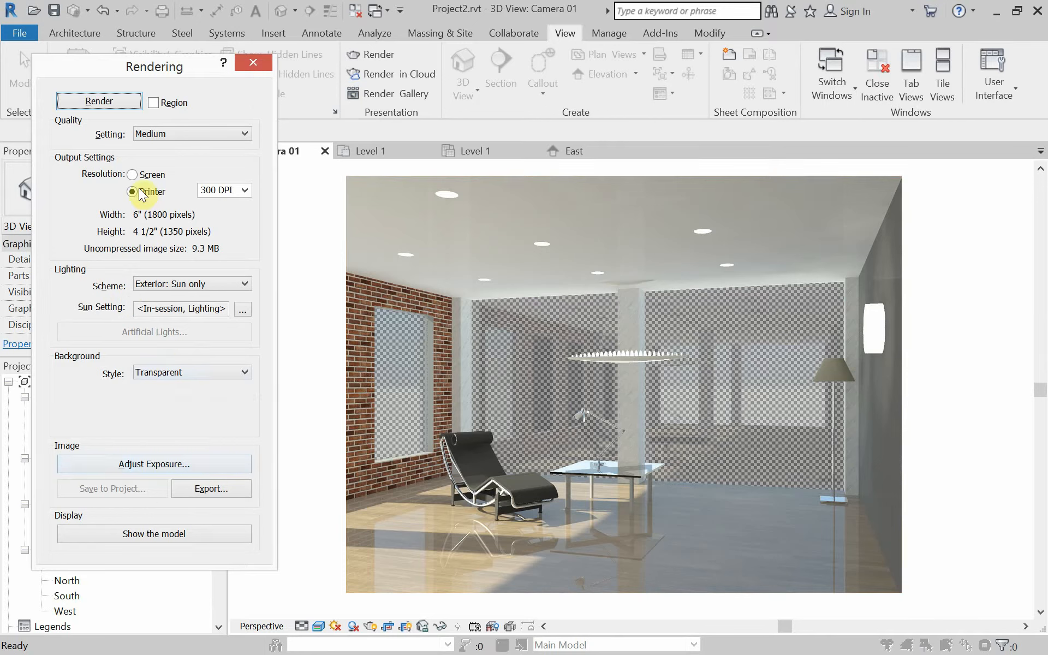
# Export the finished render as Camera 01.png into the Revit_Lighting folder
pyautogui.click(211, 489)
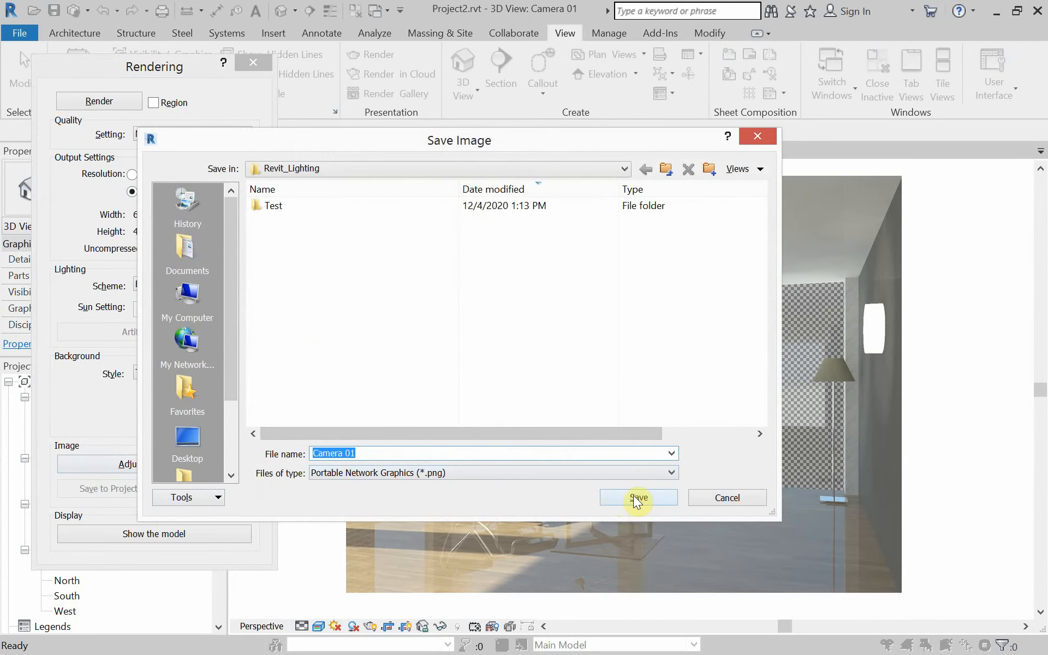
pyautogui.click(637, 498)
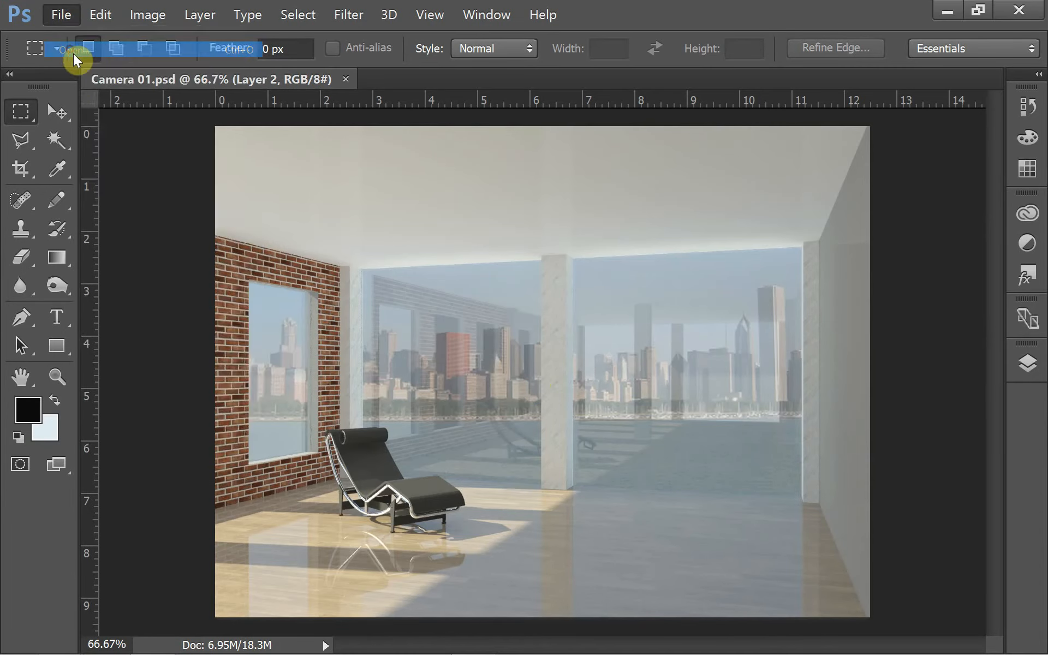
# Open Camera 01.png from the Revit_Lighting folder as its own Photoshop document
pyautogui.click(76, 50)
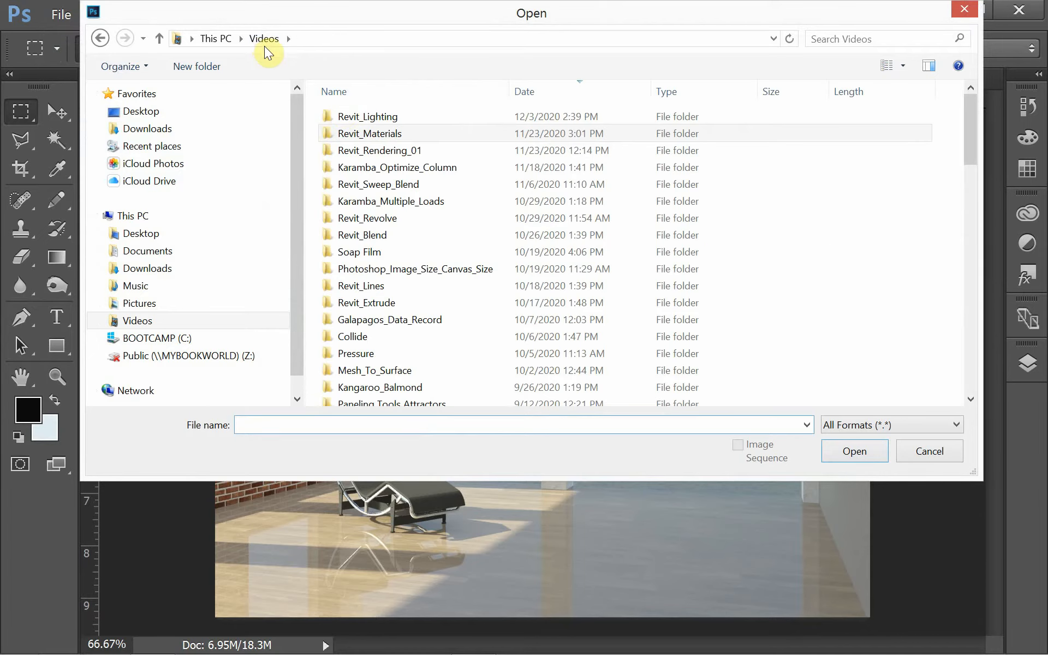
pyautogui.doubleClick(366, 115)
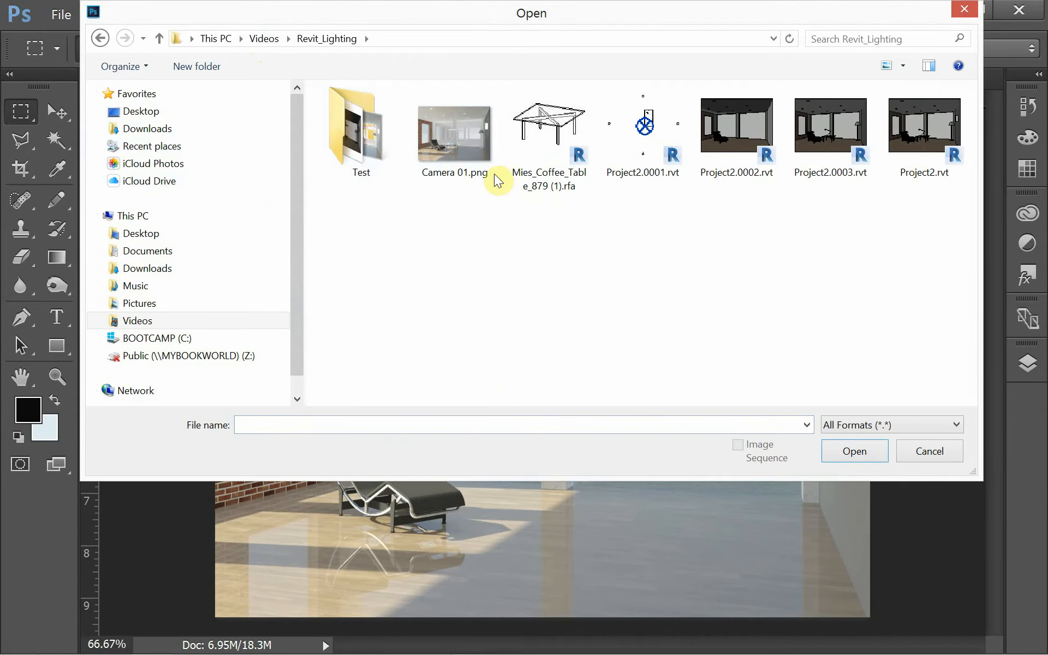
pyautogui.doubleClick(454, 126)
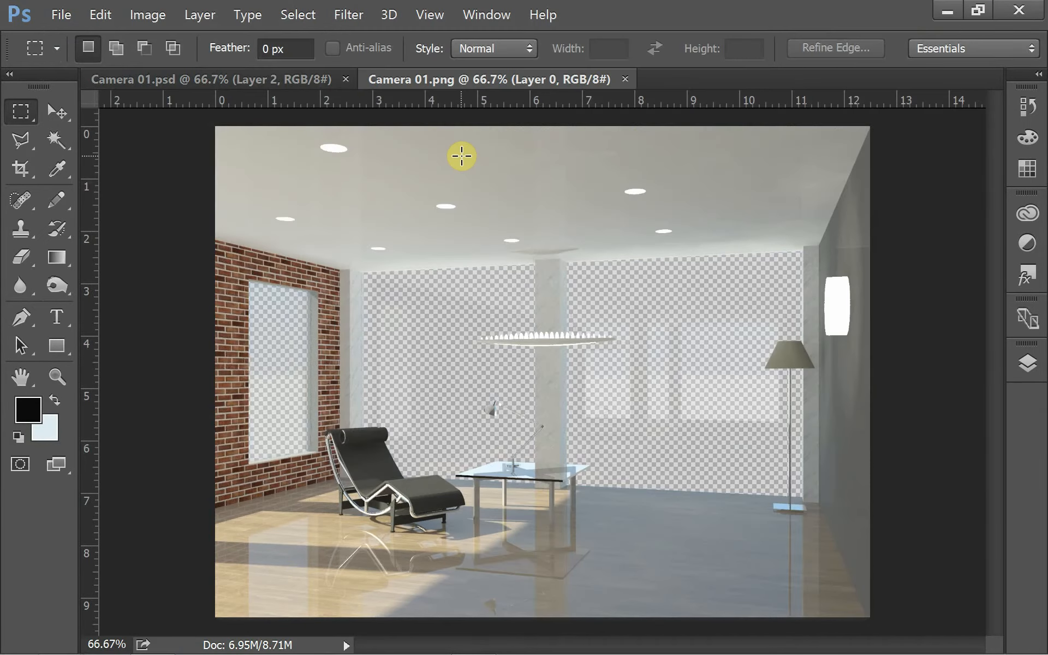
pyautogui.moveTo(442, 164)
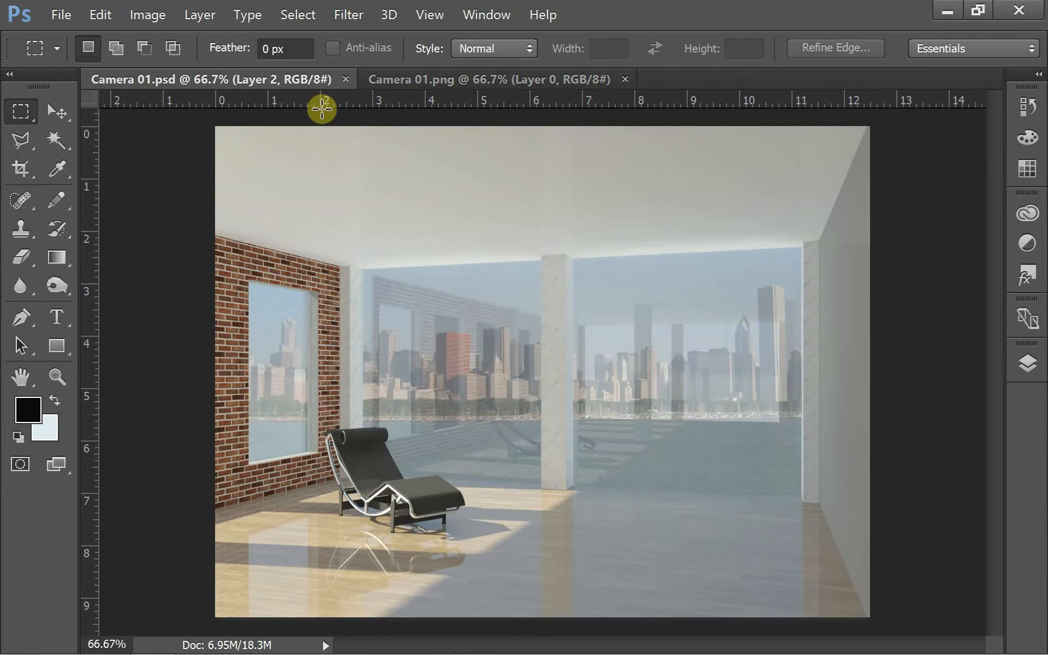
# Compare the composite with the new render layer toggled, hide Layer 3, and make the skyline Layer 1 active
pyautogui.click(1027, 363)
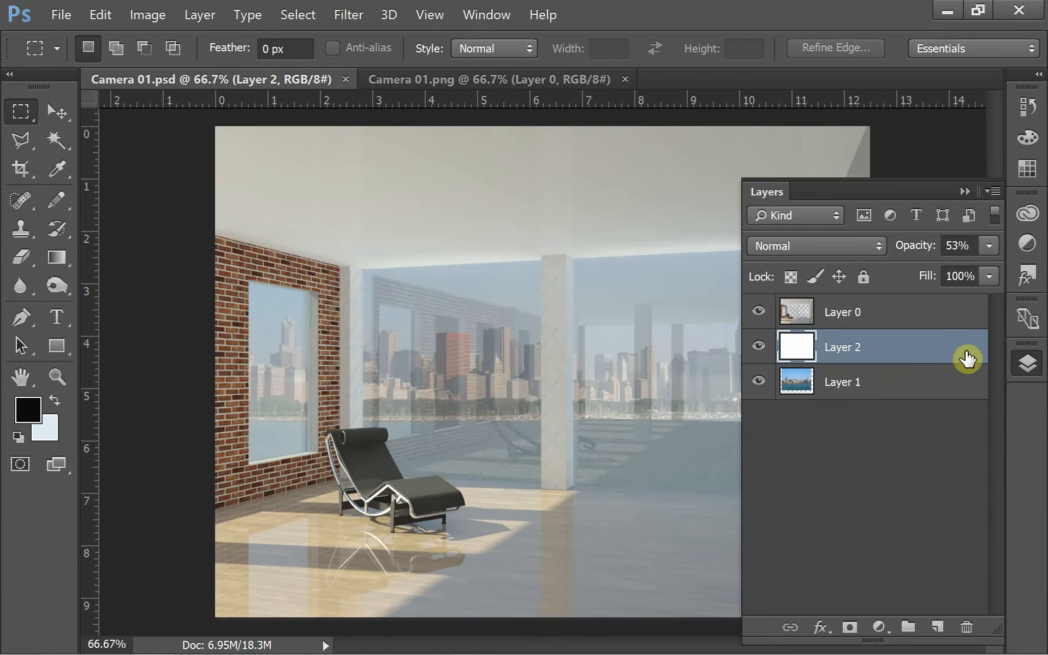
pyautogui.click(841, 311)
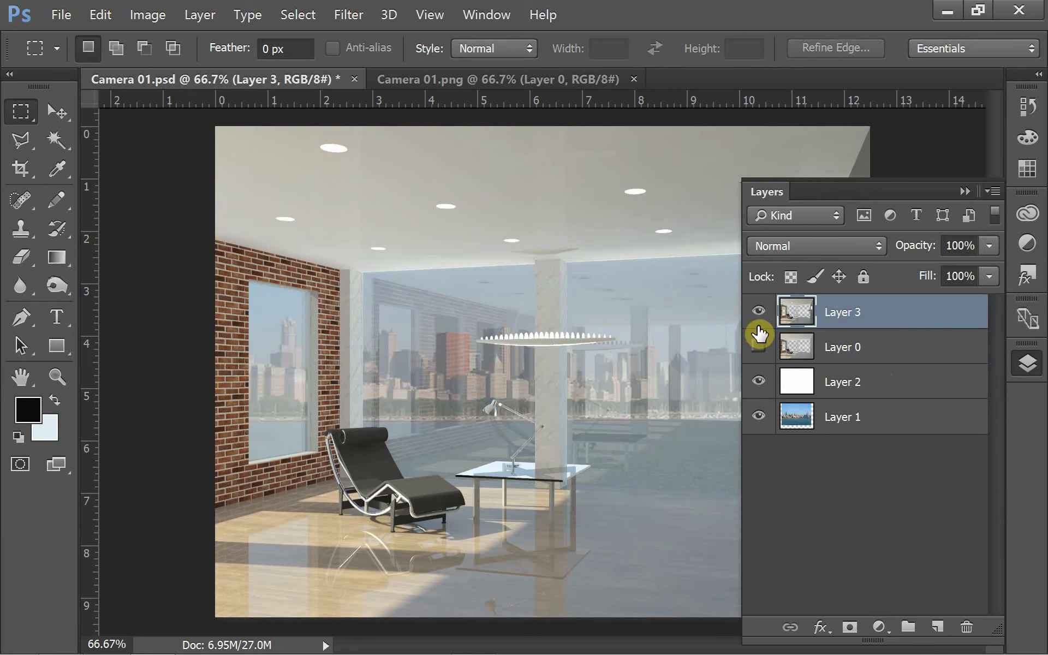
pyautogui.click(759, 346)
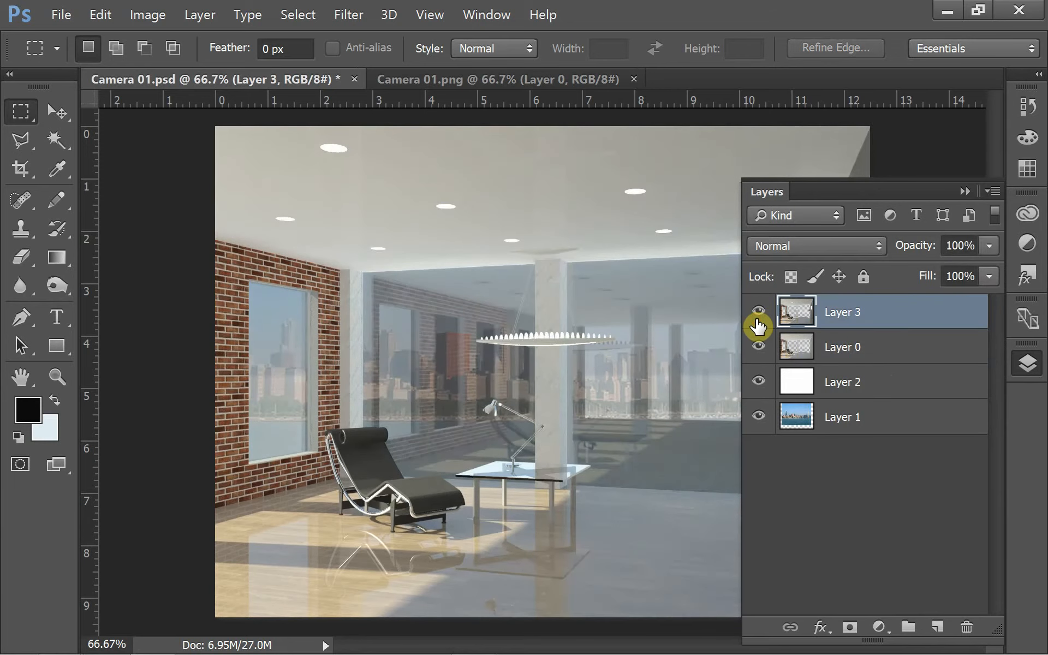
pyautogui.click(757, 311)
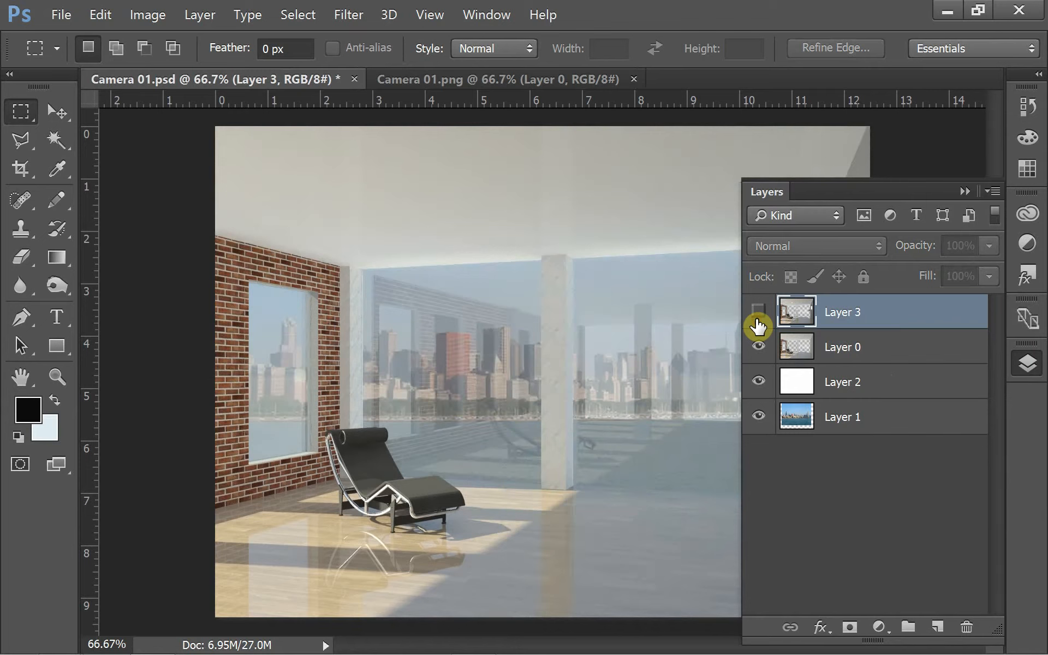
pyautogui.click(759, 311)
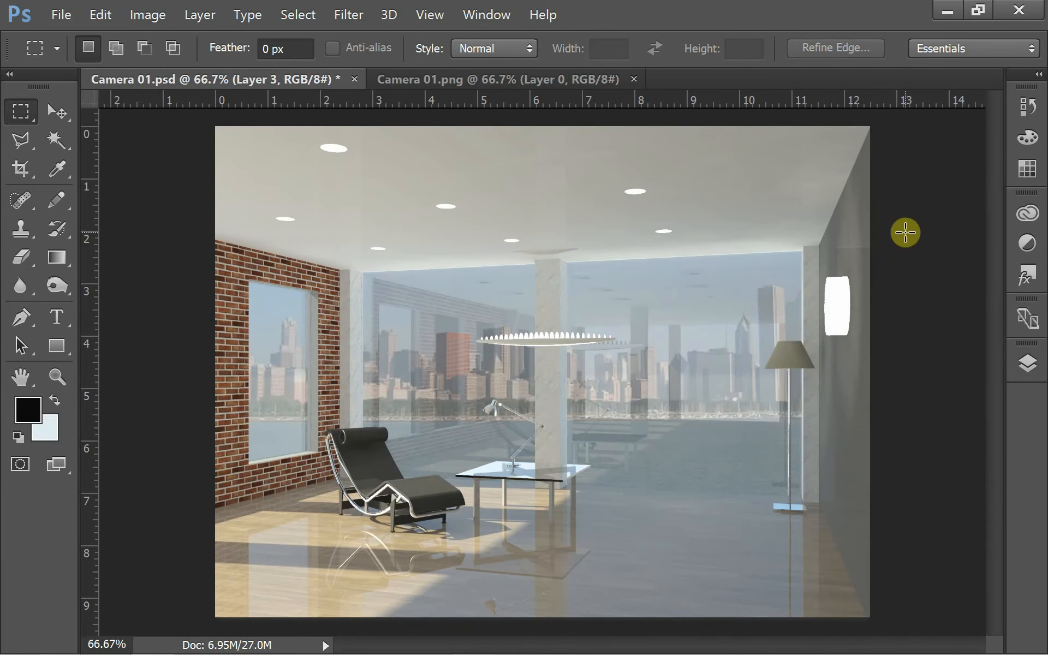
pyautogui.moveTo(861, 274)
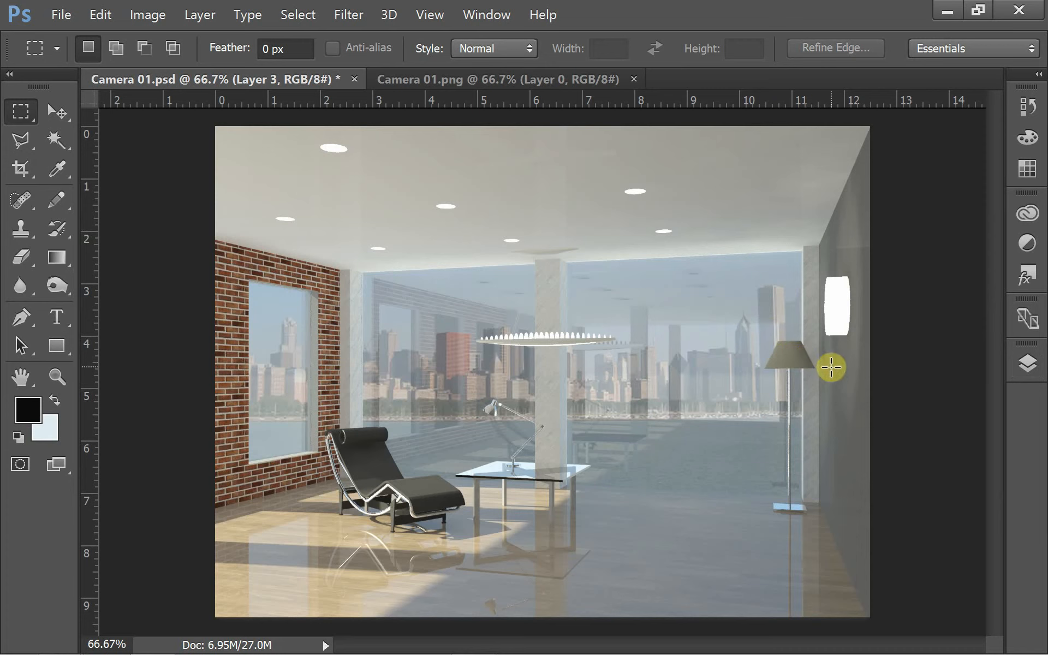
pyautogui.moveTo(706, 356)
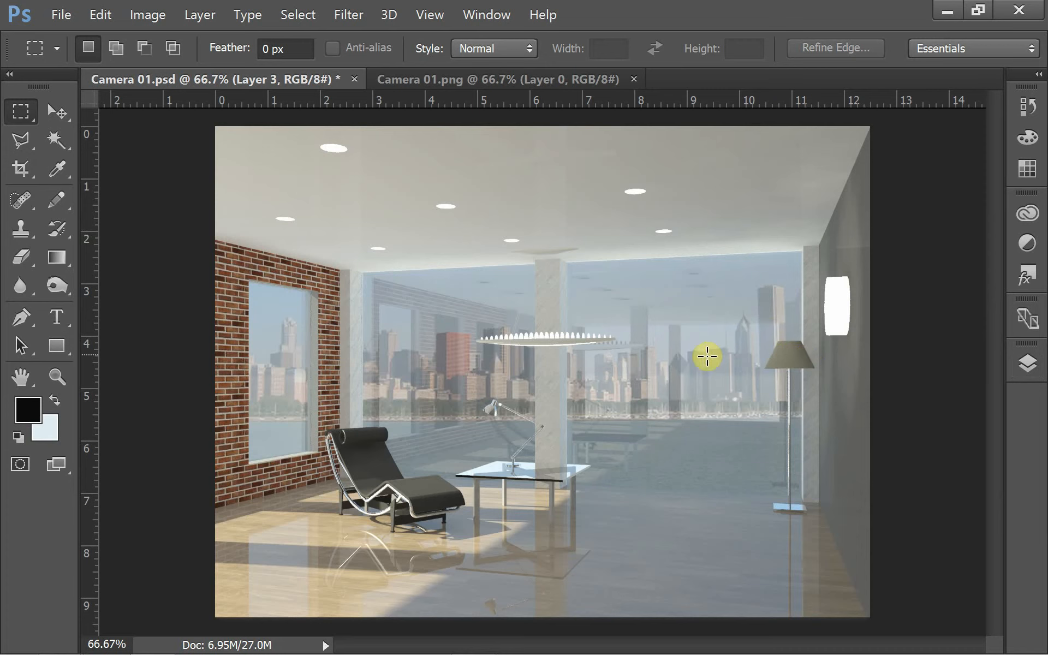
pyautogui.moveTo(566, 406)
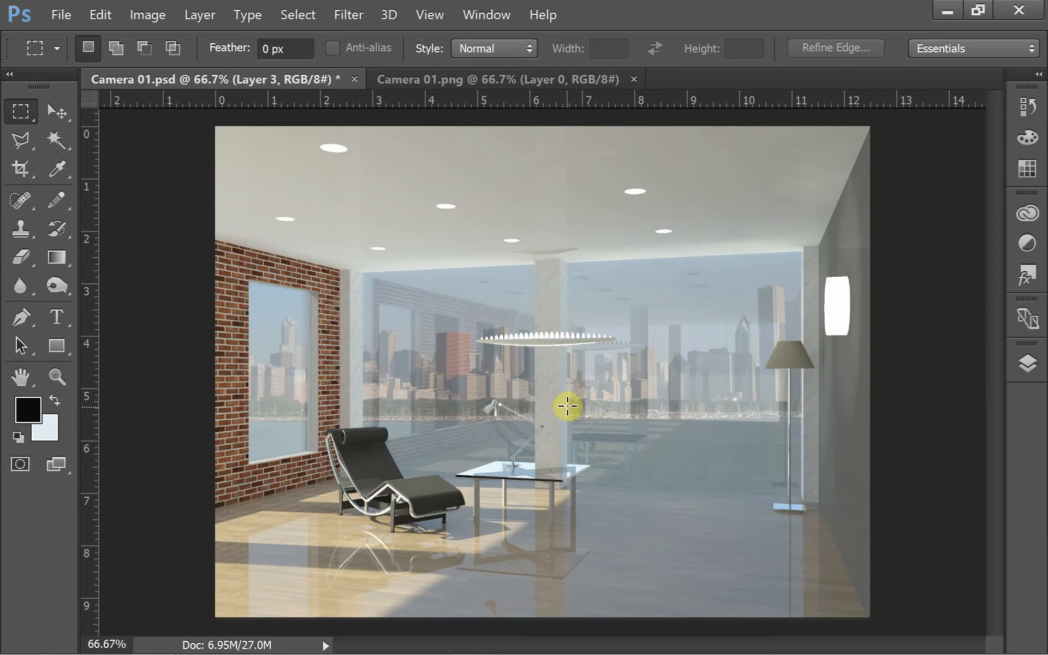
pyautogui.moveTo(439, 254)
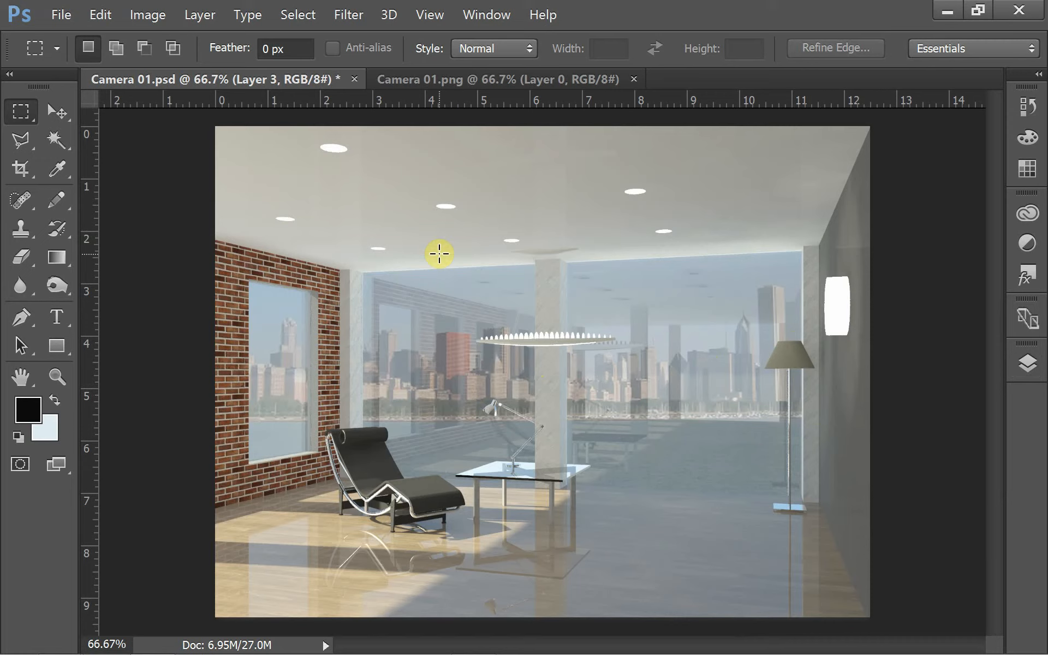
pyautogui.moveTo(1006, 371)
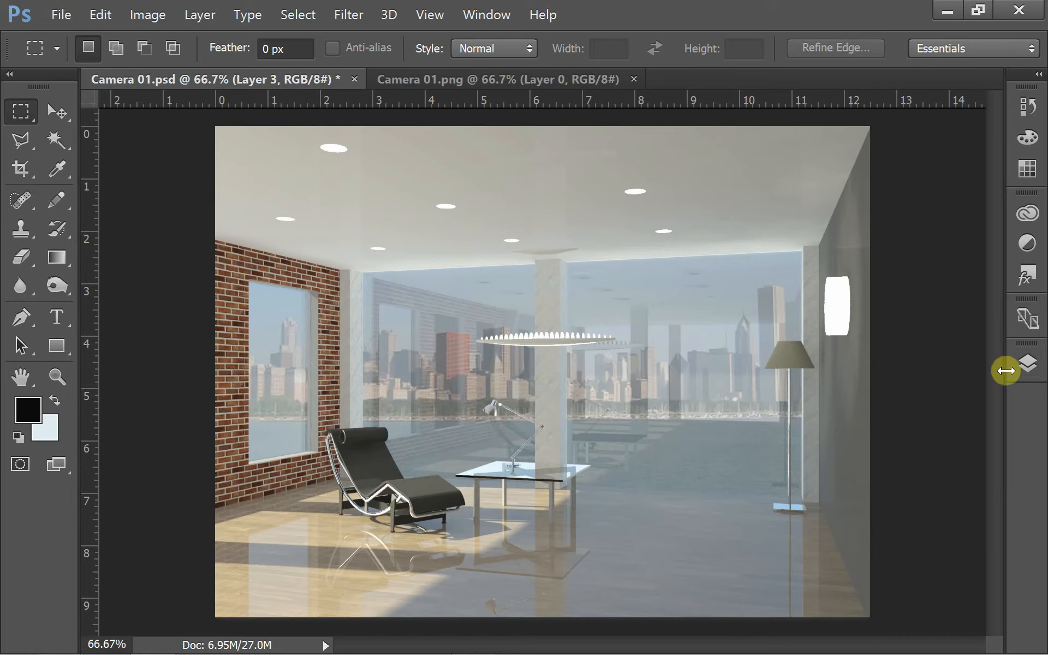
pyautogui.click(1027, 363)
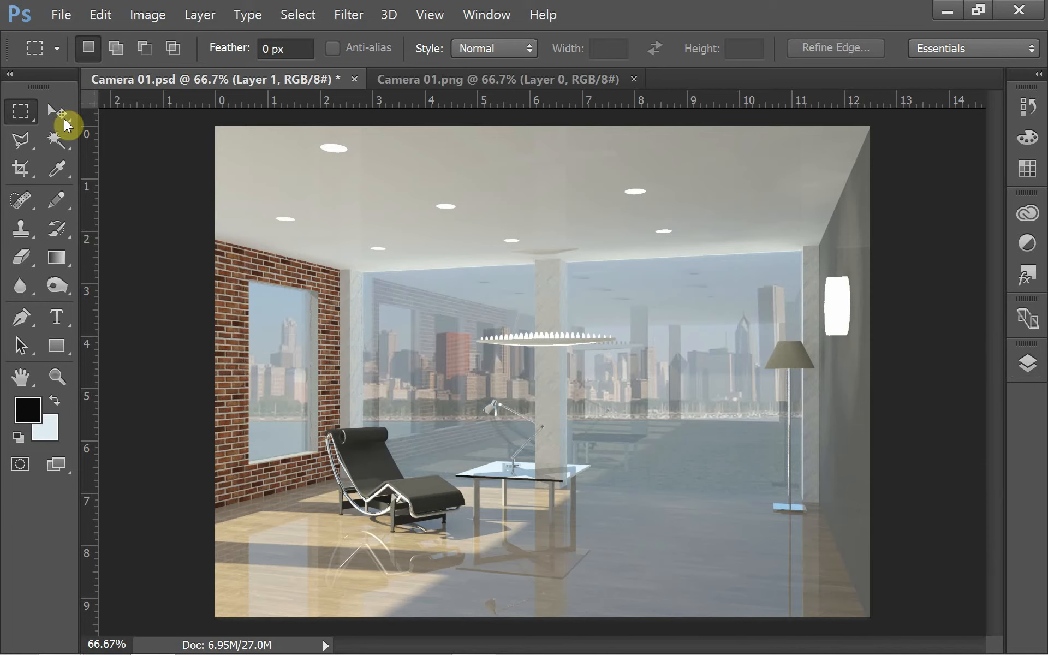
# Free-transform the skyline Layer 1 to about 126.6% and move it into place behind the windows
pyautogui.click(56, 111)
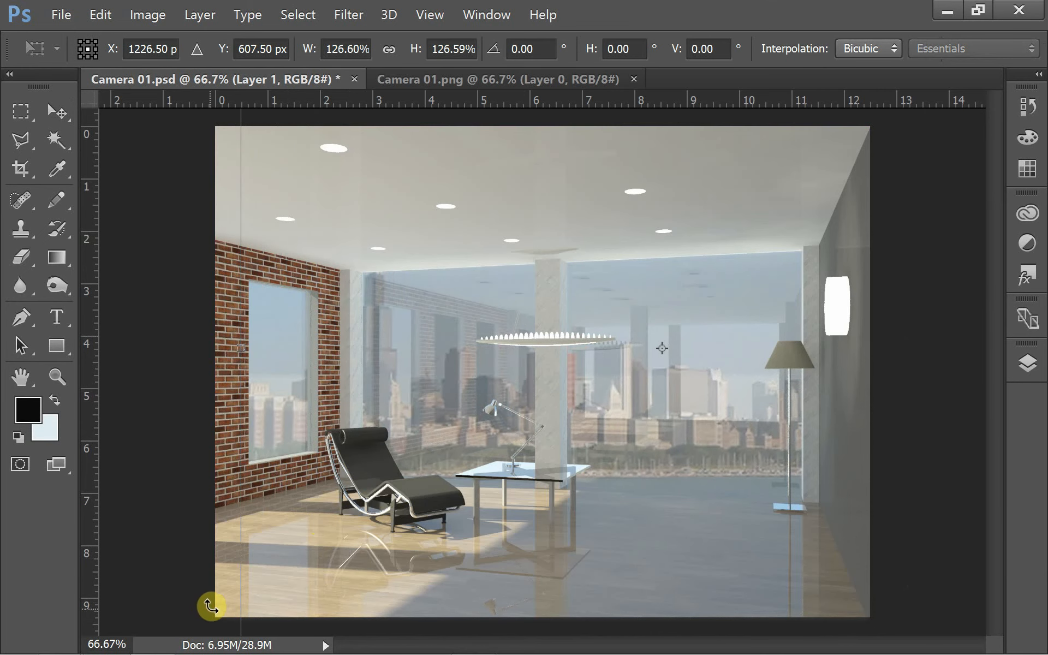
pyautogui.click(56, 111)
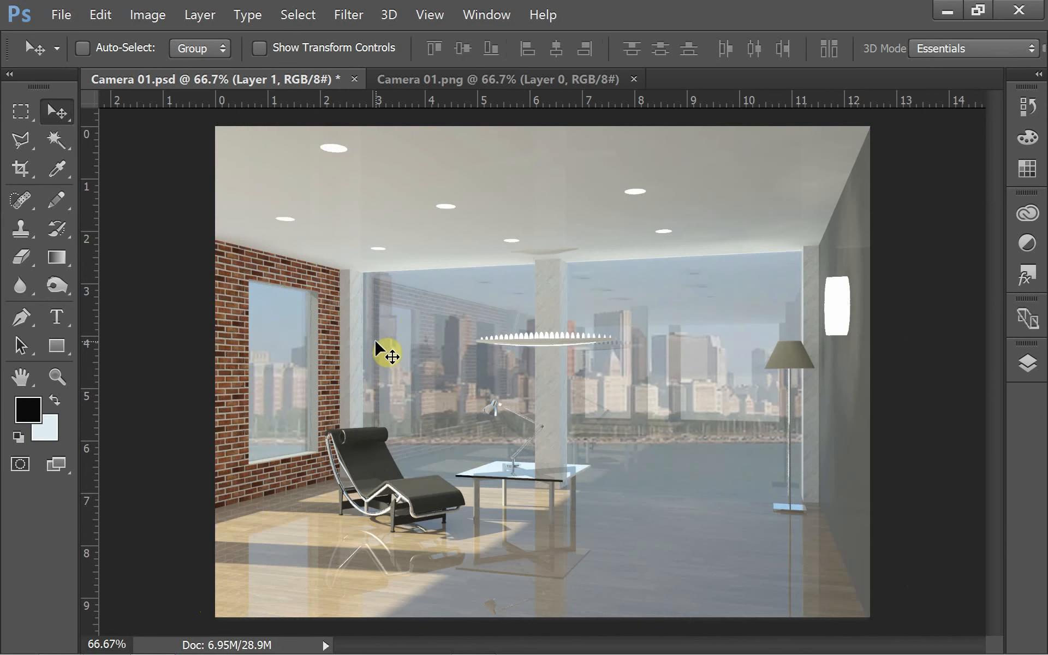
pyautogui.moveTo(812, 382)
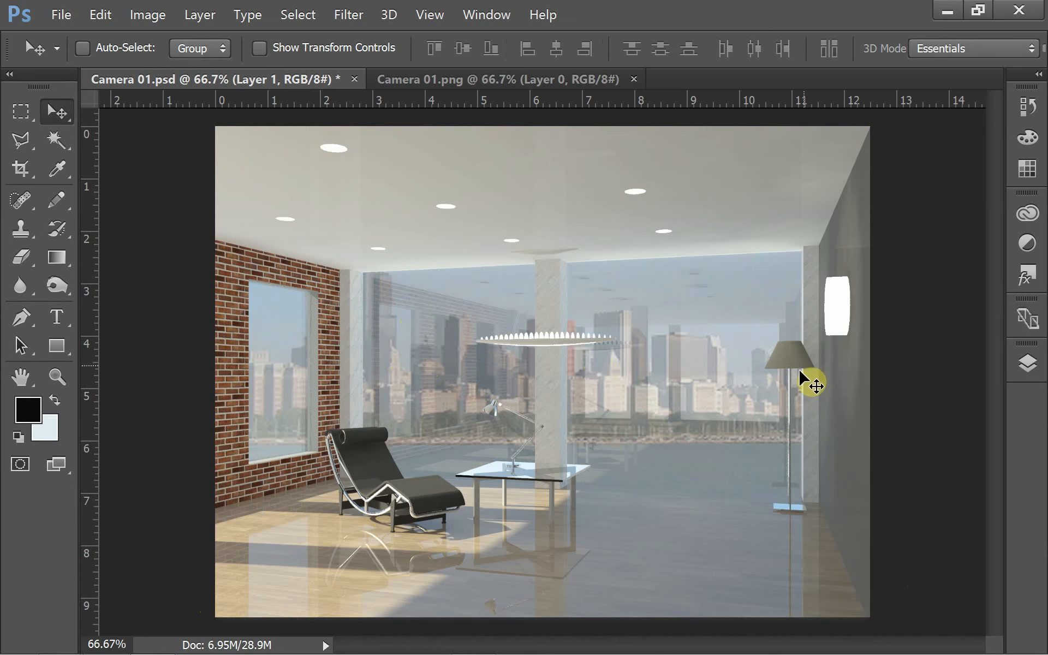
# Revert the history to the Paste state so the skyline returns to its original size and position
pyautogui.click(1028, 106)
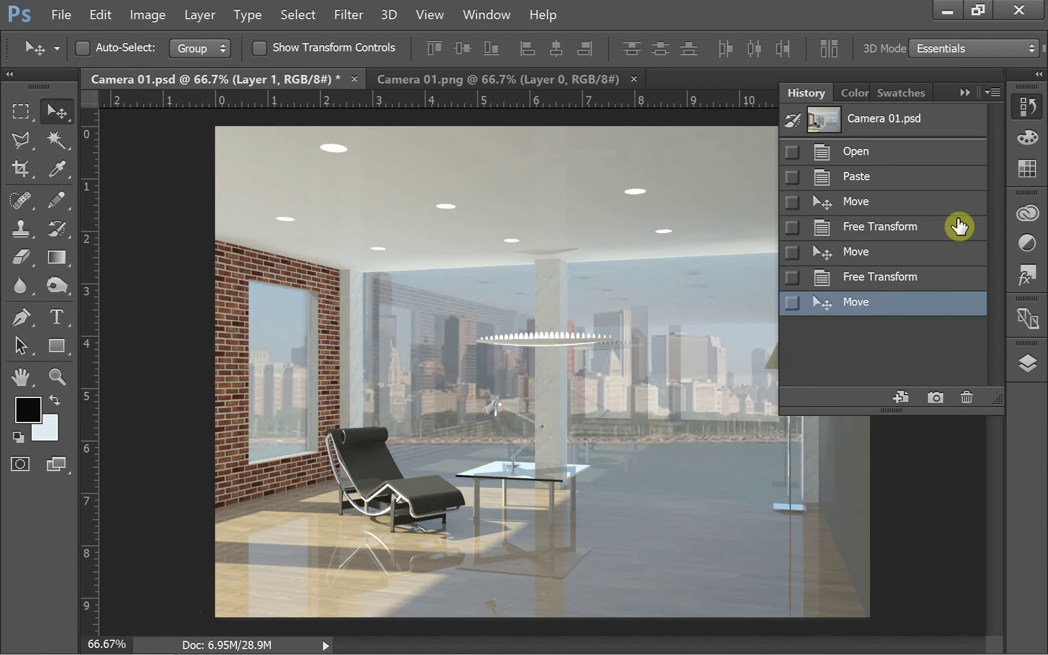
pyautogui.moveTo(943, 199)
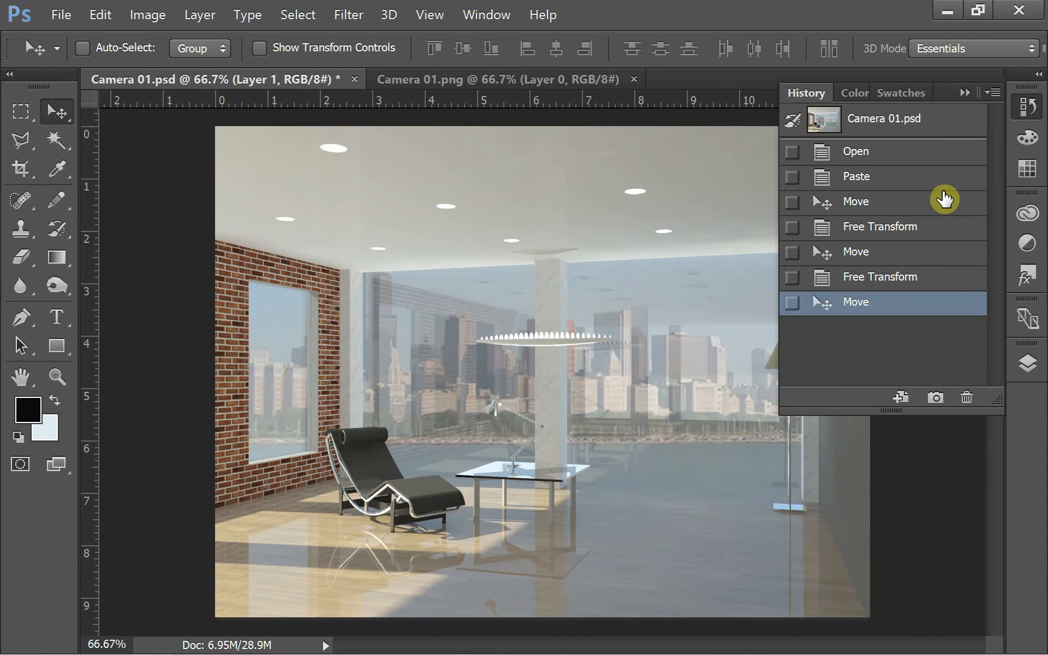
pyautogui.click(856, 201)
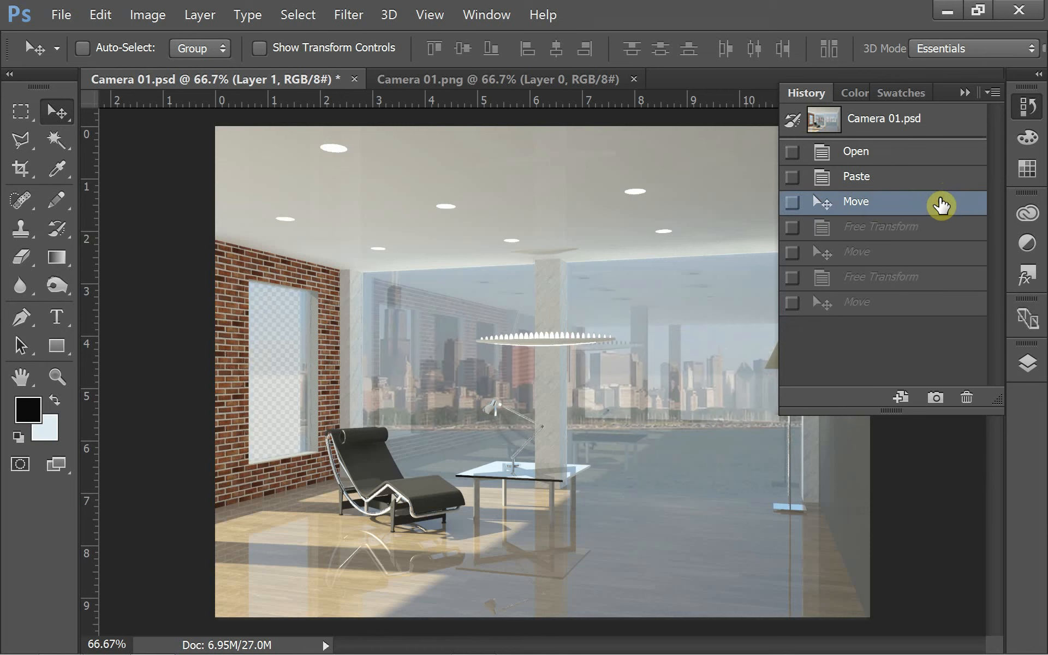
pyautogui.click(855, 177)
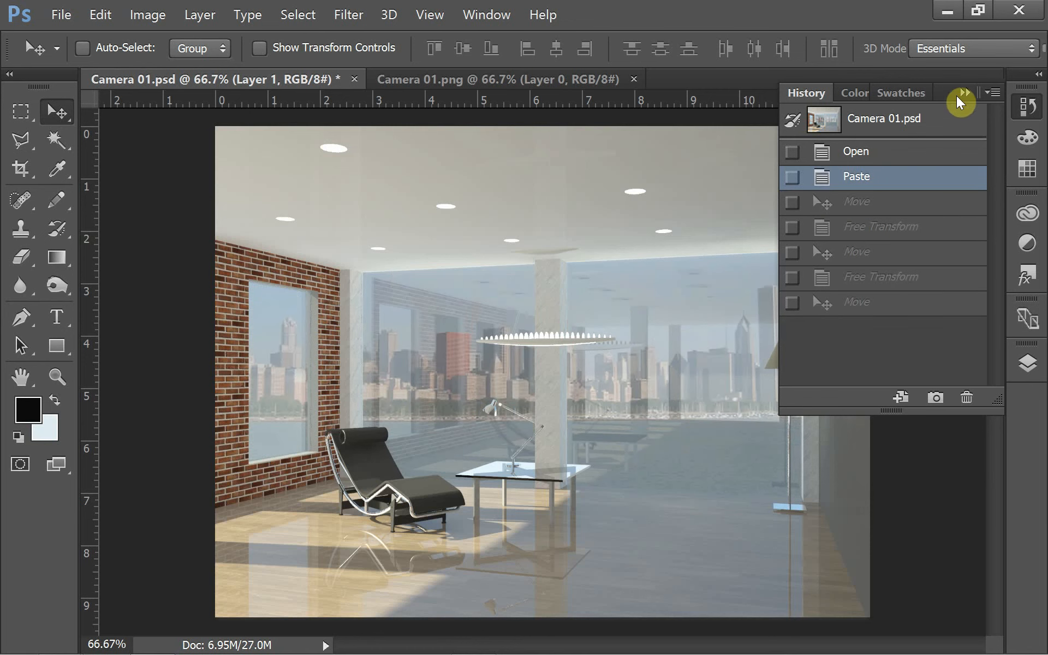
pyautogui.click(960, 101)
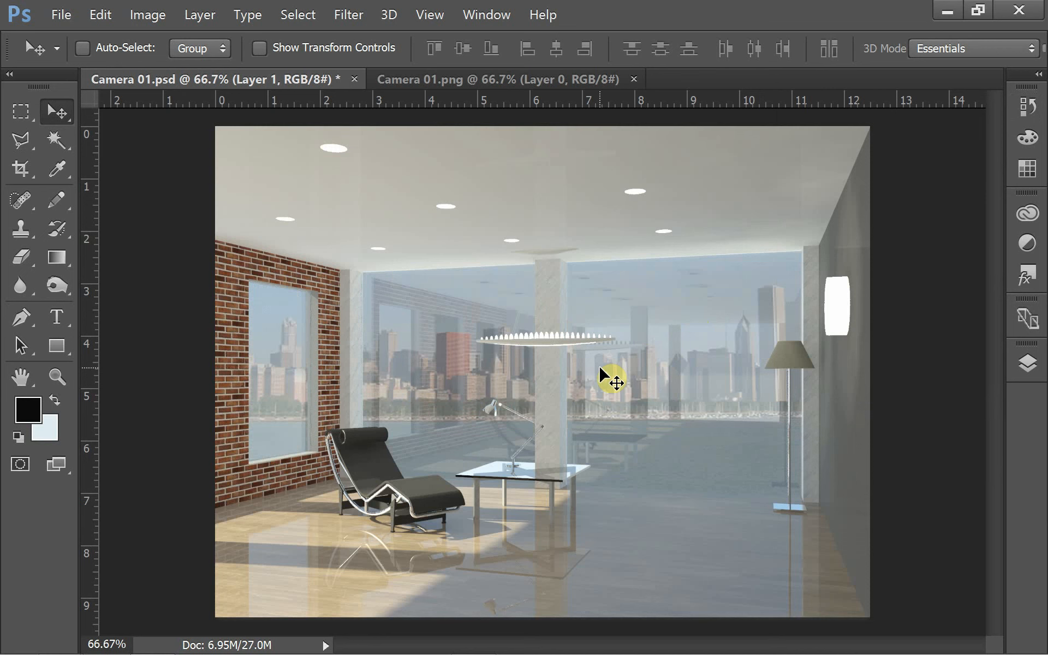
pyautogui.moveTo(503, 313)
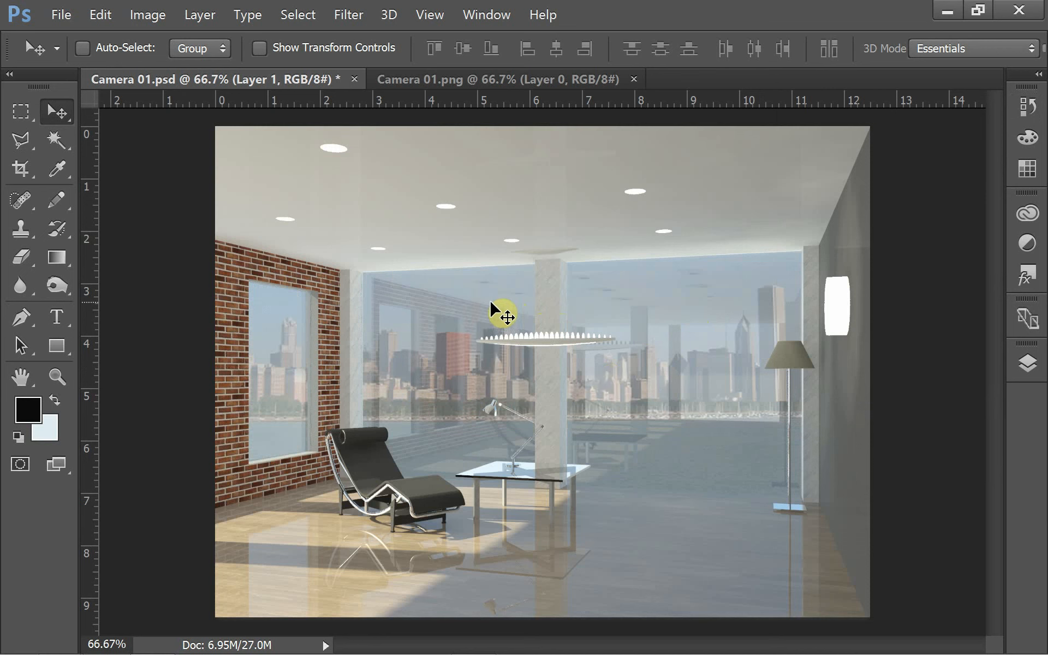
pyautogui.moveTo(497, 312)
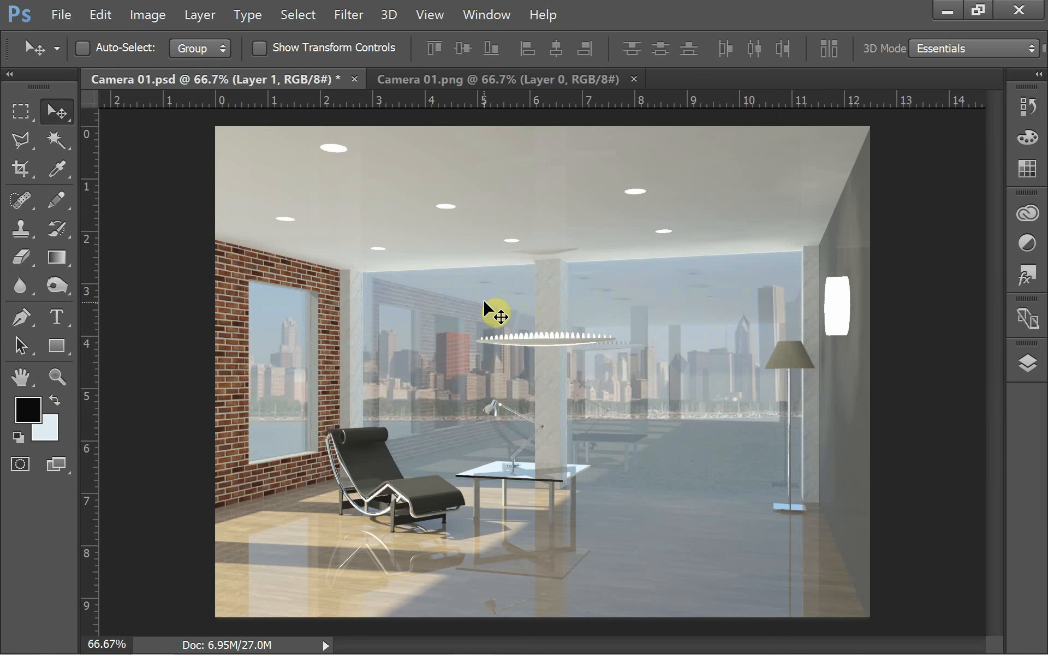
pyautogui.moveTo(368, 204)
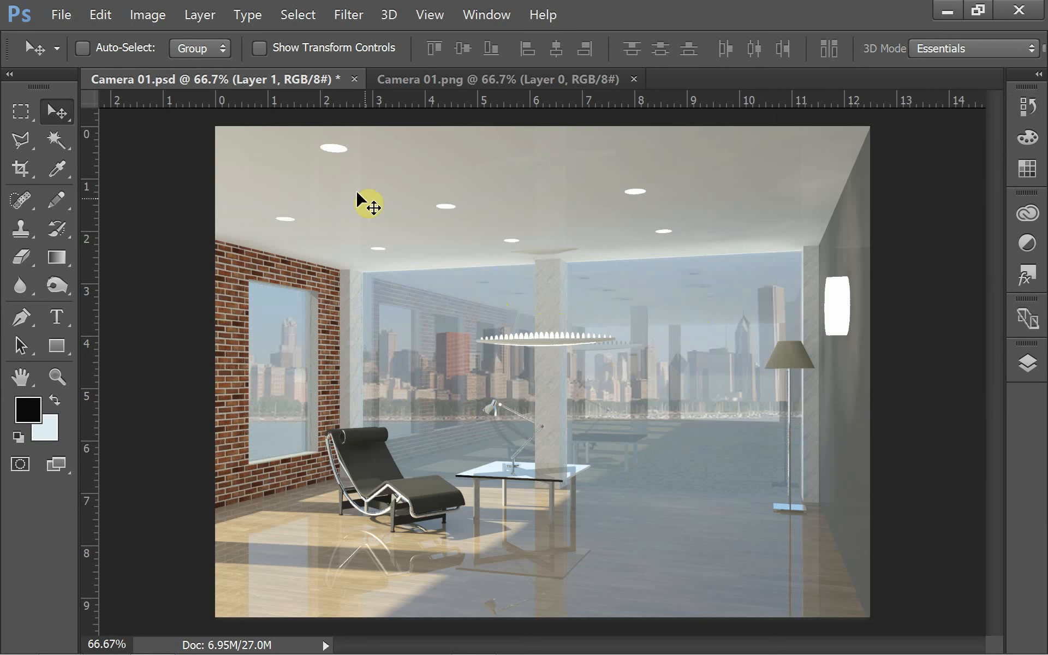
pyautogui.moveTo(206, 177)
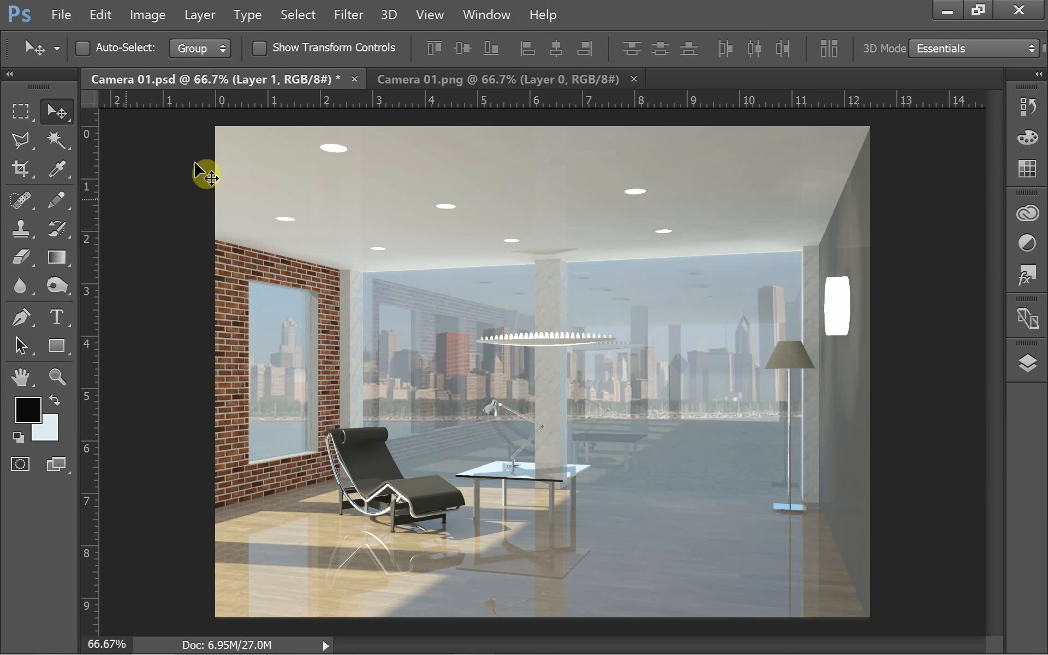
pyautogui.moveTo(243, 130)
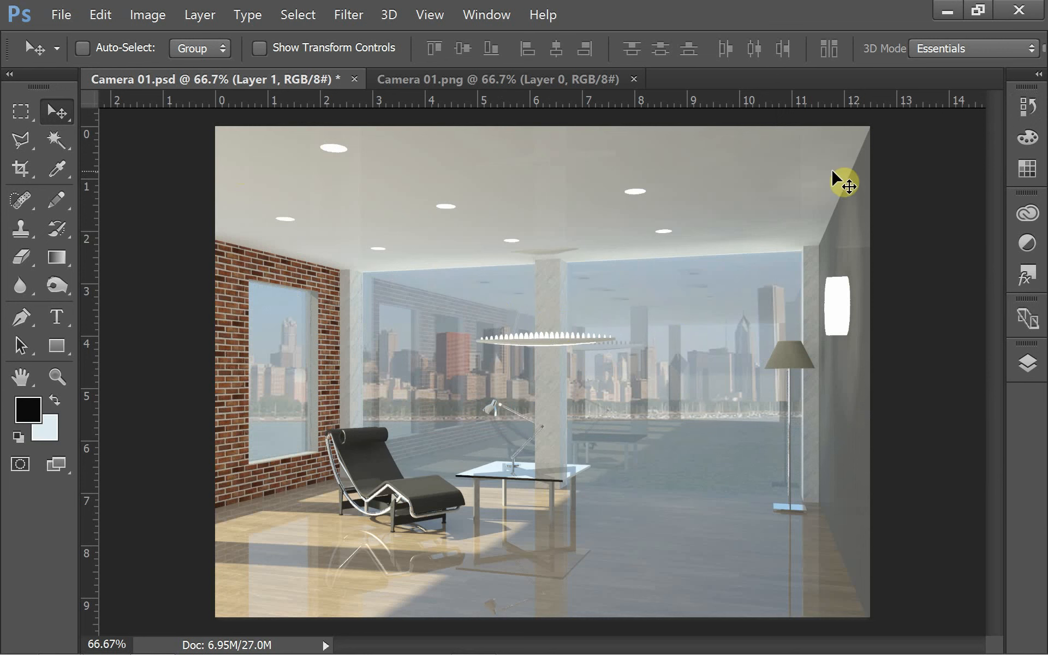
pyautogui.moveTo(879, 162)
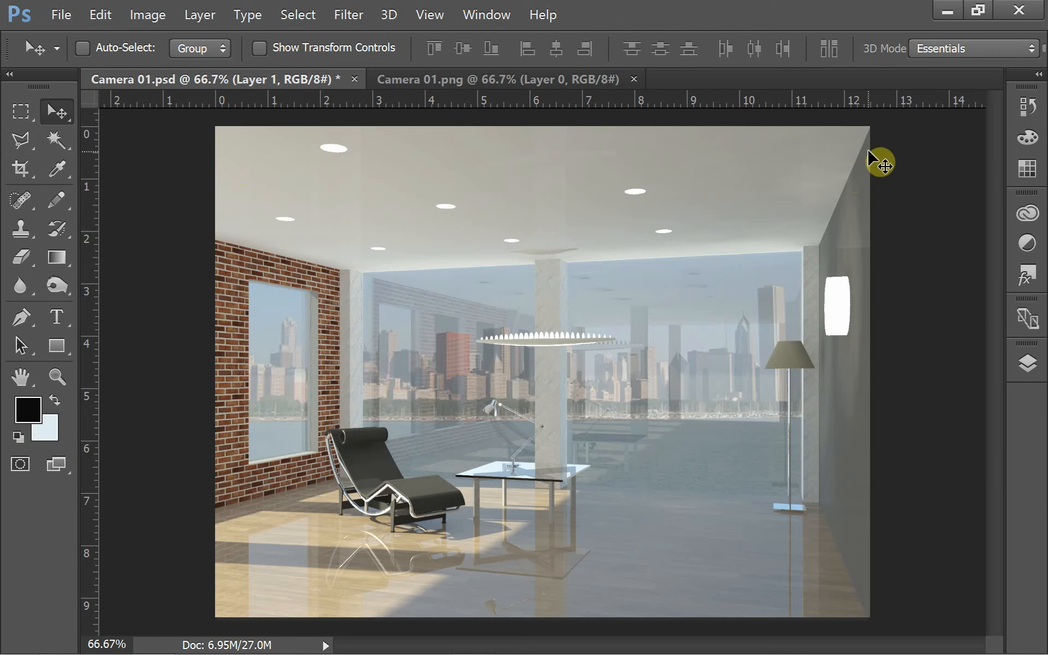
pyautogui.moveTo(957, 127)
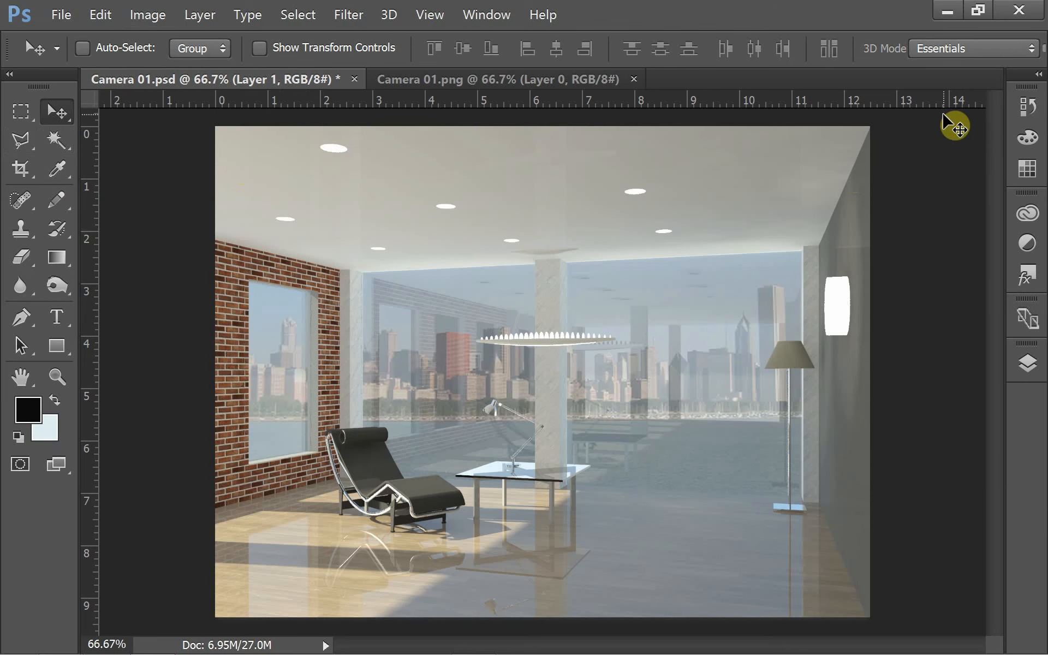
pyautogui.moveTo(883, 492)
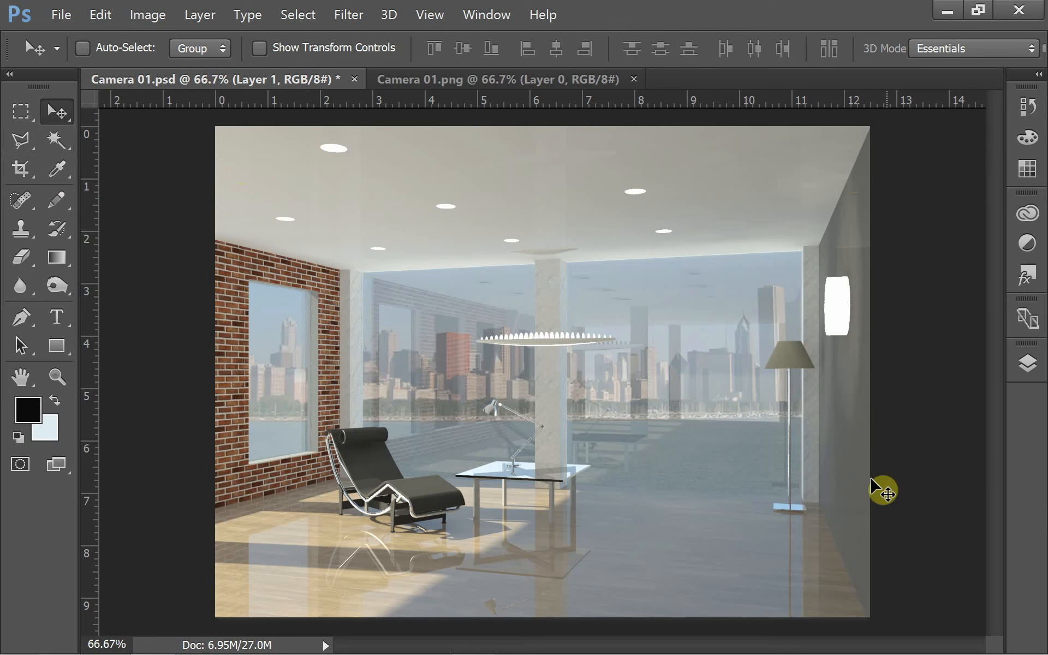
pyautogui.moveTo(885, 501)
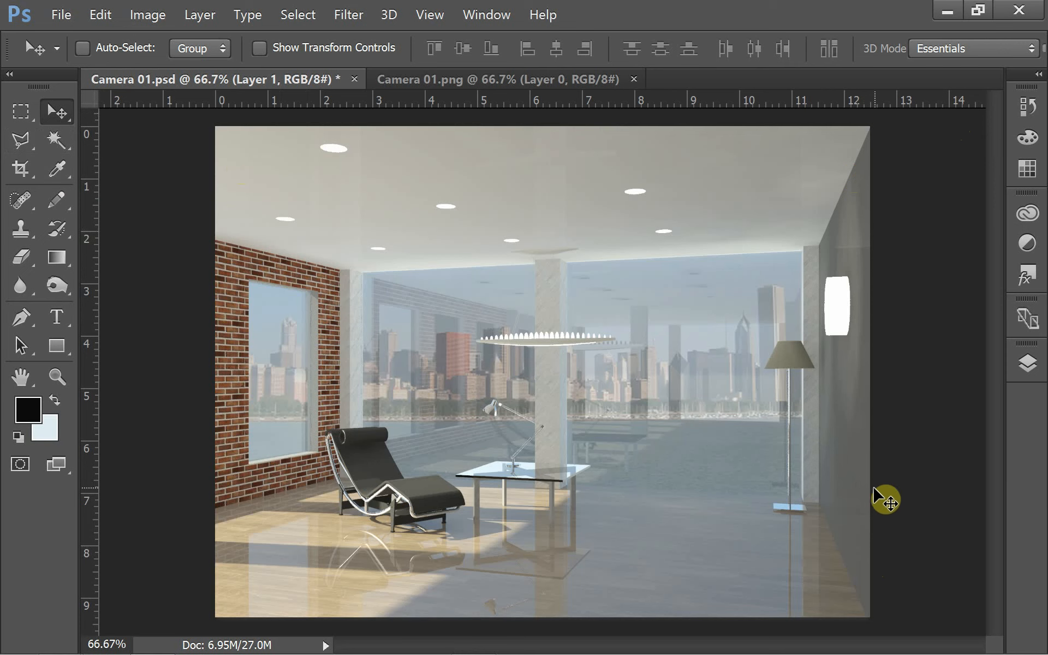
pyautogui.moveTo(915, 512)
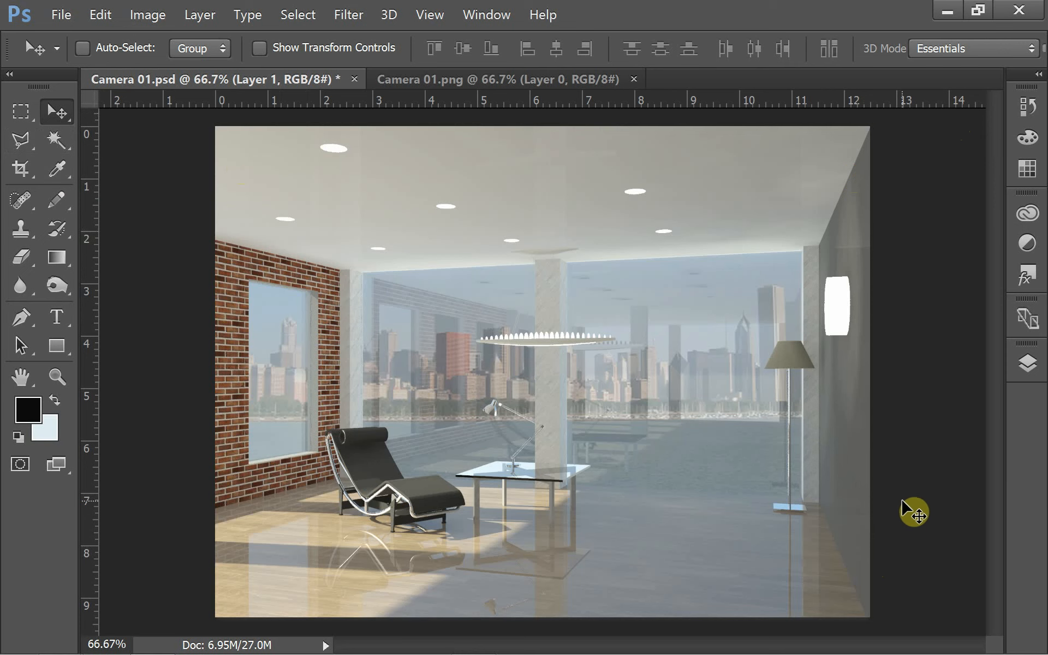
pyautogui.moveTo(910, 510)
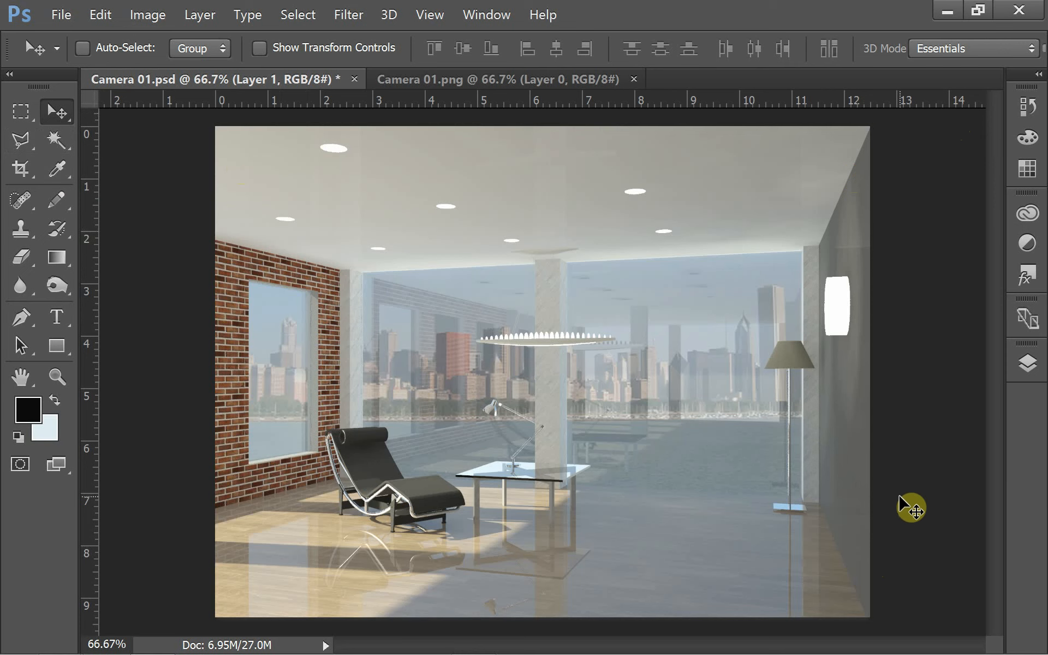